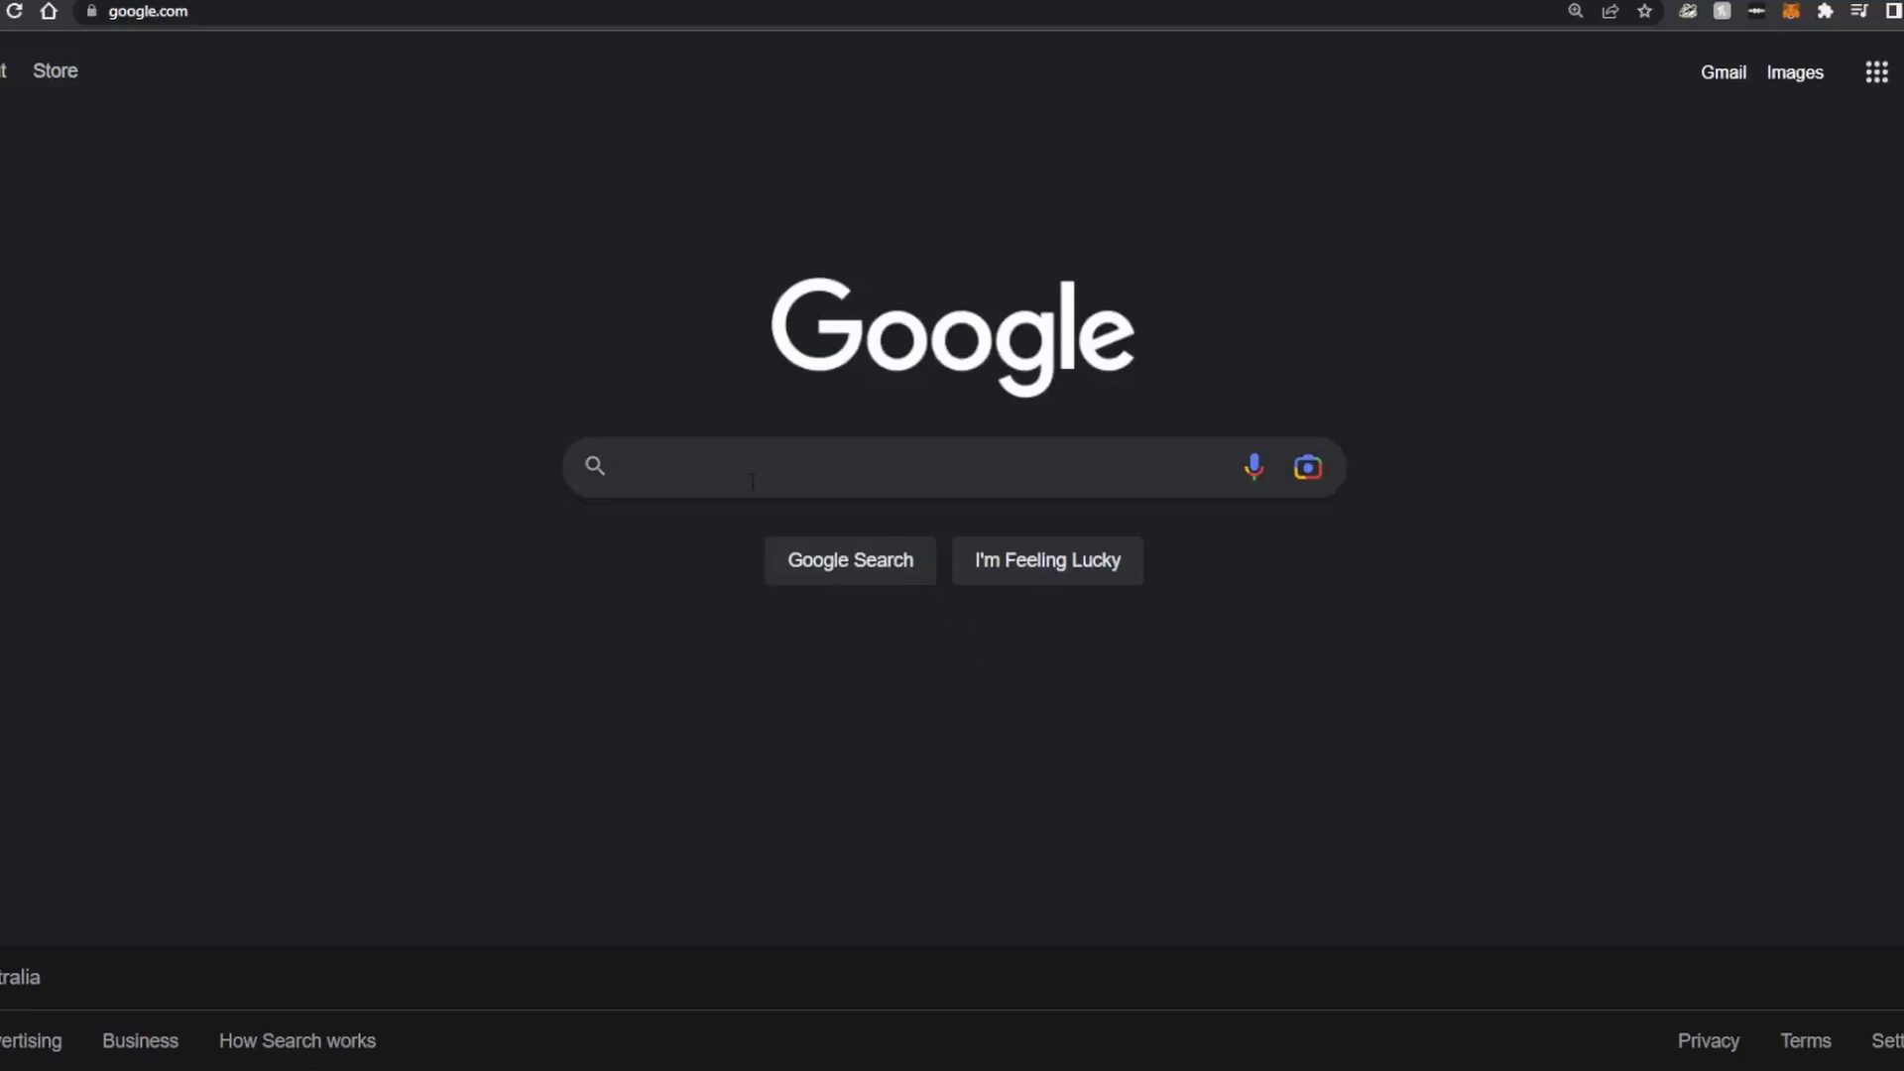
Step: Run a Google search for 'steam' from the search box suggestion
{"action": "left_click", "coordinate": [850, 466]}
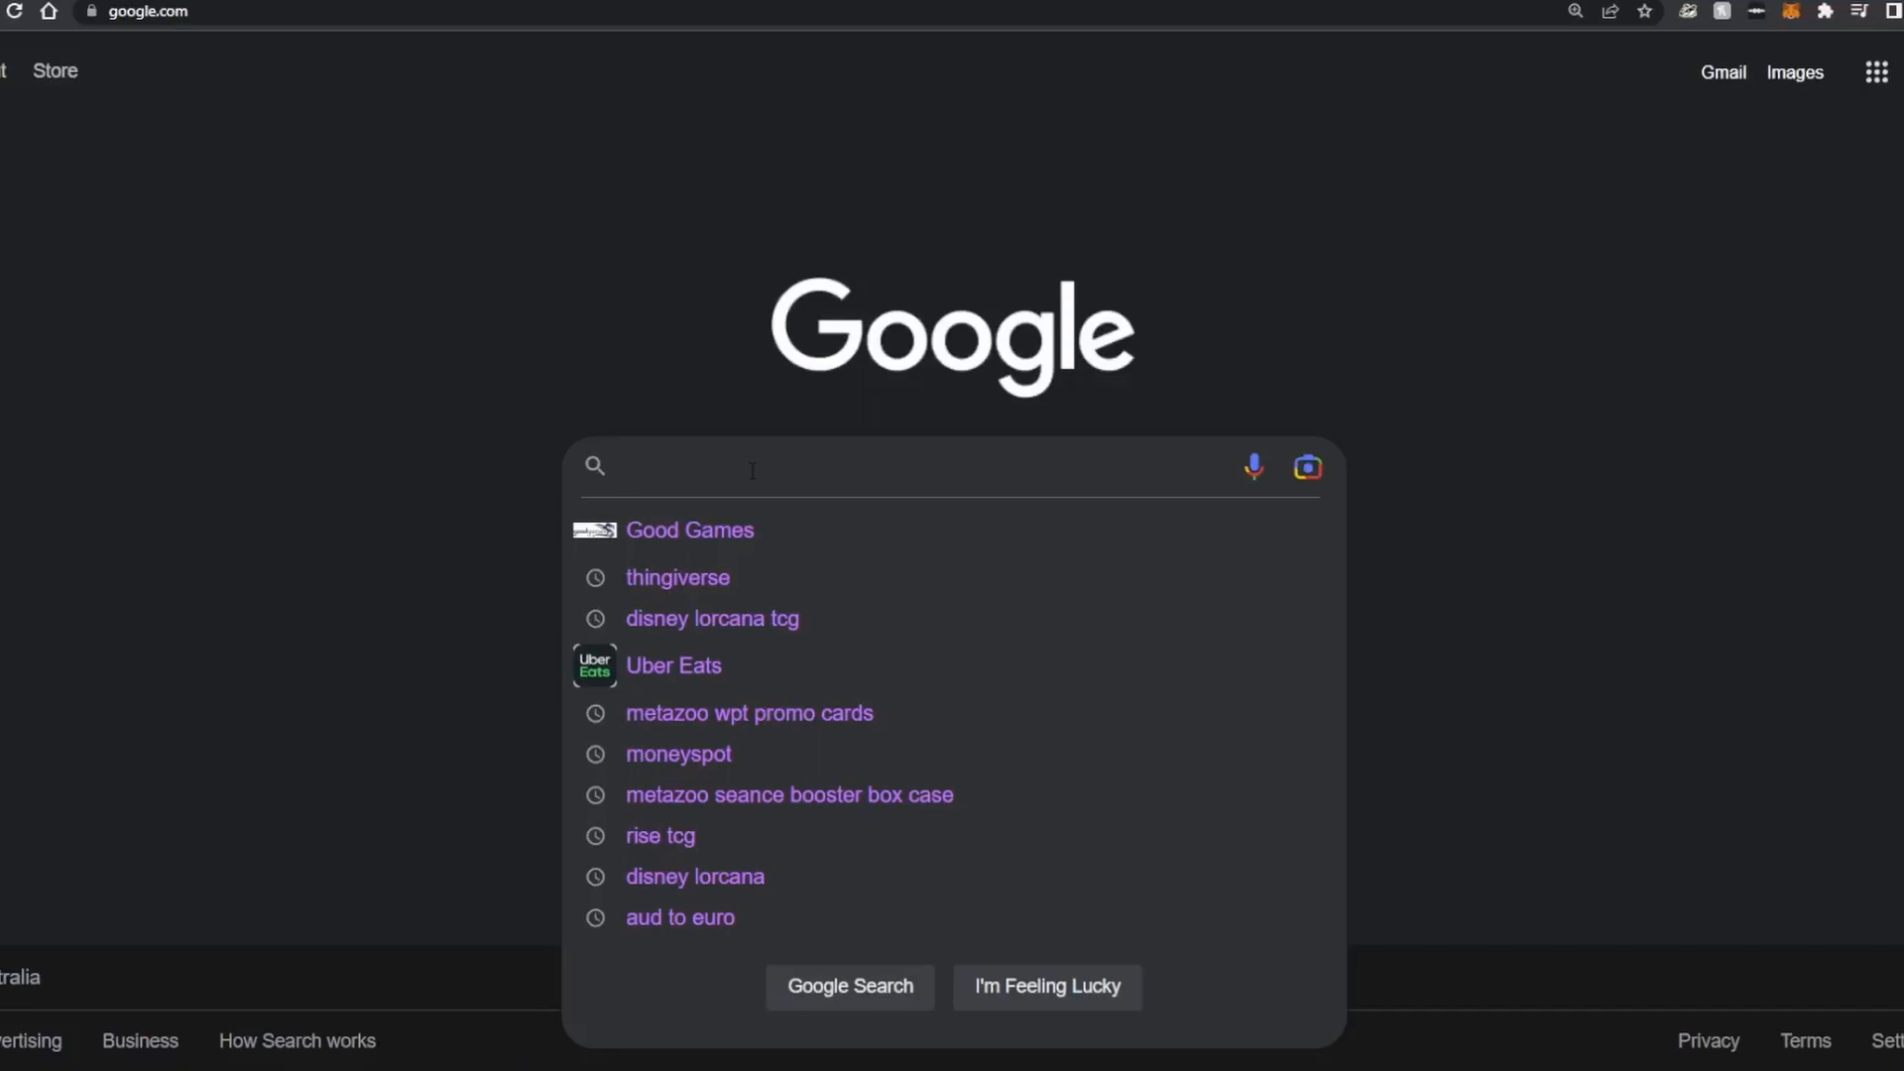
{"action": "type", "text": "s"}
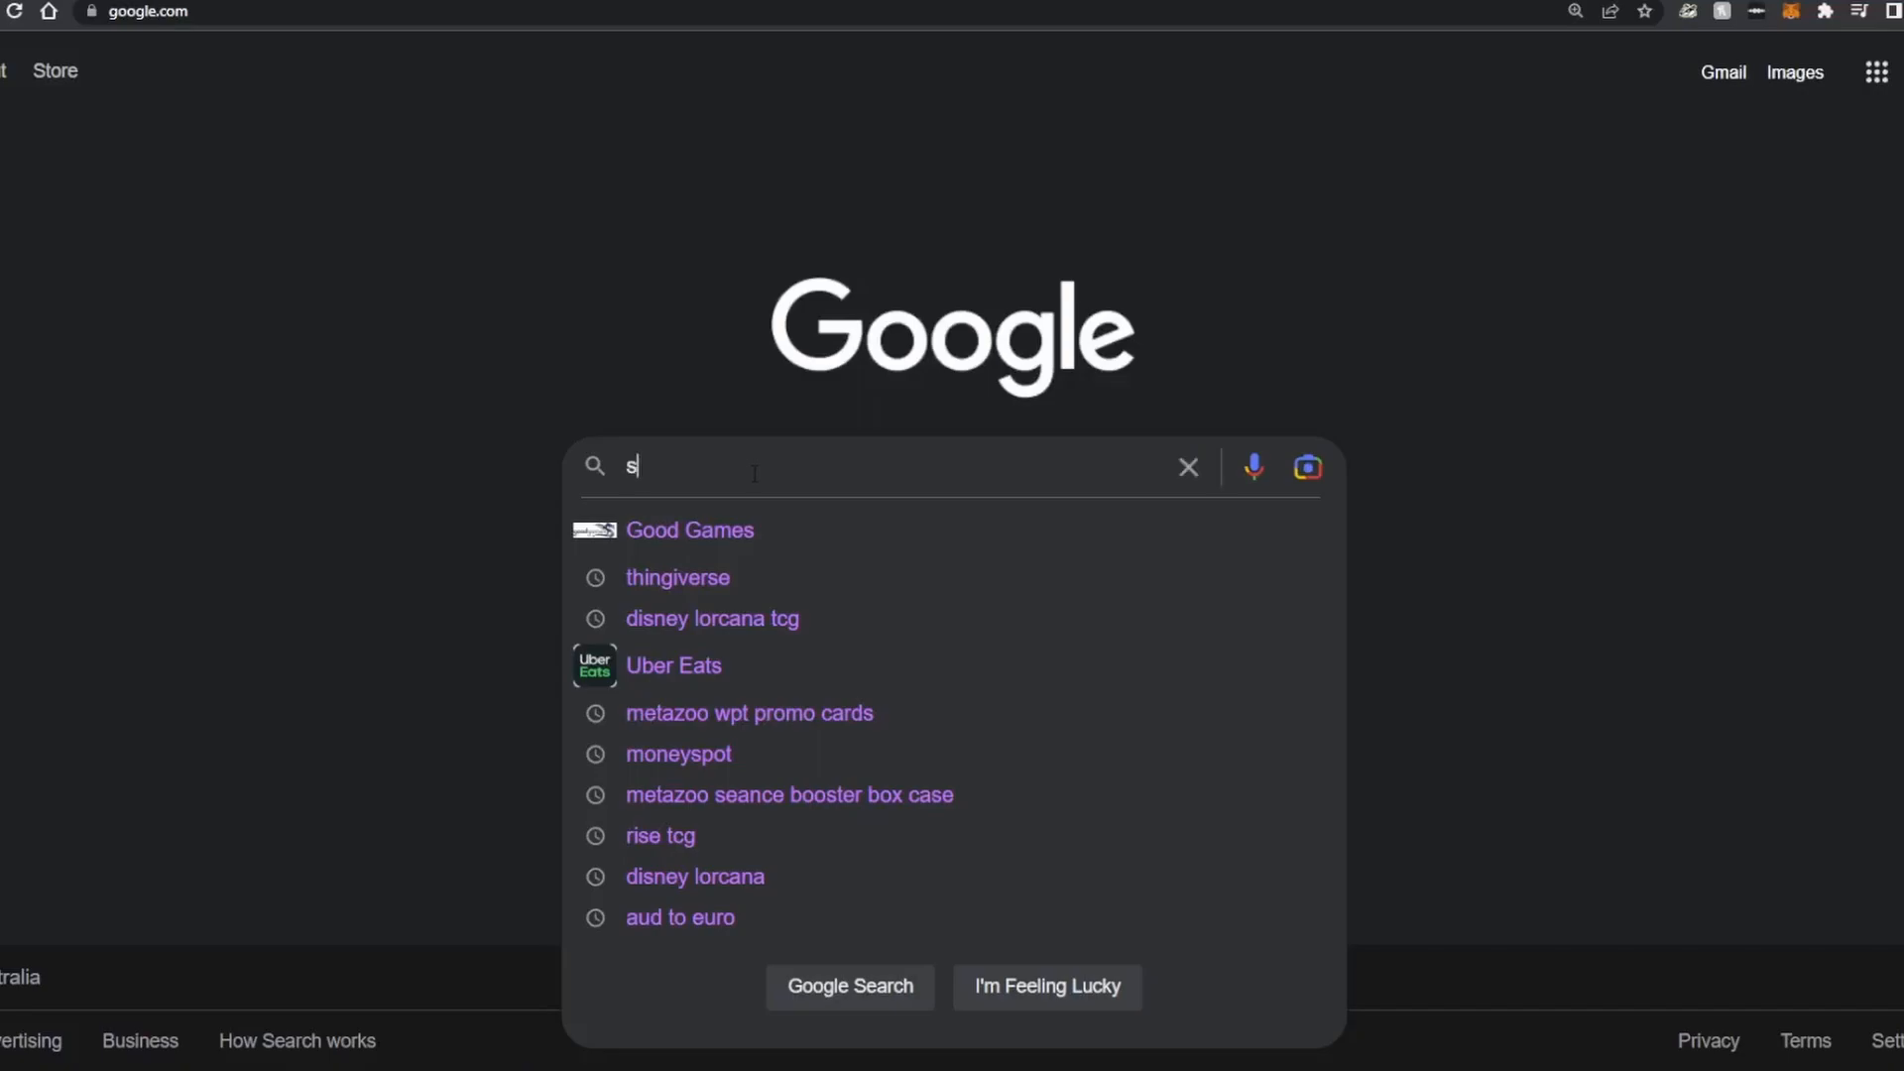
{"action": "type", "text": "team"}
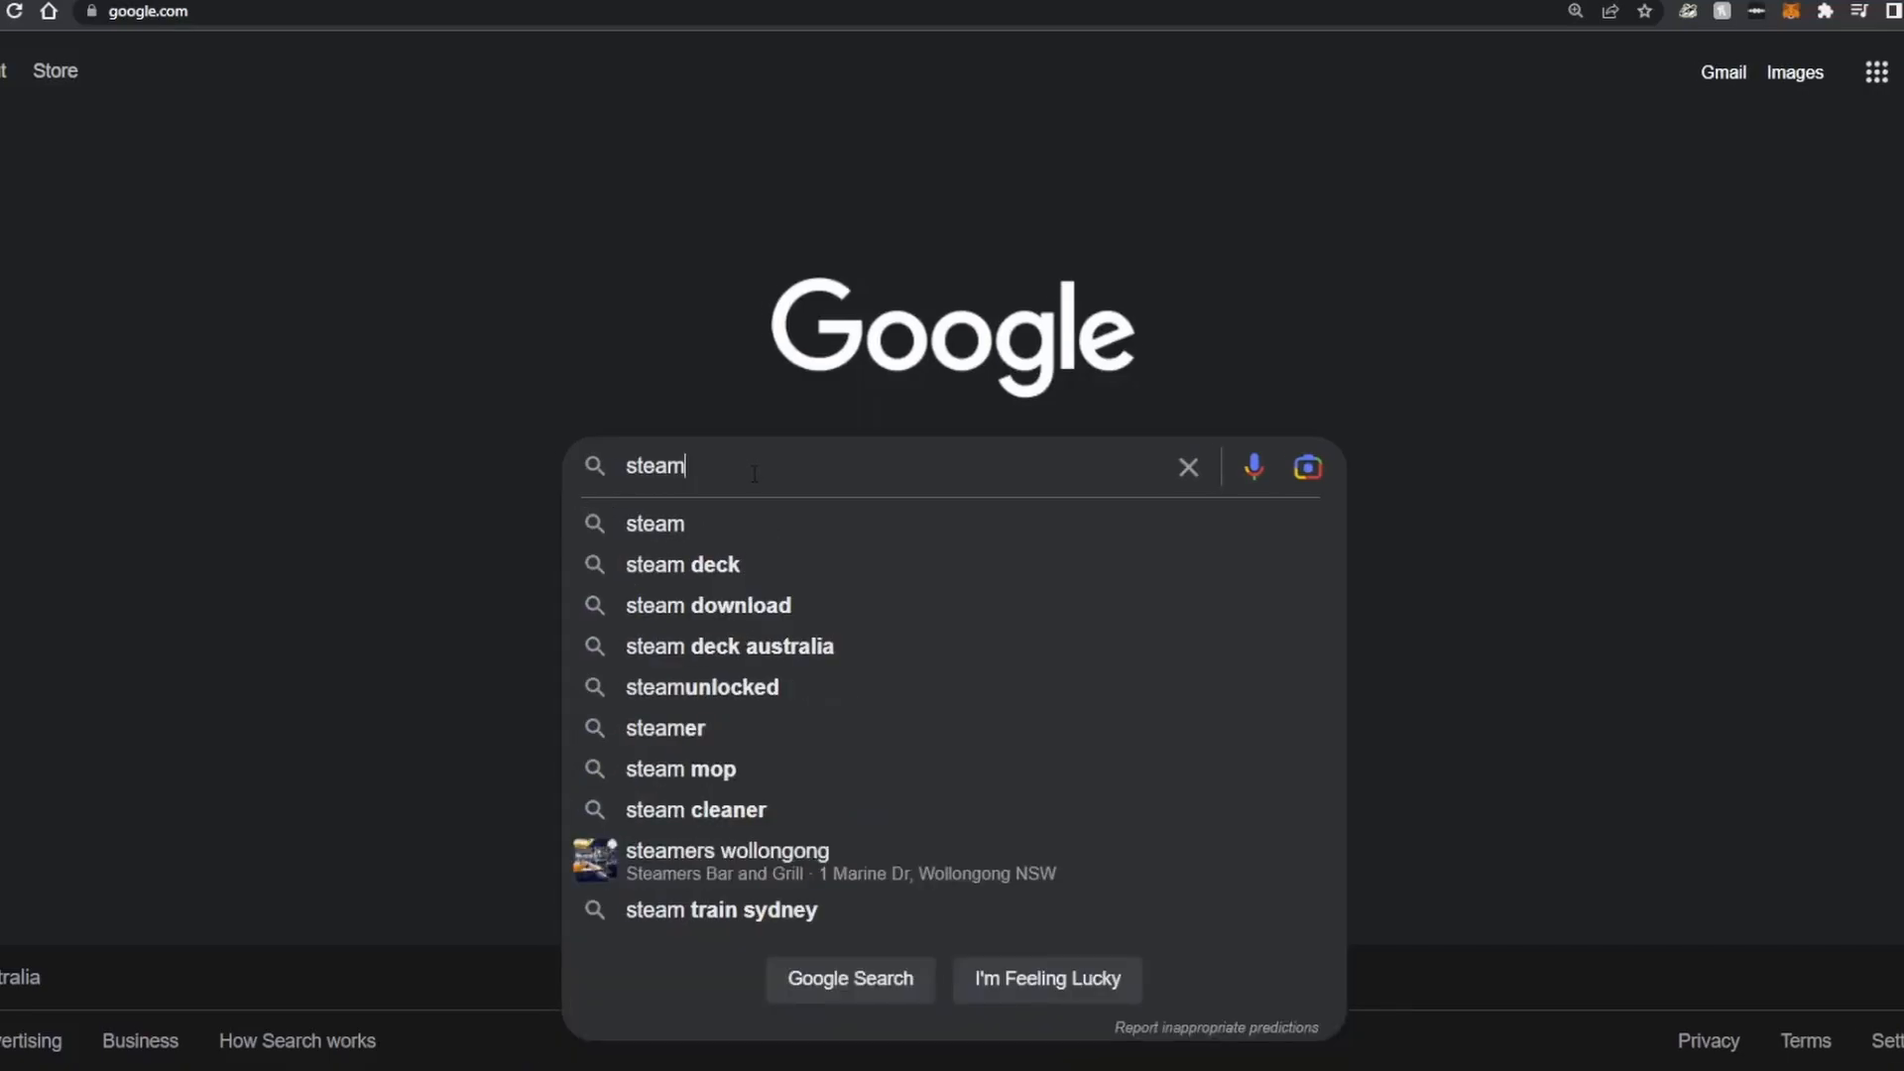
{"action": "mouse_move", "coordinate": [760, 524]}
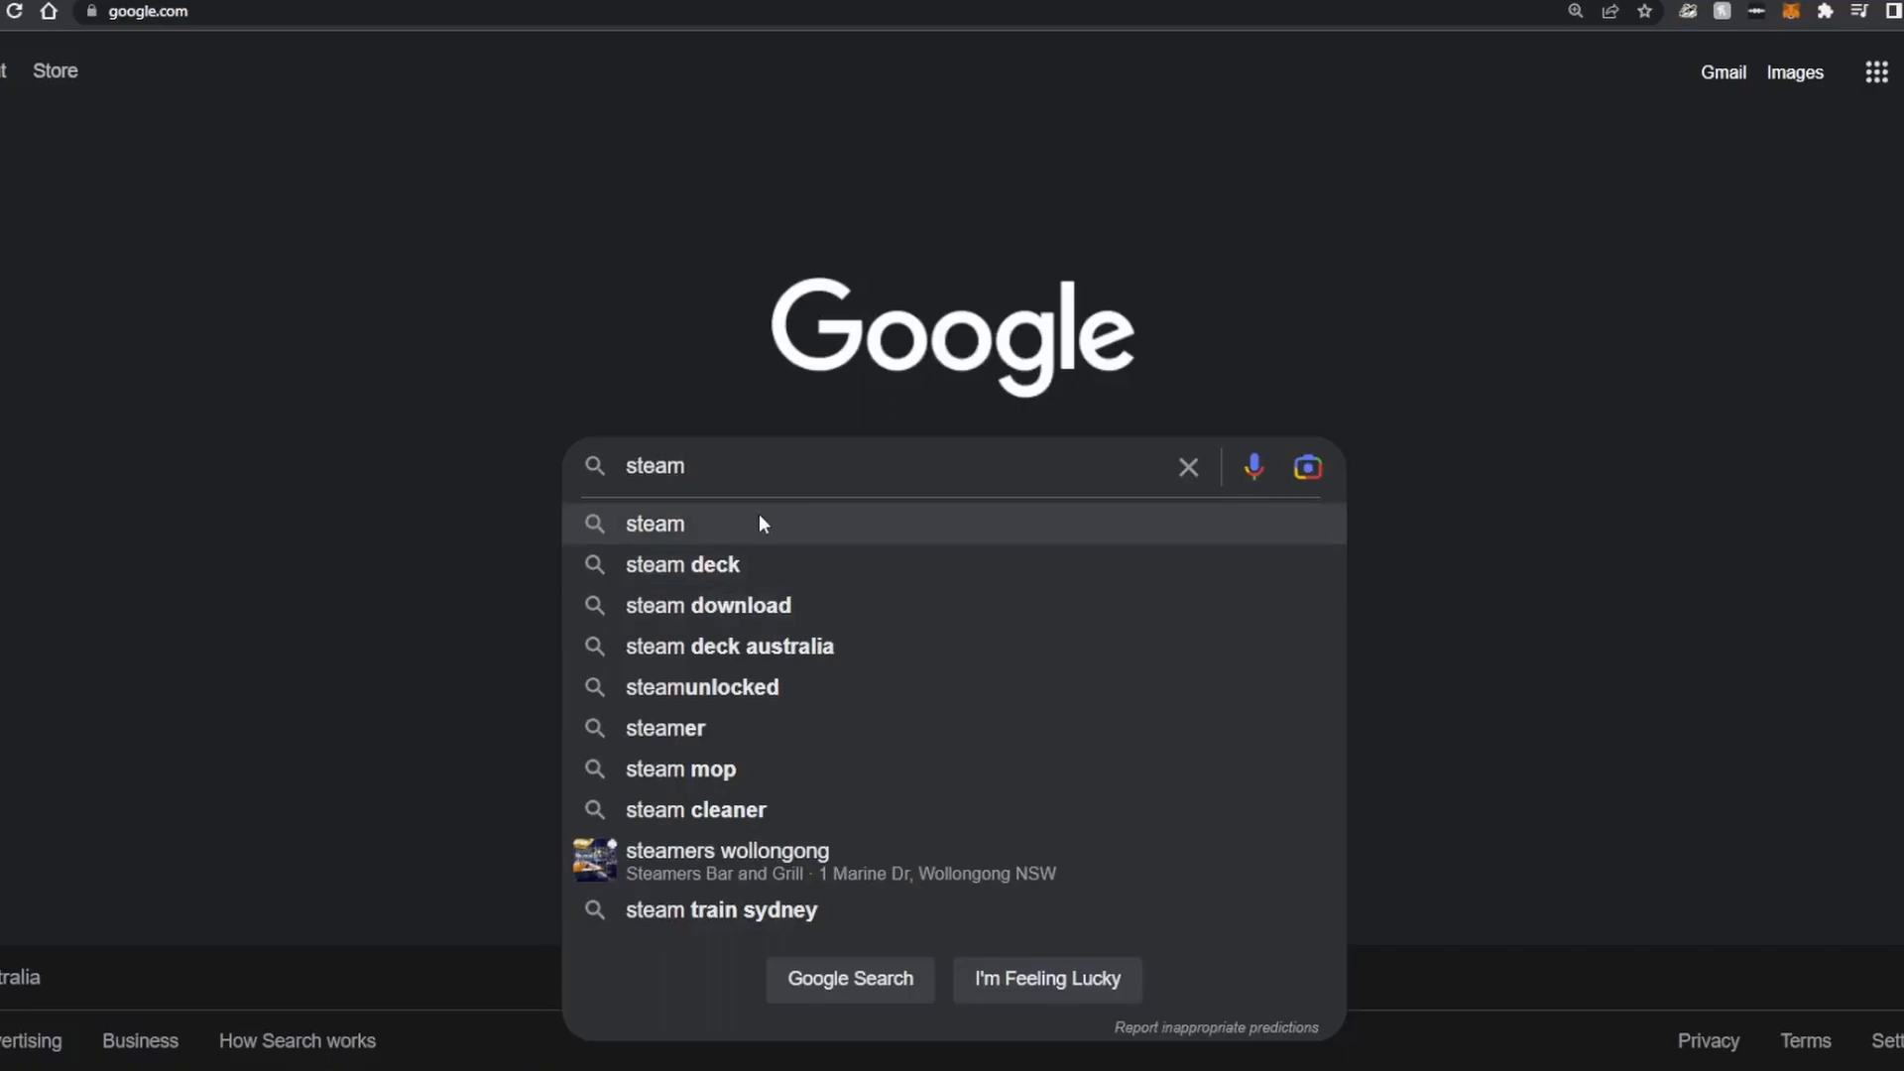
{"action": "left_click", "coordinate": [653, 524]}
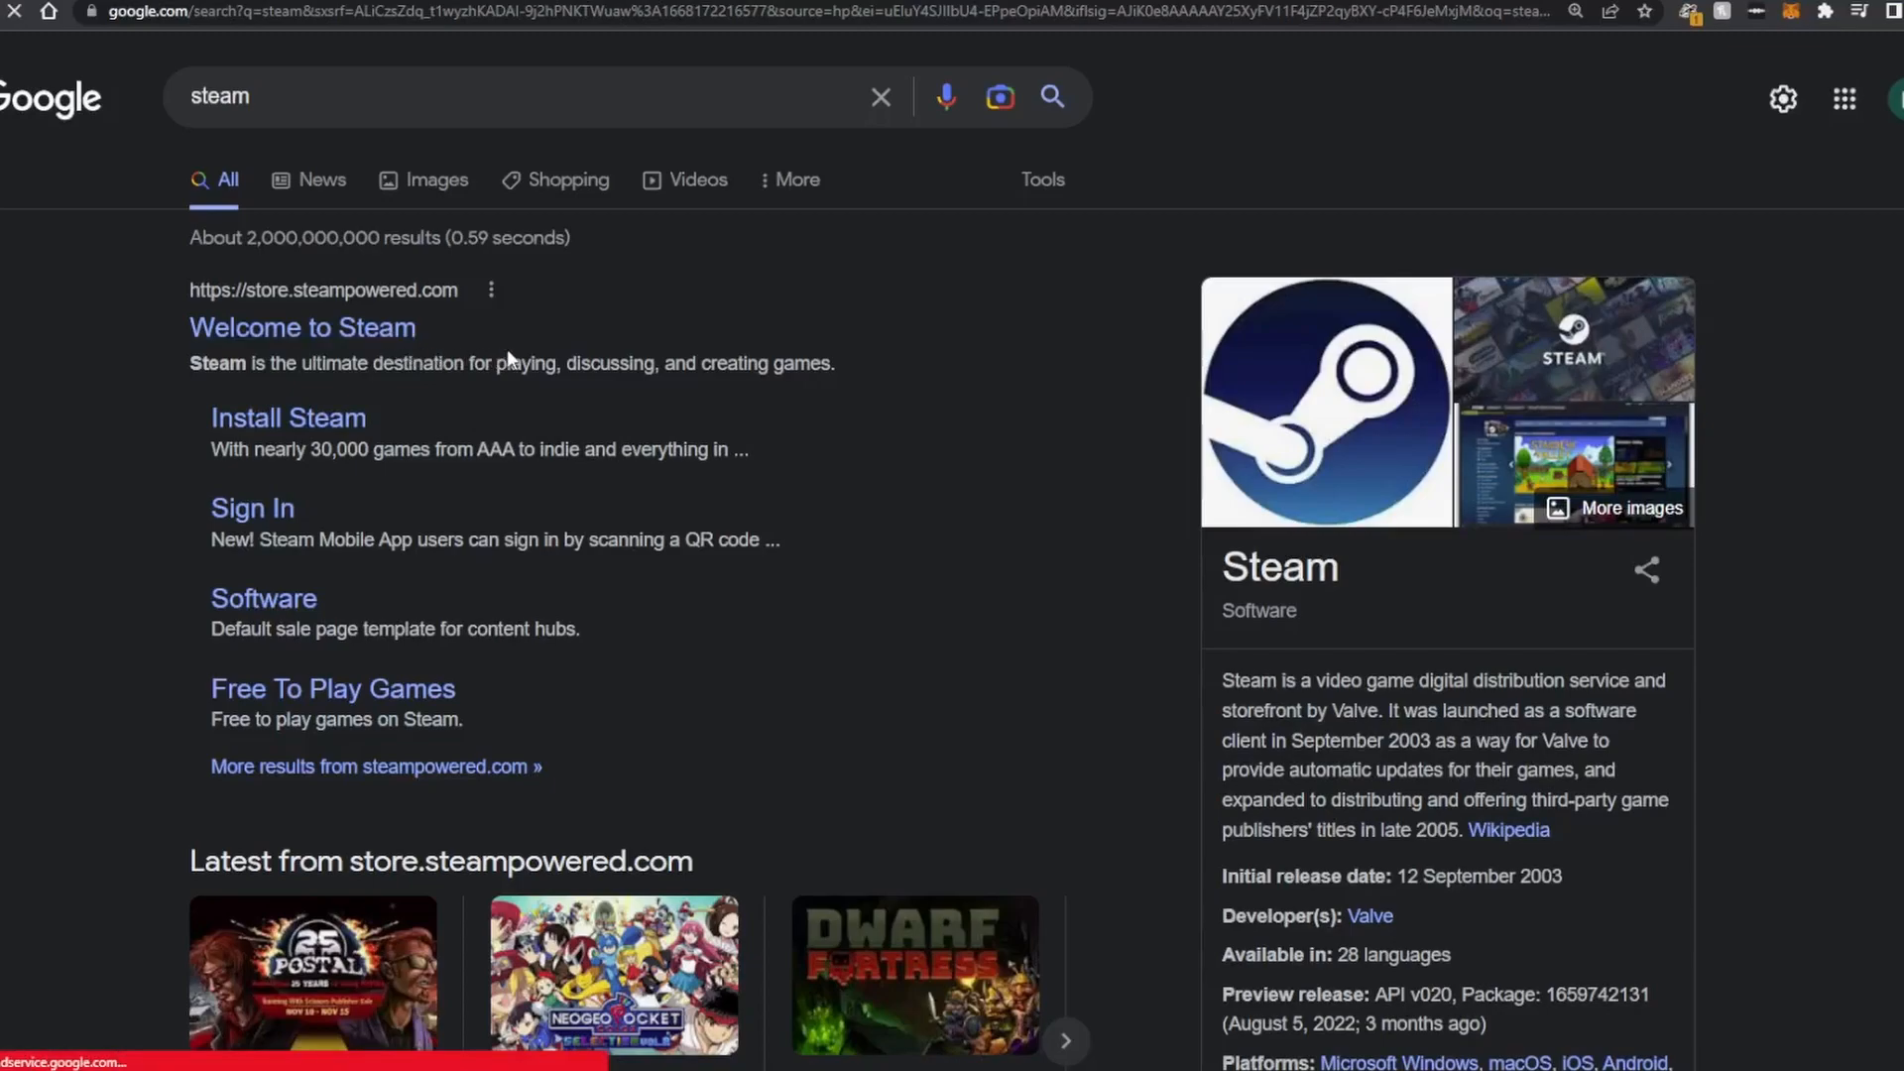
Step: Open the 'Welcome to Steam' store result and go to its login page
{"action": "left_click", "coordinate": [302, 326]}
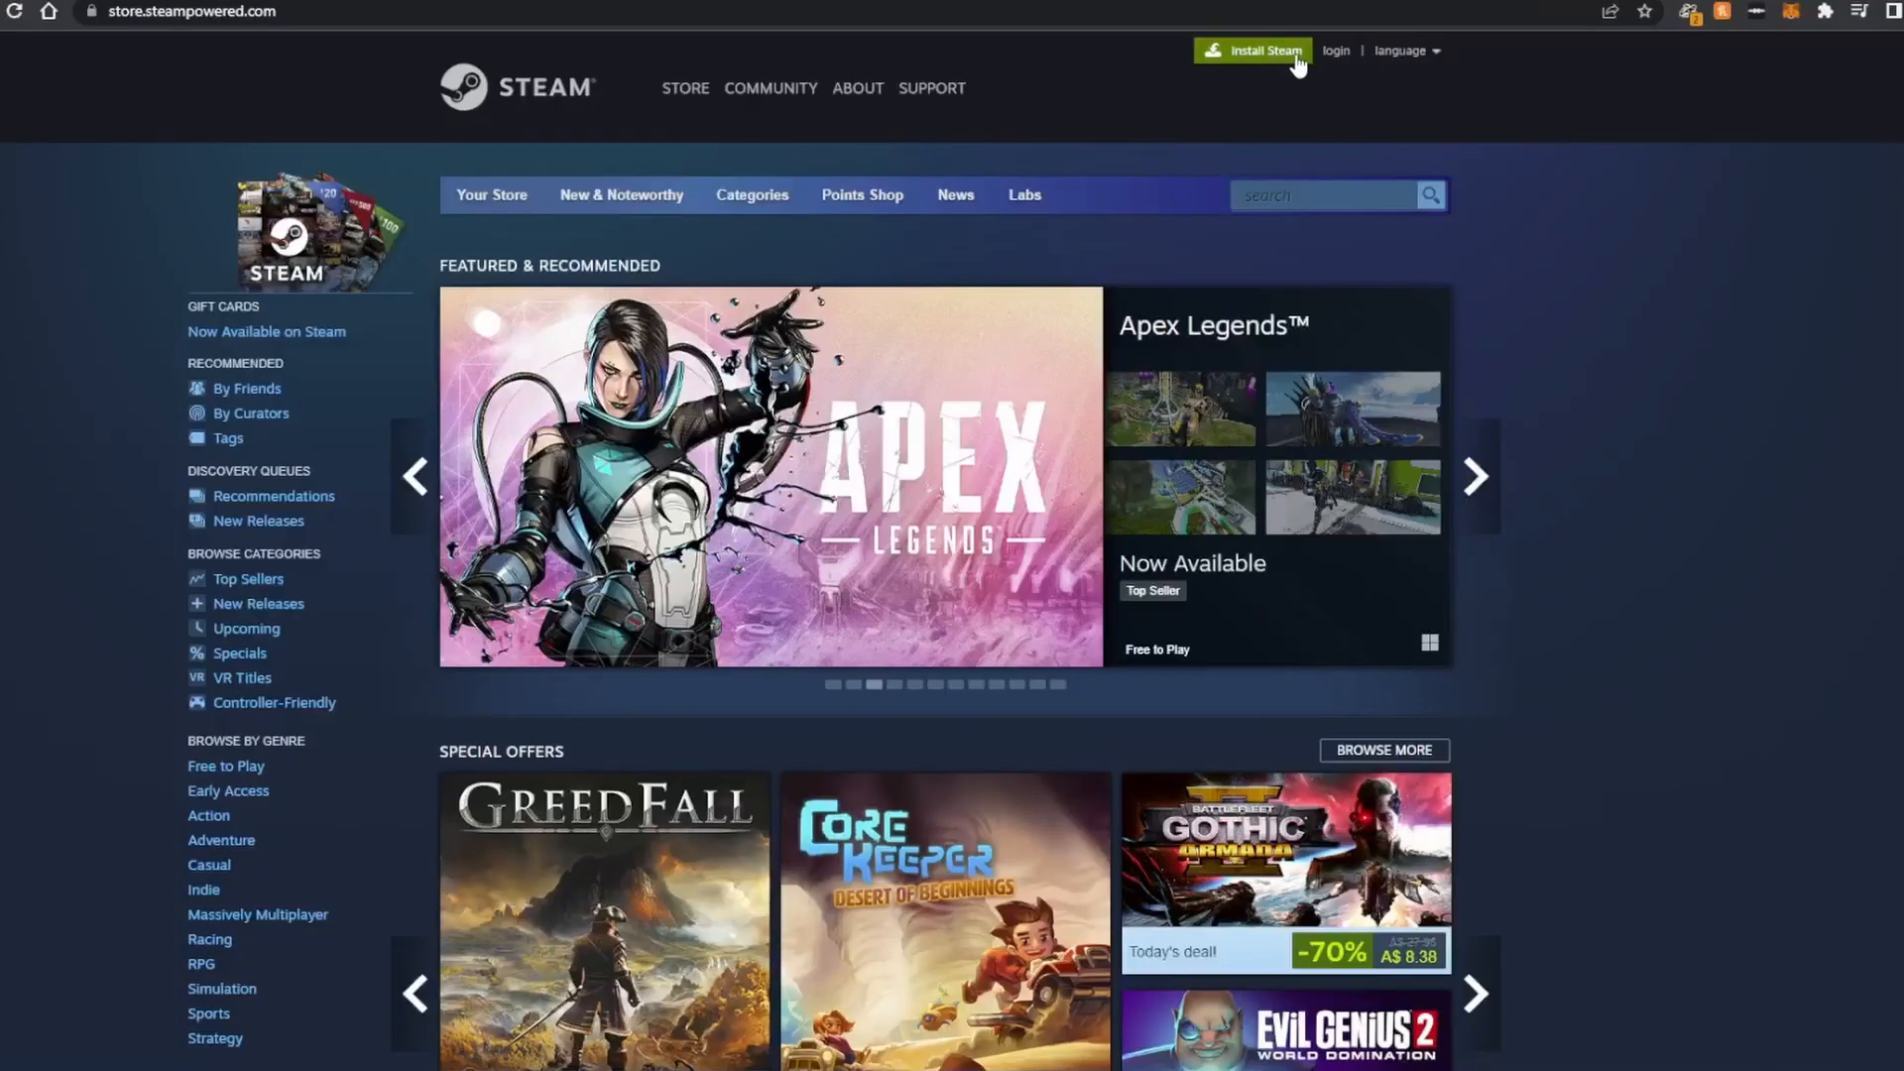
{"action": "mouse_move", "coordinate": [1340, 69]}
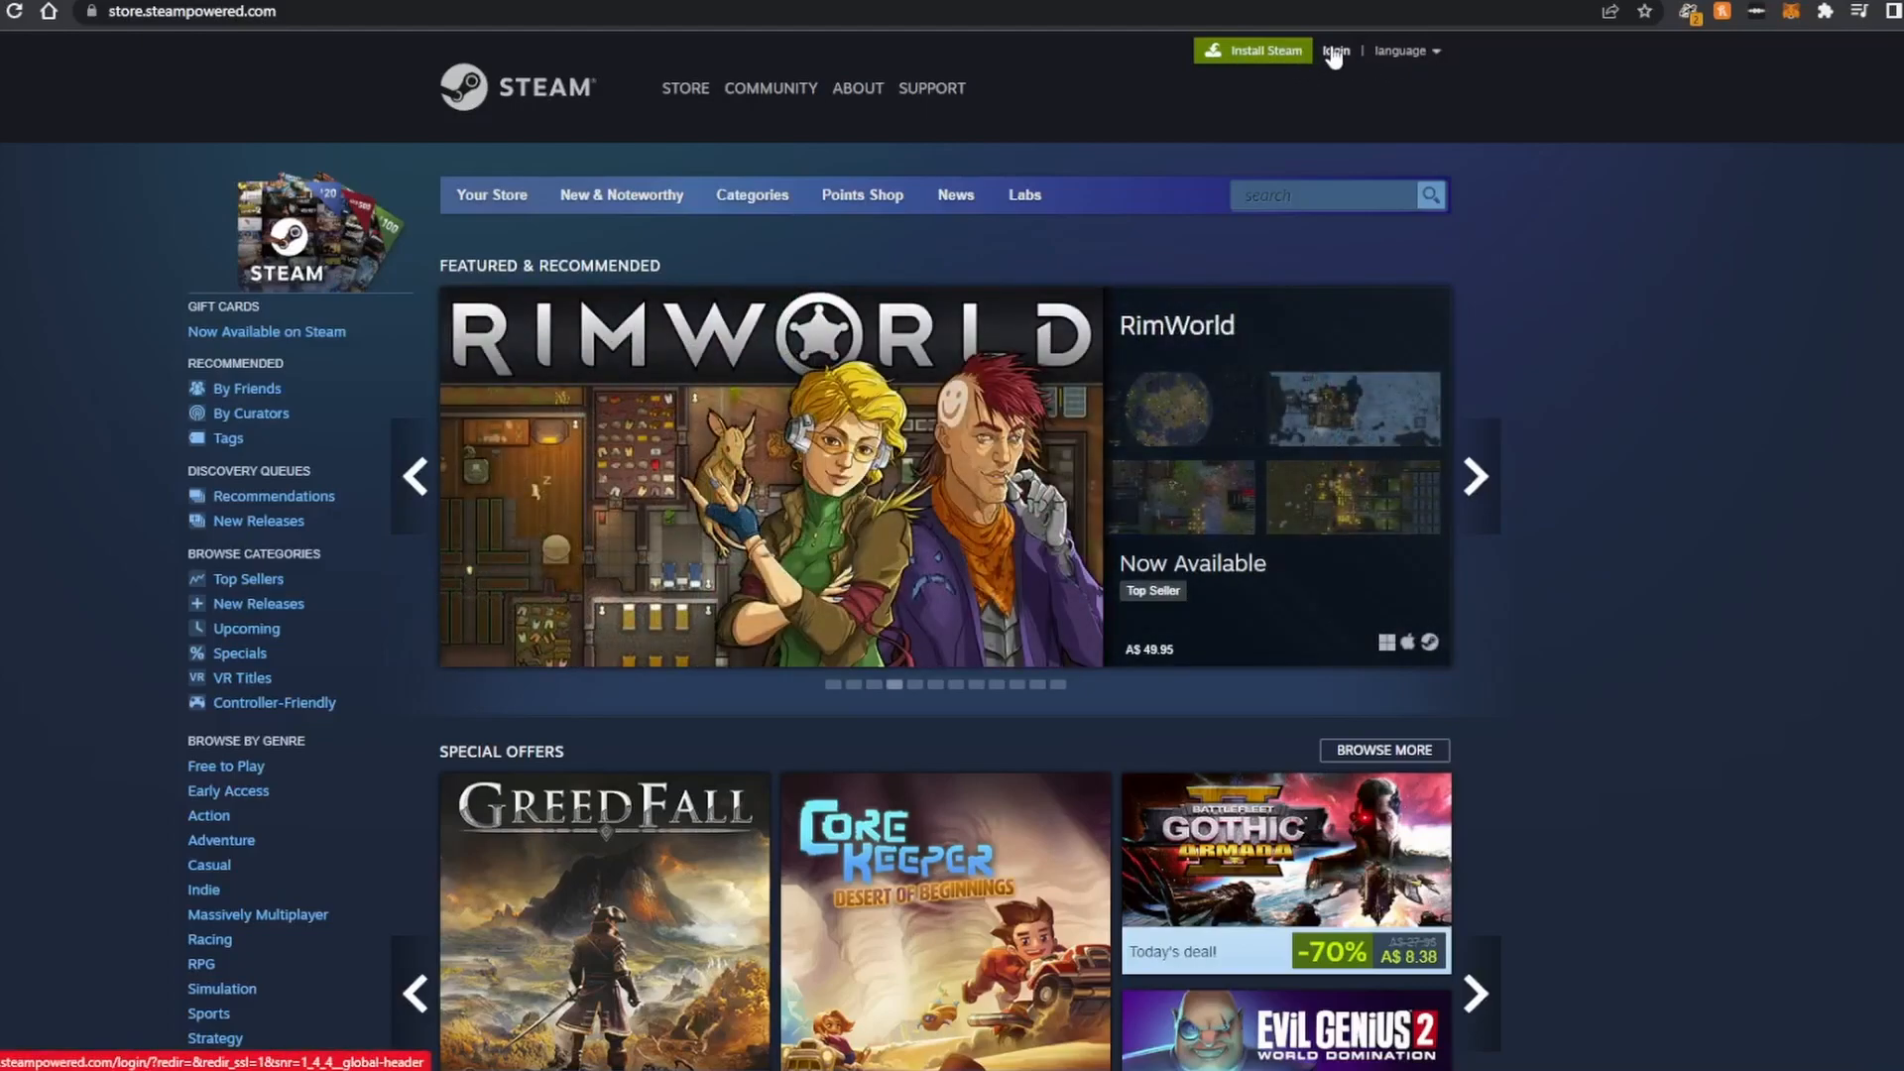
{"action": "left_click", "coordinate": [1335, 51]}
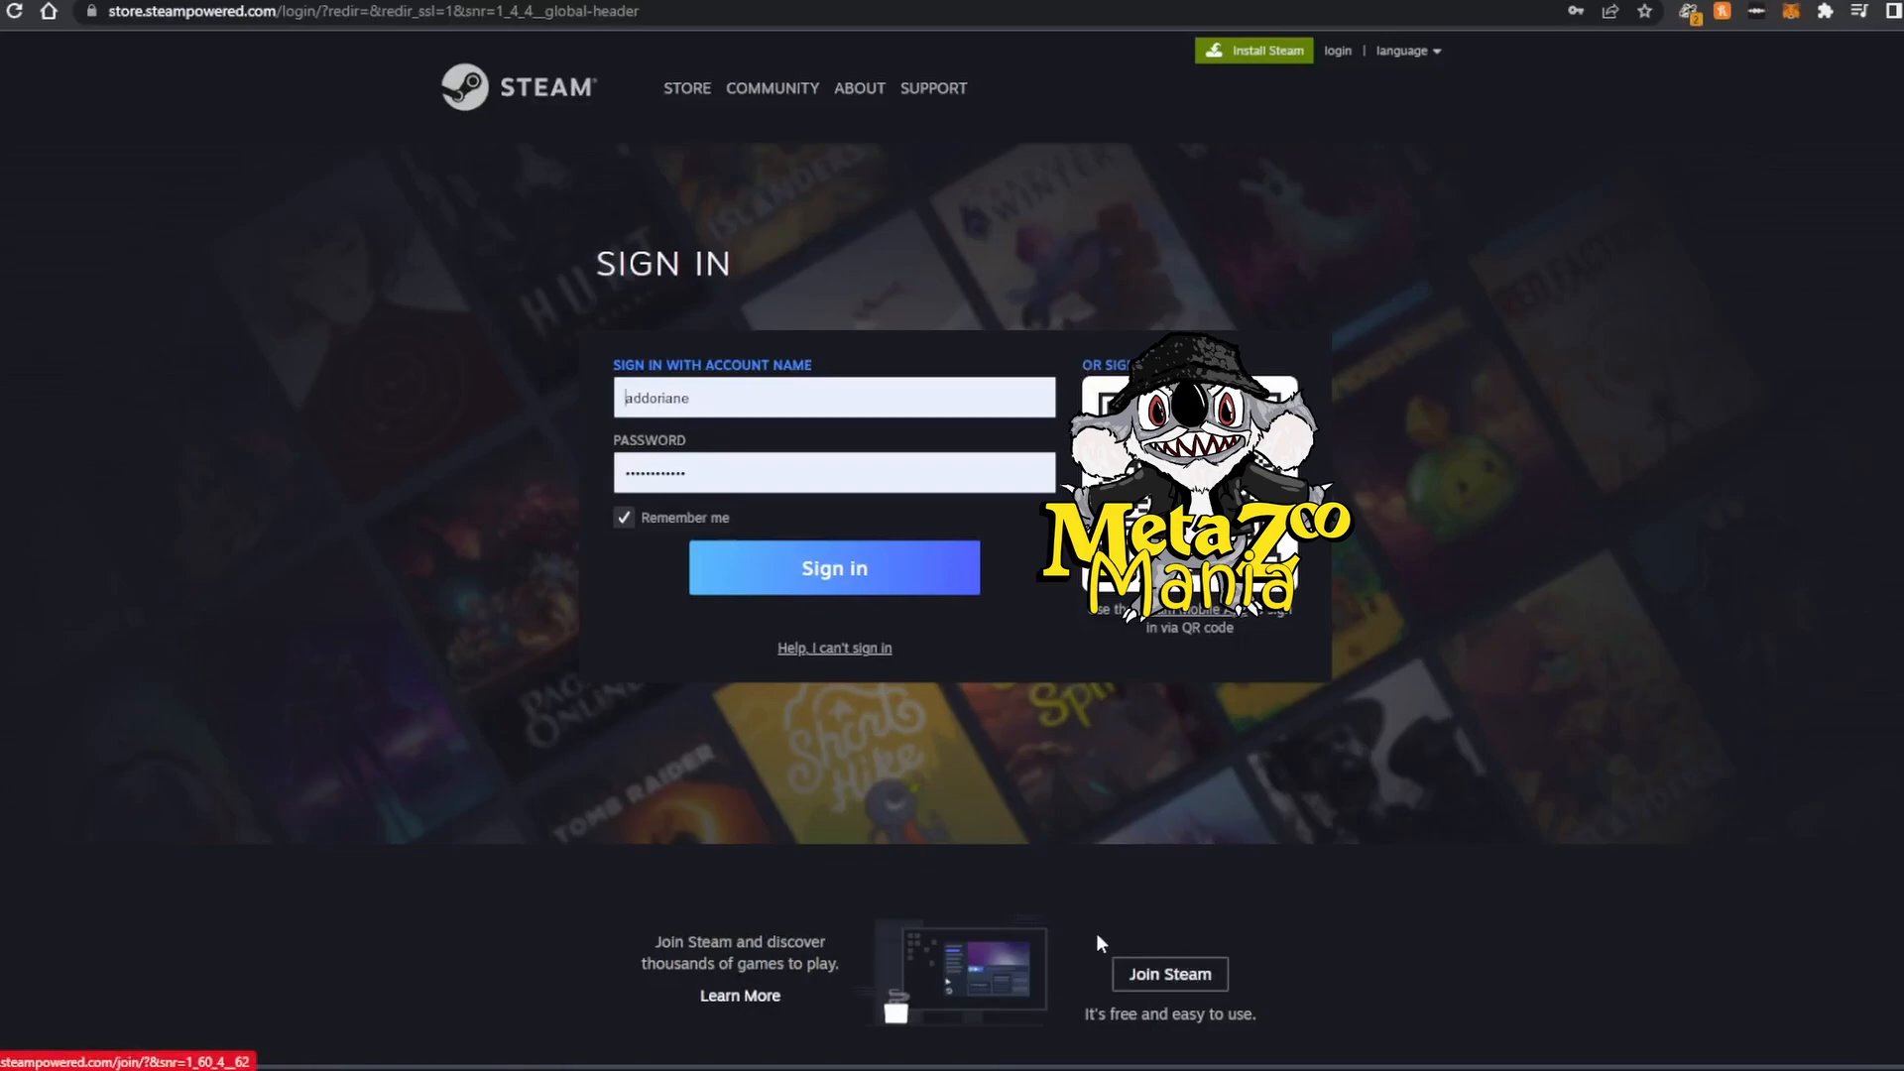
{"action": "mouse_move", "coordinate": [1170, 981]}
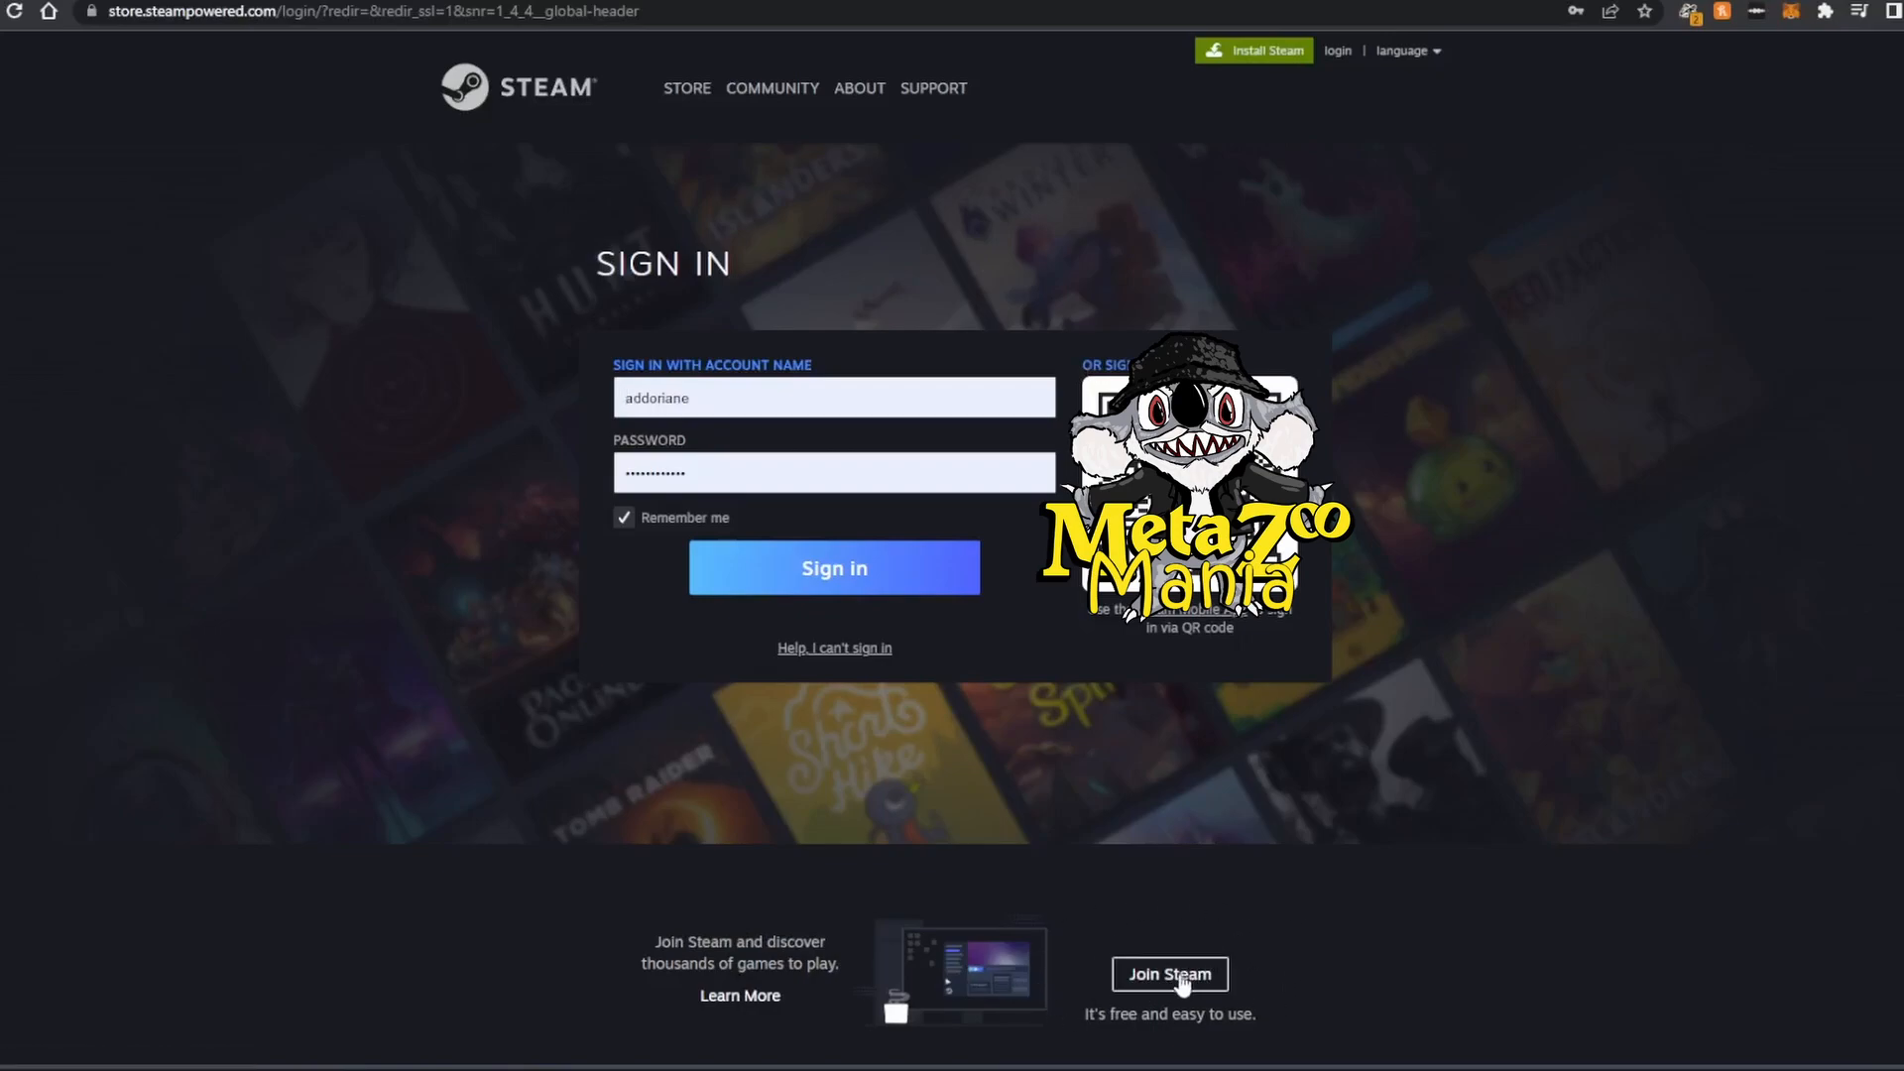
Step: Fill the Join Steam form with the Gmail address, accept the age terms, and continue
{"action": "left_click", "coordinate": [1167, 974]}
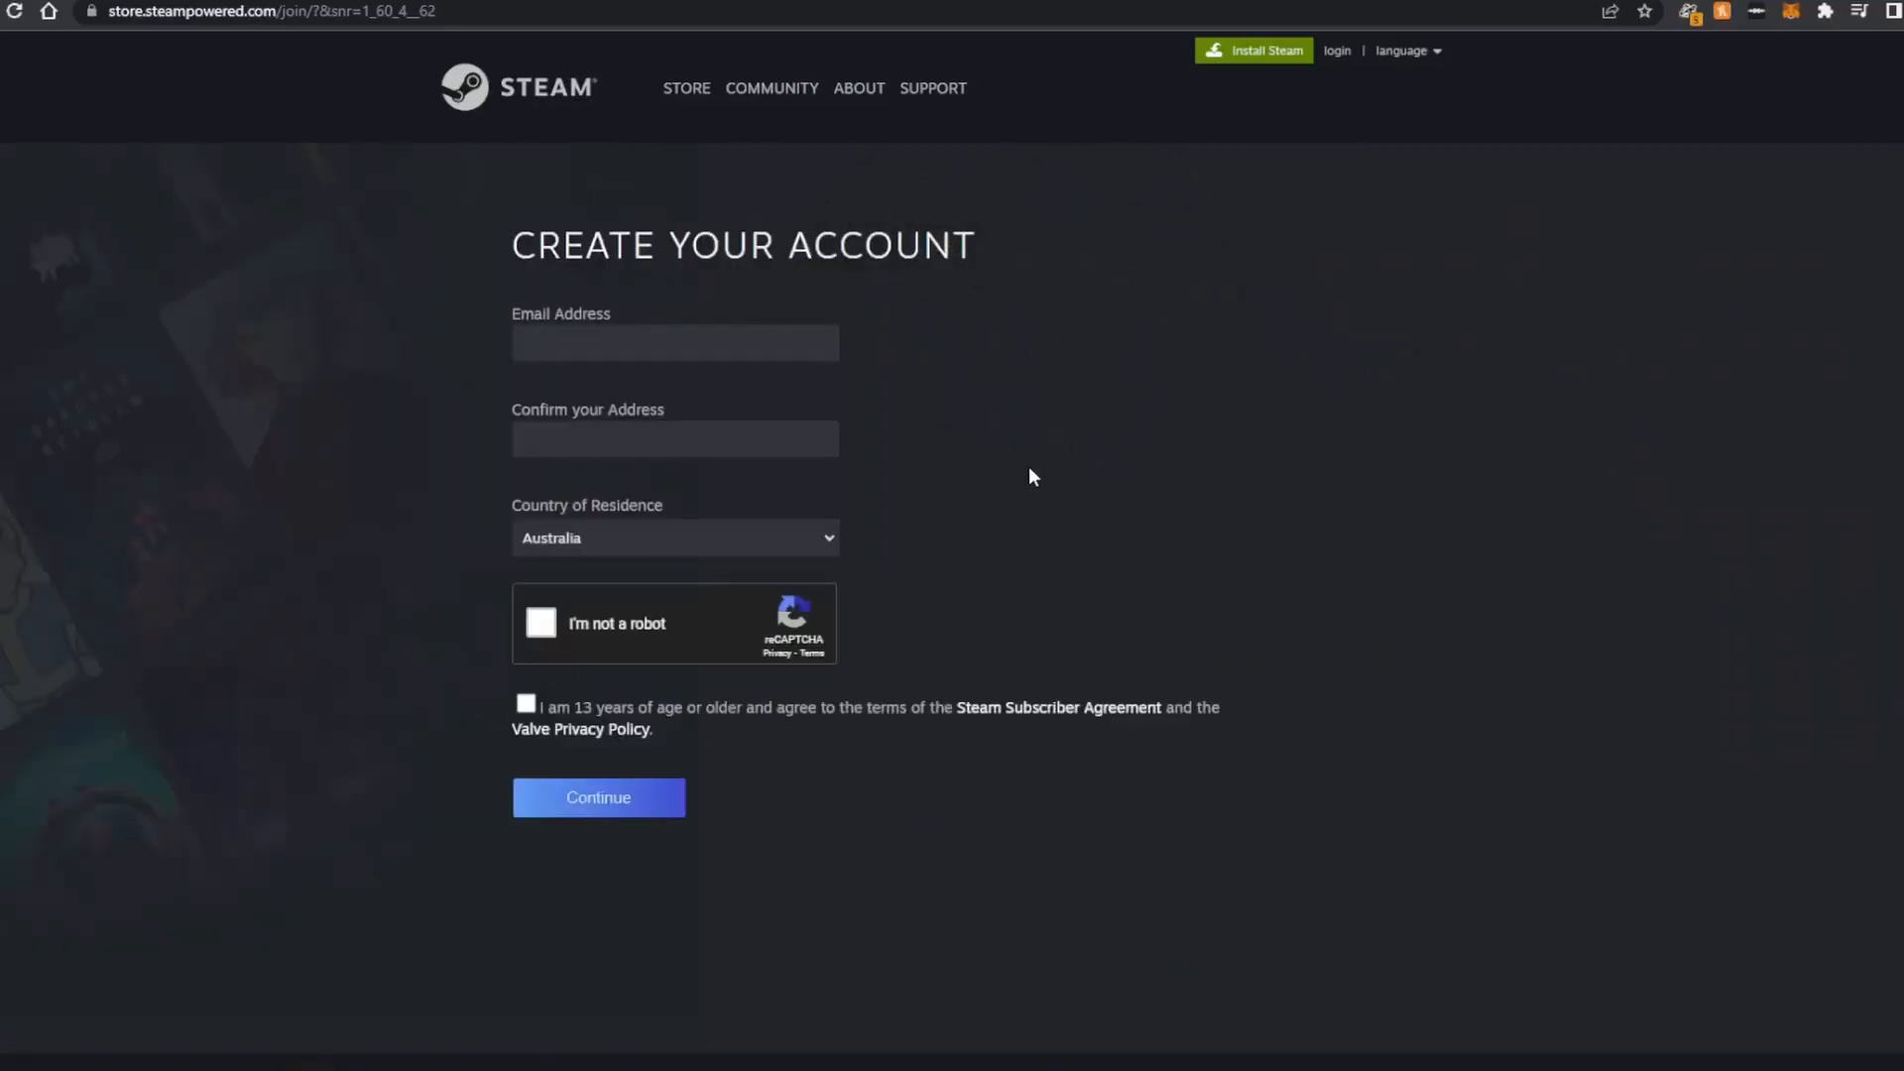
{"action": "type", "text": "ne"}
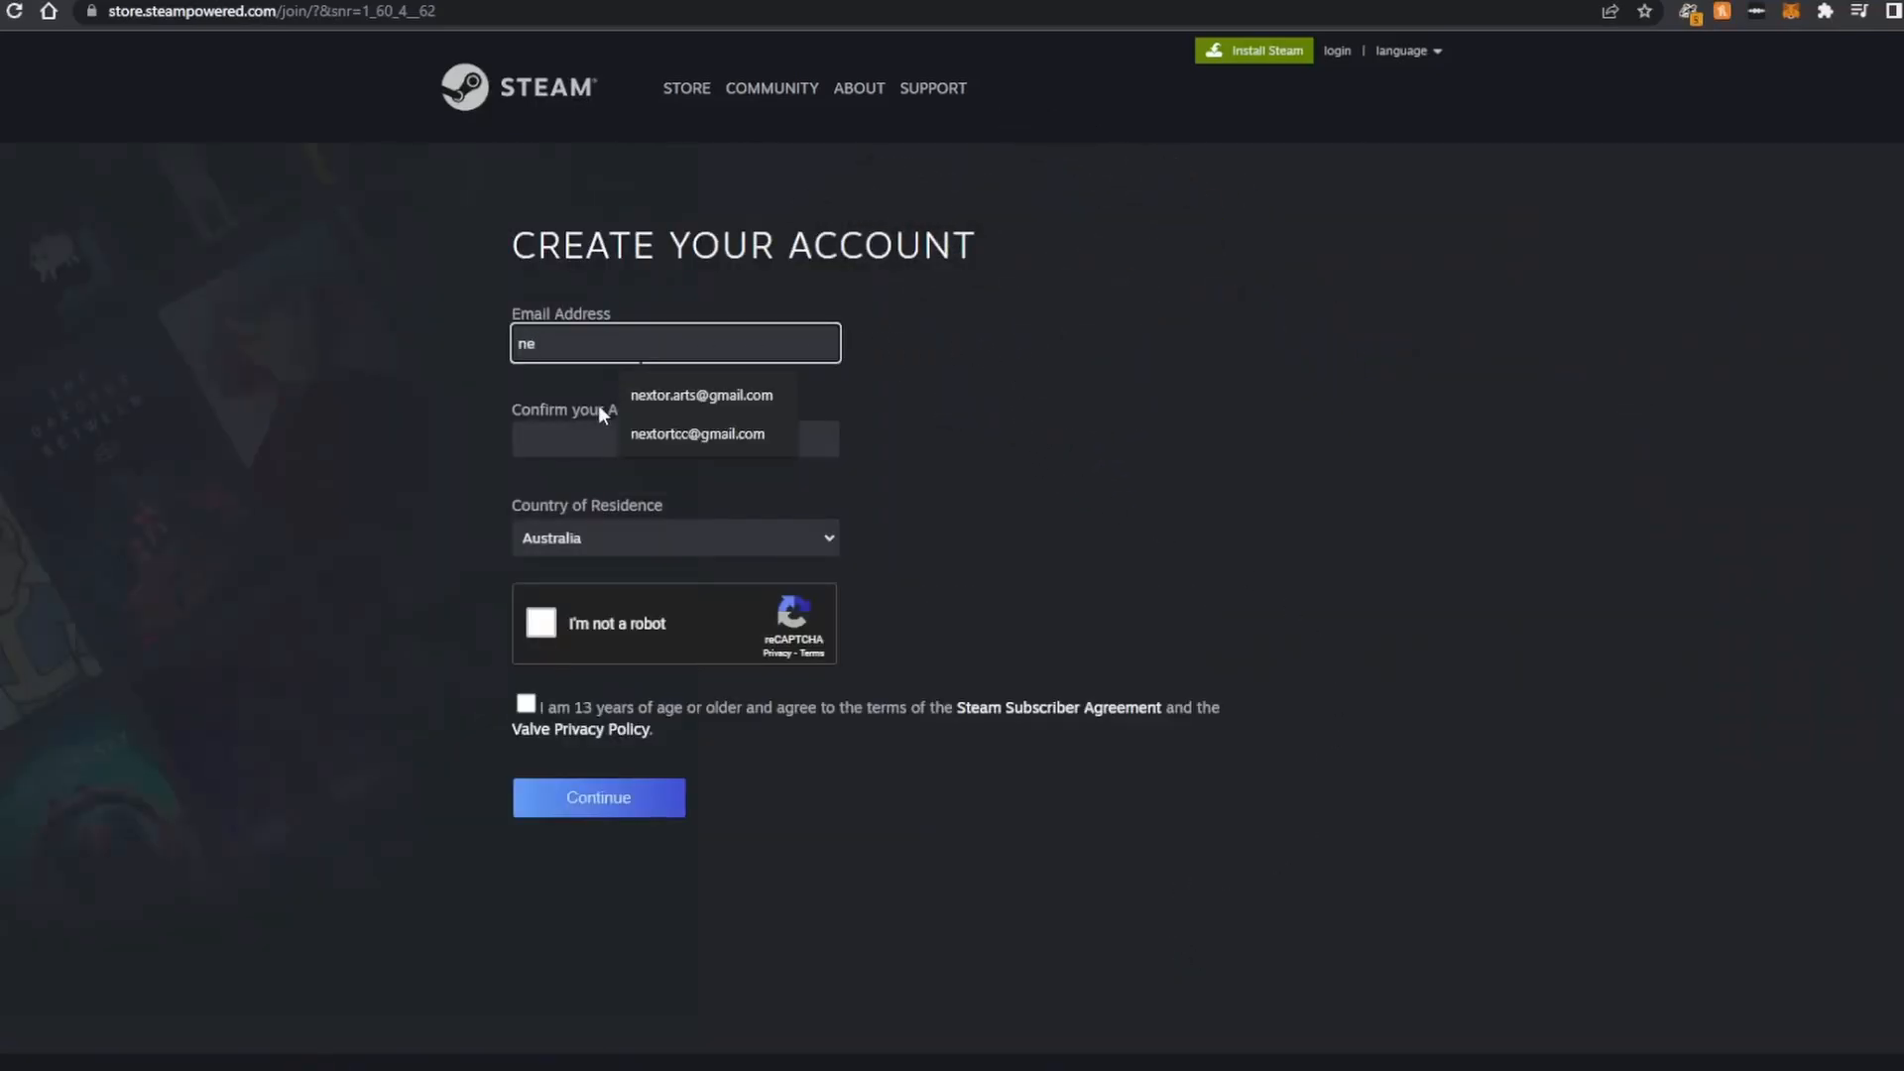
{"action": "left_click", "coordinate": [697, 434]}
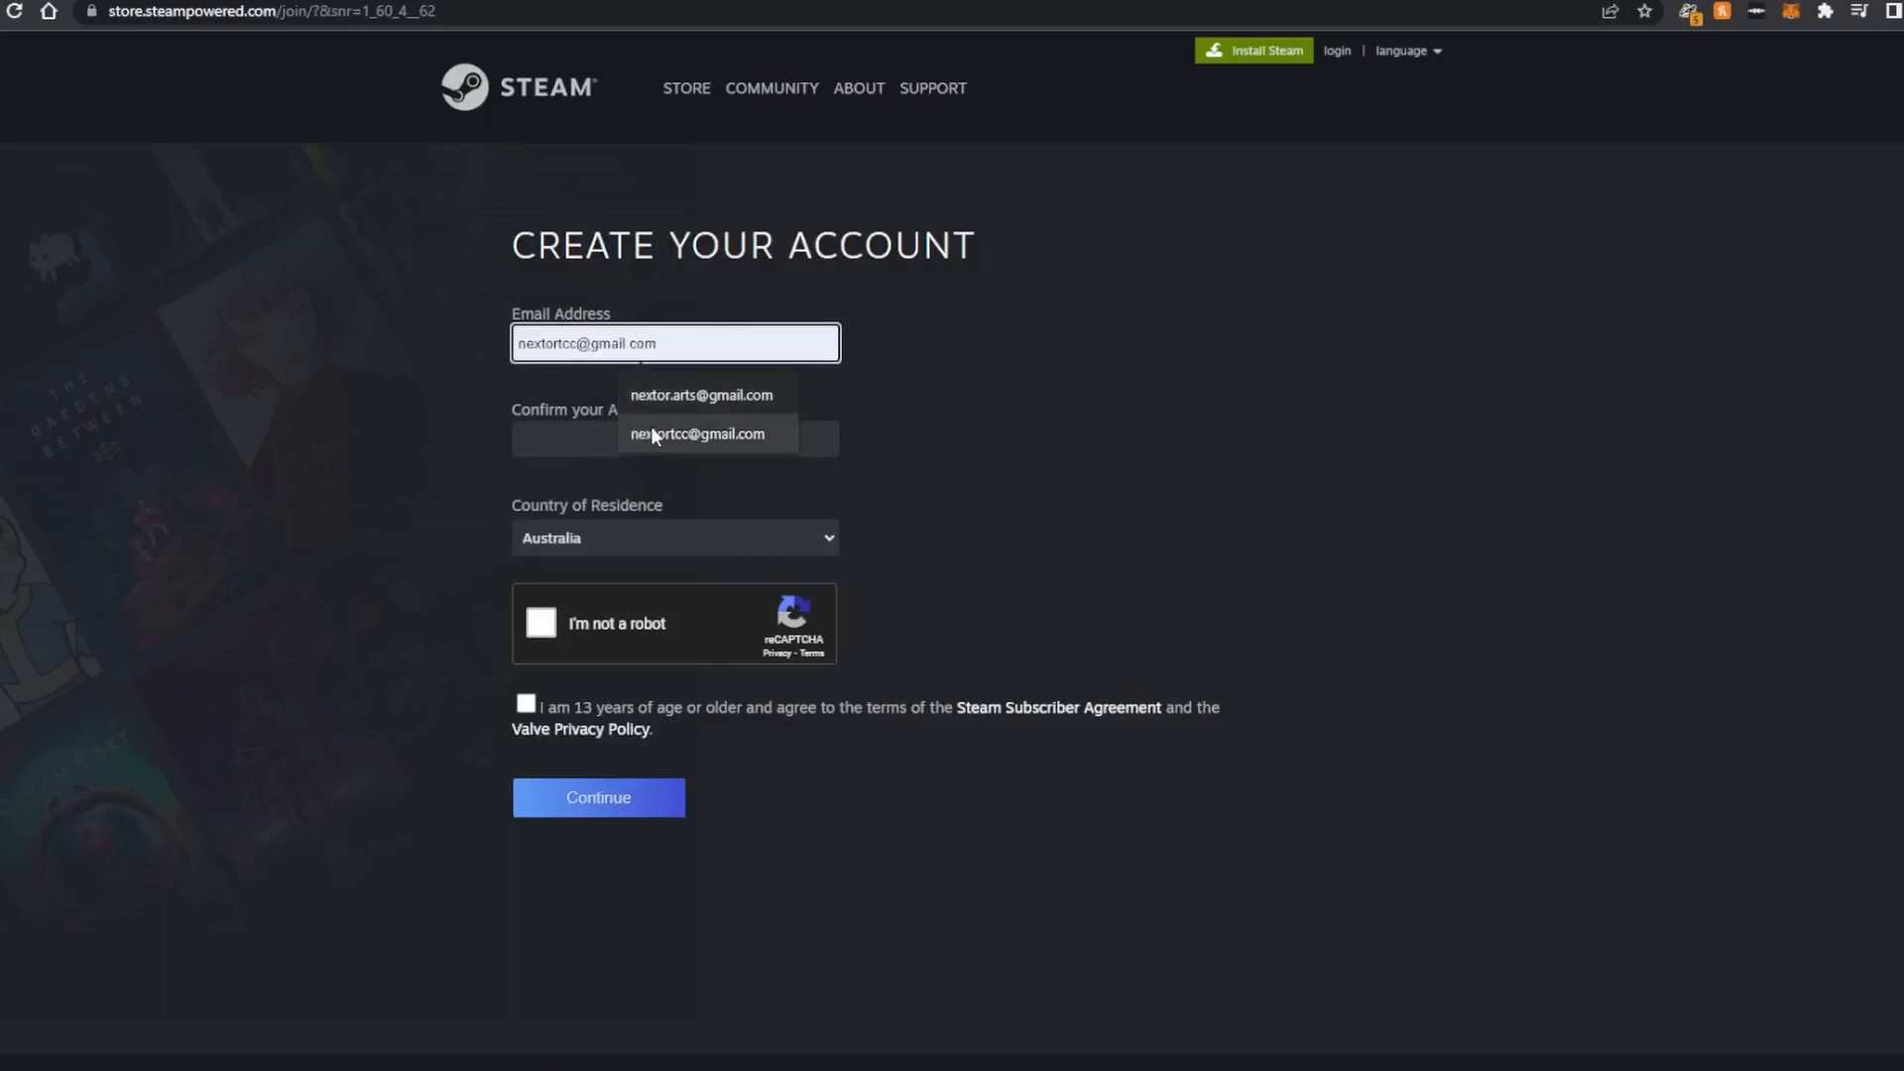
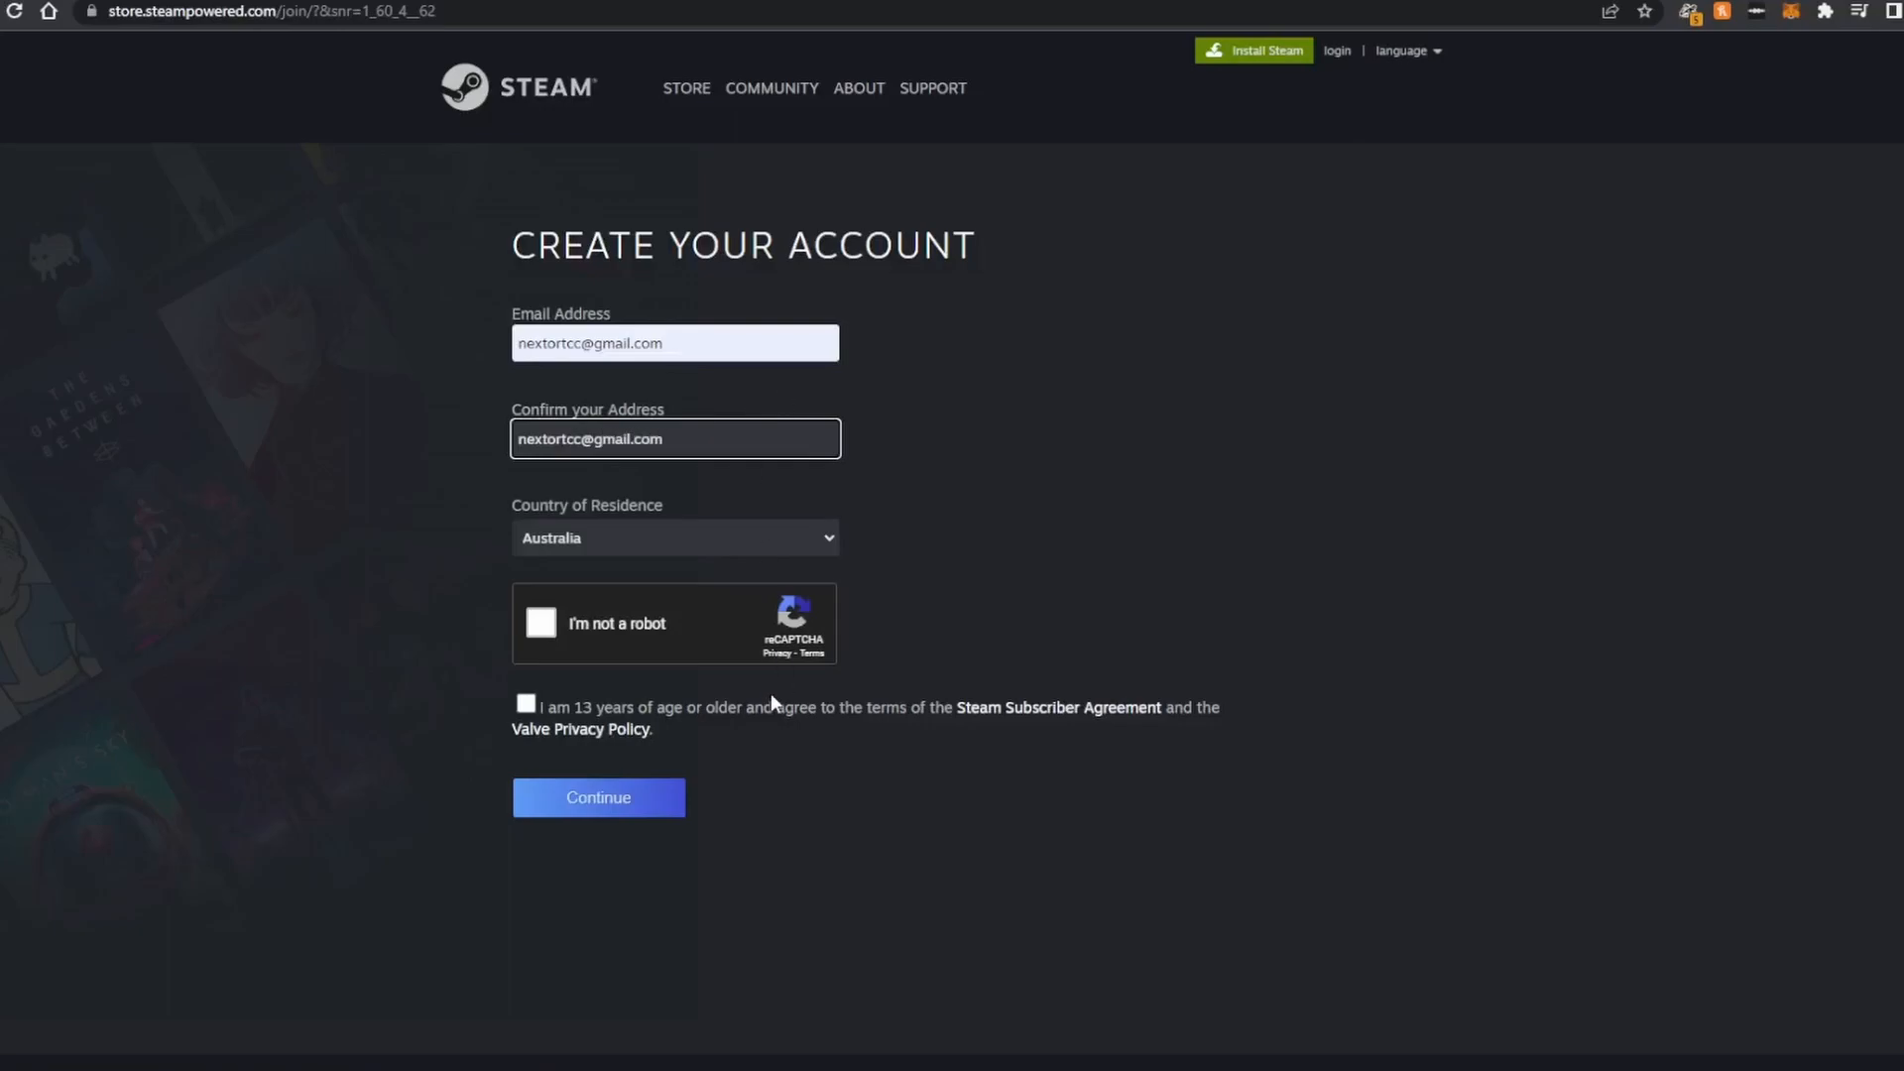
{"action": "left_click", "coordinate": [539, 623]}
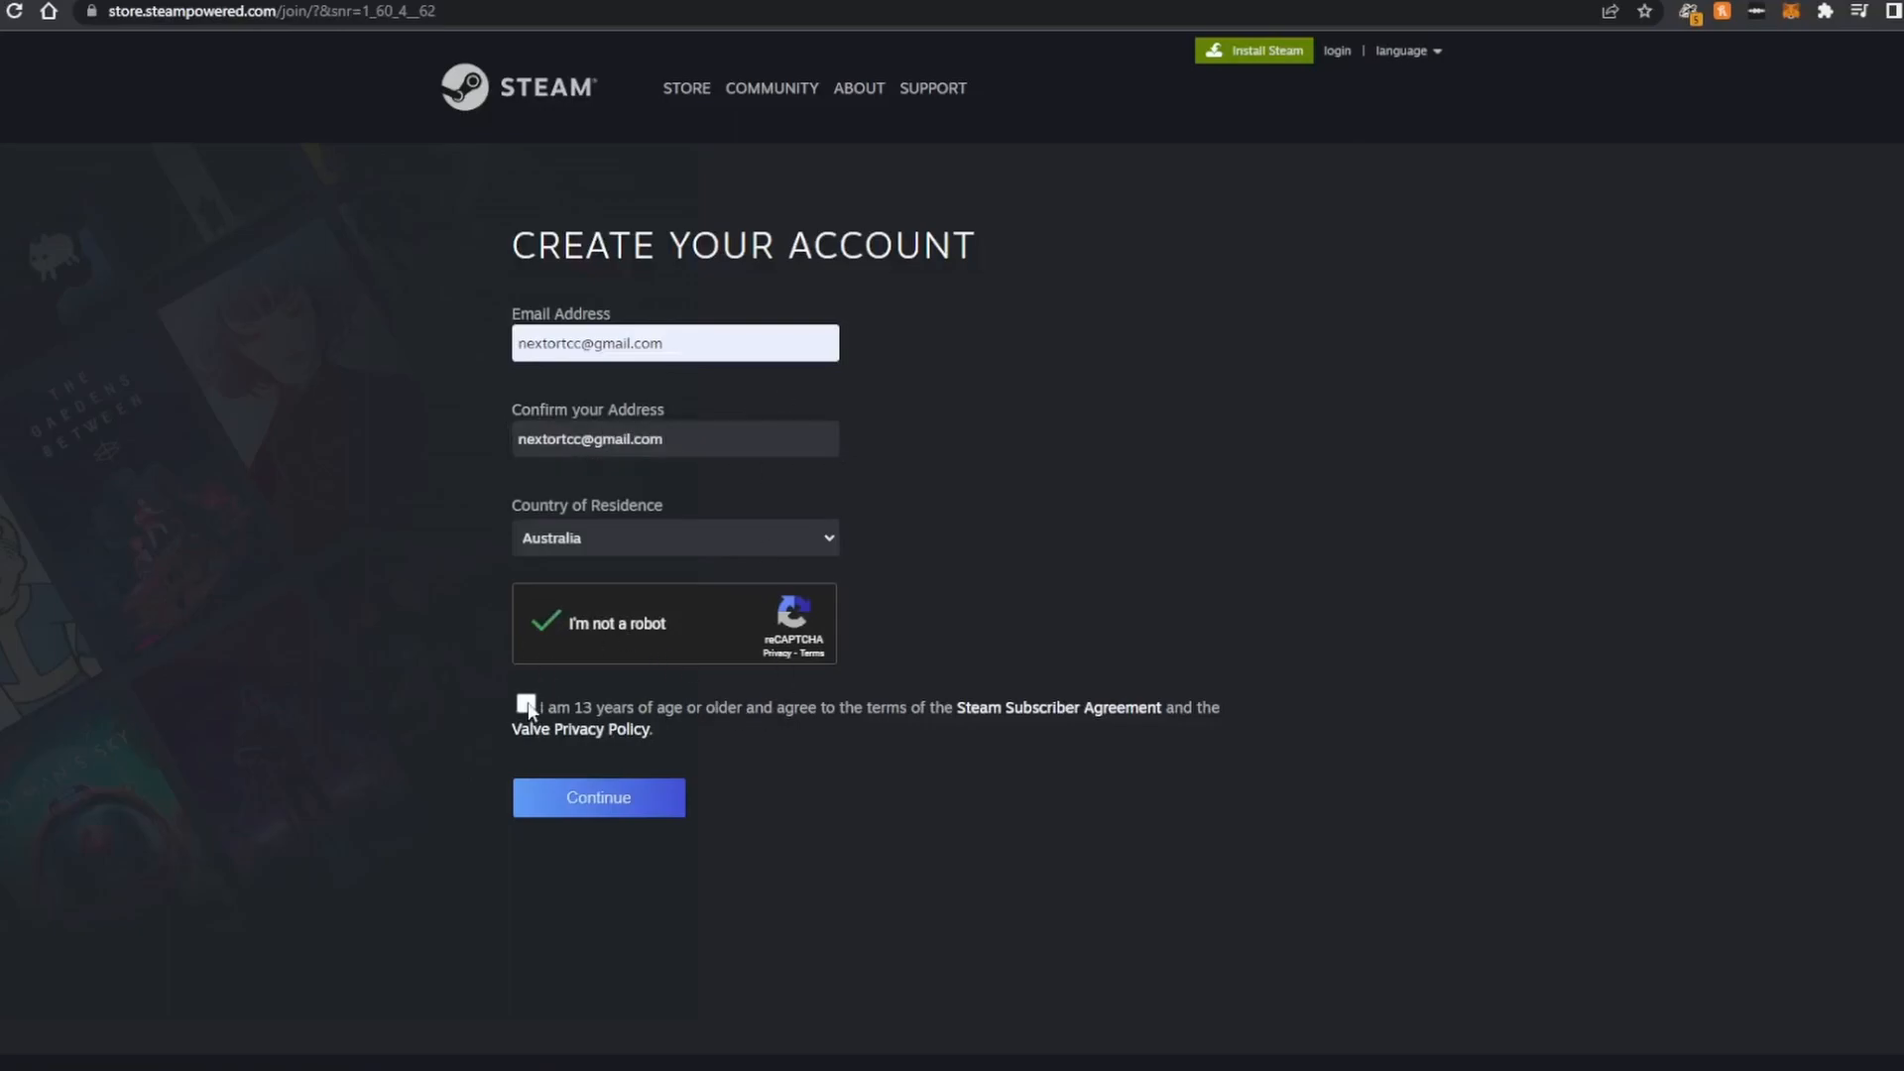
{"action": "left_click", "coordinate": [596, 796]}
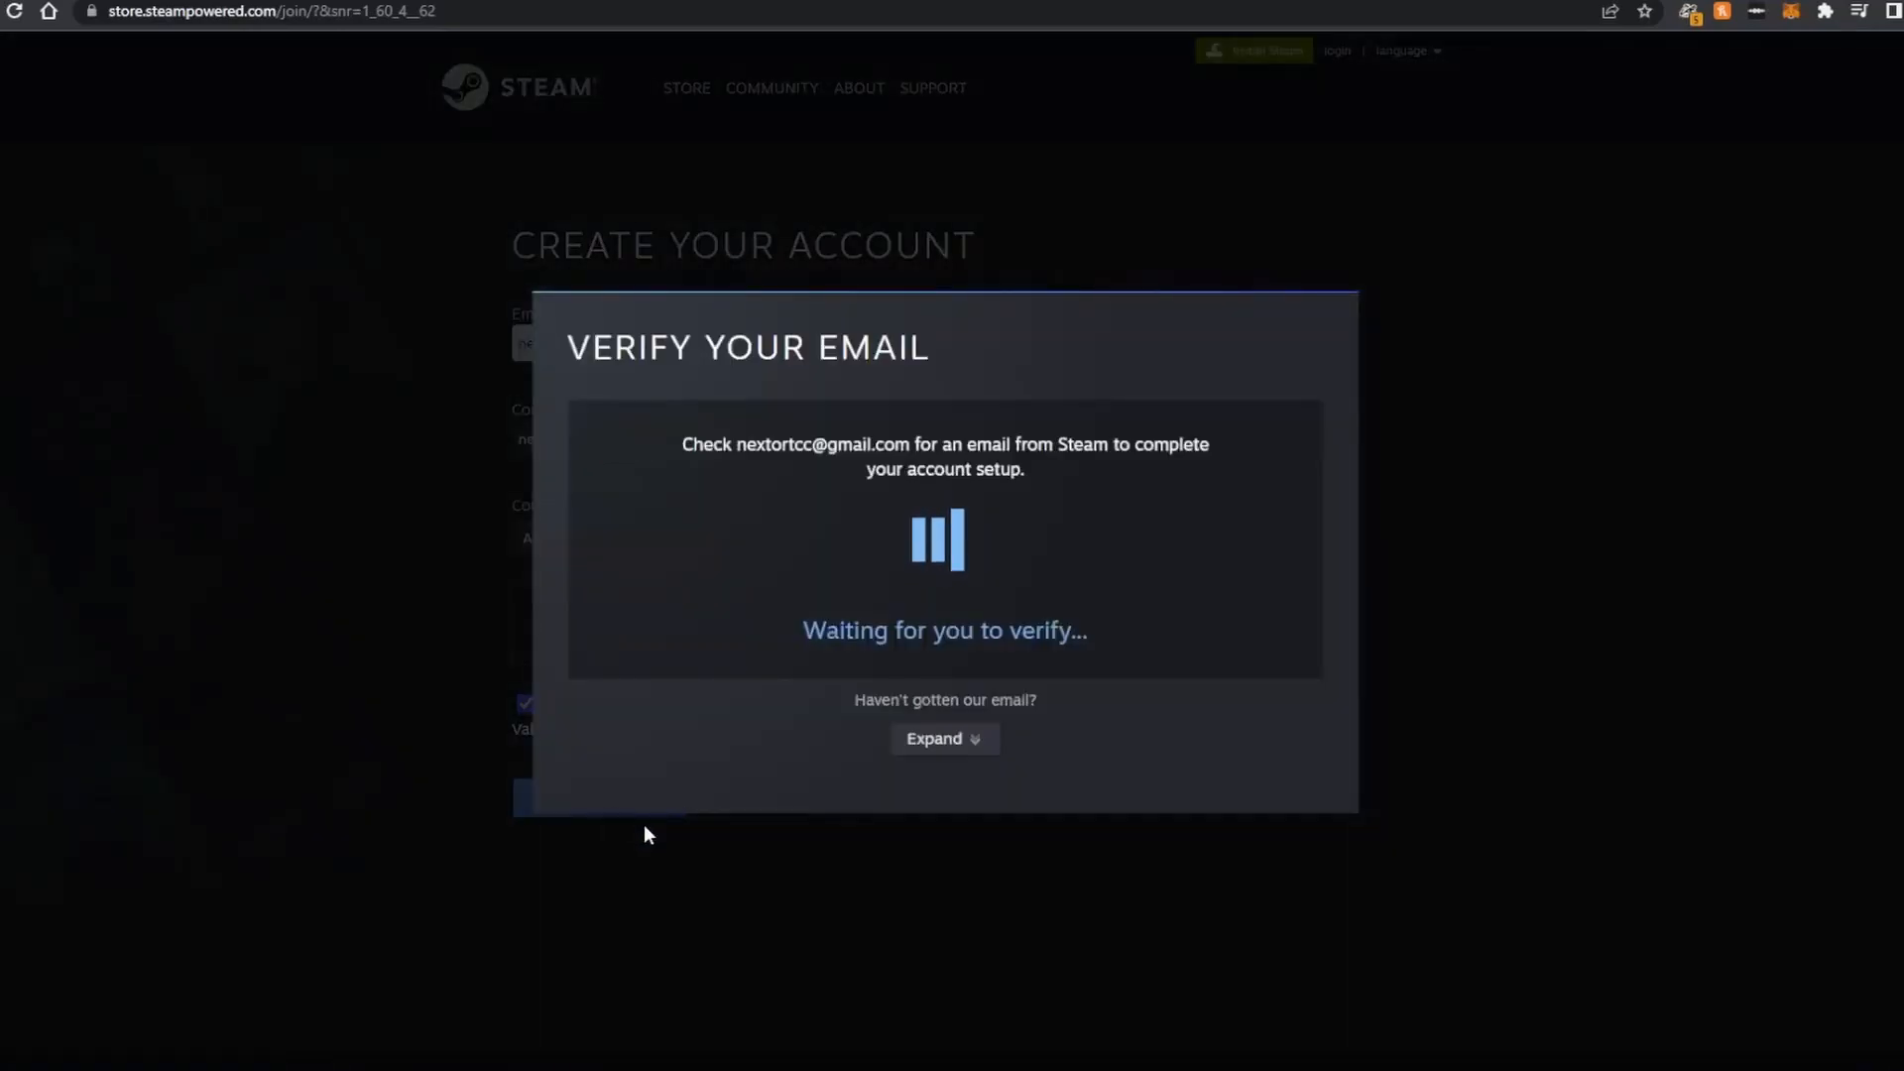
{"action": "mouse_move", "coordinate": [476, 109]}
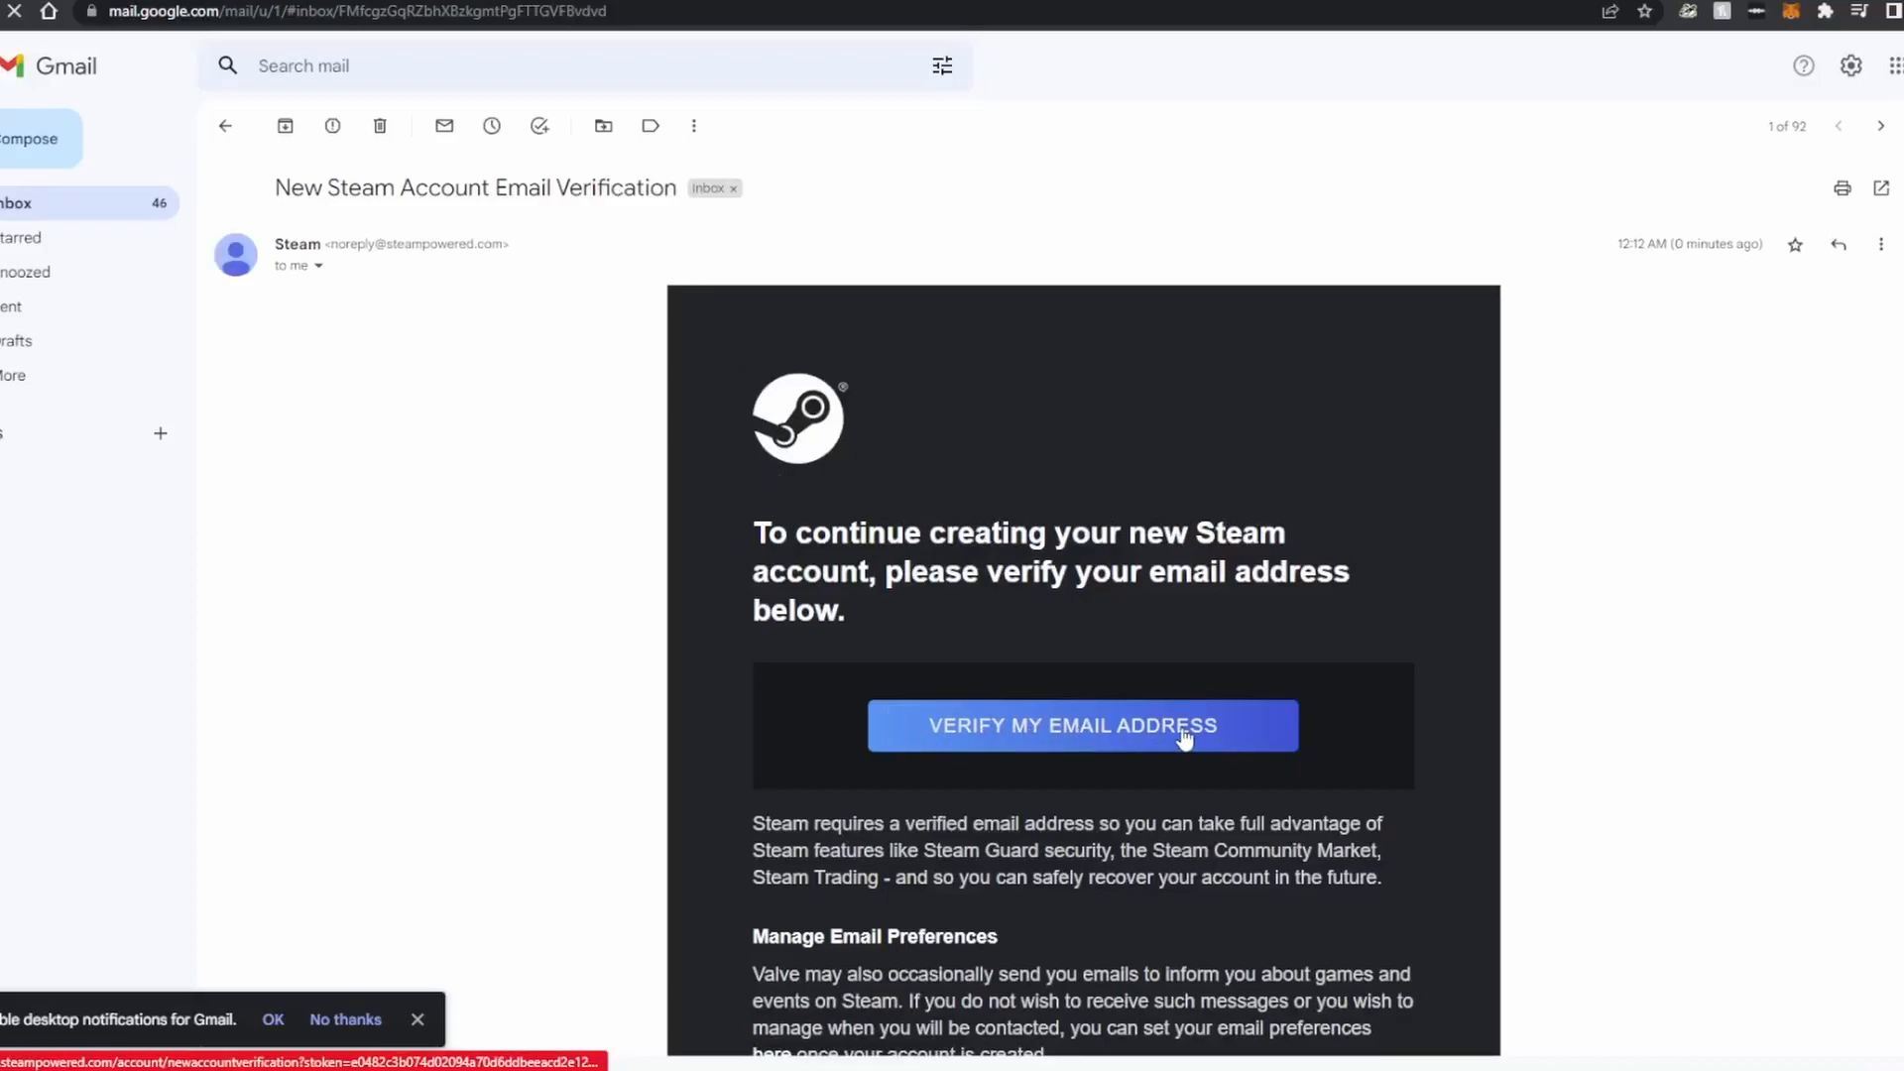
Step: Confirm the address using VERIFY MY EMAIL ADDRESS in Steam's verification email
{"action": "left_click", "coordinate": [1079, 725]}
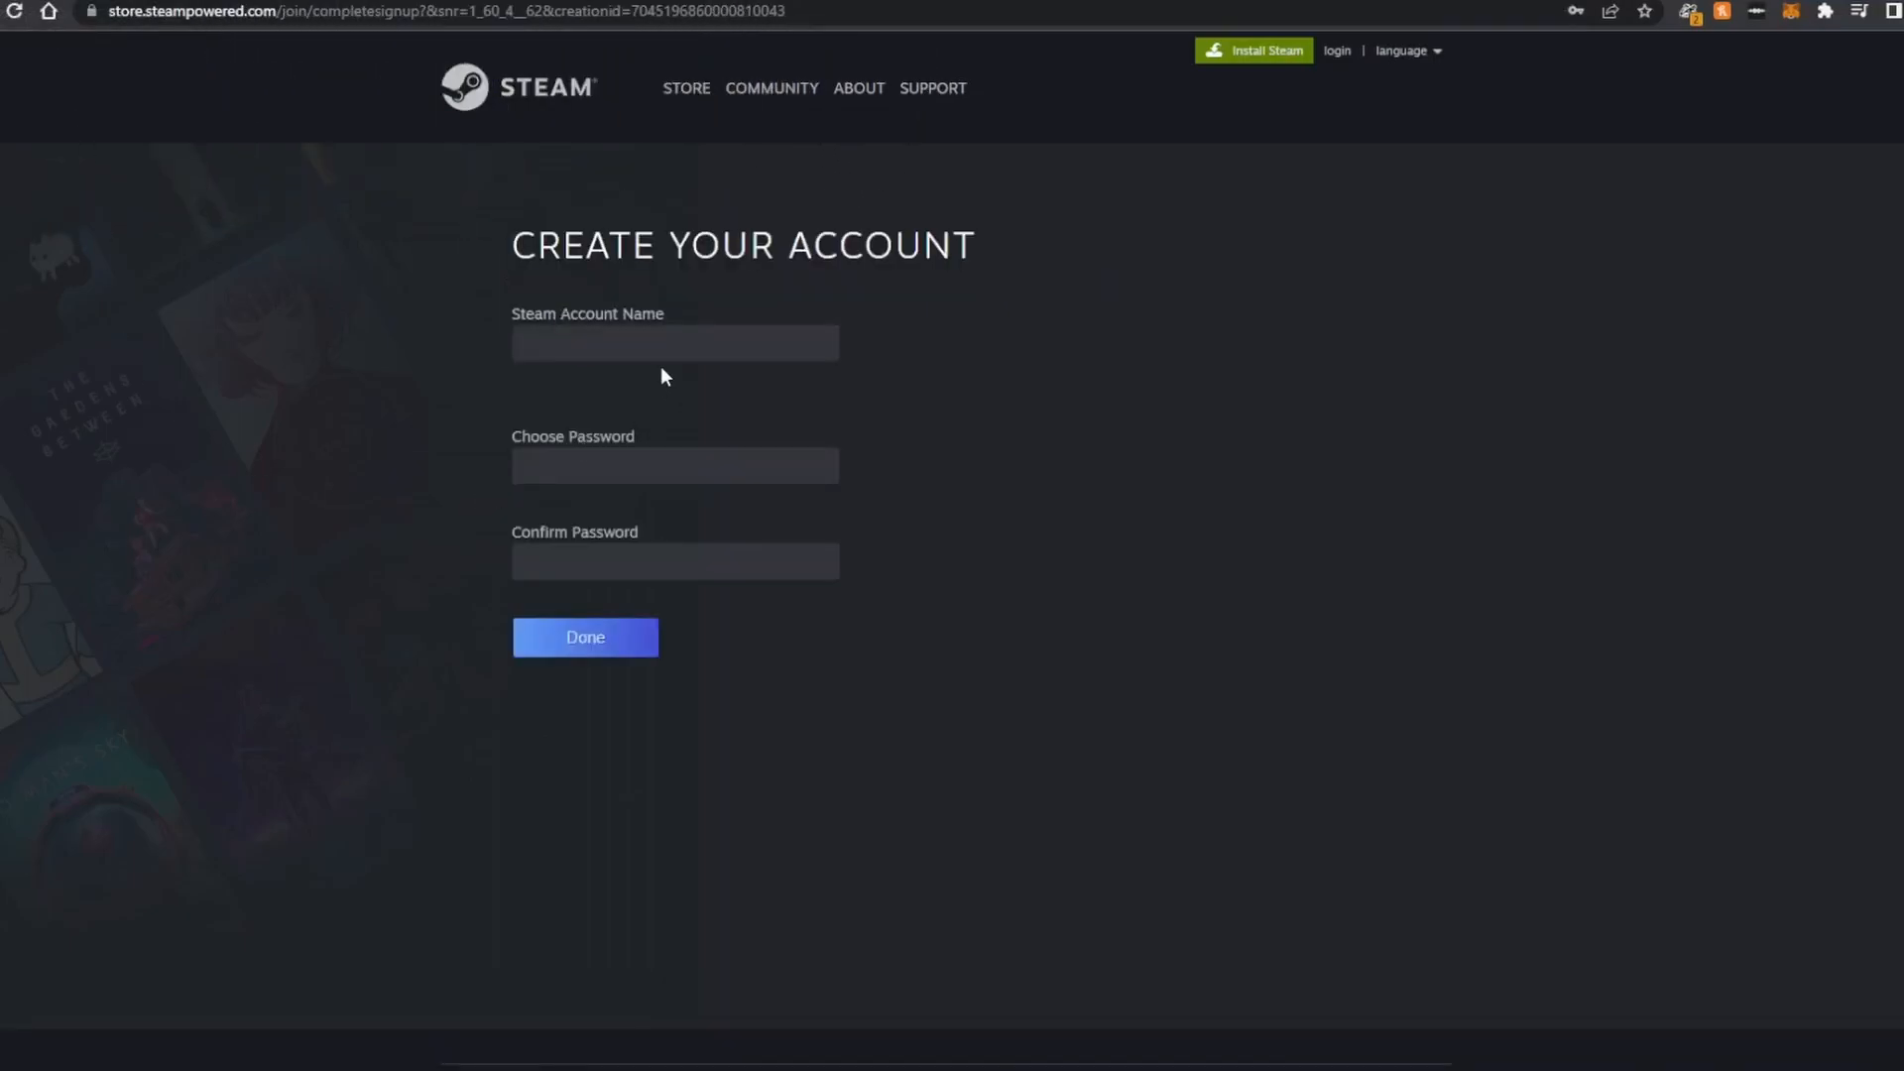
Step: Enter the account name 'Meta' and a password, then finish creating the account
{"action": "left_click", "coordinate": [675, 342]}
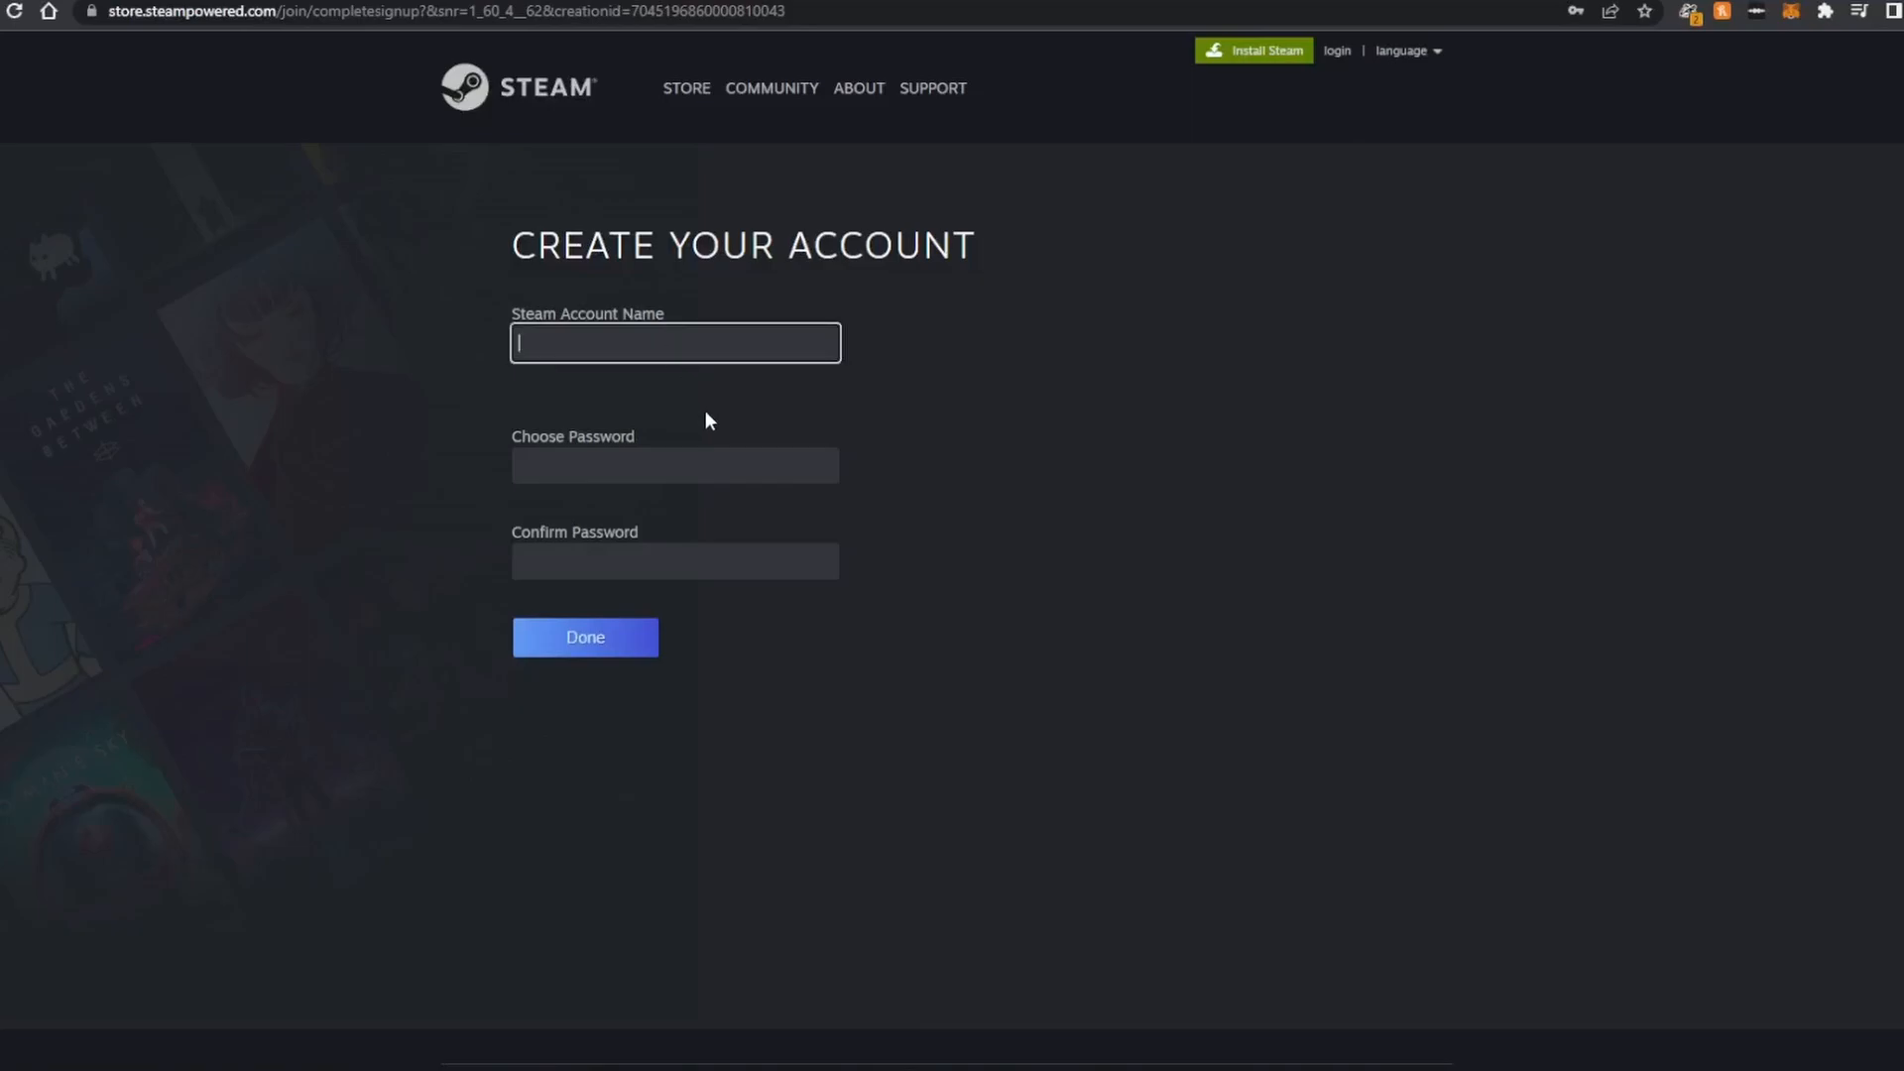
{"action": "mouse_move", "coordinate": [719, 429]}
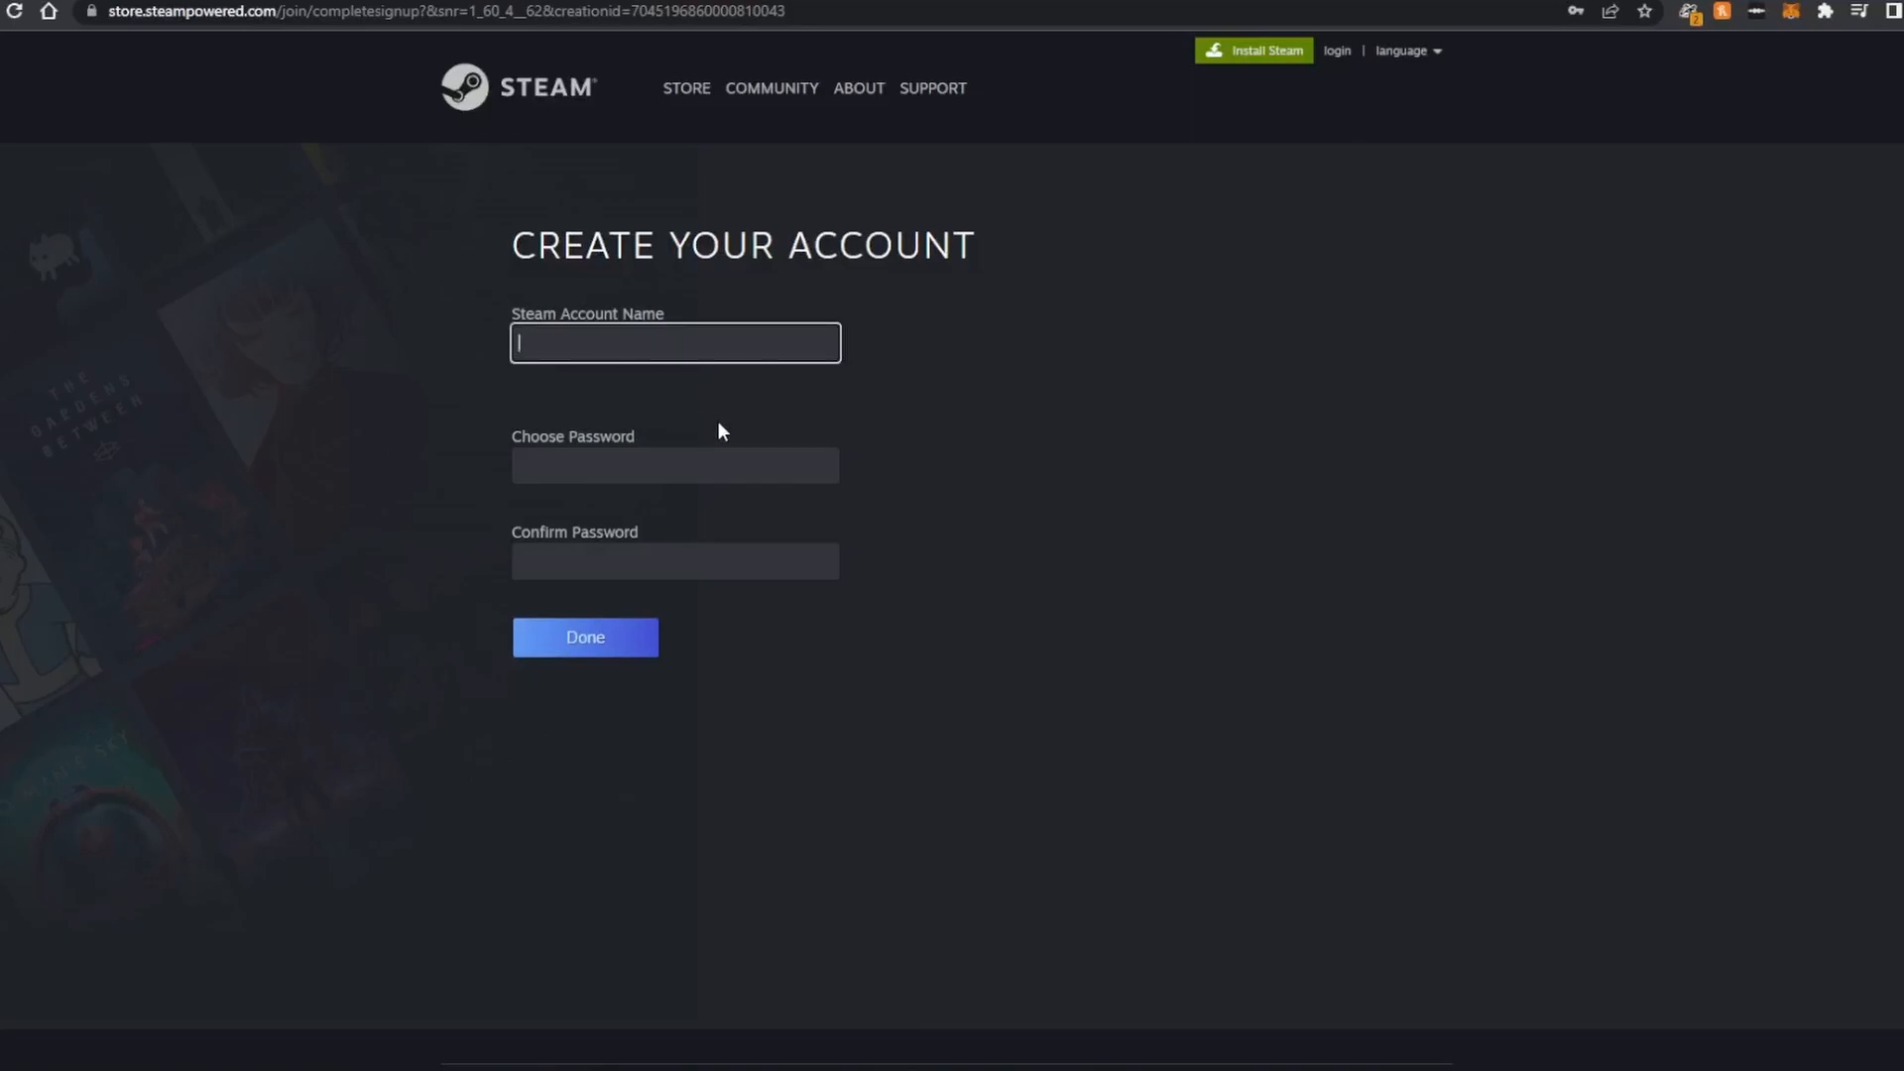
{"action": "type", "text": "MetazooMania"}
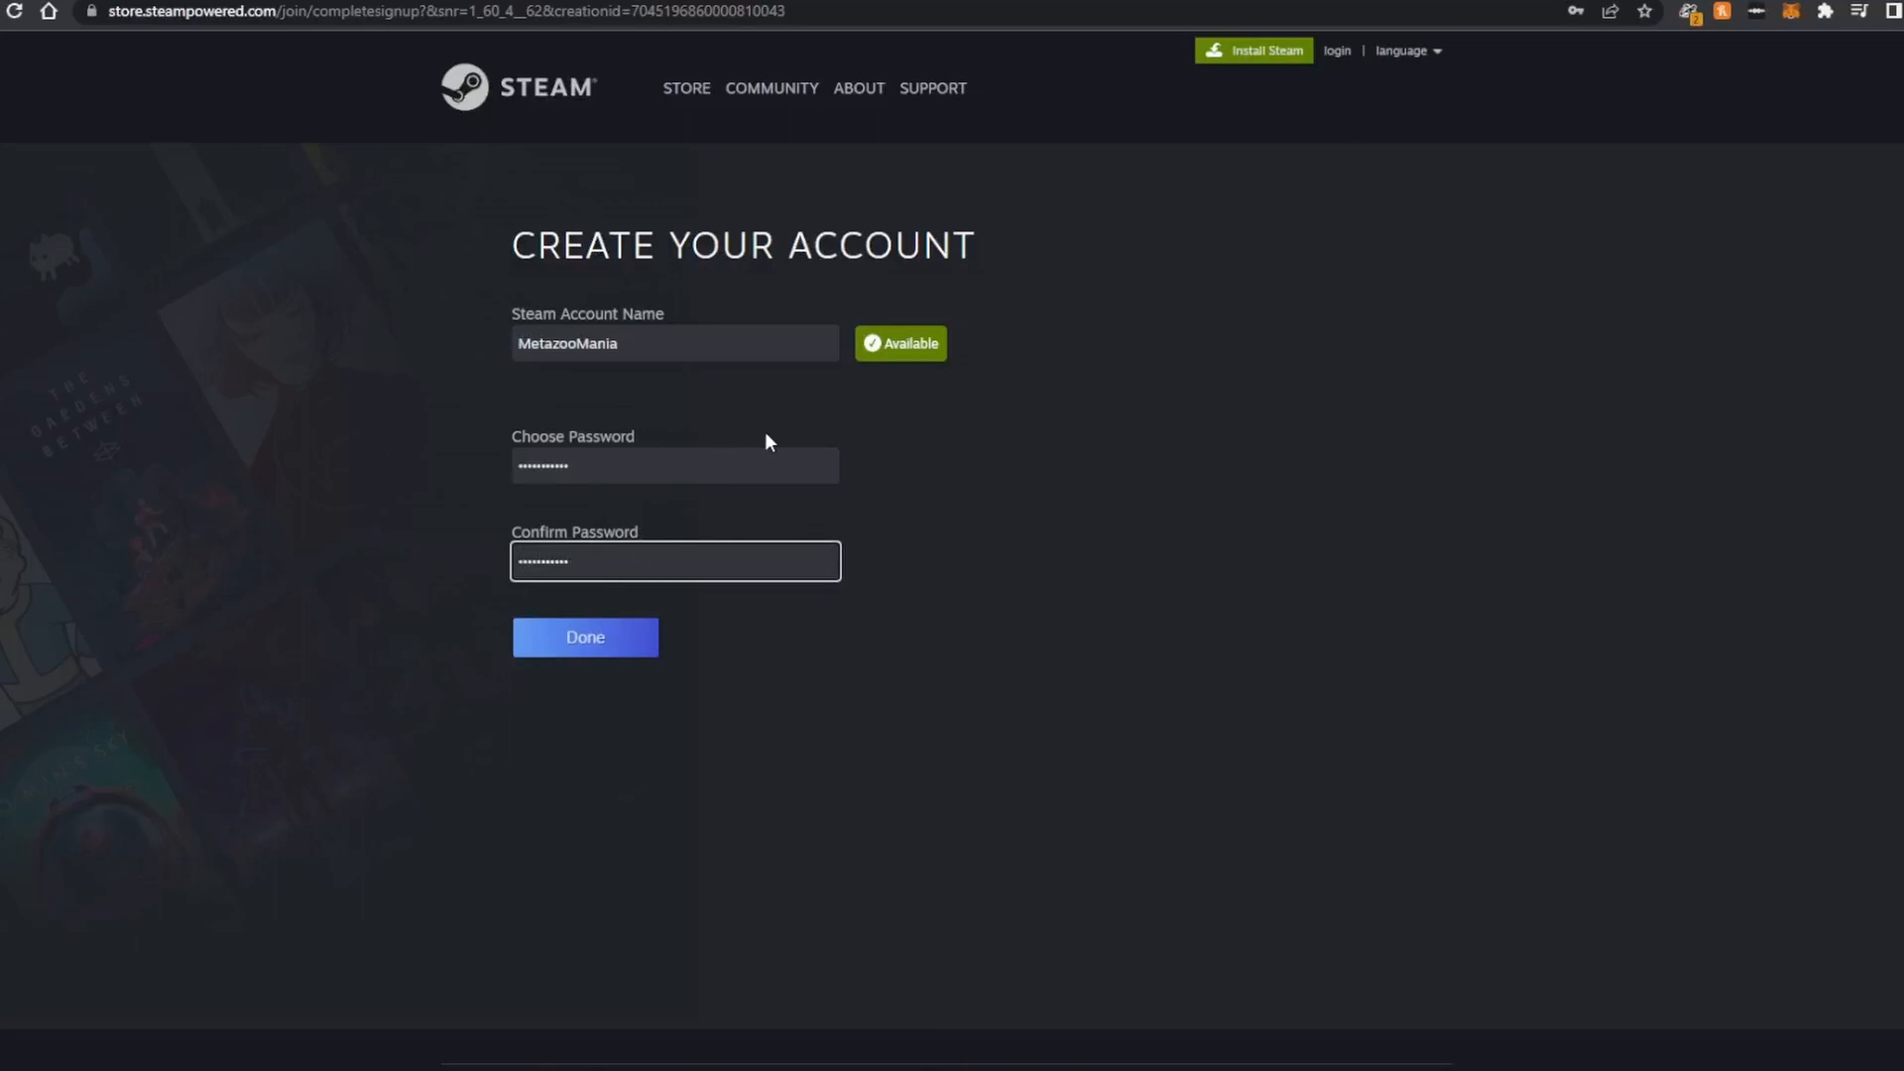
{"action": "left_click", "coordinate": [584, 636]}
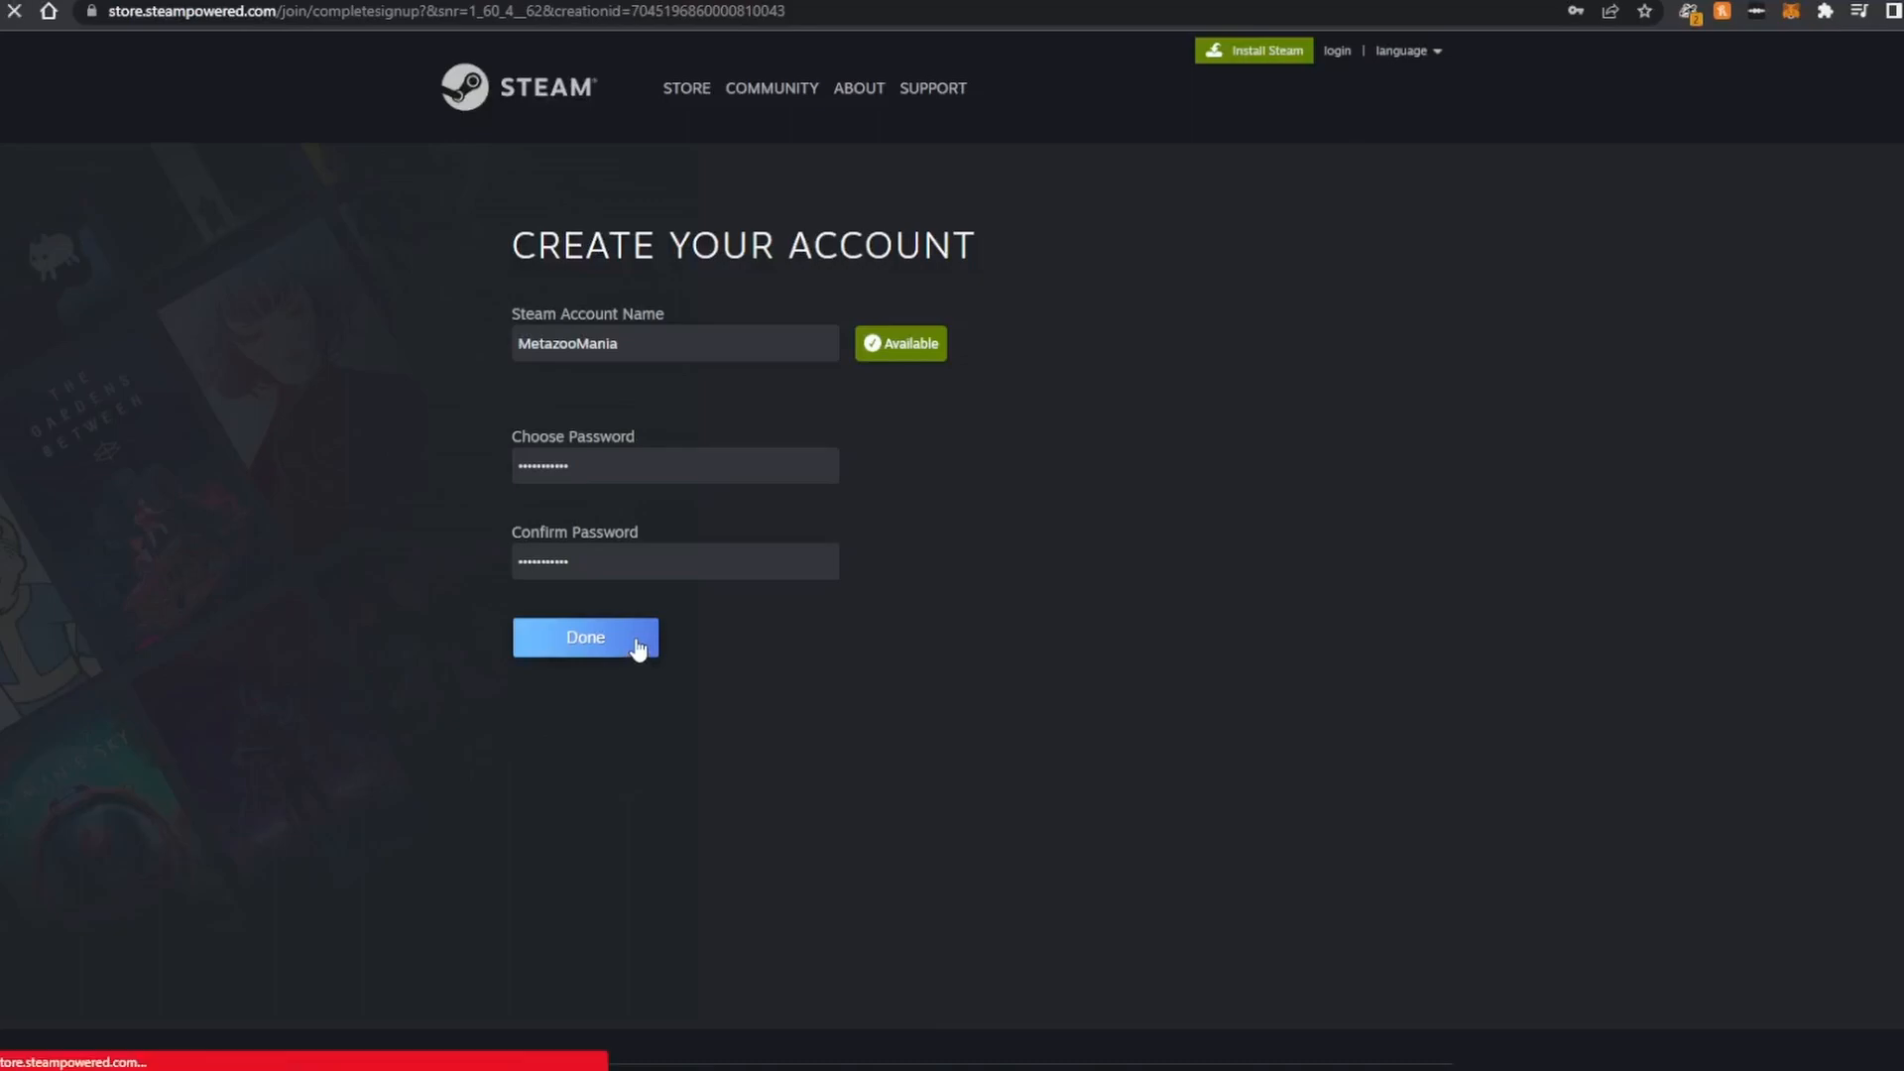
{"action": "left_click", "coordinate": [584, 636]}
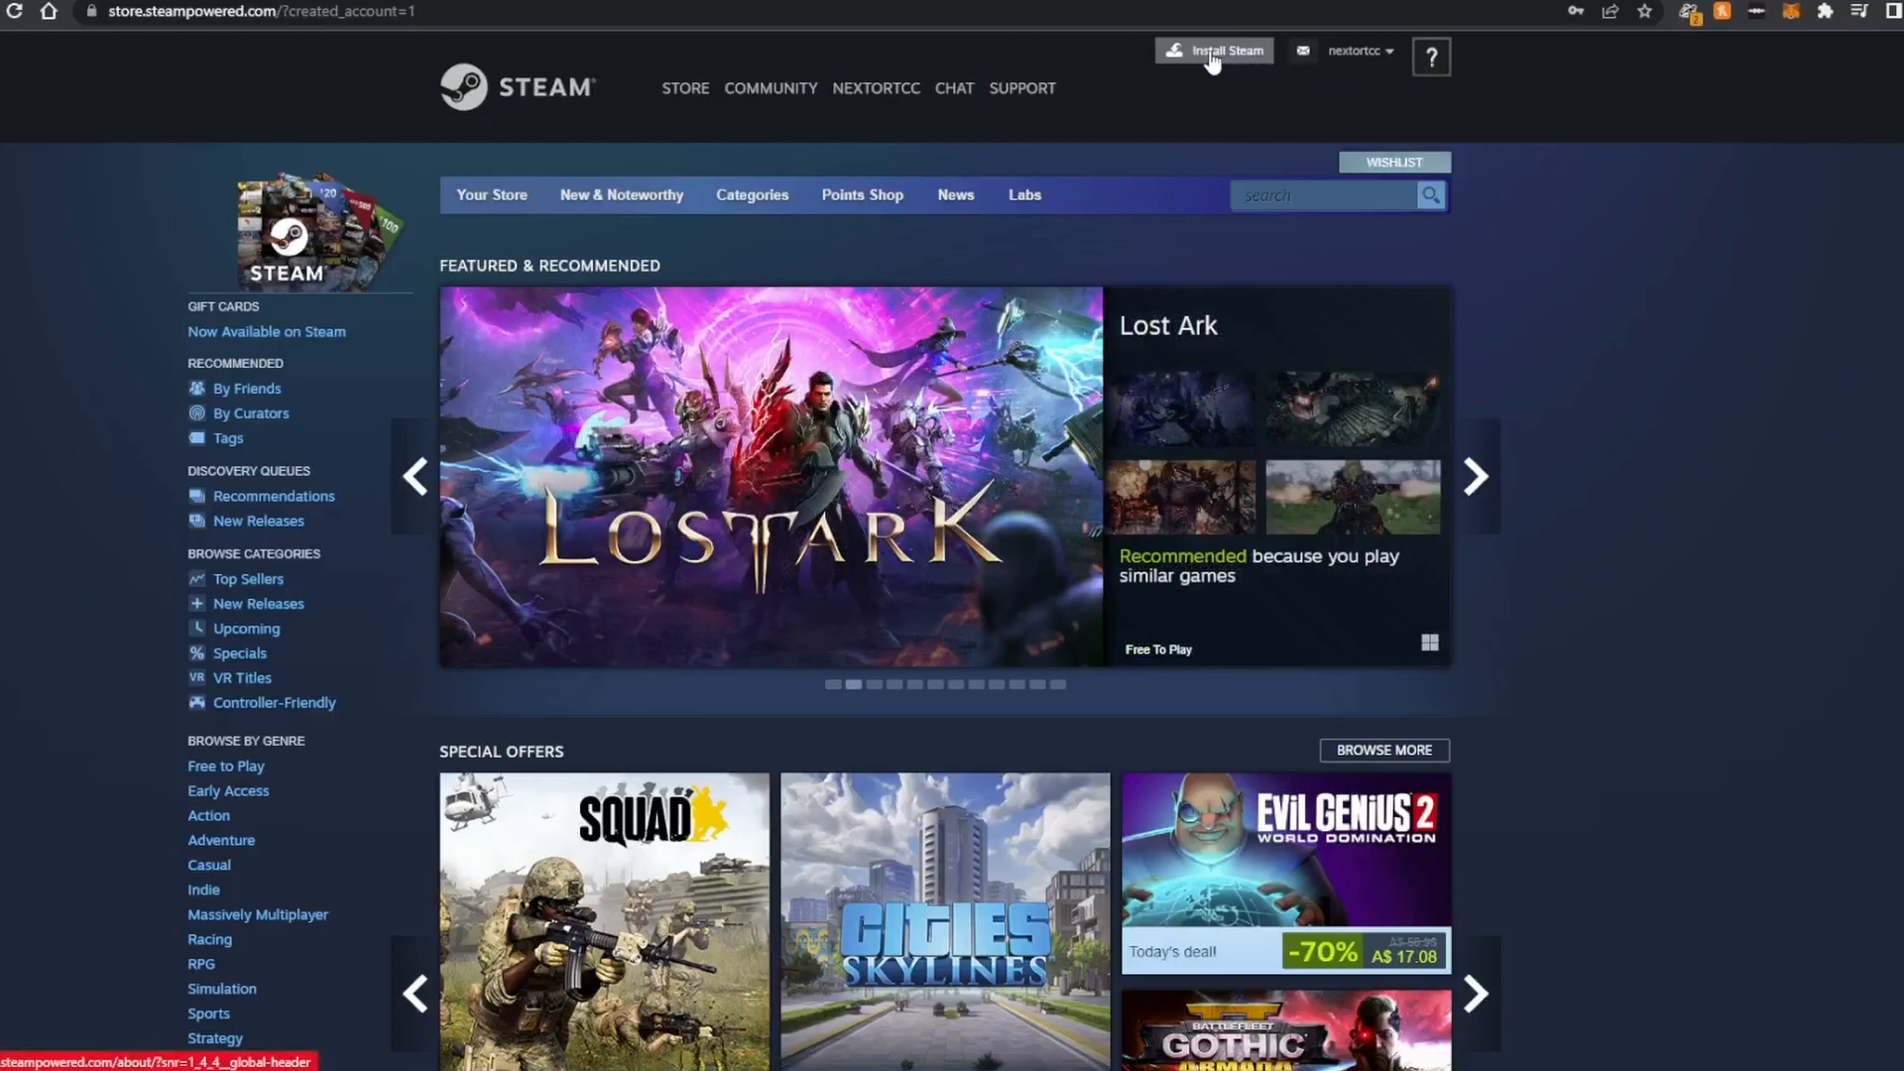
Step: Download and run the Steam installer, then cancel setup at the install location
{"action": "left_click", "coordinate": [1214, 51]}
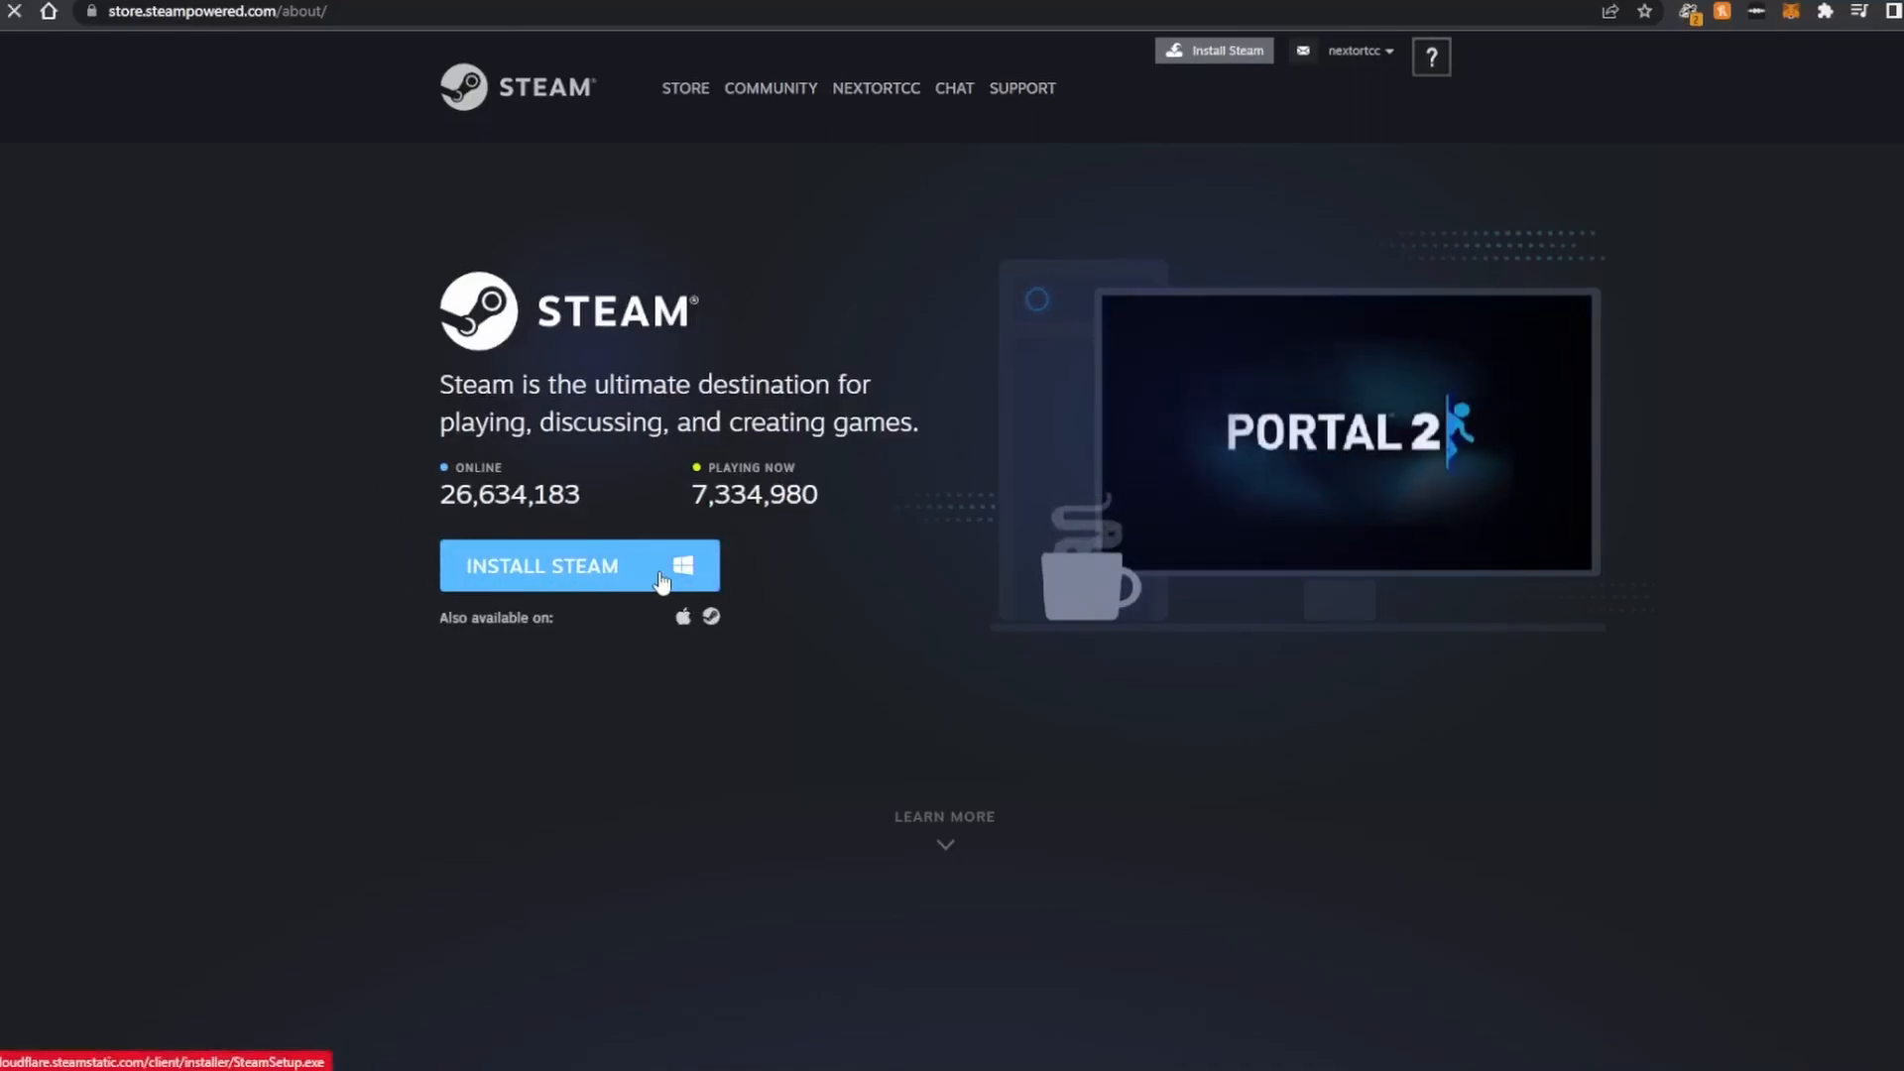
{"action": "left_click", "coordinate": [543, 564]}
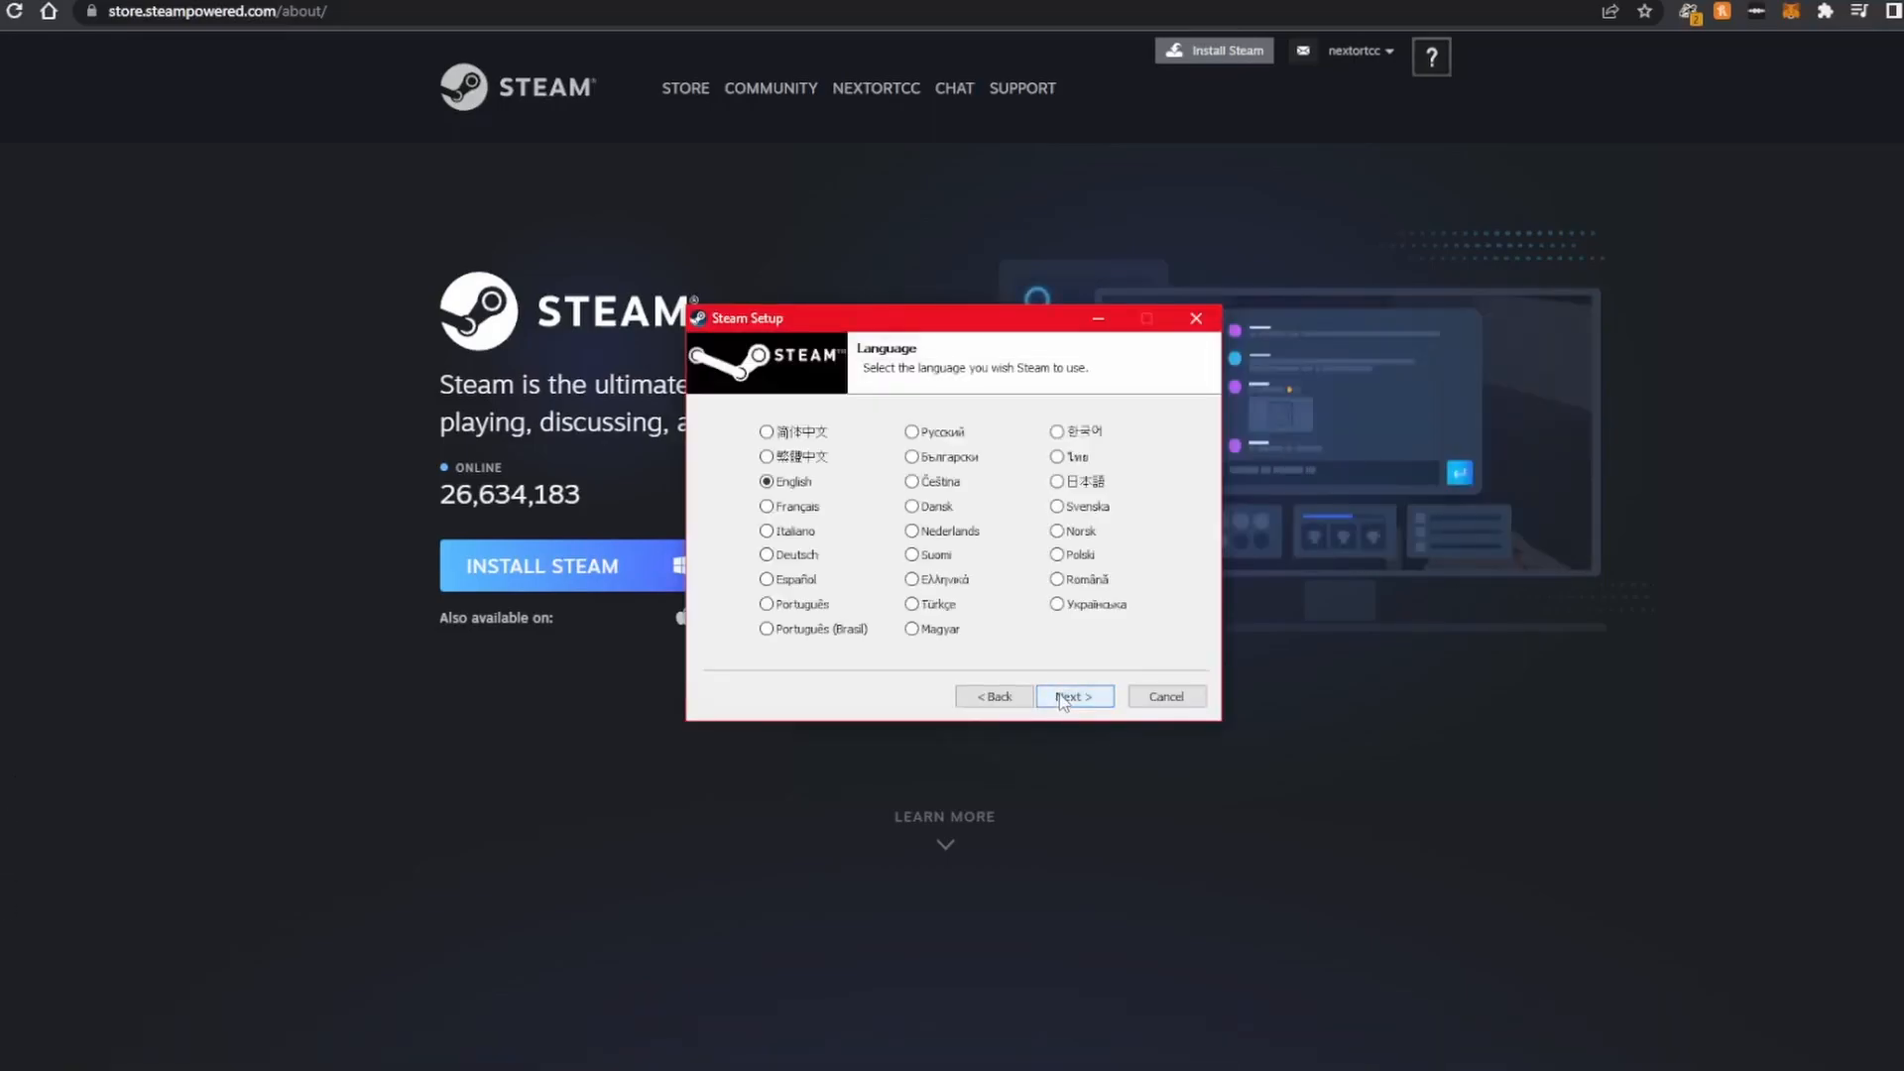
{"action": "left_click", "coordinate": [1071, 696]}
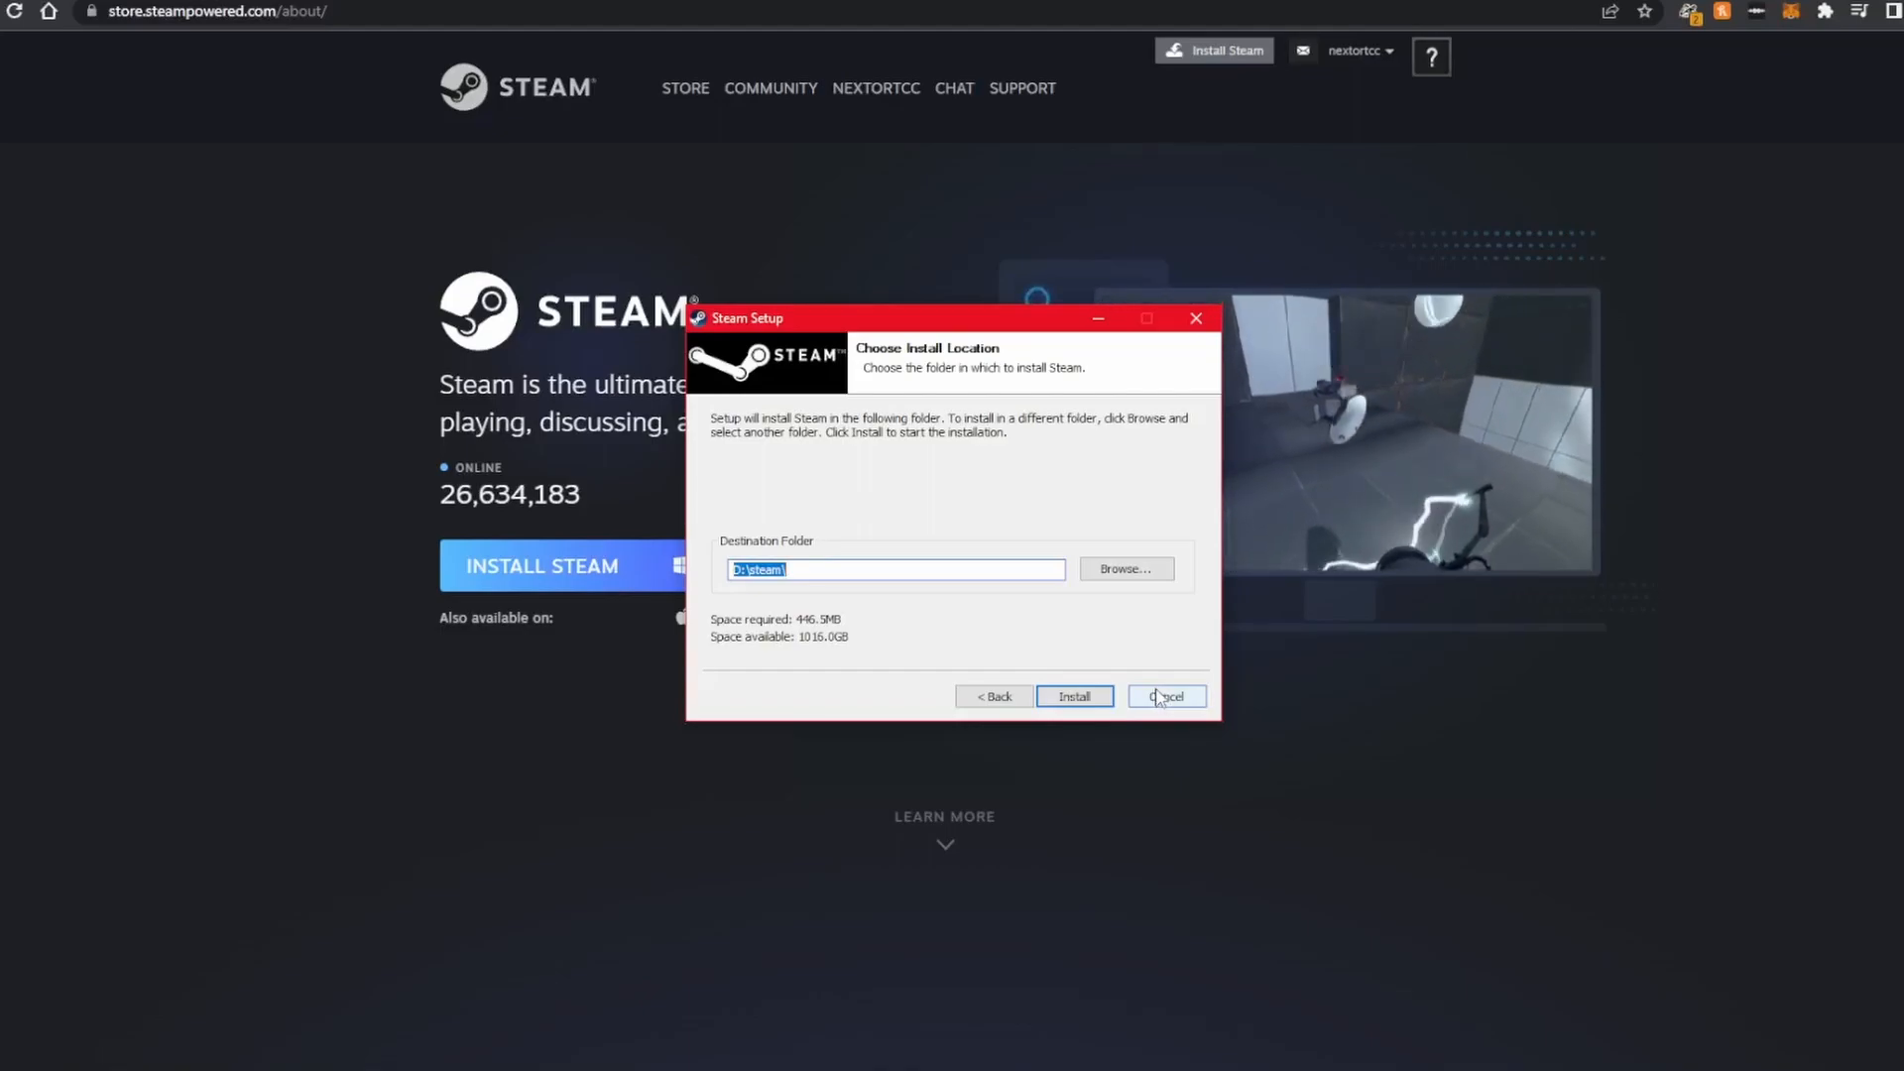
{"action": "left_click", "coordinate": [1164, 696]}
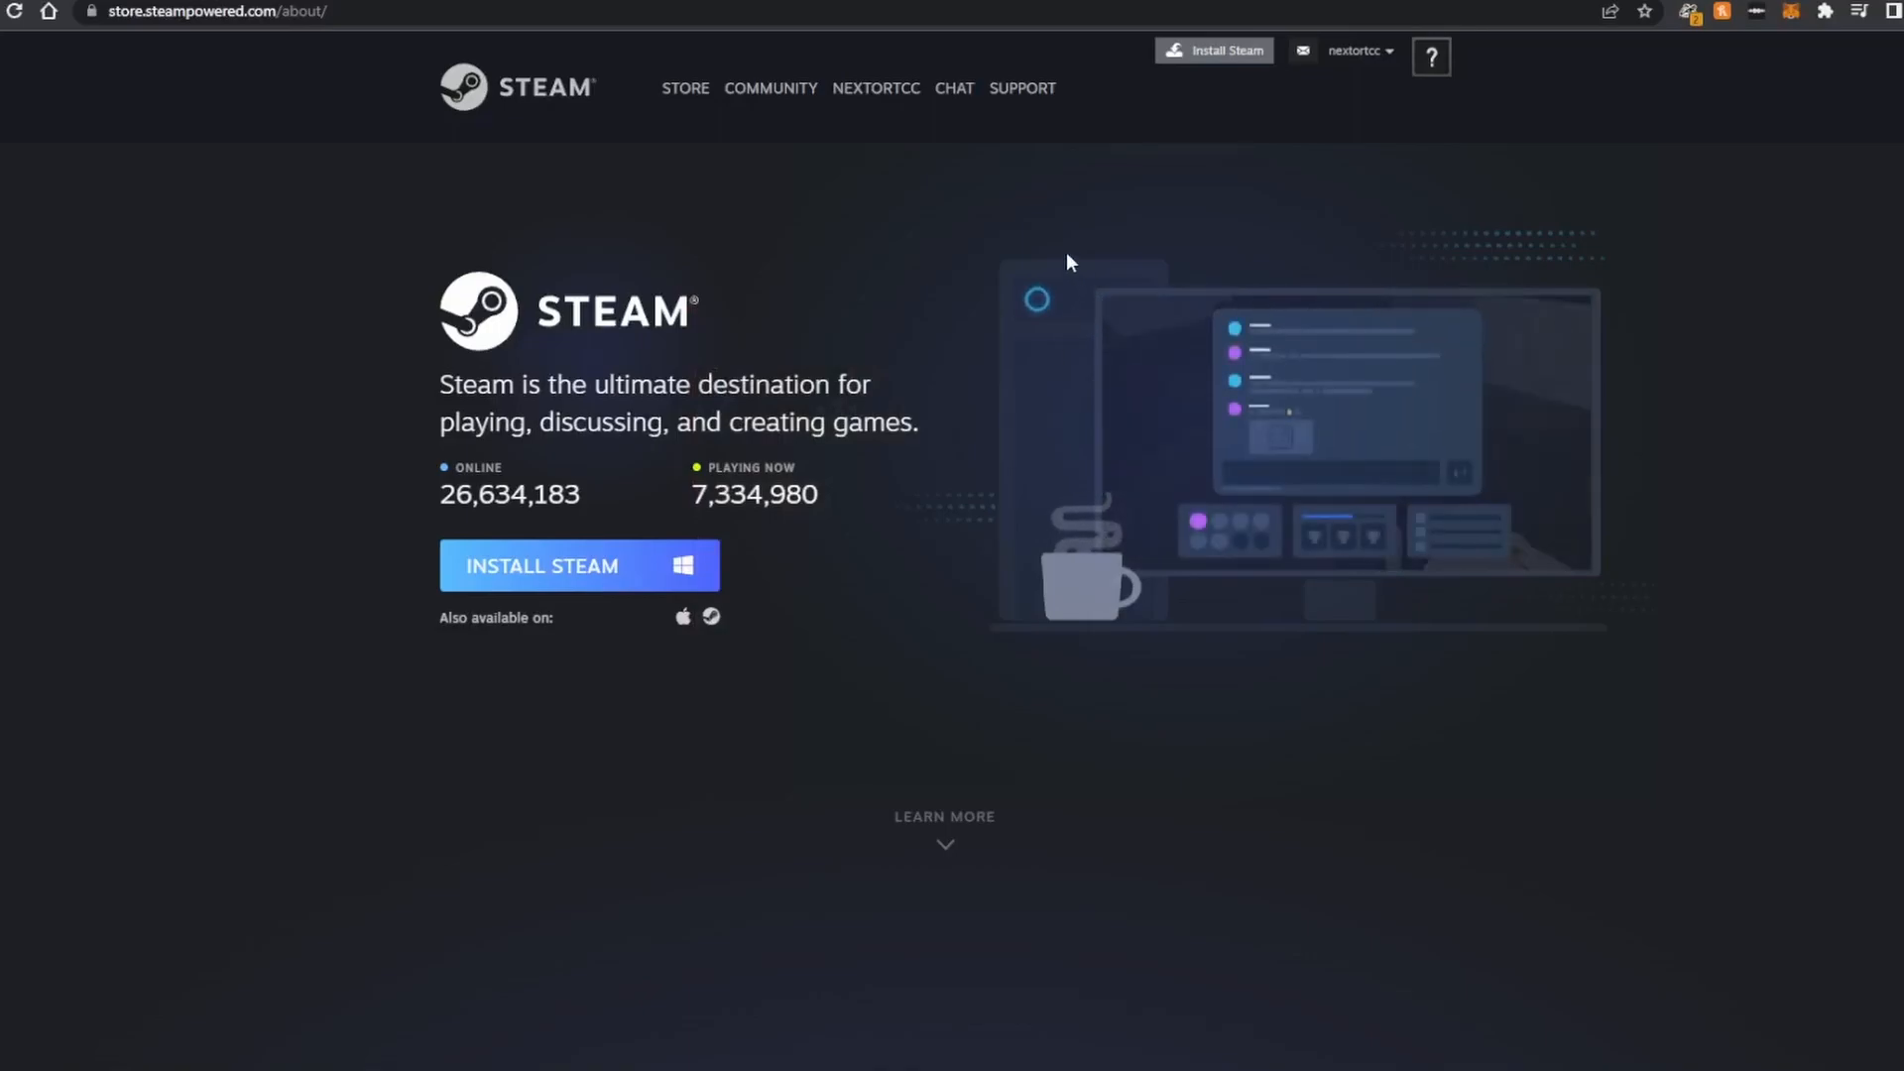
{"action": "mouse_move", "coordinate": [1021, 88]}
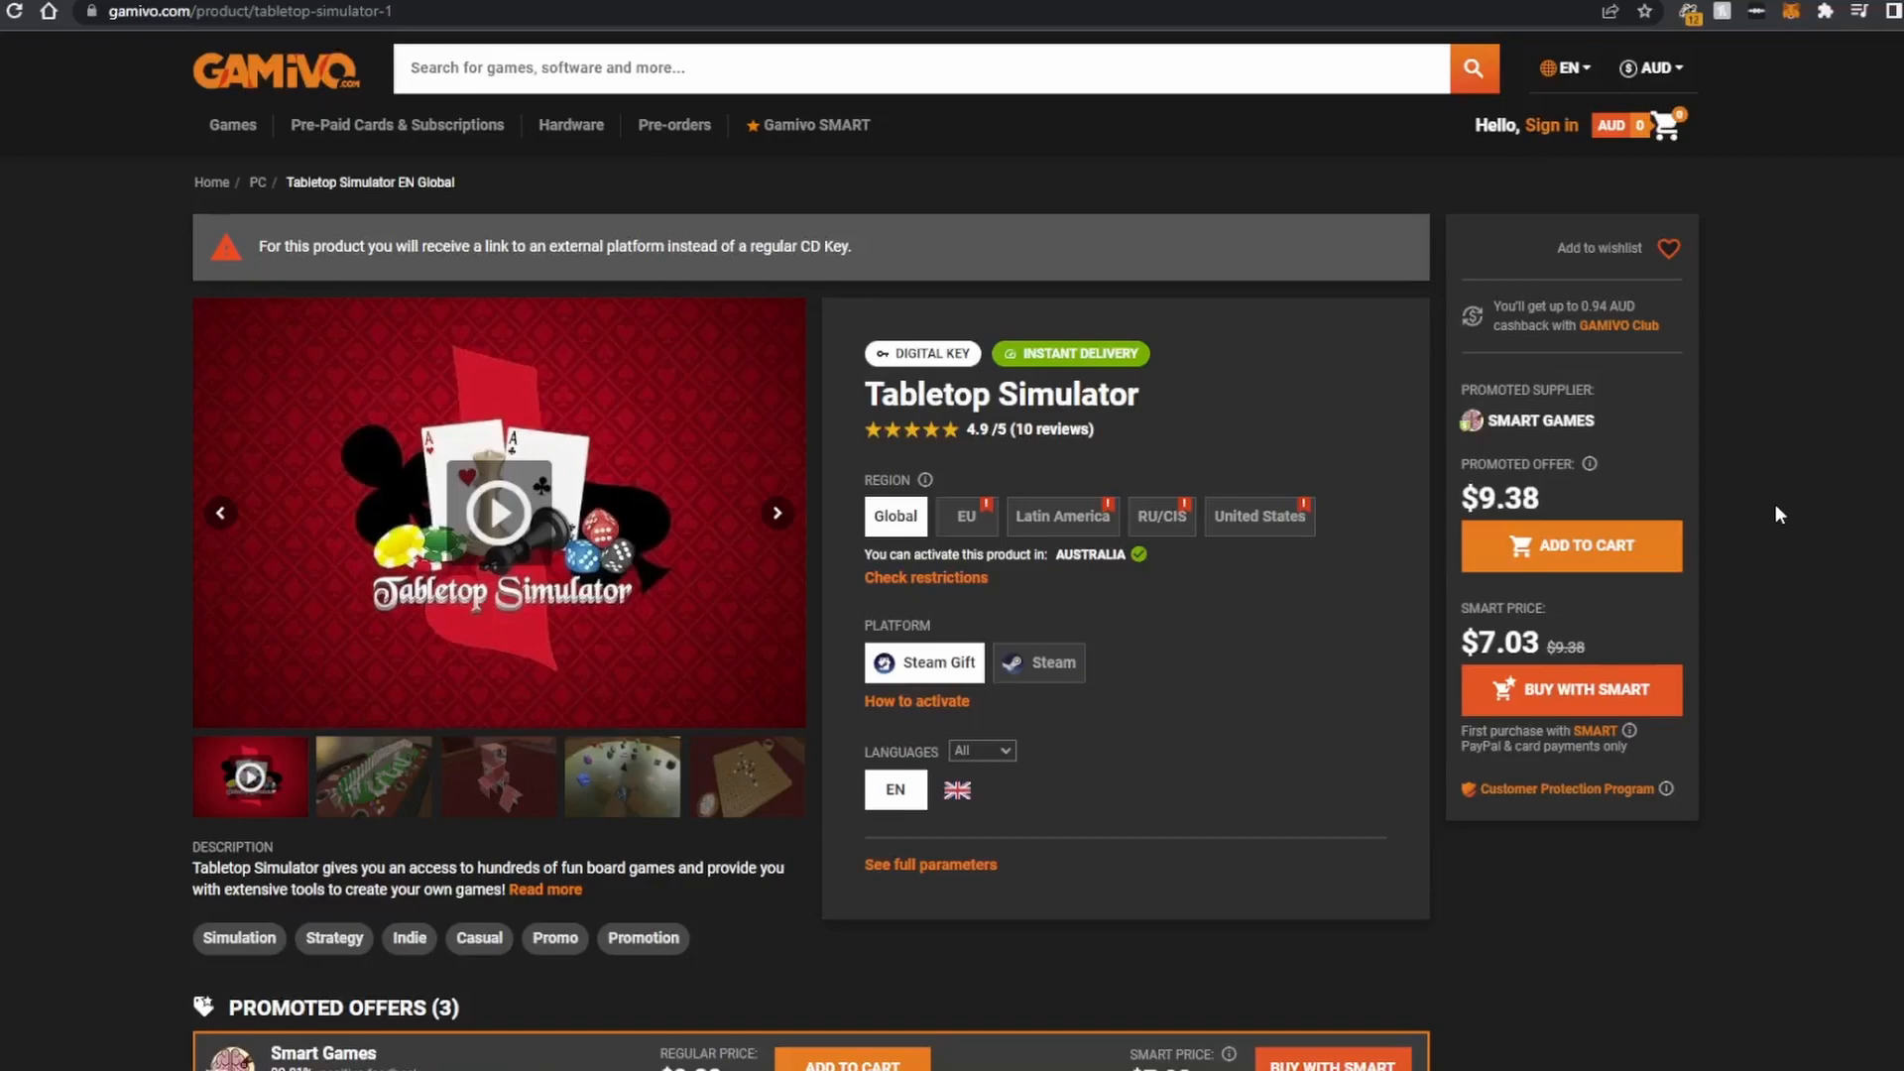
{"action": "mouse_move", "coordinate": [1764, 506]}
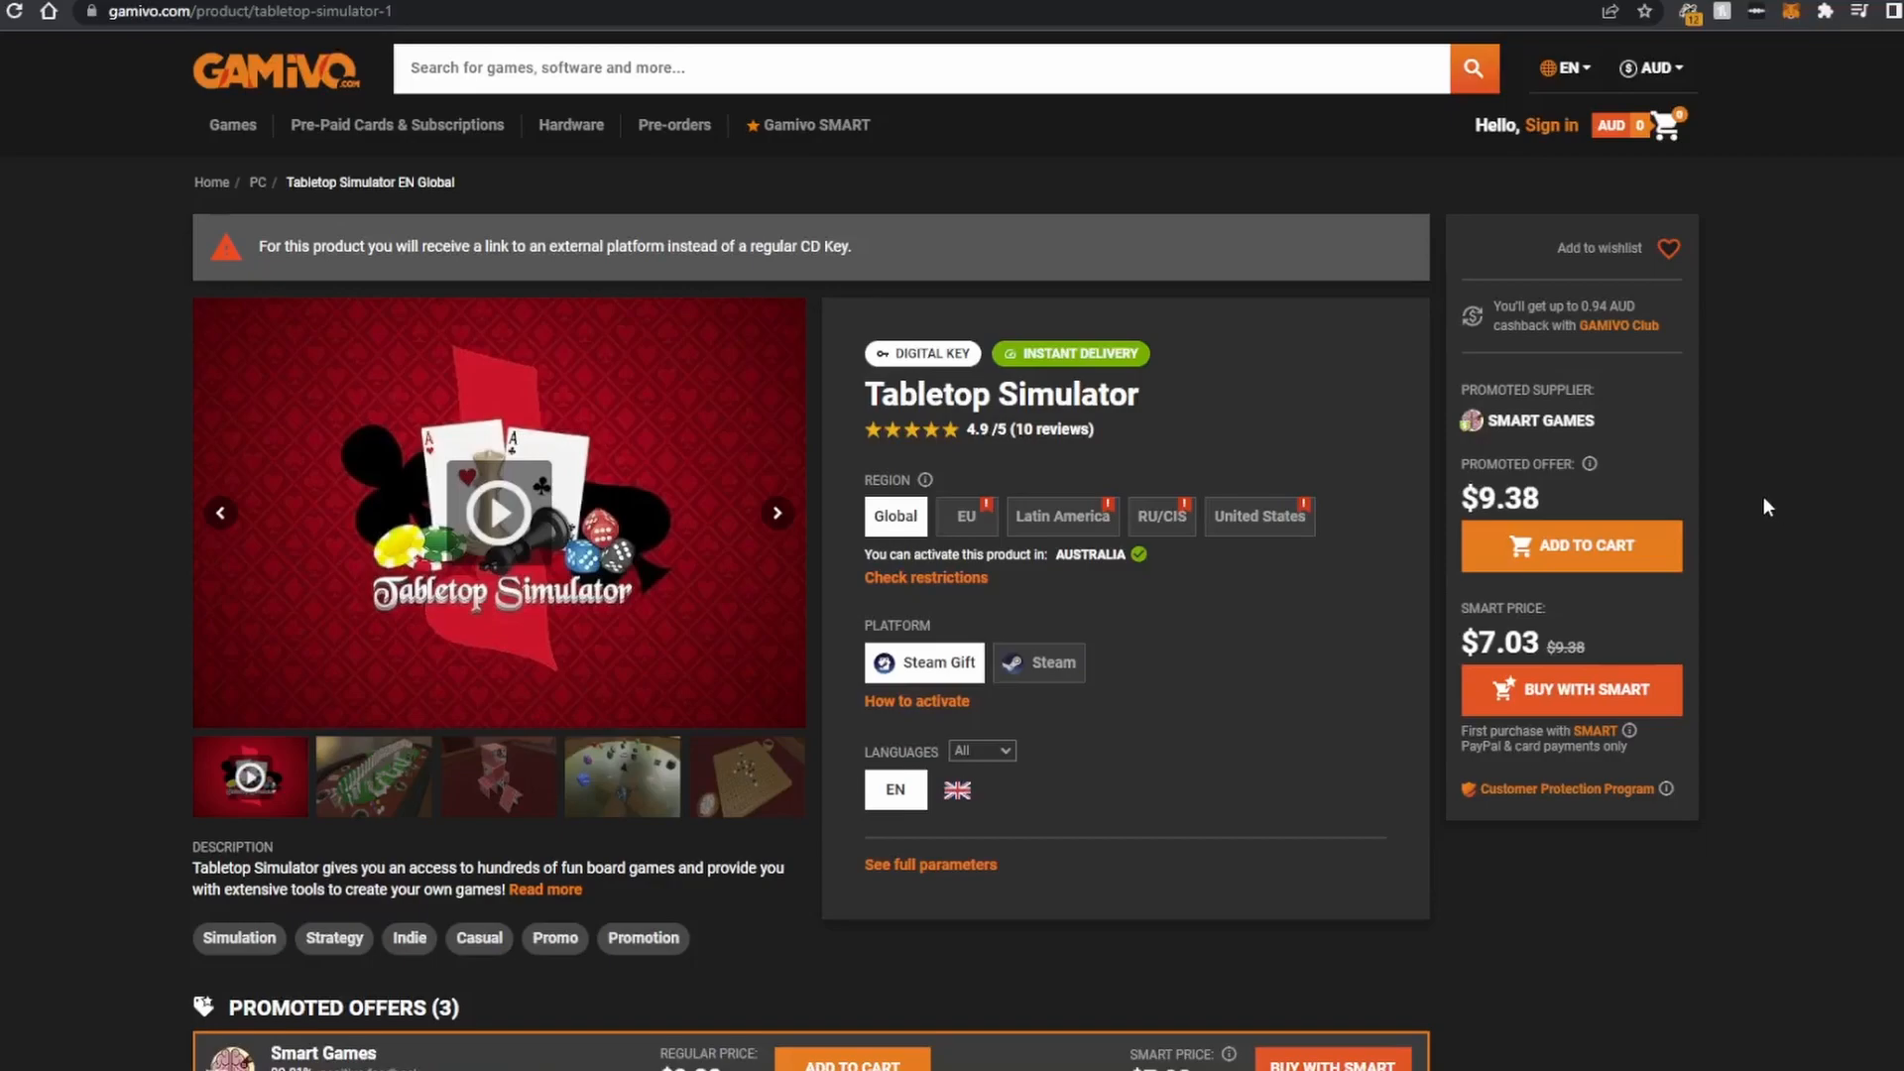
Step: Add Tabletop Simulator to the Gamivo cart with 'Buy with SMART' for $7.03
{"action": "left_click", "coordinate": [1570, 545]}
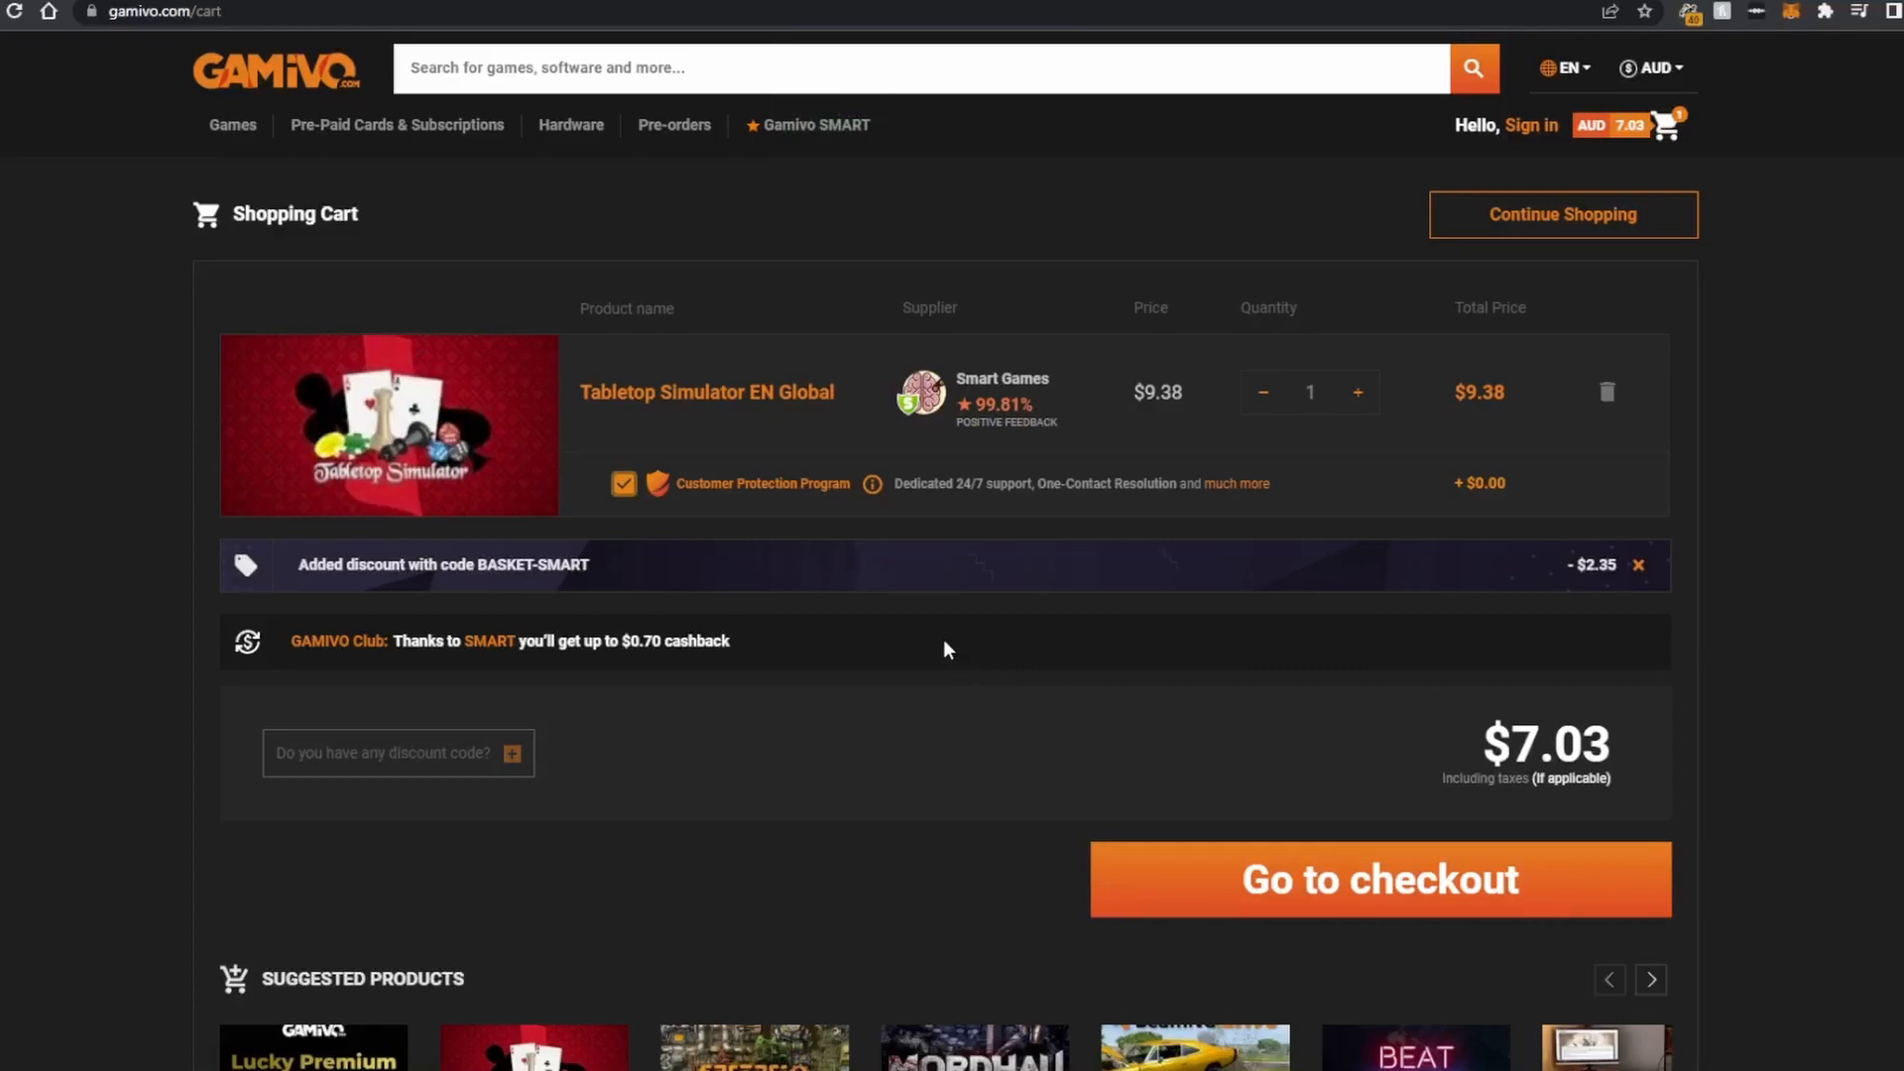
{"action": "mouse_move", "coordinate": [924, 807]}
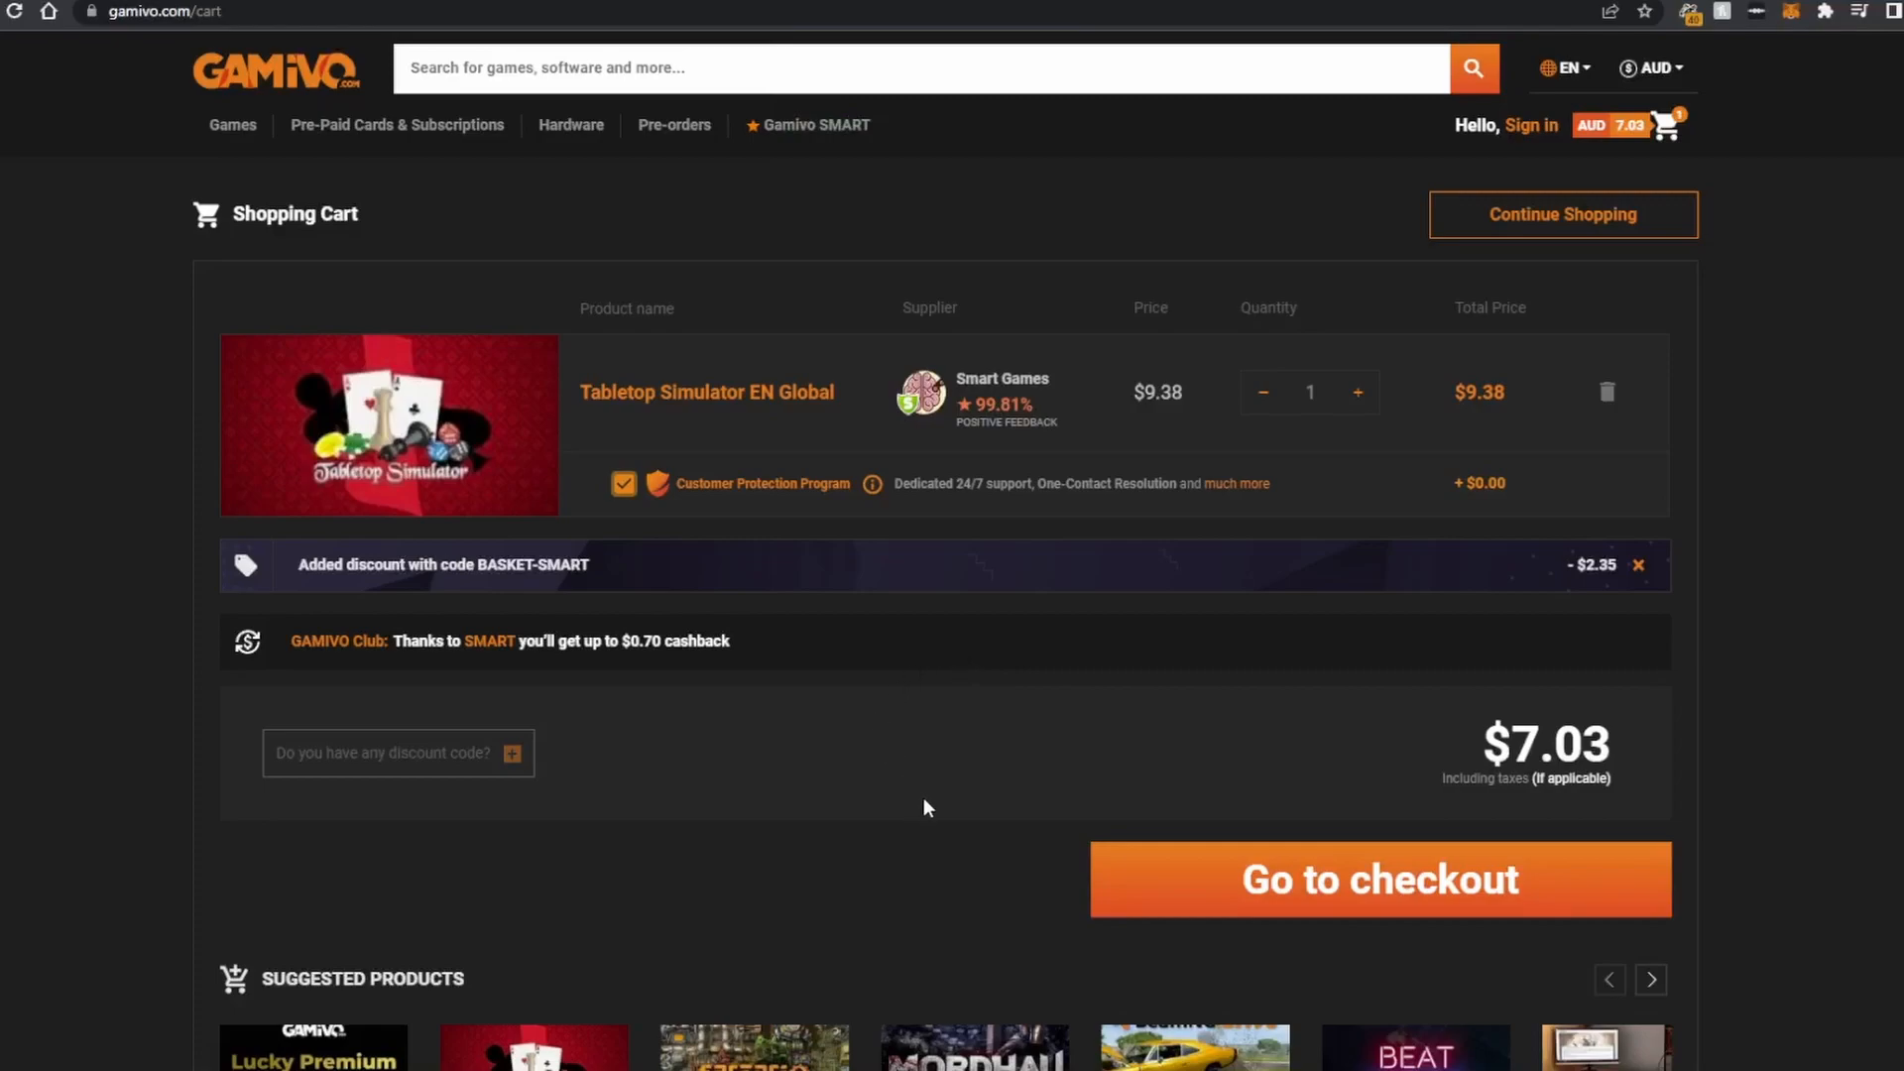
{"action": "scroll", "scroll_direction": "down", "scroll_amount": 3}
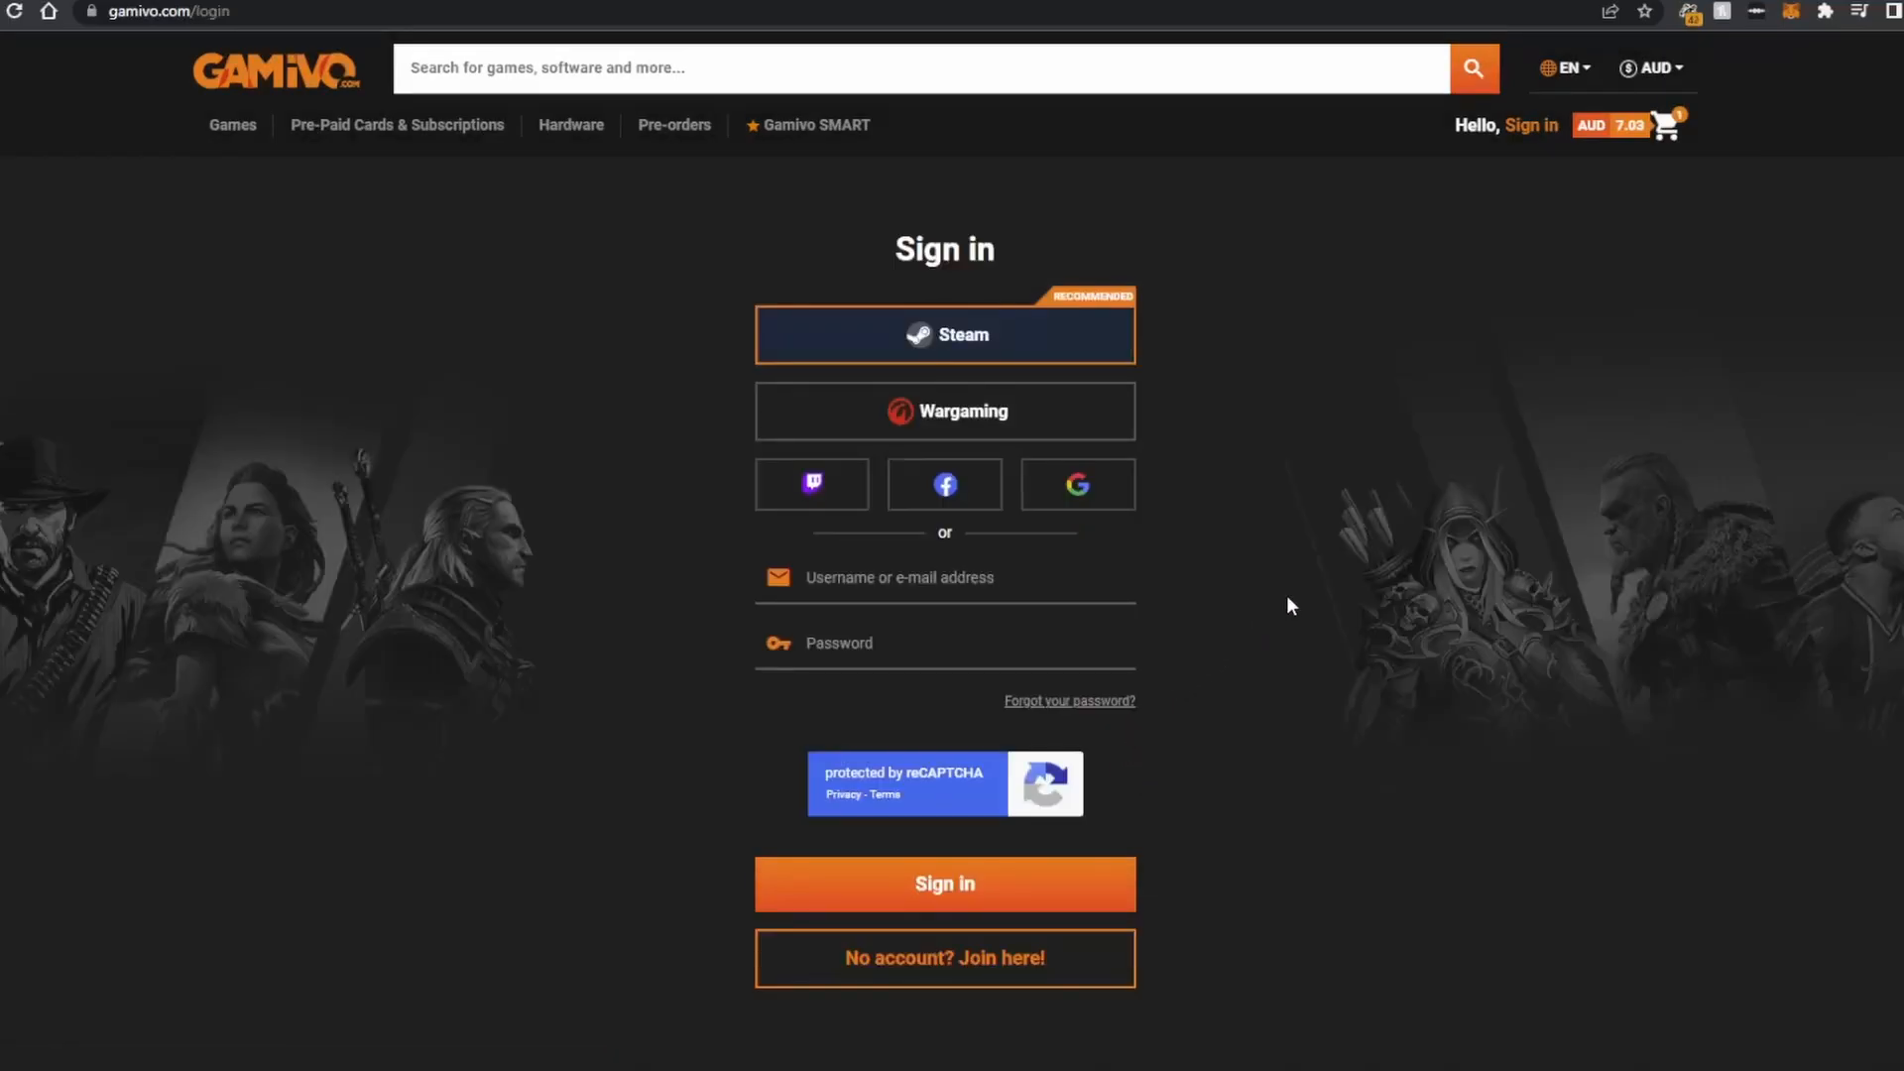
{"action": "mouse_move", "coordinate": [1207, 357]}
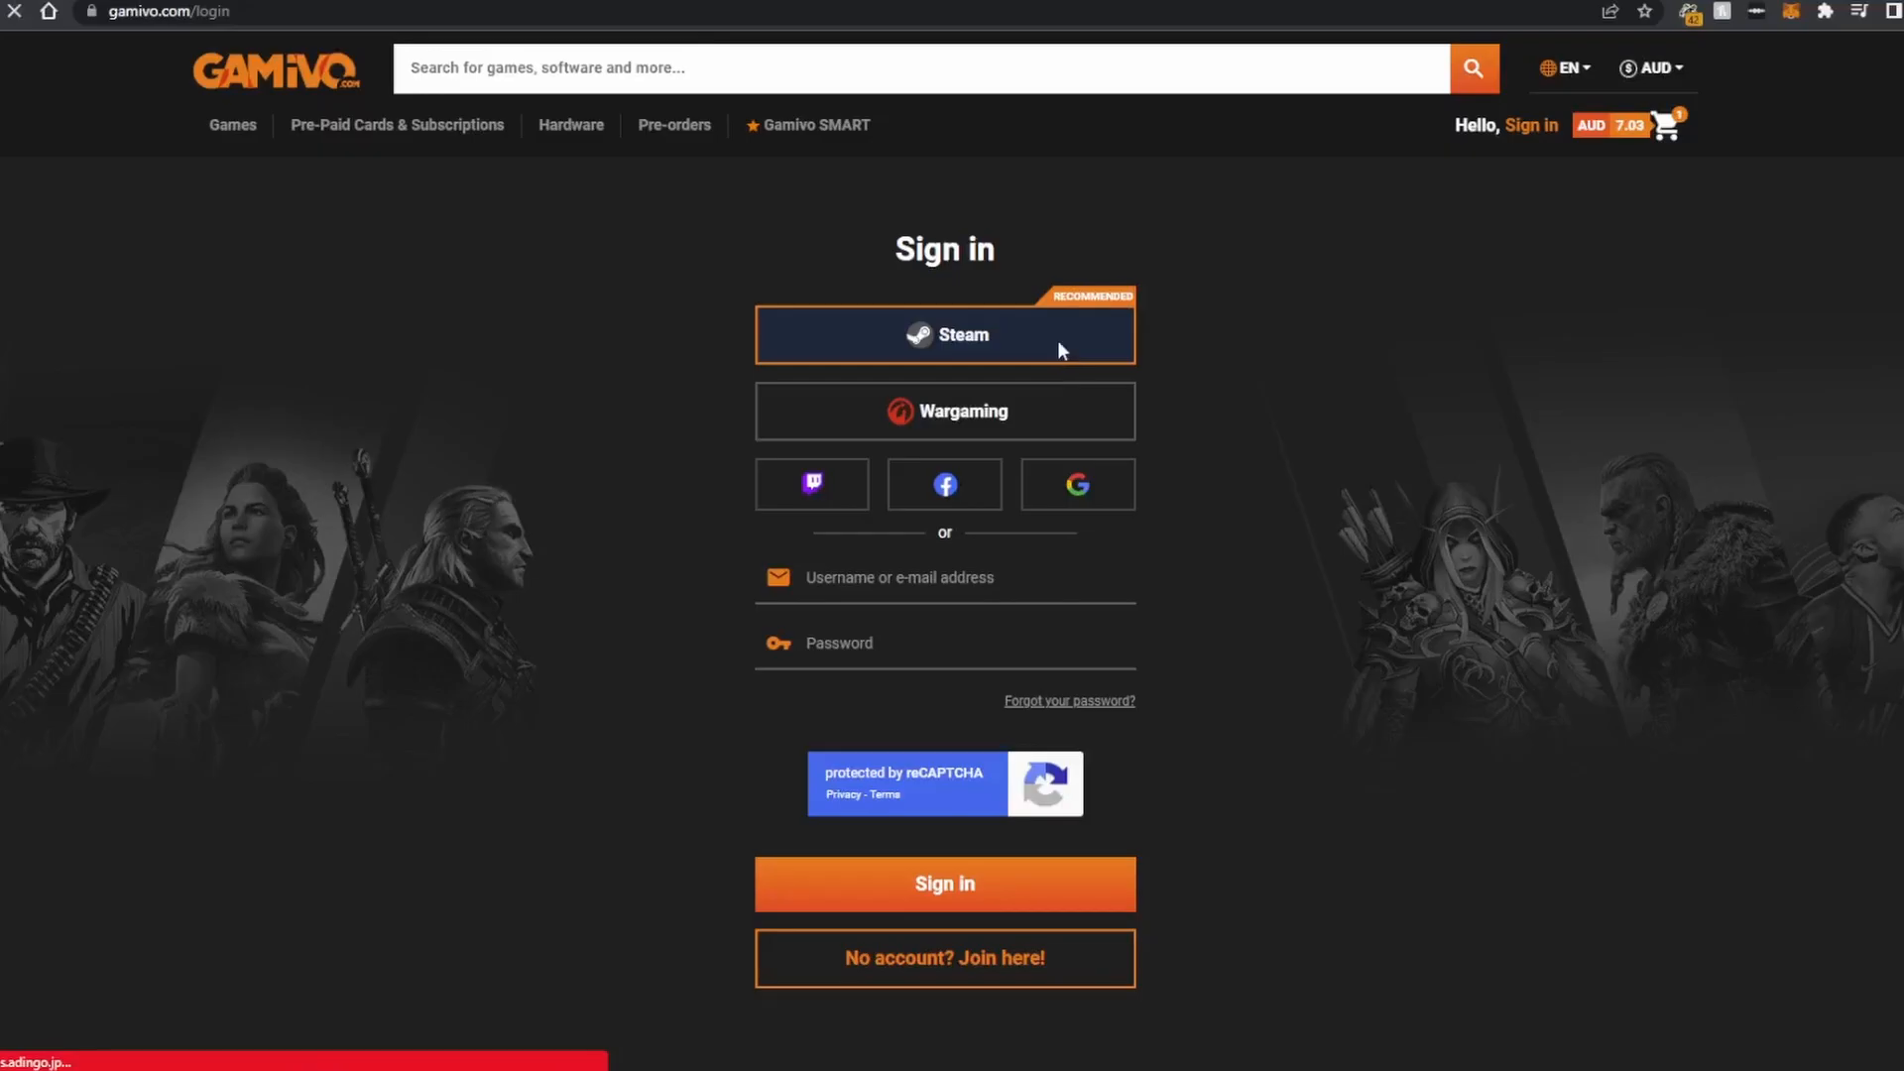
Step: Sign in to Gamivo through a Steam account login
{"action": "left_click", "coordinate": [943, 336]}
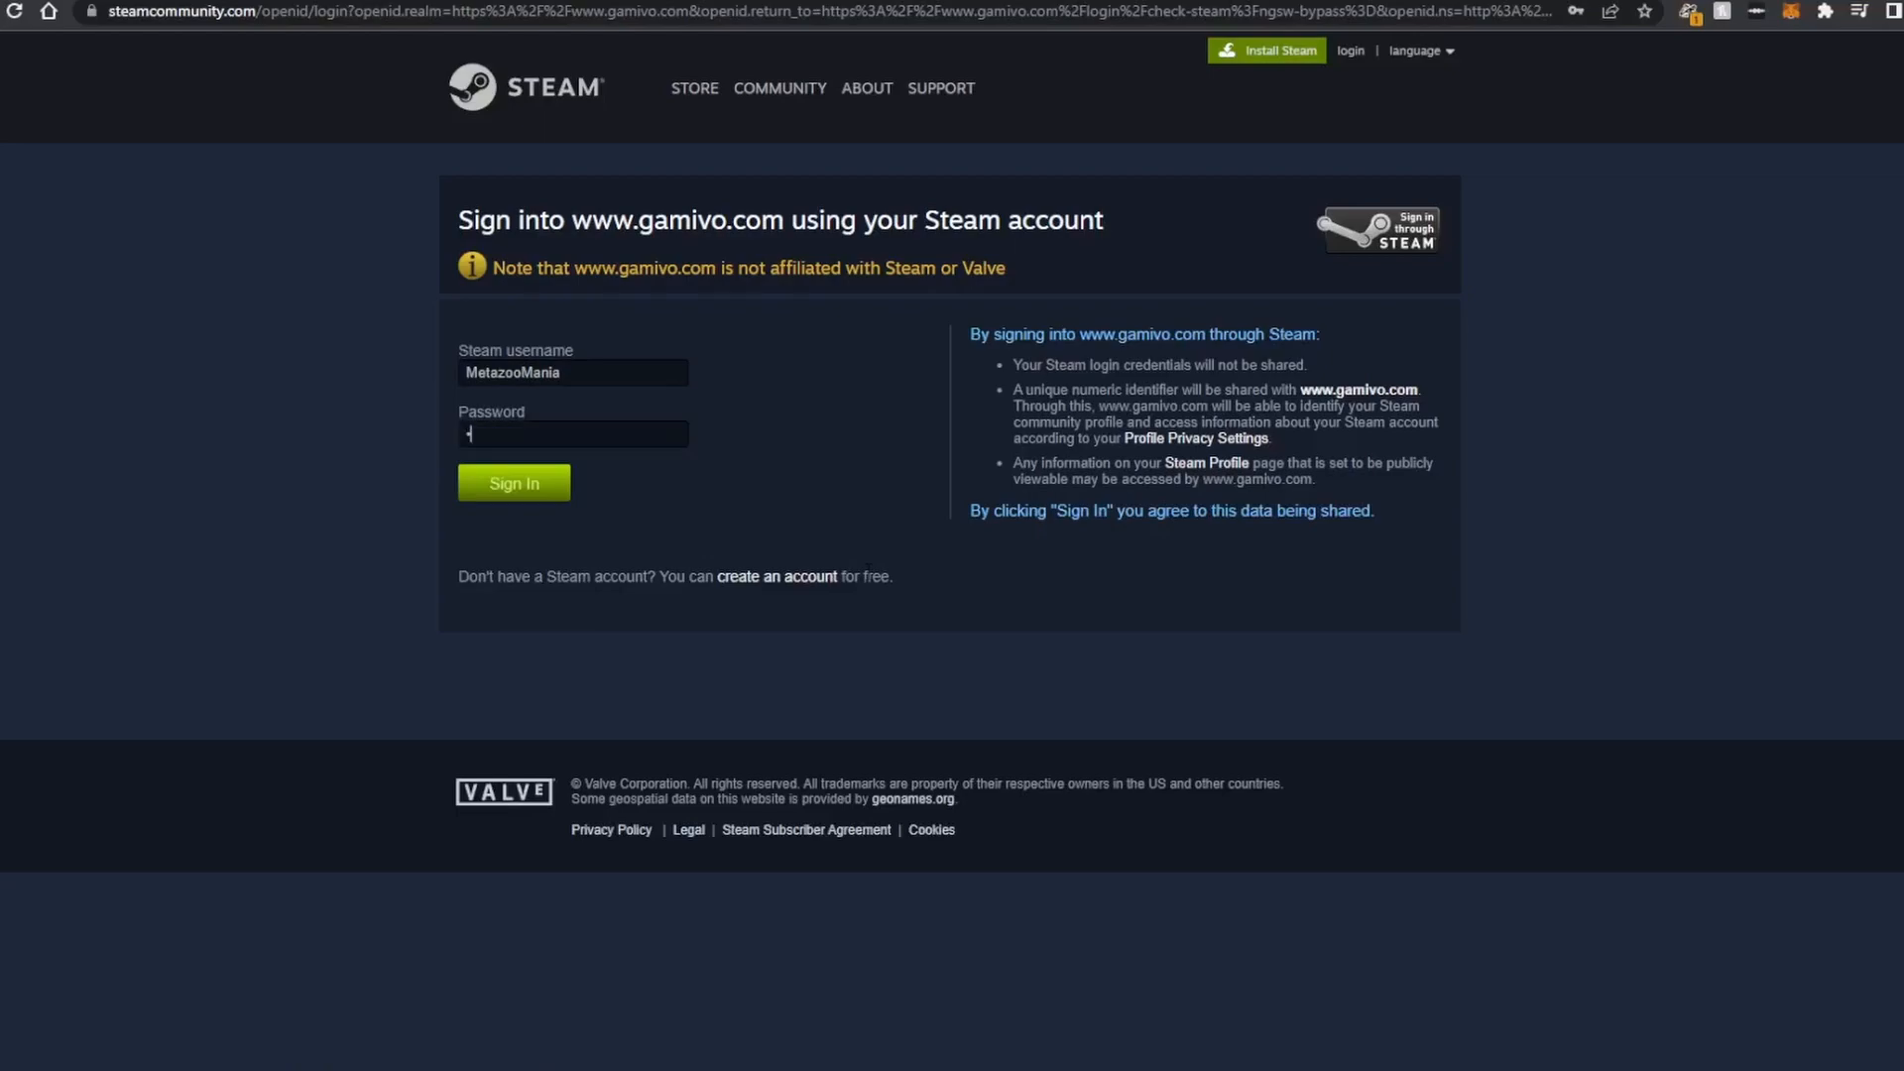
{"action": "type", "text": "password"}
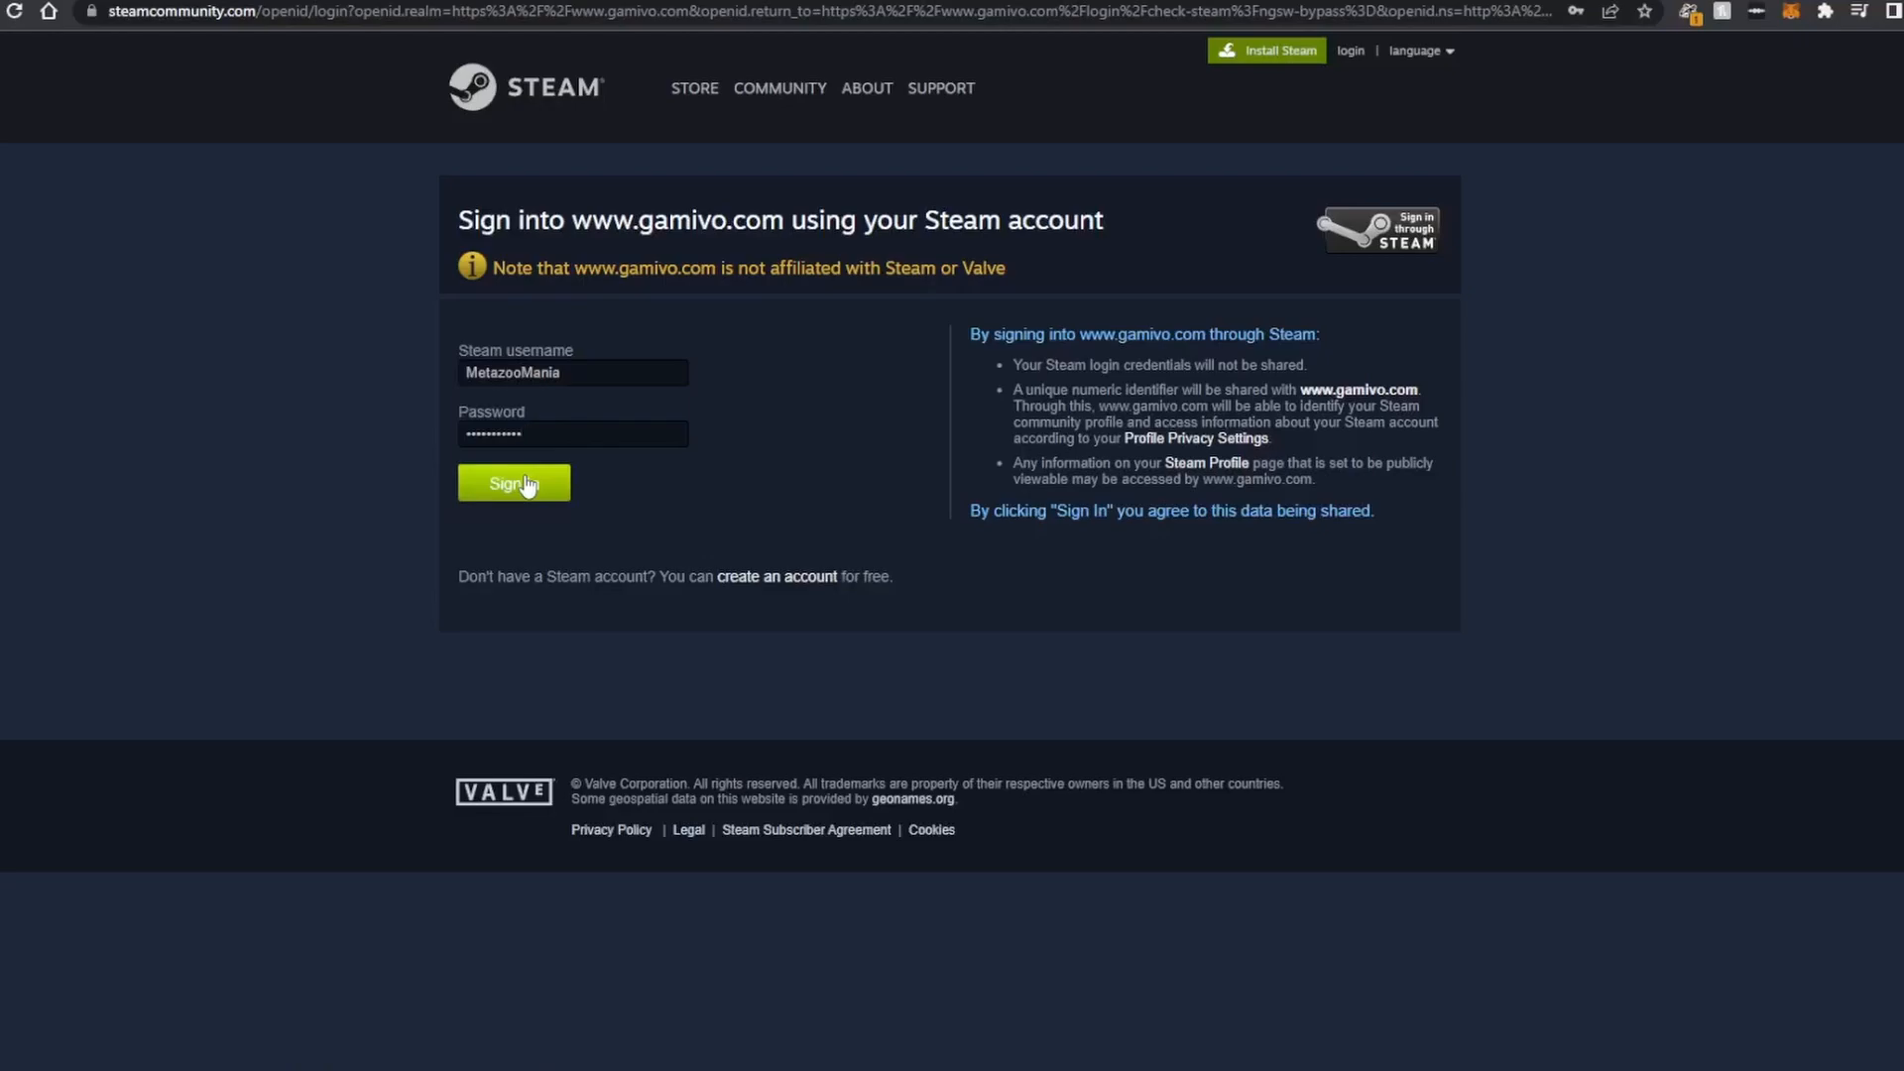
{"action": "left_click", "coordinate": [513, 482]}
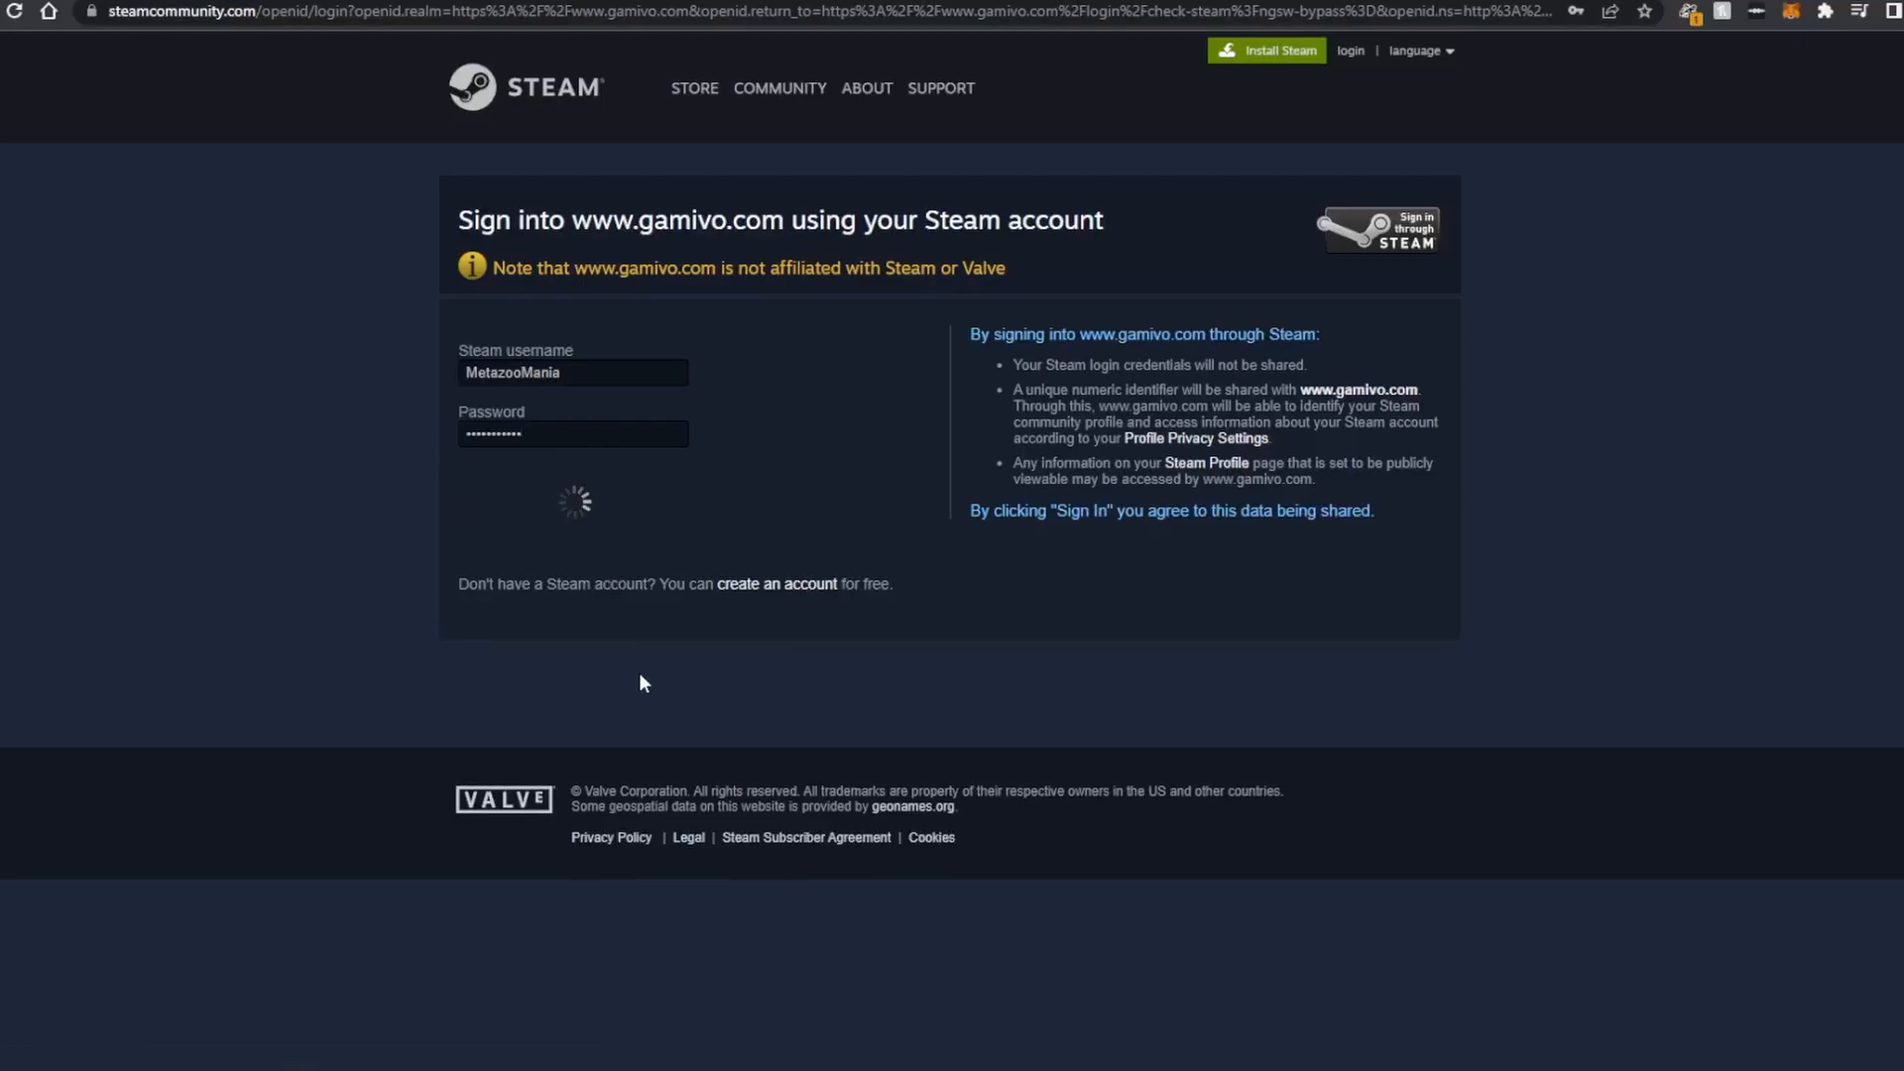
{"action": "left_click", "coordinate": [572, 498]}
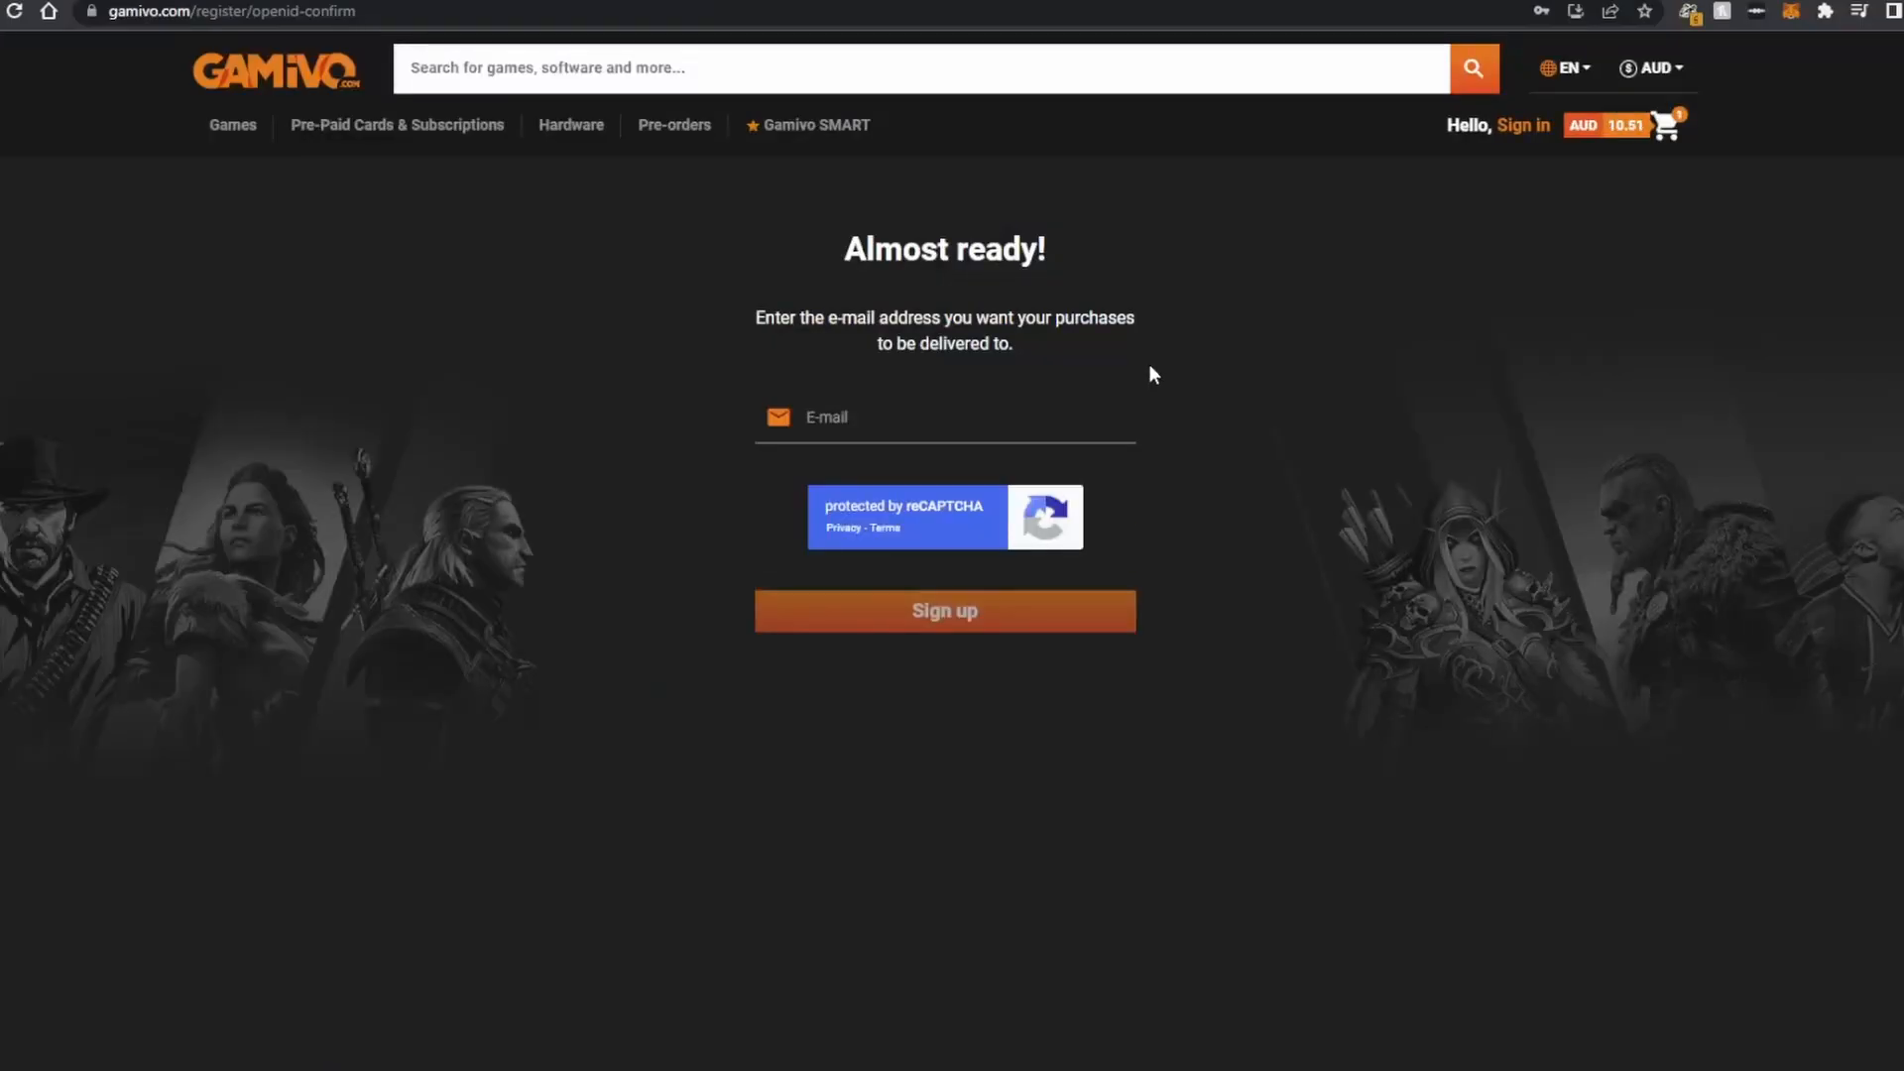
{"action": "left_click", "coordinate": [945, 417]}
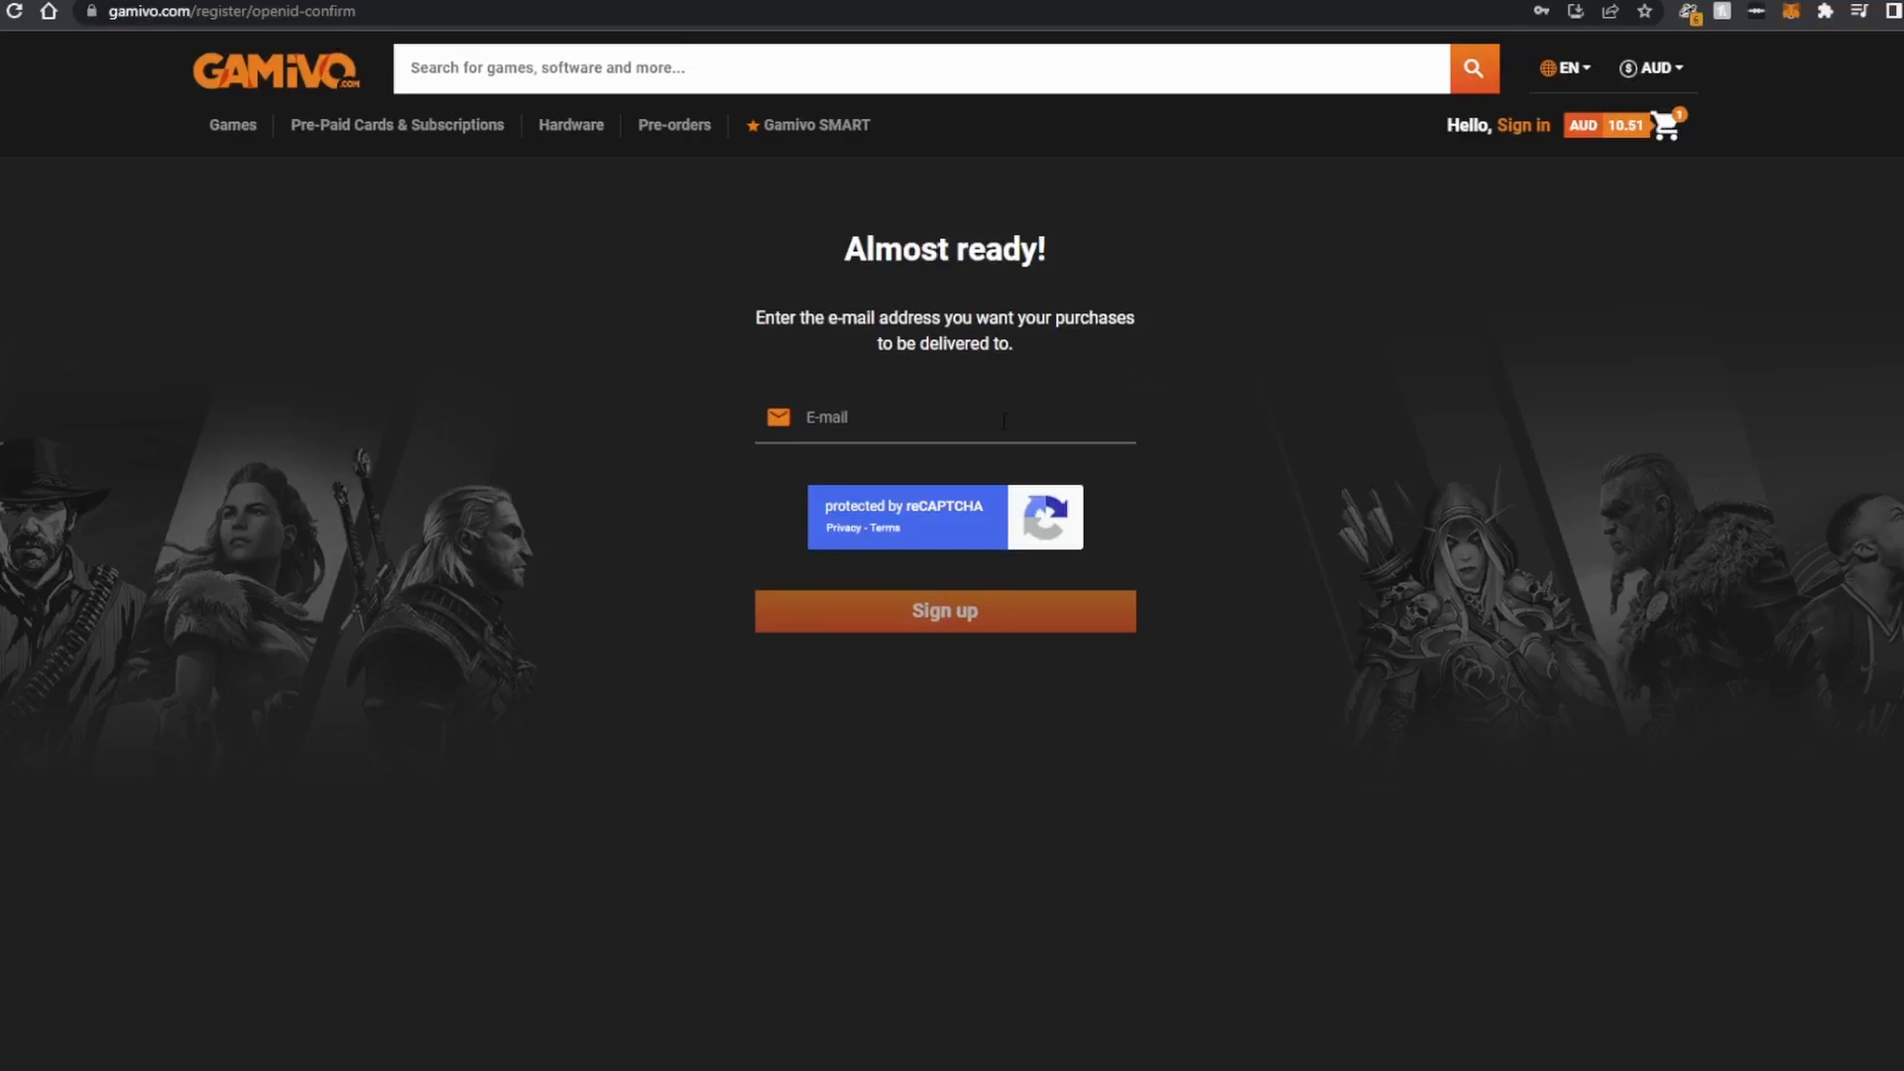
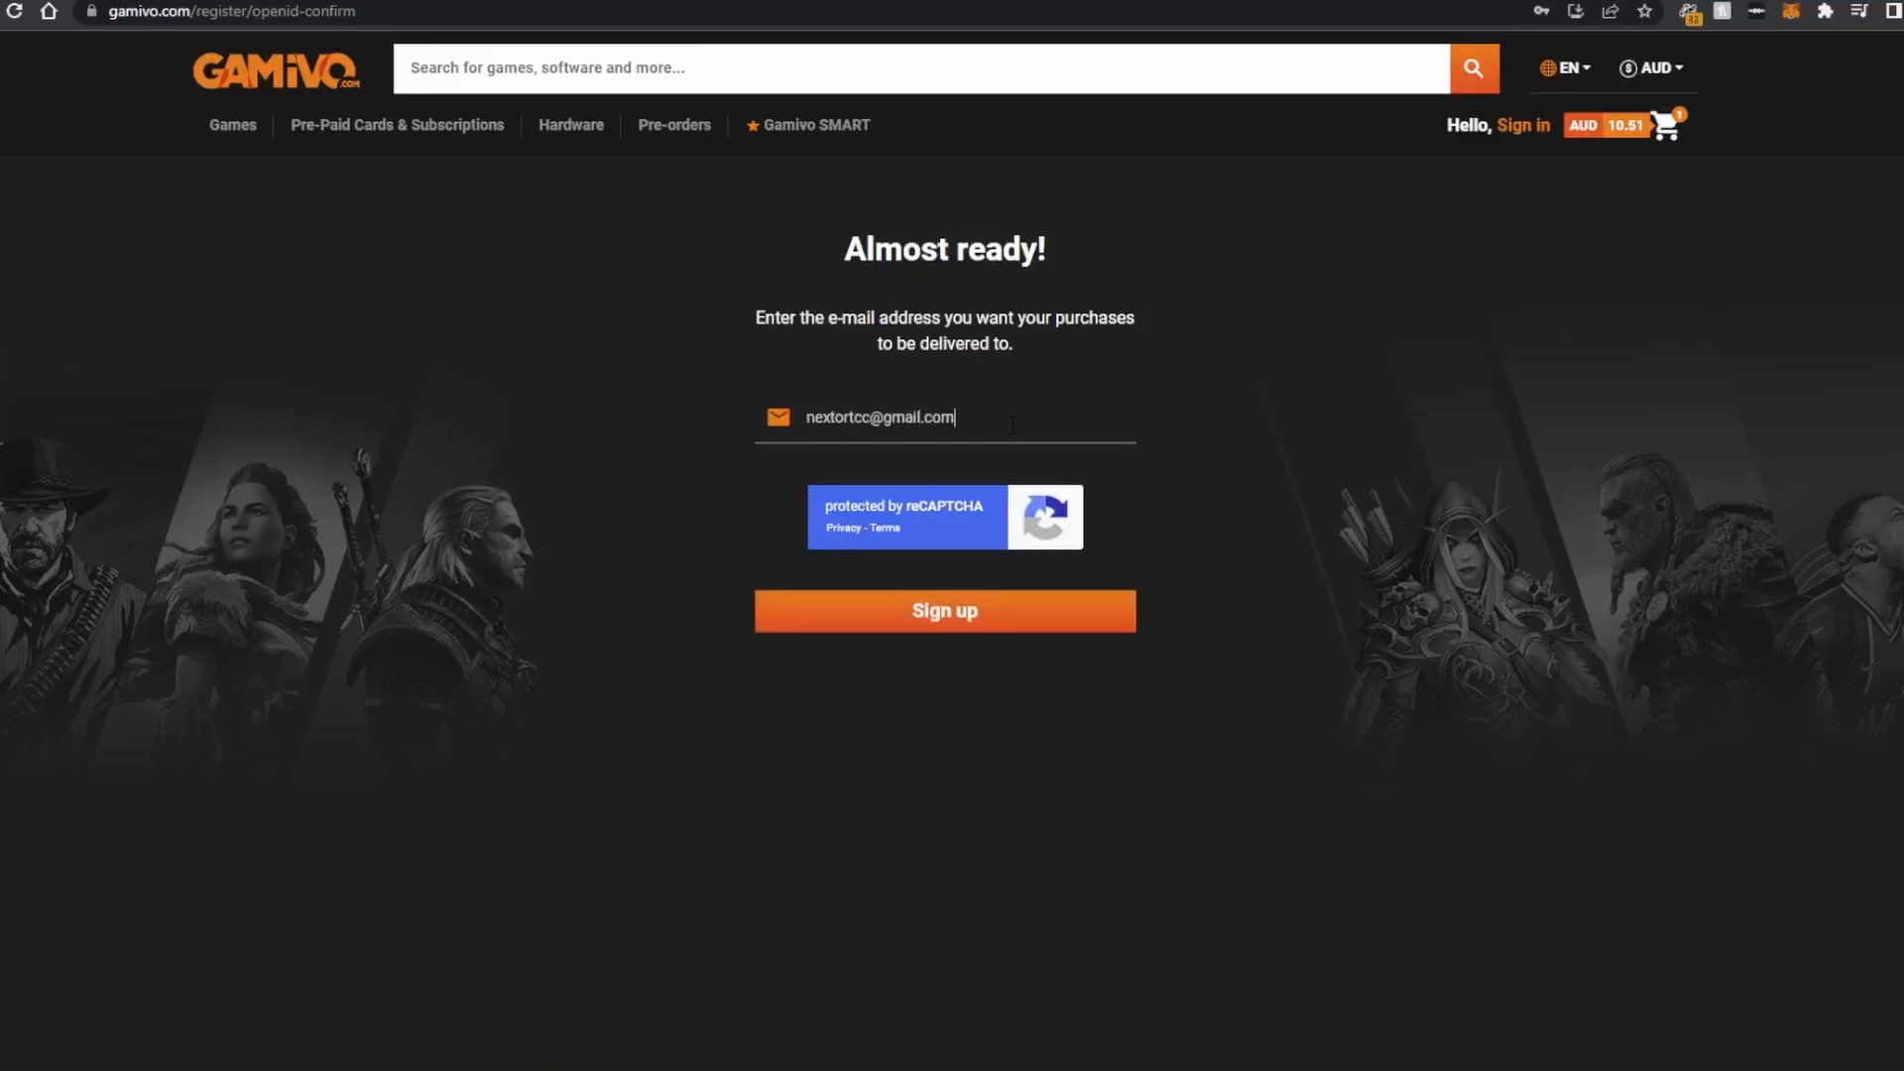
{"action": "mouse_move", "coordinate": [898, 622]}
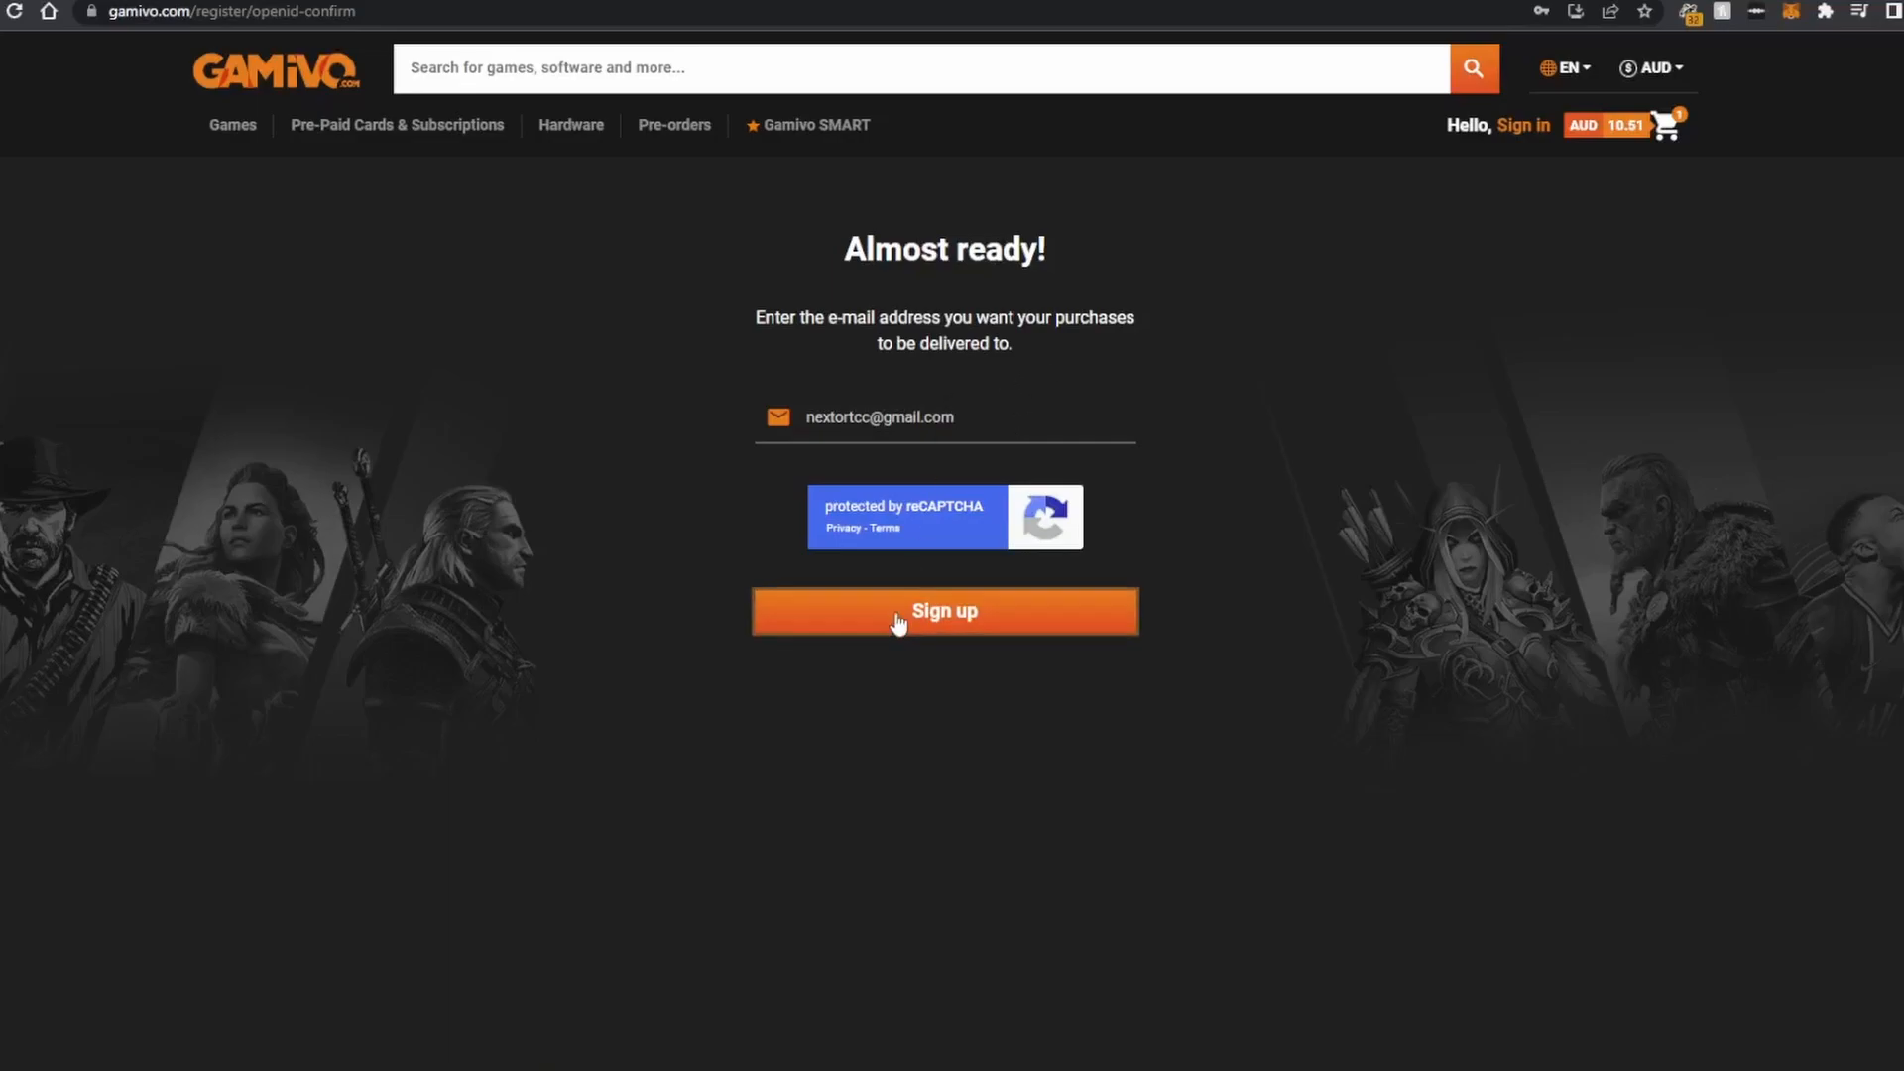
{"action": "left_click", "coordinate": [943, 611]}
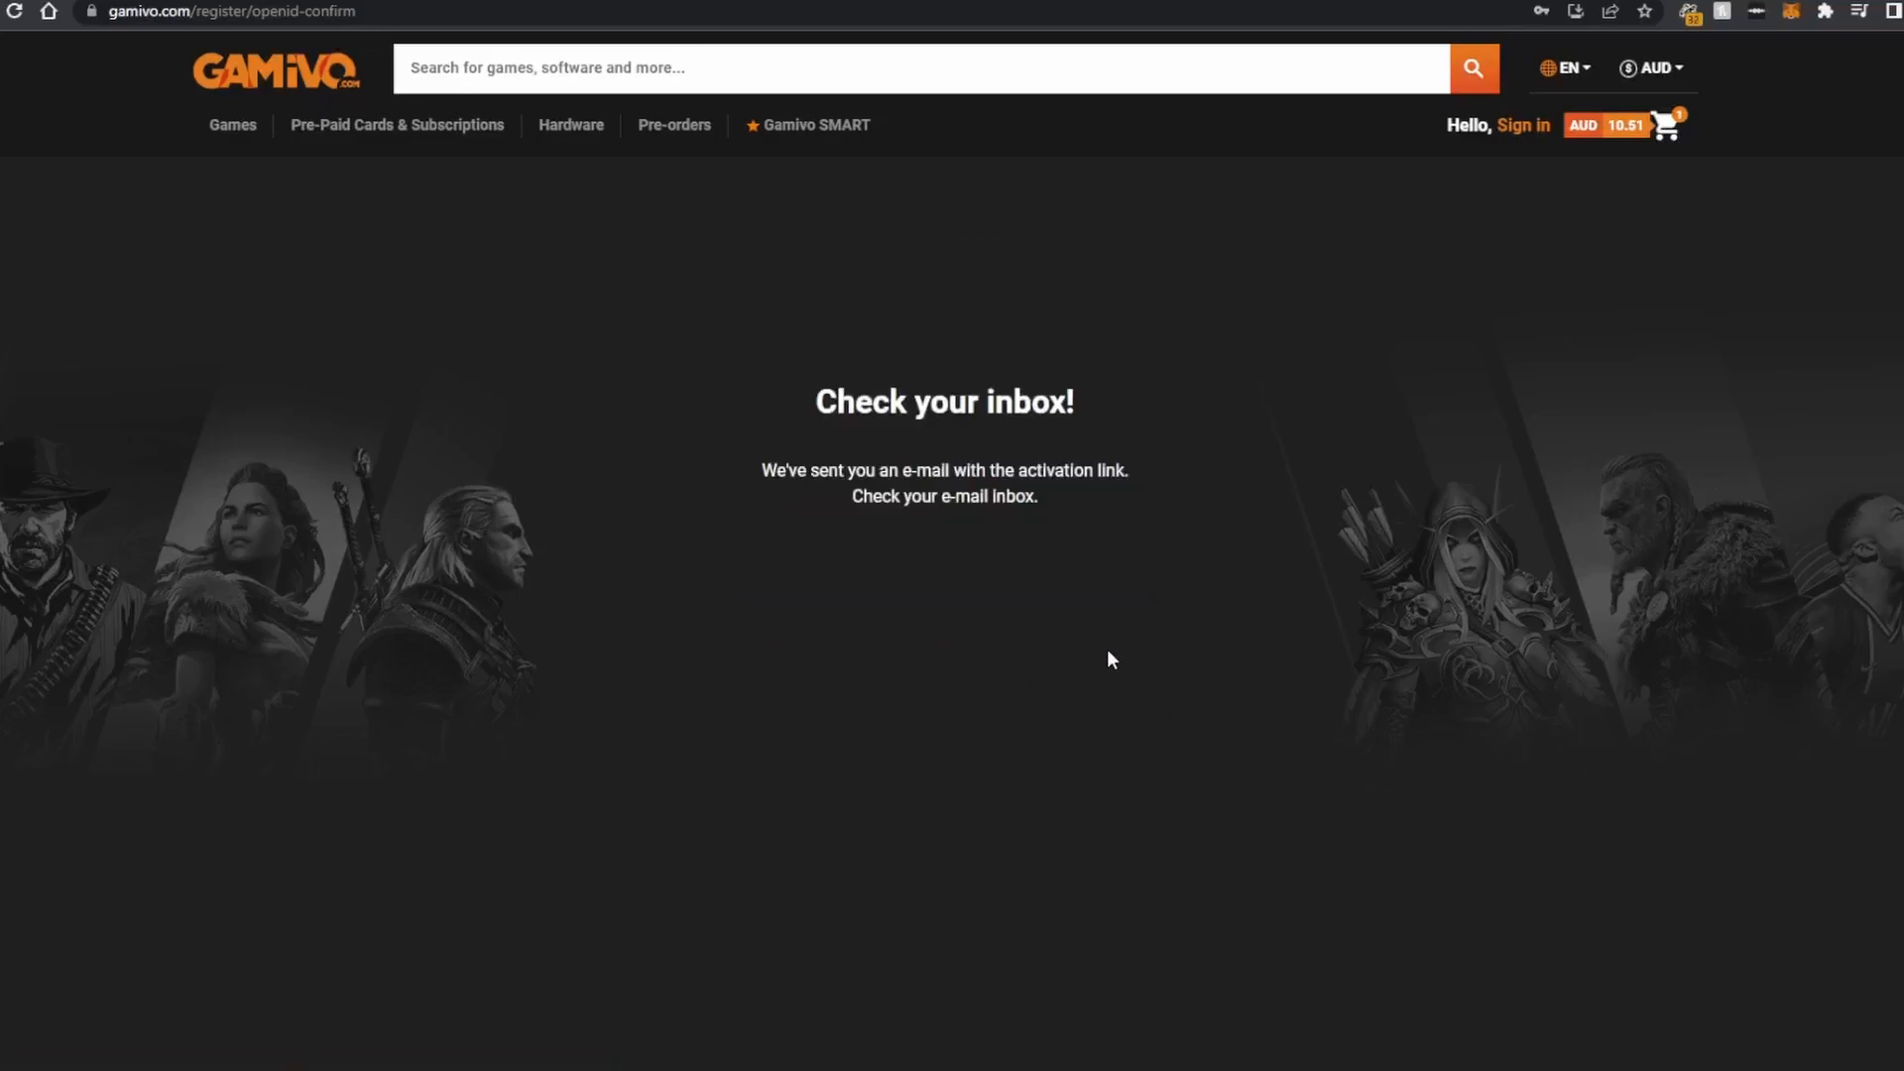
{"action": "mouse_move", "coordinate": [542, 191]}
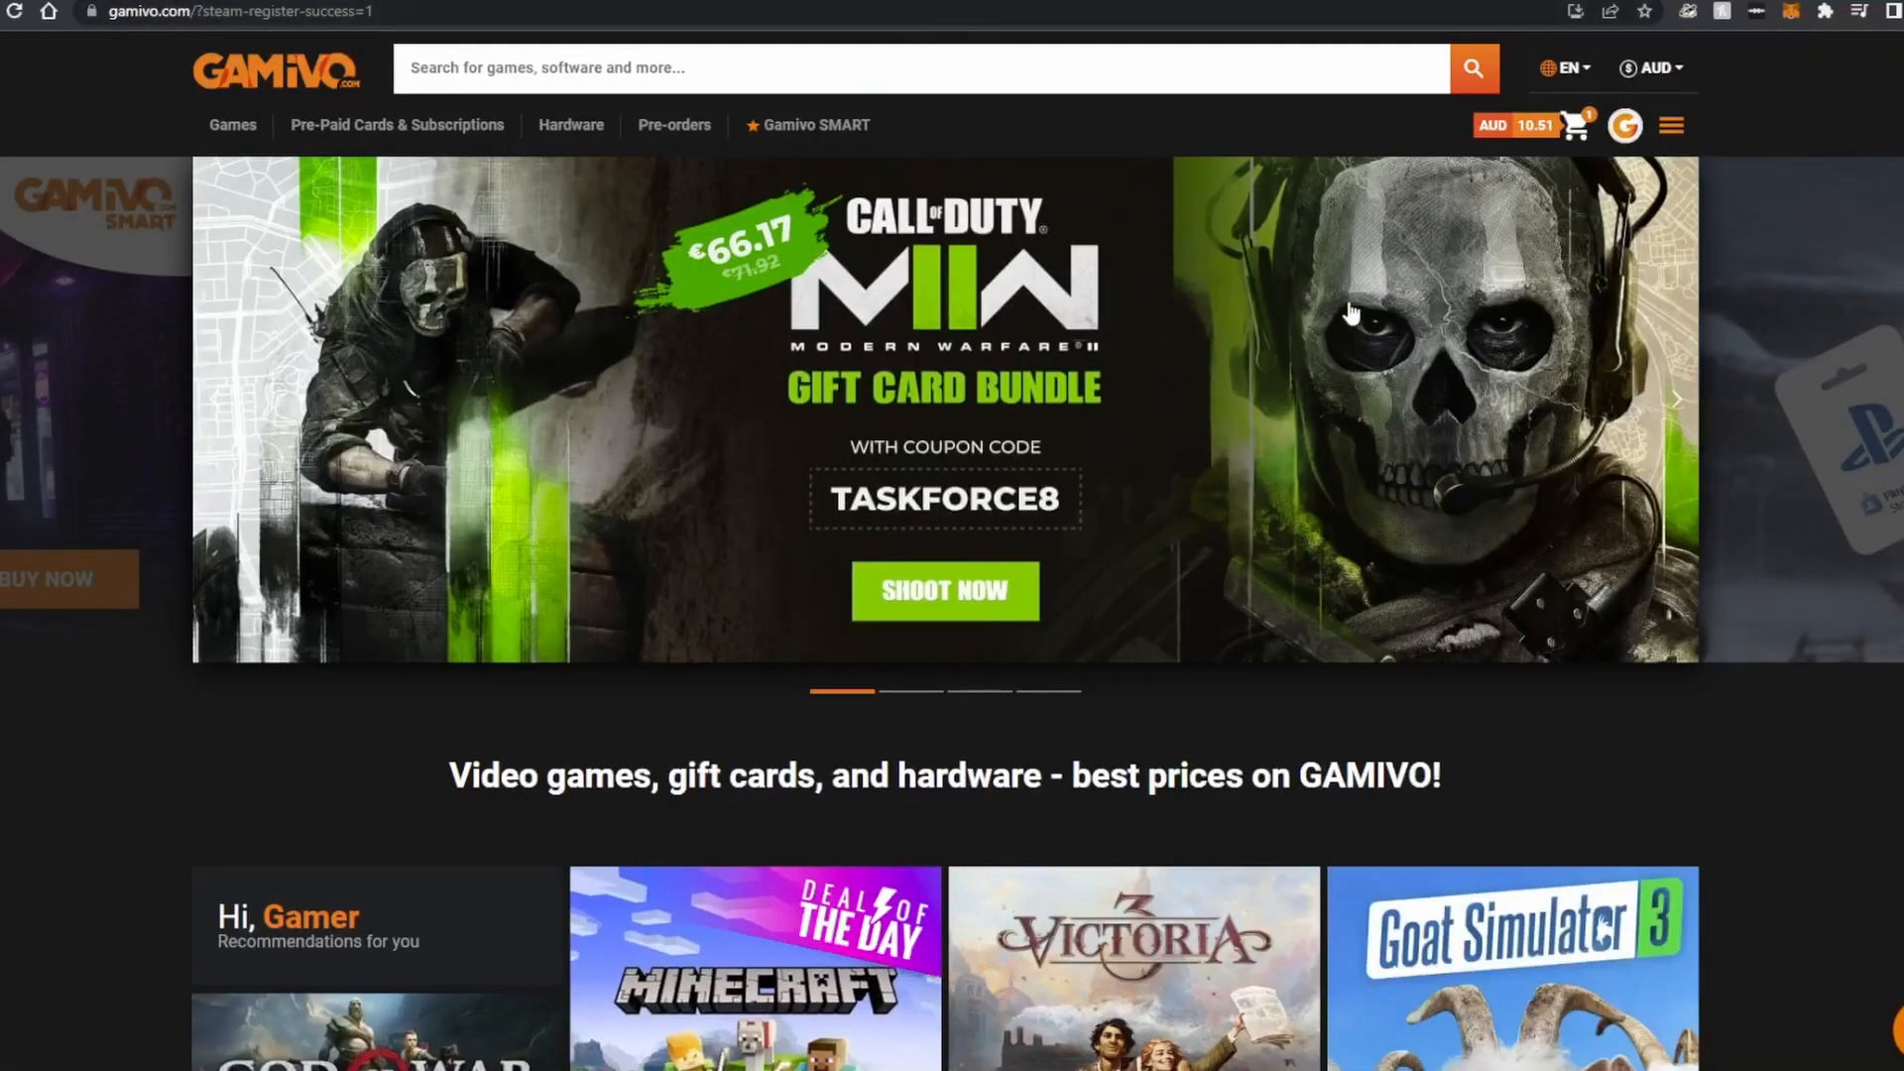
Step: Open the full shopping cart showing Tabletop Simulator at $7.03
{"action": "left_click", "coordinate": [1573, 125]}
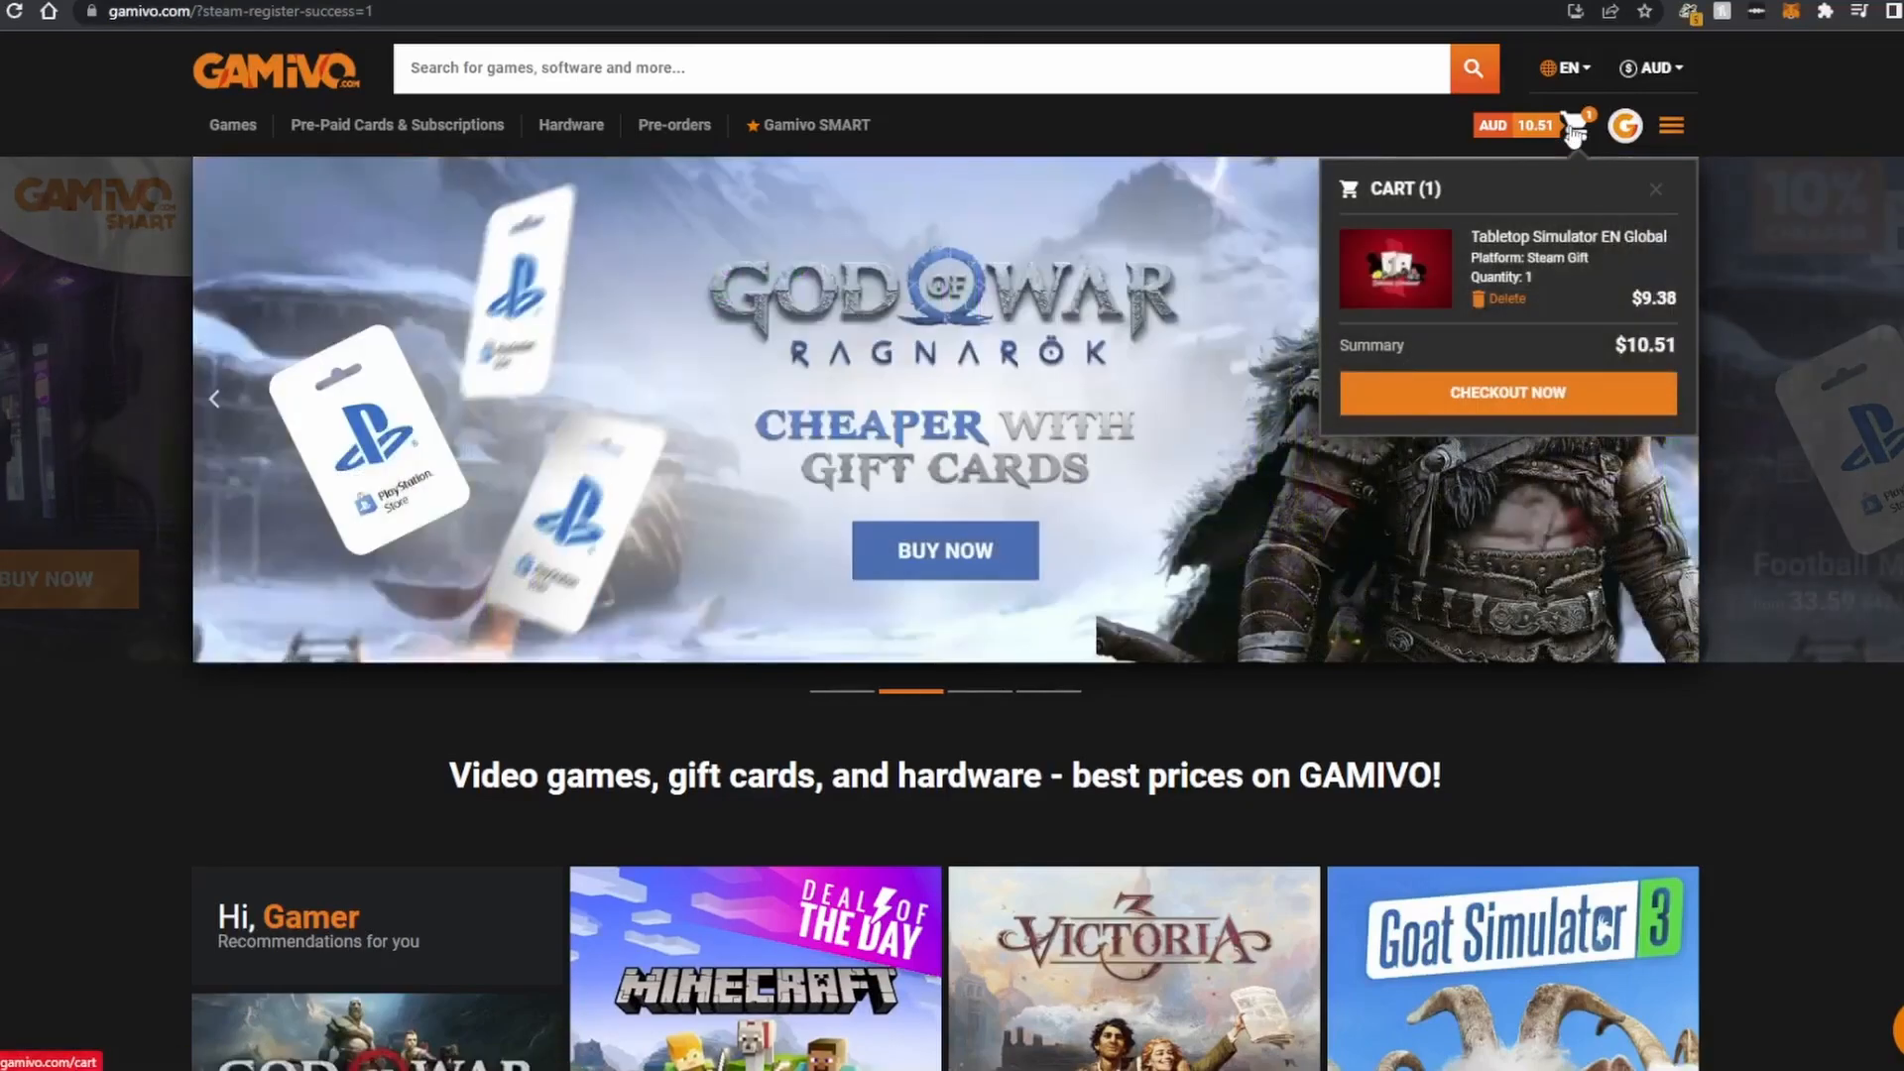
{"action": "left_click", "coordinate": [1575, 125]}
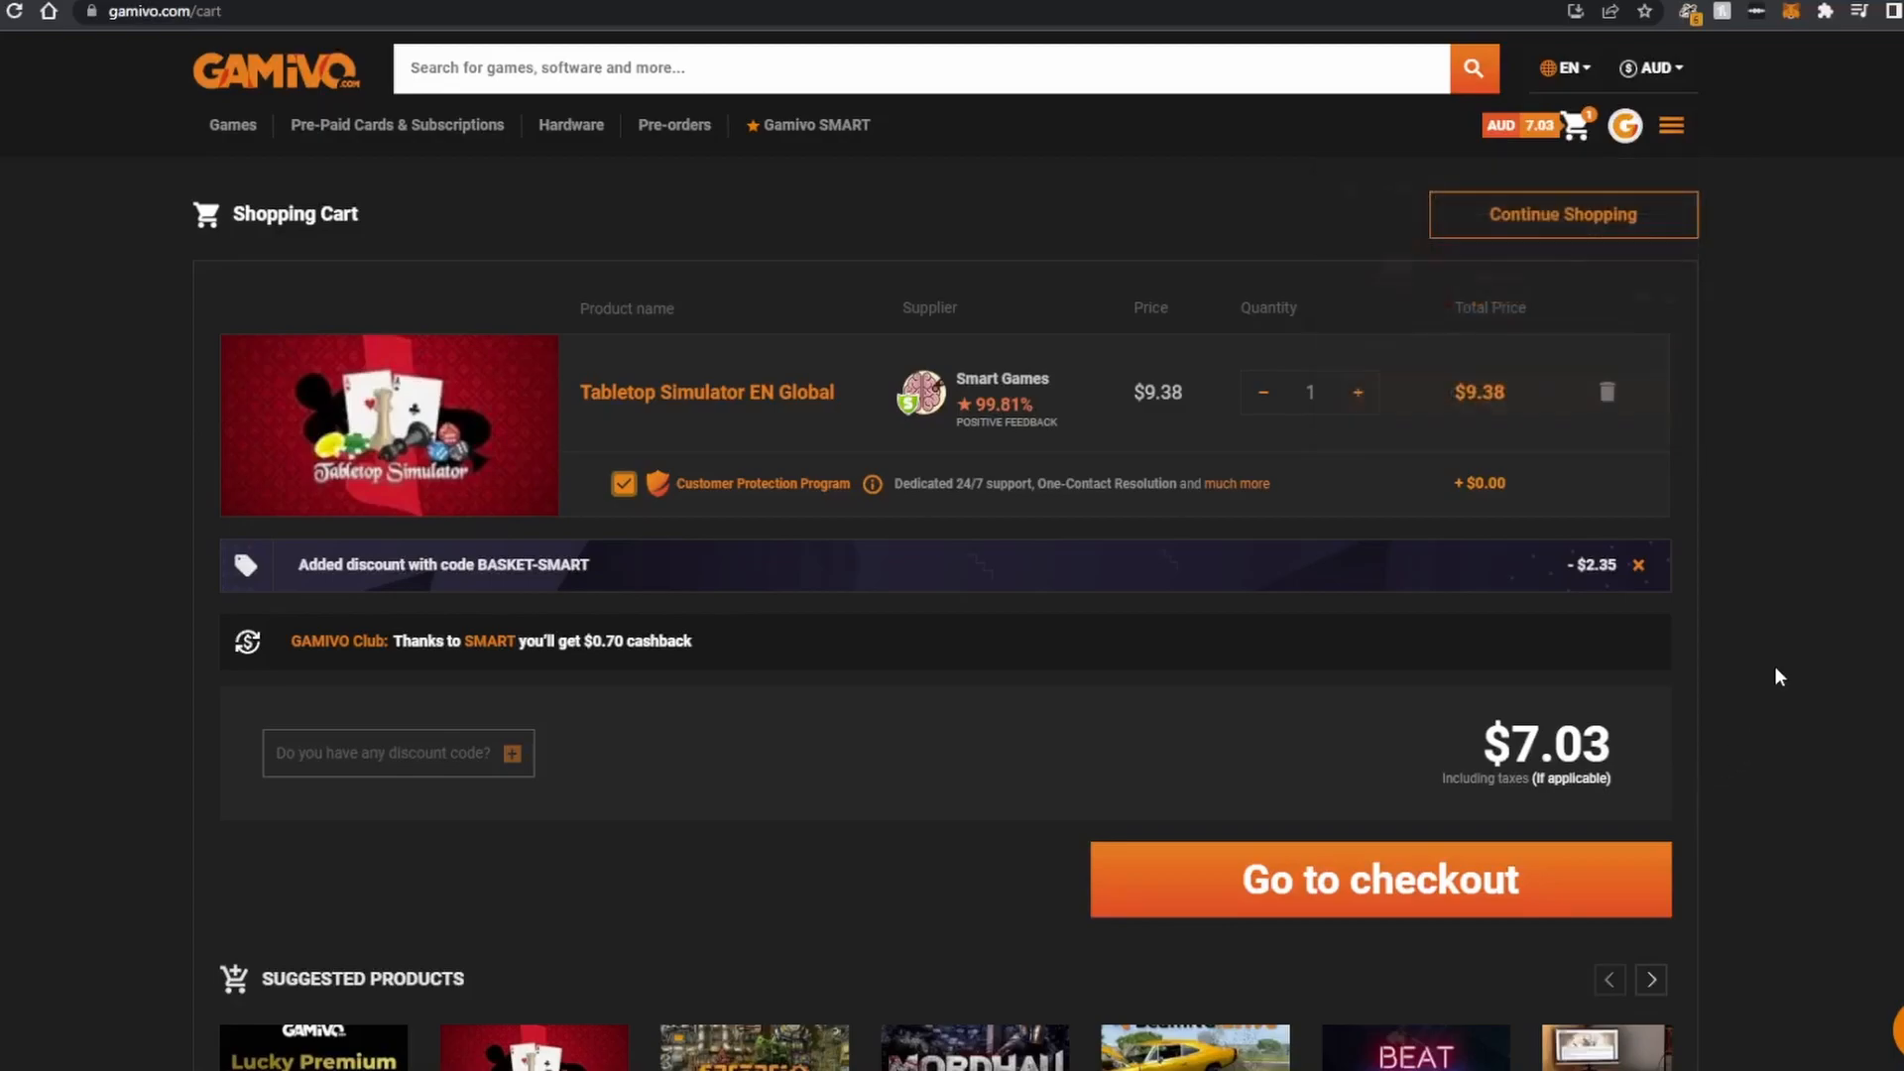
{"action": "scroll", "scroll_direction": "down", "scroll_amount": 3}
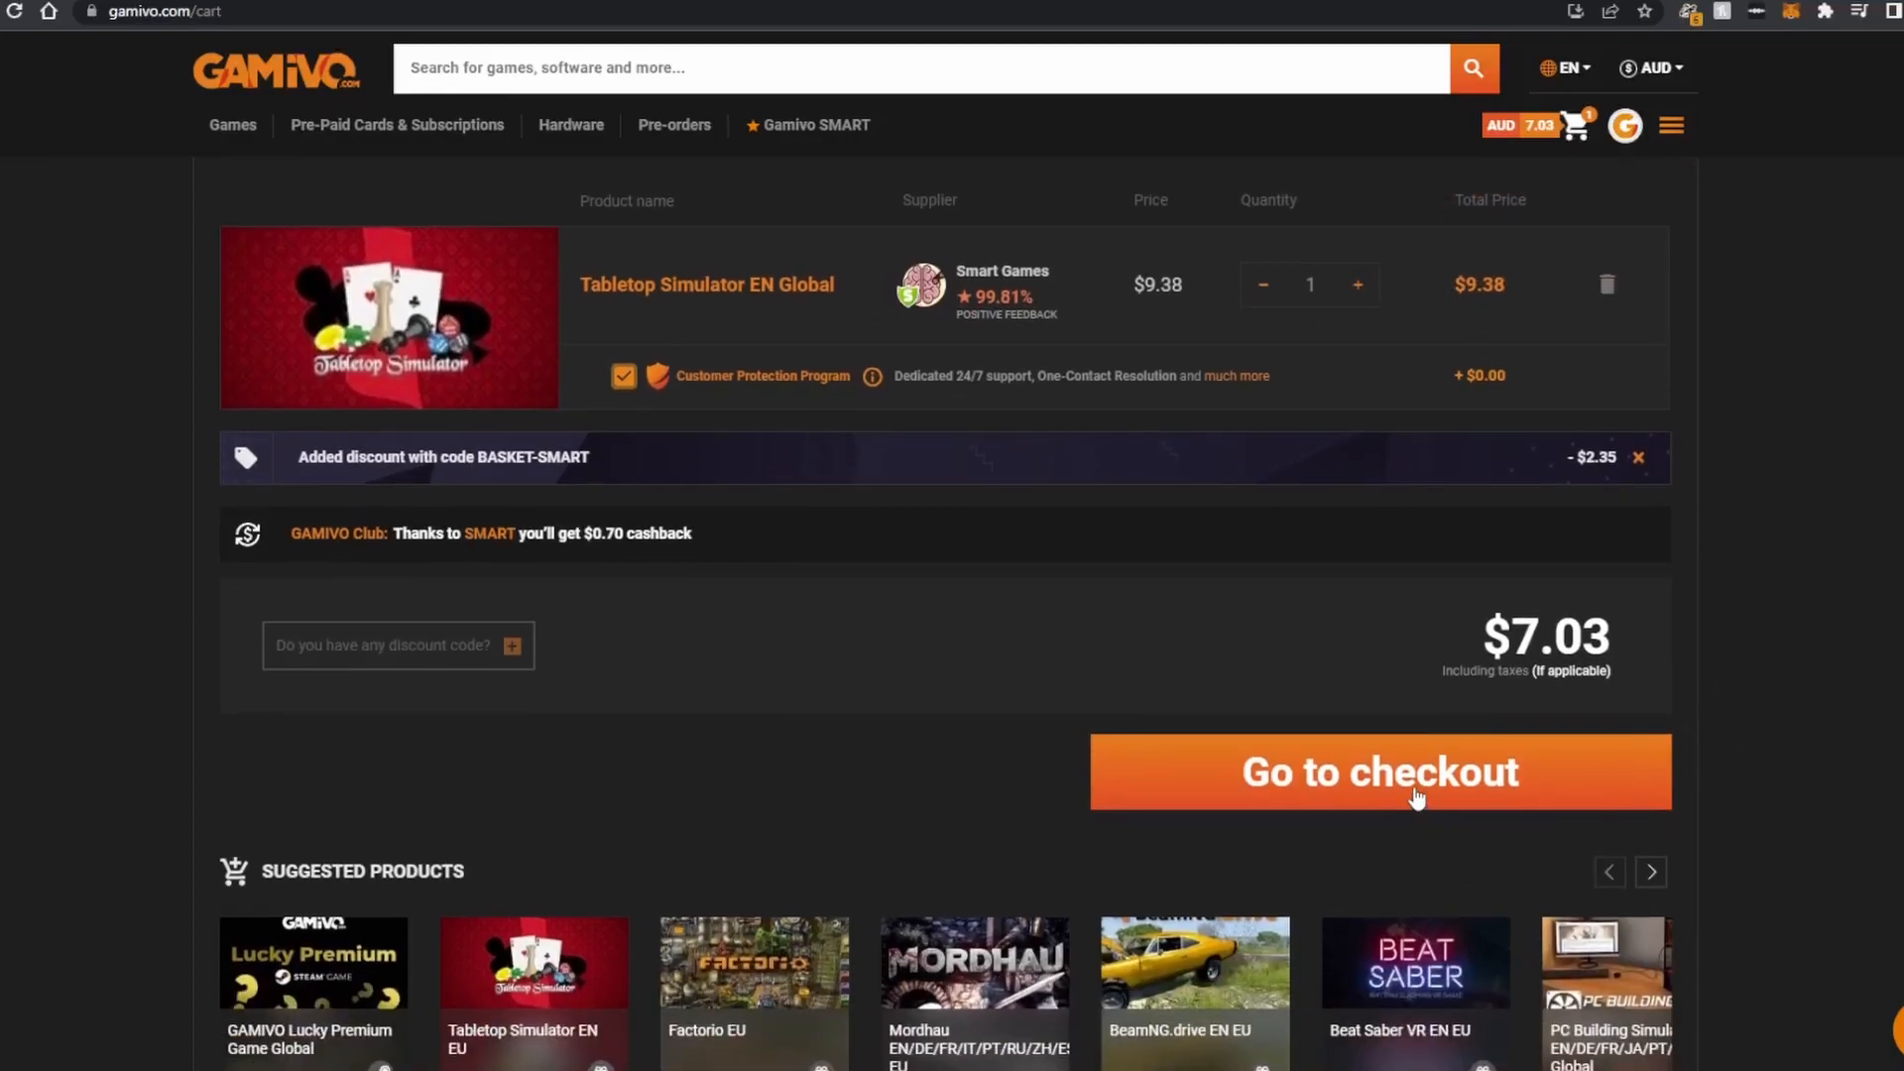
Step: Check out the Tabletop Simulator order using Visa as the payment method
{"action": "left_click", "coordinate": [1378, 772]}
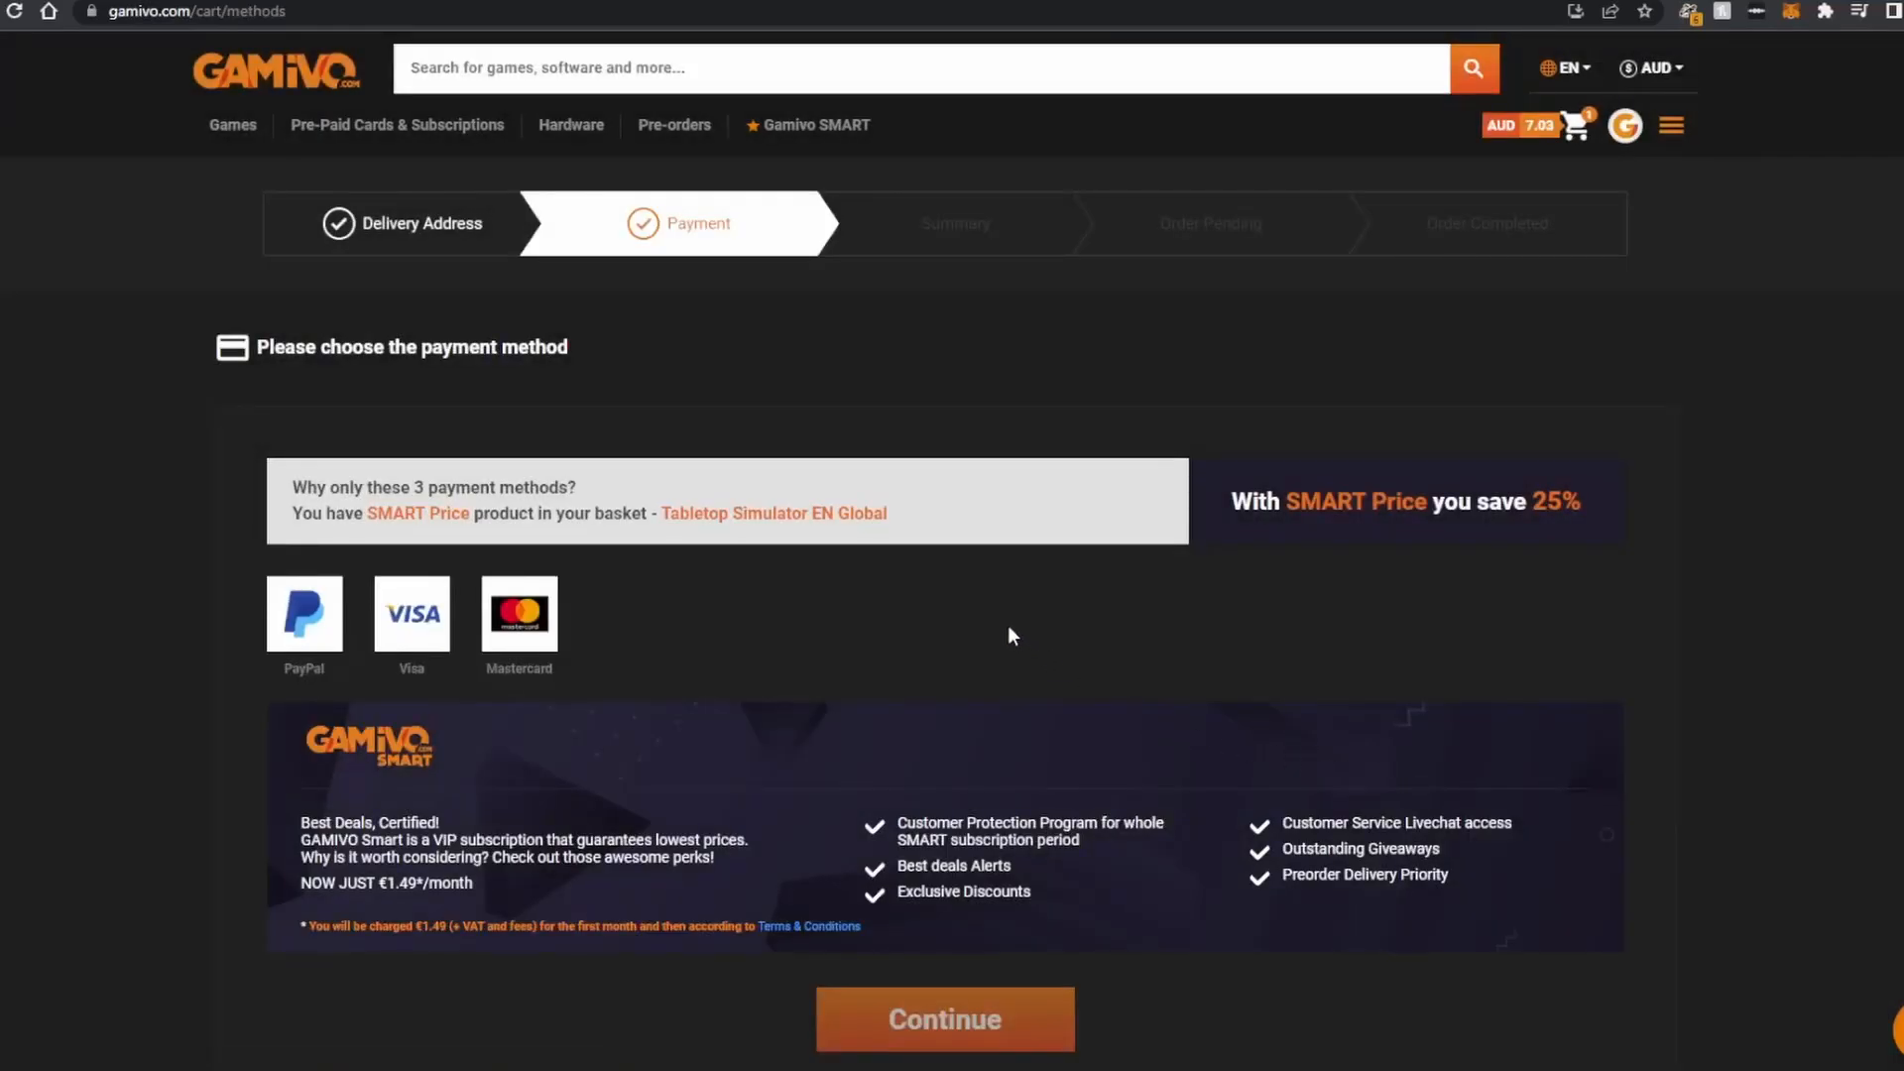
{"action": "mouse_move", "coordinate": [998, 625]}
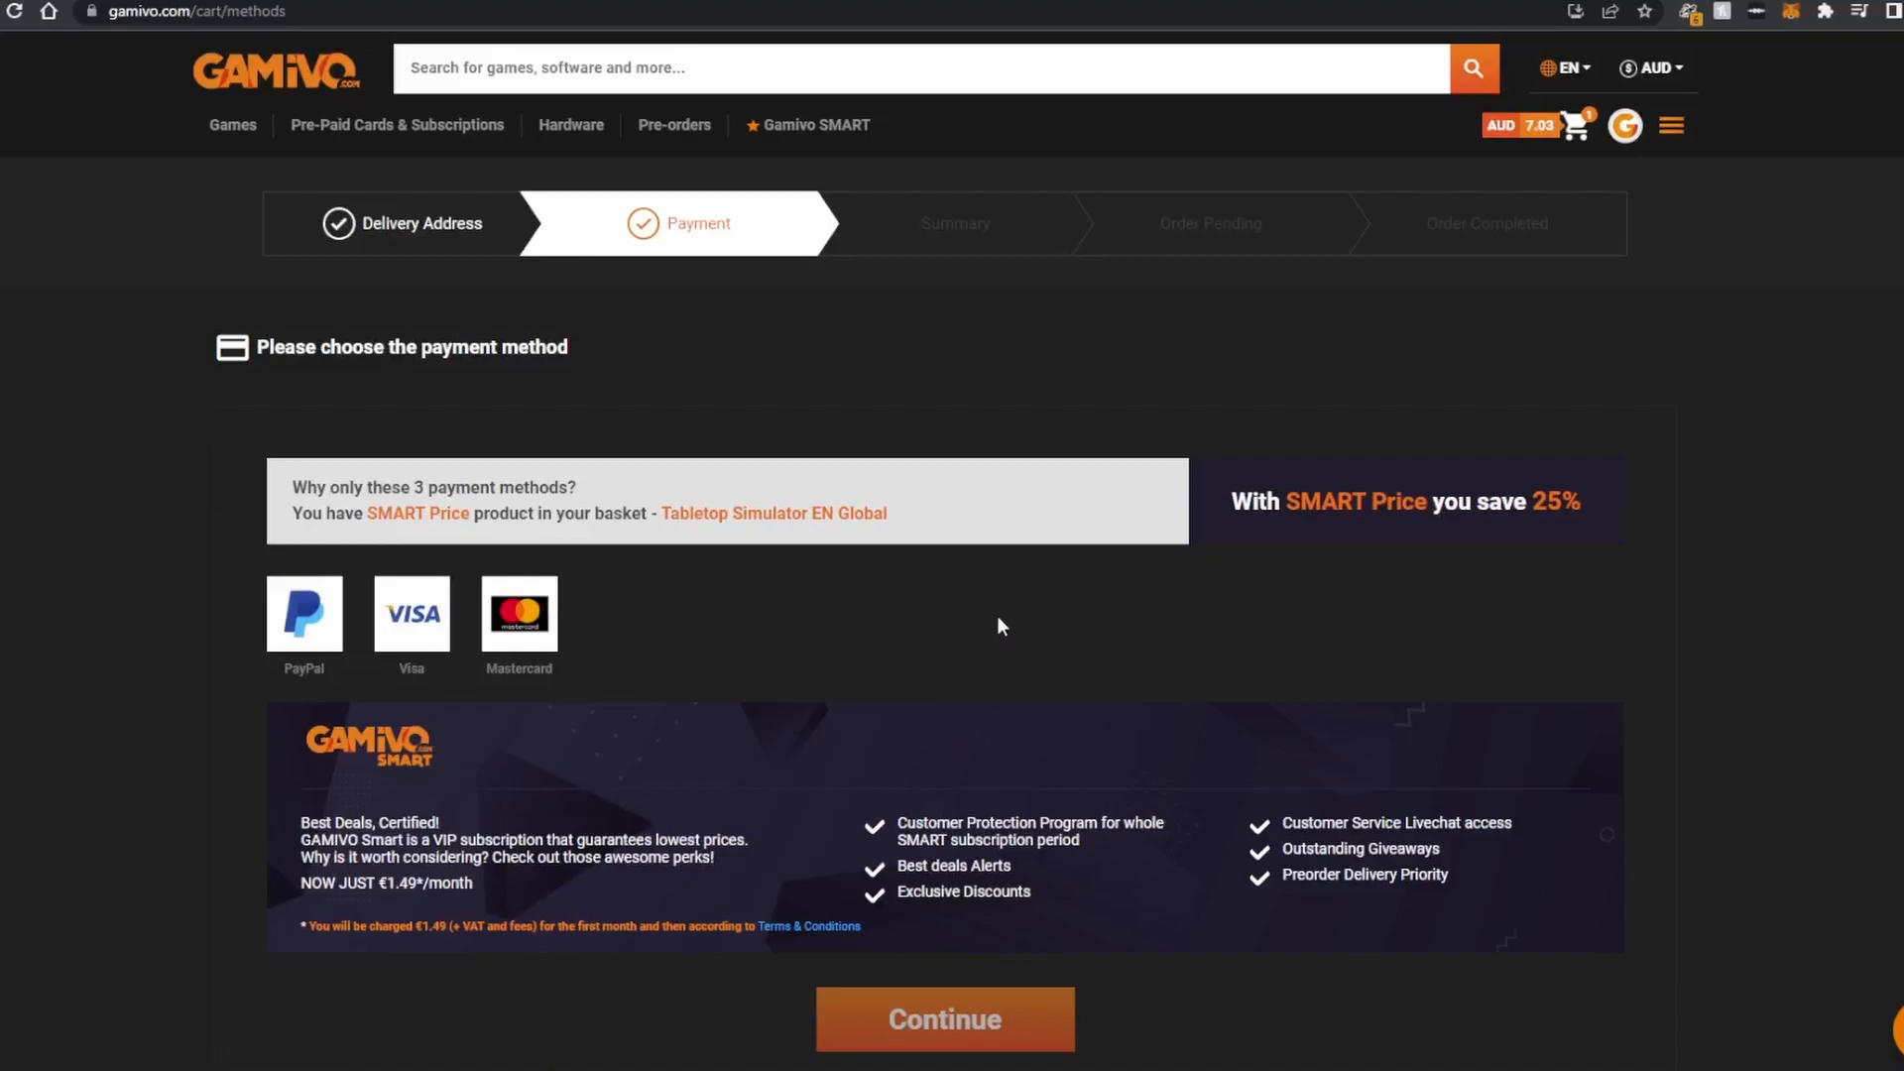
{"action": "mouse_move", "coordinate": [716, 600]}
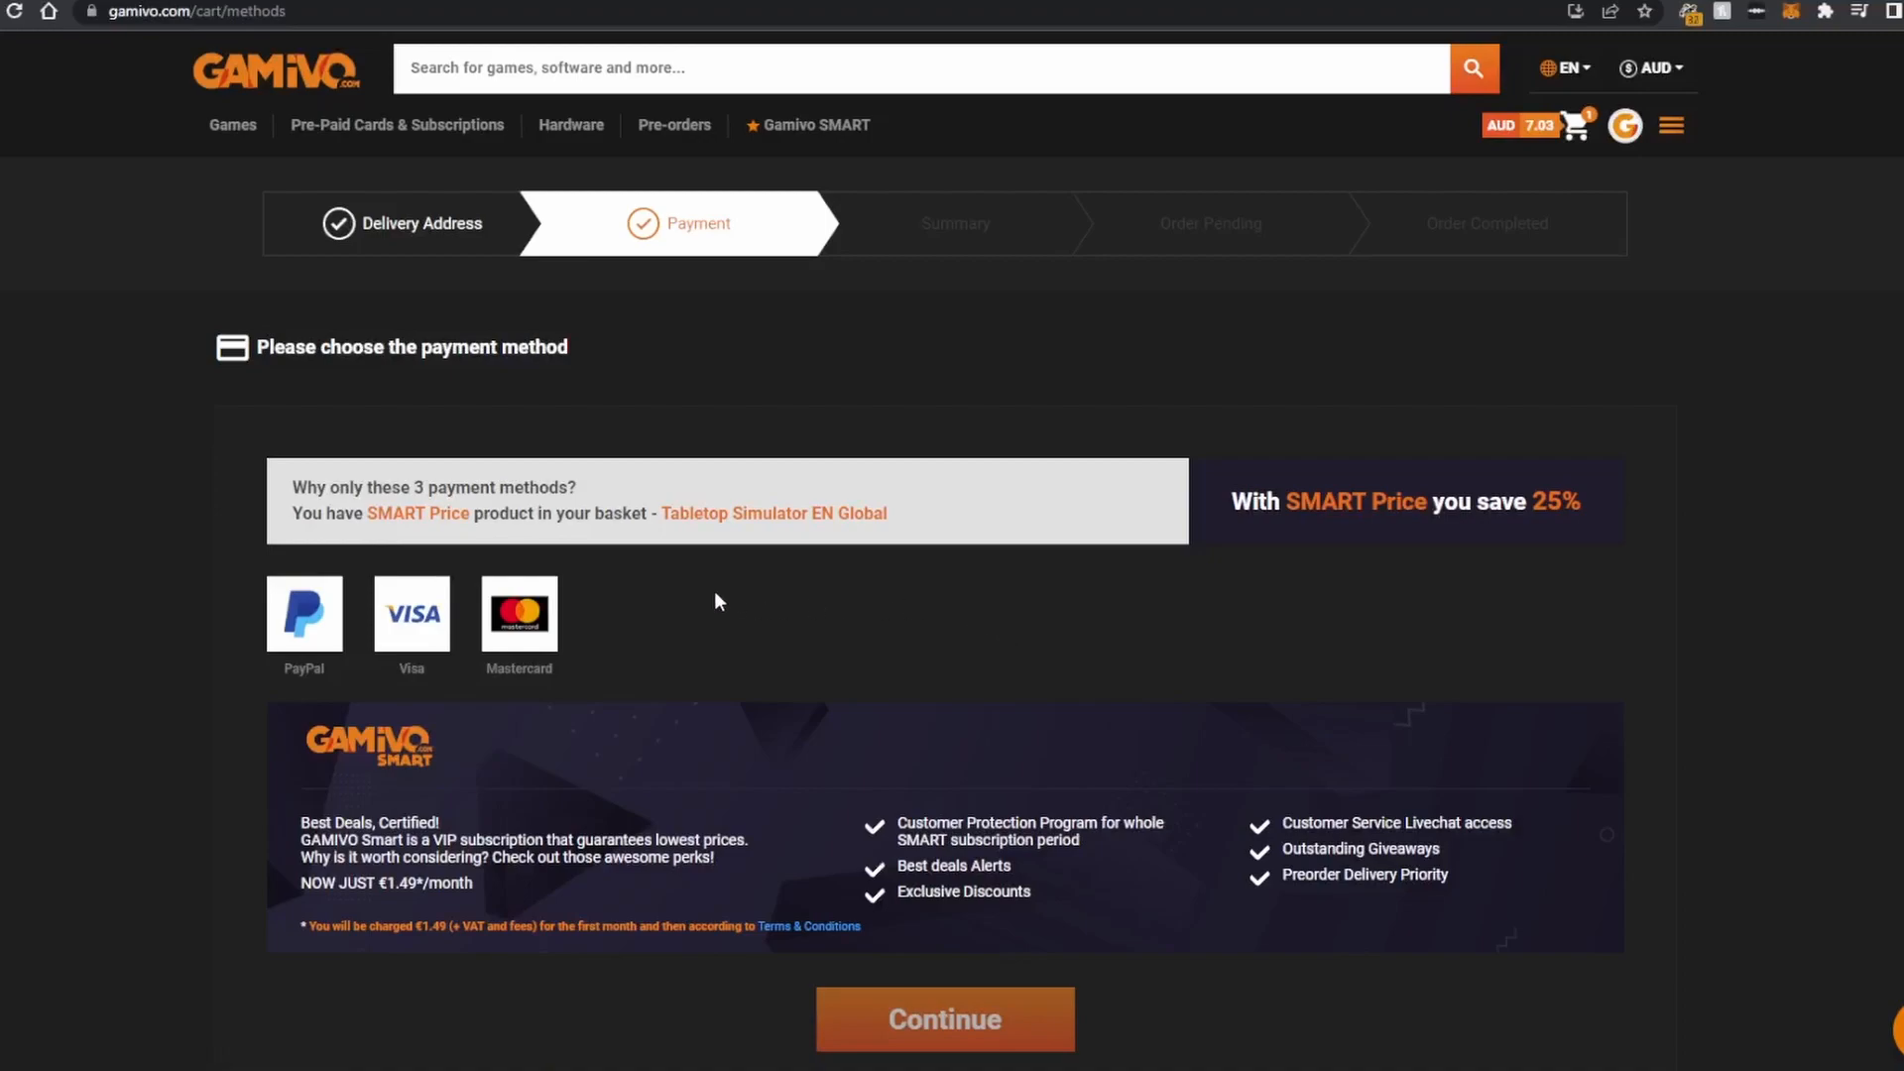
{"action": "left_click", "coordinate": [411, 613]}
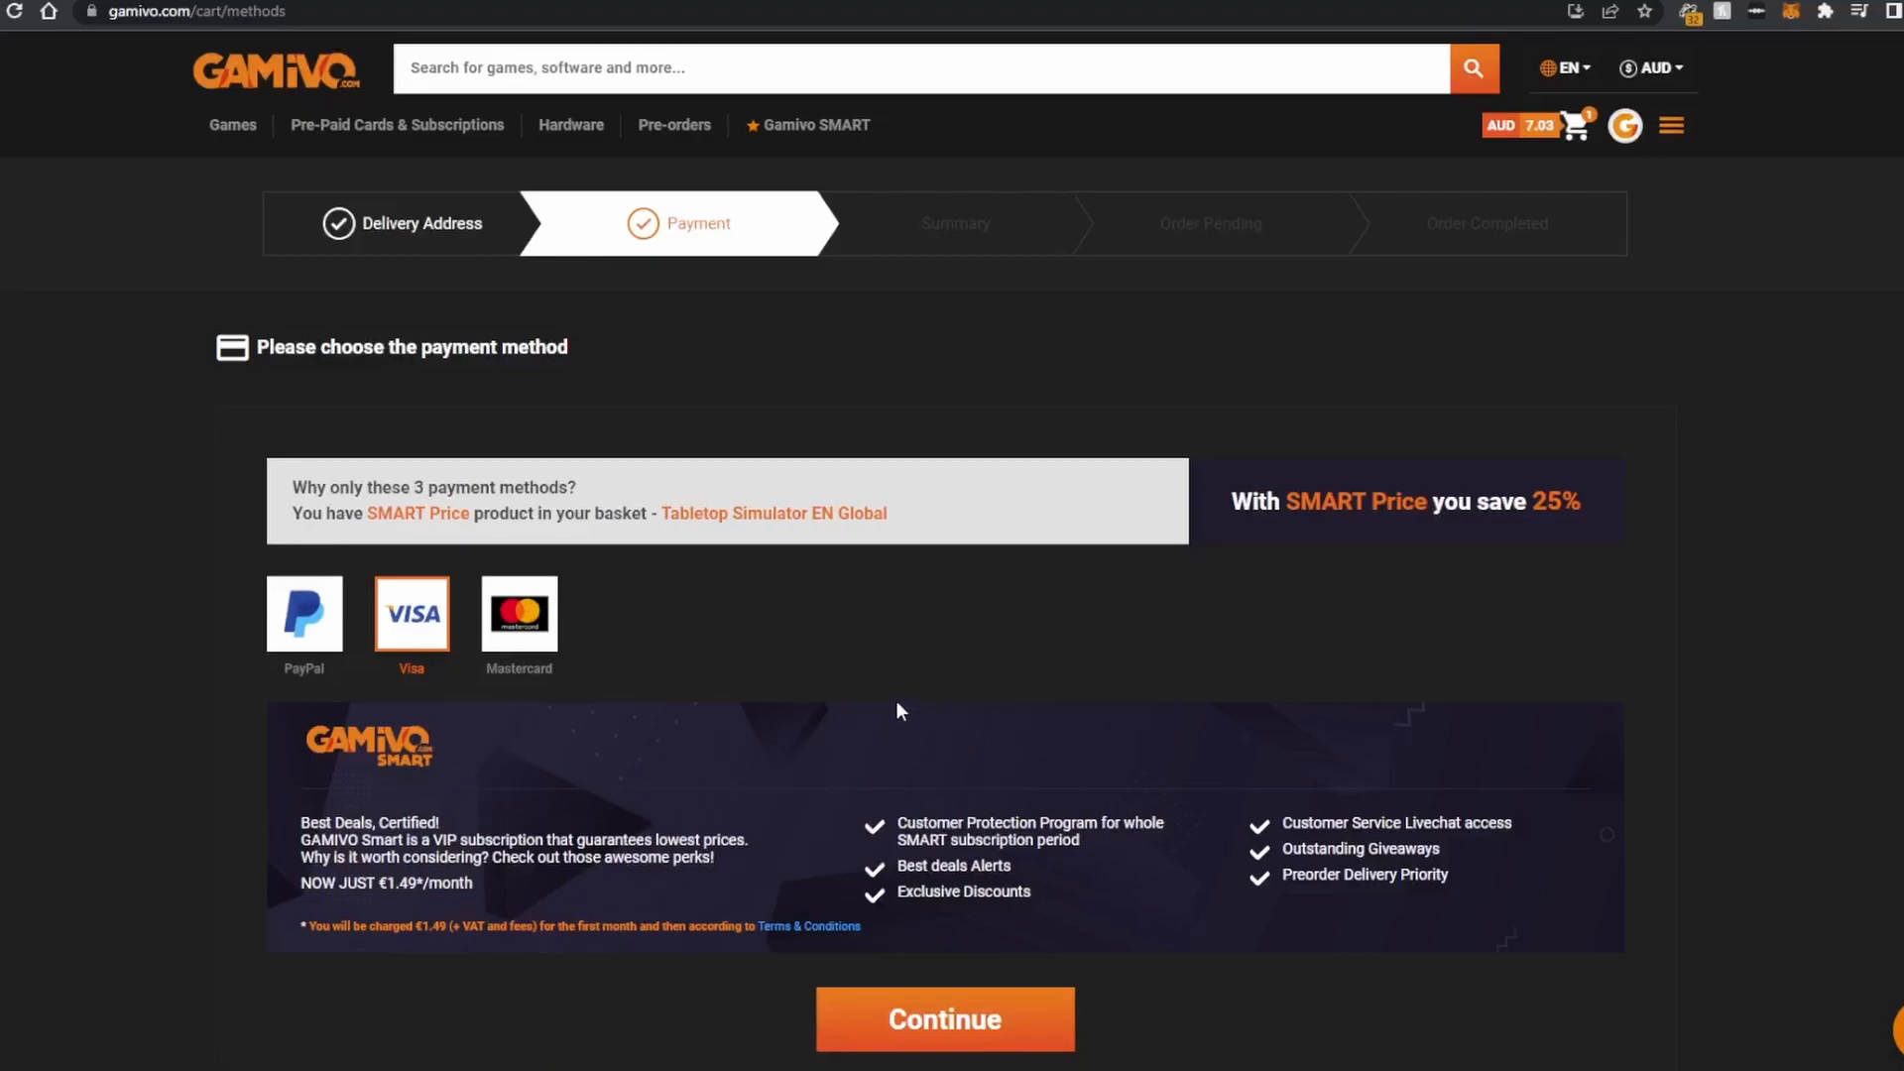
{"action": "left_click", "coordinate": [943, 1019]}
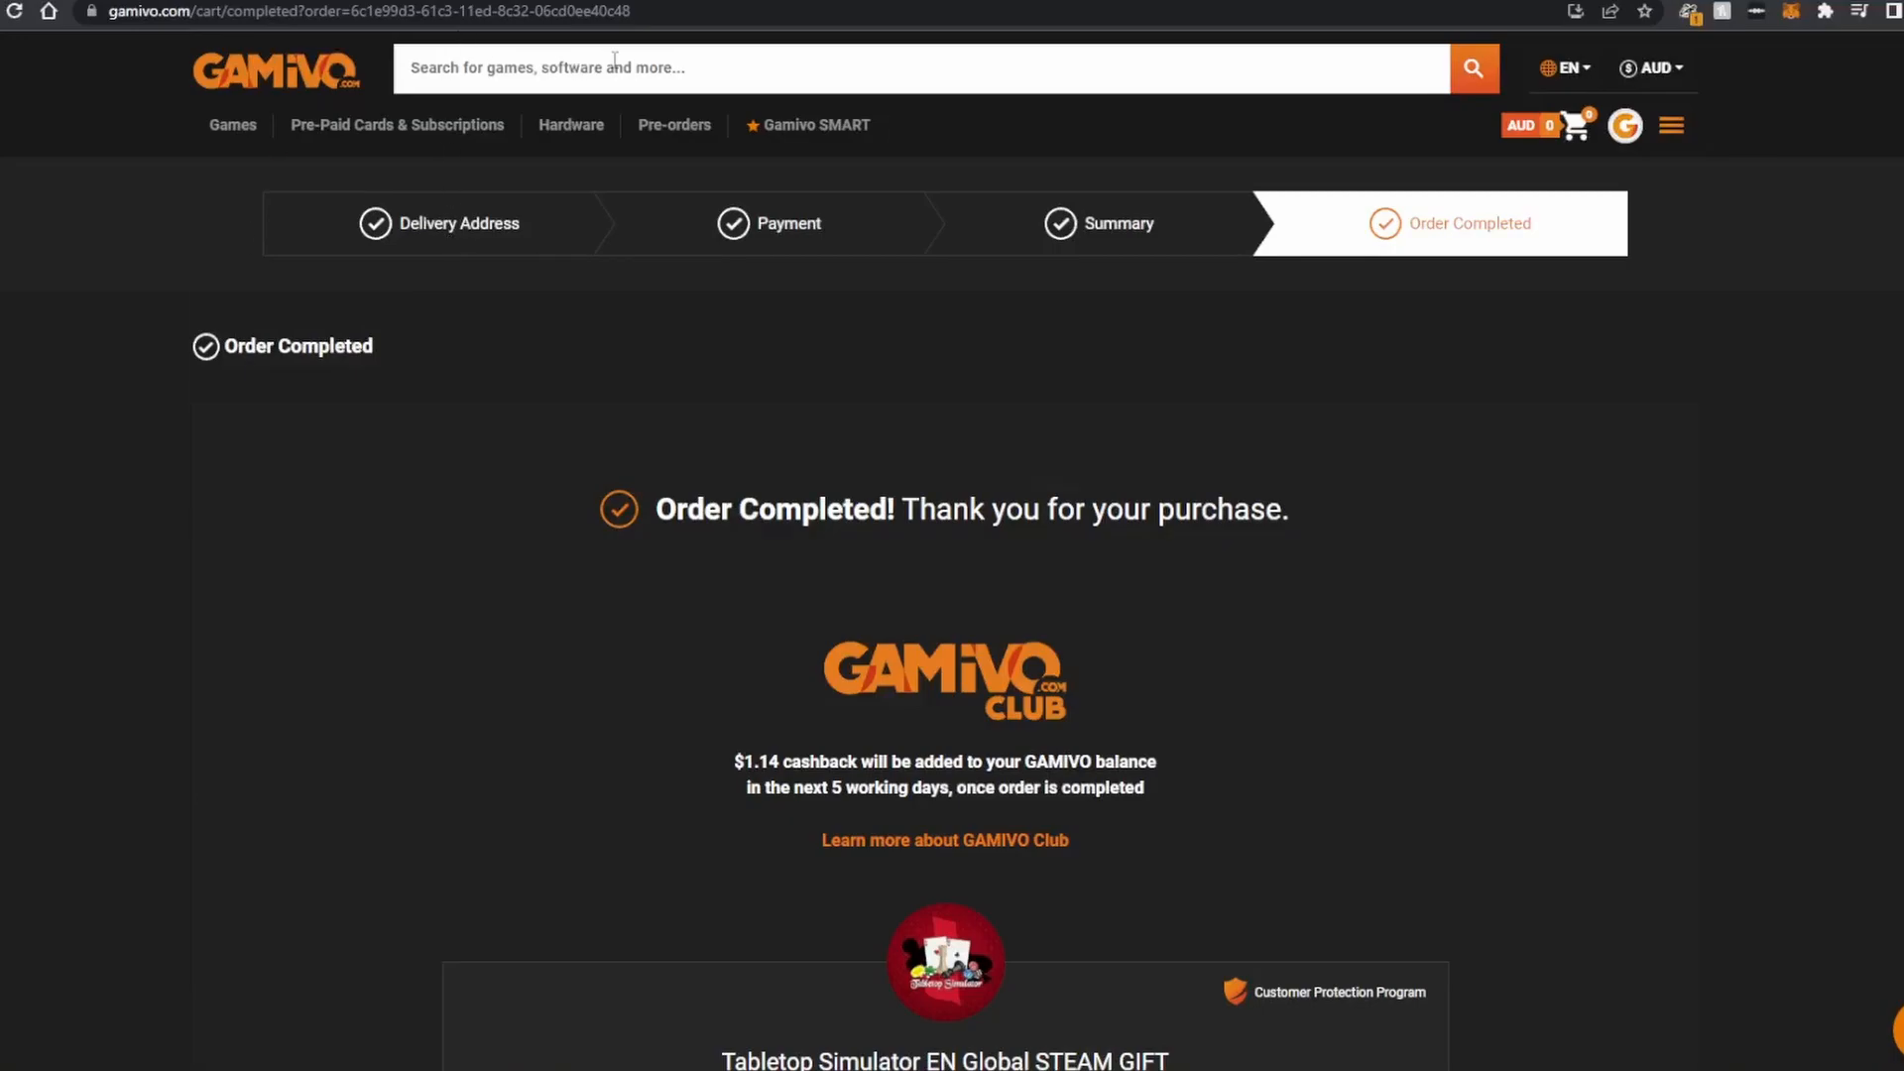
{"action": "mouse_move", "coordinate": [1271, 677]}
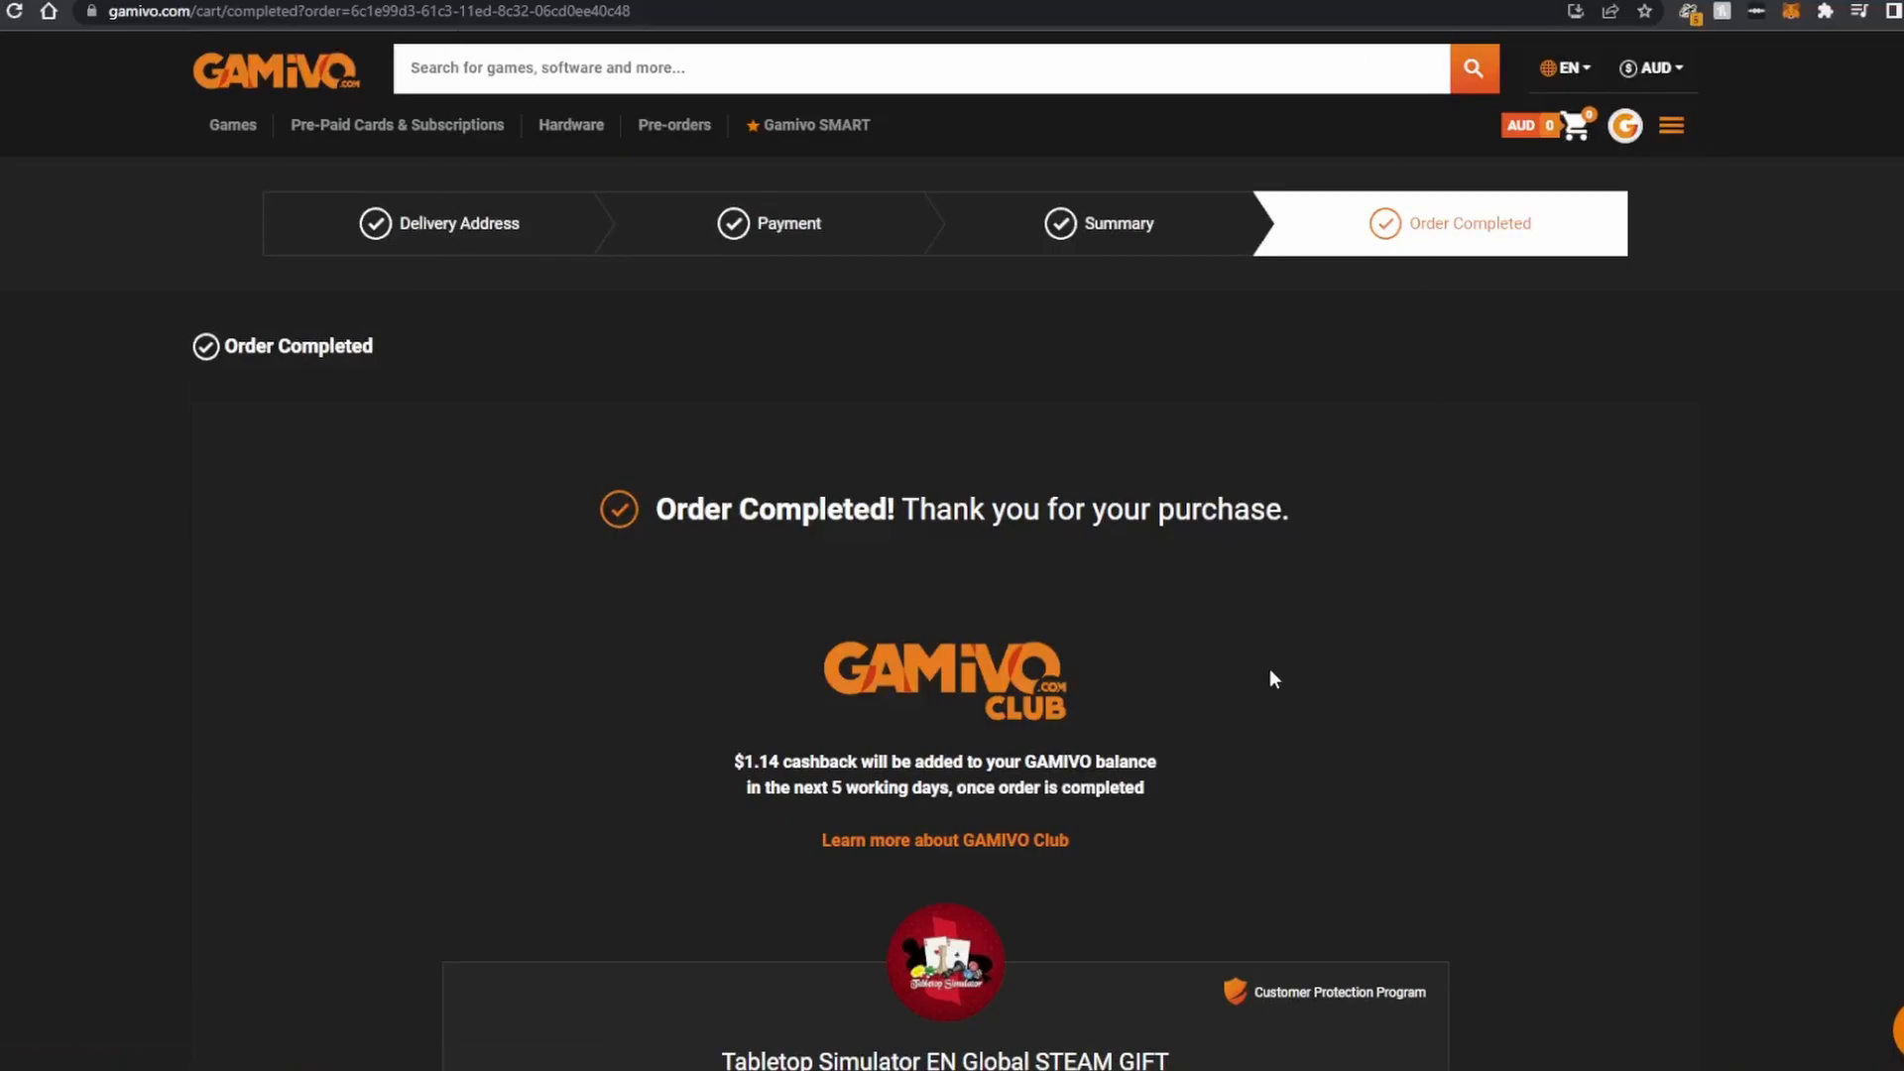
{"action": "mouse_move", "coordinate": [1256, 639]}
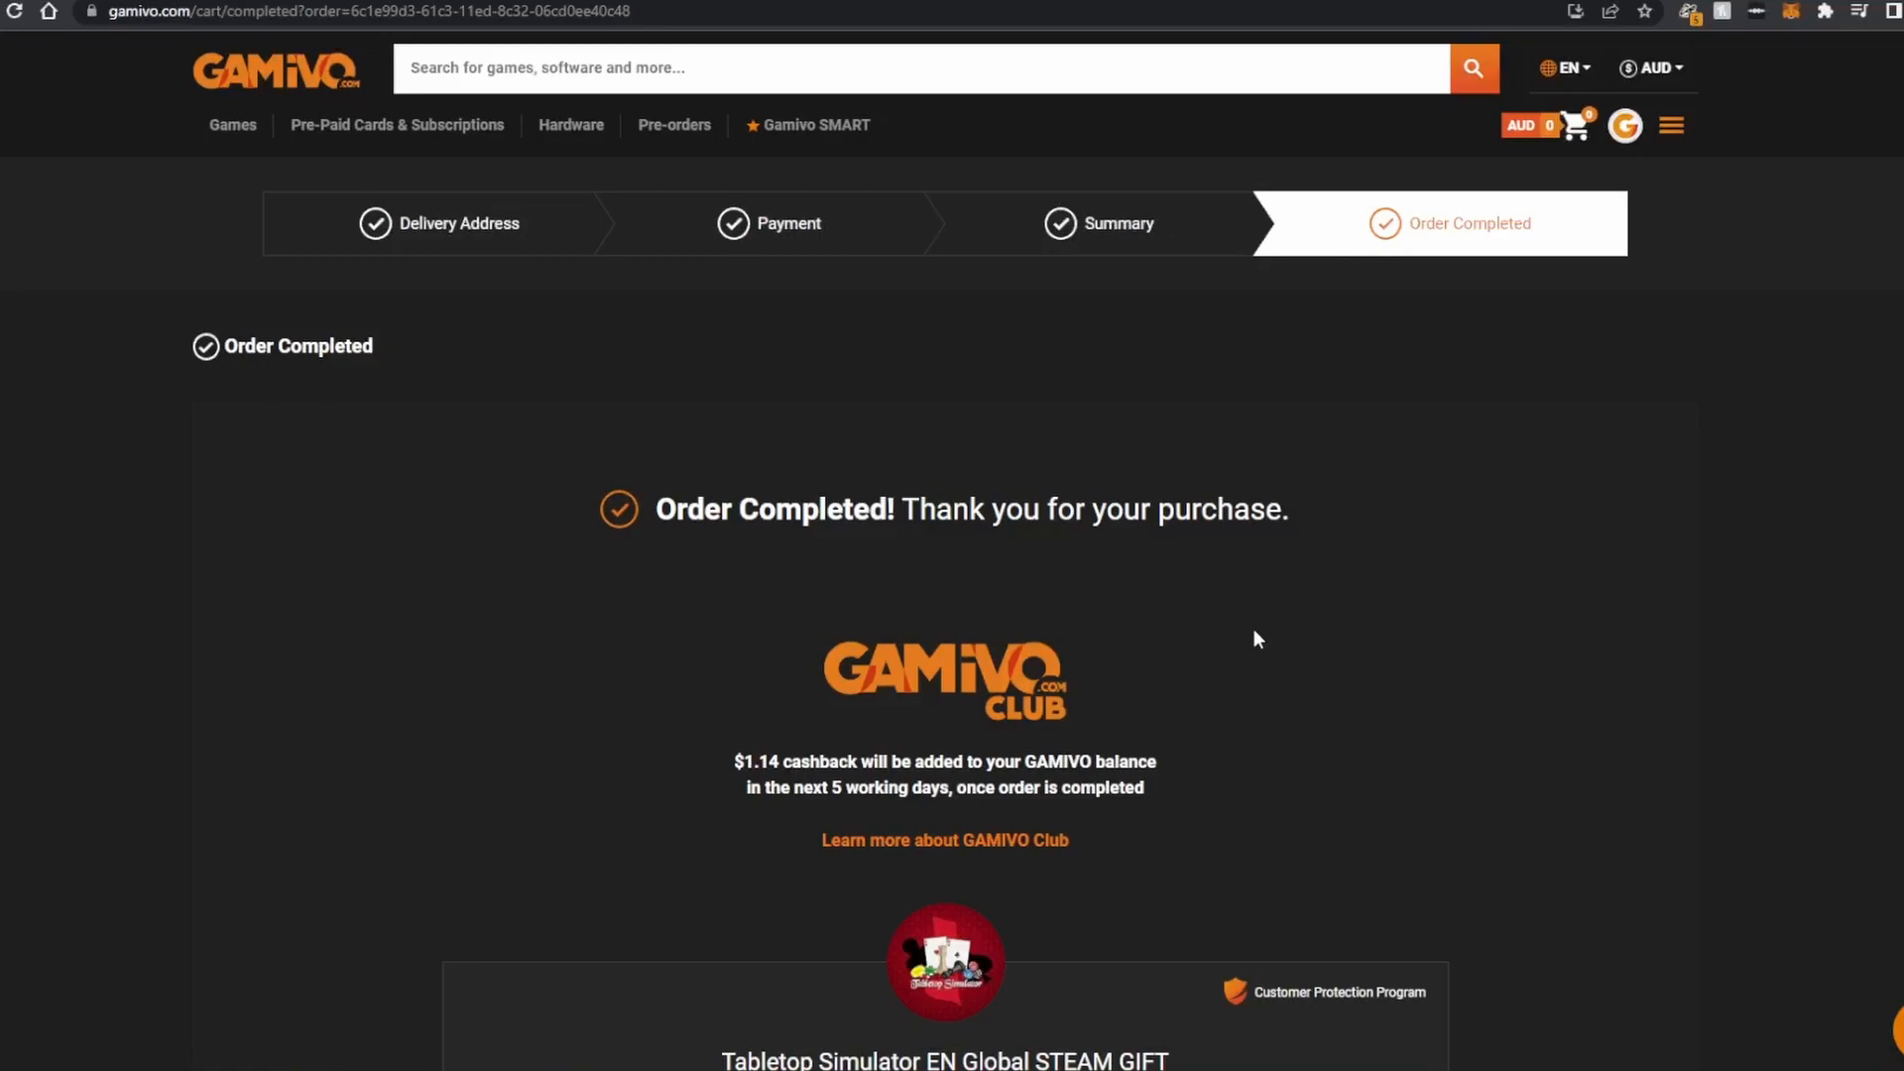
Step: Scroll the Gamivo order page down to the Tabletop Simulator Steam gift link
{"action": "scroll", "scroll_direction": "down", "scroll_amount": 3}
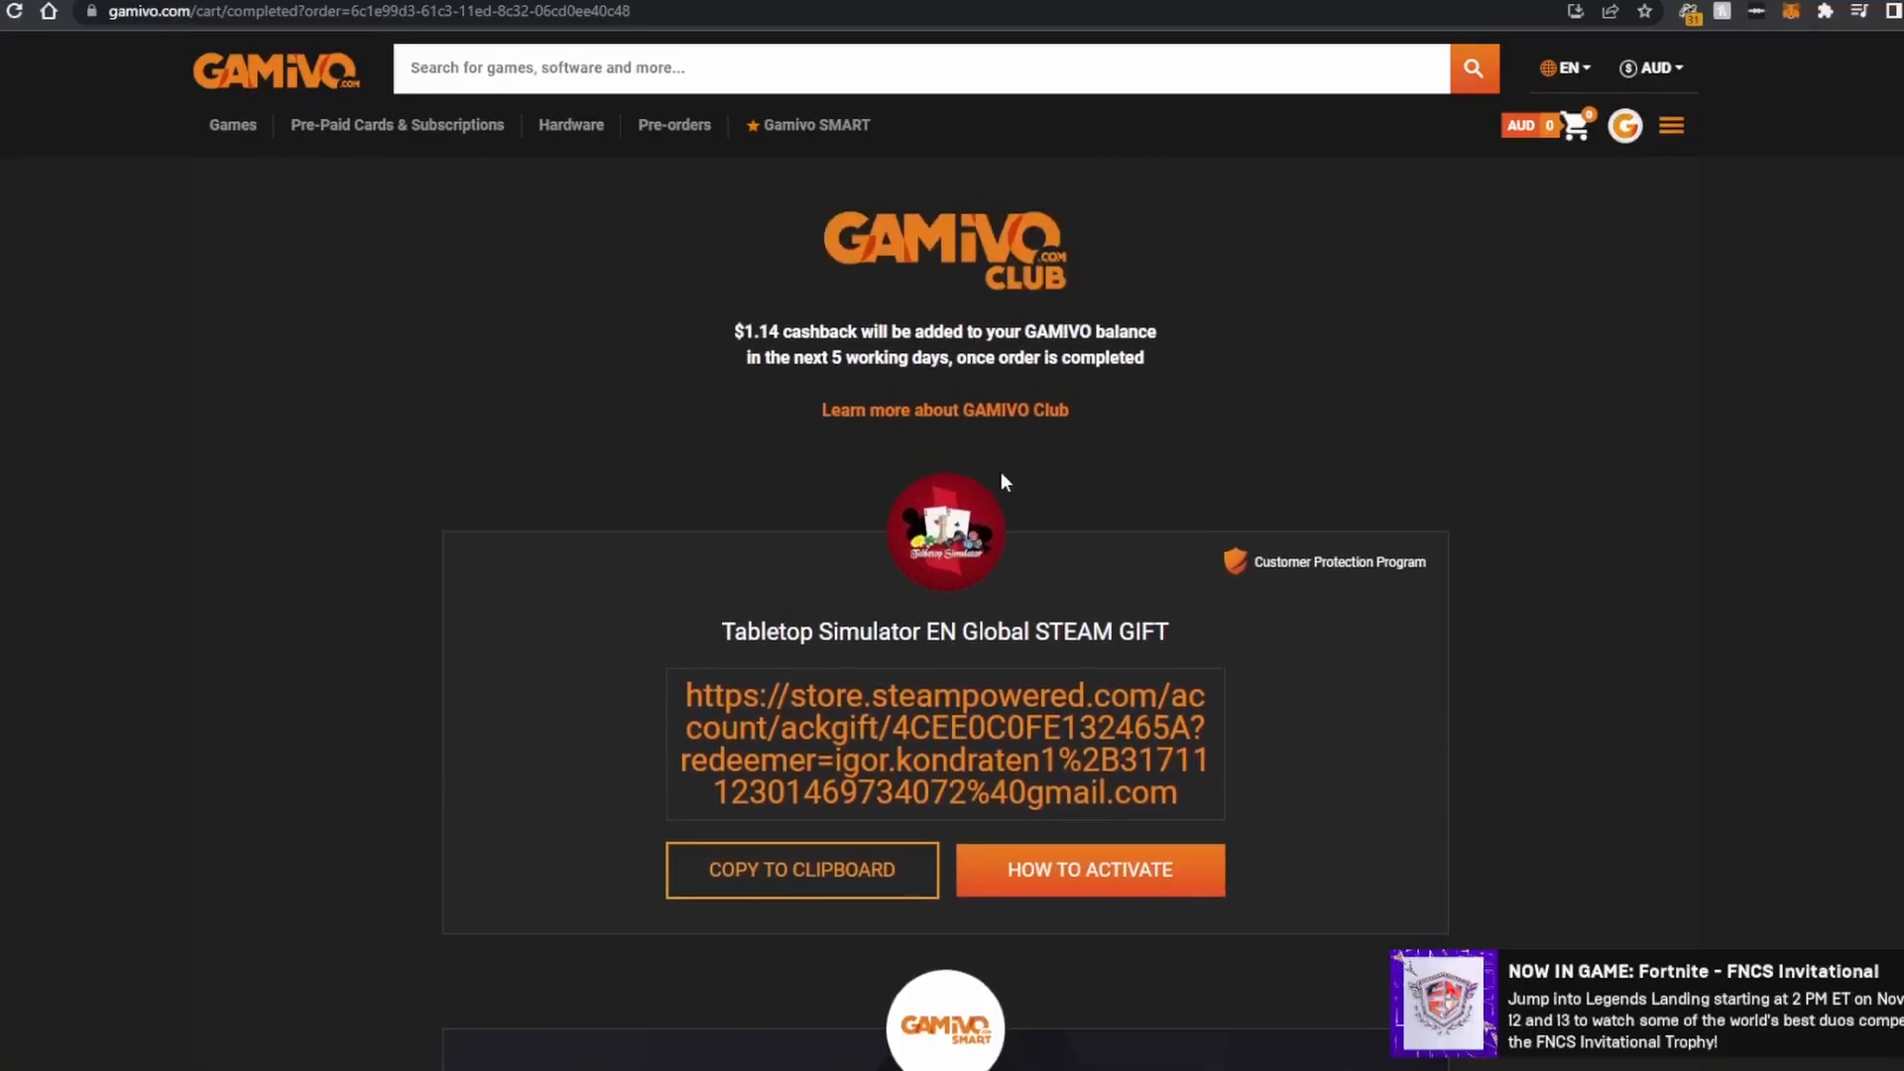
{"action": "mouse_move", "coordinate": [1038, 200]}
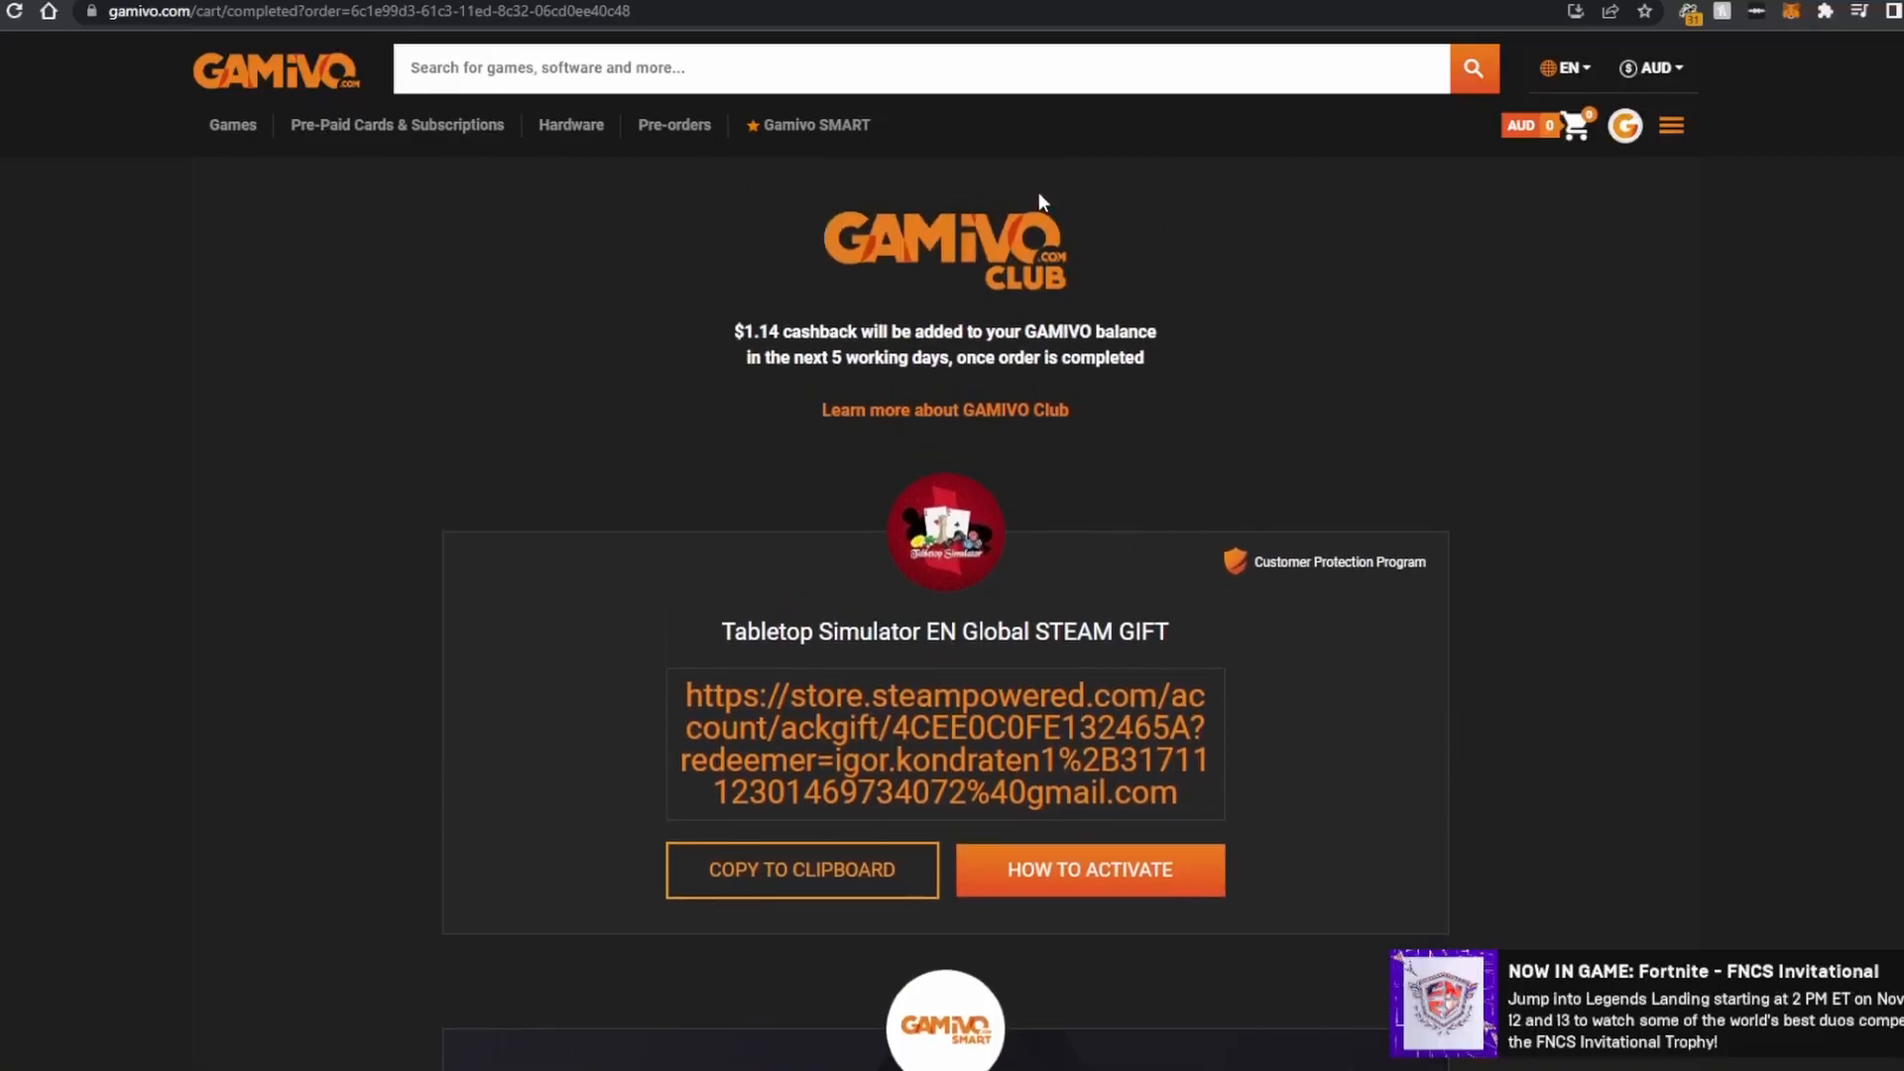
{"action": "mouse_move", "coordinate": [1259, 59]}
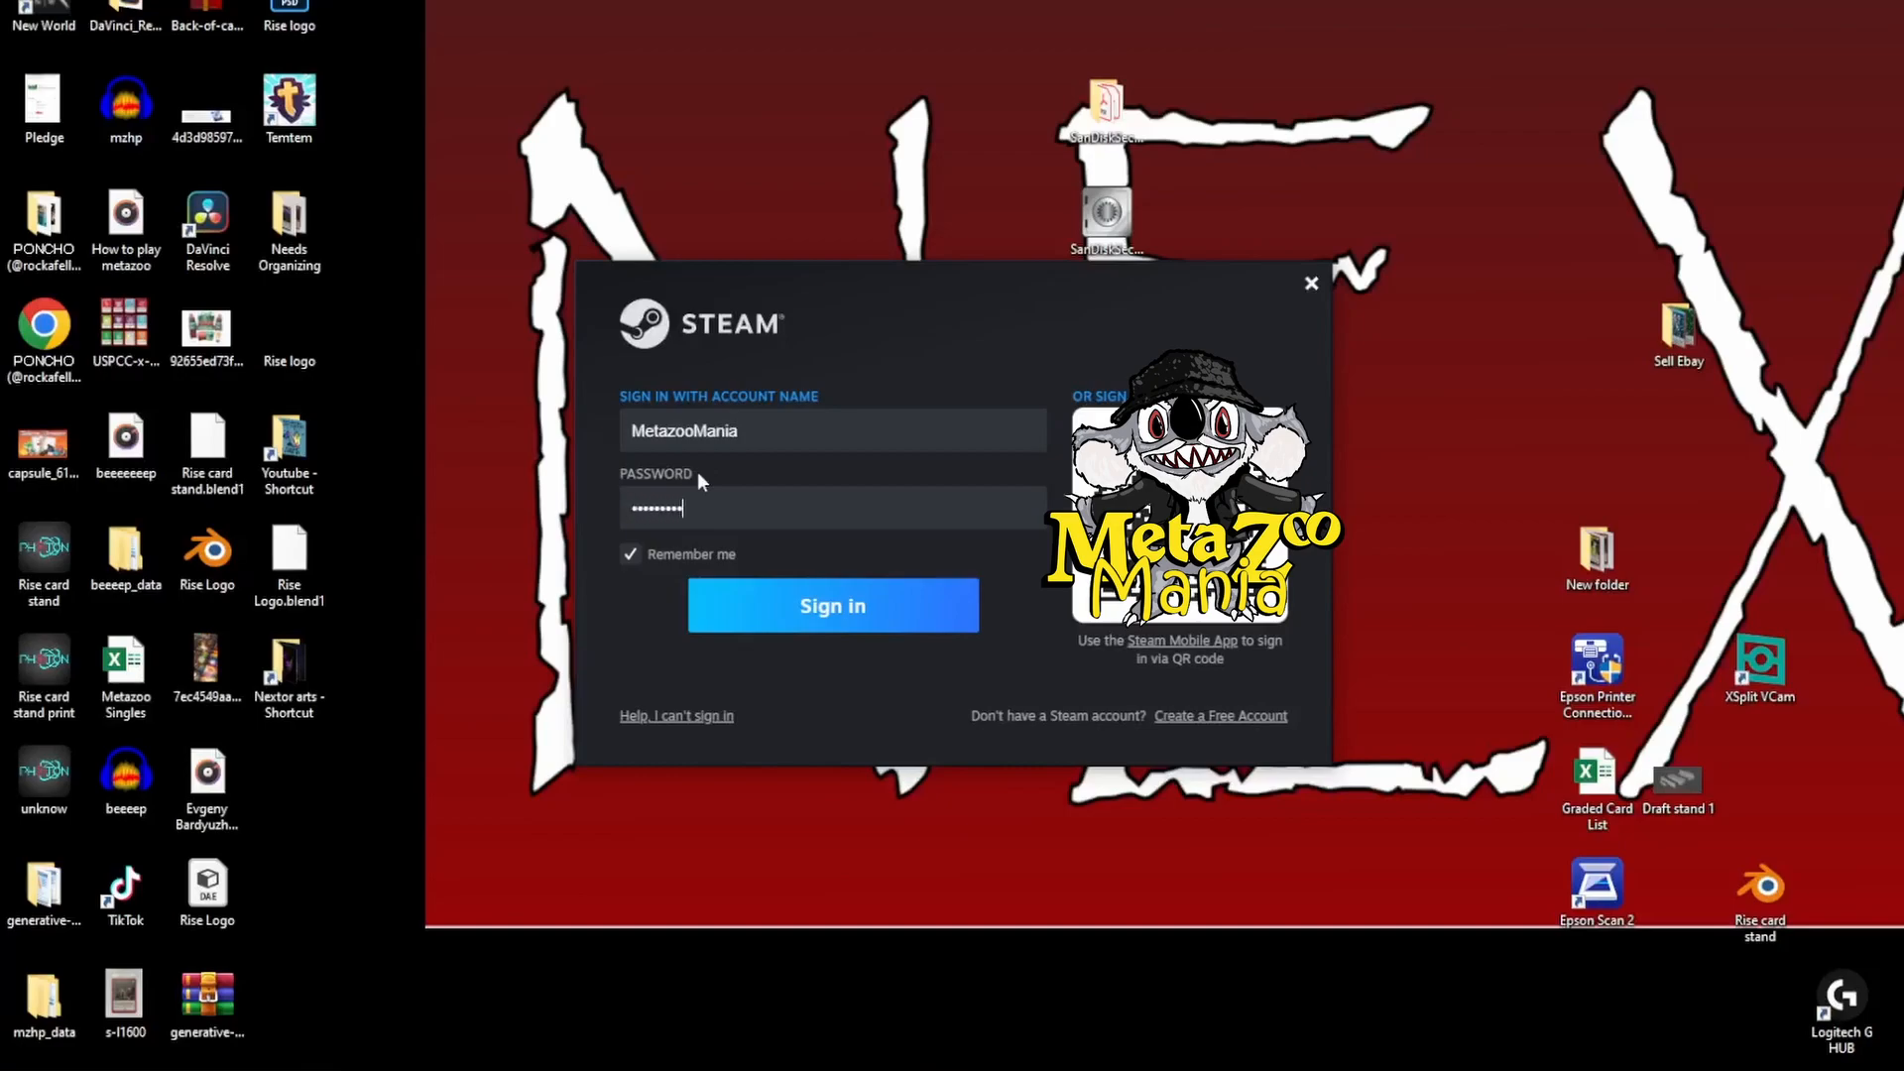
Step: Submit the Steam sign-in with the entered account name and password
{"action": "left_click", "coordinate": [630, 554]}
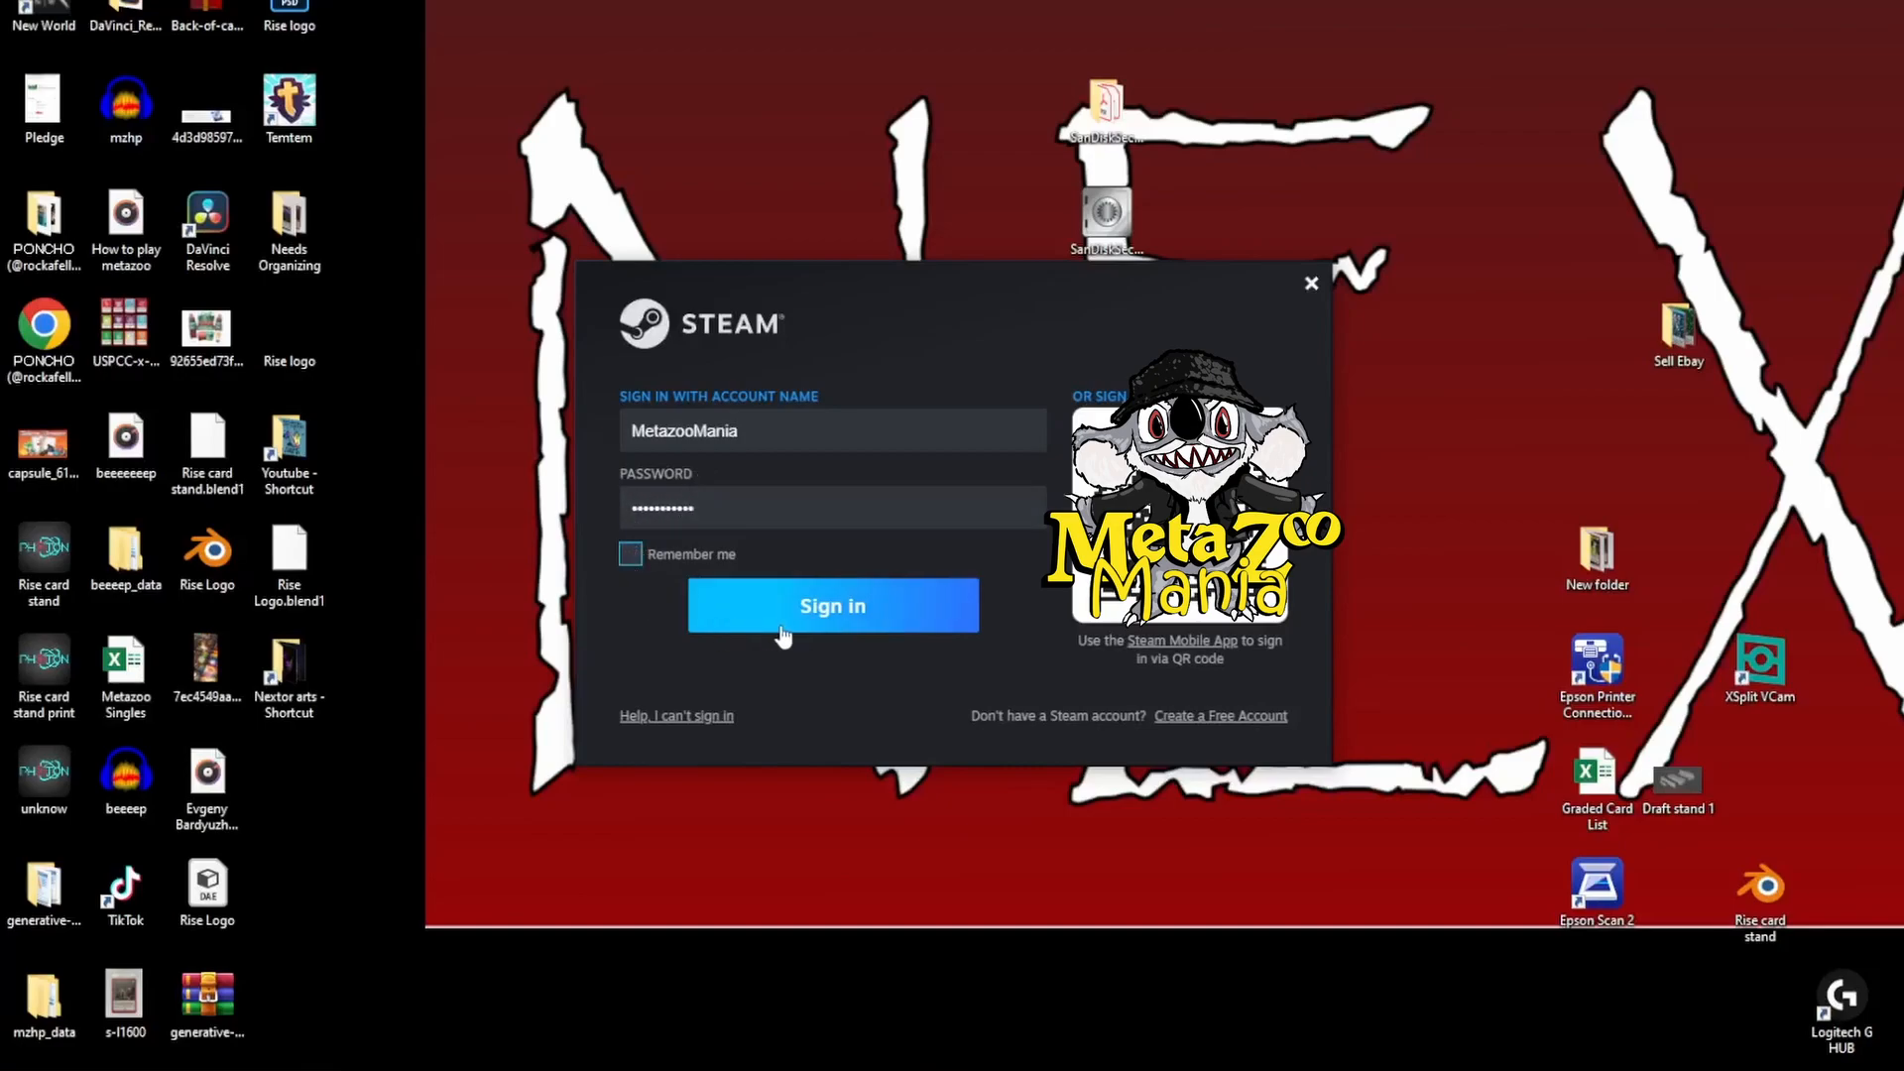
{"action": "left_click", "coordinate": [833, 605]}
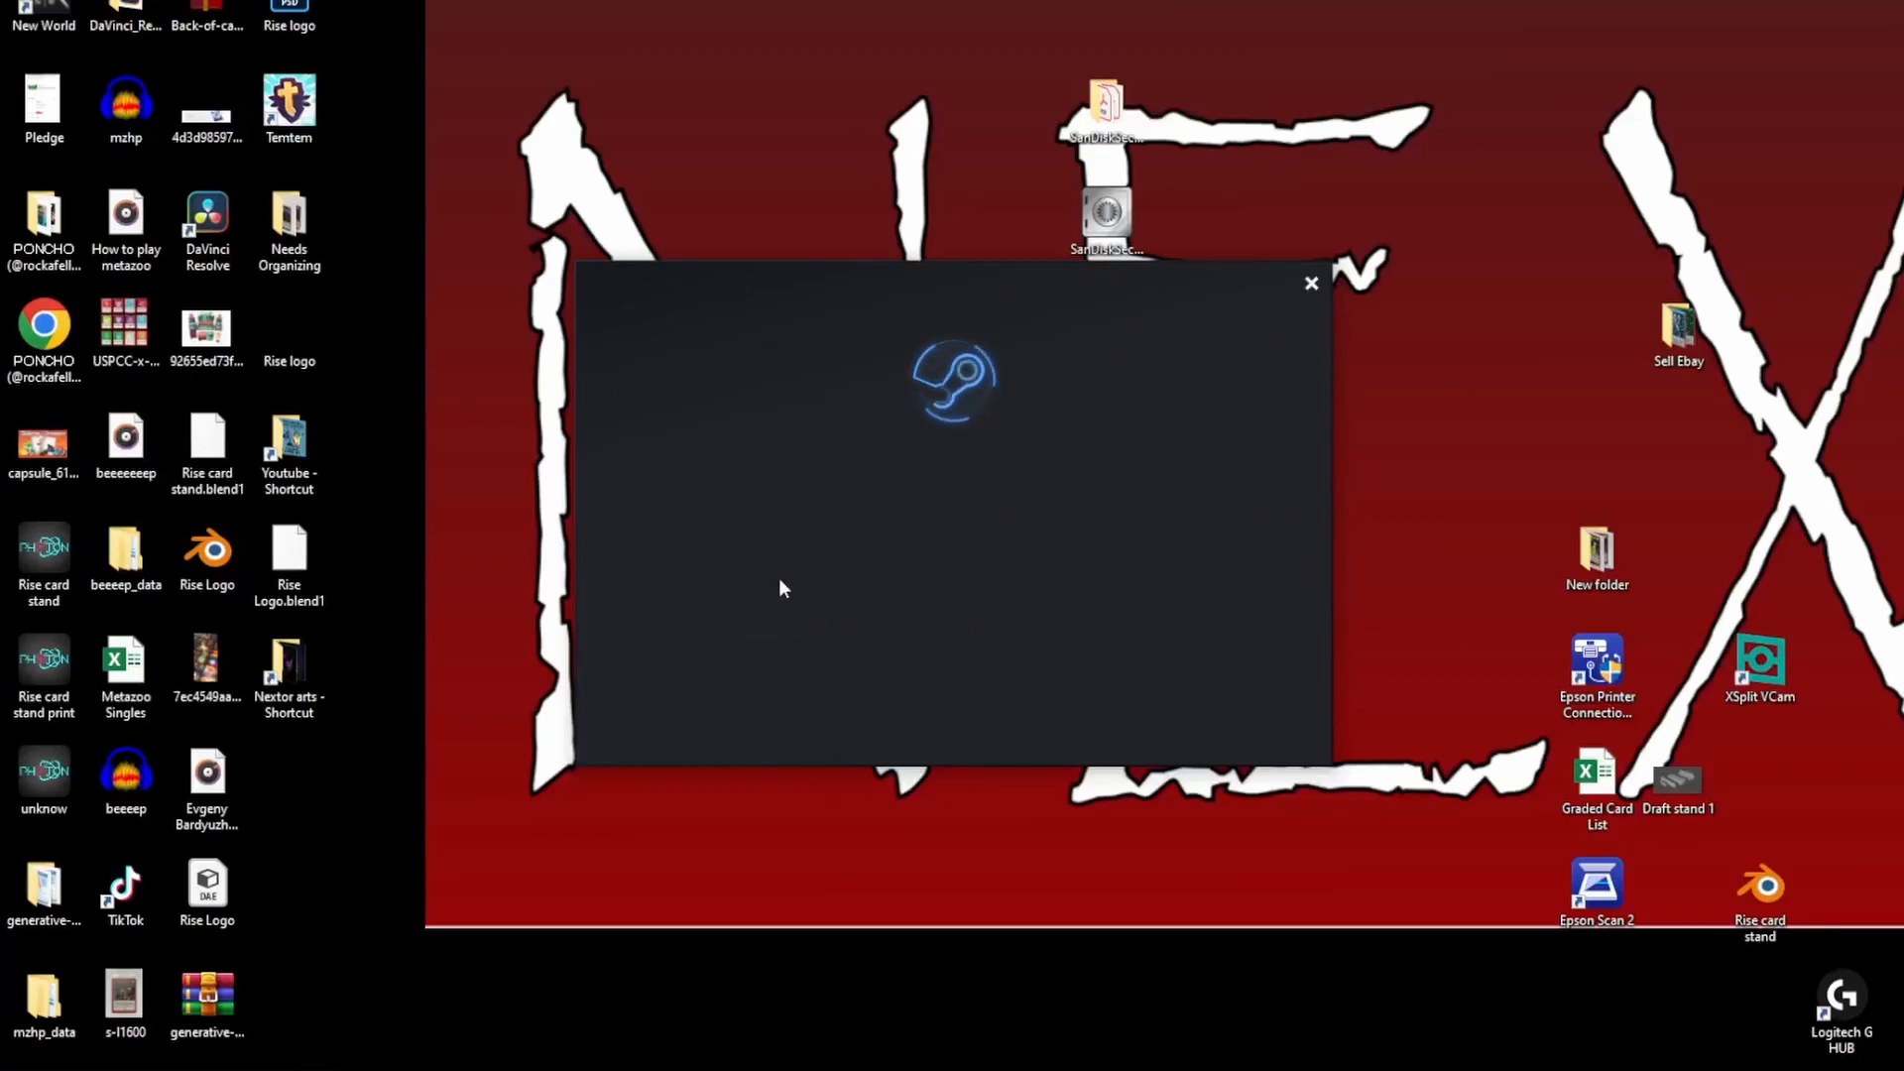
{"action": "mouse_move", "coordinate": [735, 580]}
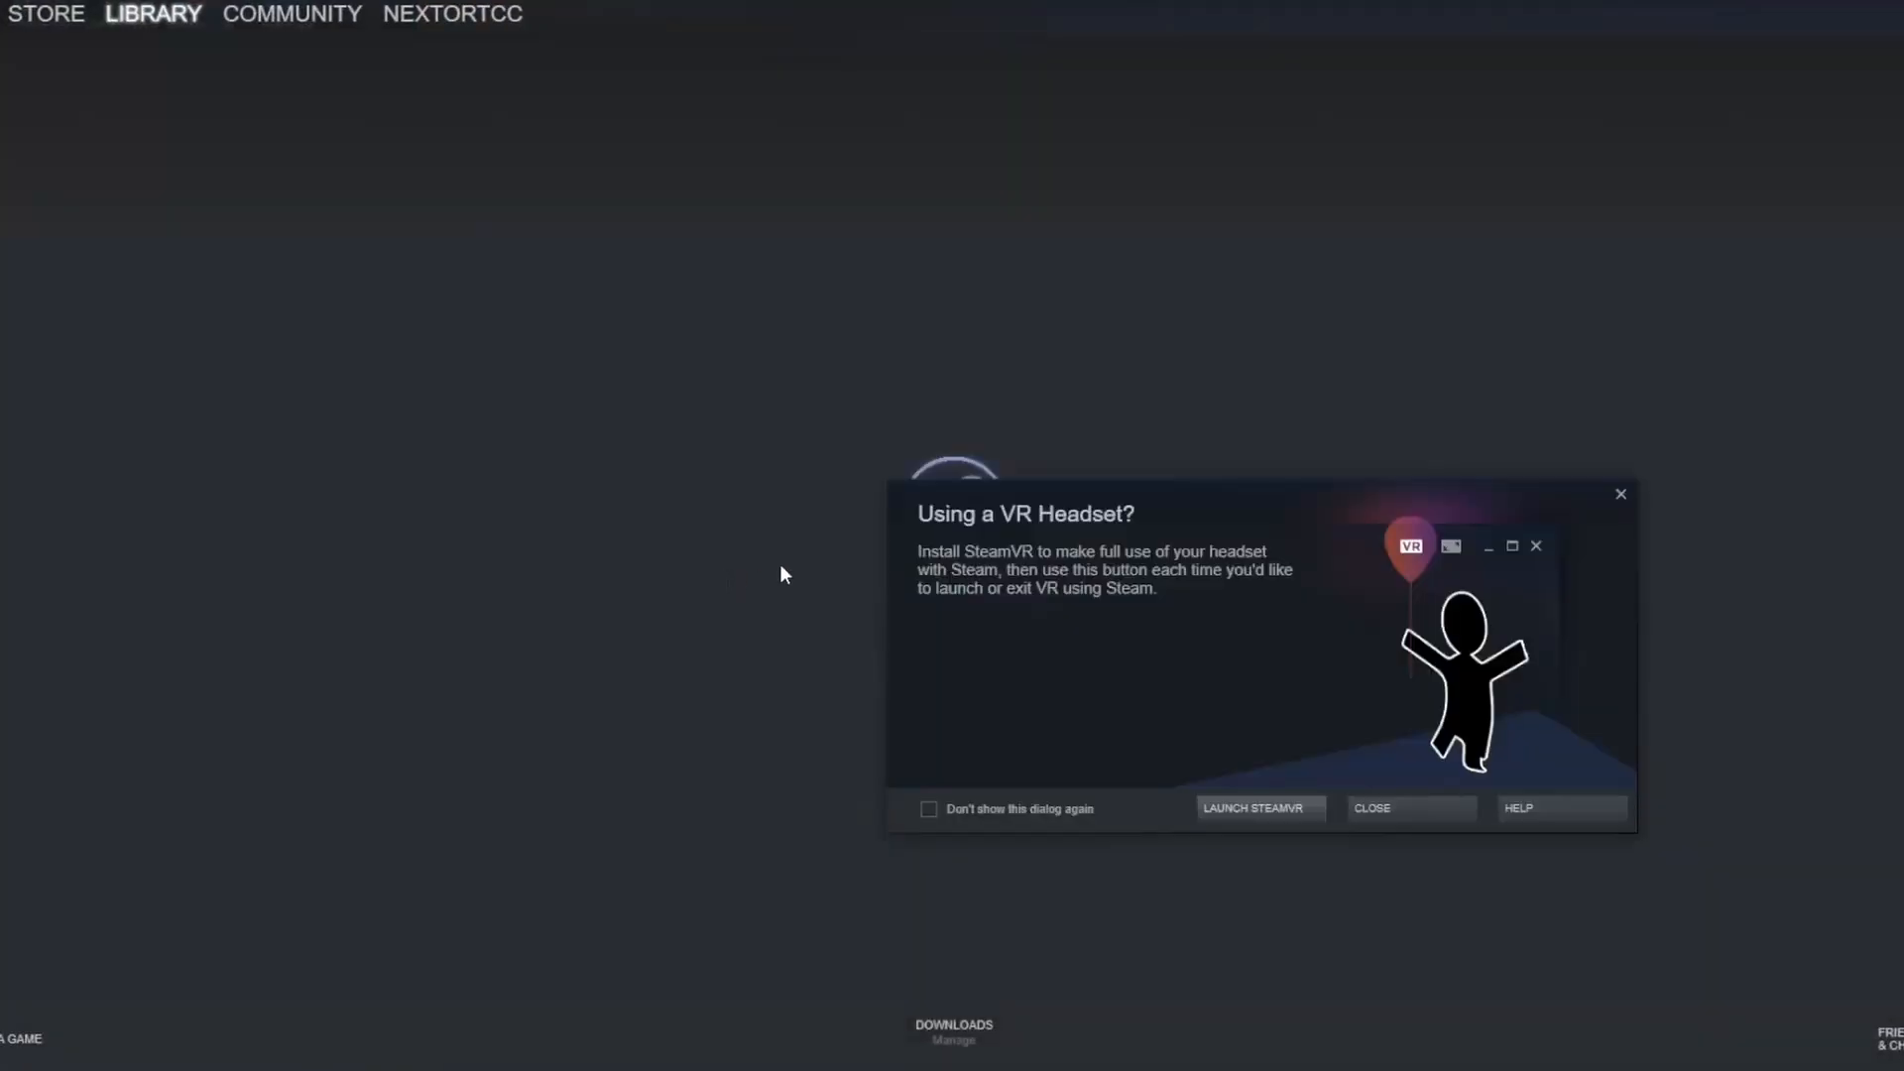
Step: Close the VR headset prompt in the Steam client
{"action": "left_click", "coordinate": [1370, 807]}
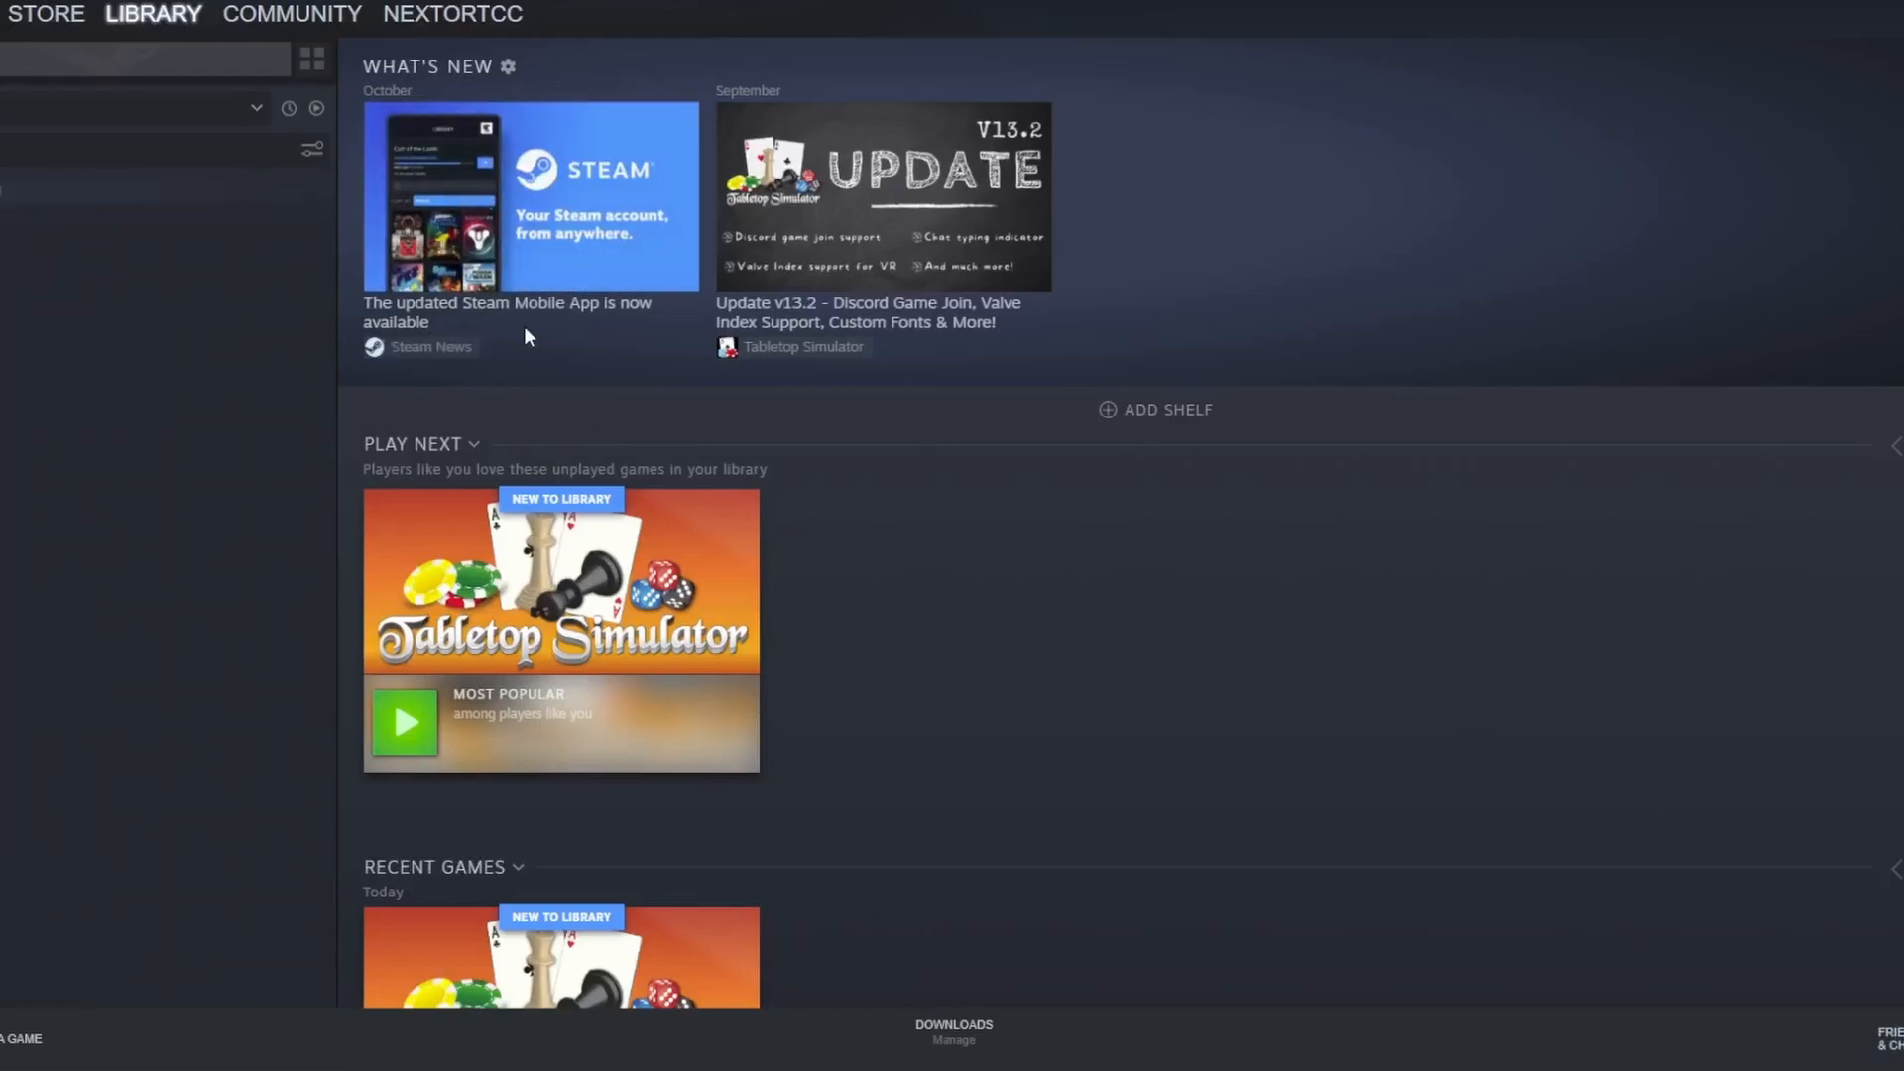
{"action": "mouse_move", "coordinate": [802, 628]}
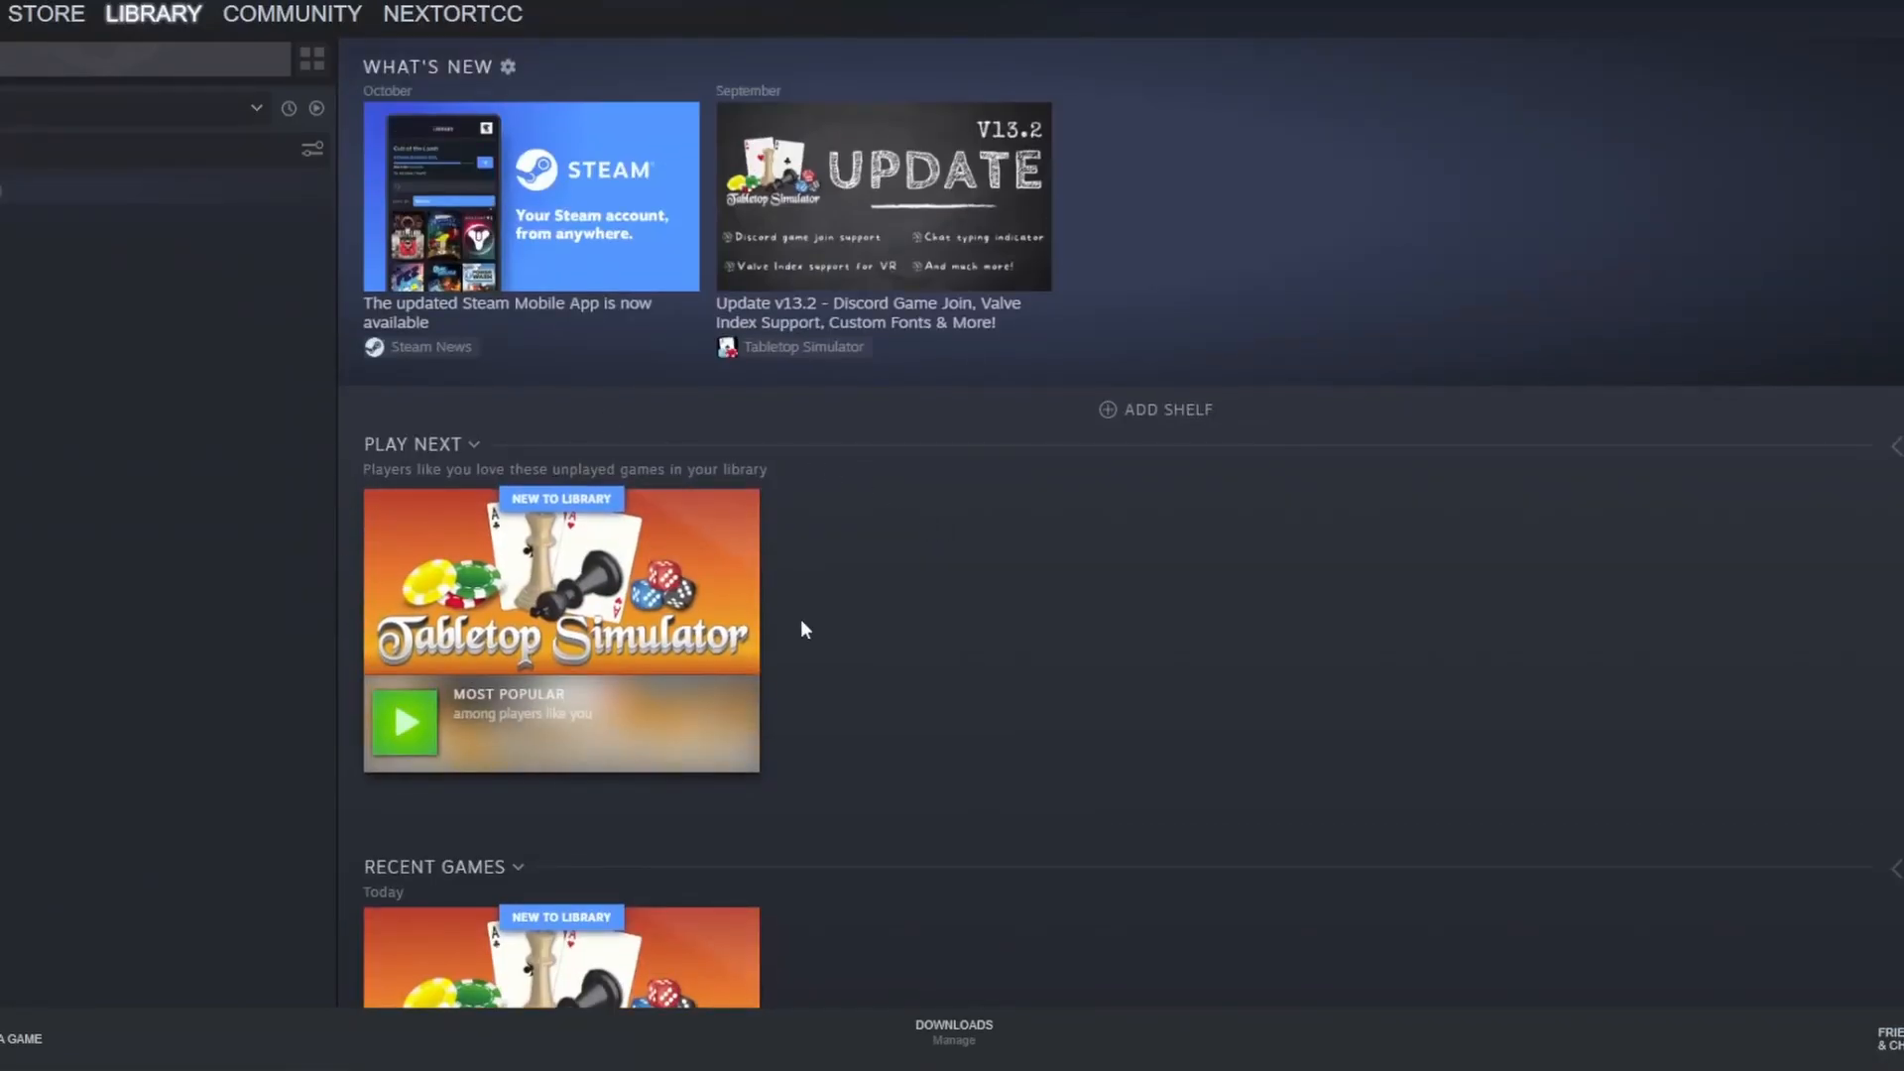
{"action": "mouse_move", "coordinate": [447, 795]}
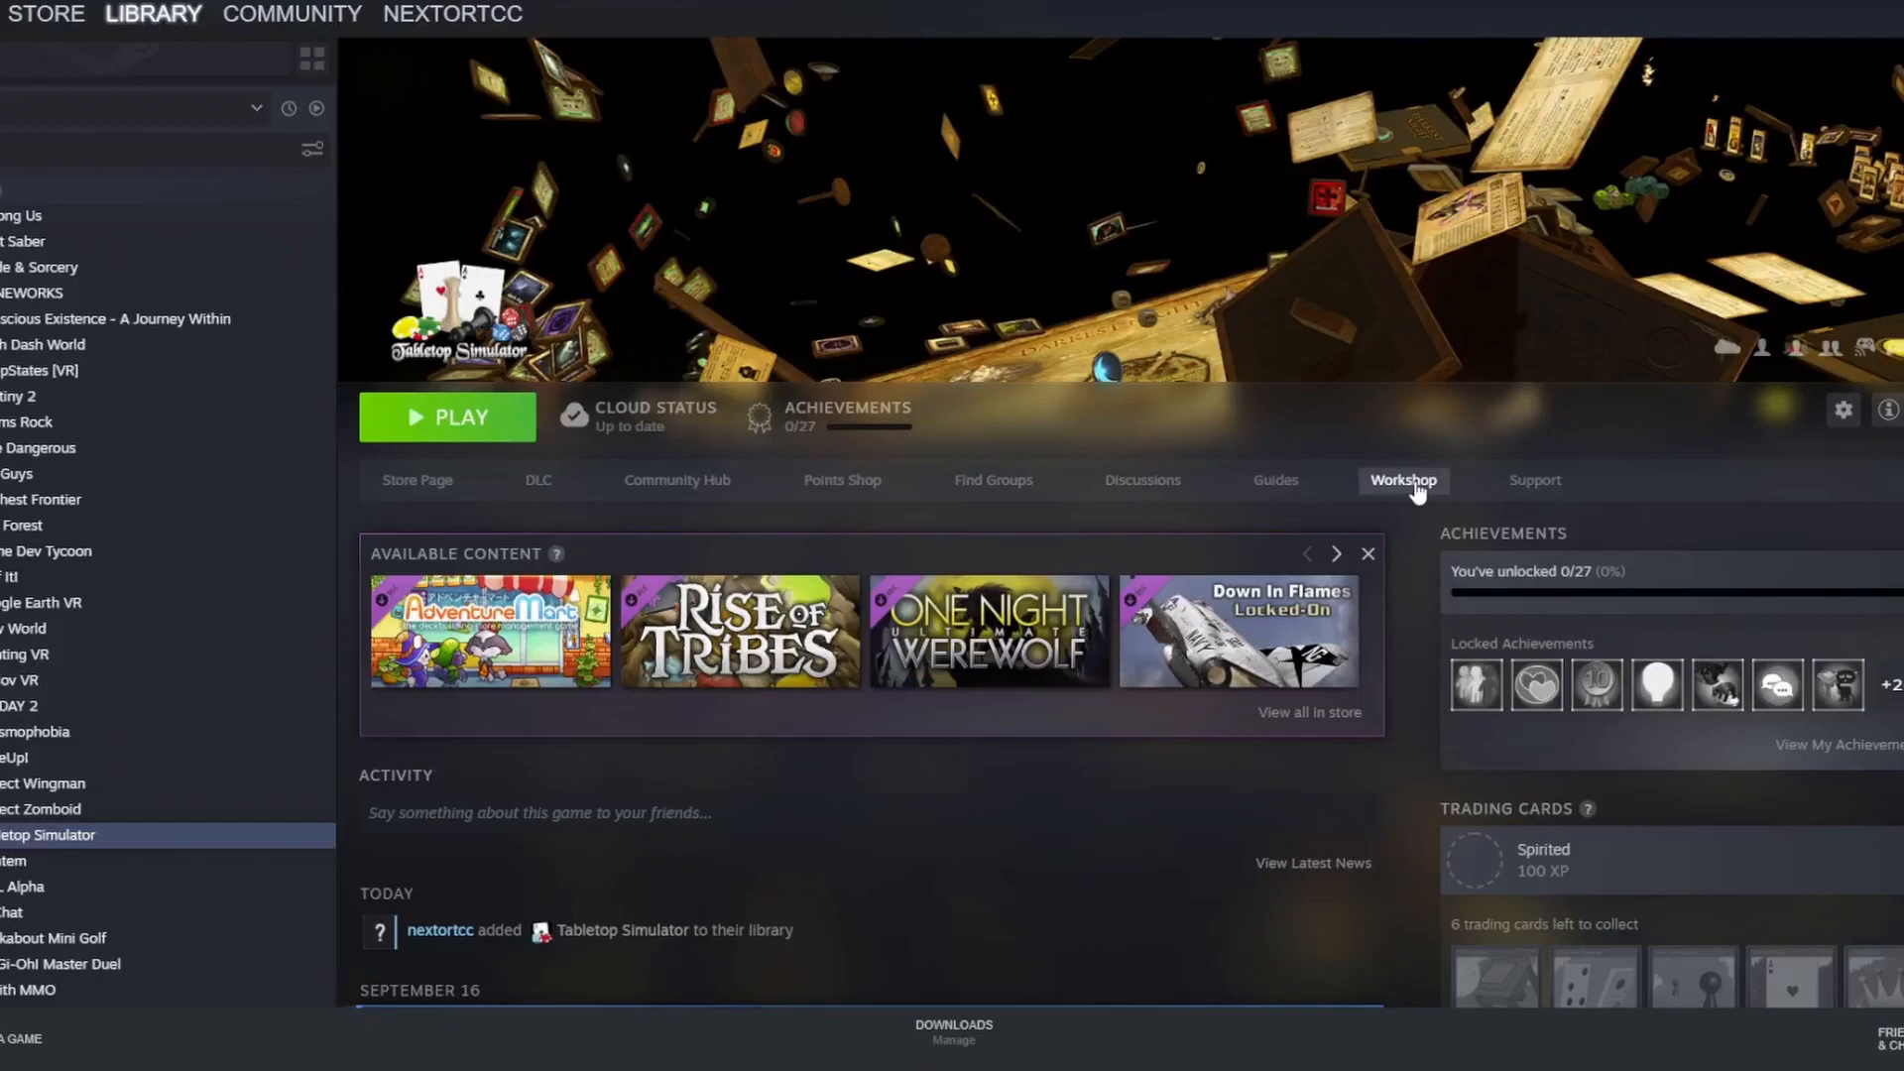
Step: Search the Tabletop Simulator Workshop for 'Metaz', browse the results, then return to the library
{"action": "left_click", "coordinate": [1402, 480]}
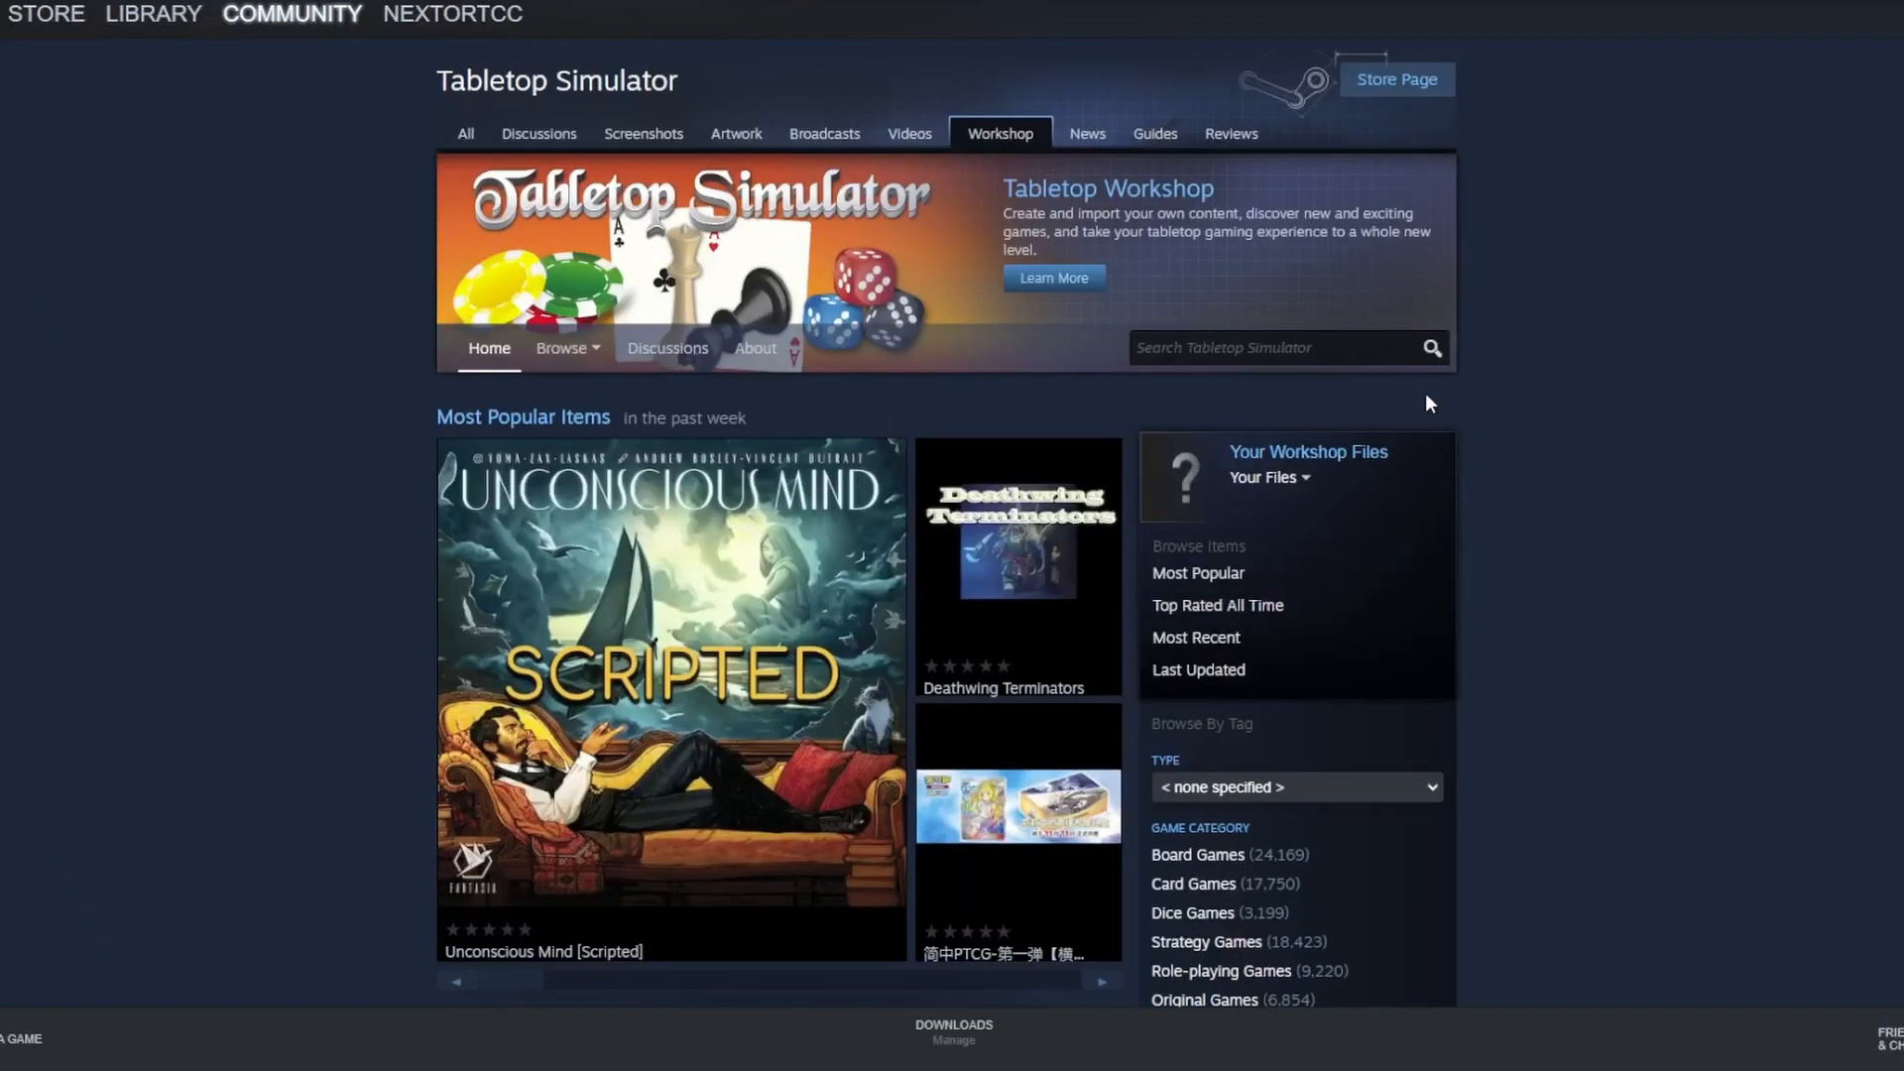
{"action": "type", "text": "Metaz"}
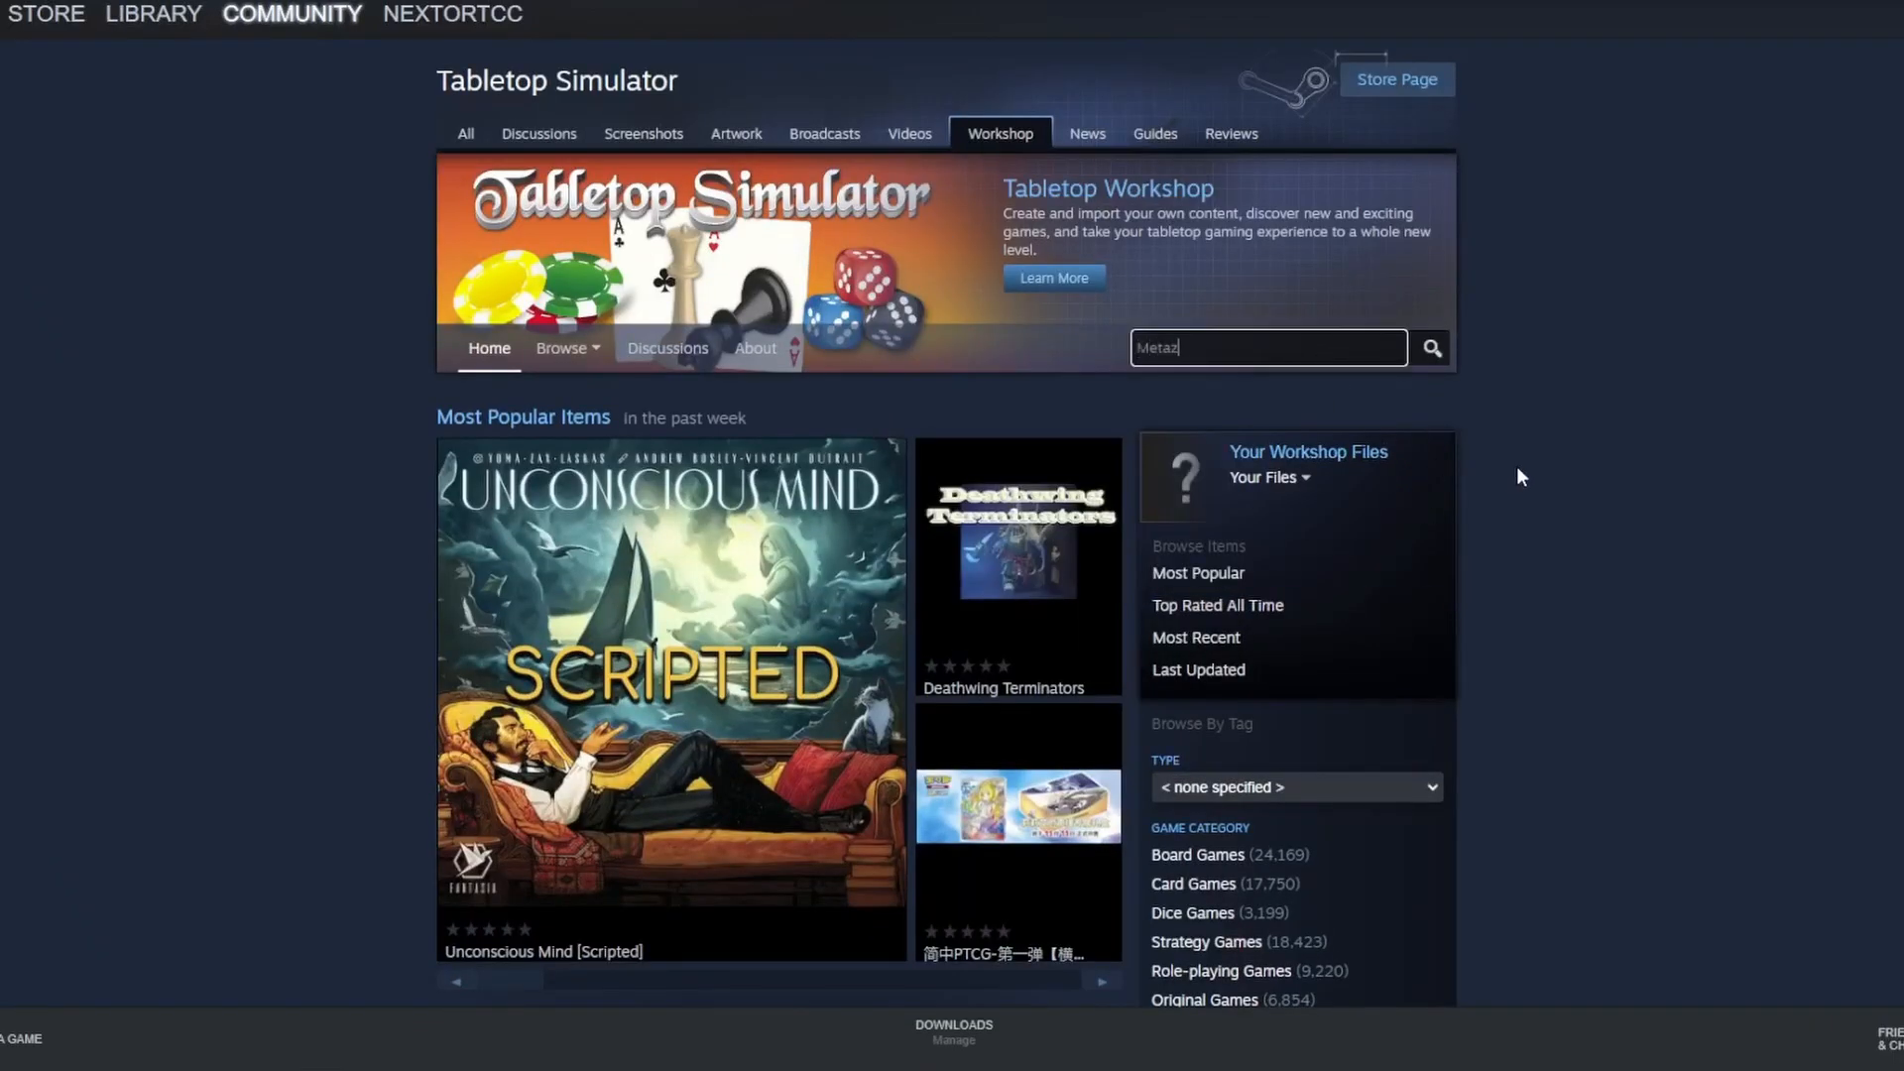
{"action": "left_click", "coordinate": [1429, 347]}
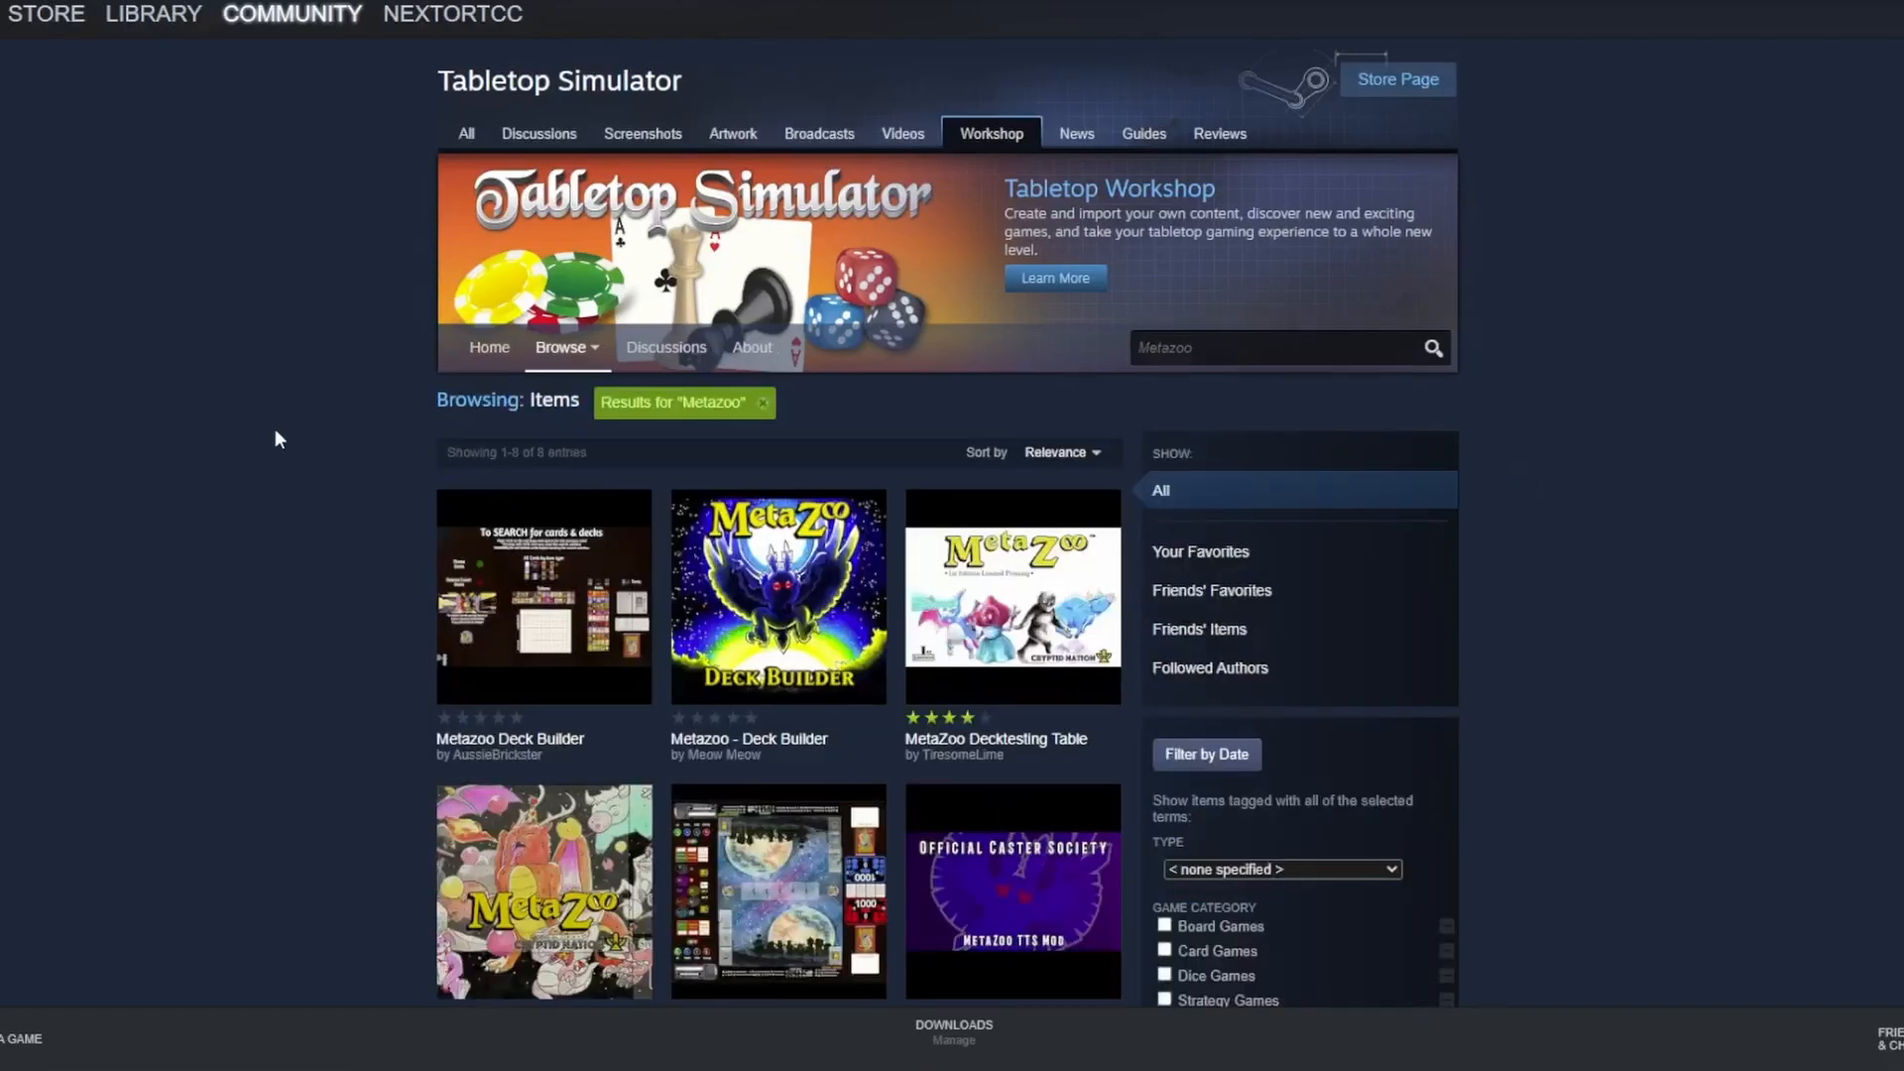
{"action": "scroll", "scroll_direction": "down", "scroll_amount": 3}
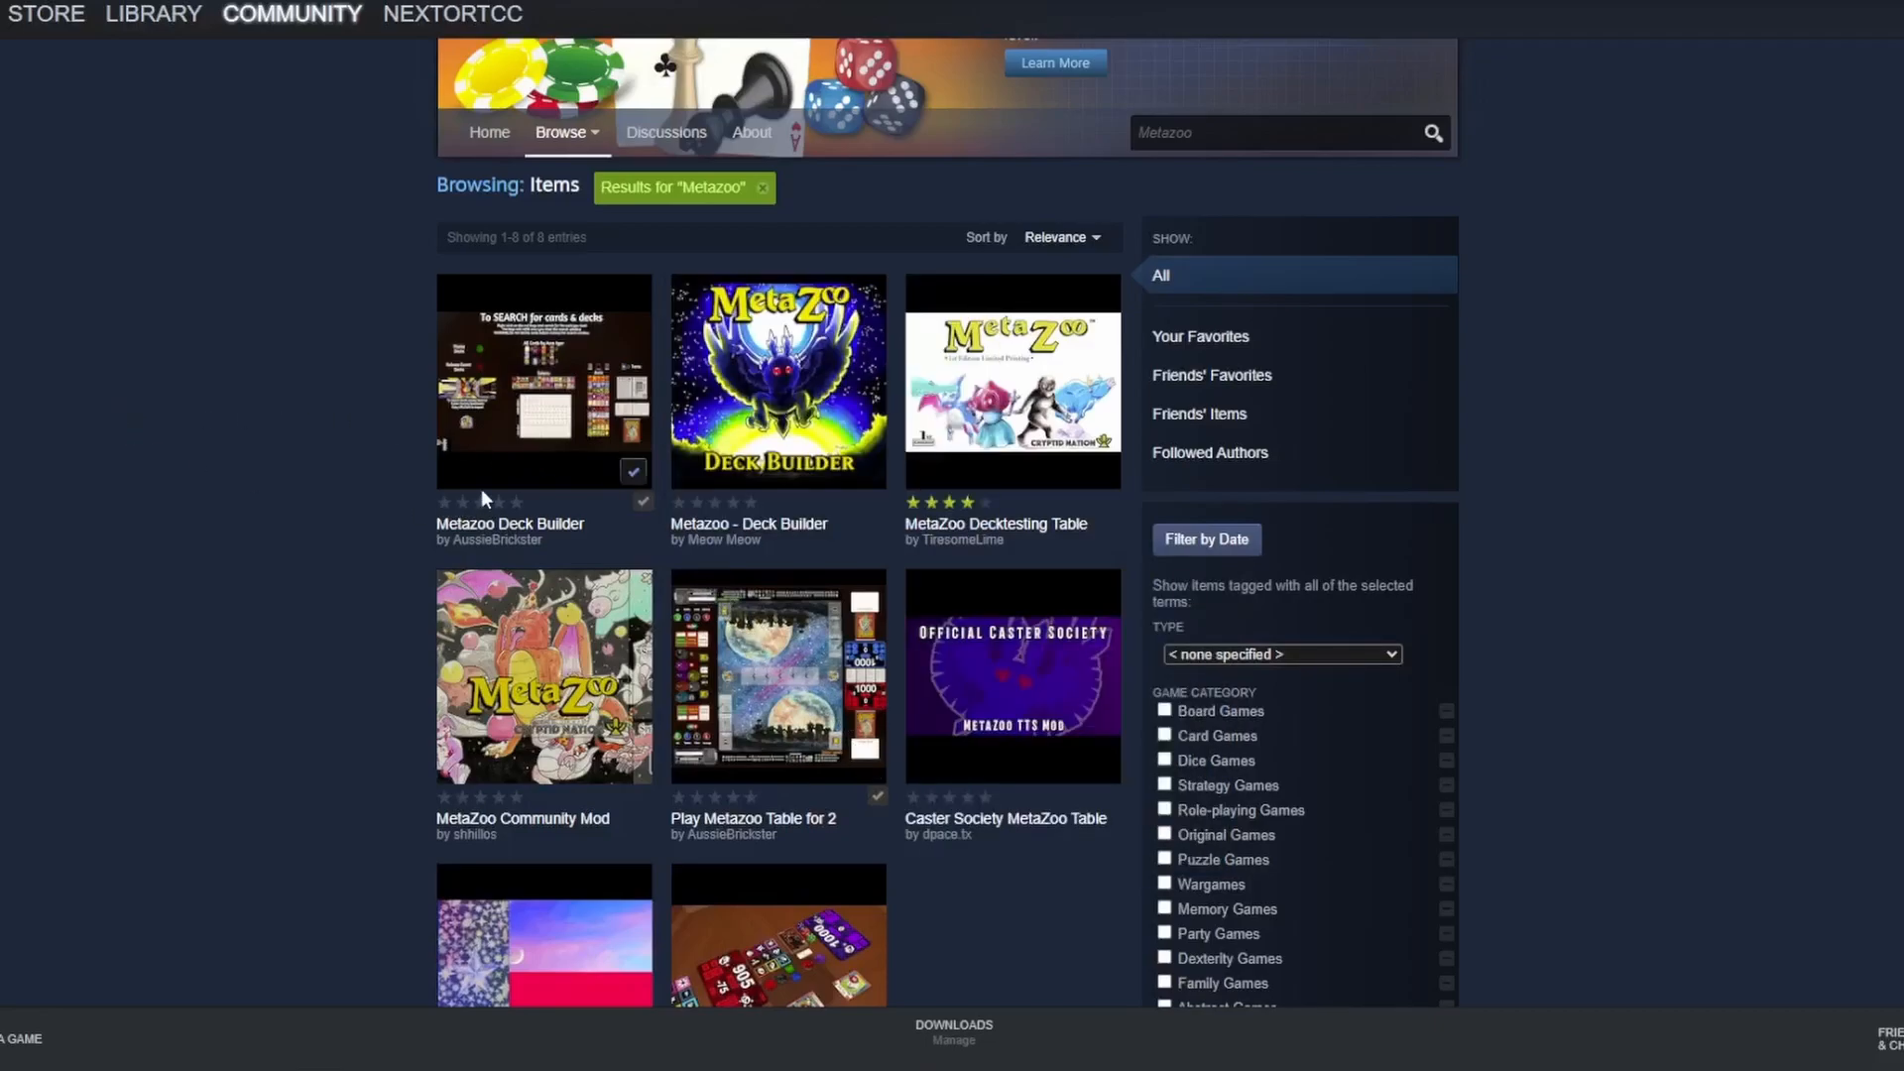
{"action": "left_click", "coordinate": [153, 13]}
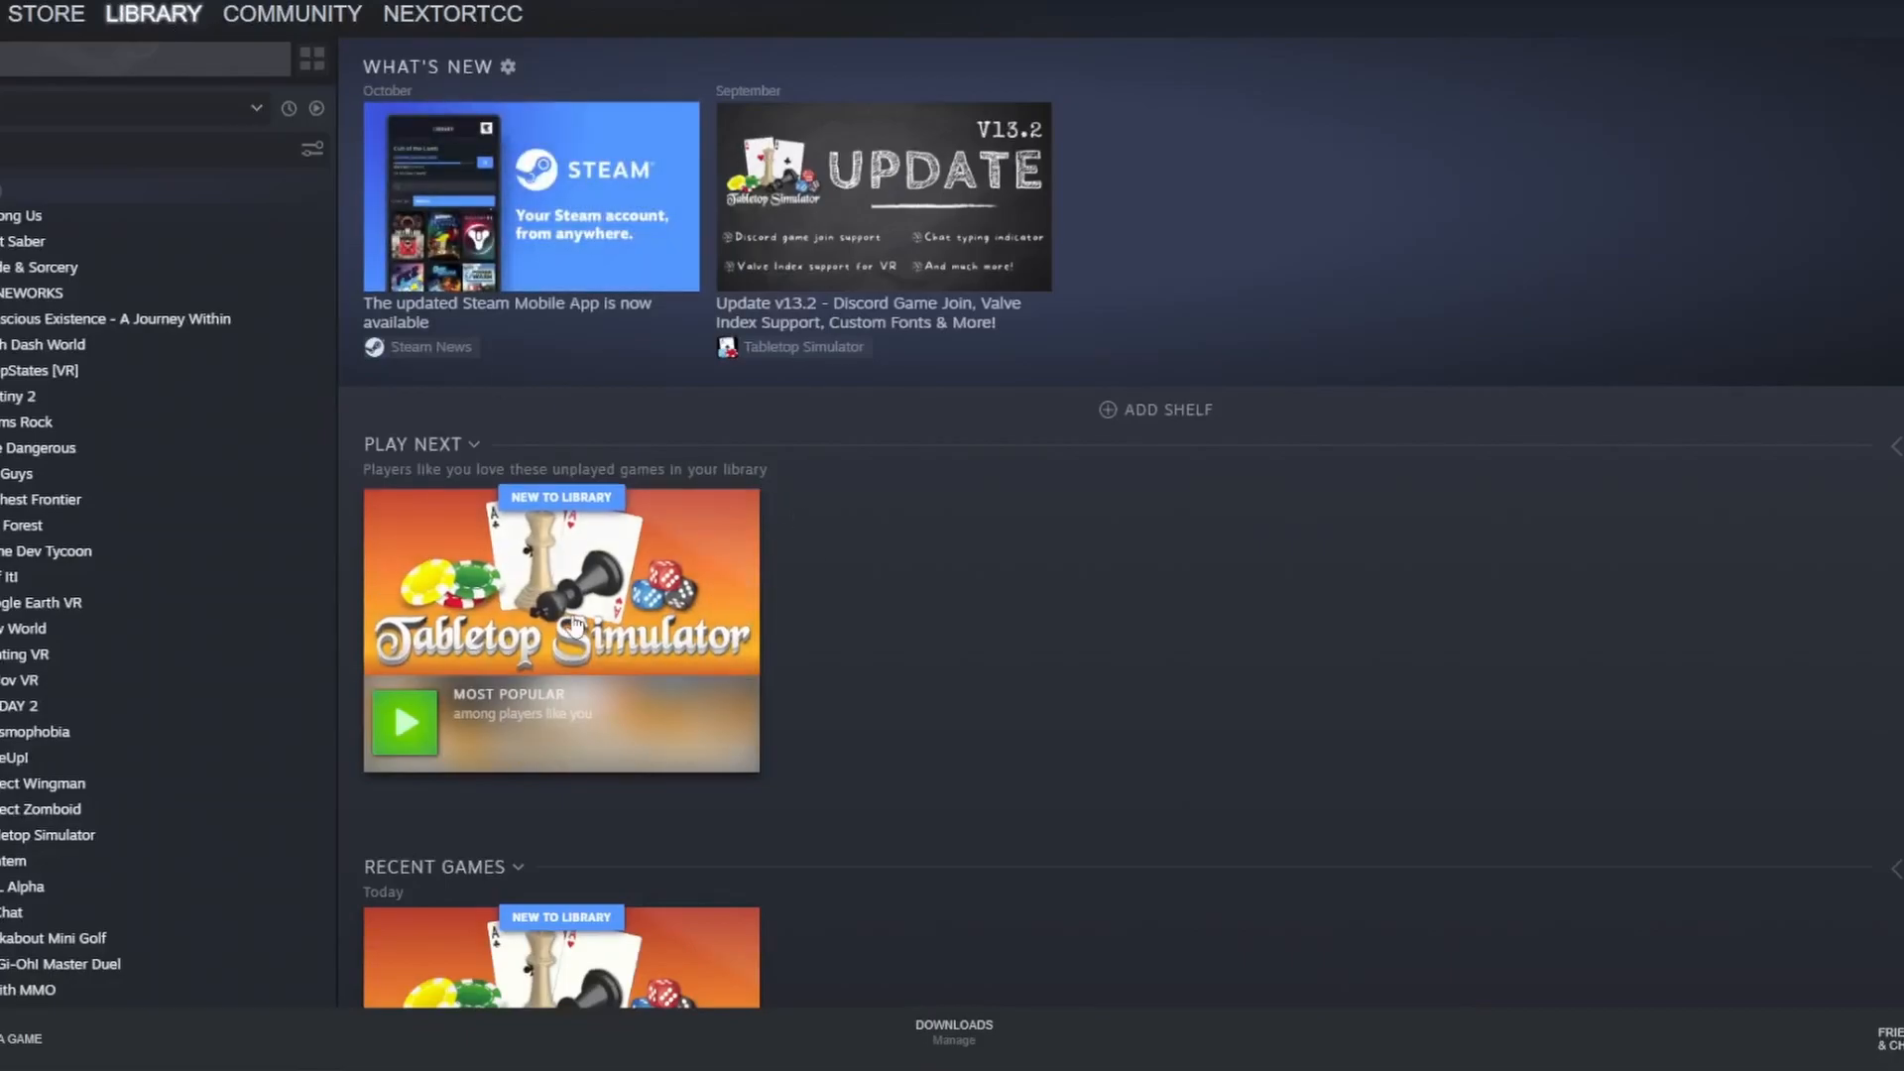
Step: Launch Tabletop Simulator in non-VR mode, accept the EULA, and choose Create
{"action": "left_click", "coordinate": [405, 724]}
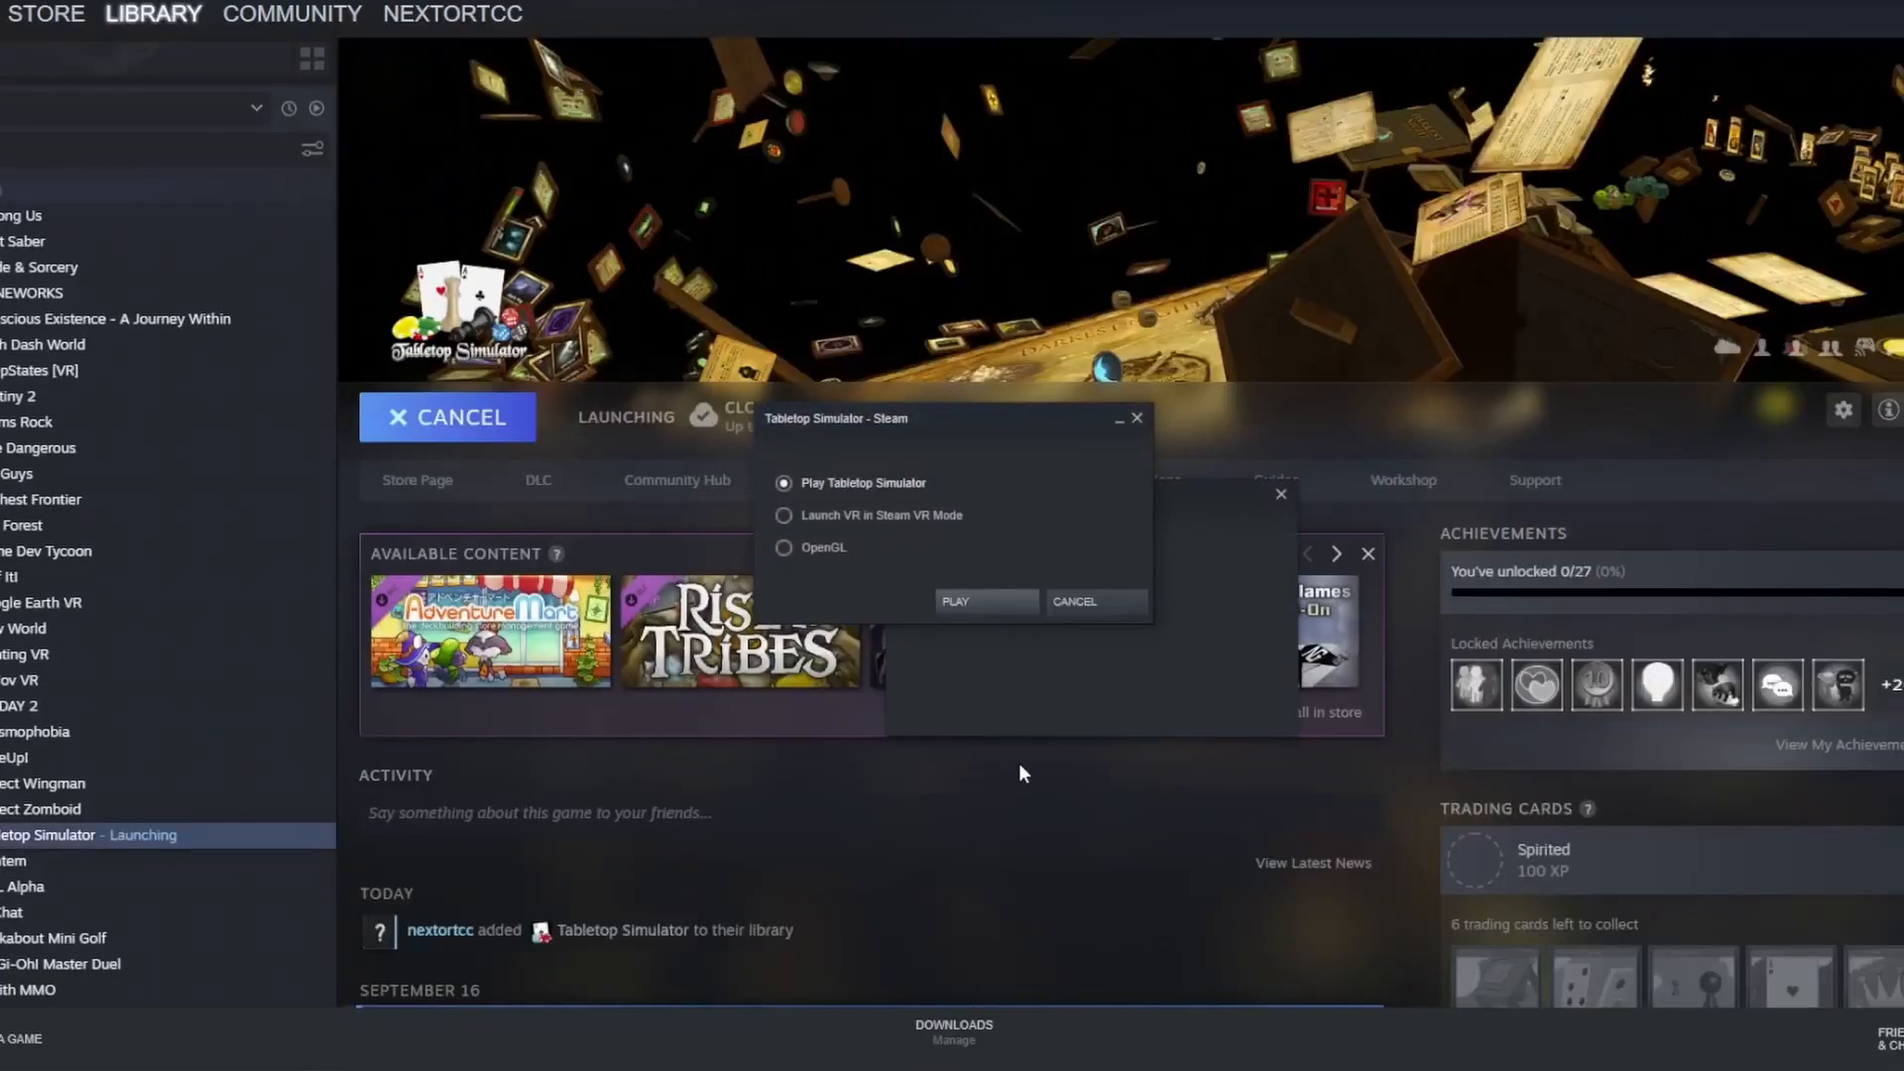
{"action": "left_click", "coordinate": [984, 601]}
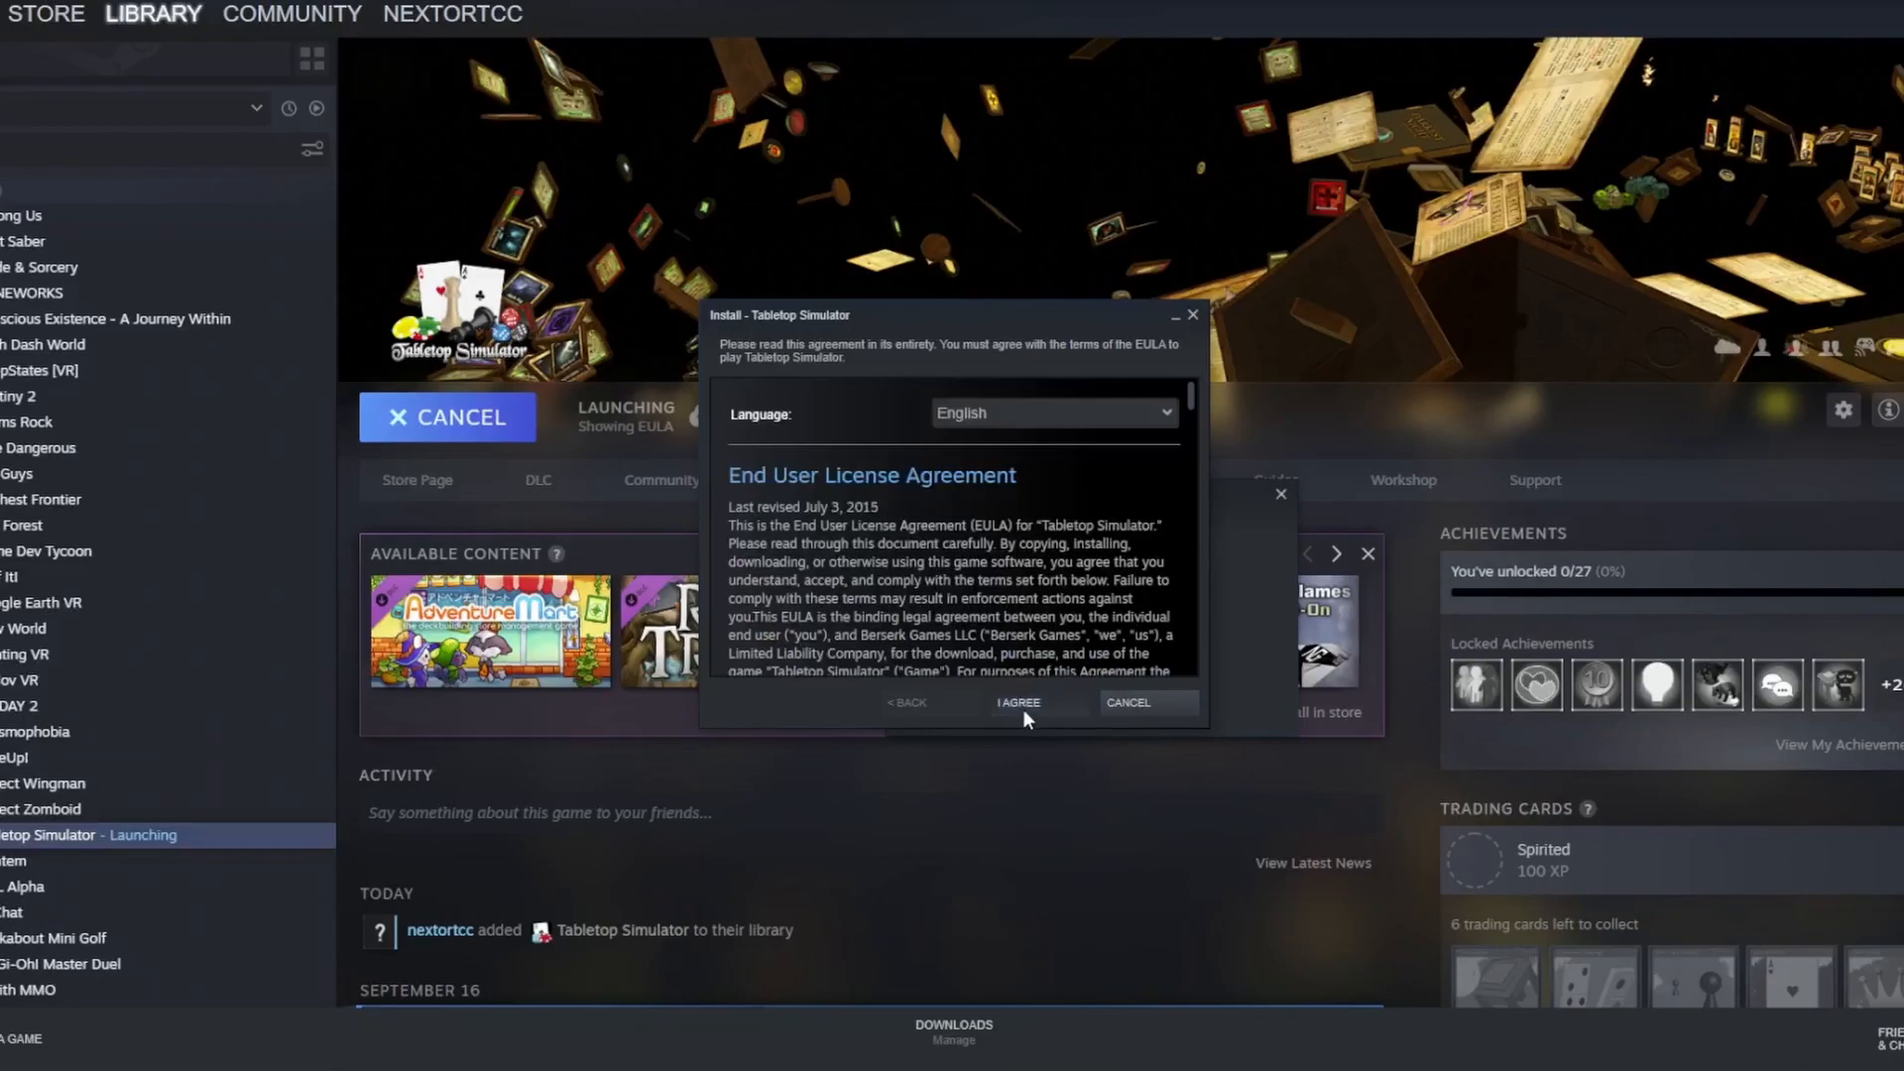
{"action": "left_click", "coordinate": [1020, 702]}
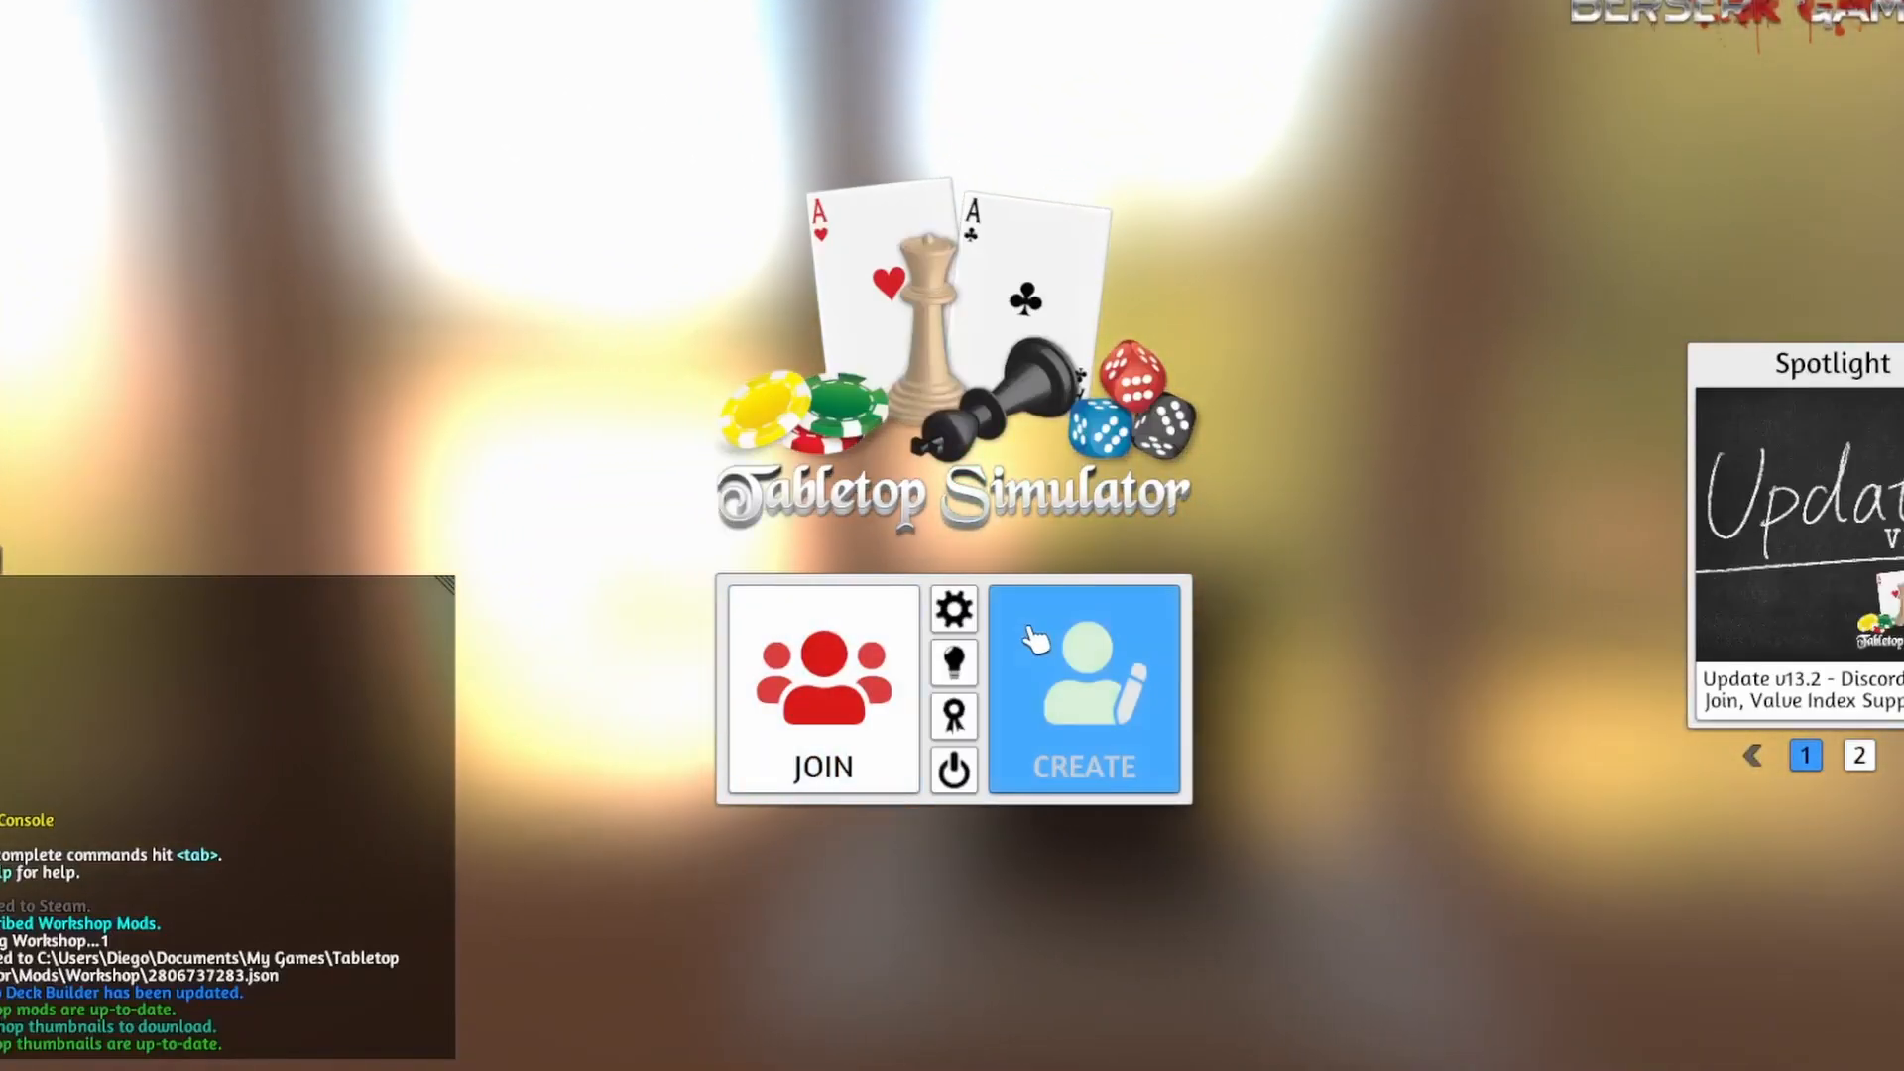
{"action": "left_click", "coordinate": [1082, 690]}
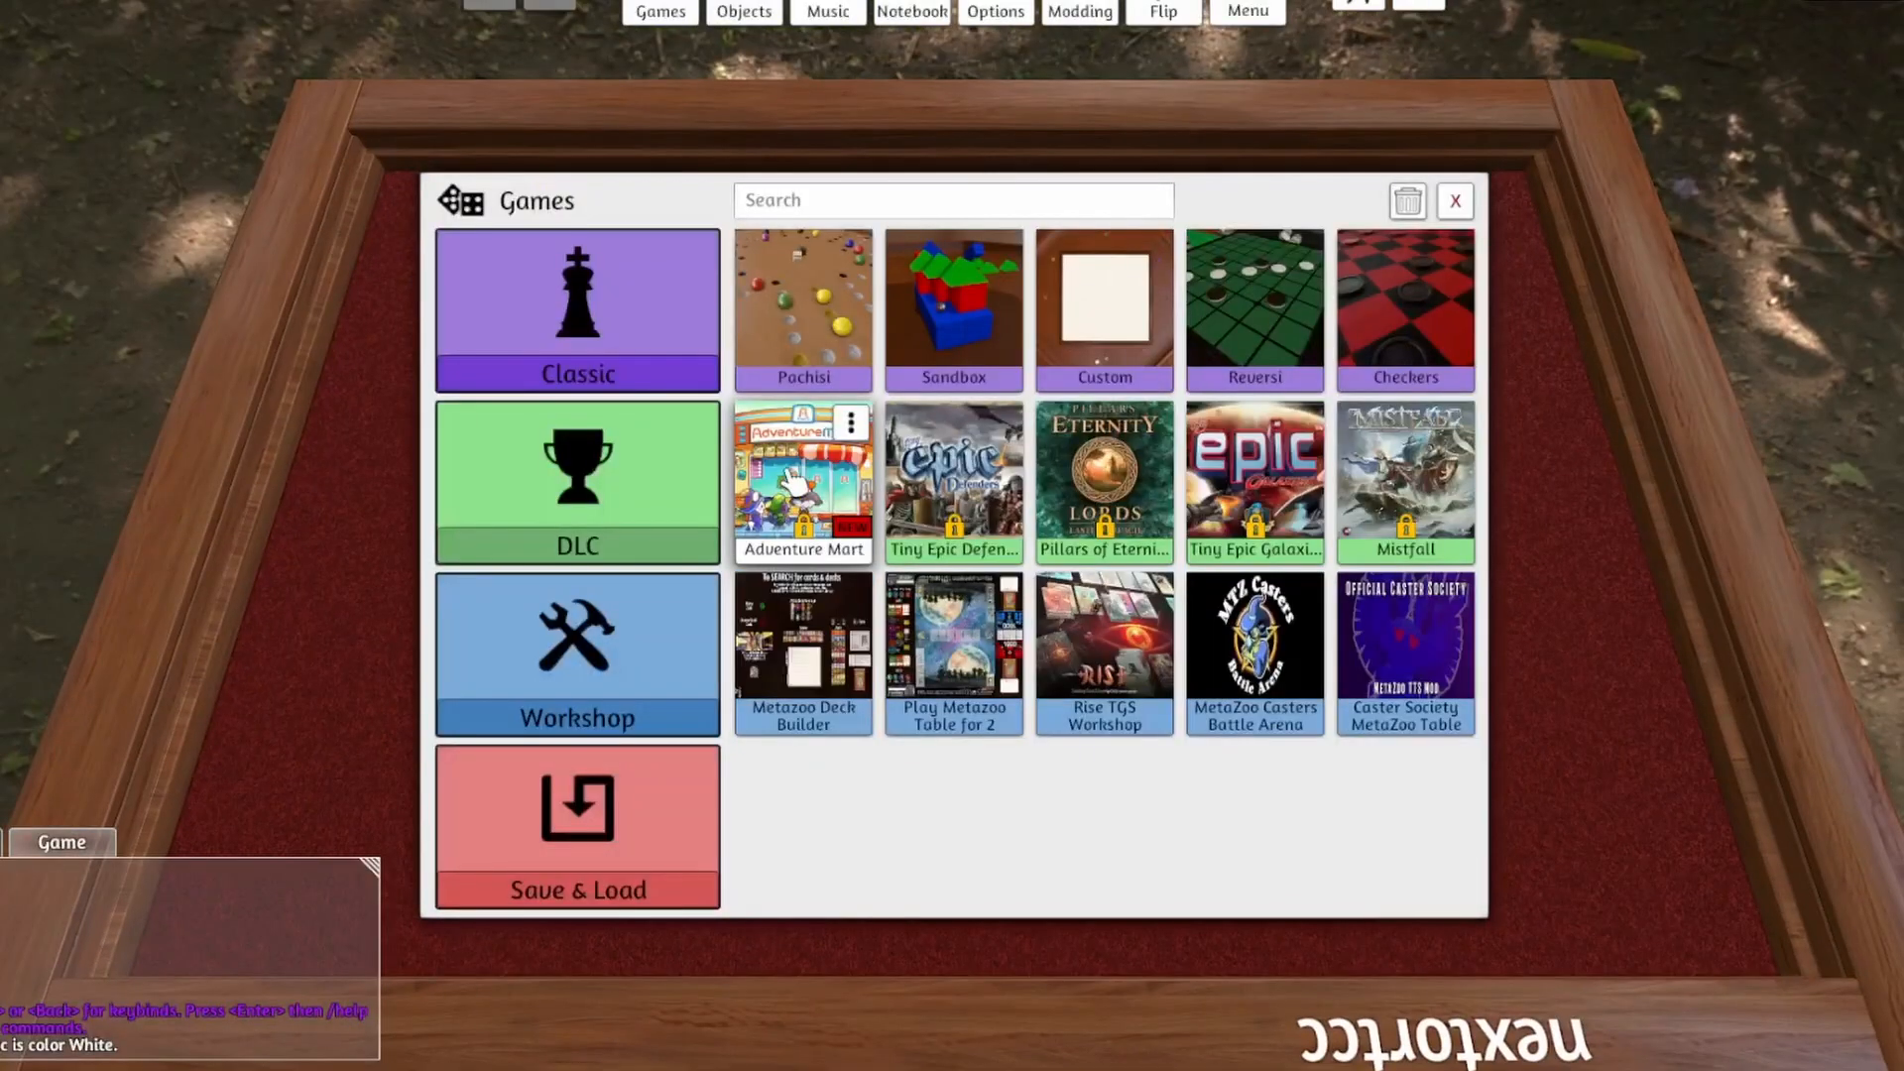
{"action": "mouse_move", "coordinate": [659, 389]}
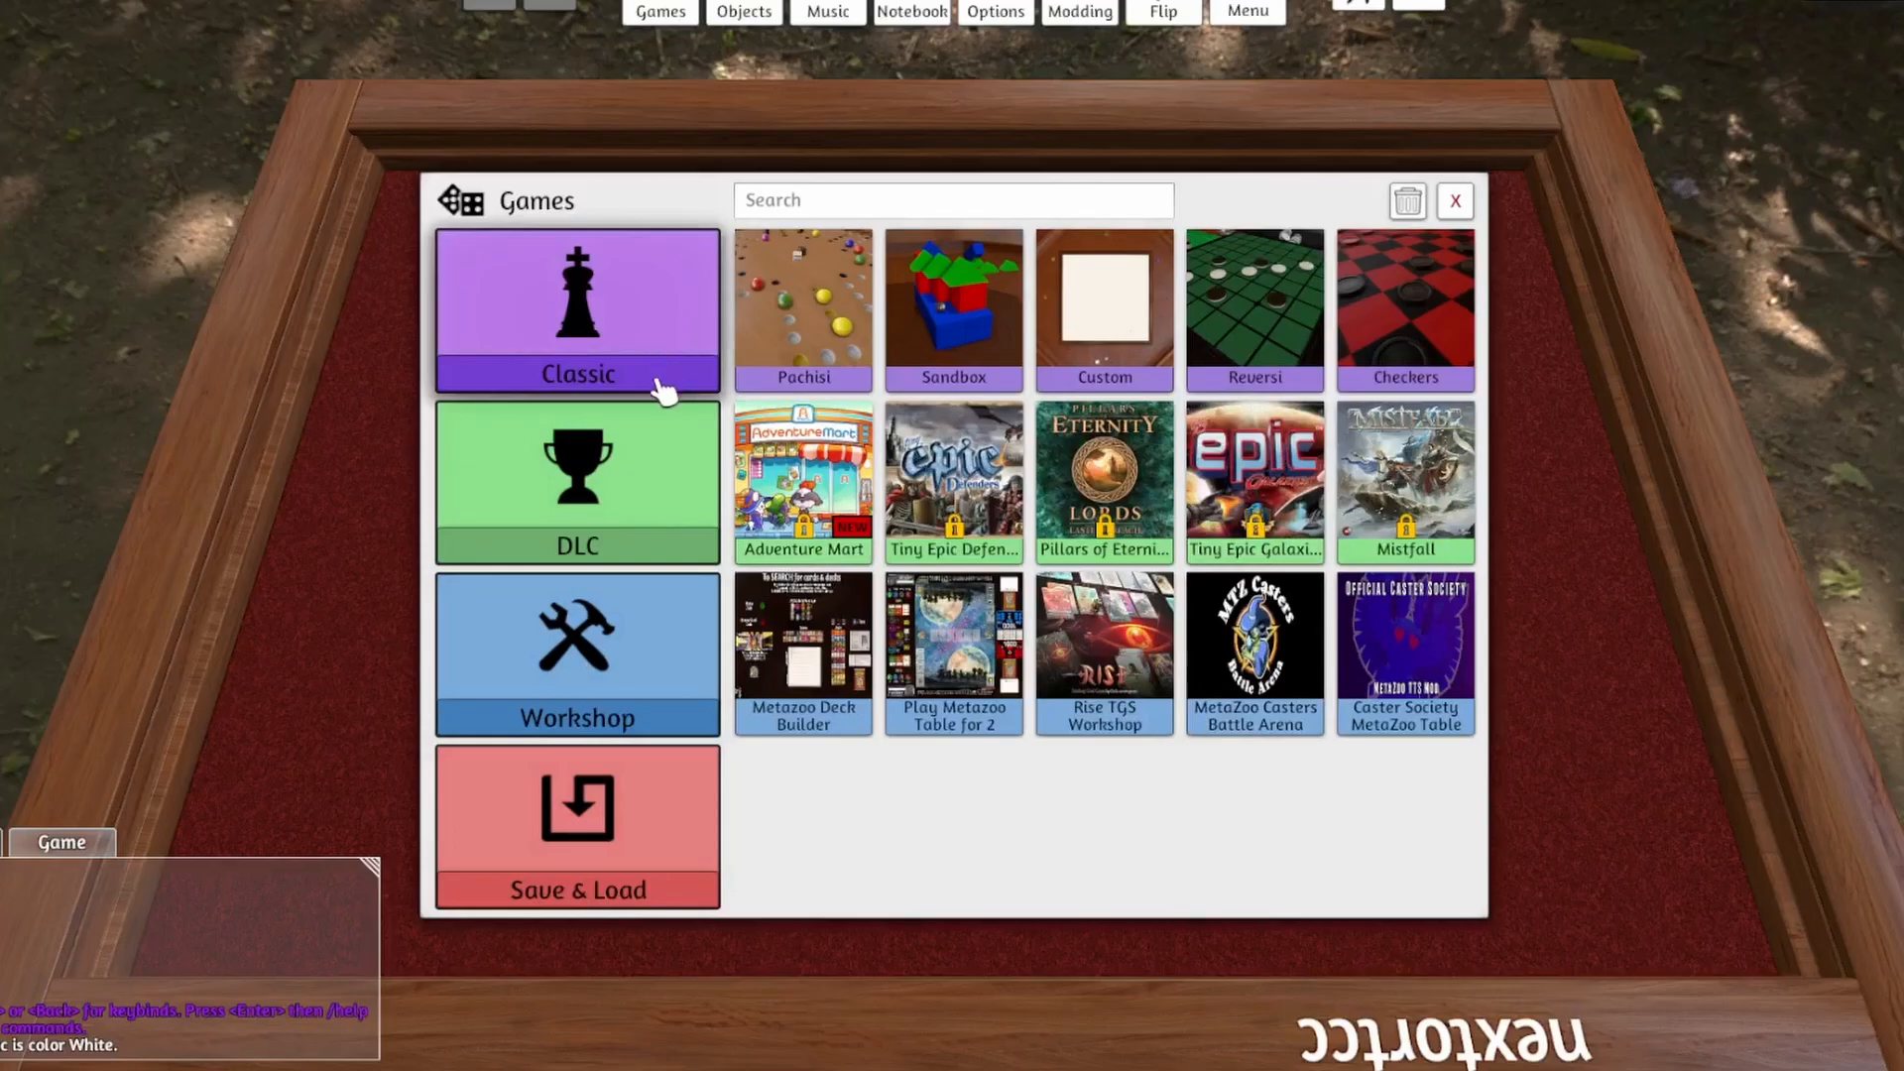
Step: Load the Metazoo Deck Builder table from the subscribed Workshop games
{"action": "left_click", "coordinate": [577, 654]}
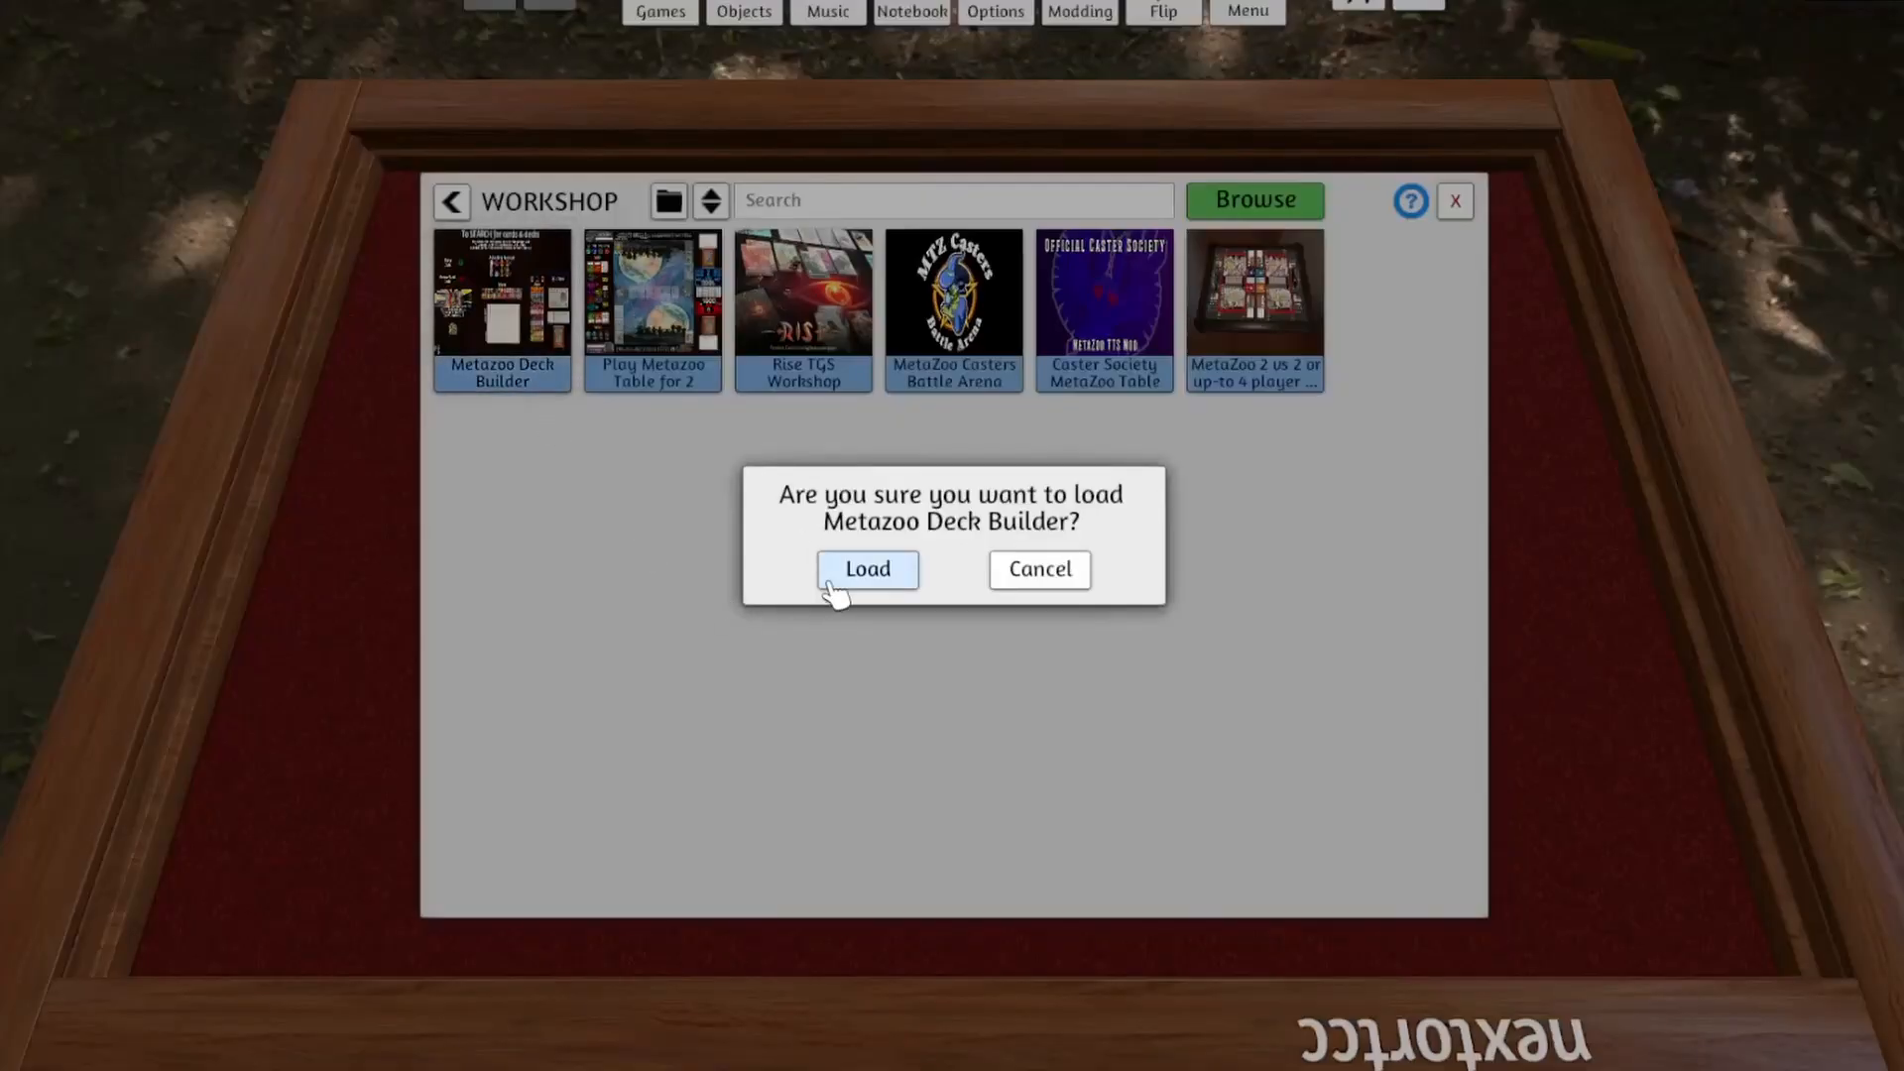
{"action": "left_click", "coordinate": [867, 569]}
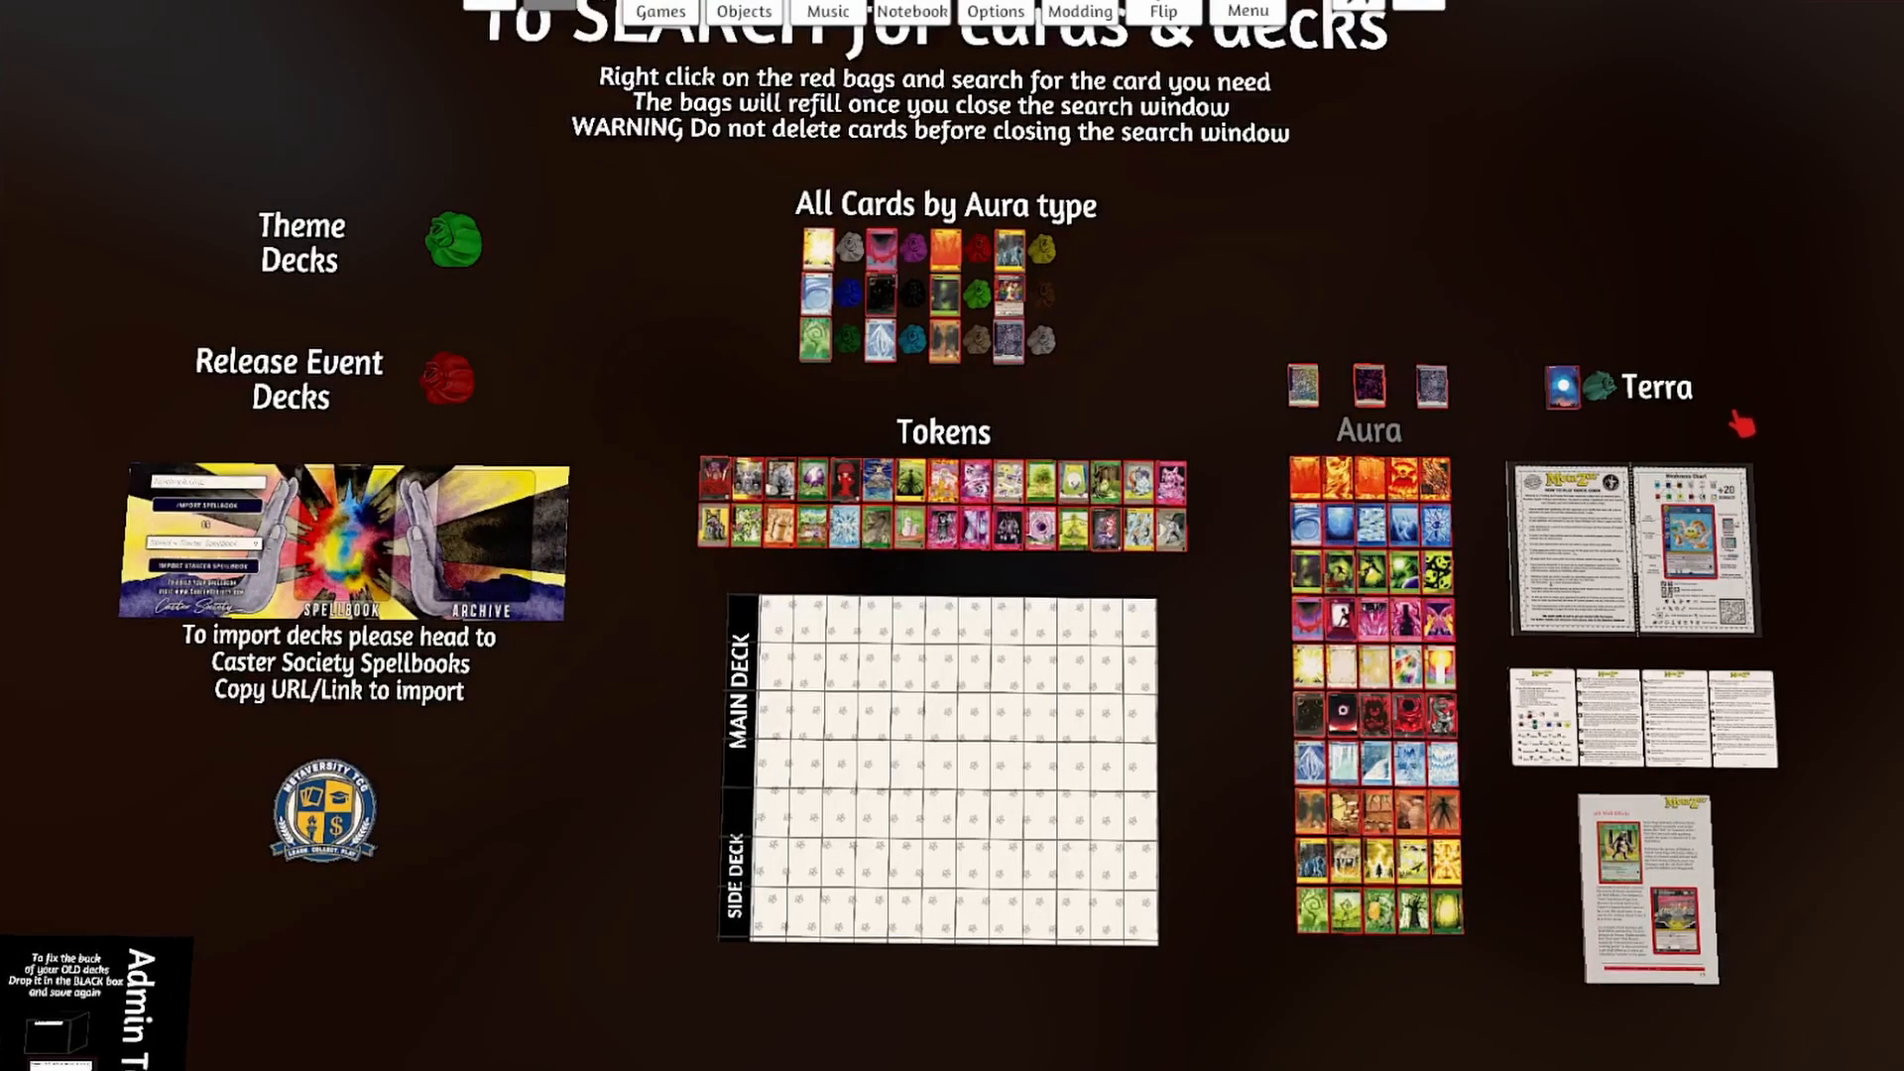
{"action": "mouse_move", "coordinate": [1560, 432]}
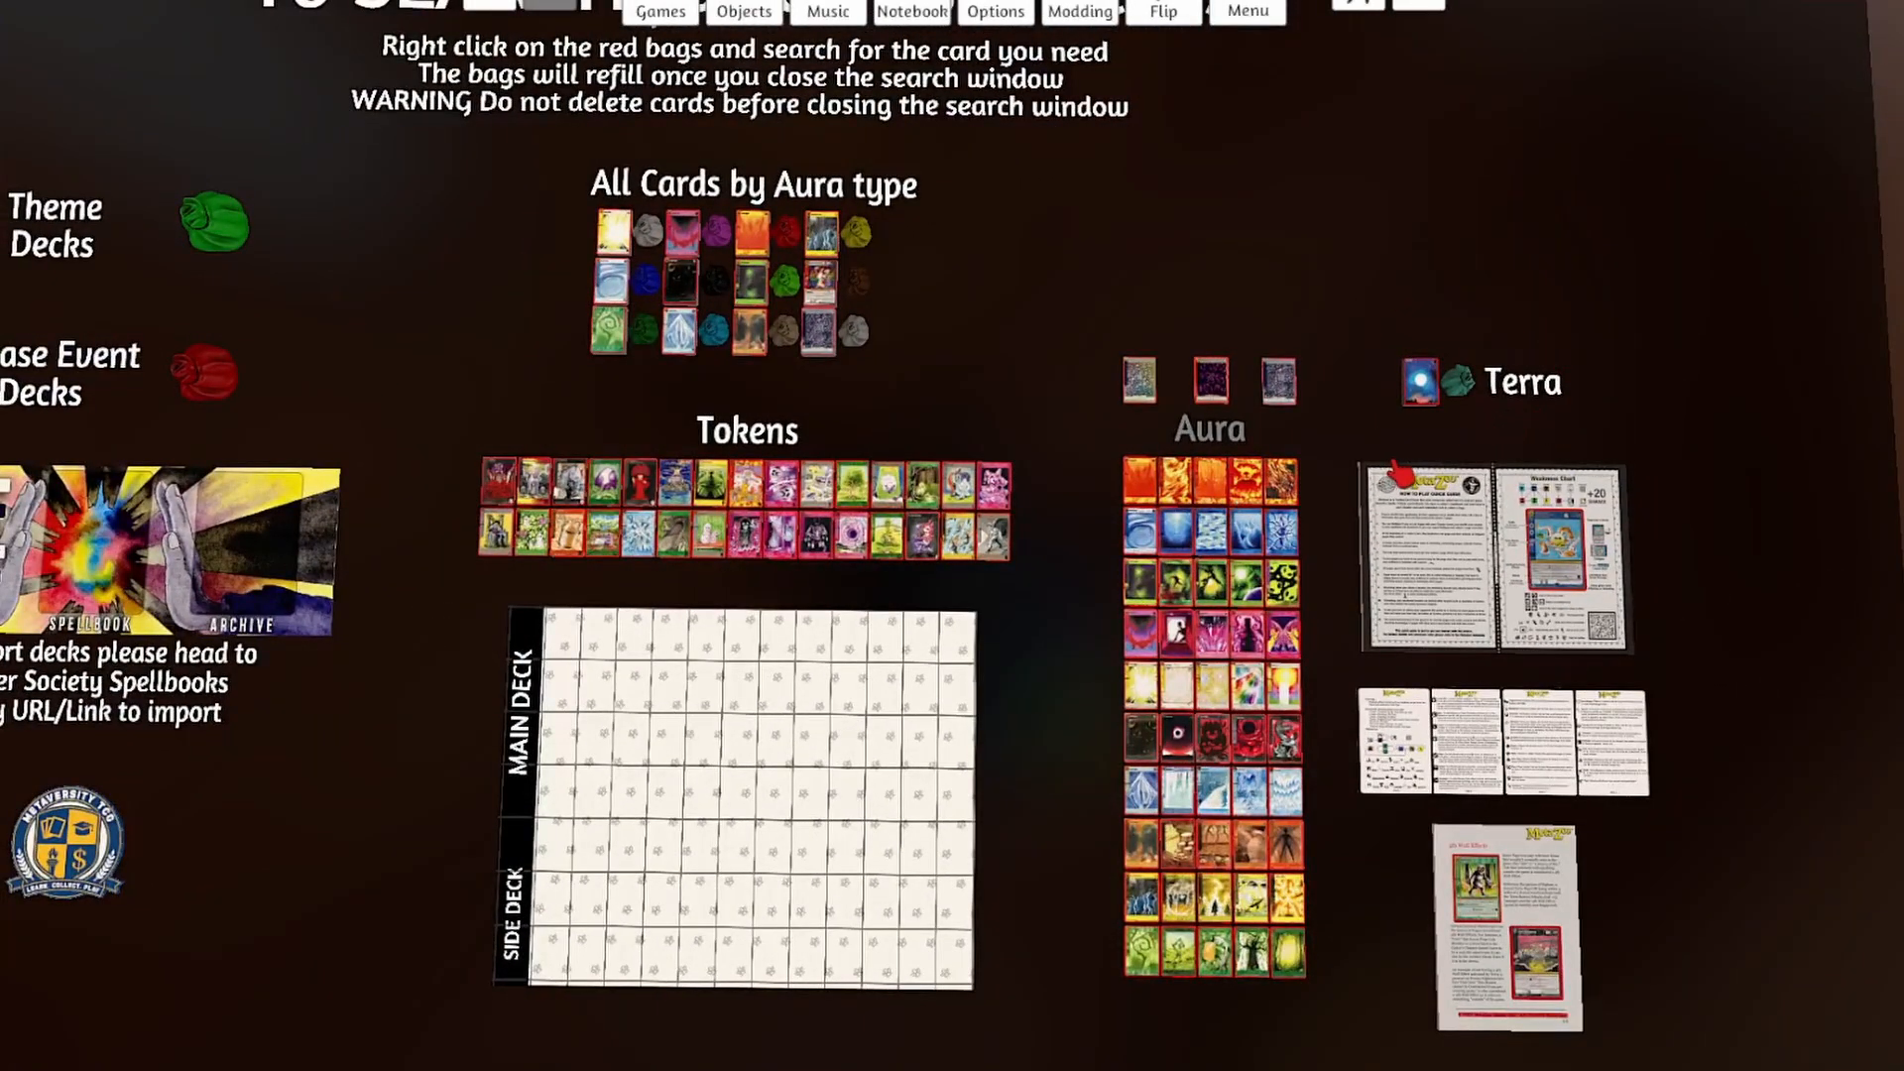
{"action": "right_click", "coordinate": [1418, 383]}
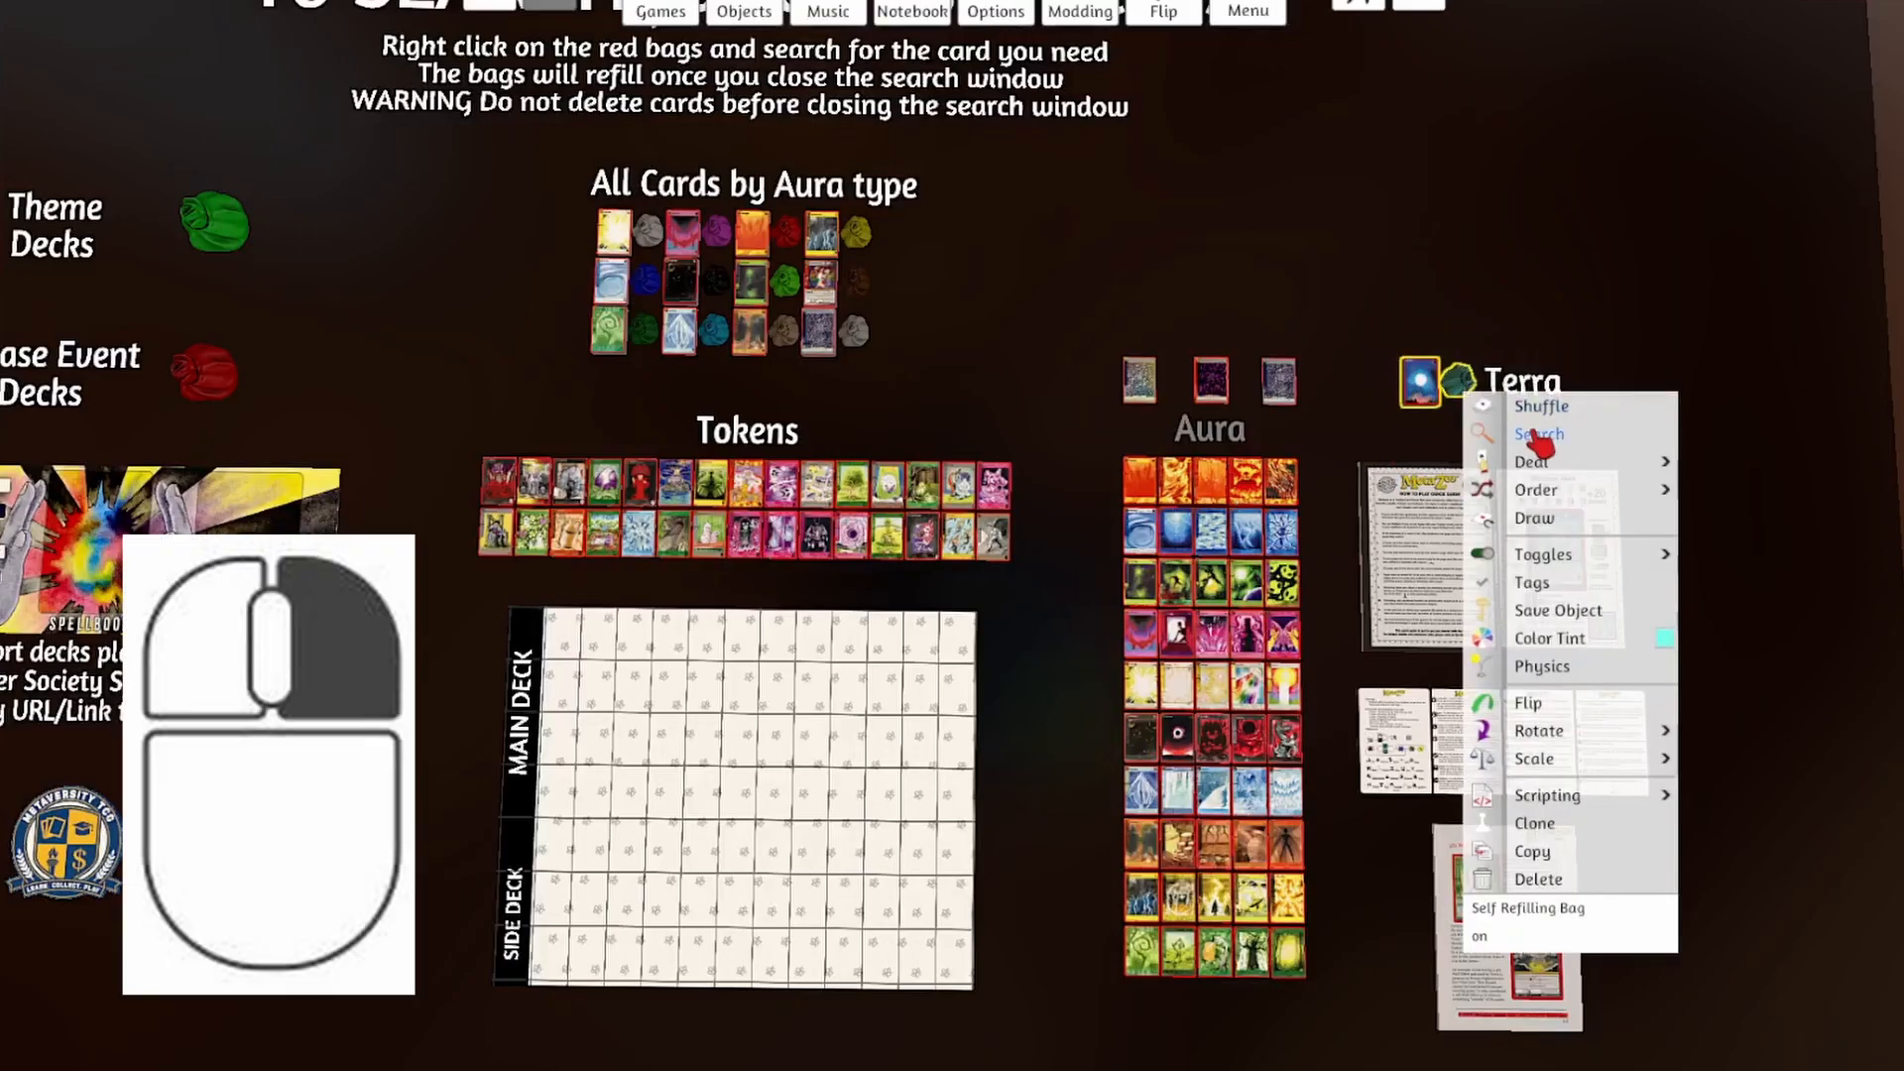
{"action": "left_click", "coordinate": [1537, 434]}
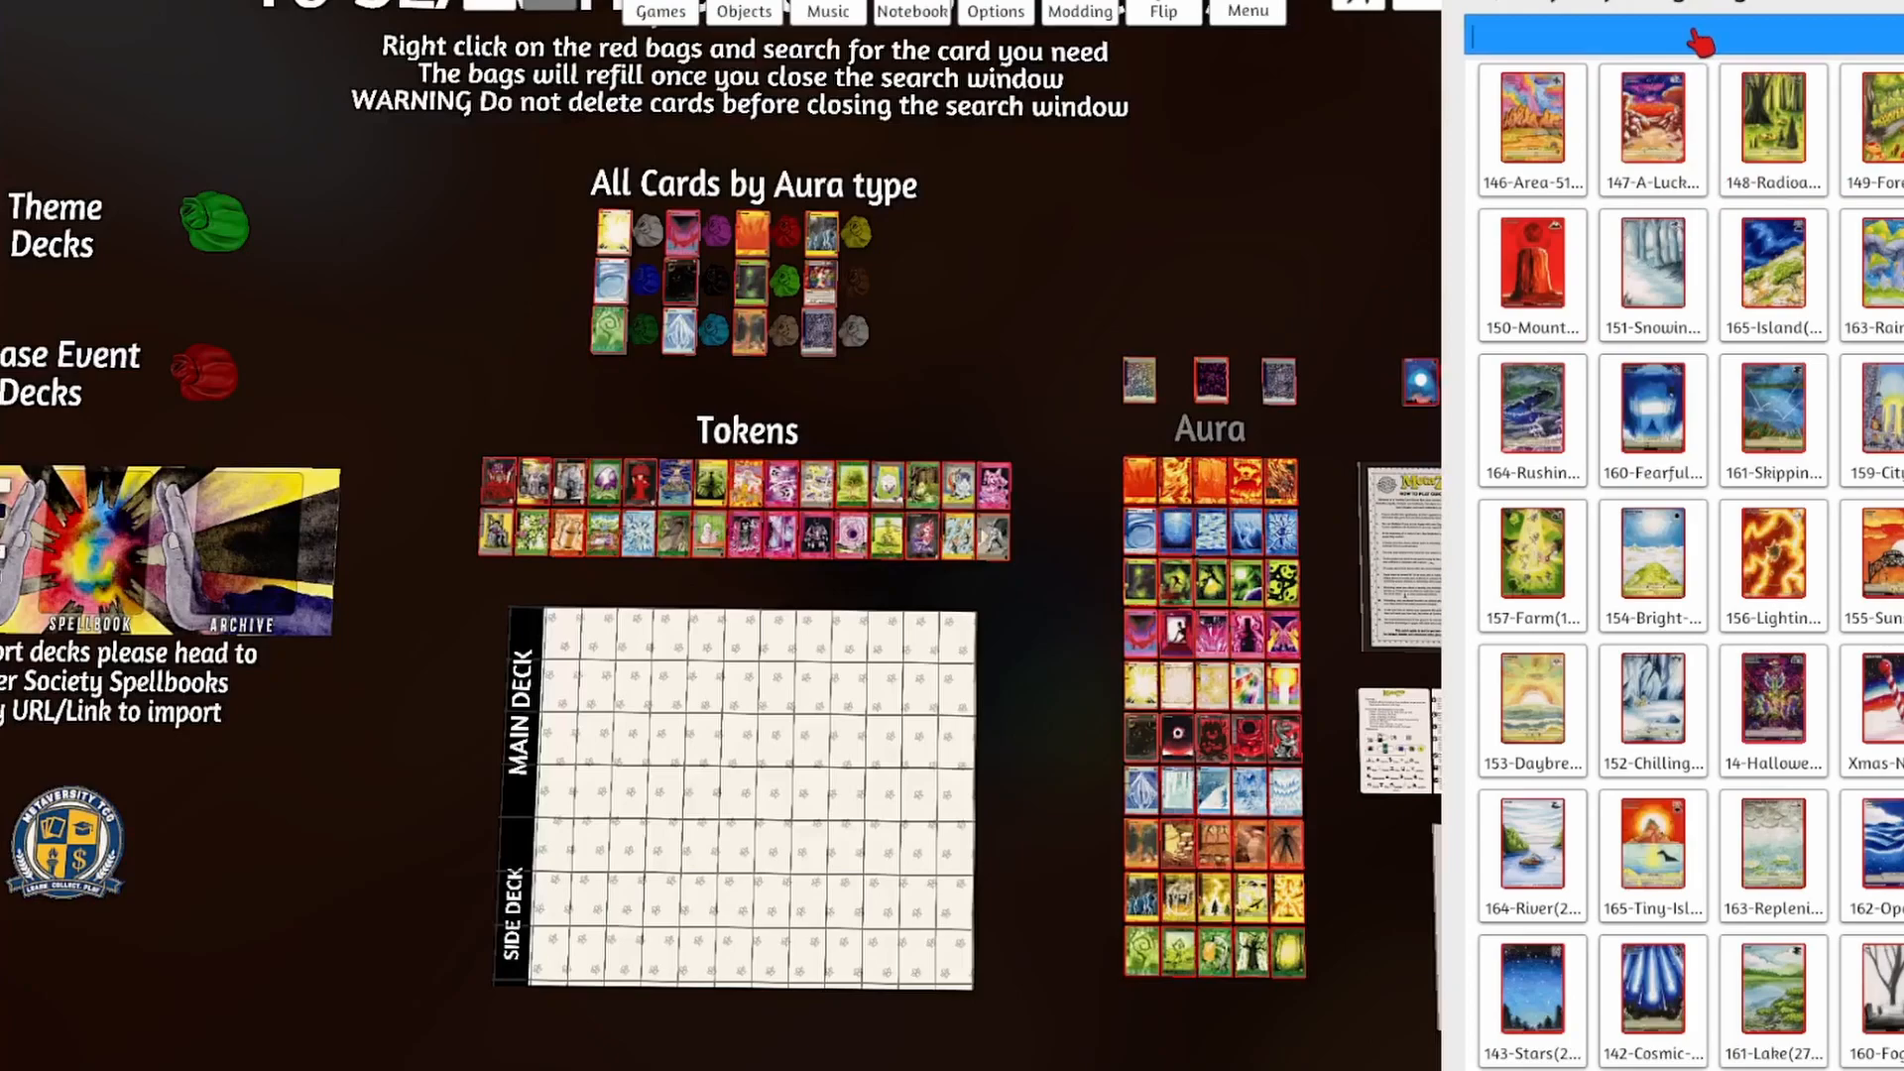
{"action": "type", "text": "mountaiu"}
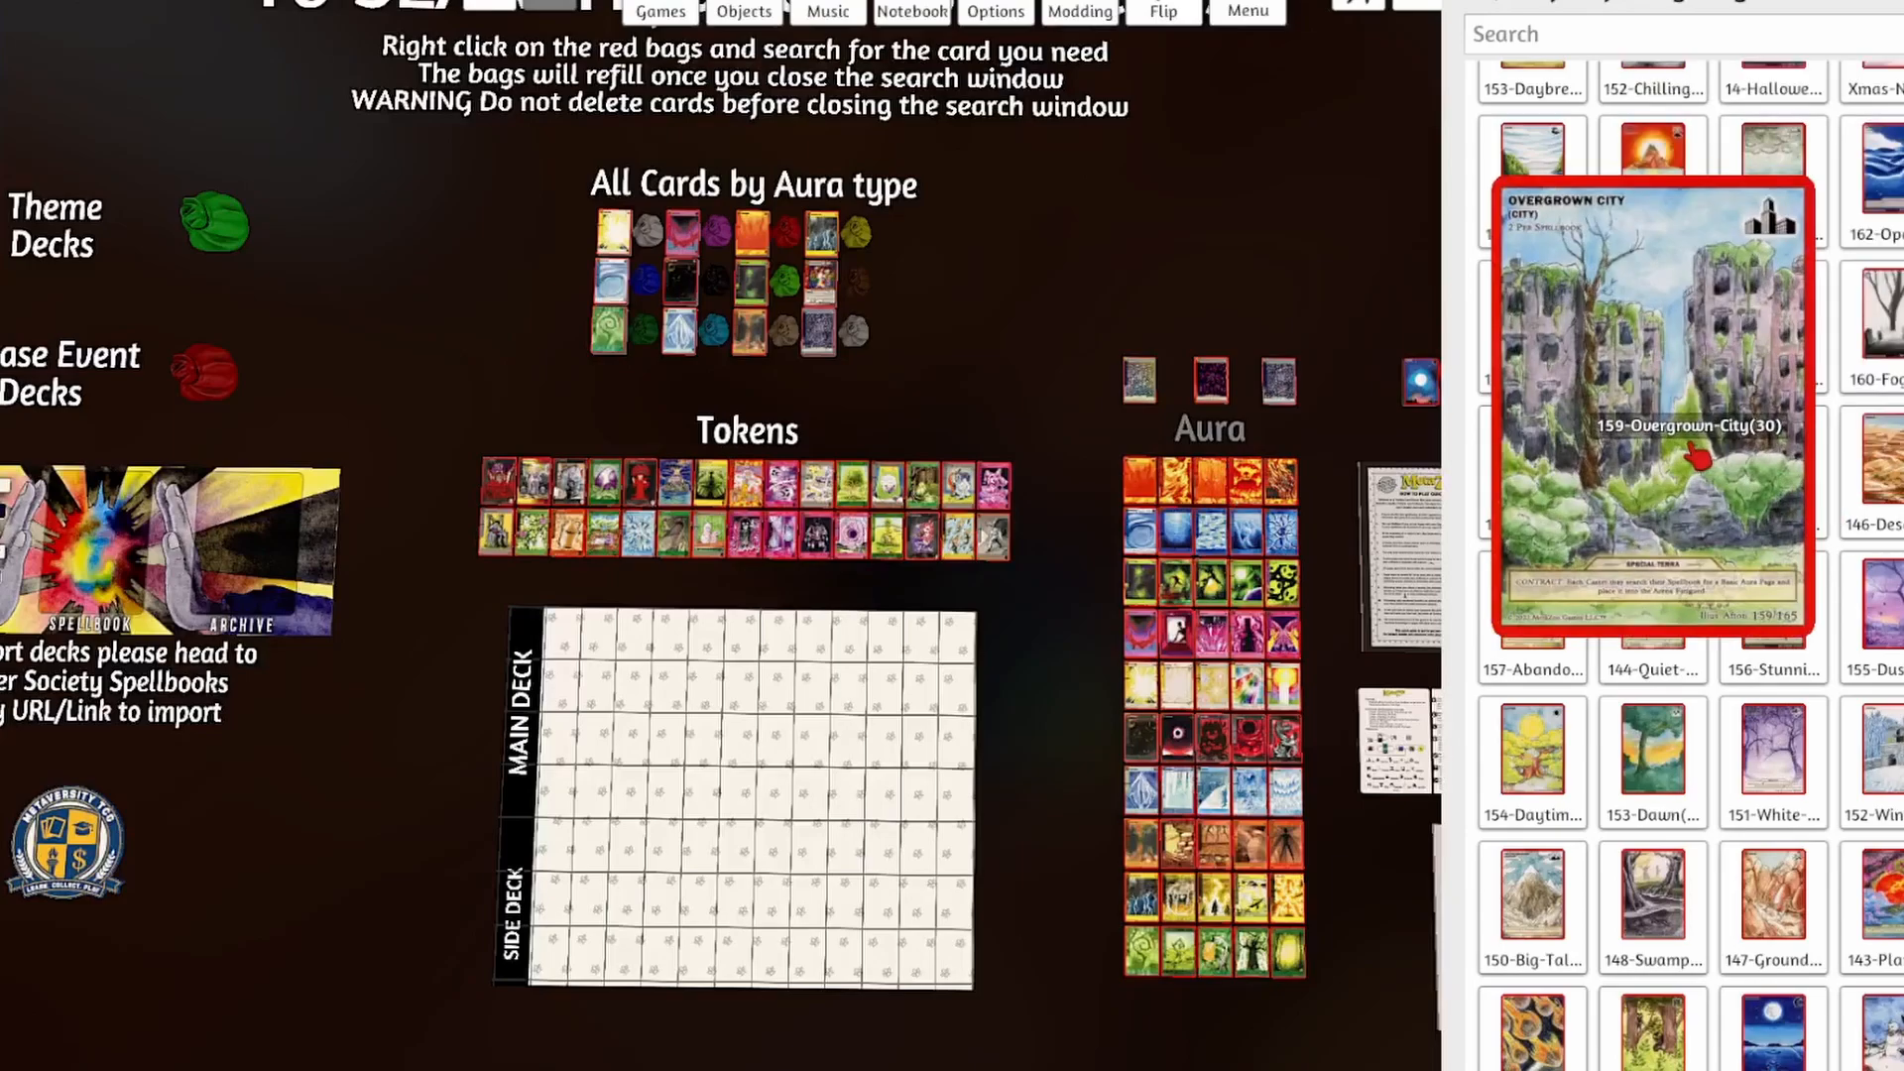
{"action": "scroll", "scroll_direction": "down", "scroll_amount": 3}
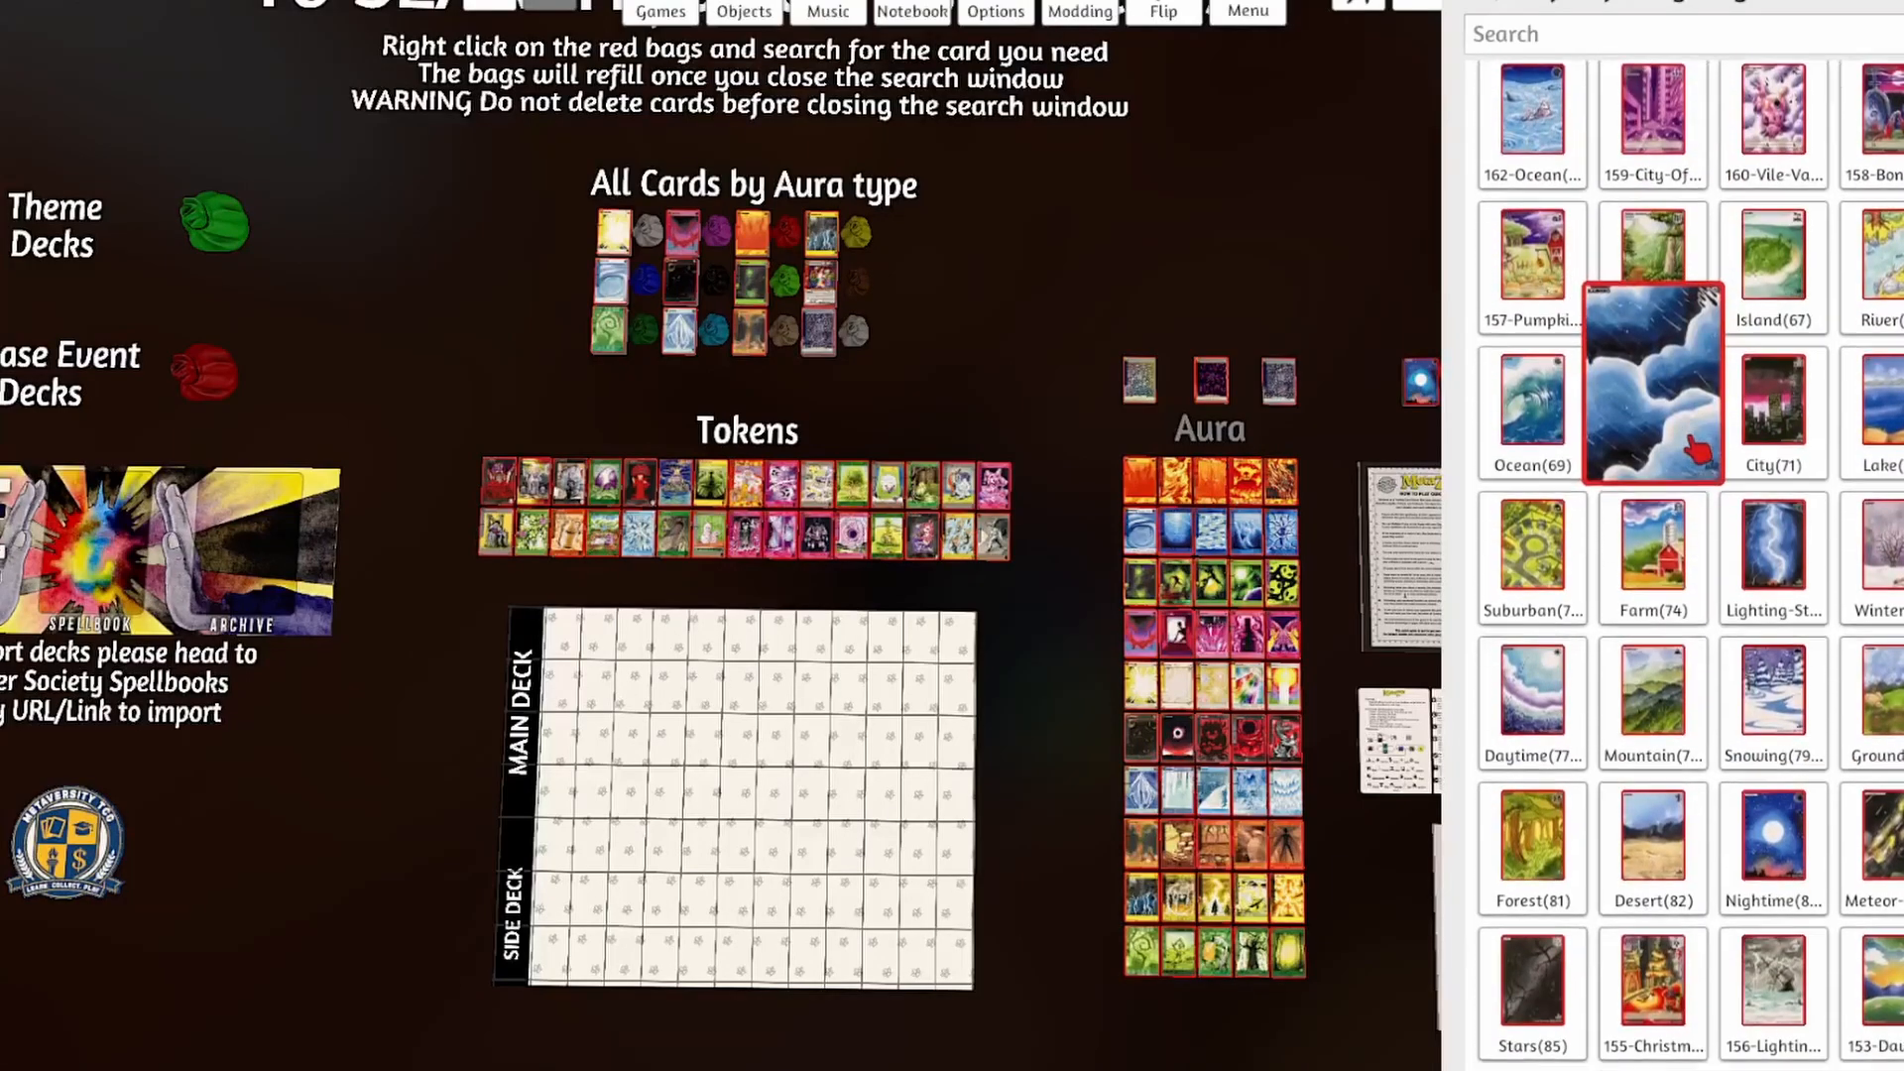
{"action": "scroll", "scroll_direction": "down", "scroll_amount": 3}
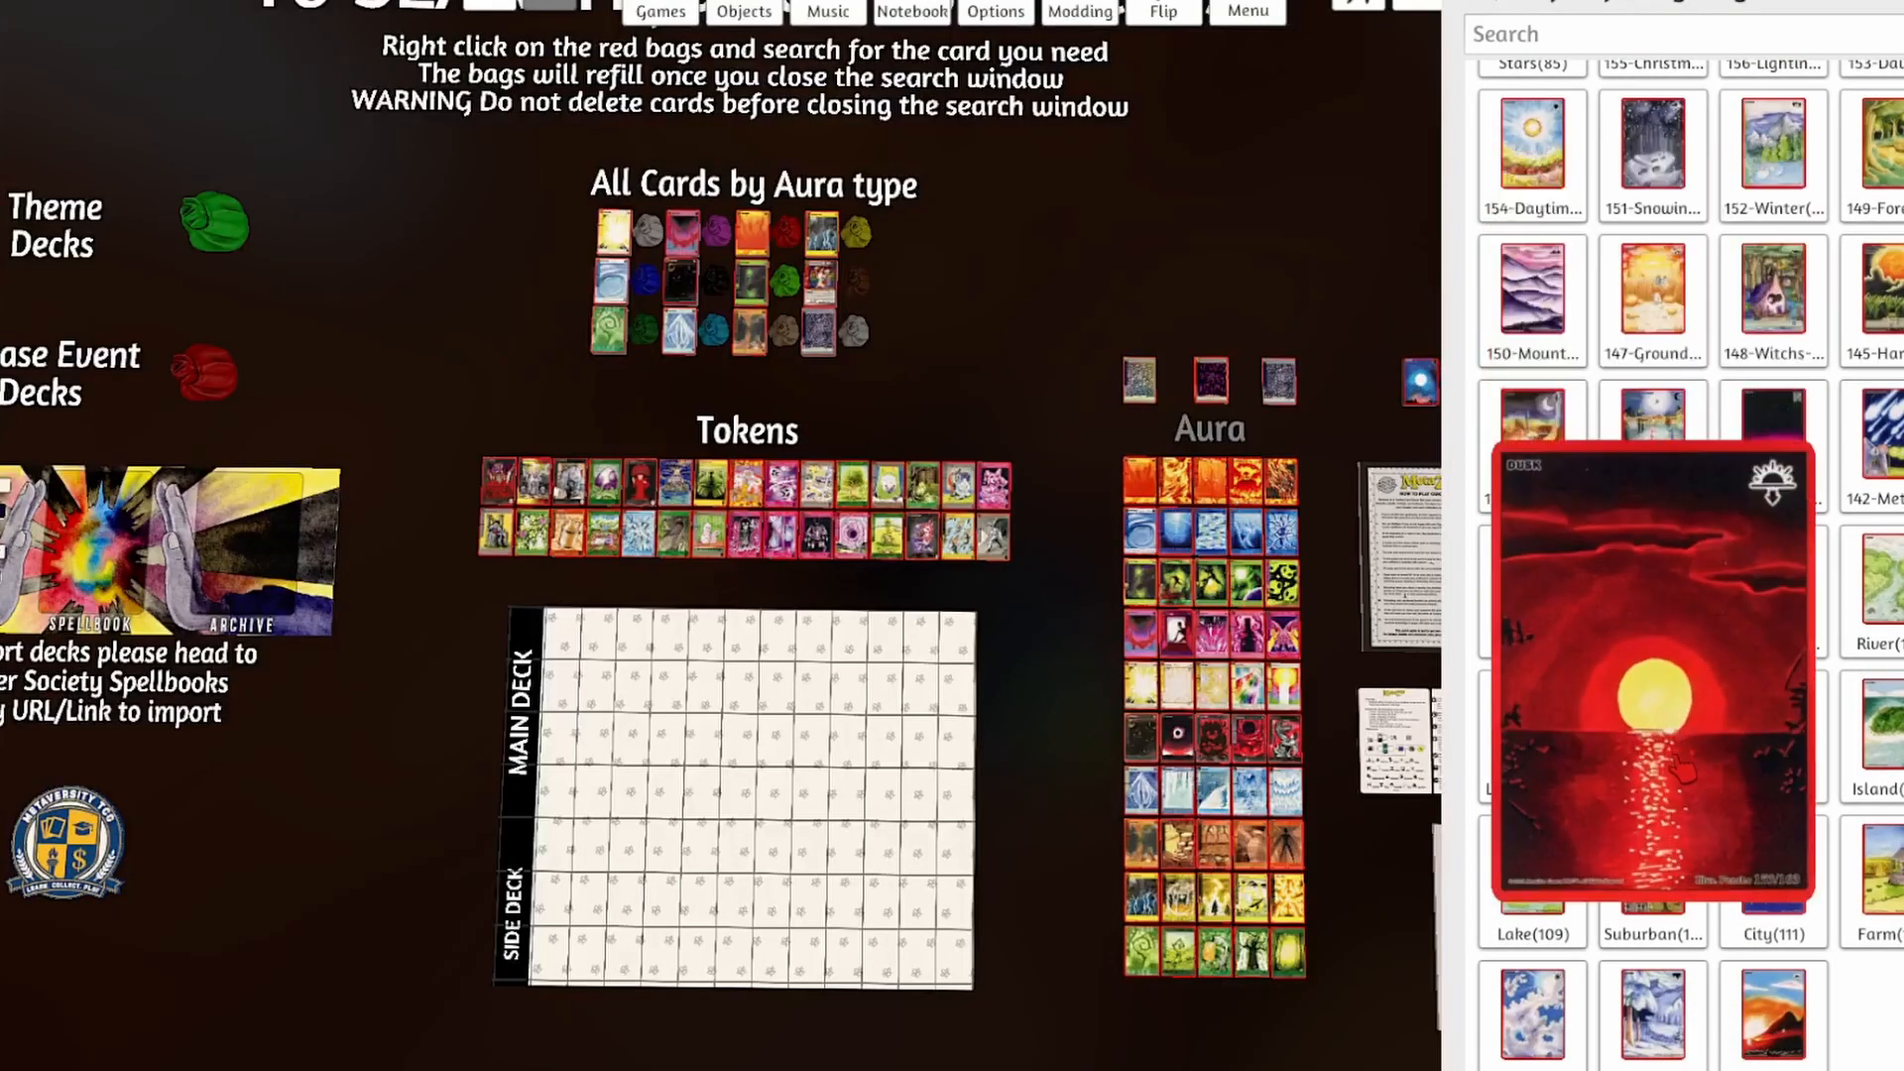
{"action": "scroll", "scroll_direction": "down", "scroll_amount": 3}
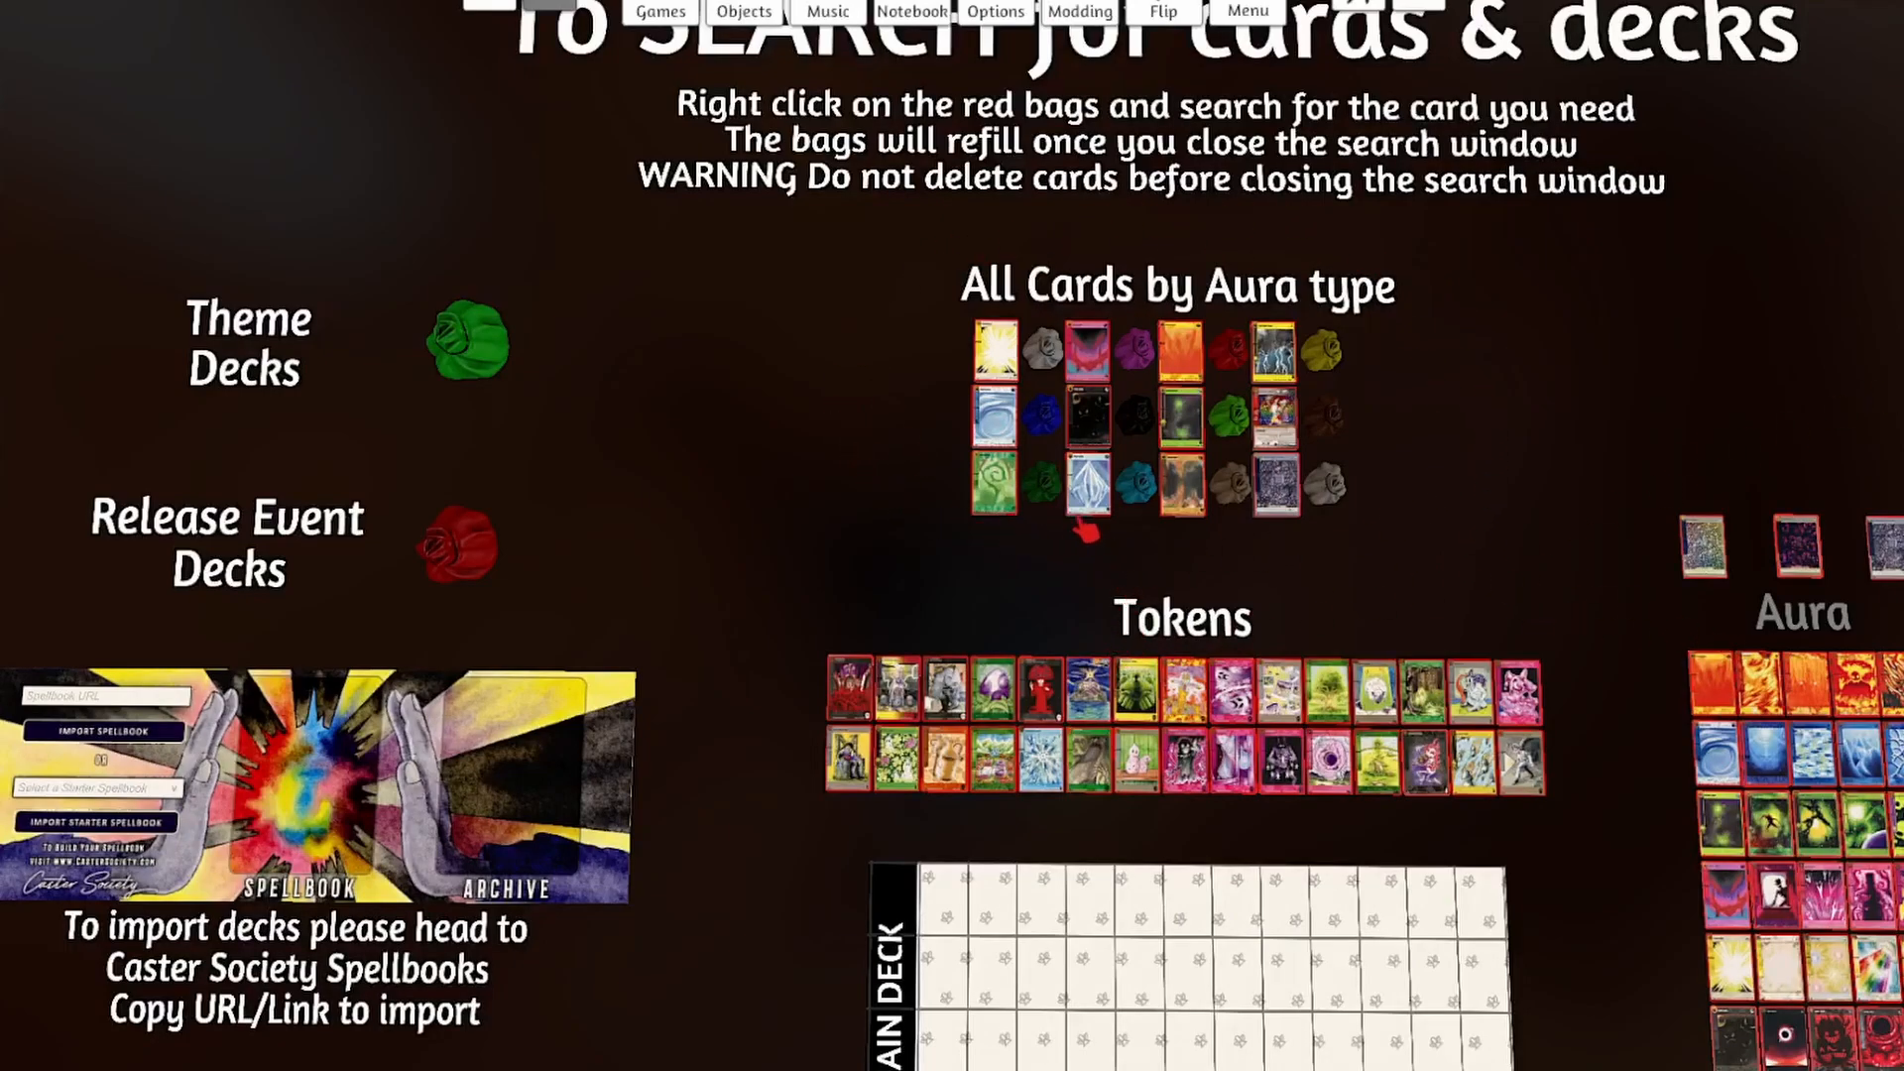
Step: Search through the Spirit card bag's contents, close the search, and scroll the table
{"action": "right_click", "coordinate": [1084, 344]}
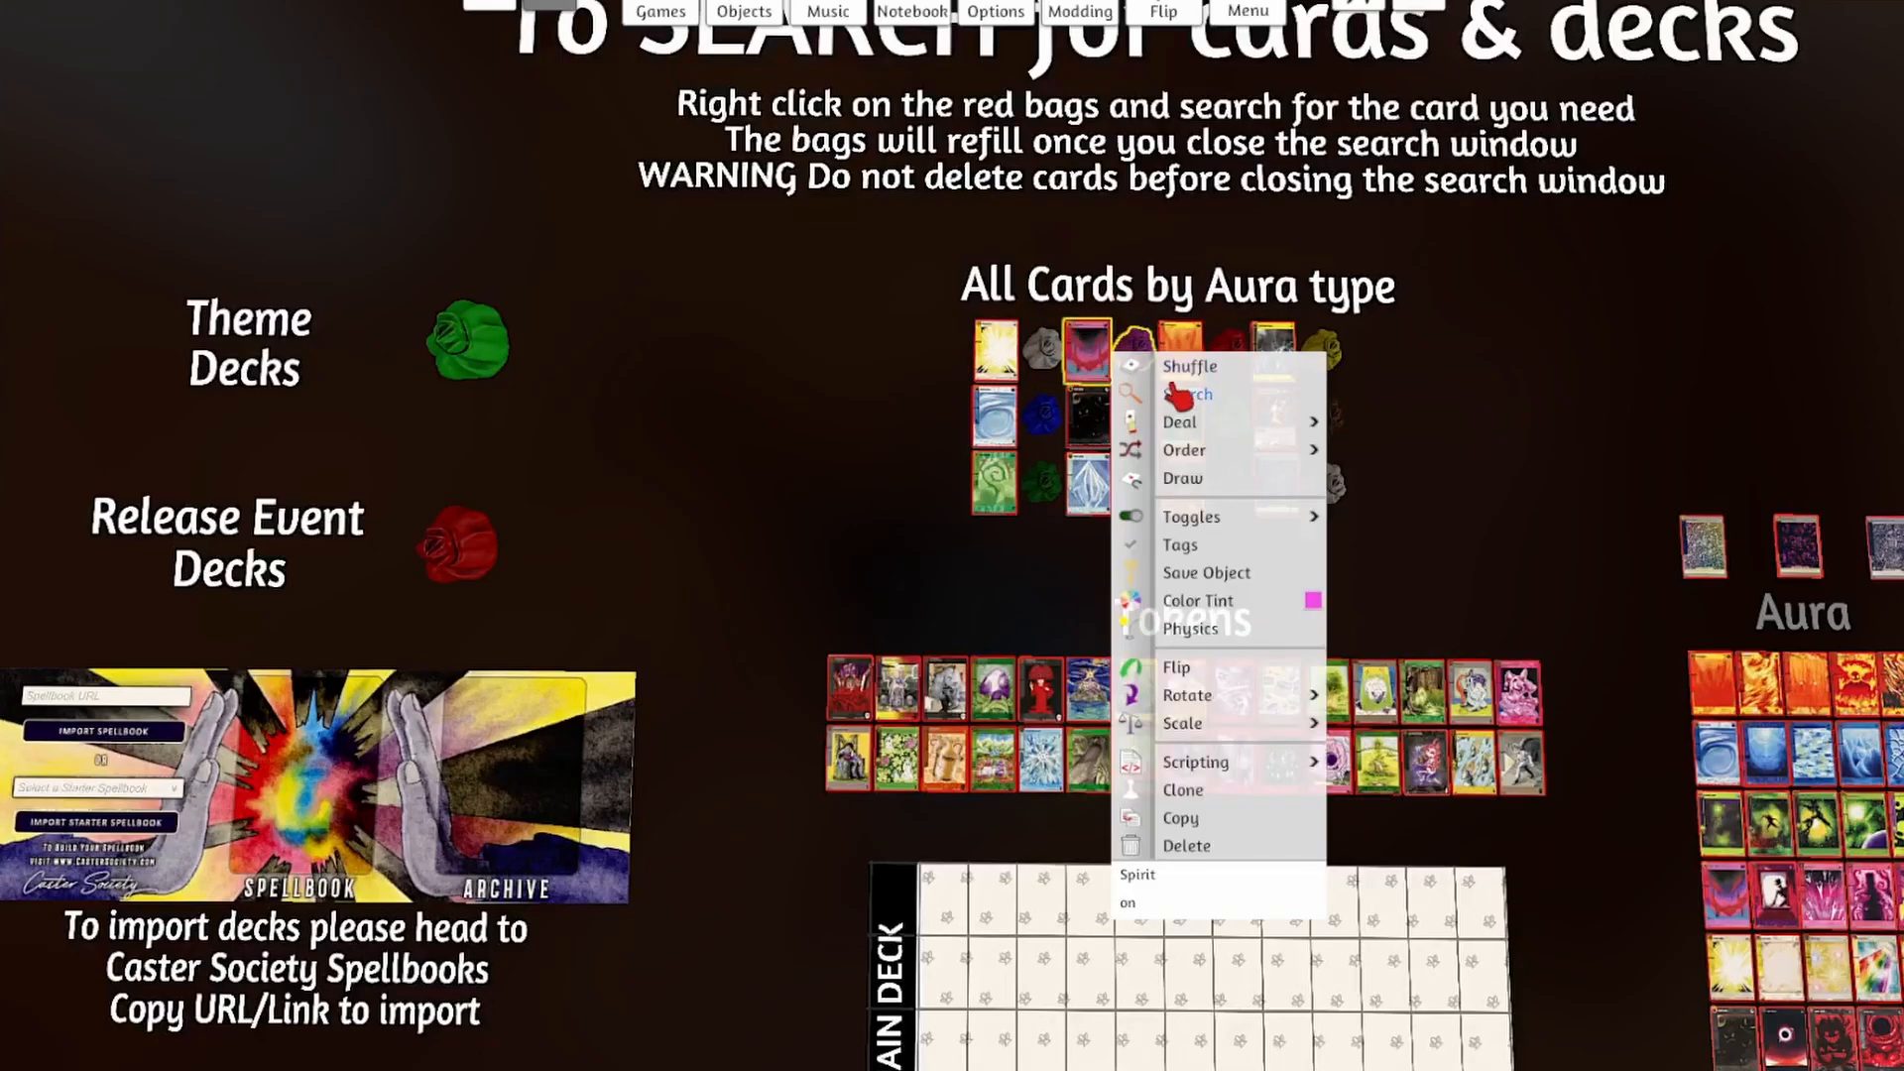
{"action": "left_click", "coordinate": [1188, 394]}
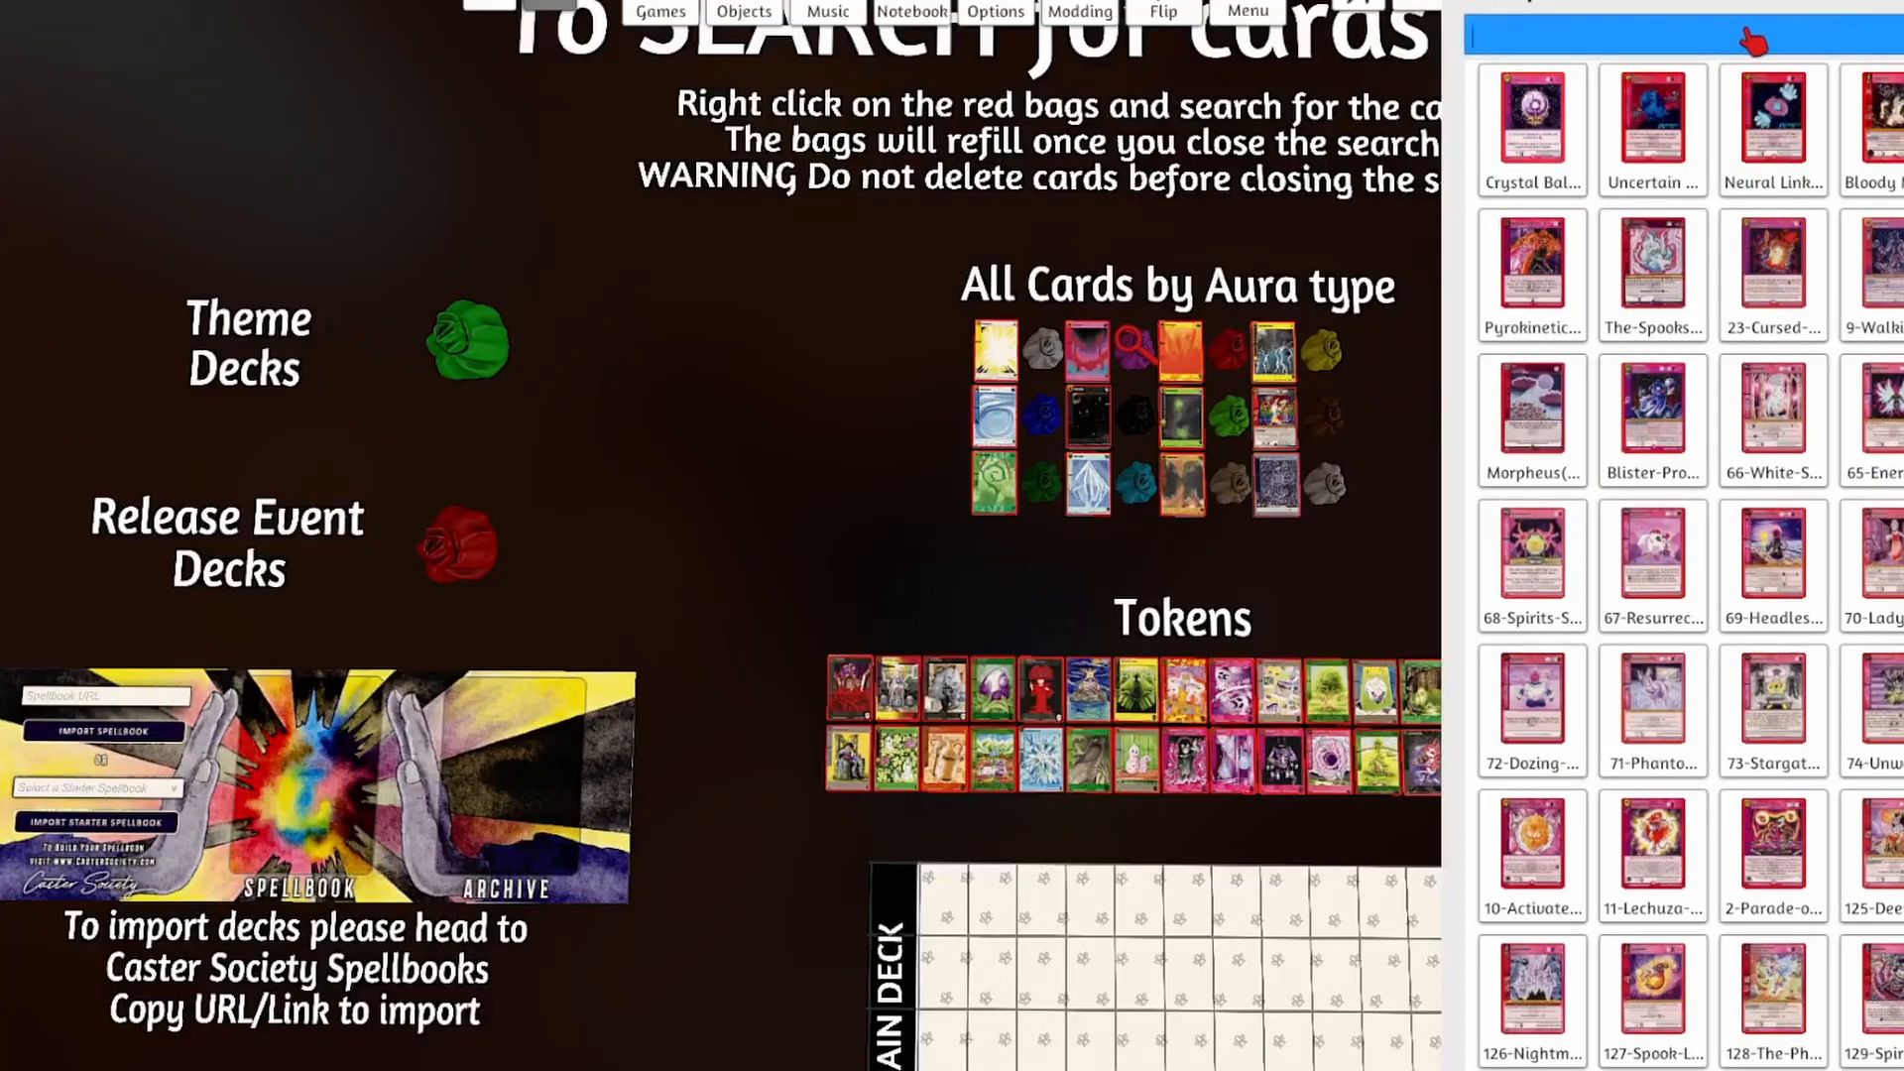
{"action": "left_click", "coordinate": [1870, 121]}
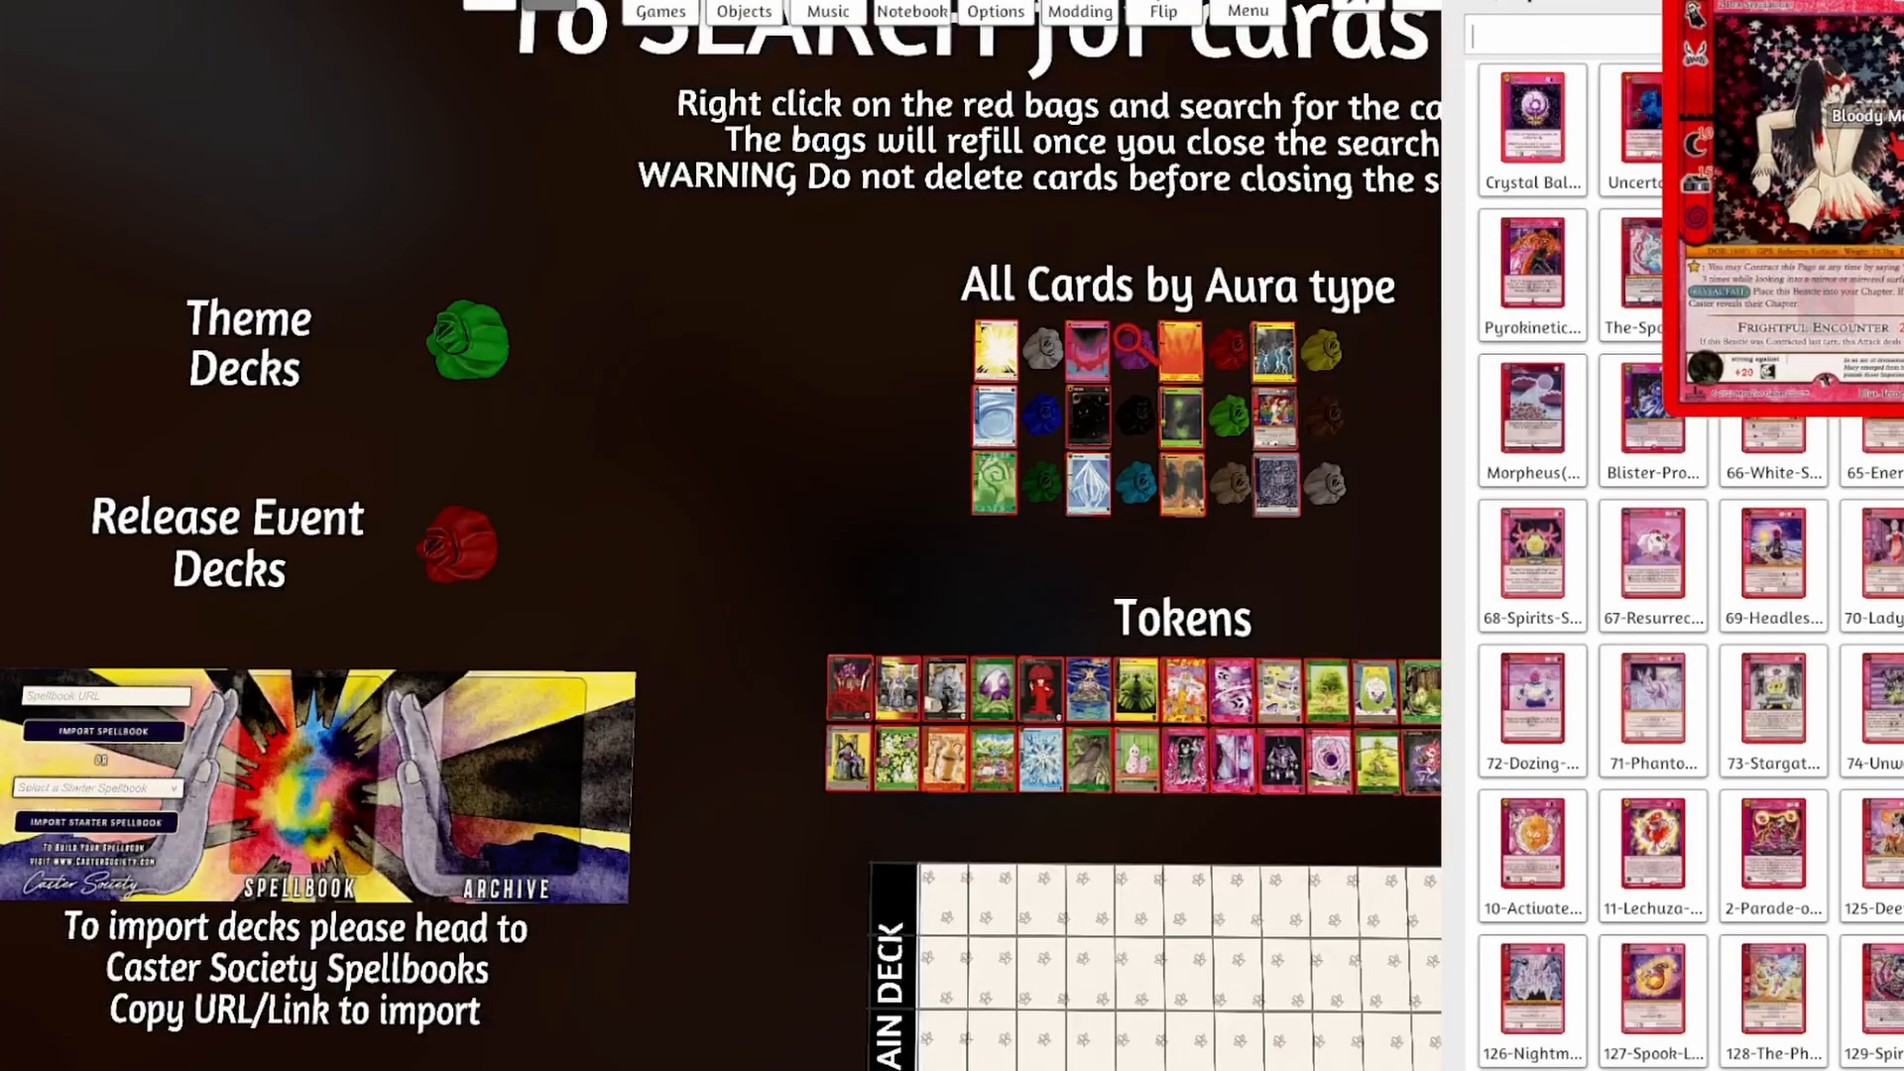
{"action": "scroll", "scroll_direction": "down", "scroll_amount": 3}
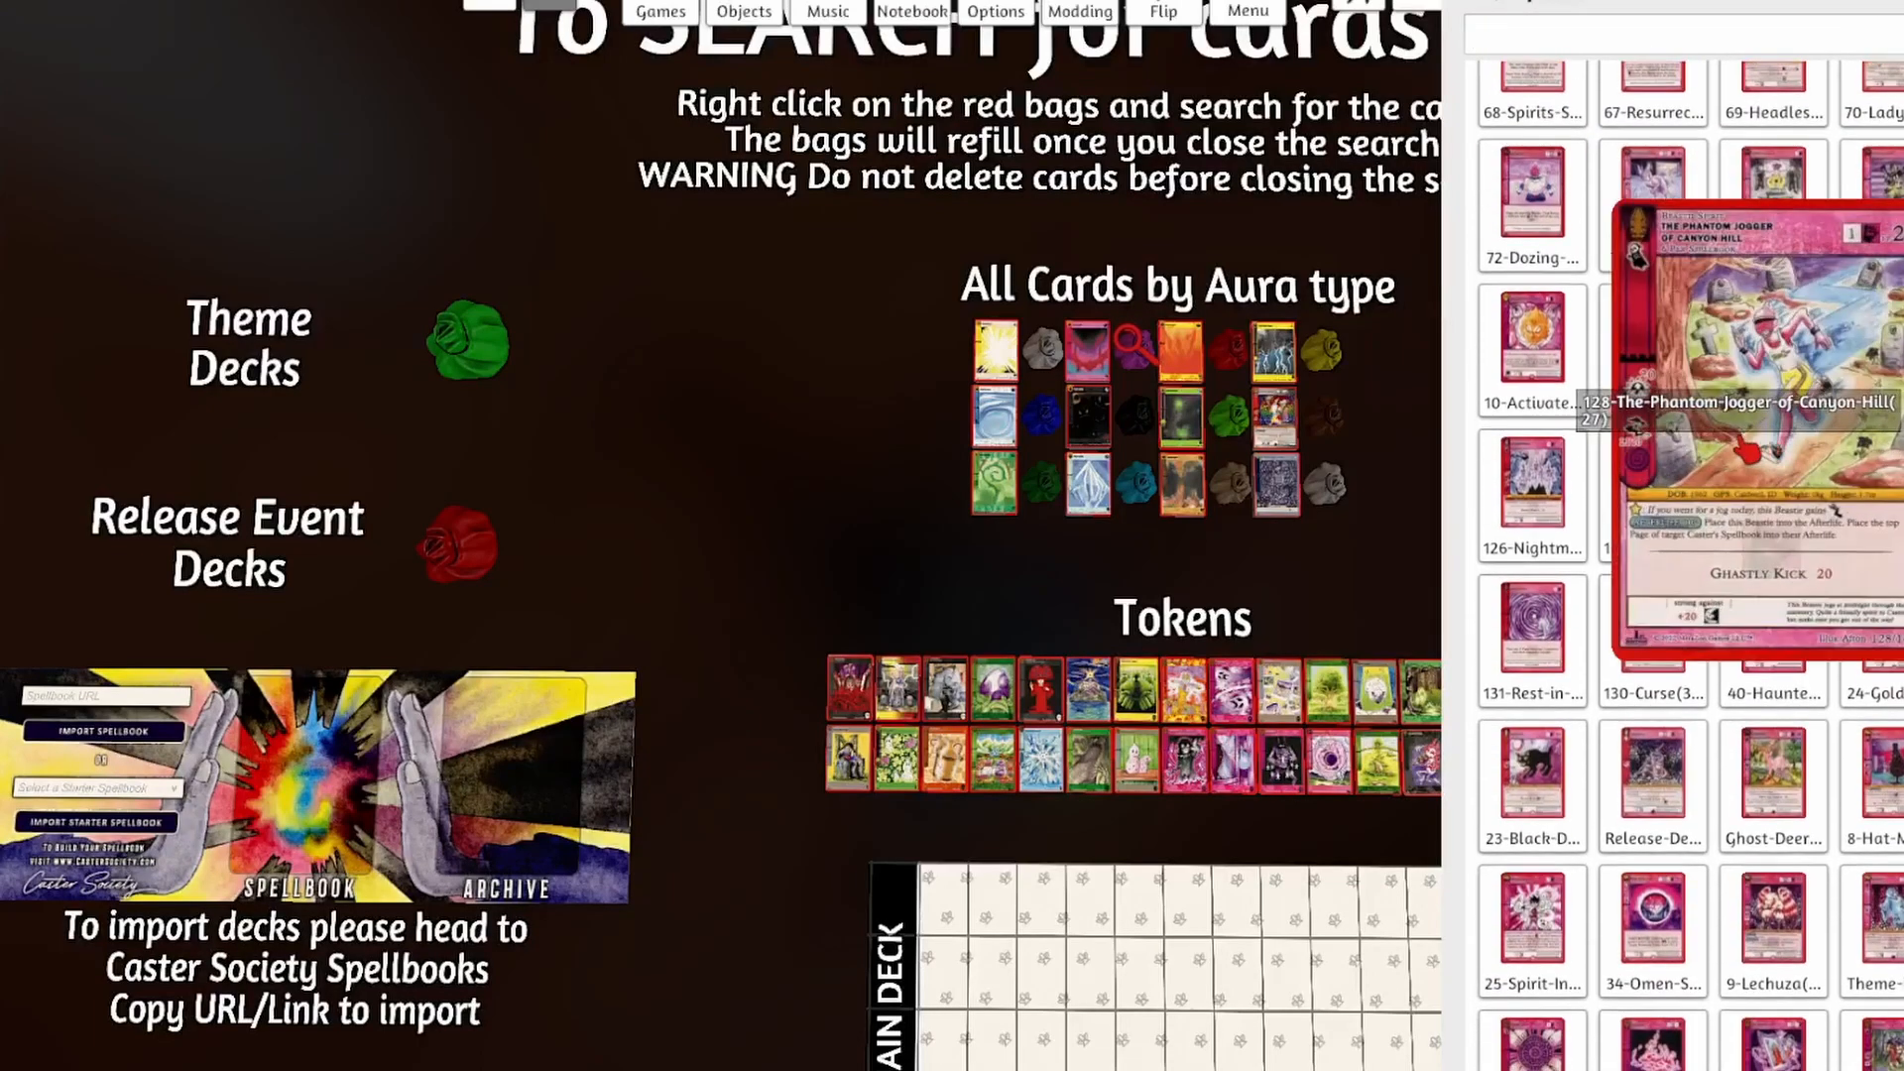
{"action": "scroll", "scroll_direction": "down", "scroll_amount": 3}
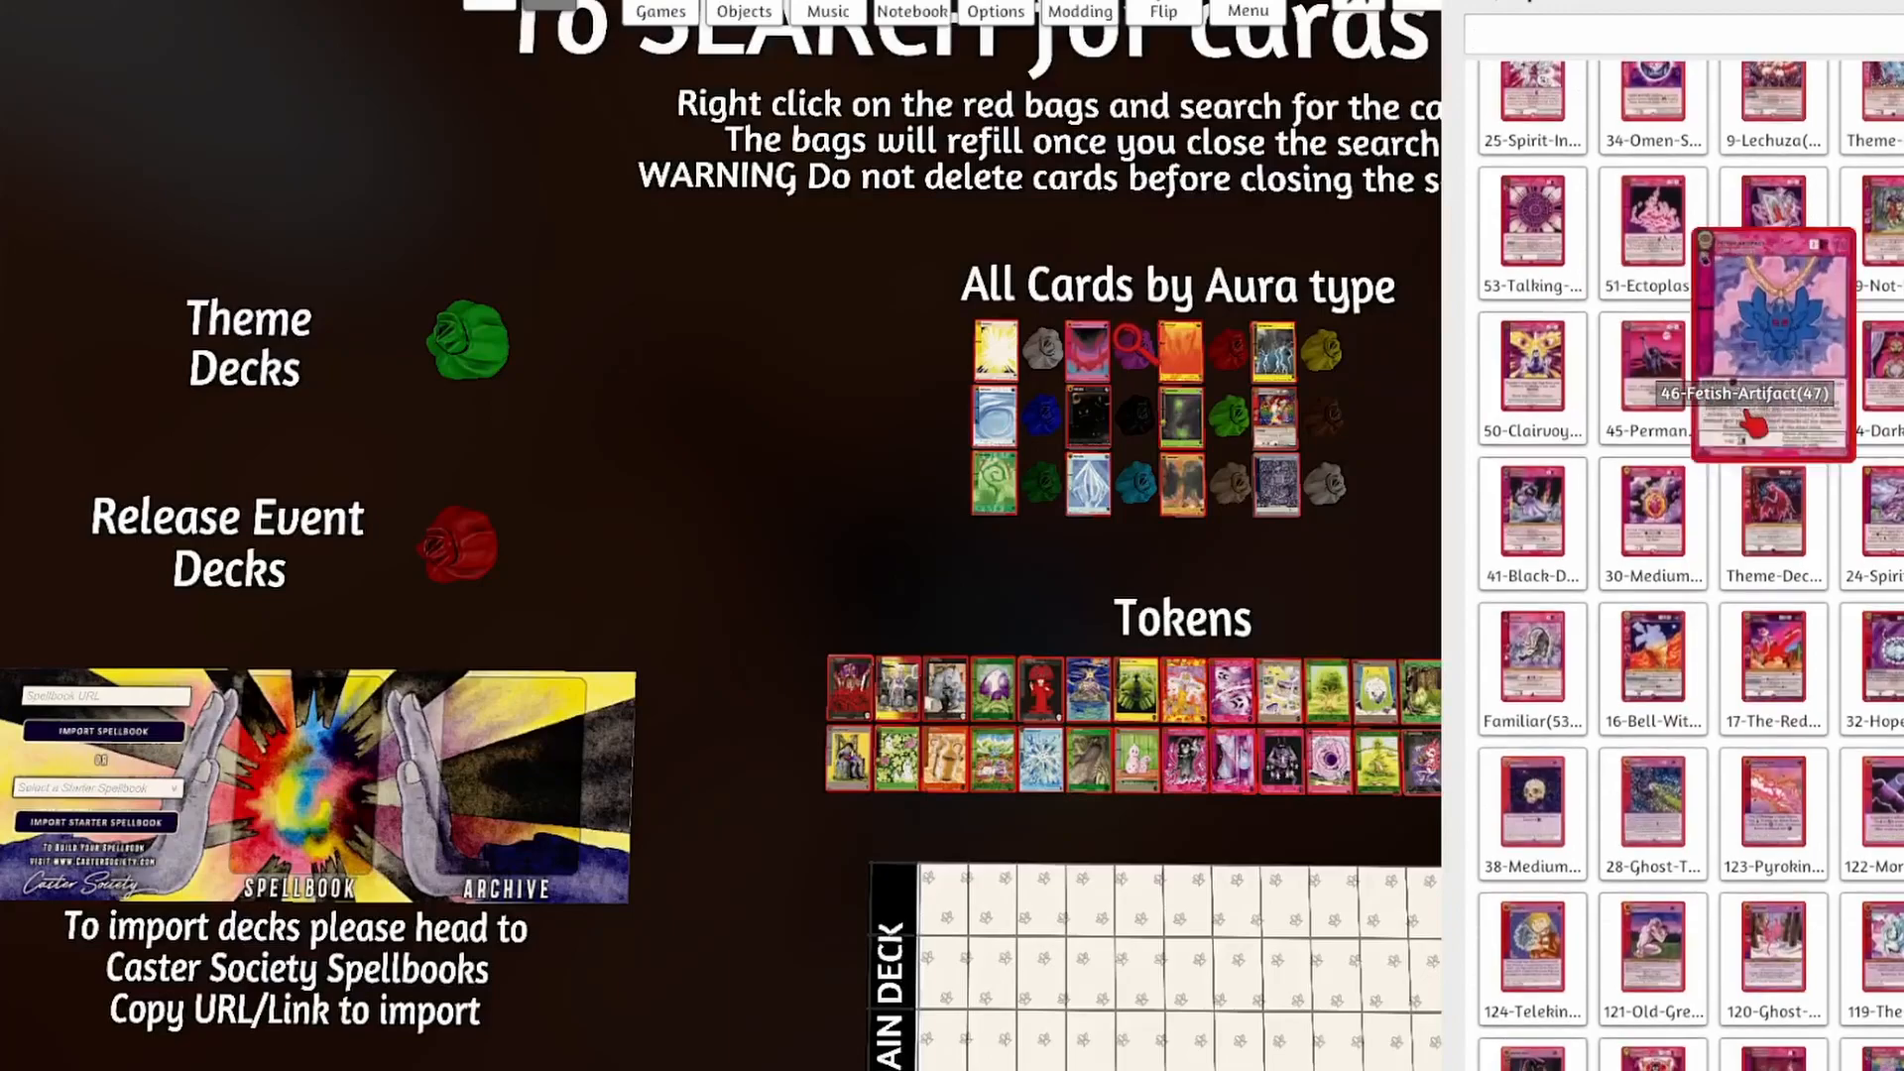
{"action": "scroll", "scroll_direction": "down", "scroll_amount": 3}
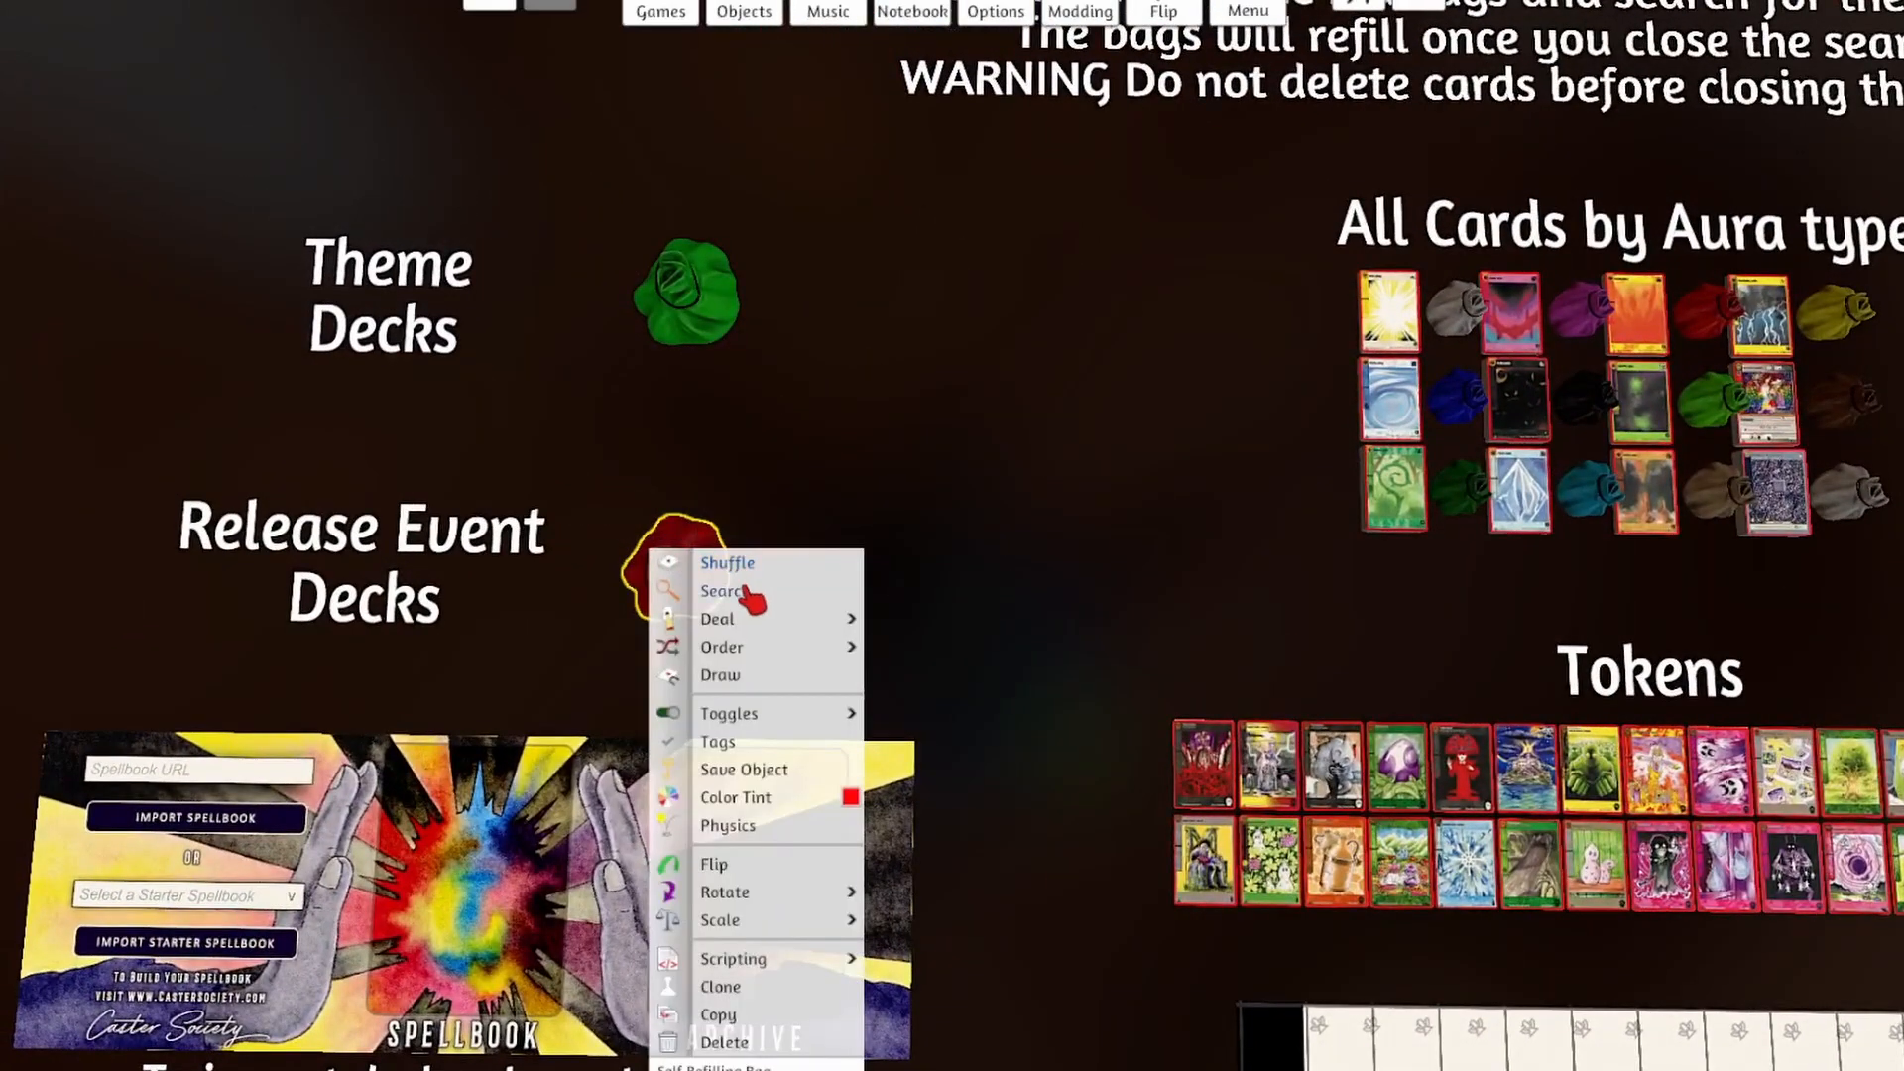
Step: Close the Release Event Decks menu and open the Flame bag's options
{"action": "left_click", "coordinate": [720, 591]}
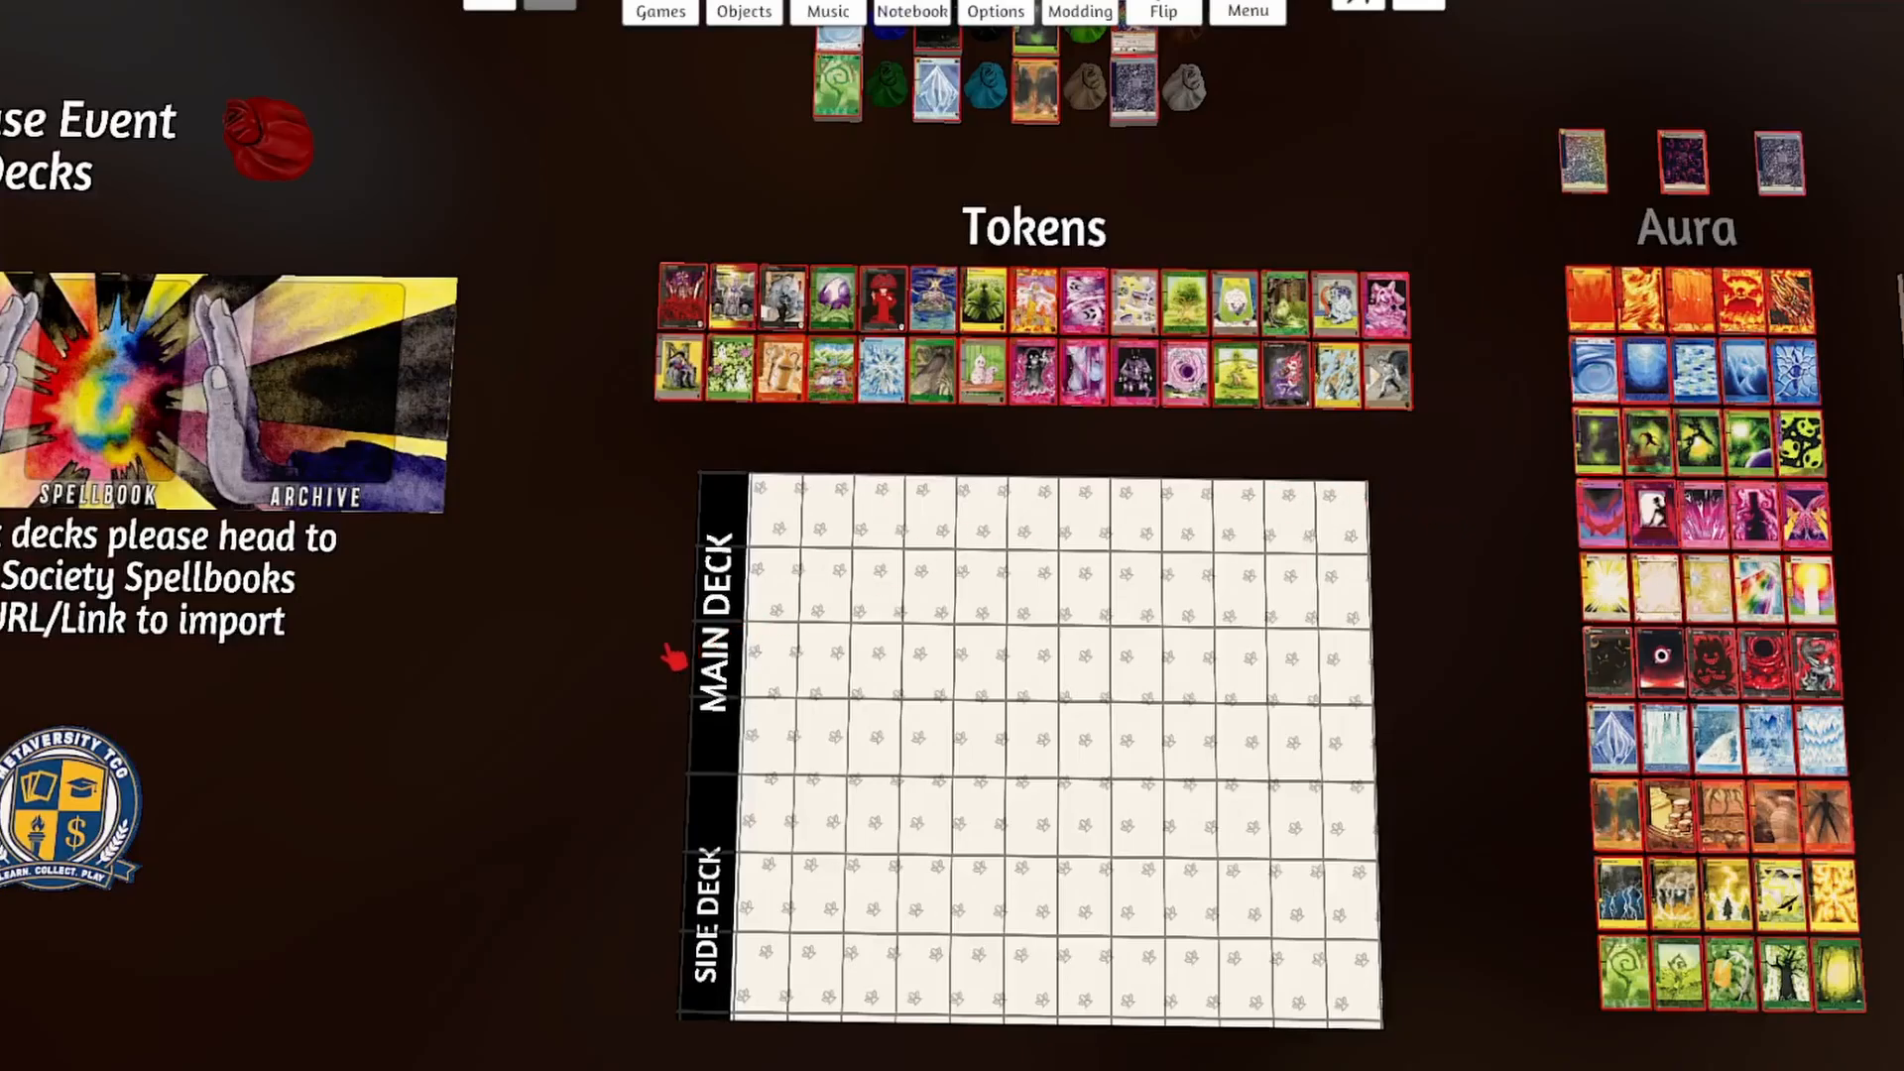
{"action": "right_click", "coordinate": [941, 218]}
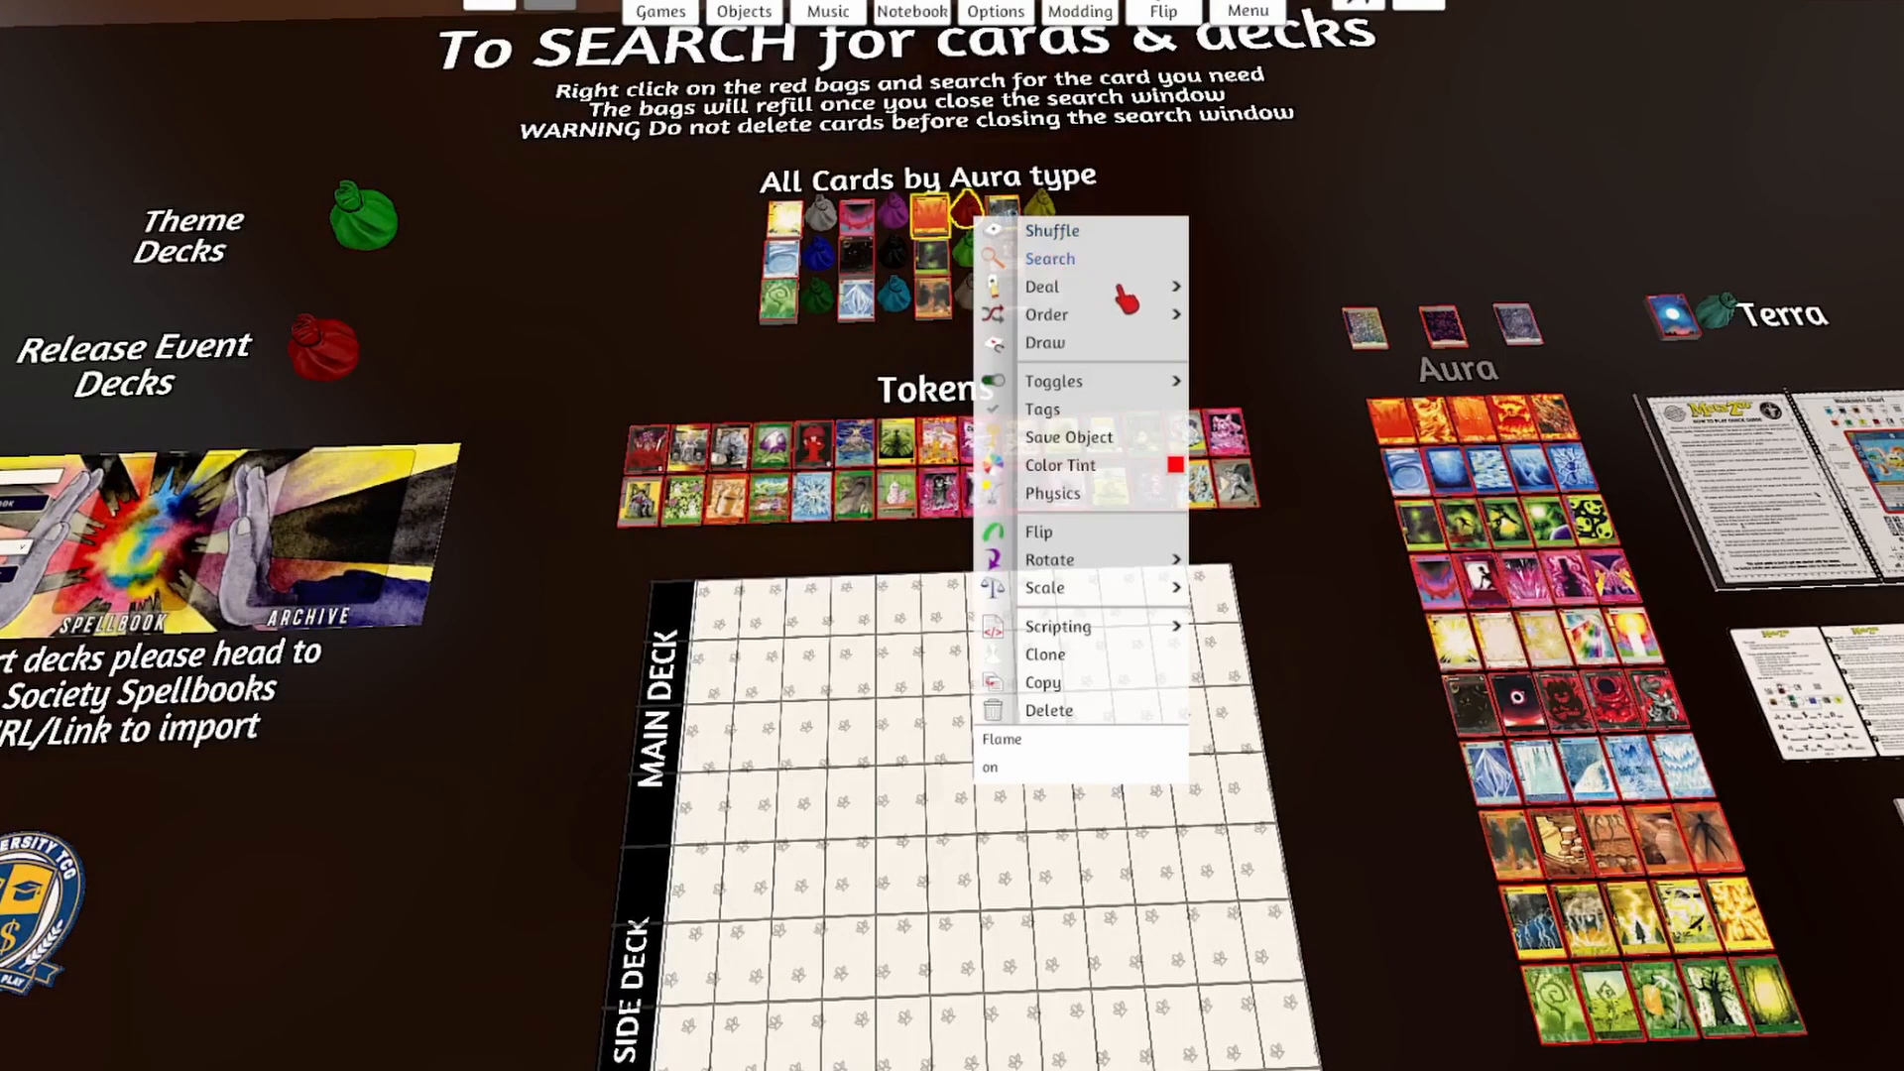
Step: Search the Flame bag for 'Hells' and drag Hells Gate into the main deck
{"action": "left_click", "coordinate": [1048, 258]}
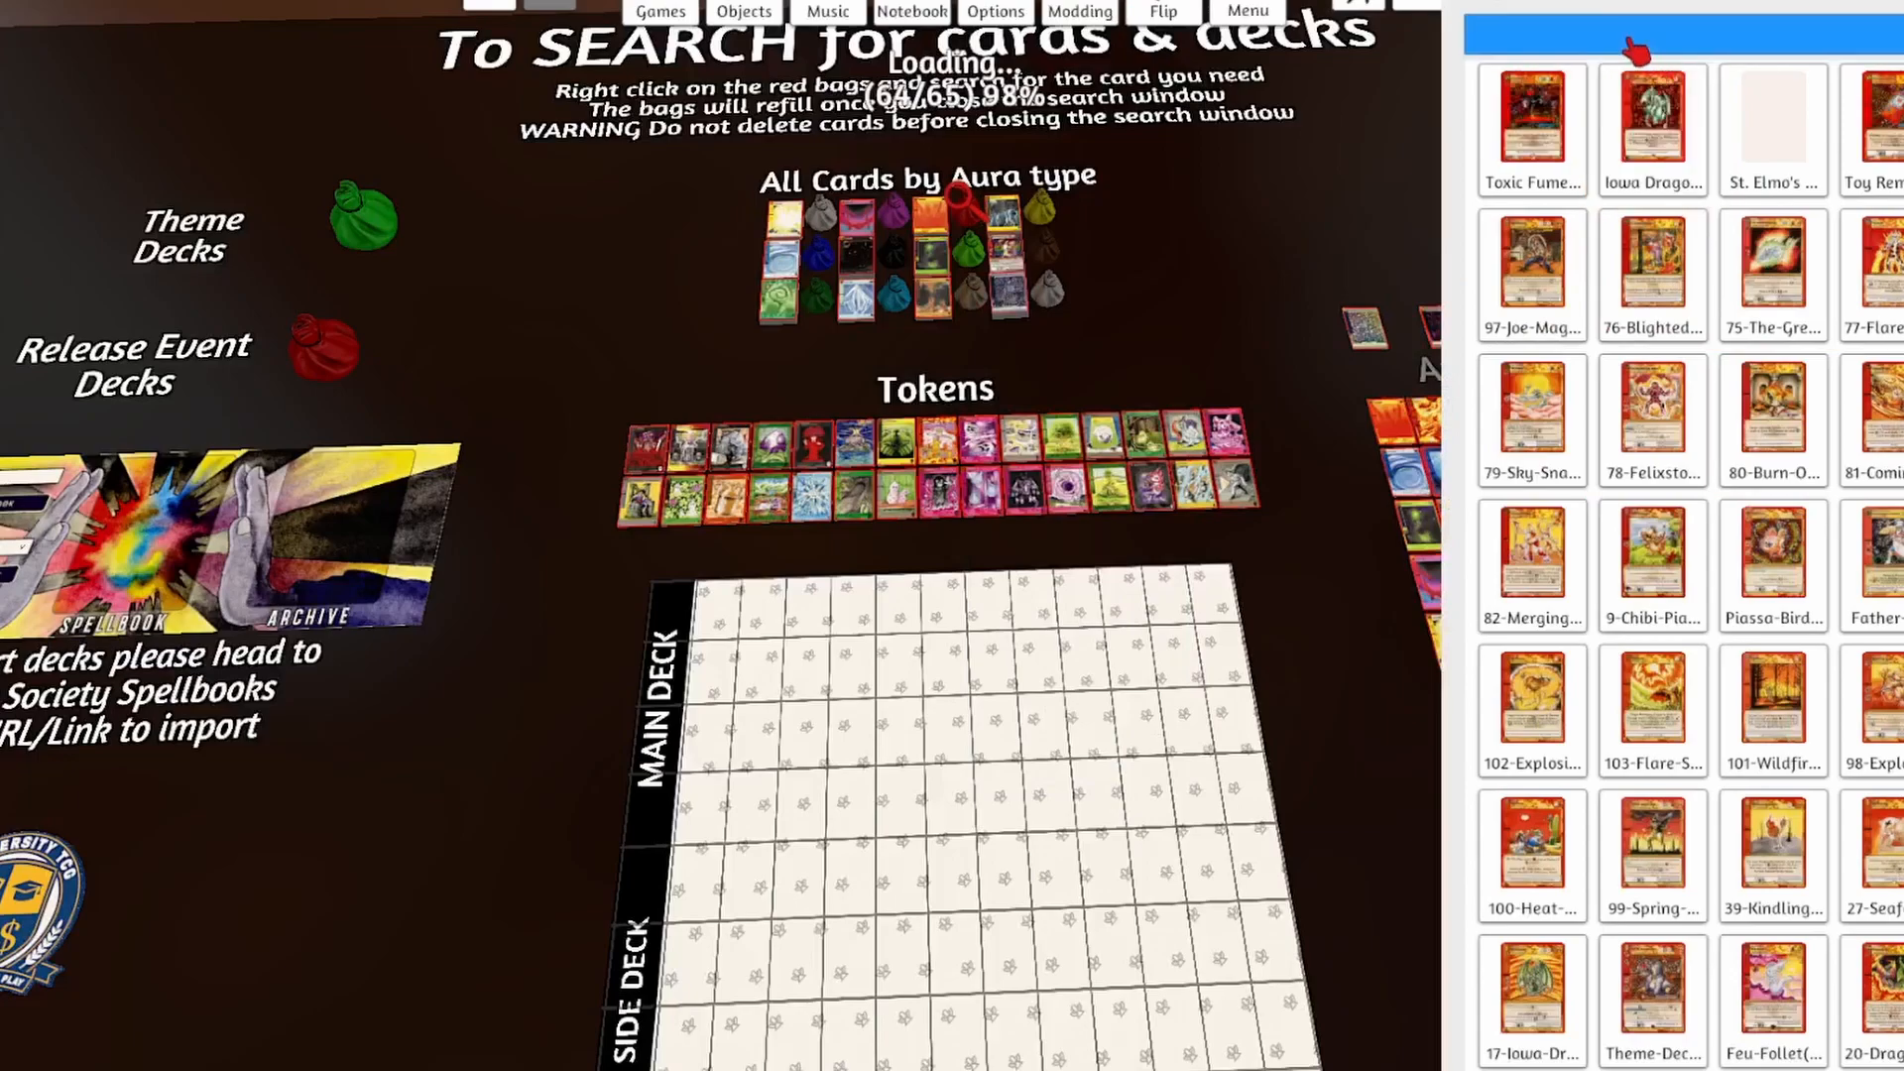
{"action": "type", "text": "H"}
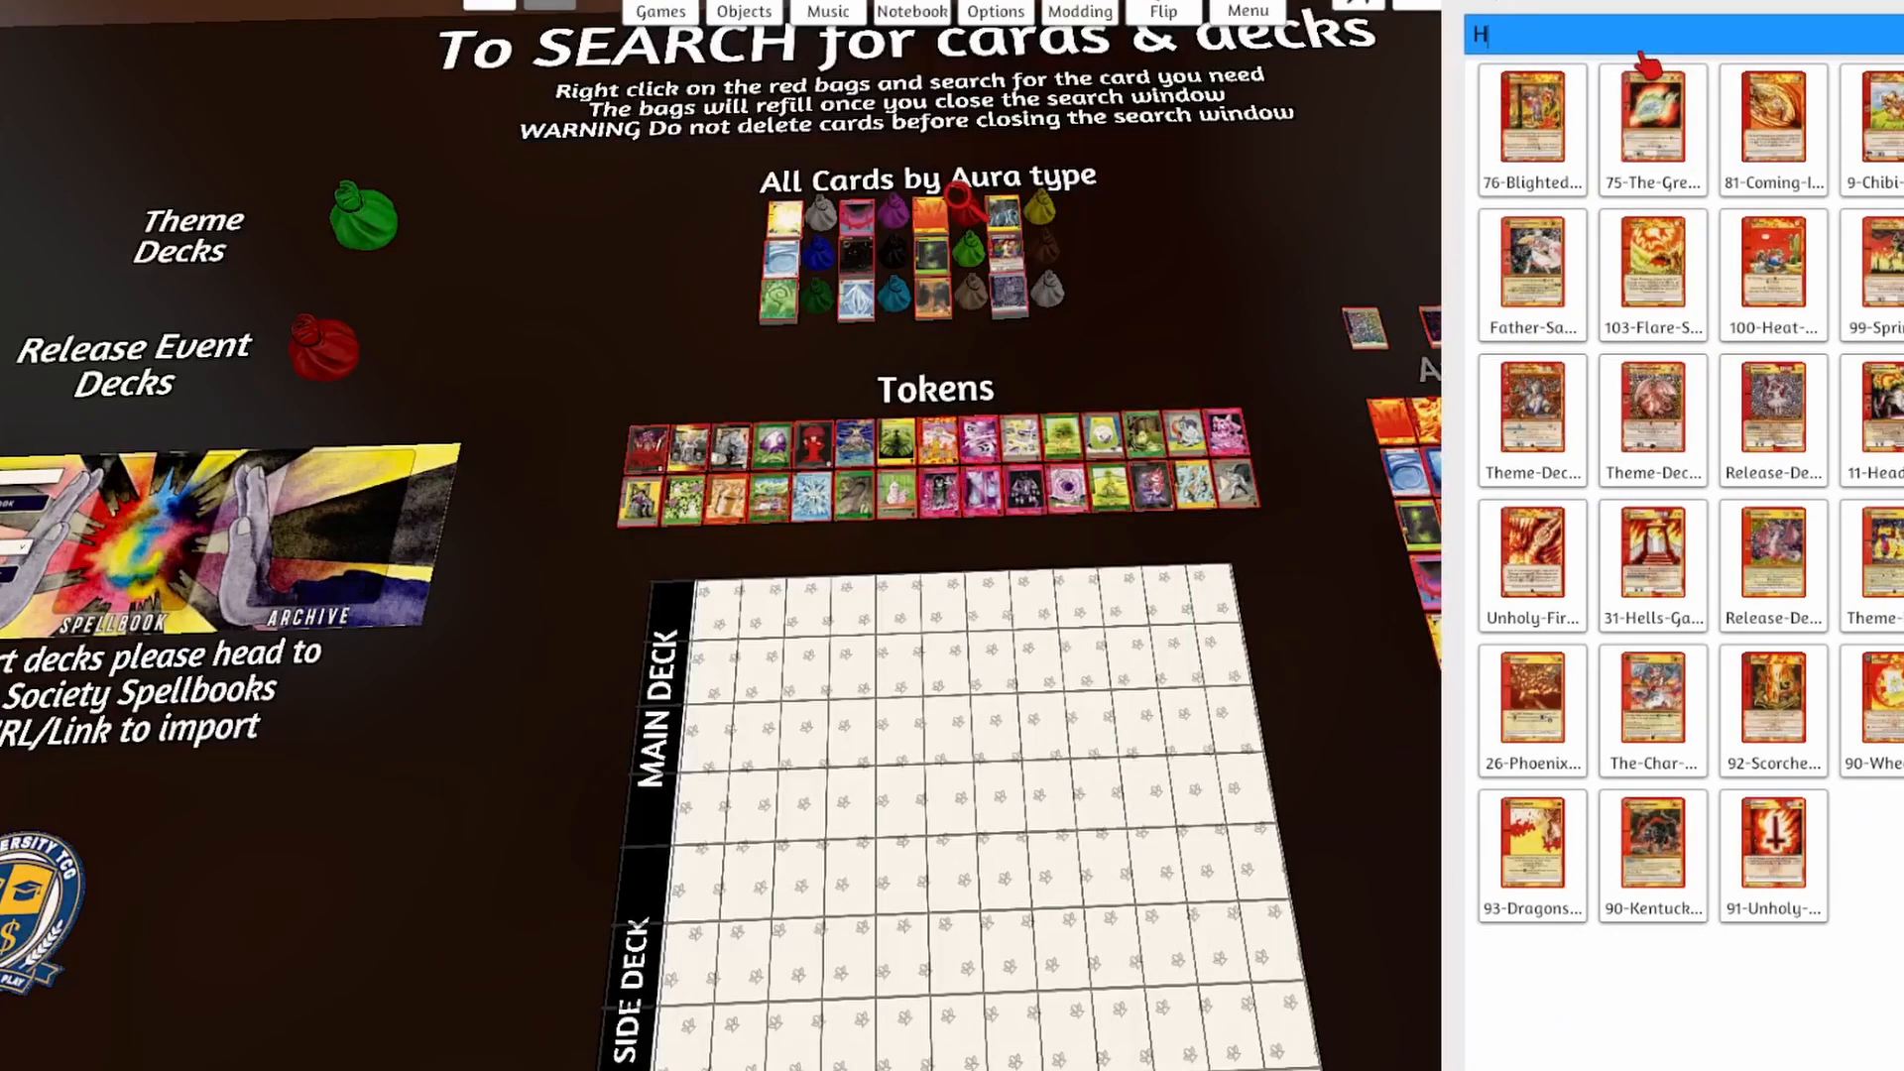
{"action": "type", "text": "ells"}
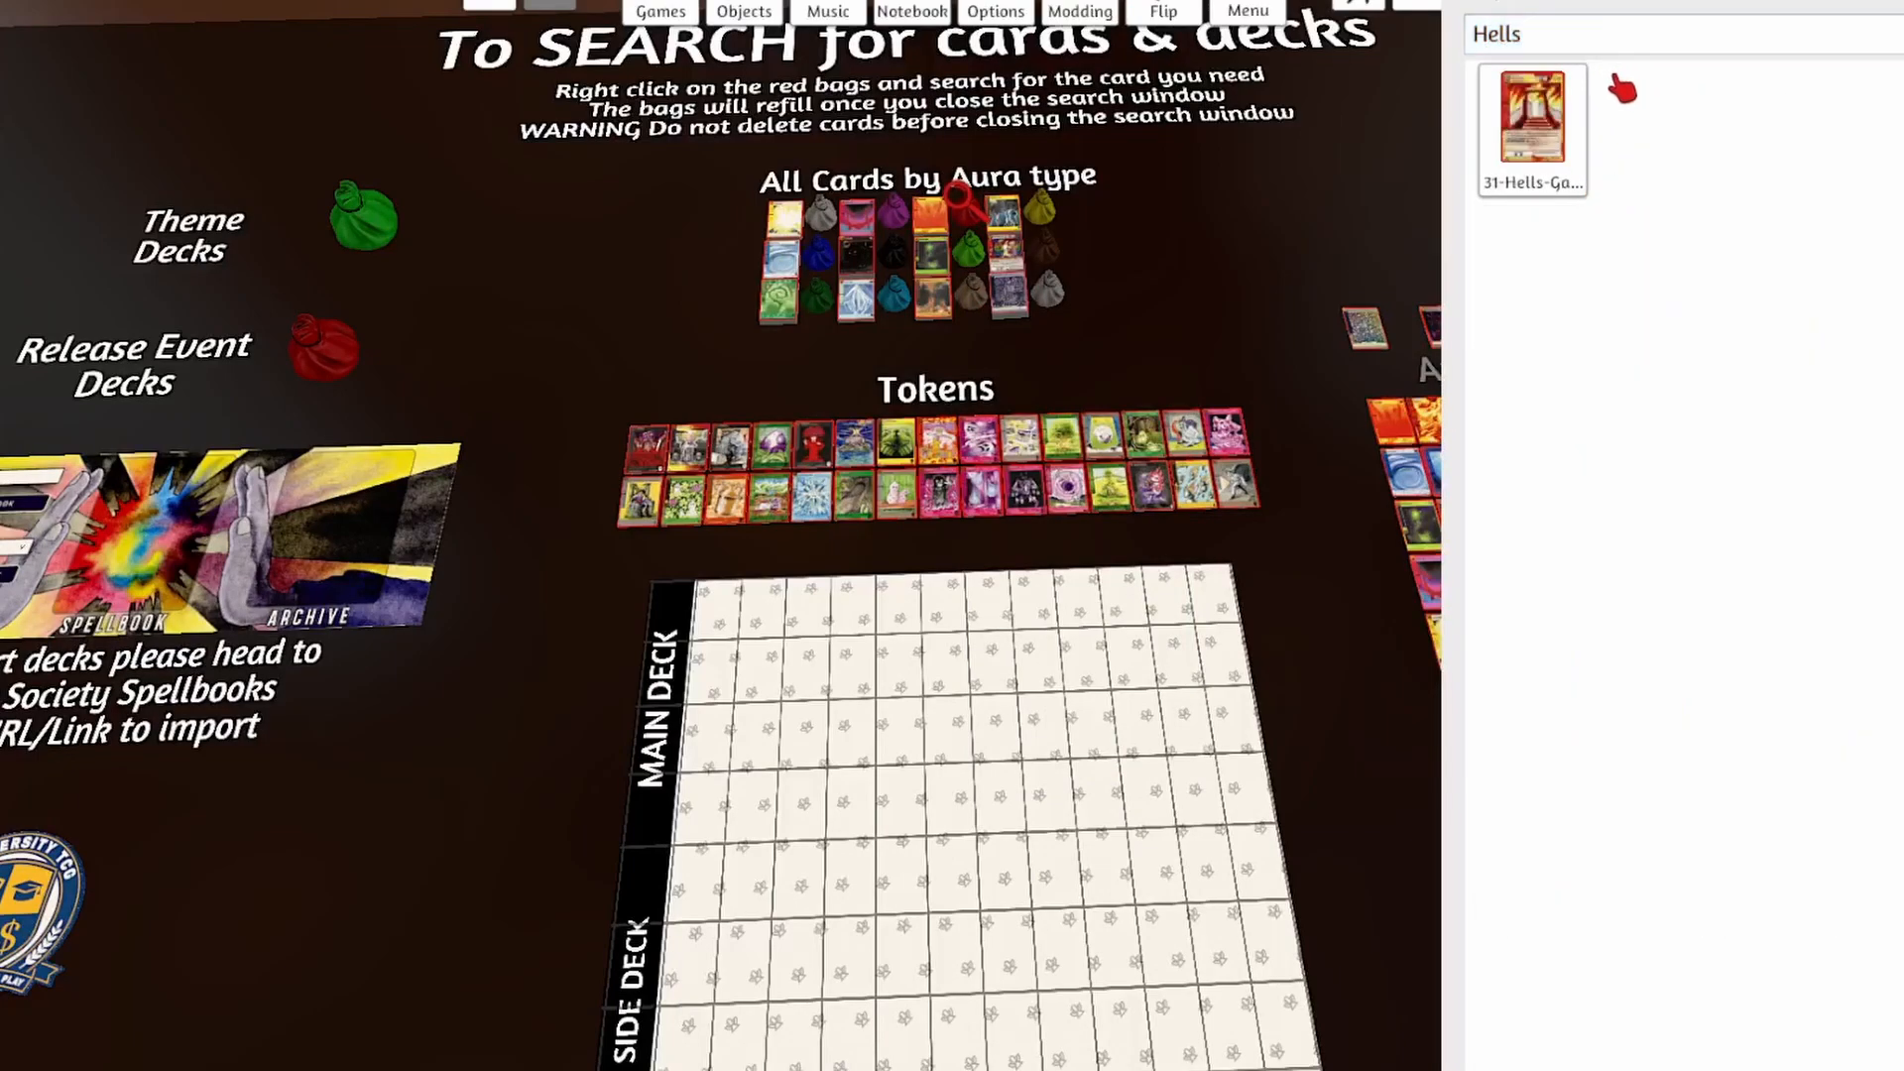
{"action": "left_click_drag", "start_coordinate": [1532, 130], "coordinate": [716, 607]}
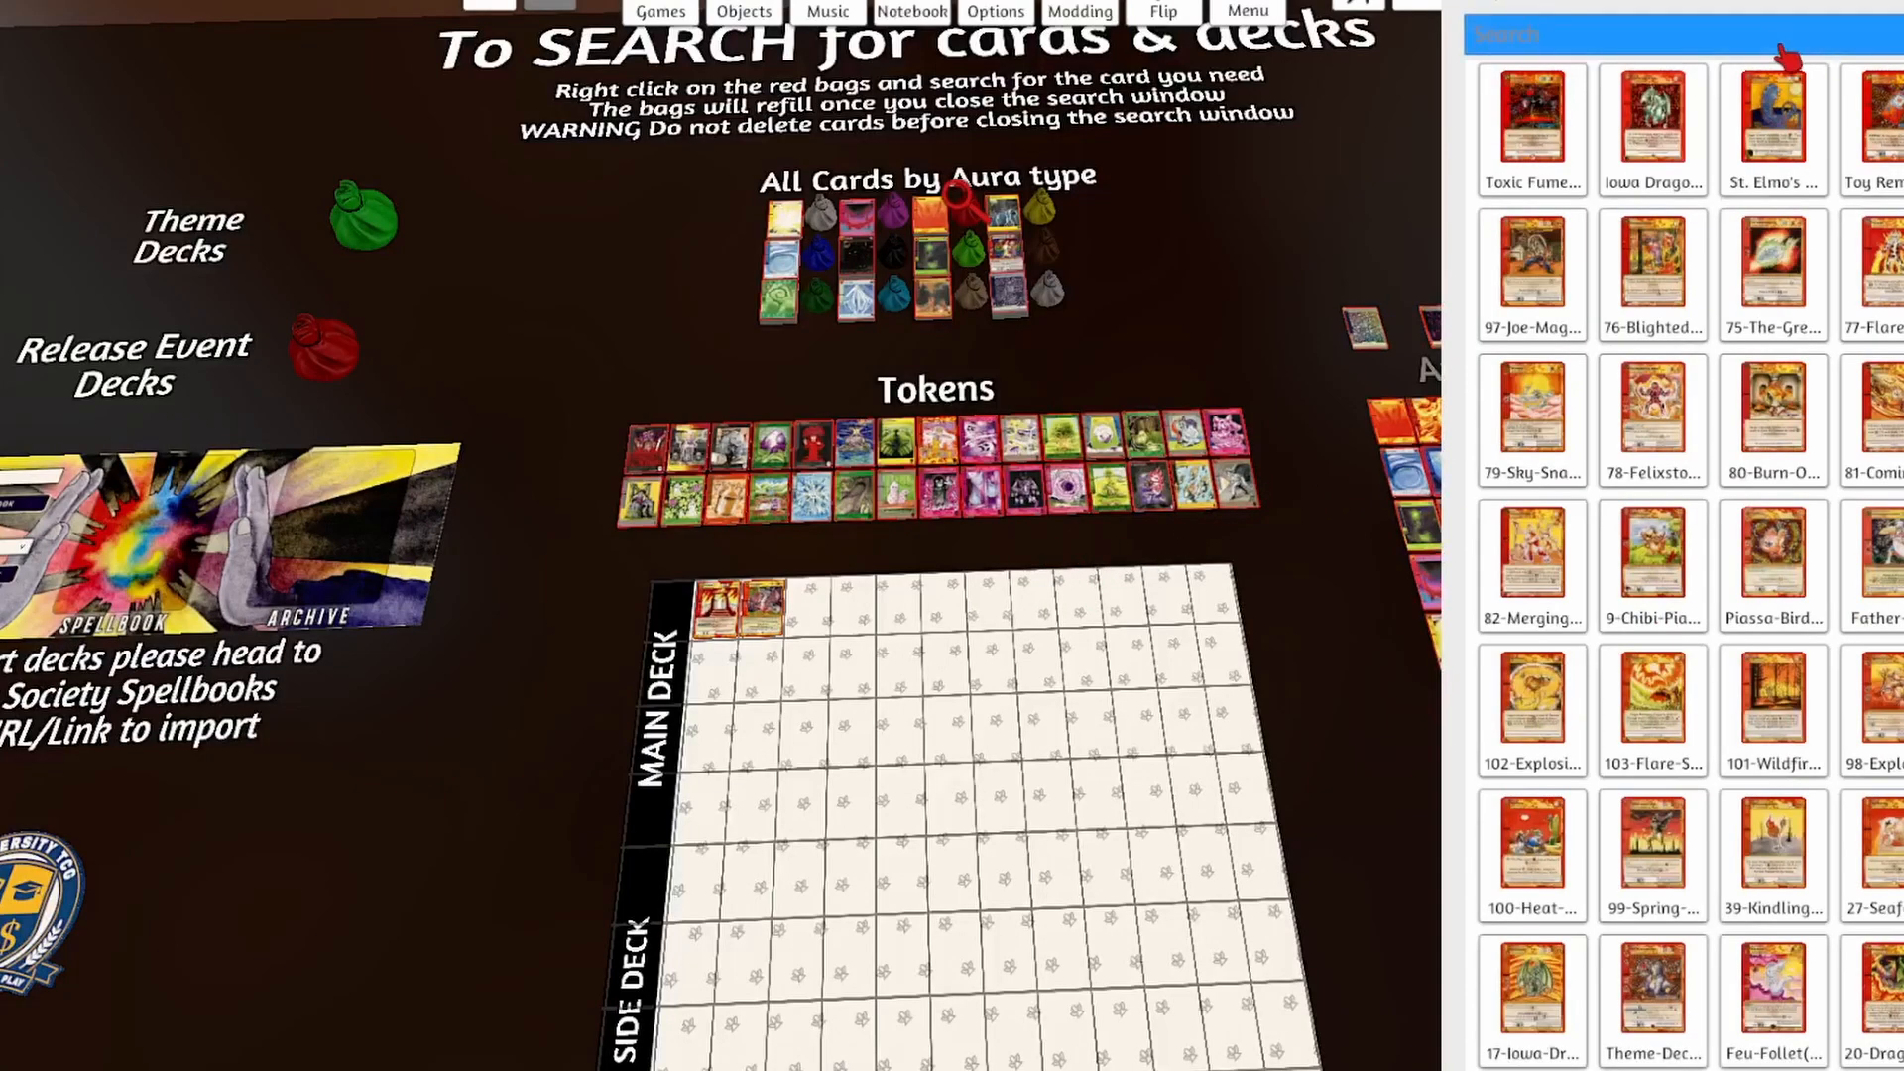
Step: Clear the search and search the Dual Aura bag for 'sloo'
{"action": "left_click", "coordinate": [1676, 33]}
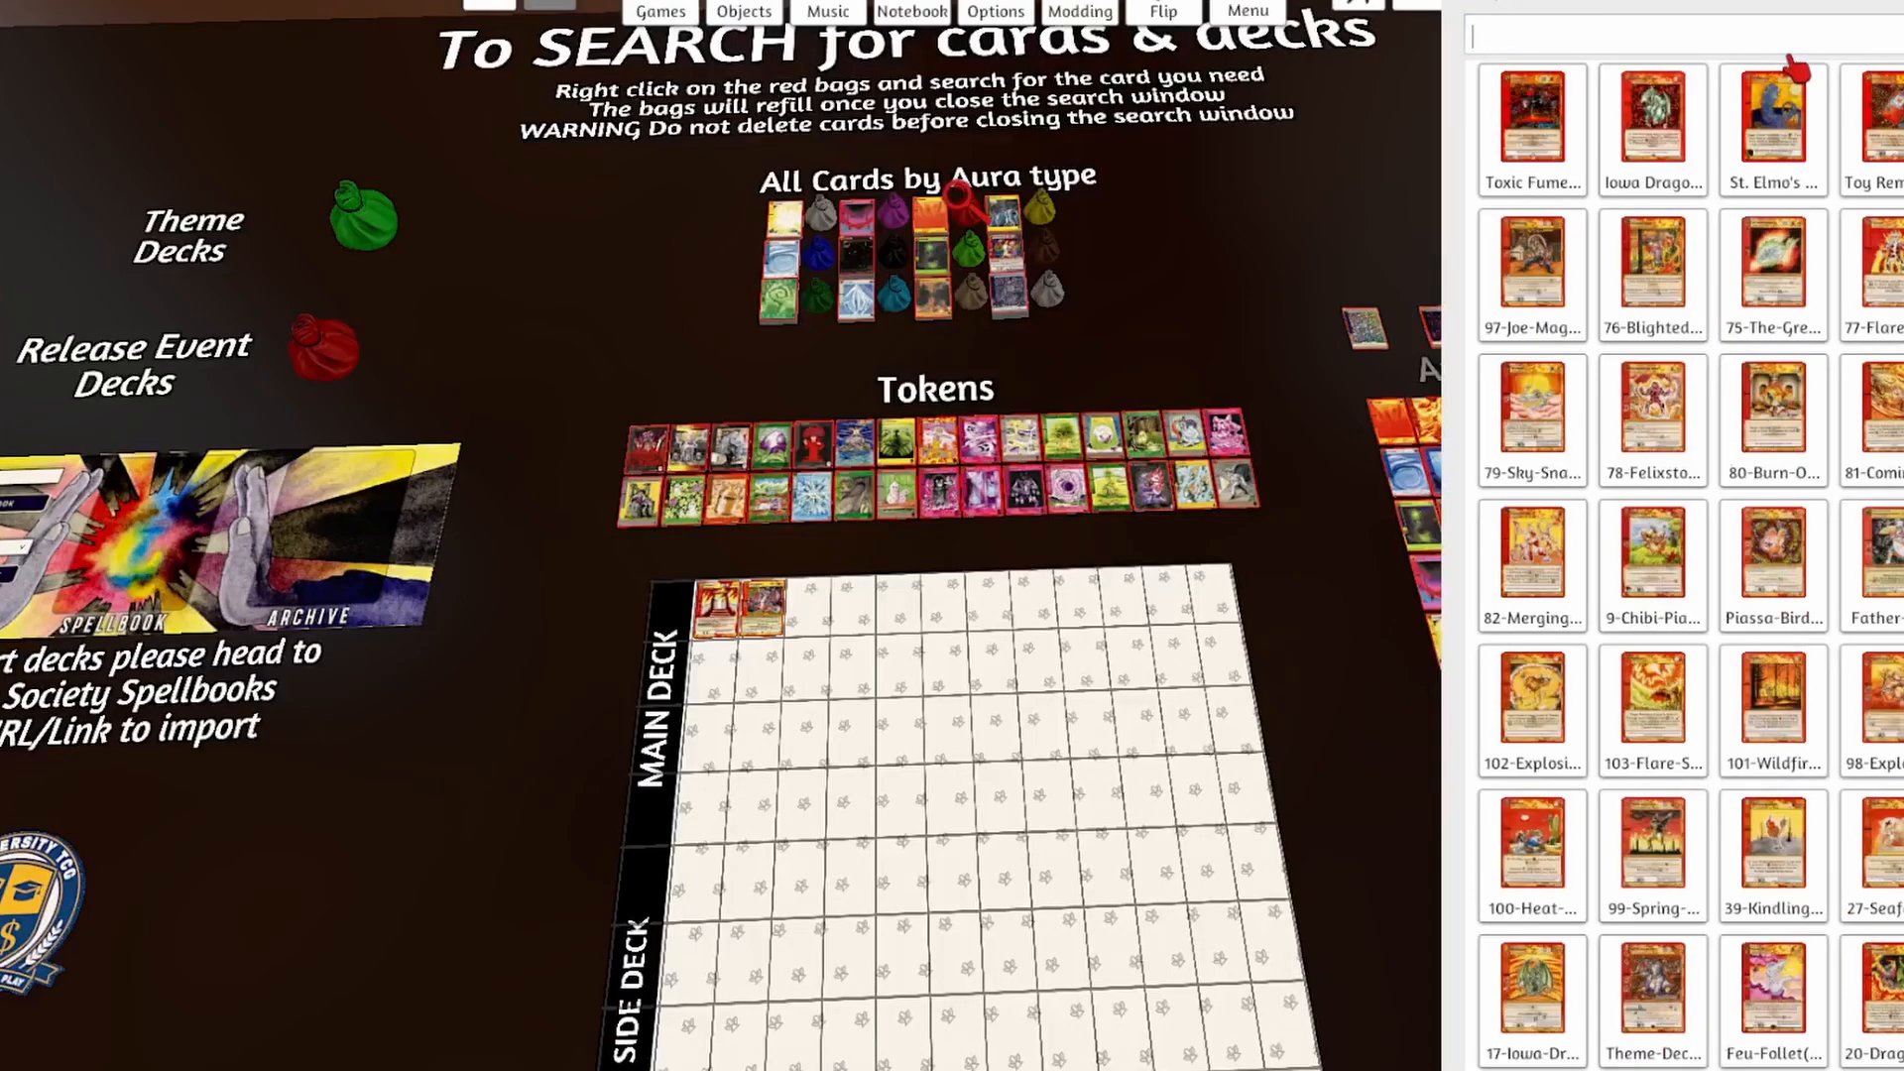
{"action": "right_click", "coordinate": [1026, 231]}
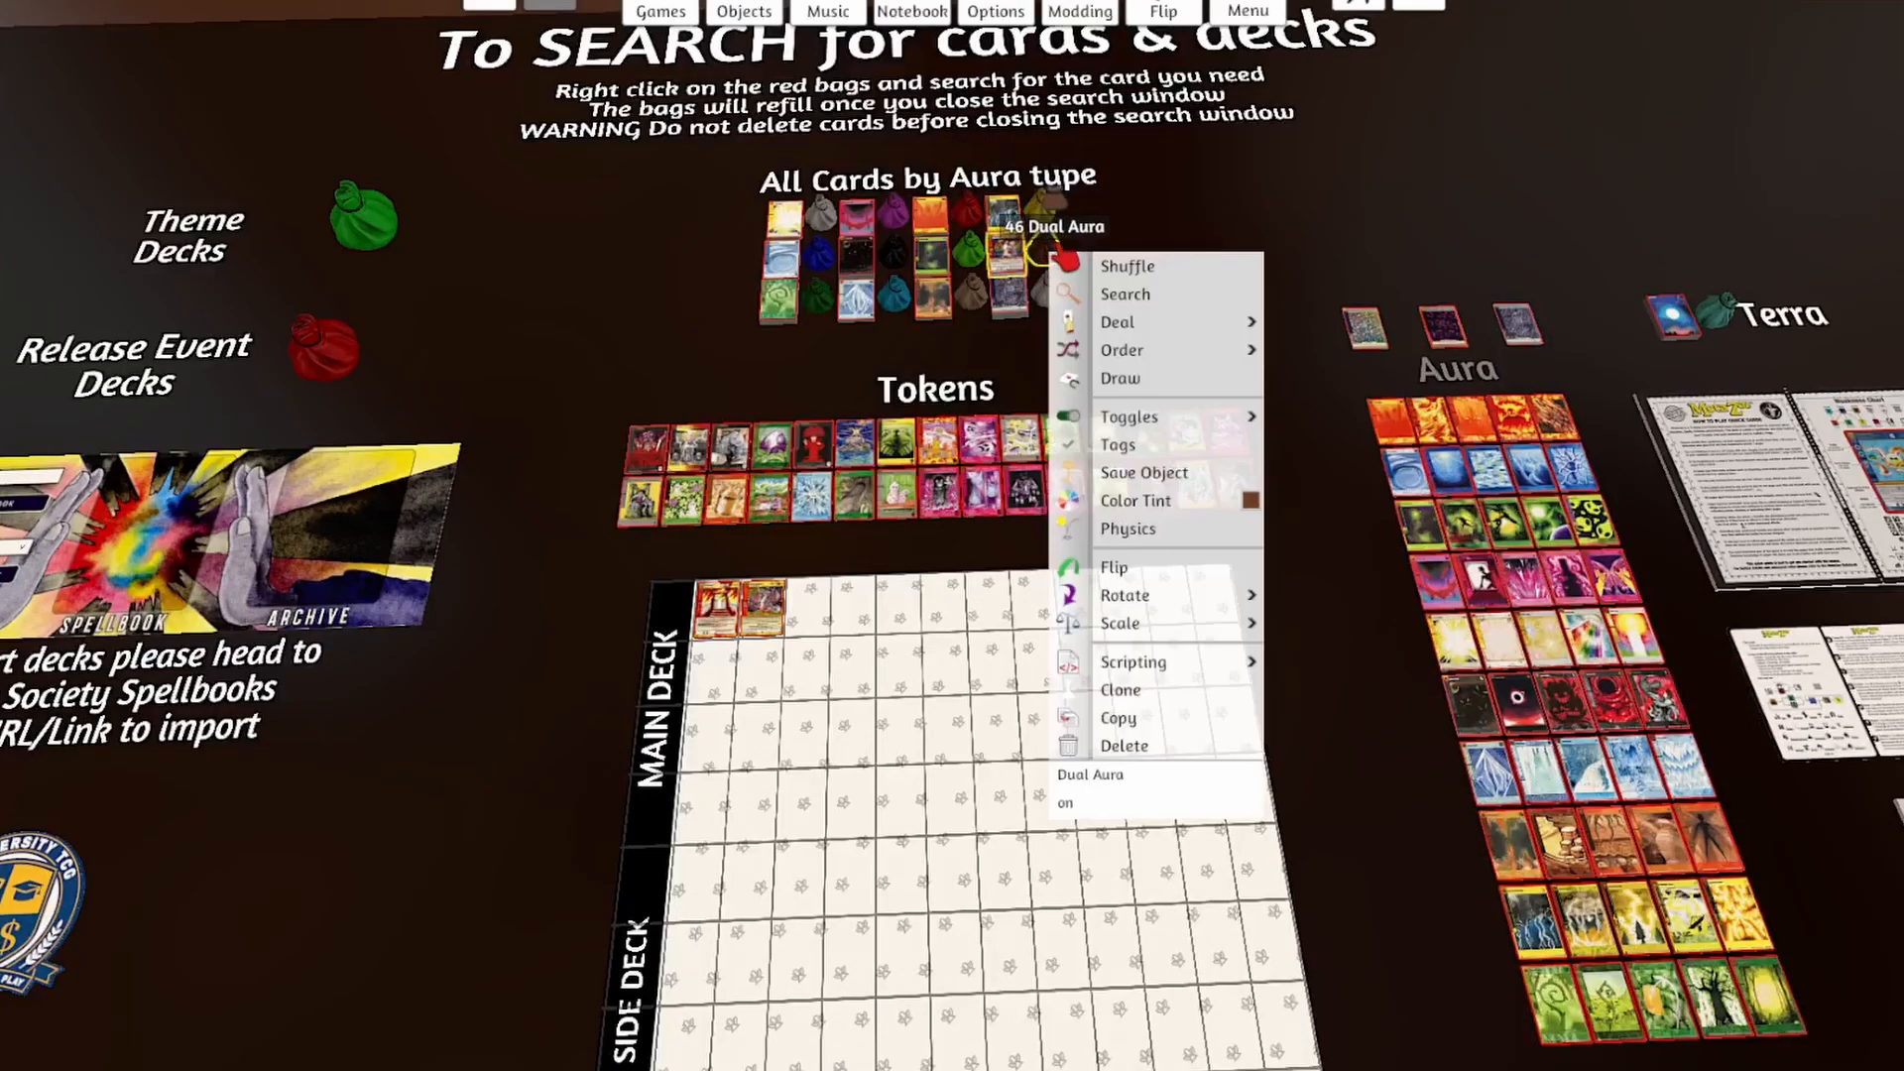
{"action": "left_click", "coordinate": [1123, 293]}
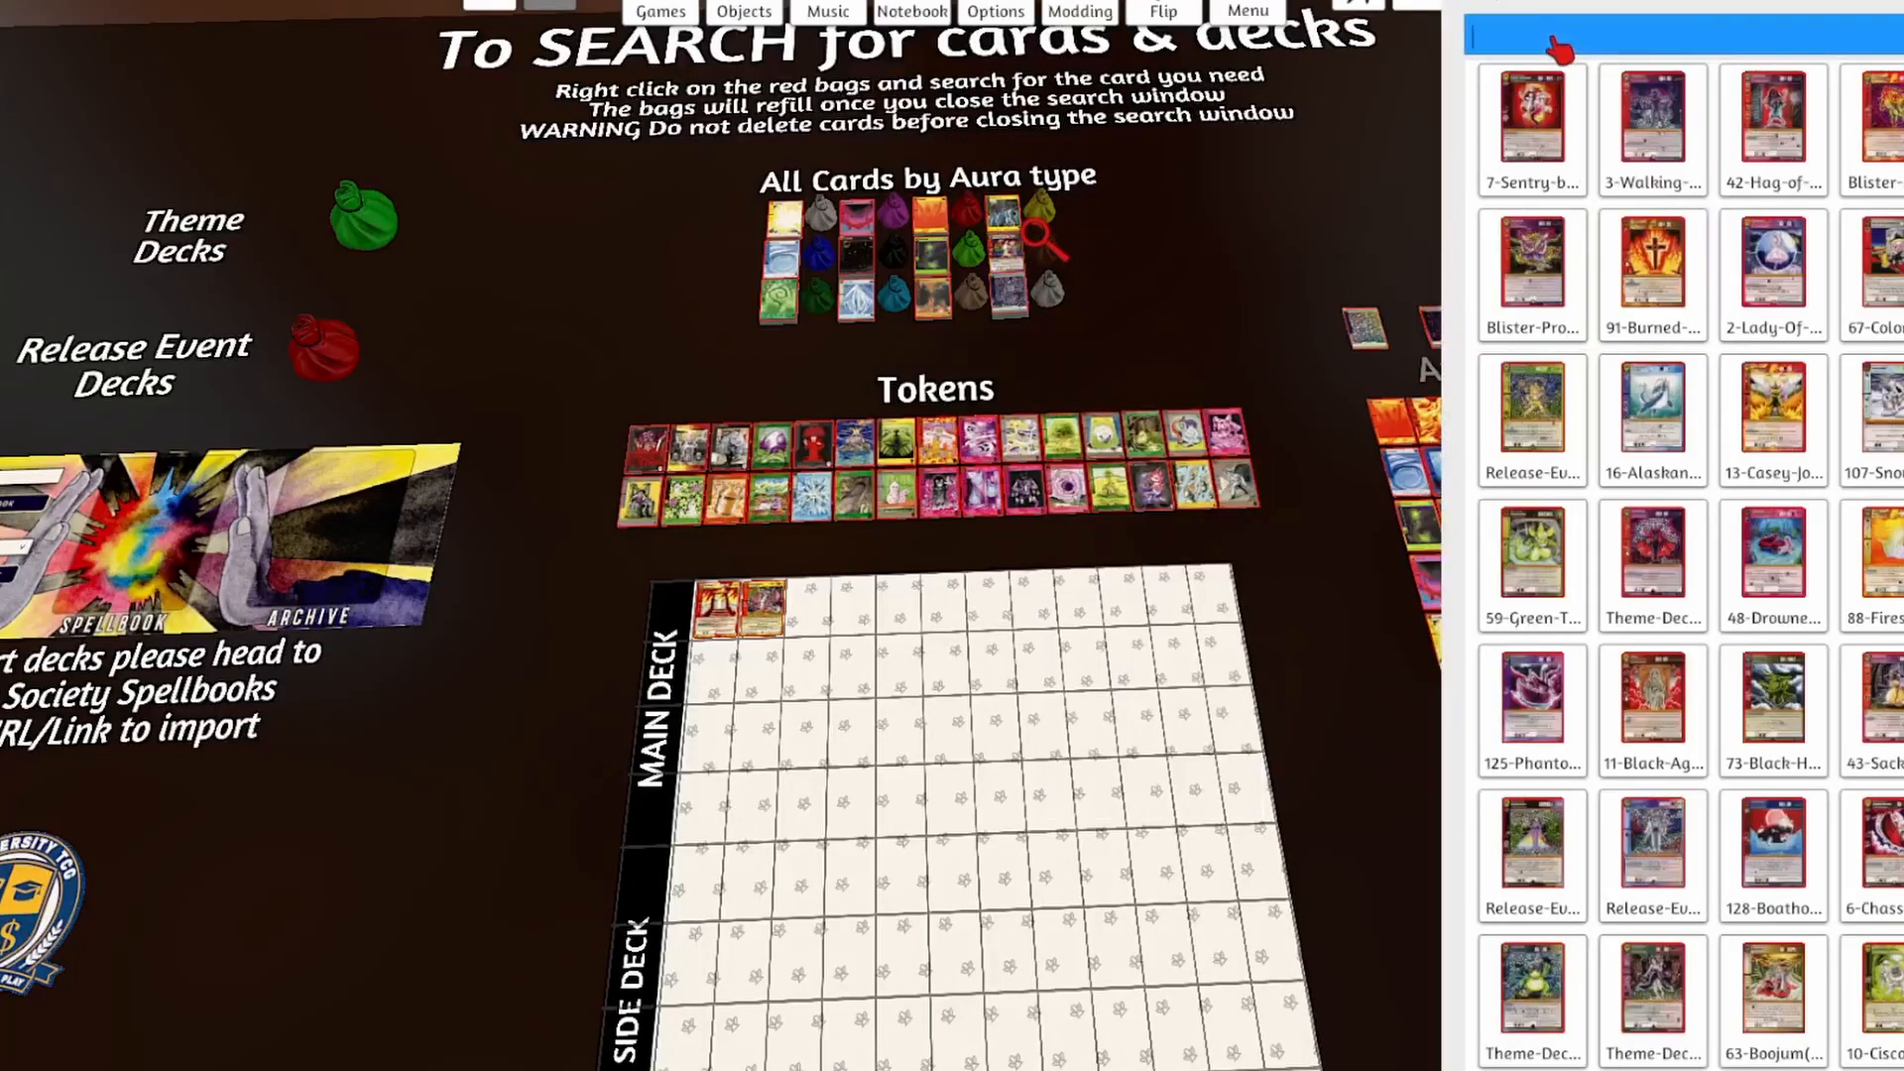
{"action": "type", "text": "sloo"}
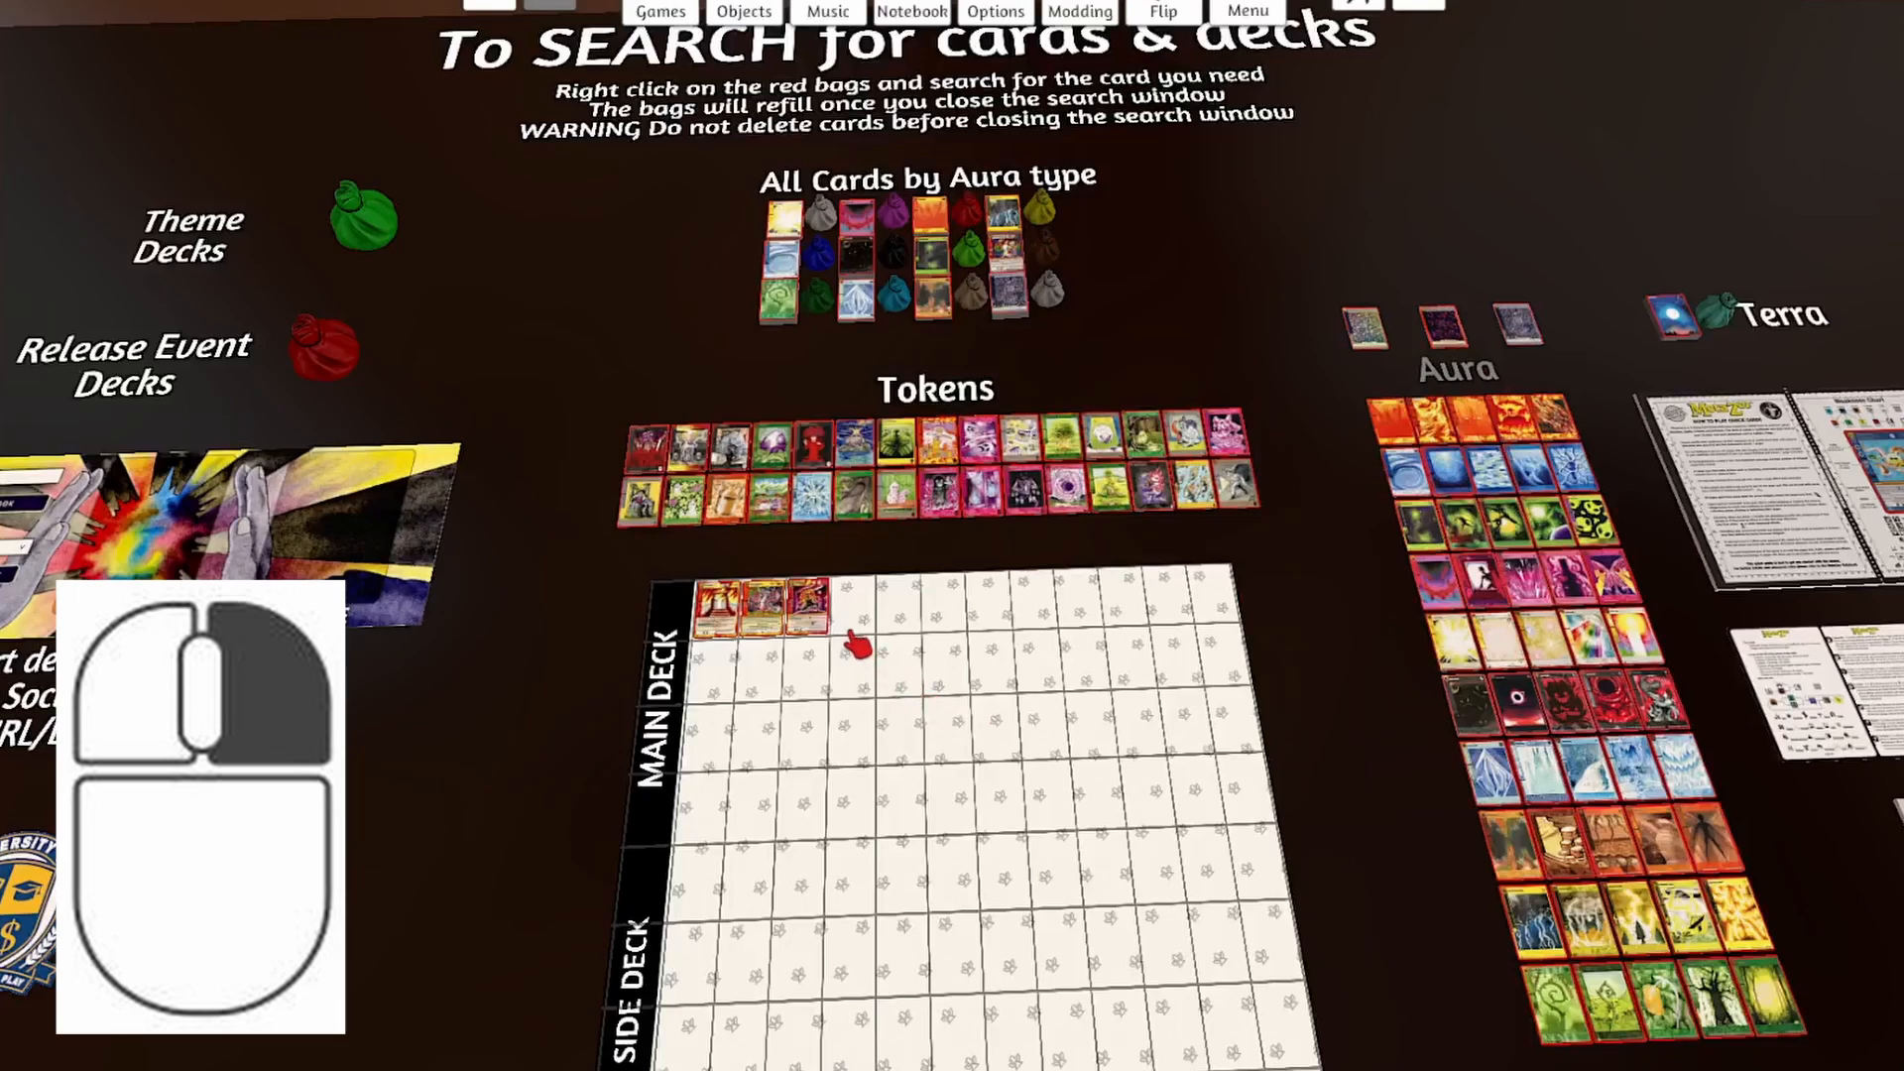
Step: Open the options menu for the newest card in the main deck
{"action": "right_click", "coordinate": [758, 595]}
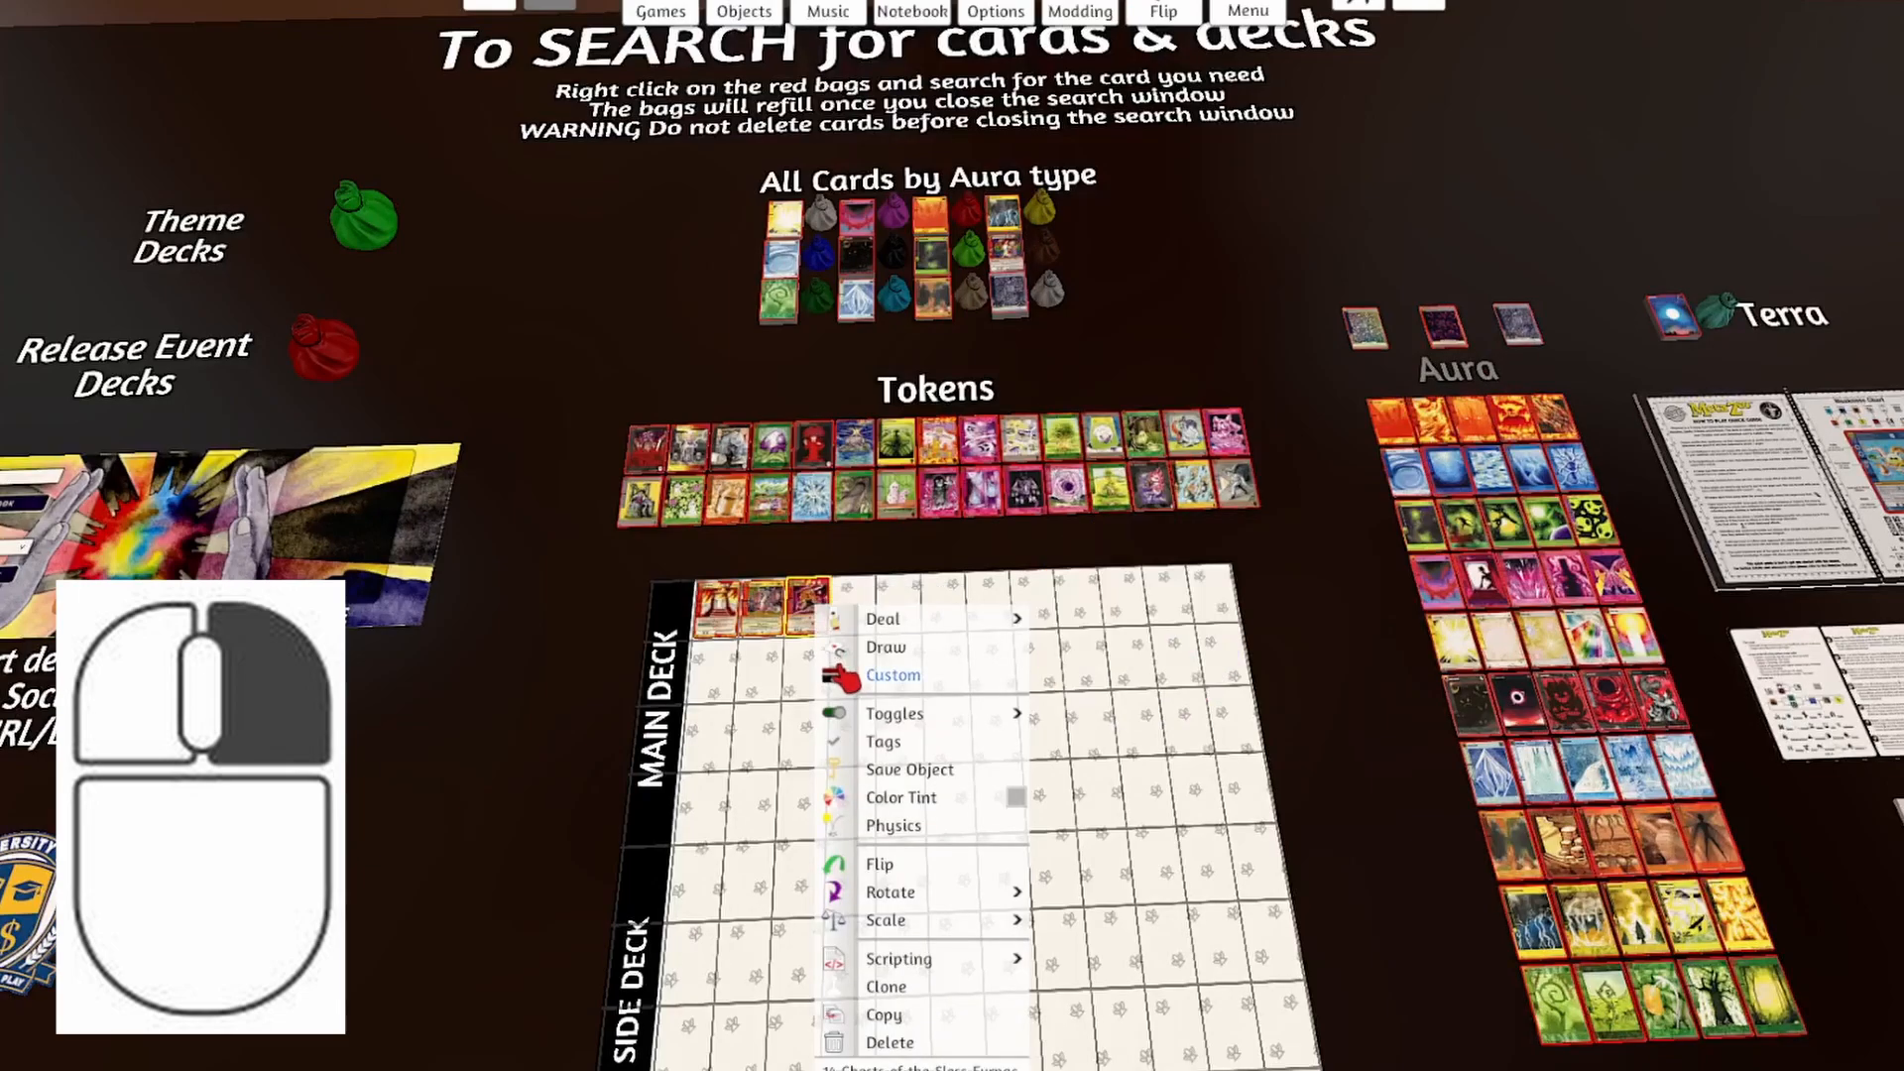
{"action": "mouse_move", "coordinate": [901, 984]}
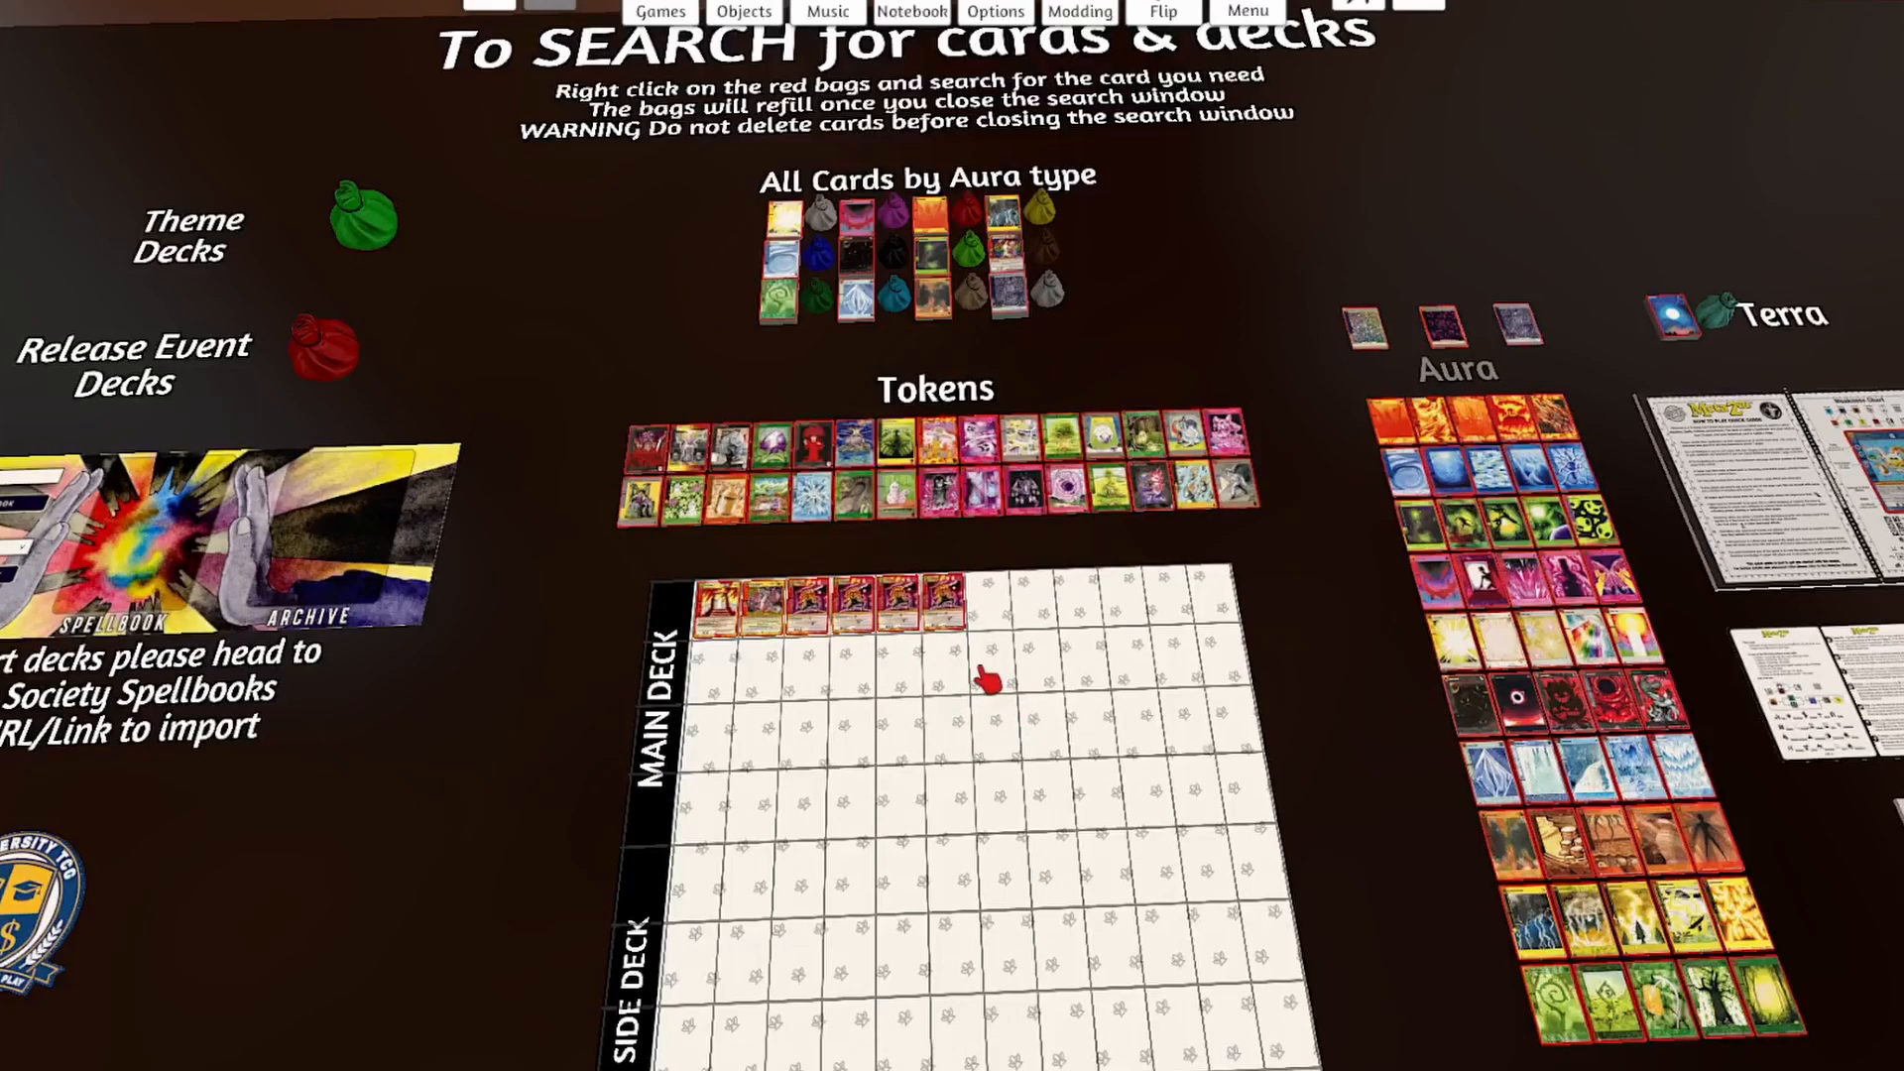
{"action": "mouse_move", "coordinate": [1054, 680]}
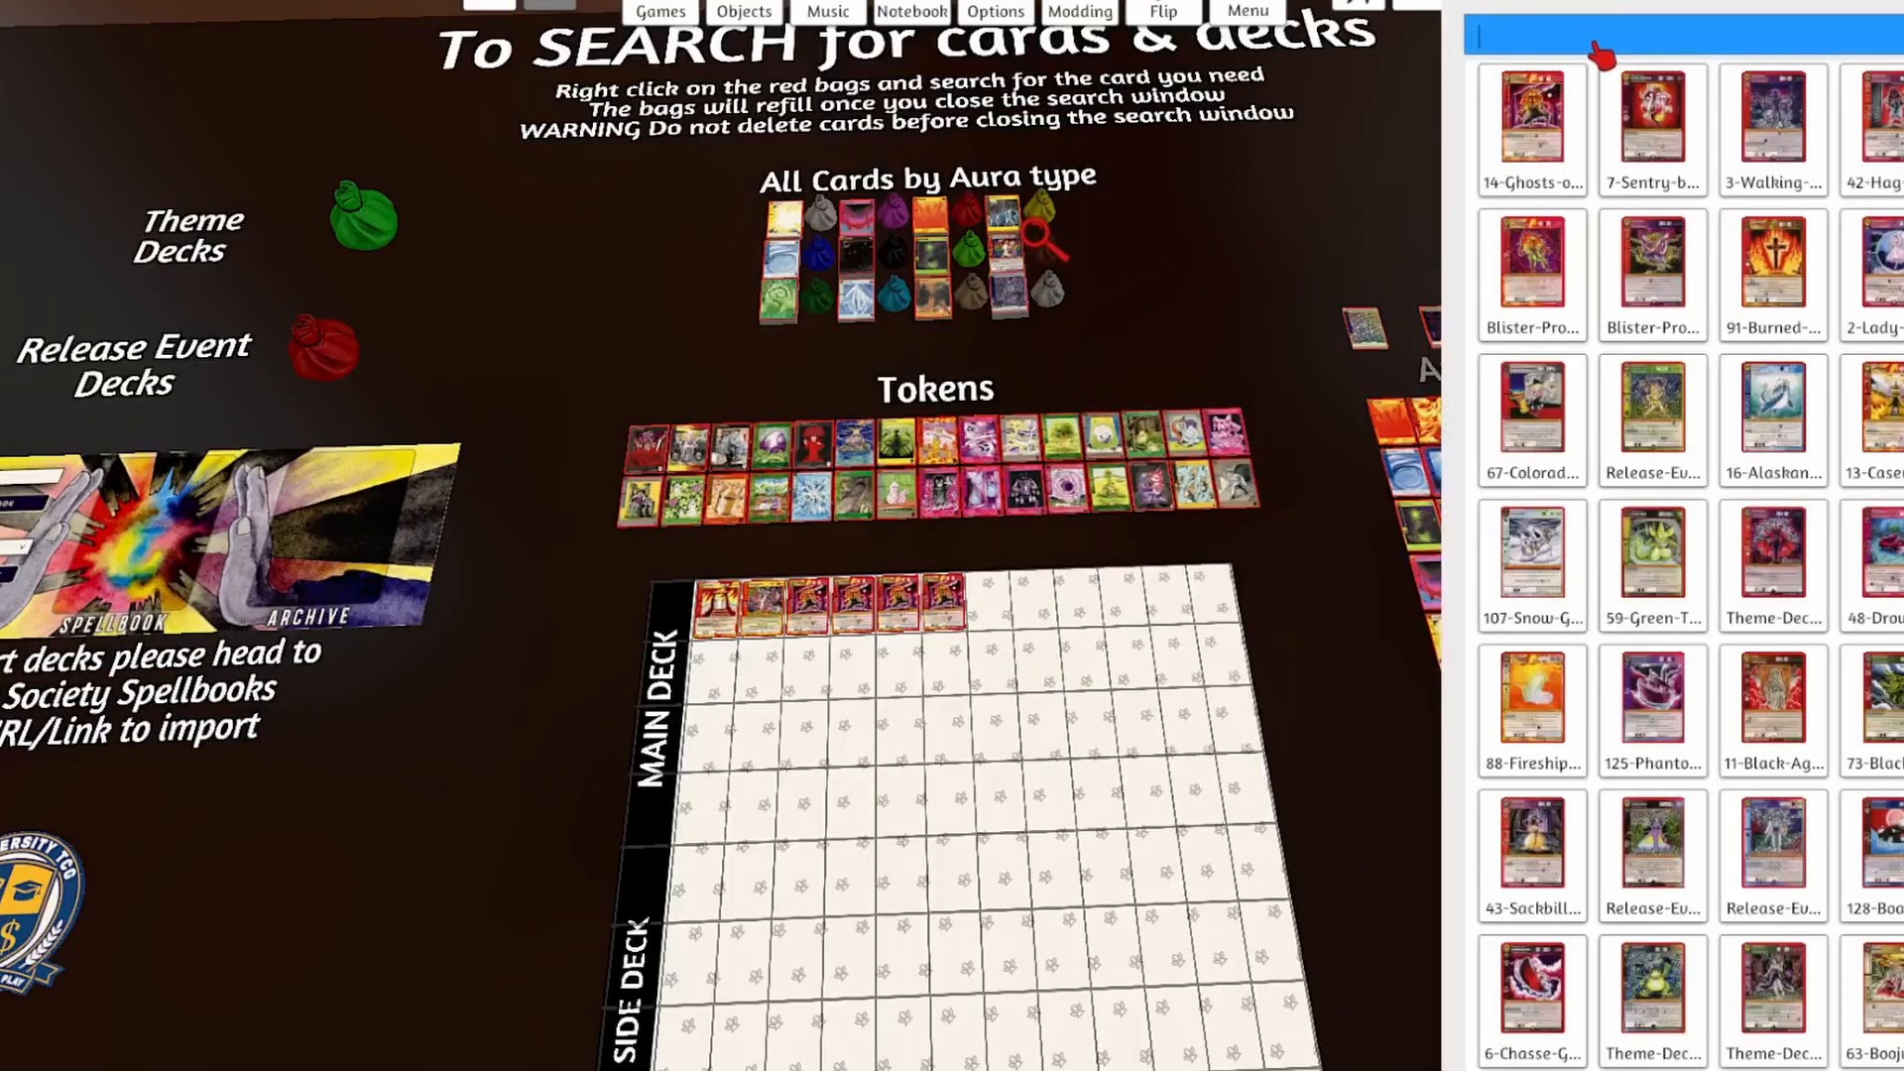
Step: Search the Aura bags for 'cas', 'ghost' and 'headless' cards
{"action": "type", "text": "cas"}
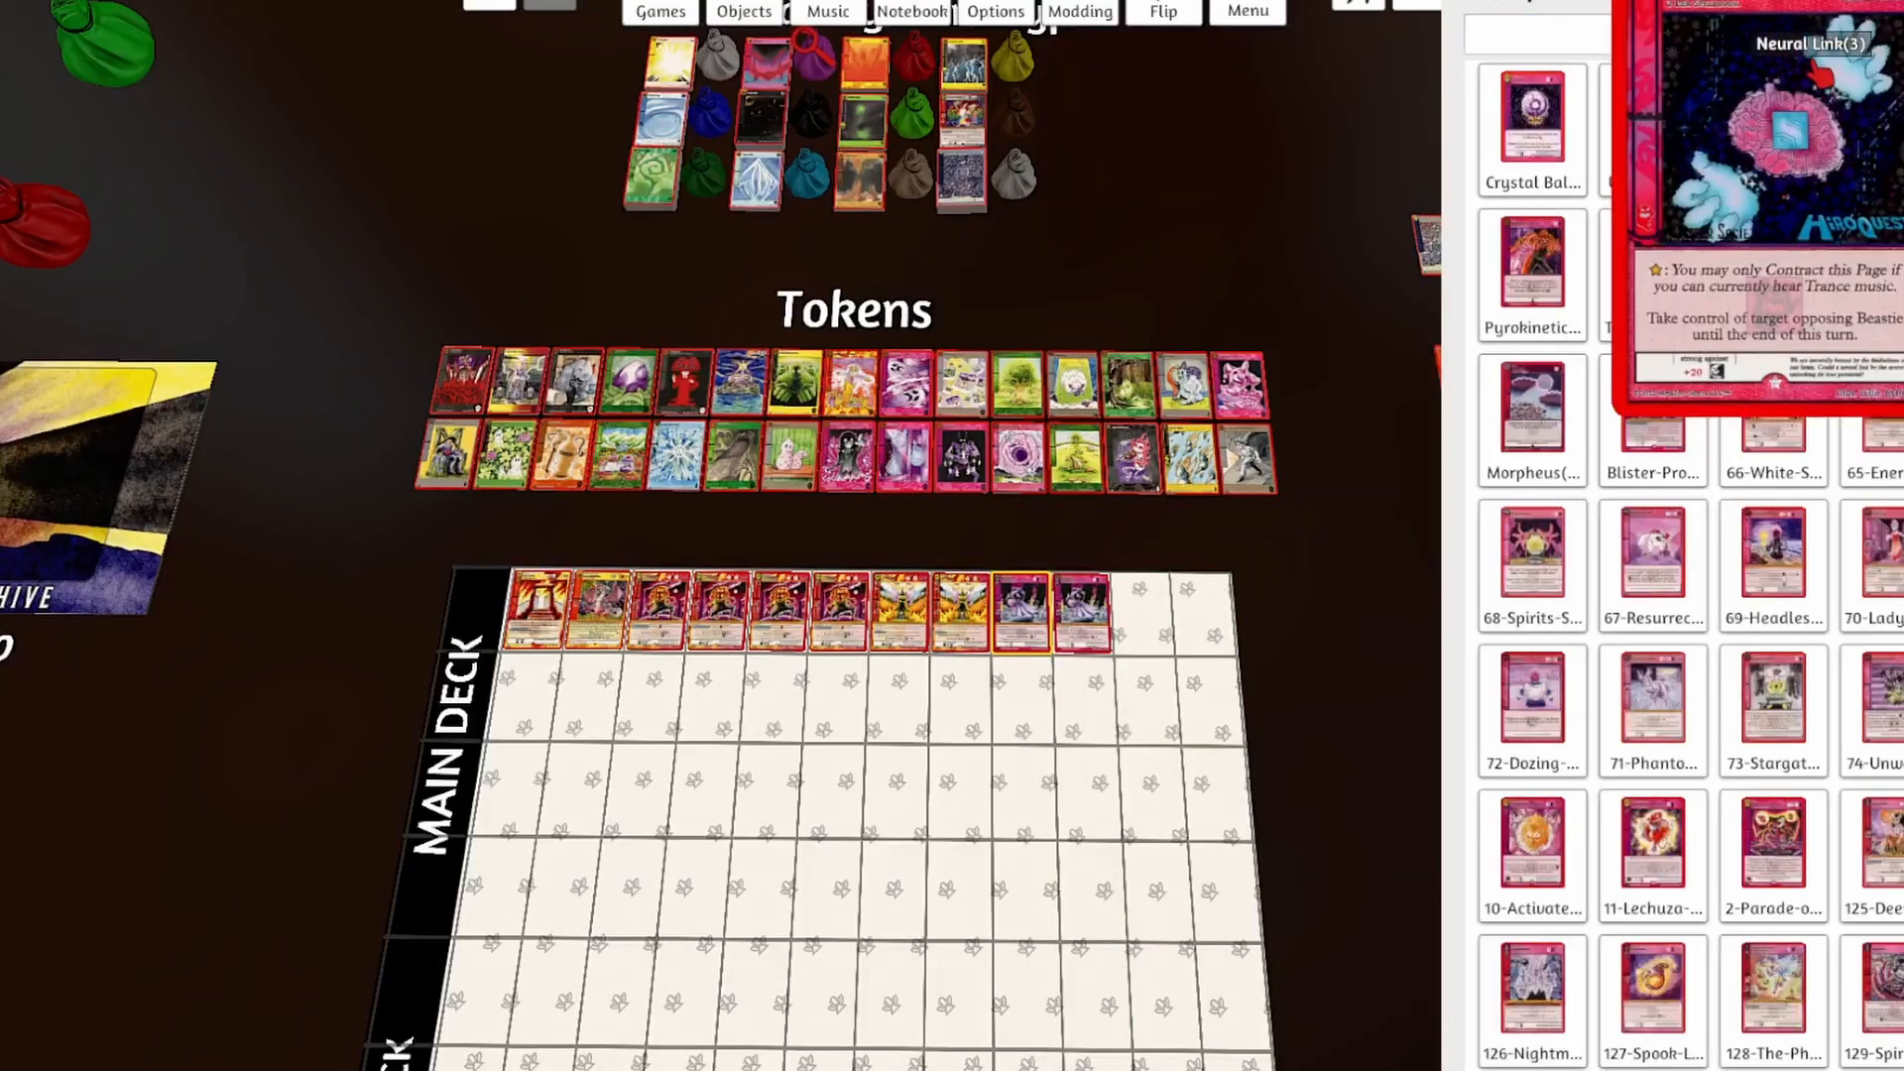
{"action": "type", "text": "ghost"}
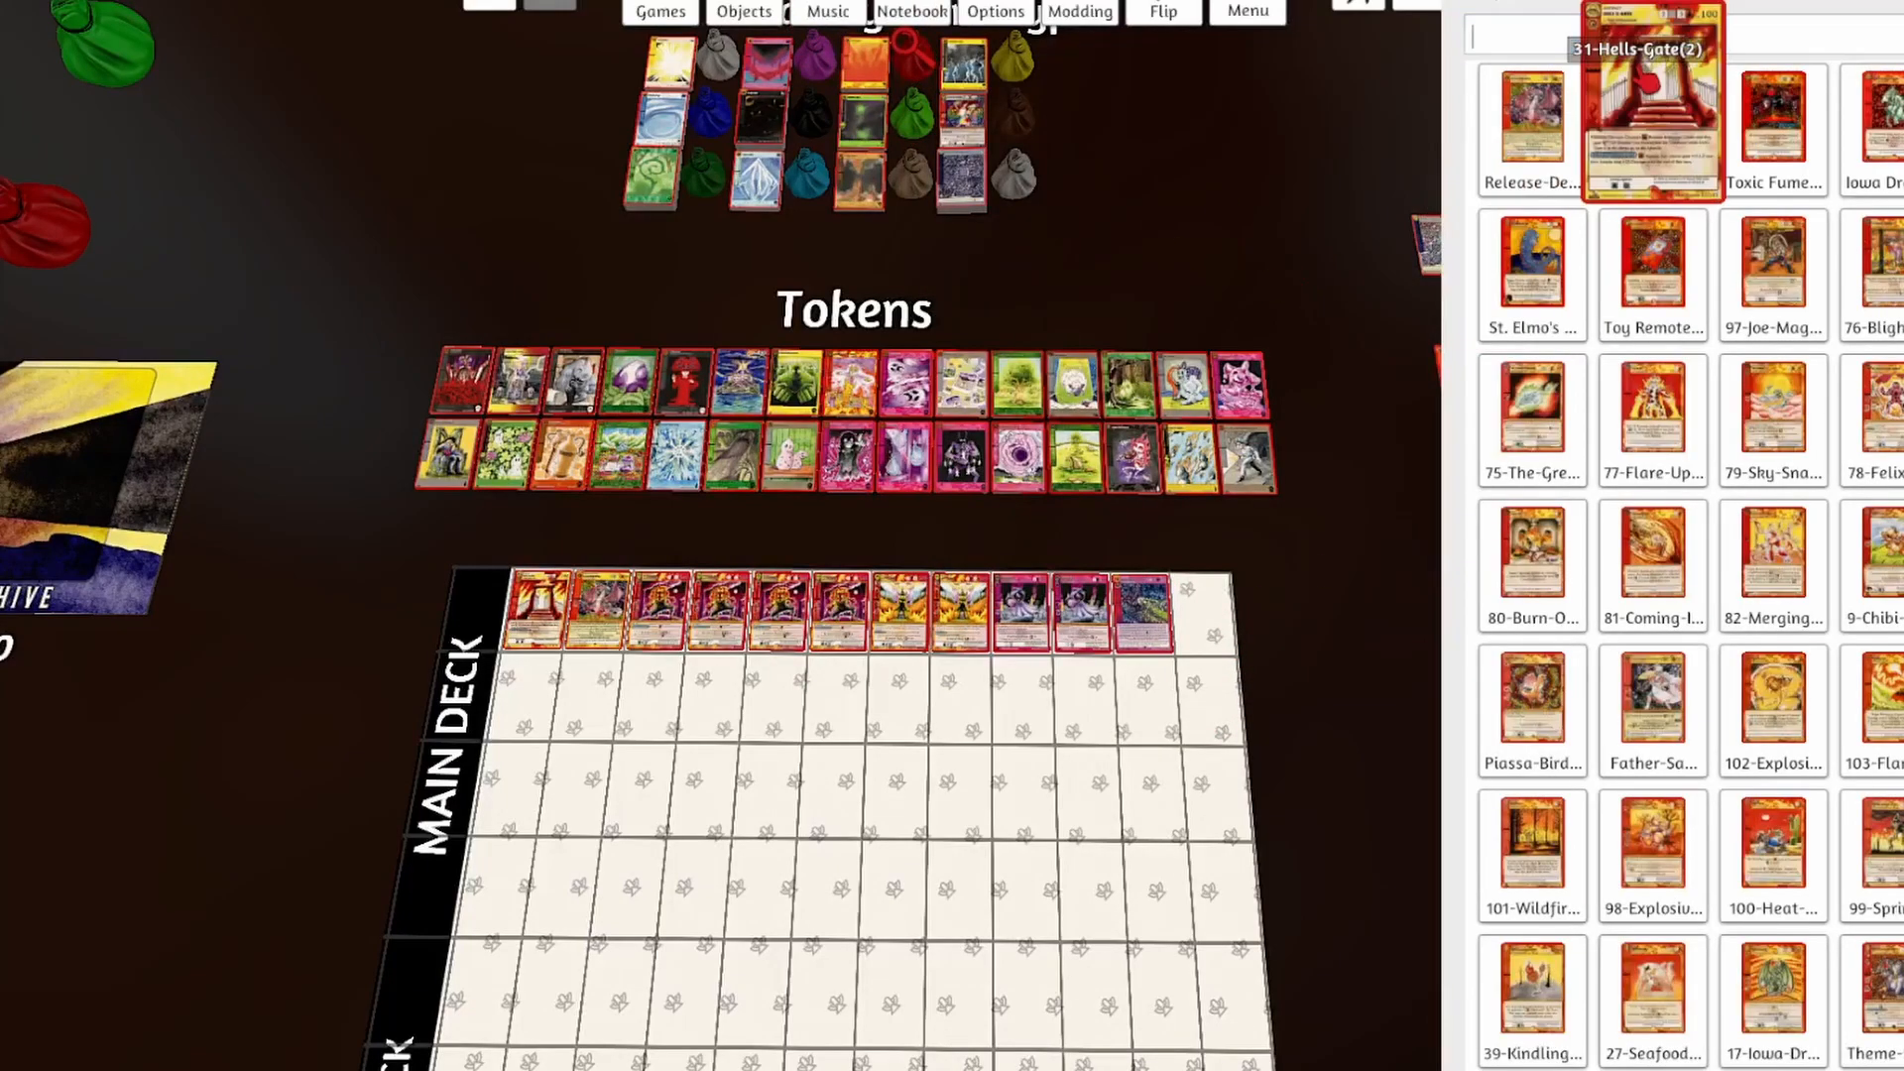
{"action": "type", "text": "headless"}
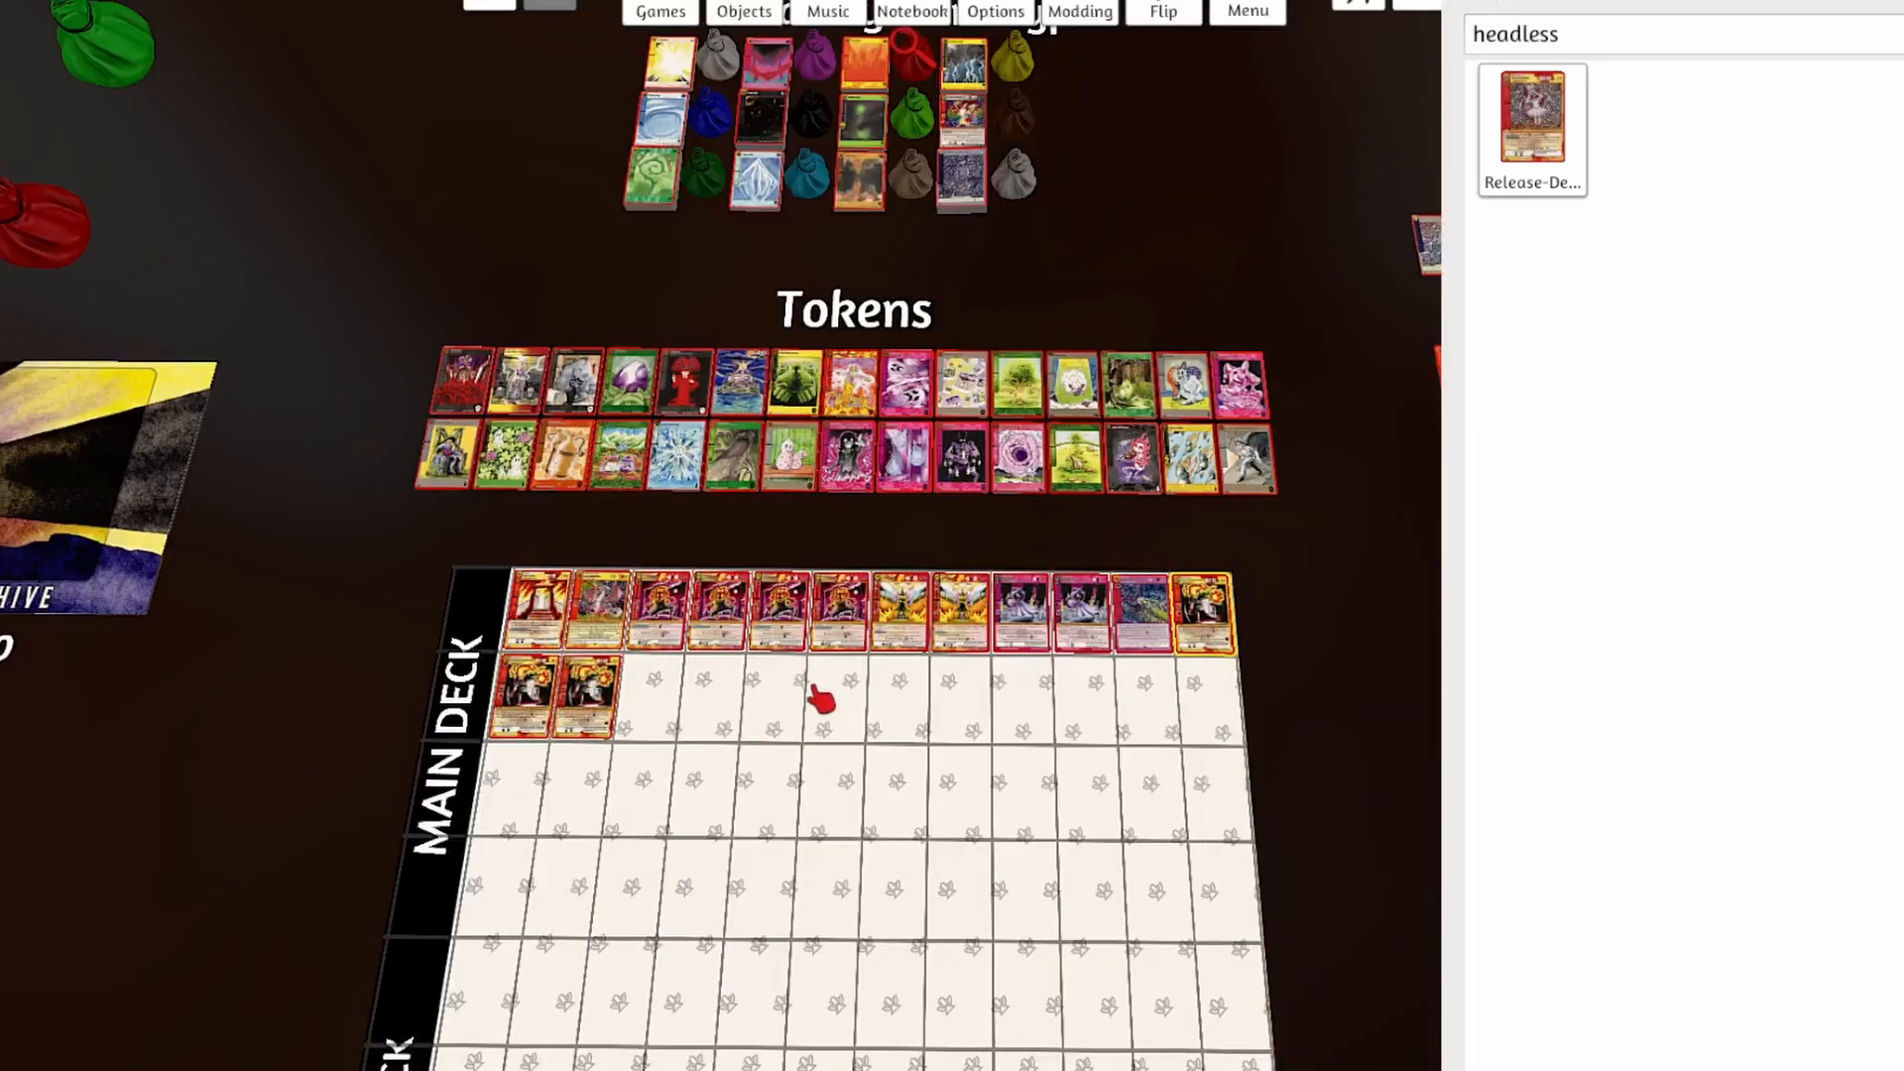
{"action": "mouse_move", "coordinate": [1531, 130]}
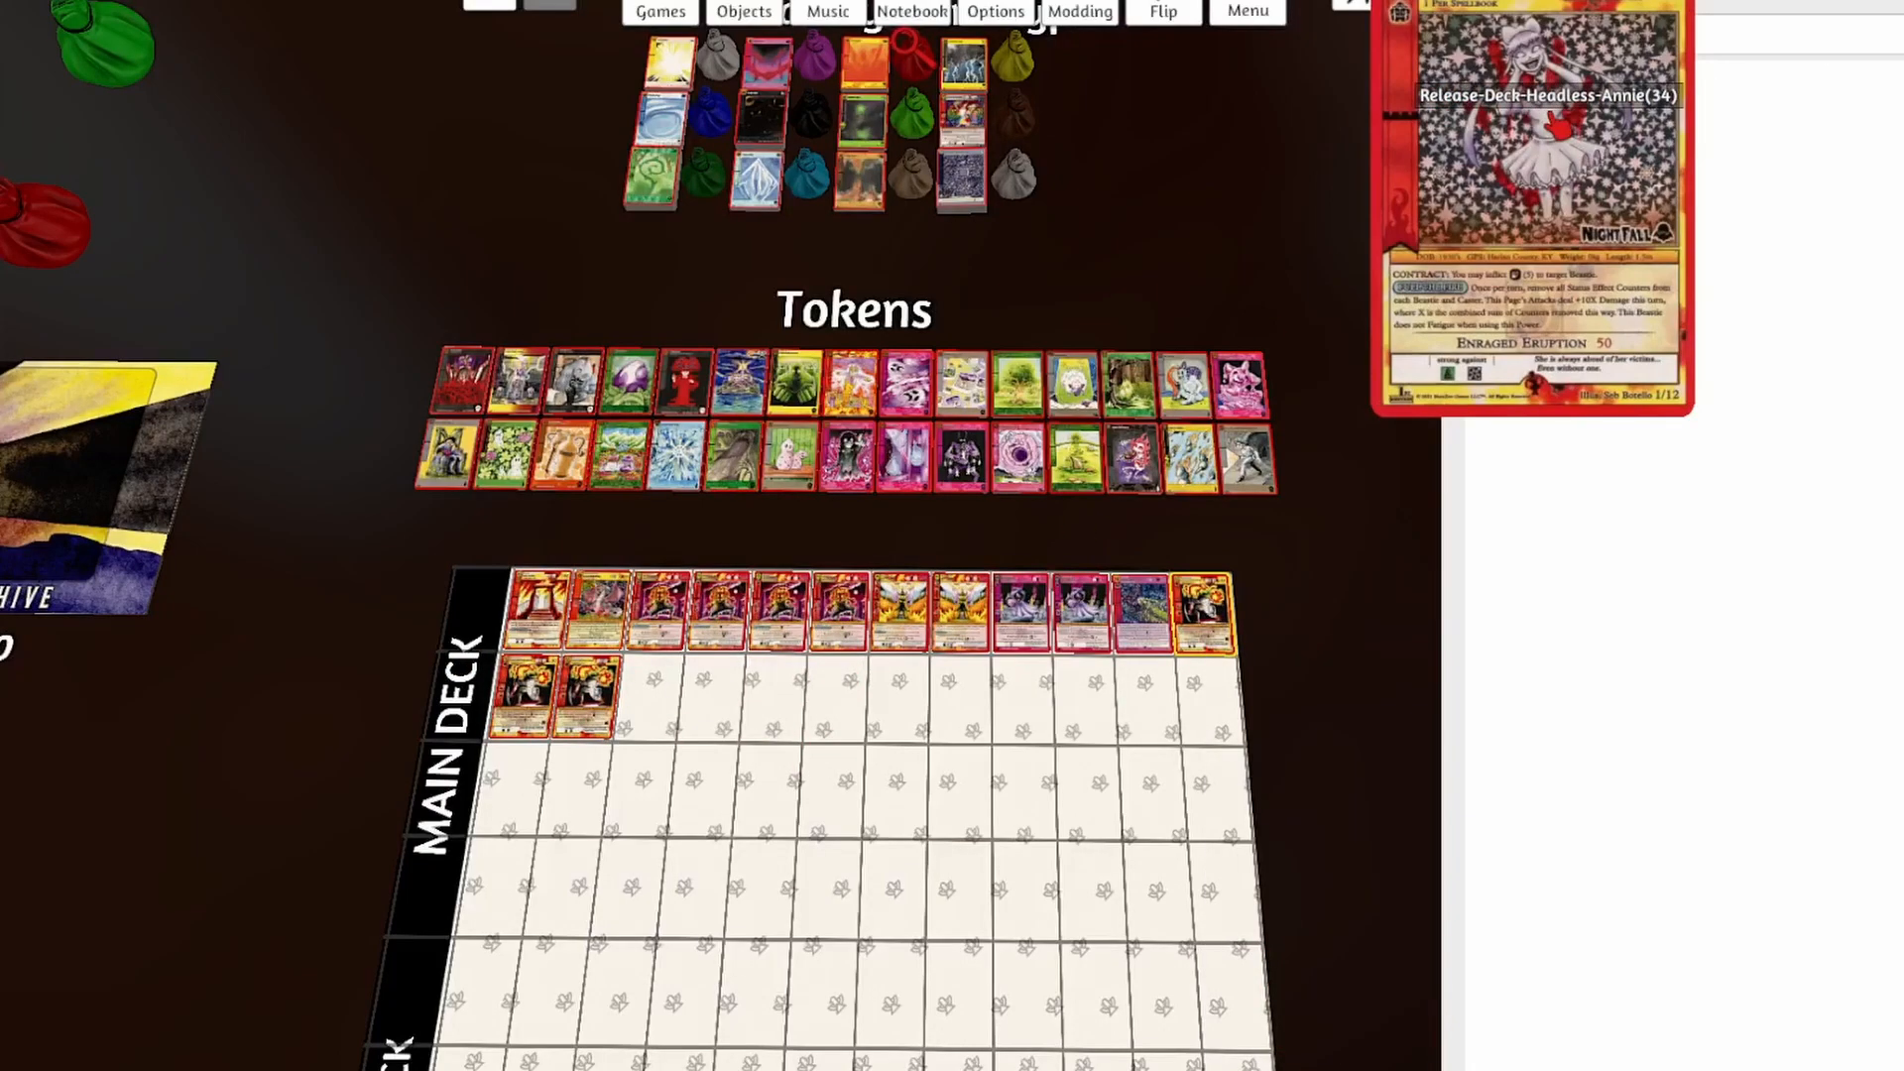
{"action": "type", "text": "headless"}
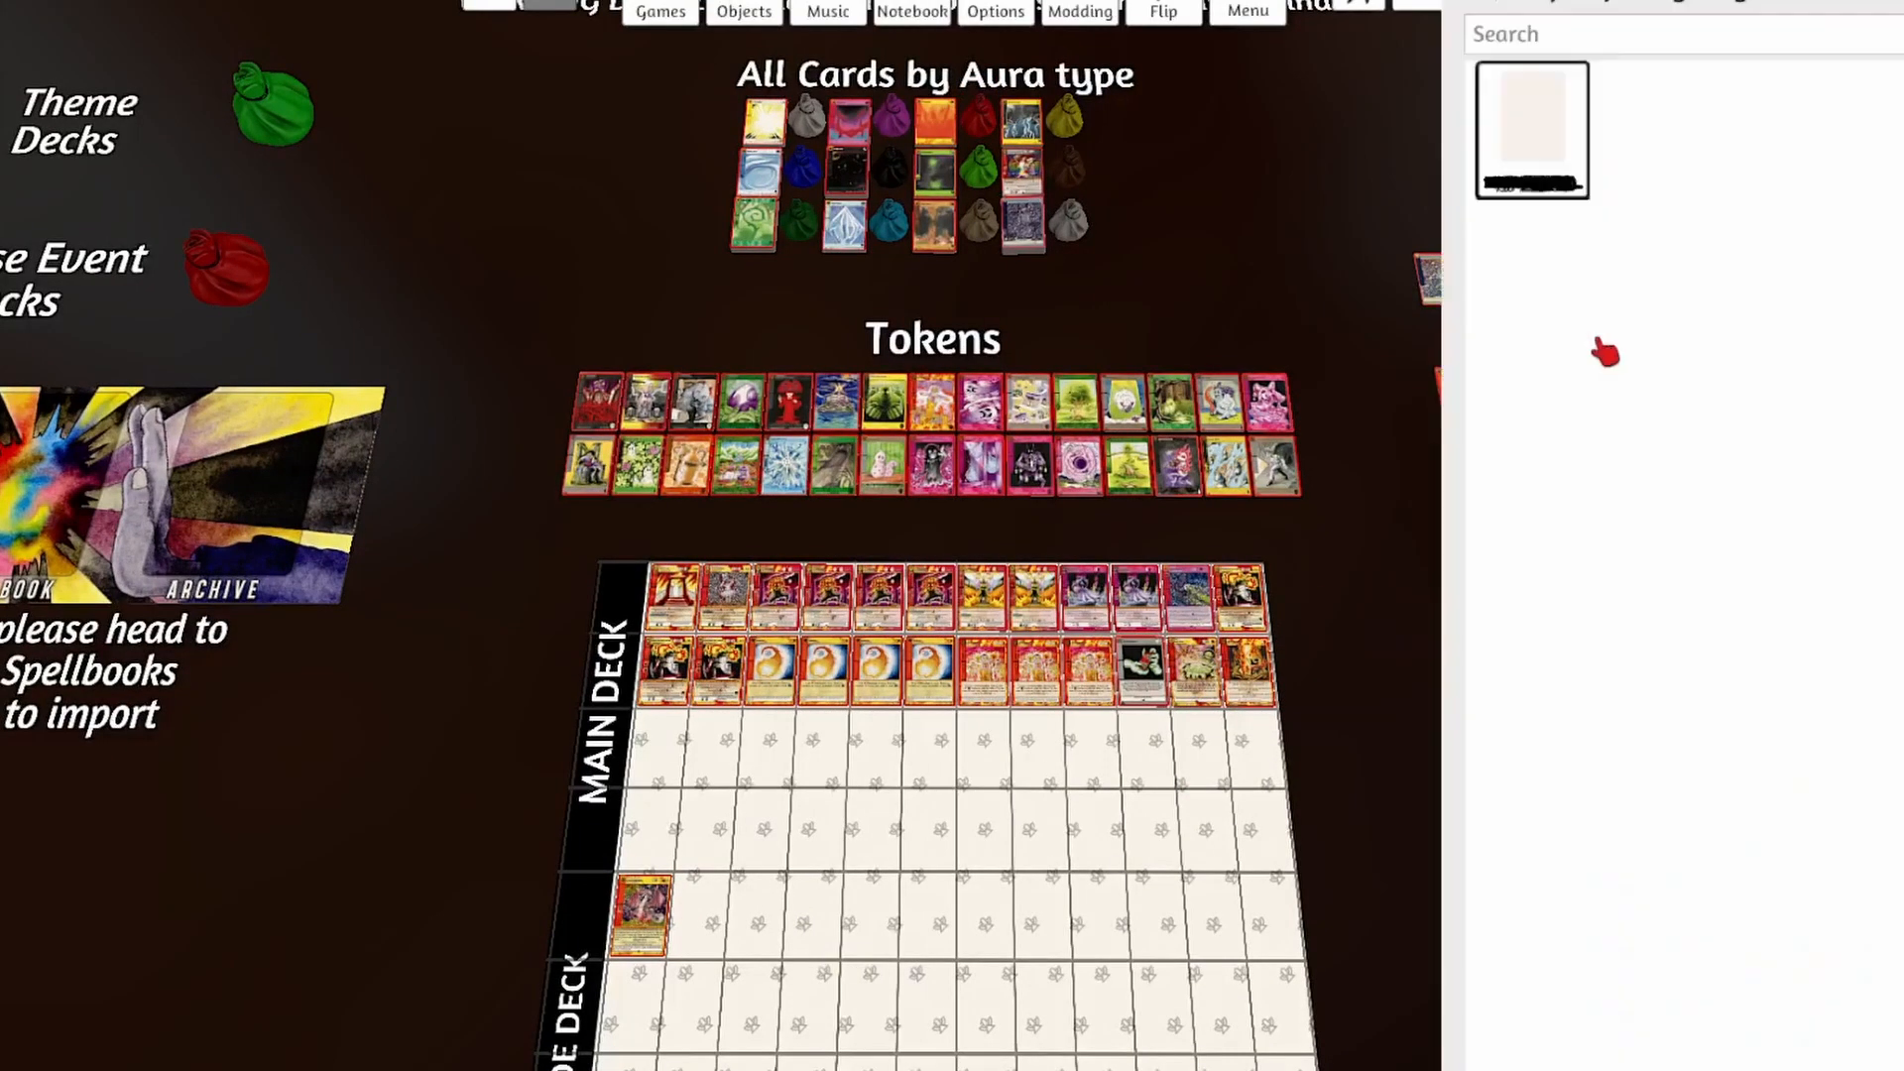
Step: Add Nighttime and Mountain cards to the main deck, then search for burn and fire cards
{"action": "type", "text": "night"}
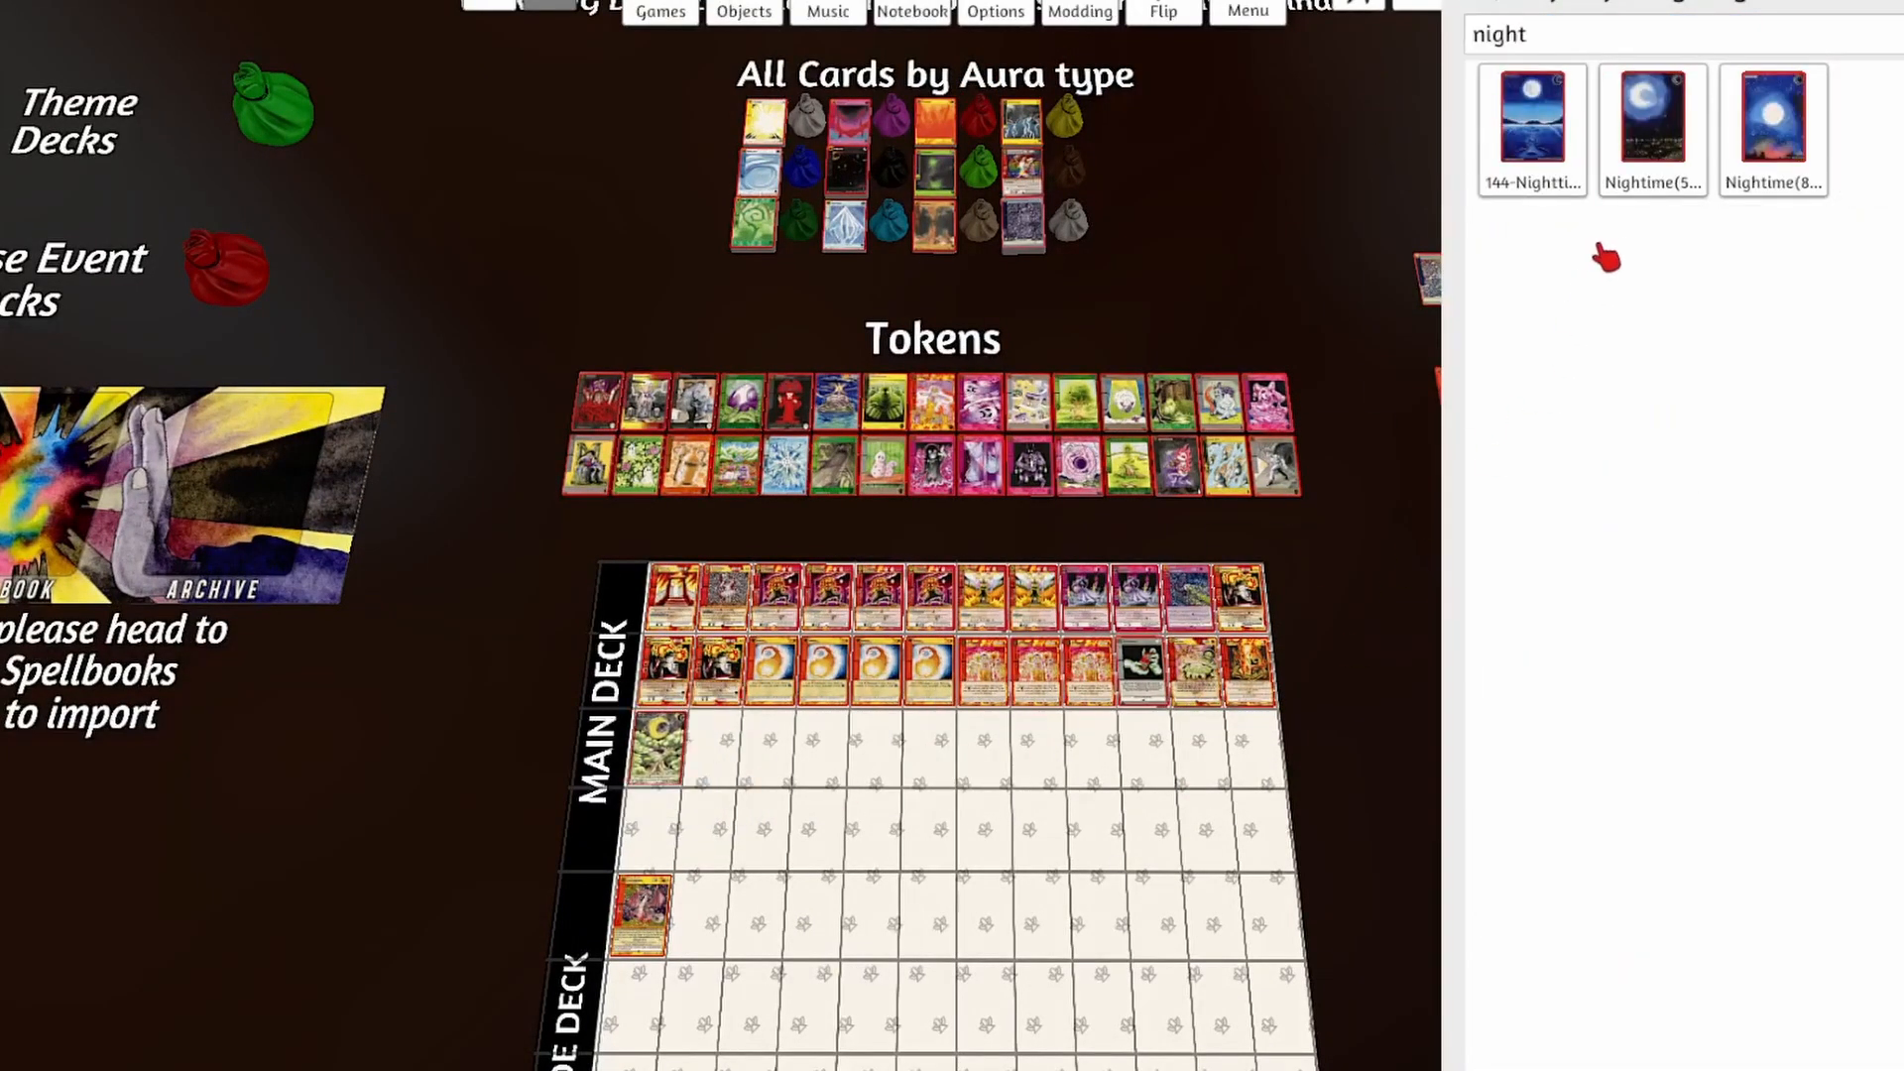
{"action": "left_click_drag", "start_coordinate": [1651, 130], "coordinate": [702, 750]}
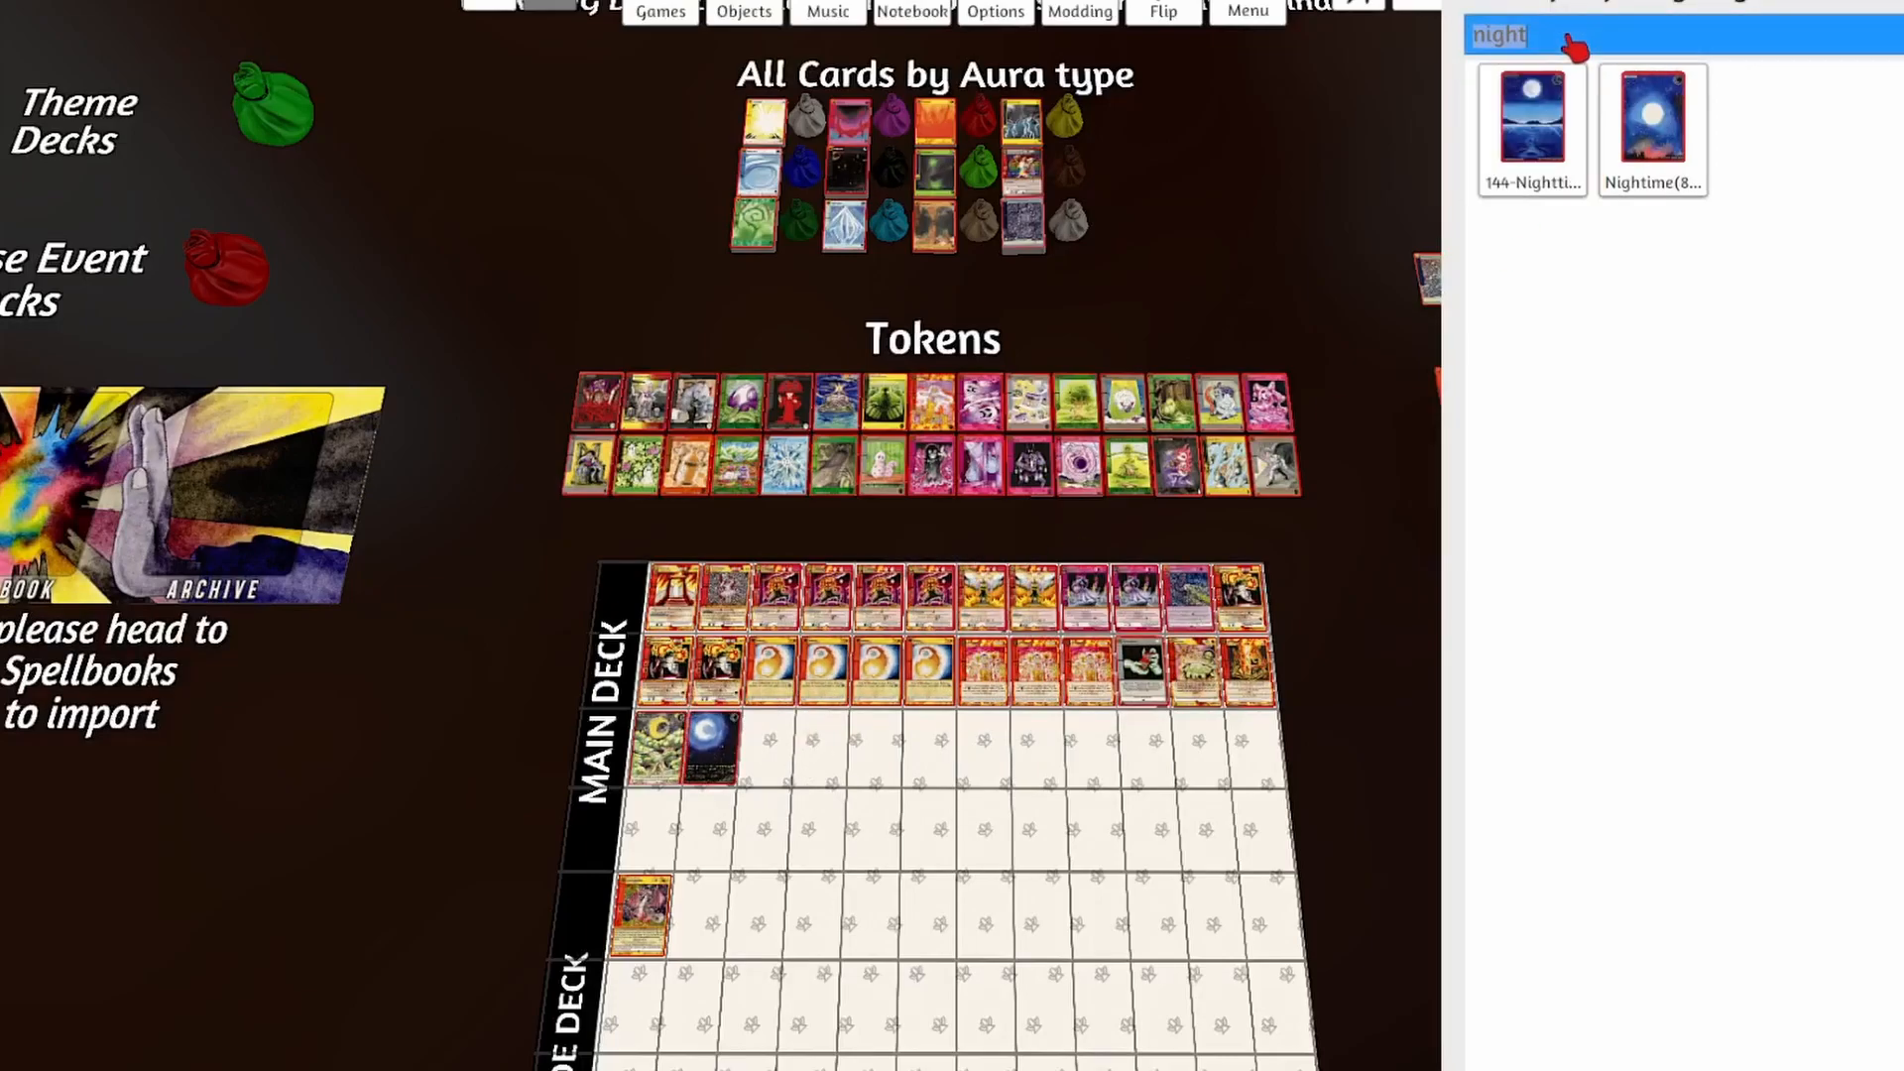
{"action": "type", "text": "city"}
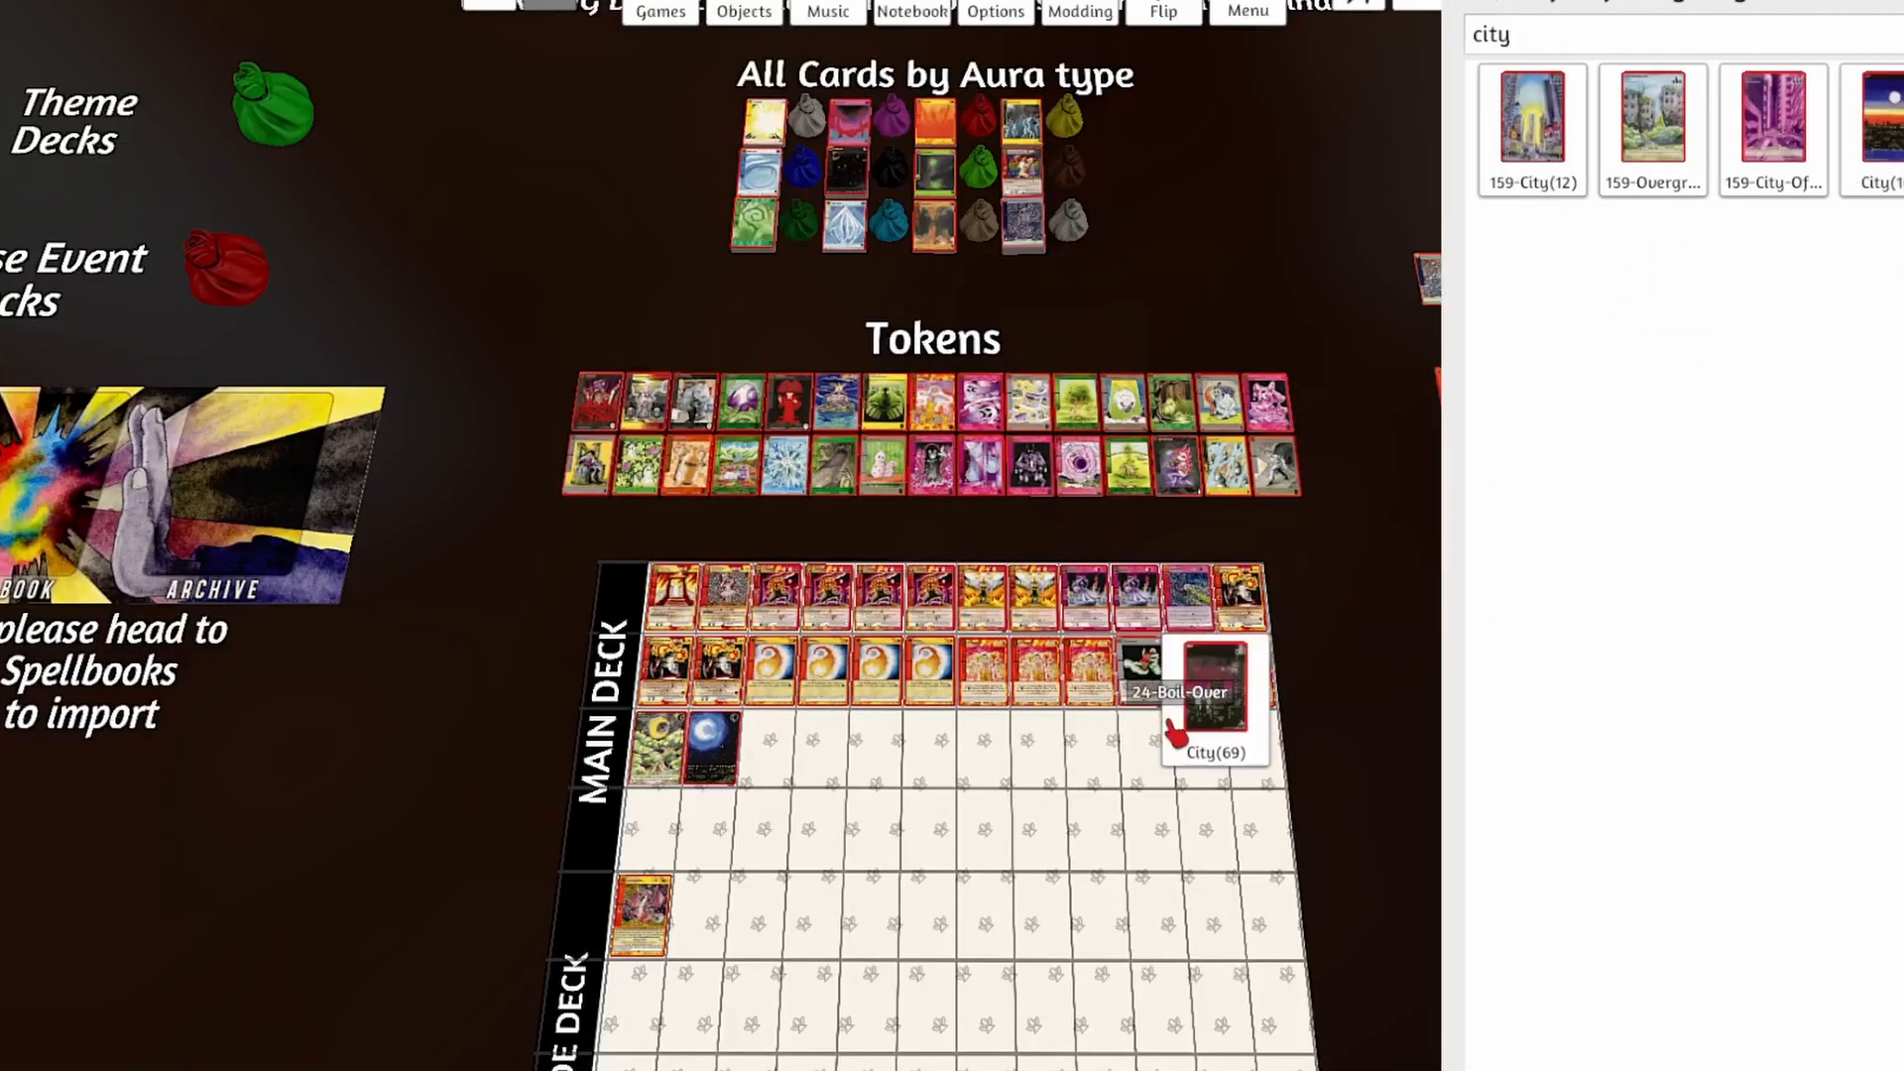
{"action": "type", "text": "mount"}
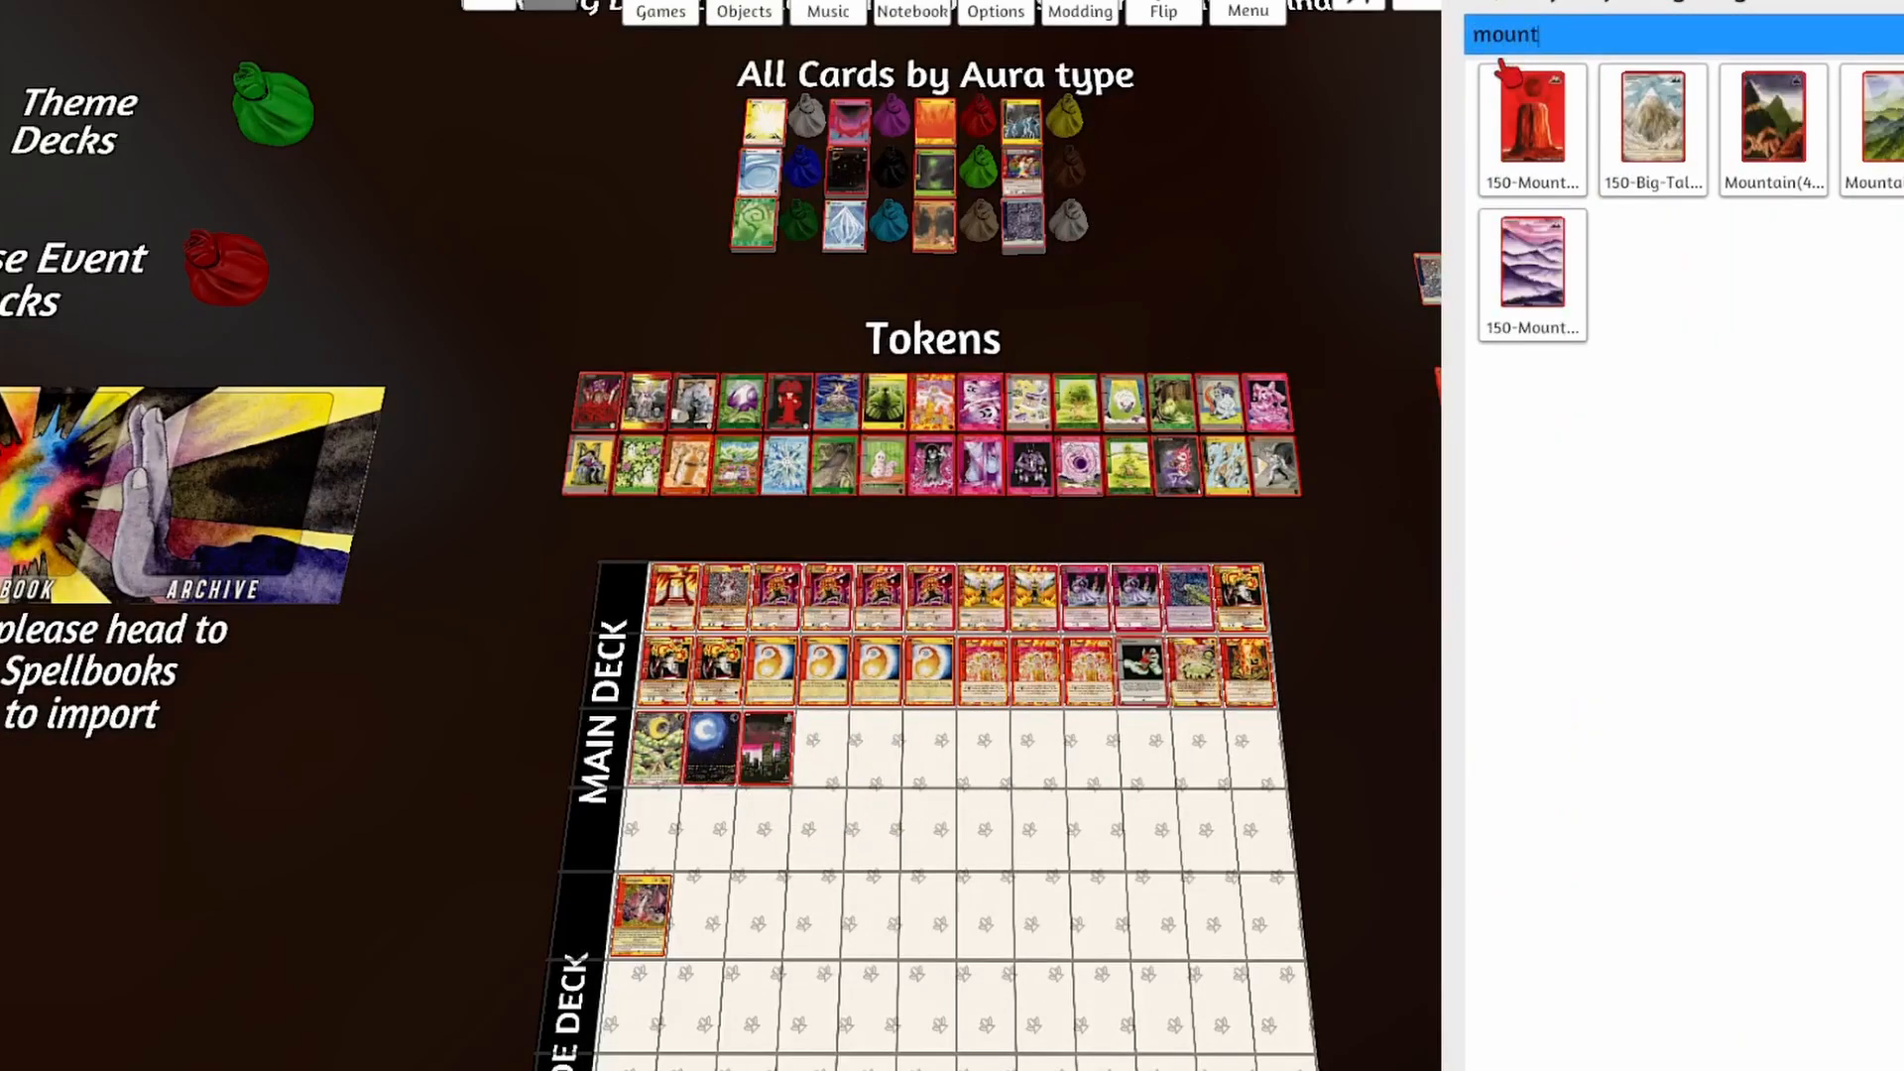
{"action": "left_click_drag", "start_coordinate": [1531, 269], "coordinate": [807, 747]}
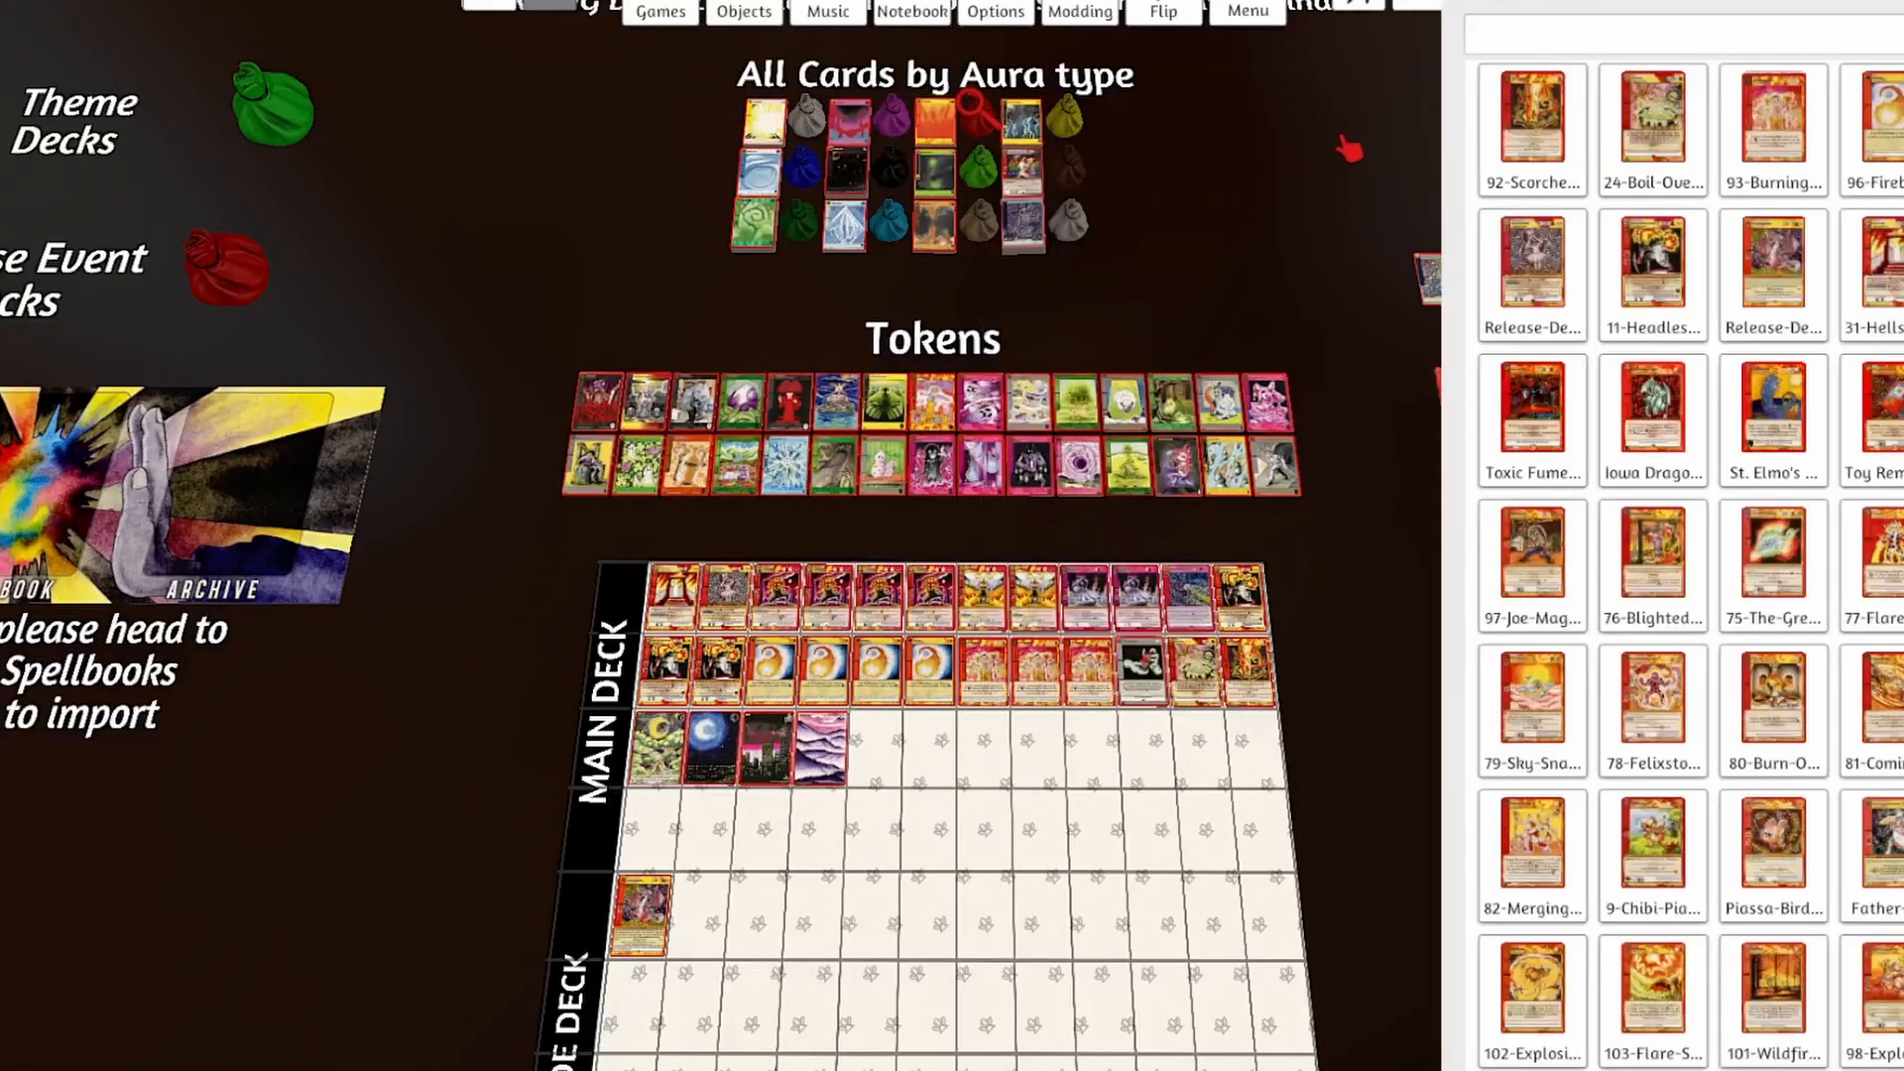
{"action": "type", "text": "burn"}
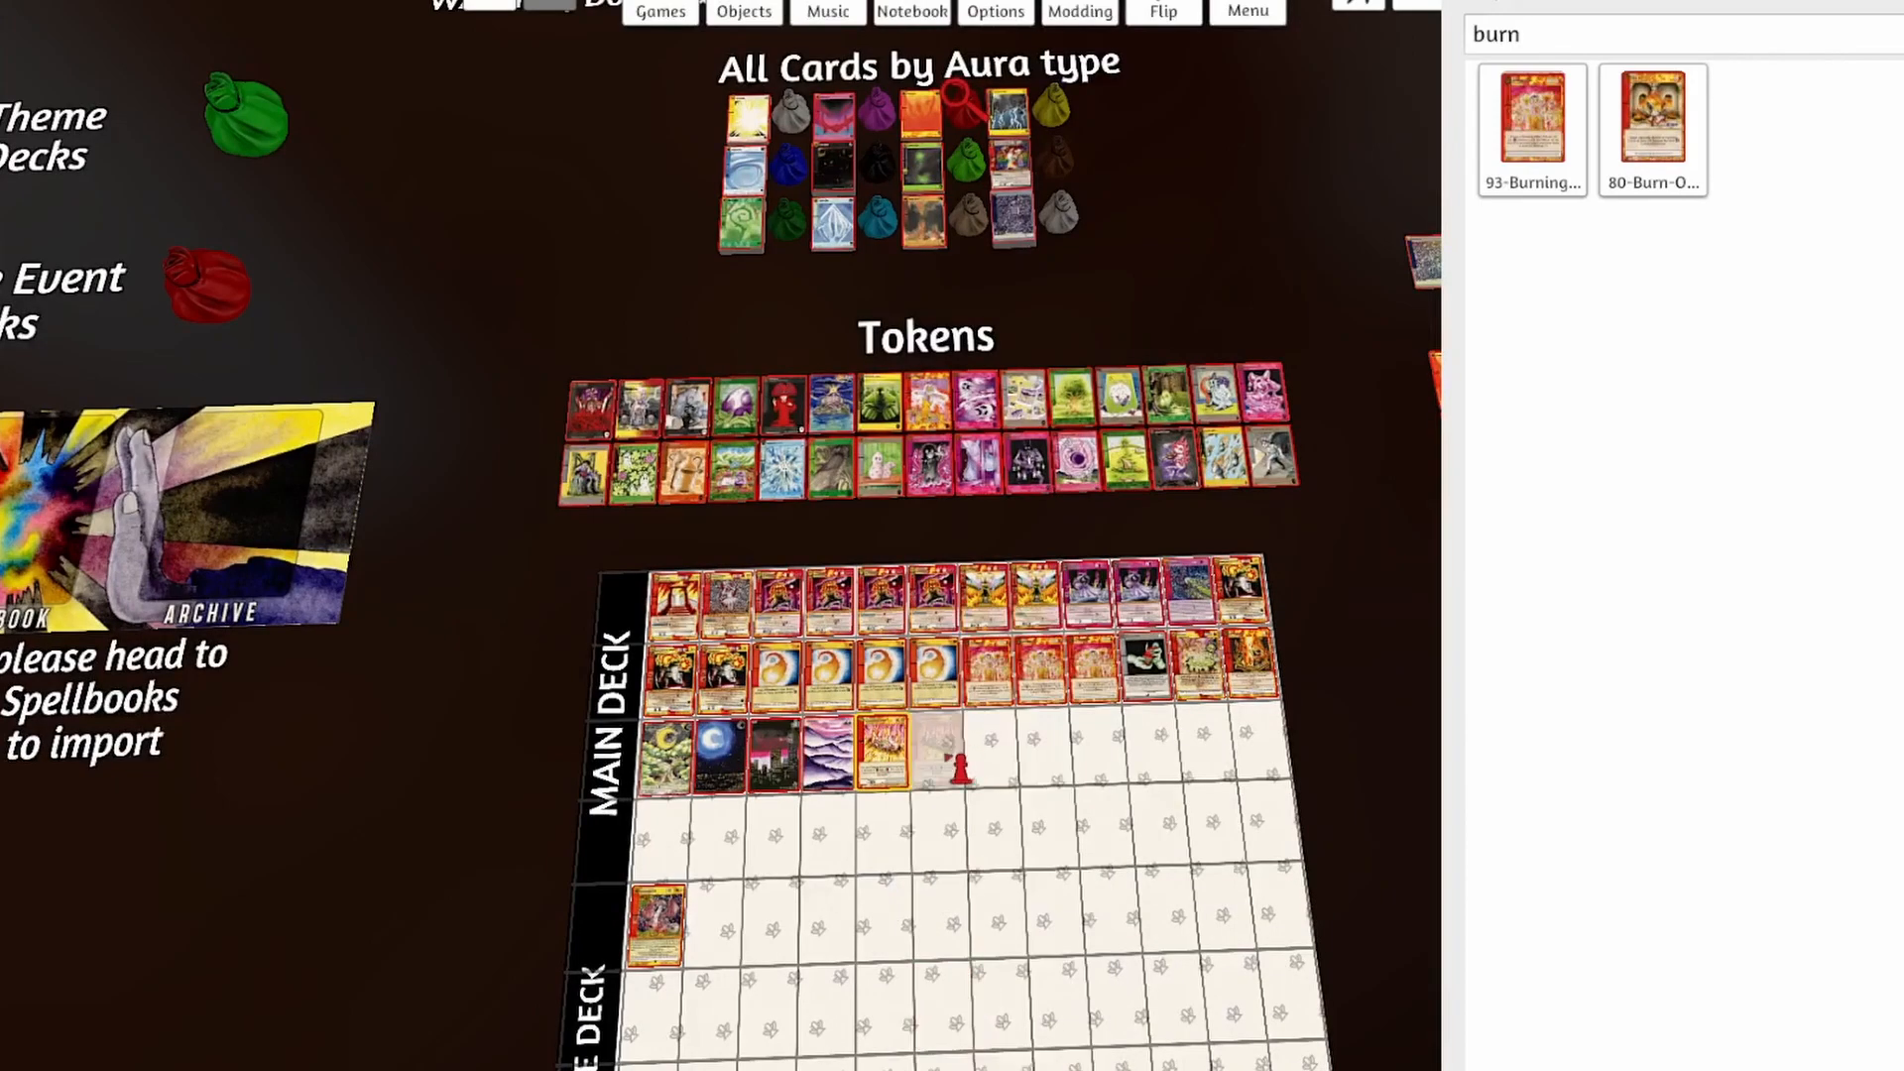
{"action": "type", "text": "fir"}
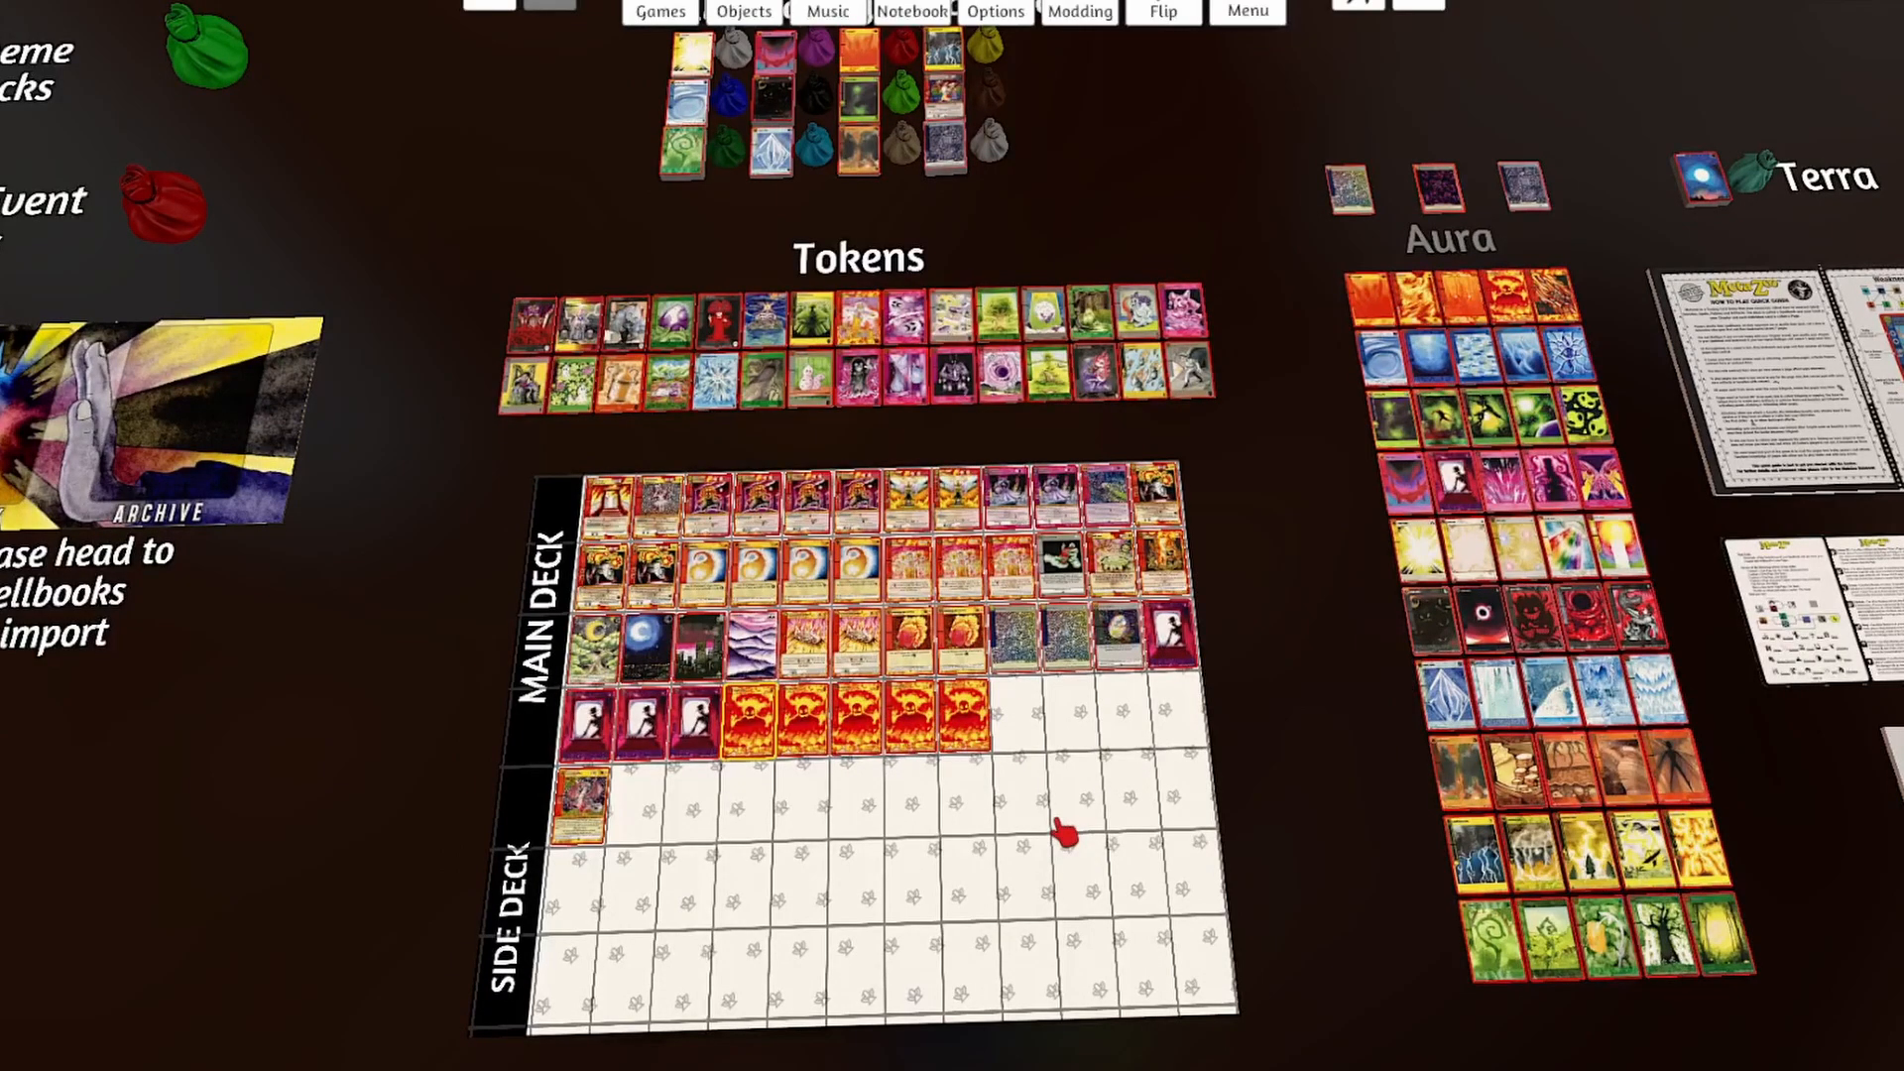
{"action": "mouse_move", "coordinate": [874, 916]}
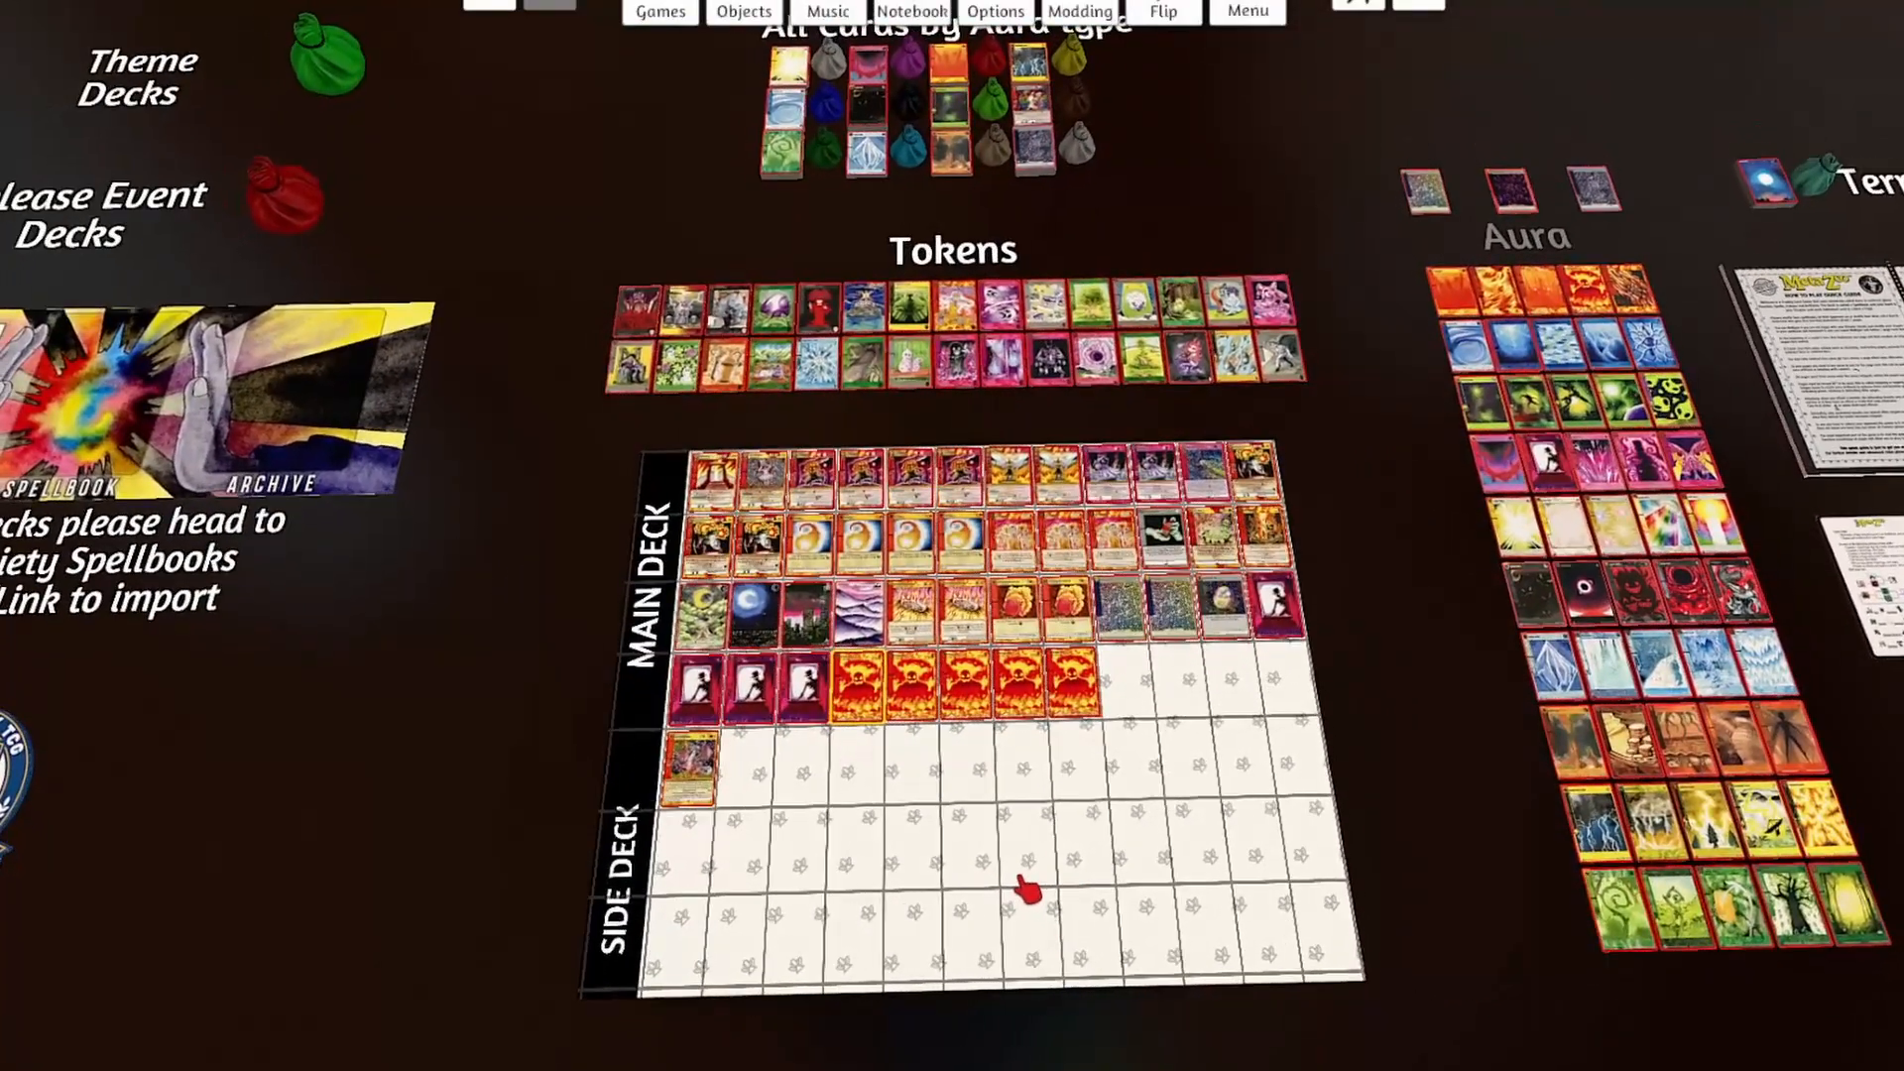
{"action": "mouse_move", "coordinate": [1318, 638]}
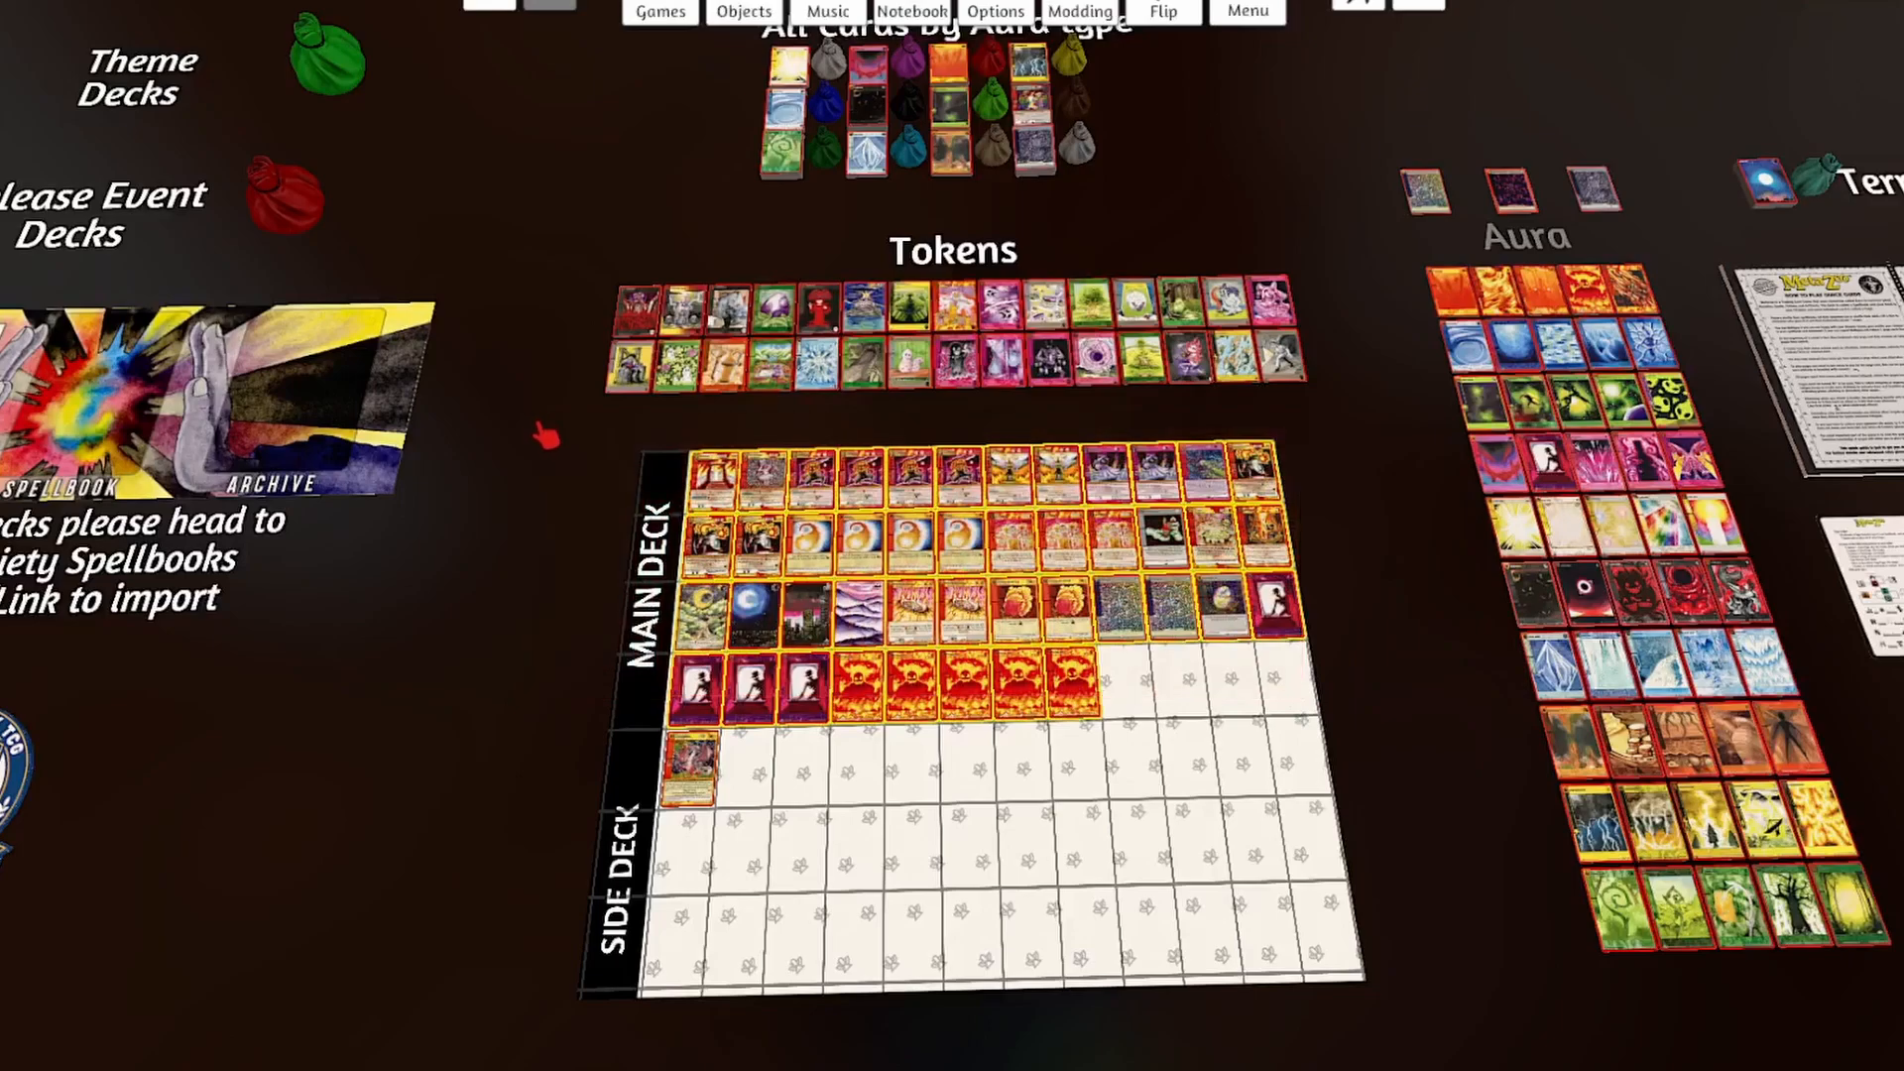
{"action": "mouse_move", "coordinate": [589, 455]}
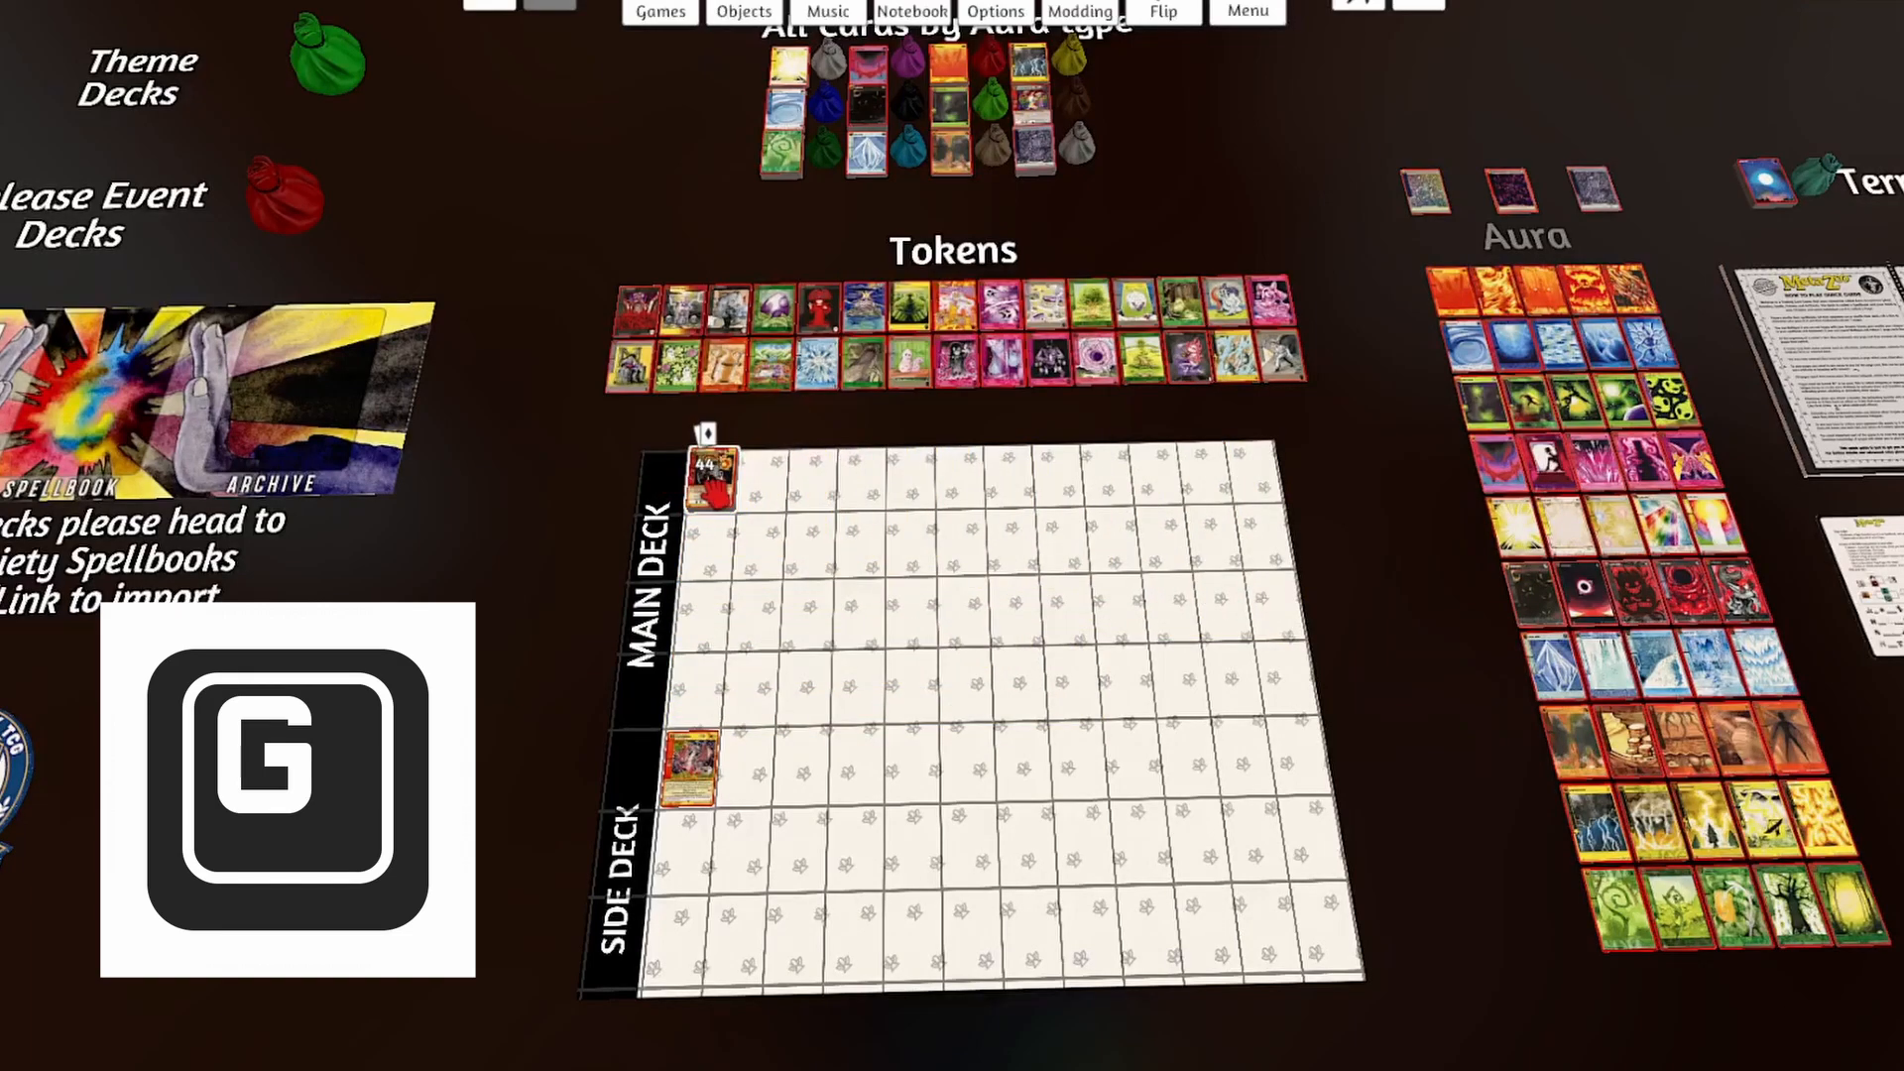
Step: Save the gathered main deck as a saved object named 'Flame Spirit'
{"action": "right_click", "coordinate": [704, 480]}
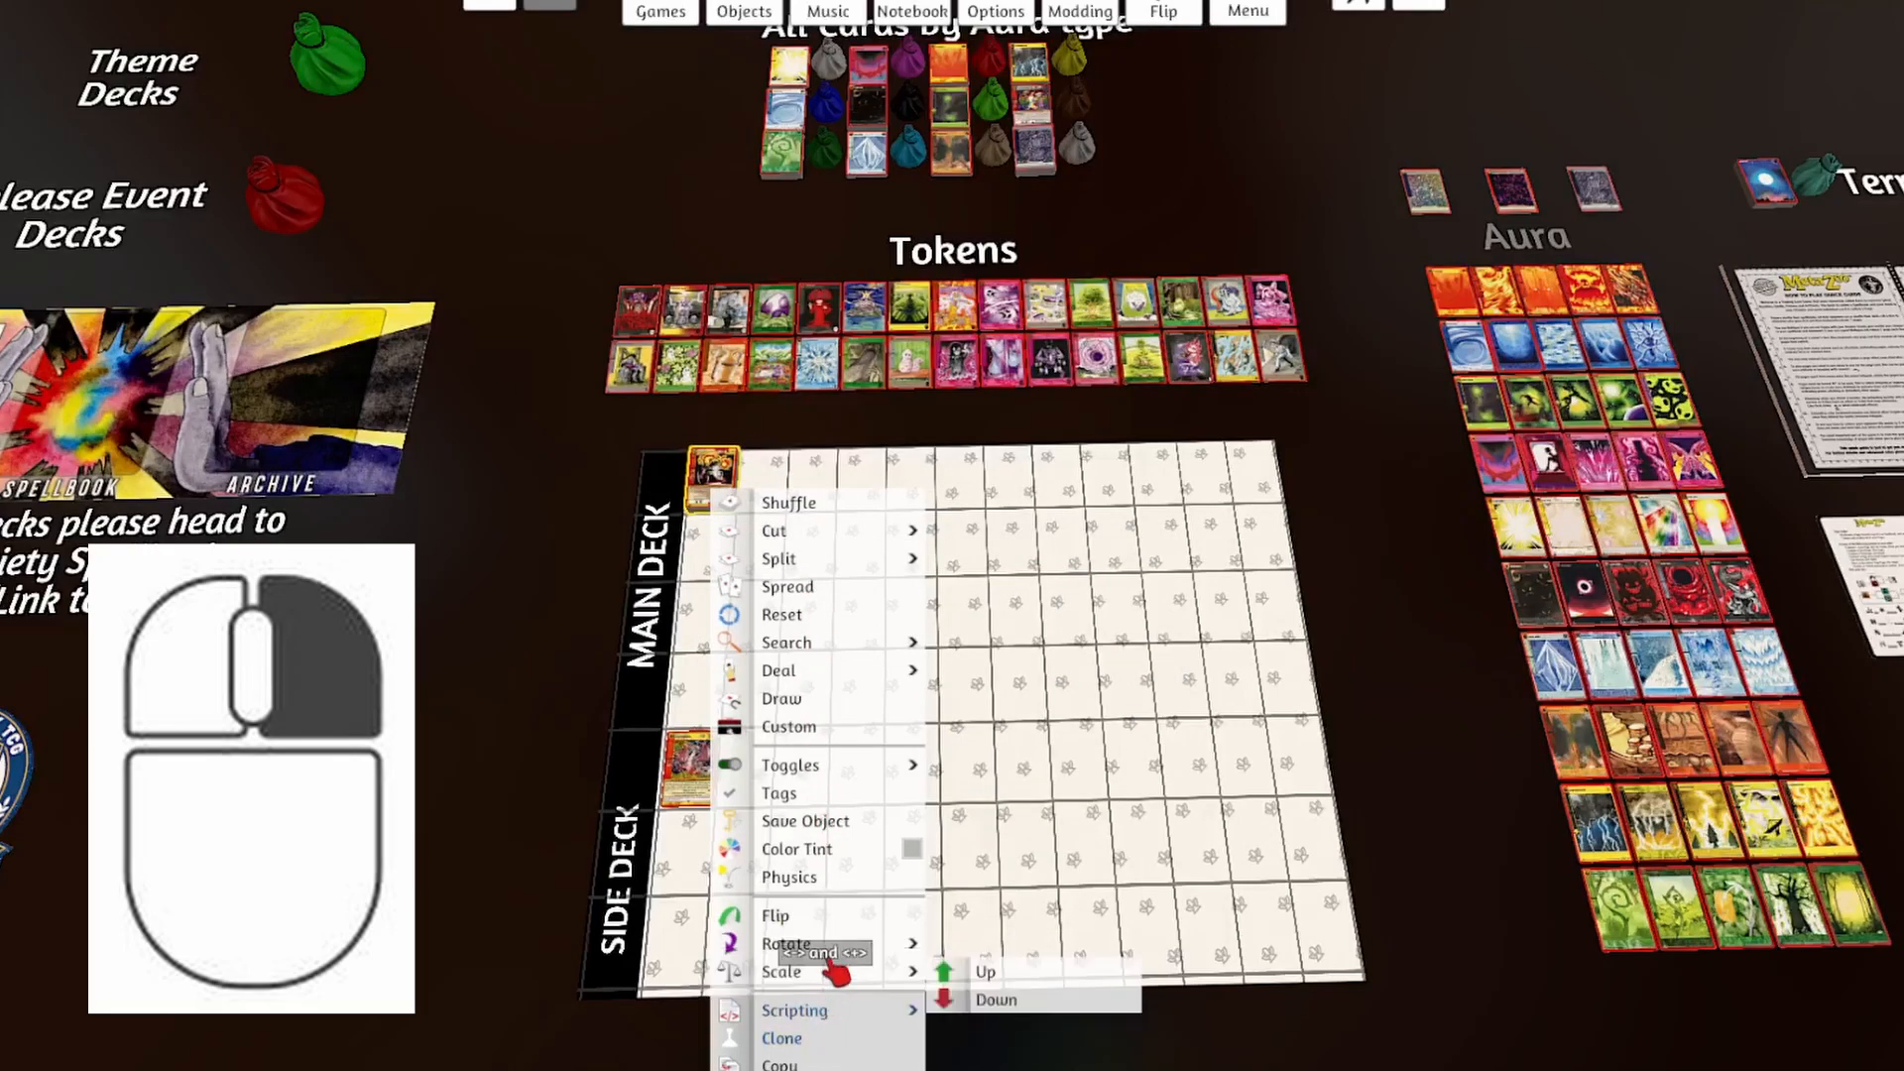
{"action": "left_click", "coordinate": [804, 821]}
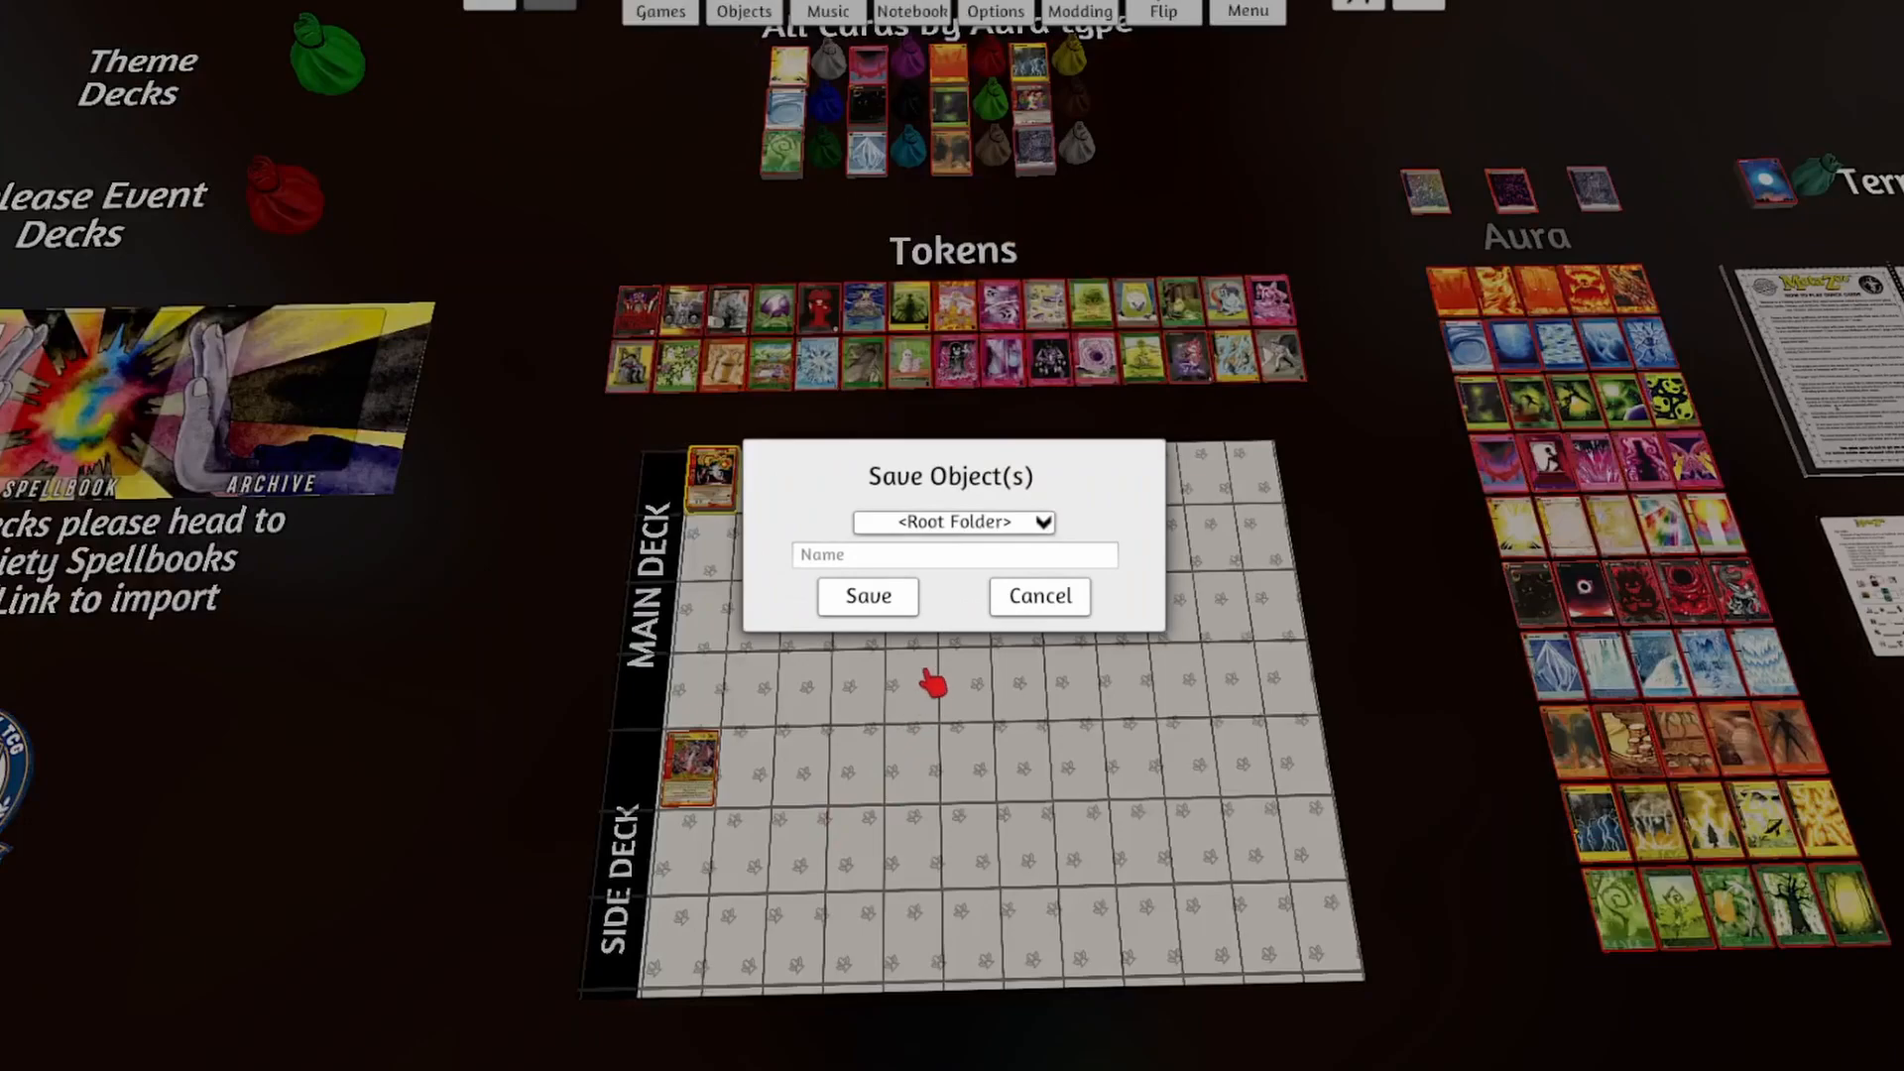
{"action": "left_click", "coordinate": [954, 555]}
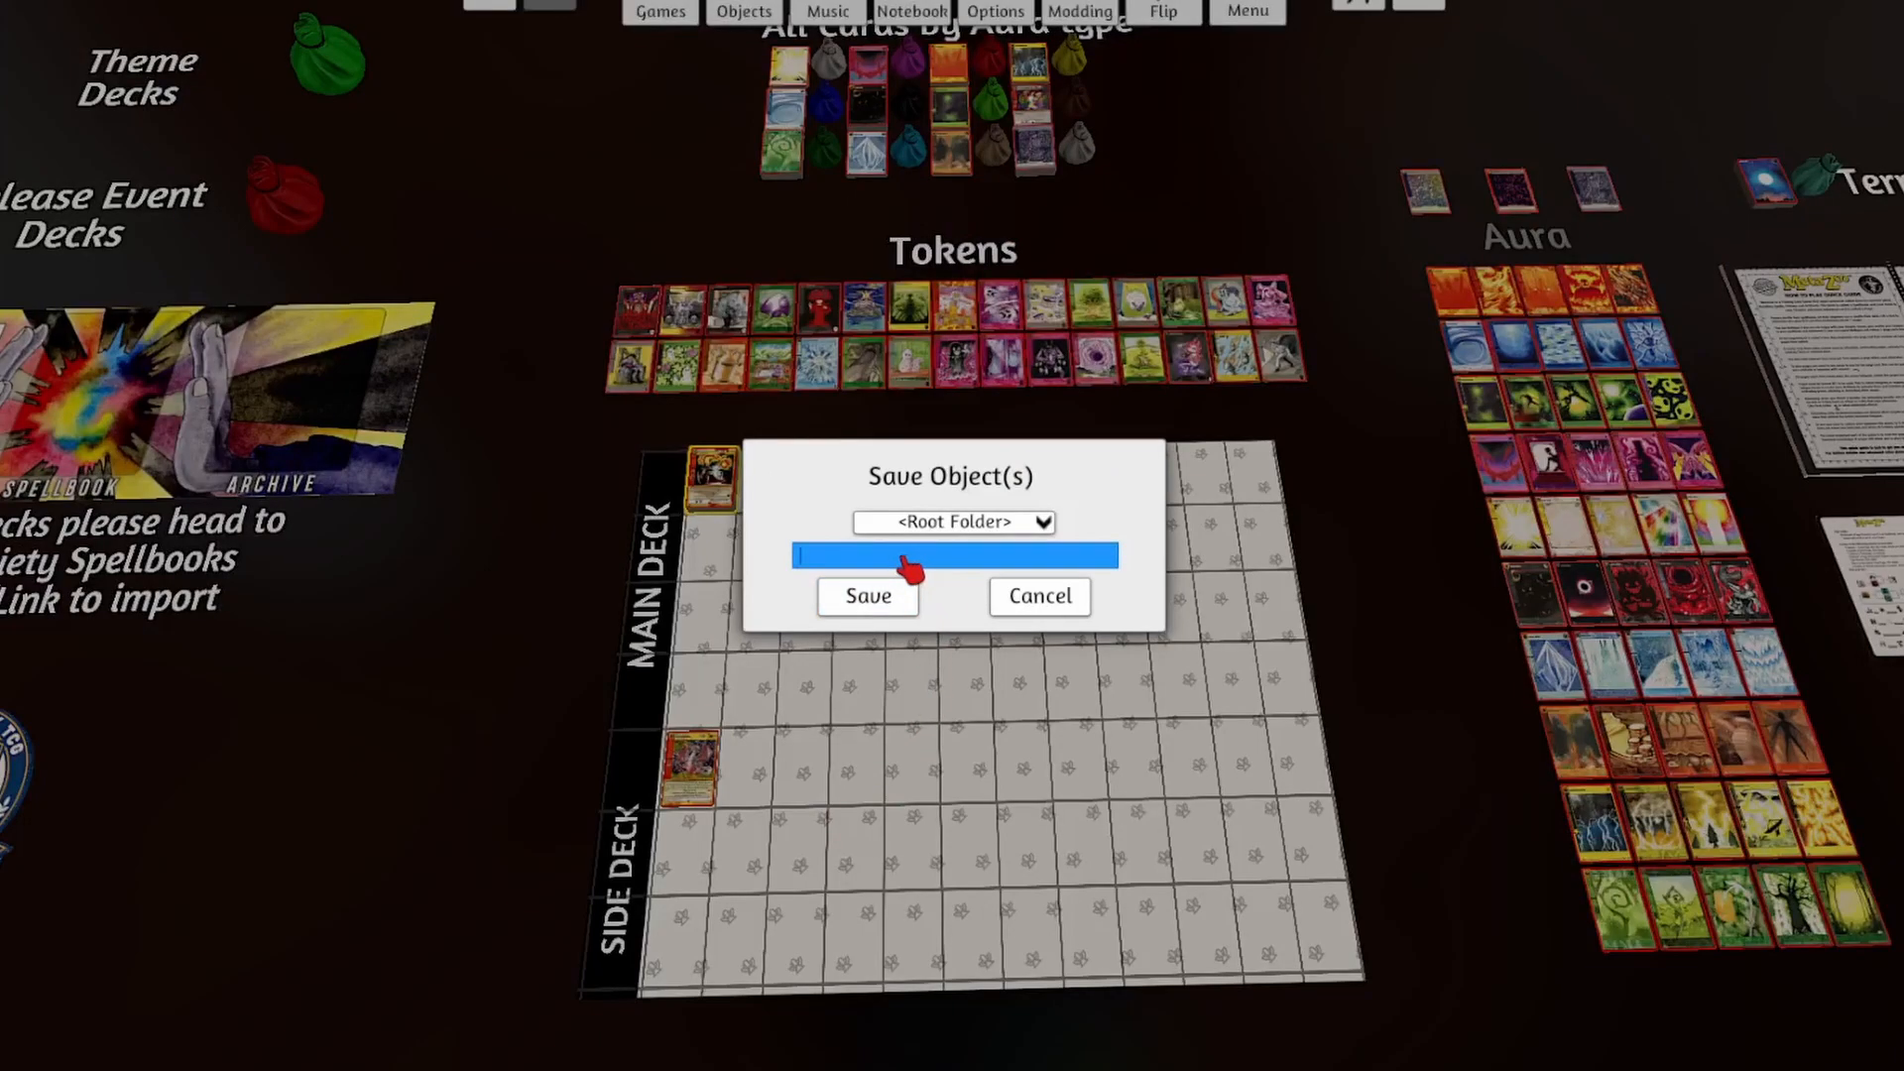
{"action": "type", "text": "Flame Spirit"}
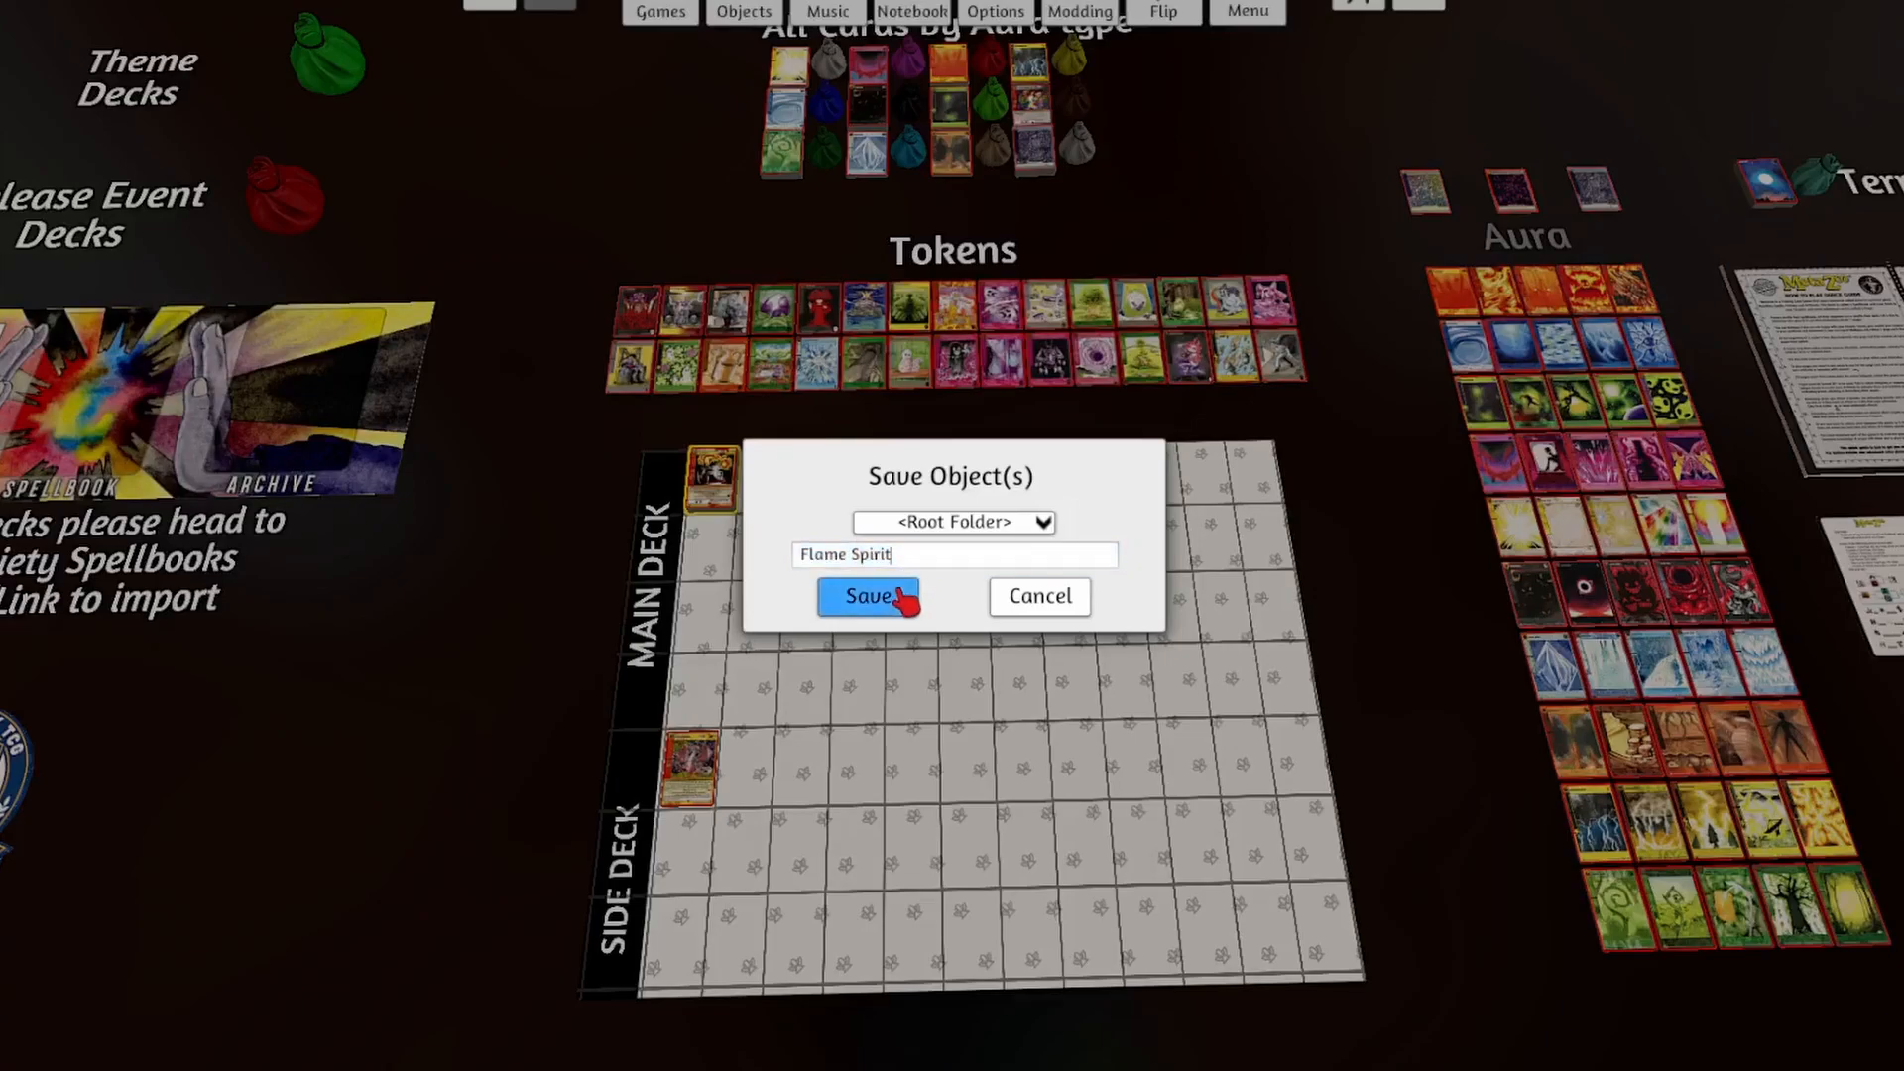
{"action": "left_click", "coordinate": [865, 596]}
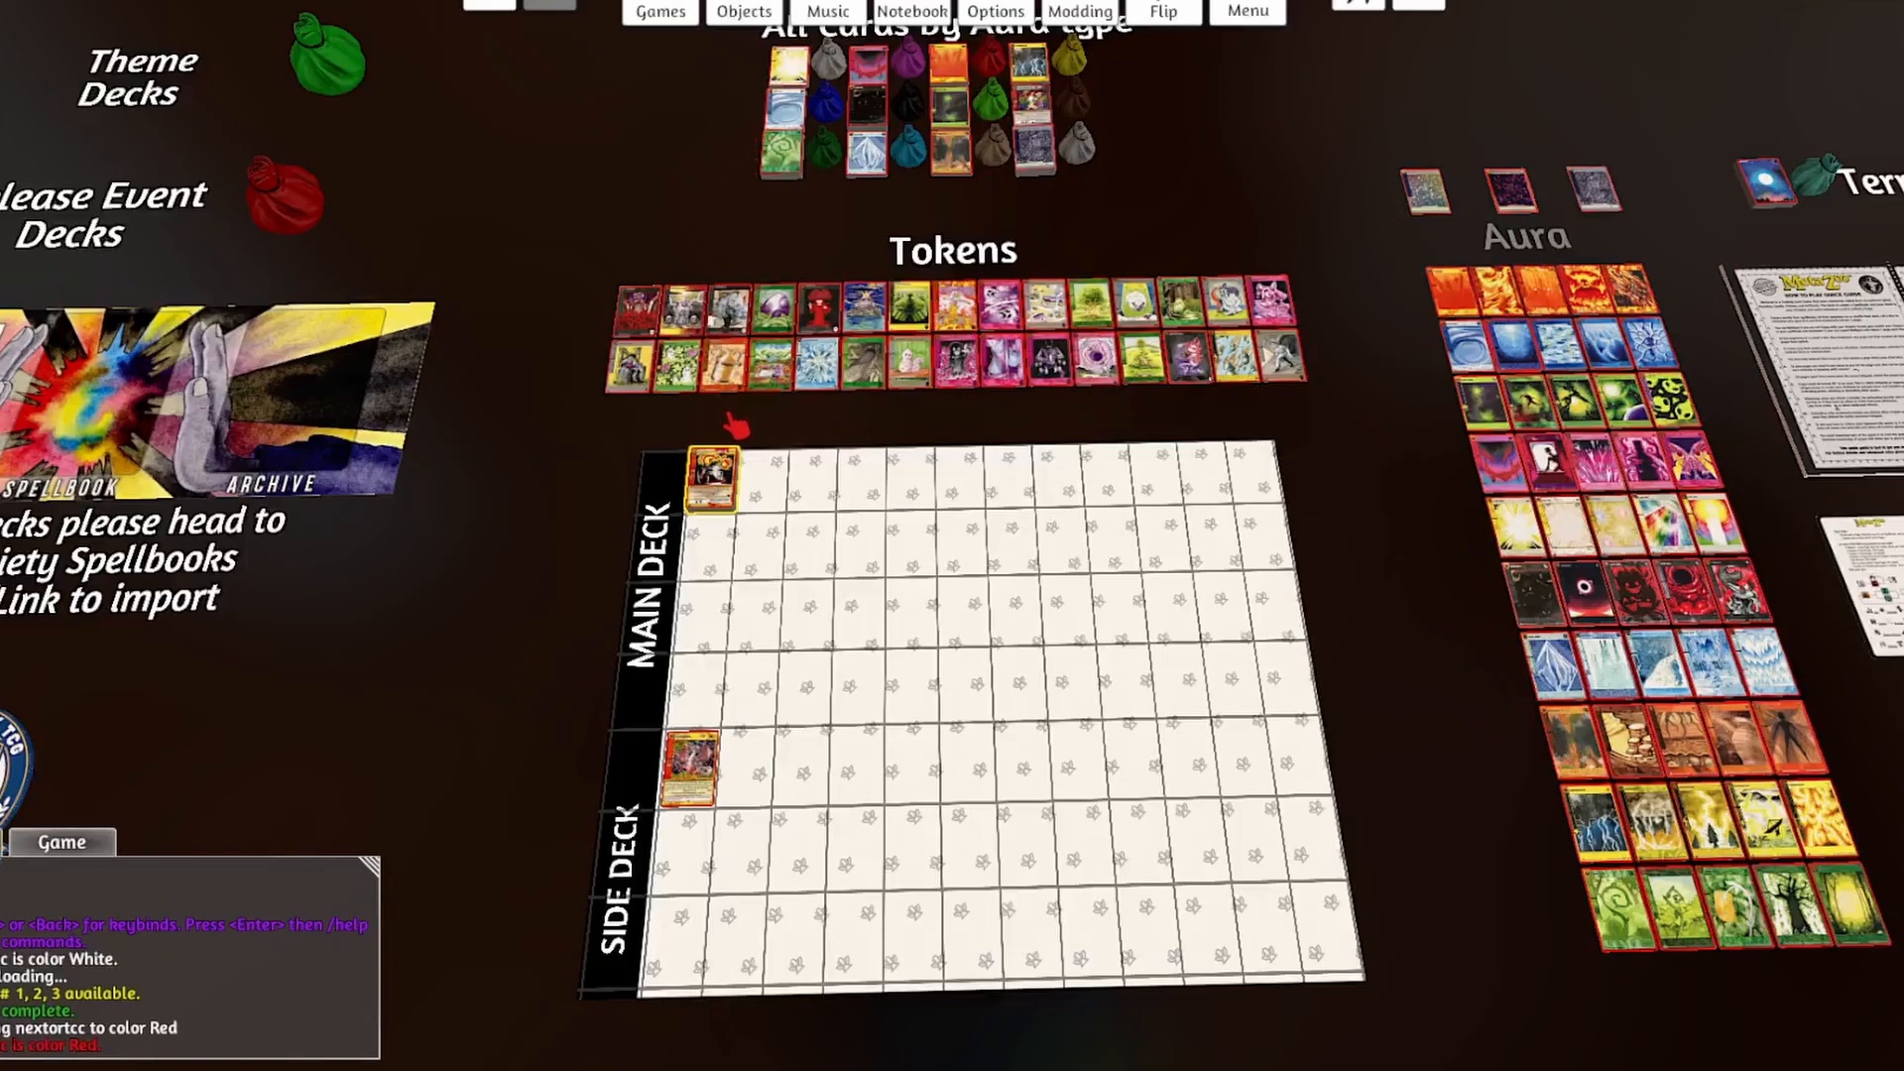
{"action": "mouse_move", "coordinate": [784, 787]}
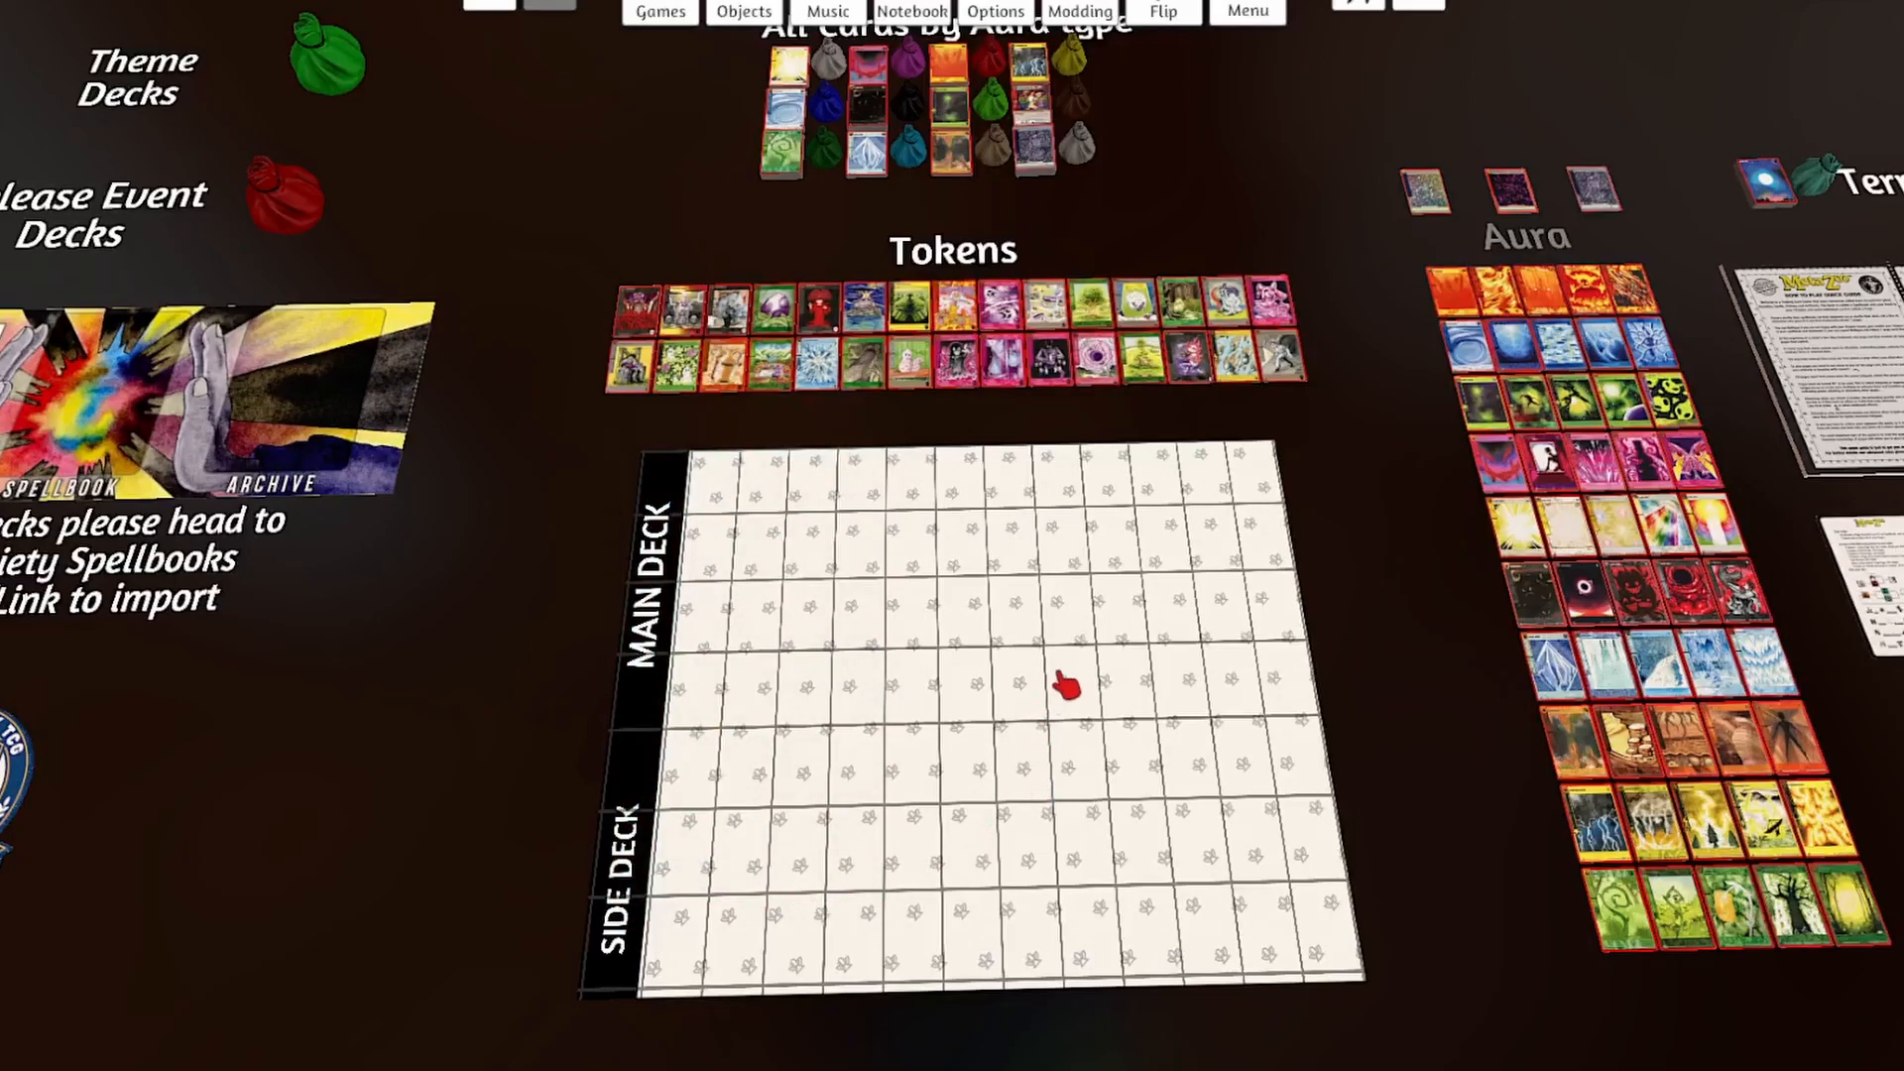
Step: Open Objects > Saved Objects to find the Flame Spirit deck entry
{"action": "left_click", "coordinate": [745, 11]}
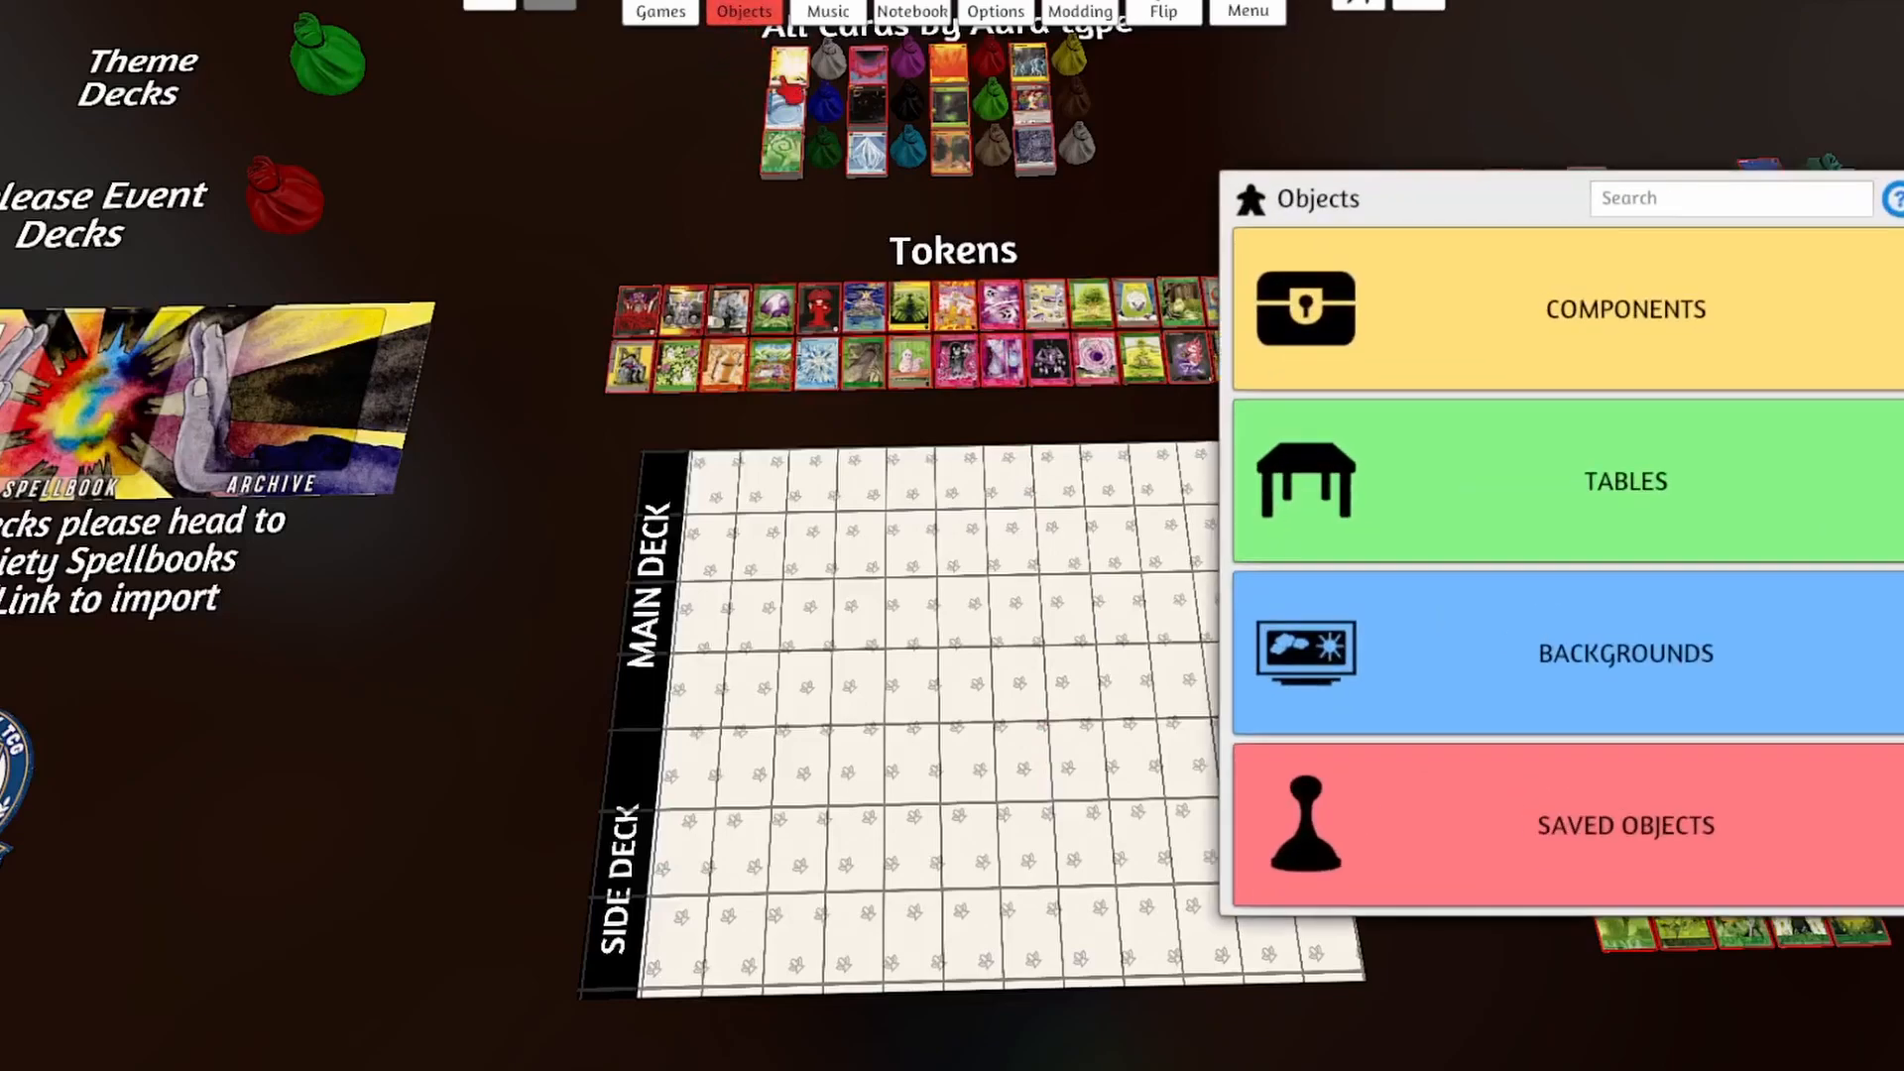
{"action": "left_click", "coordinate": [1623, 826]}
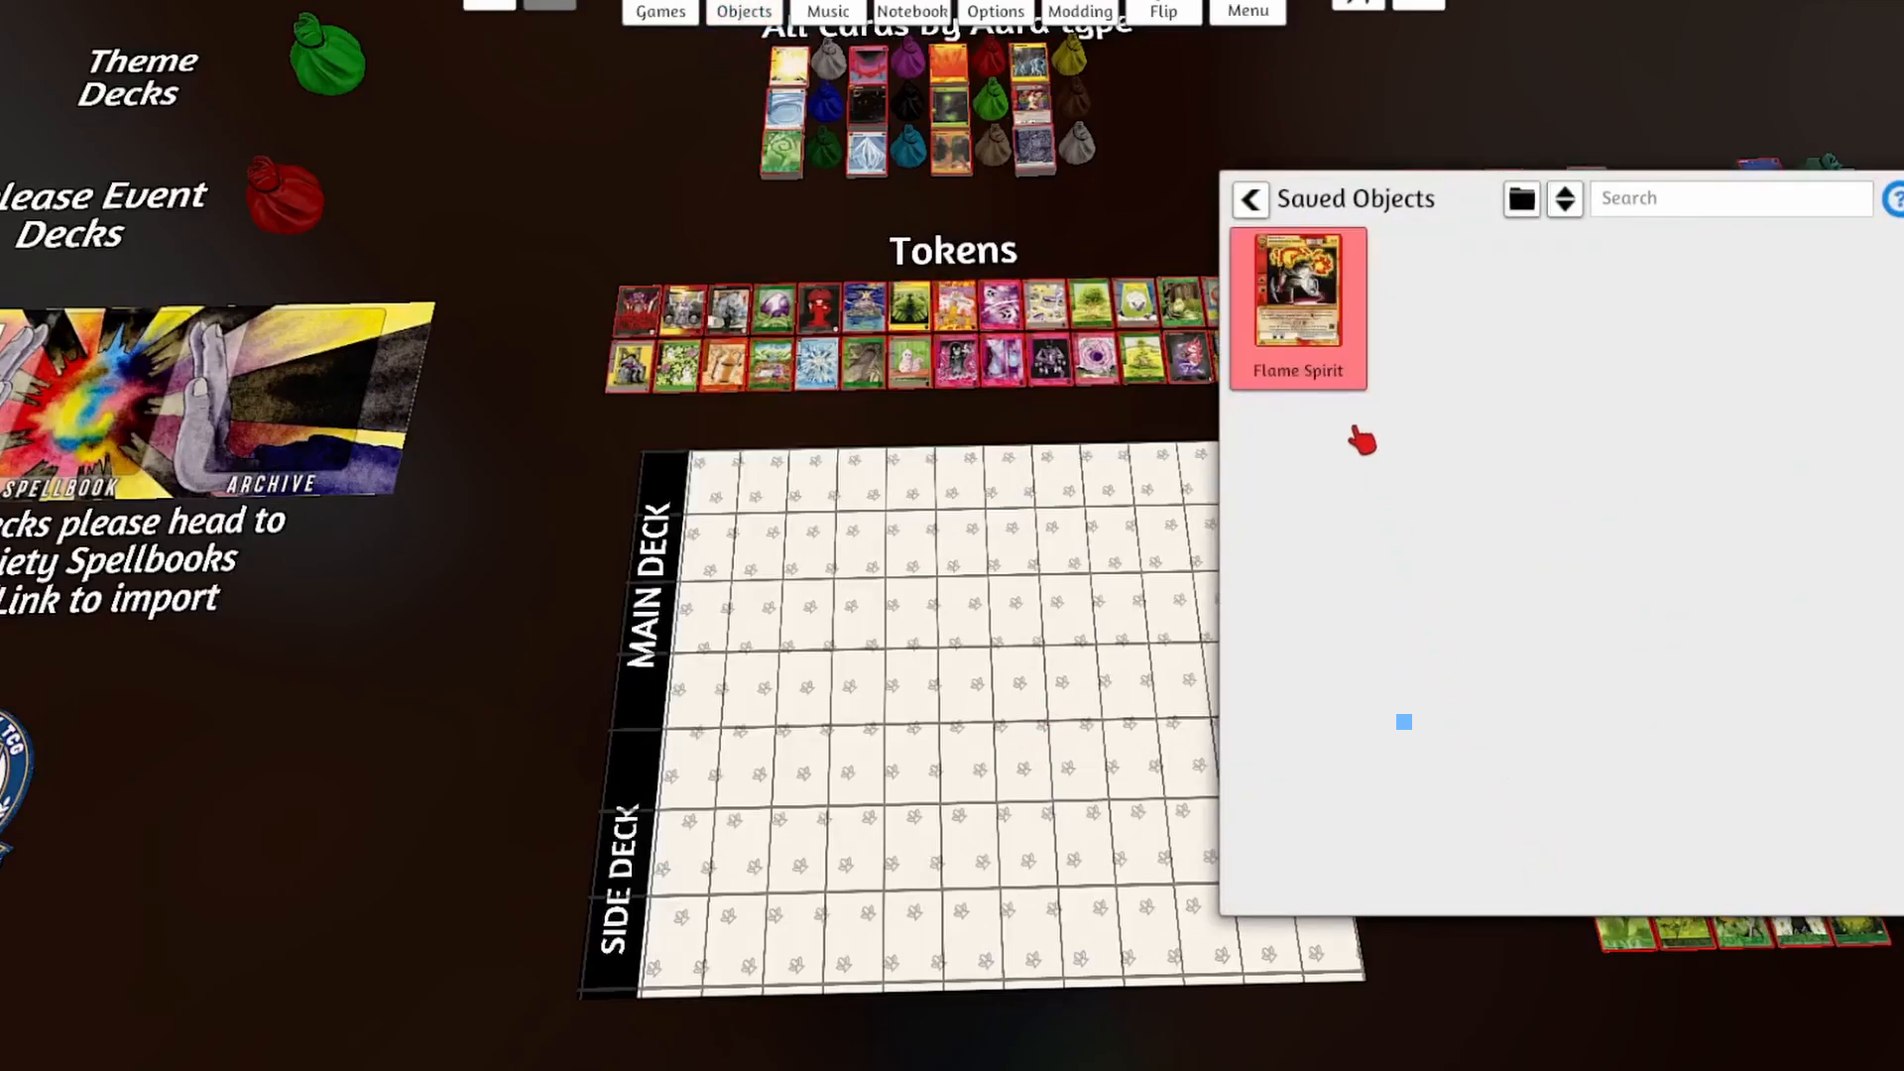
{"action": "left_click_drag", "start_coordinate": [1297, 303], "coordinate": [1002, 558]}
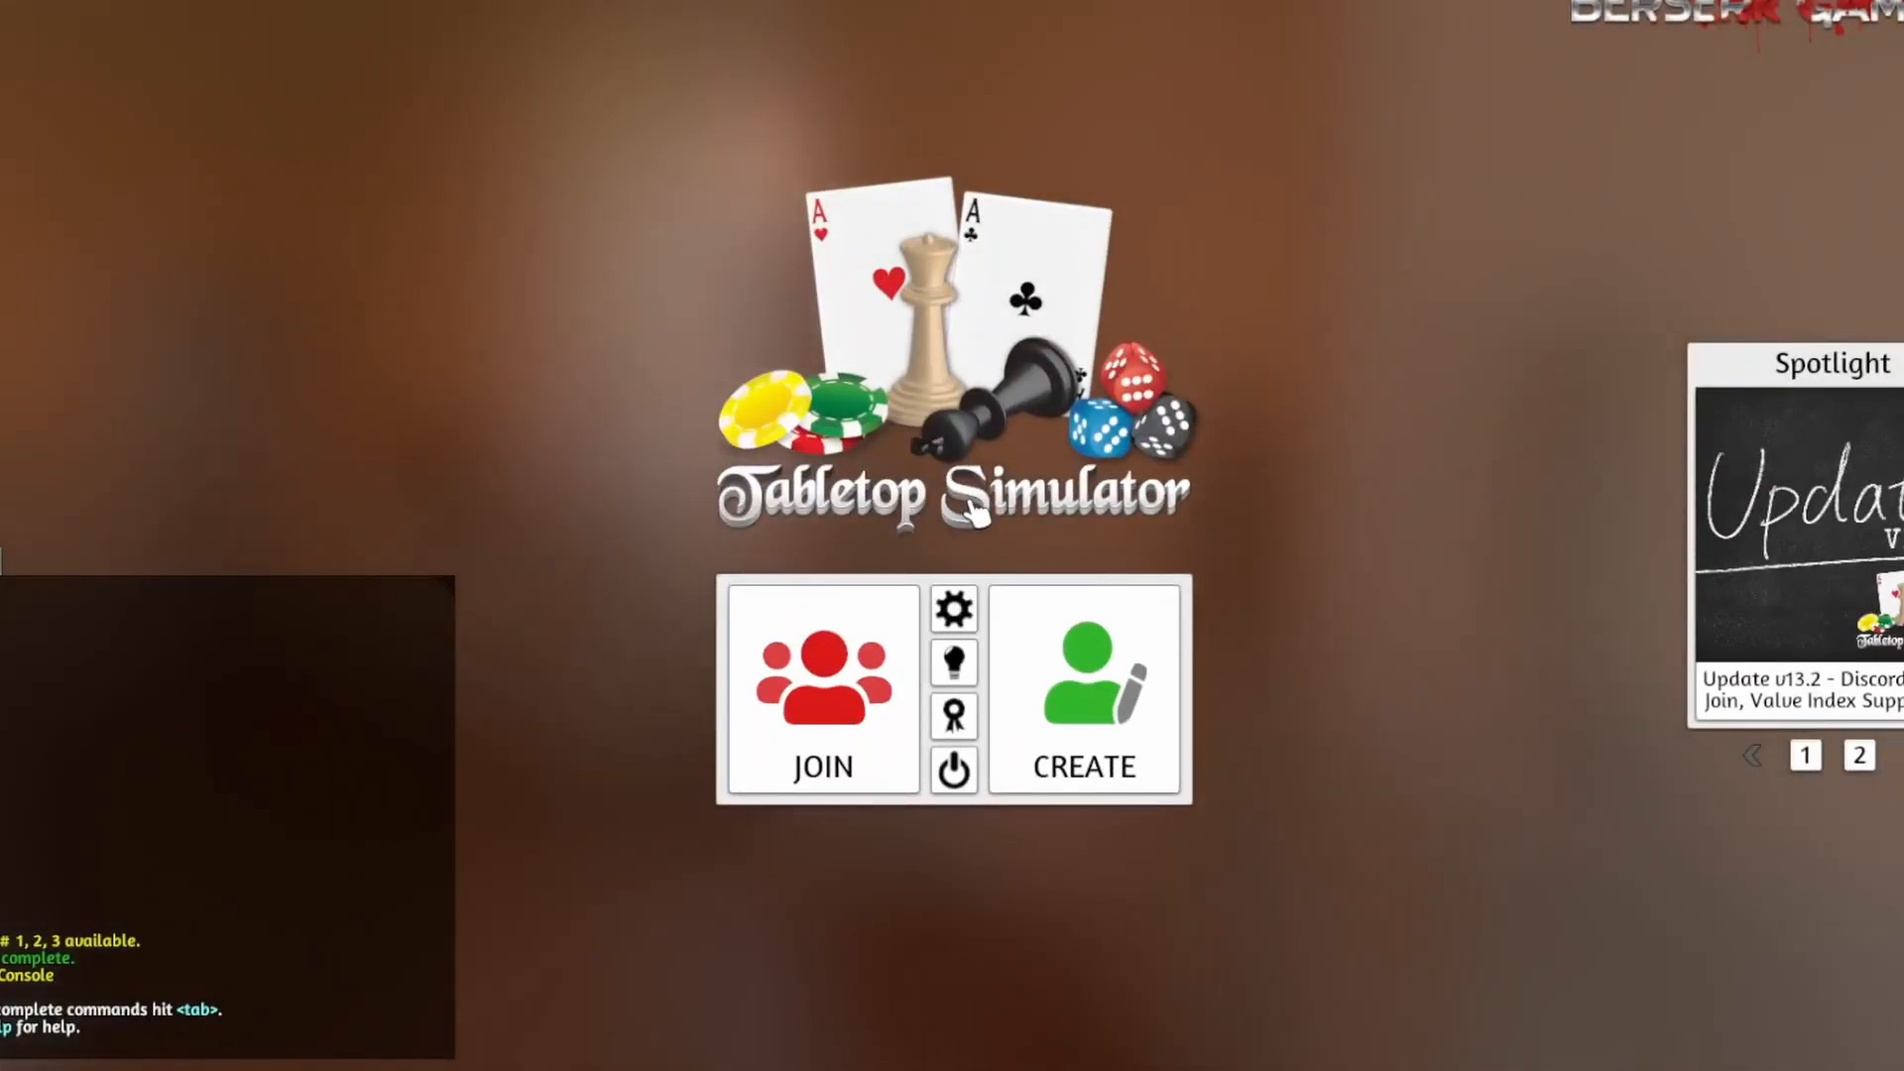
{"action": "mouse_move", "coordinate": [1287, 559]}
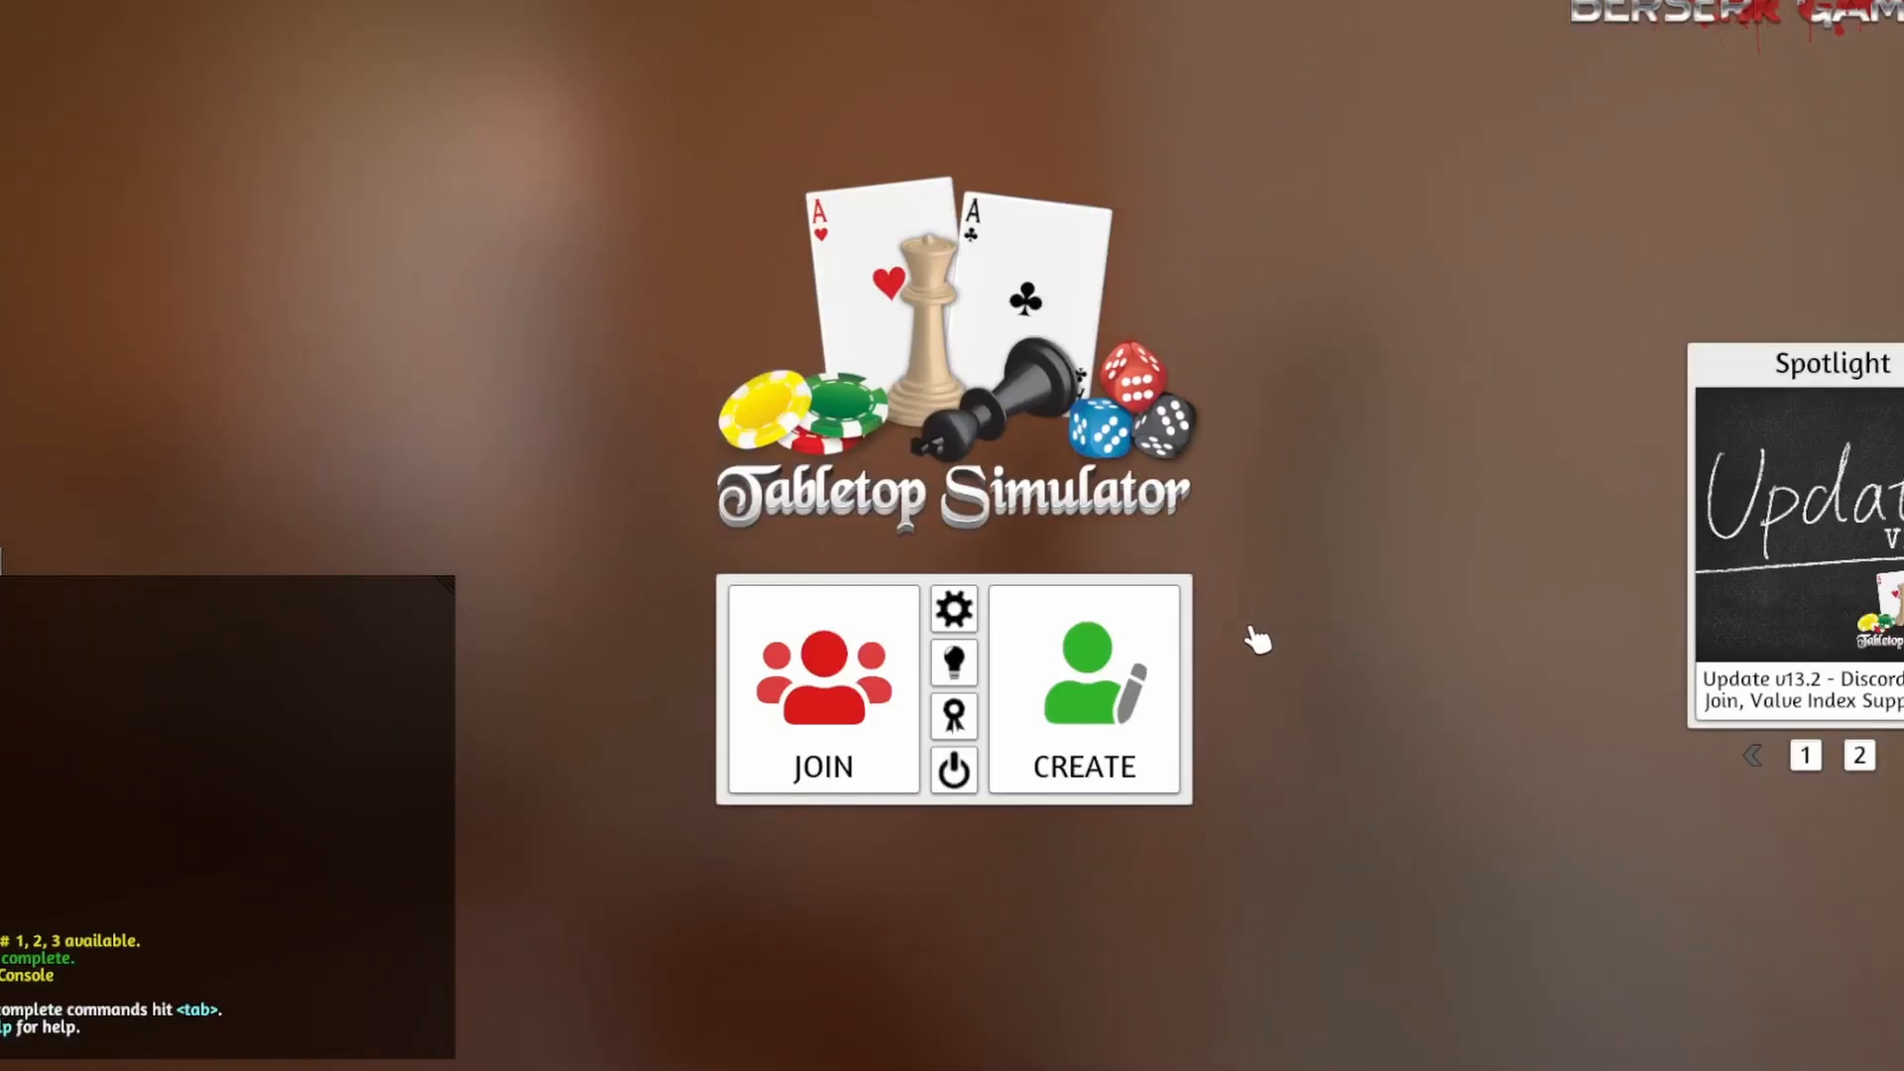
Step: Host a new multiplayer server with server type set to Friends and Invite only
{"action": "left_click", "coordinate": [1082, 688]}
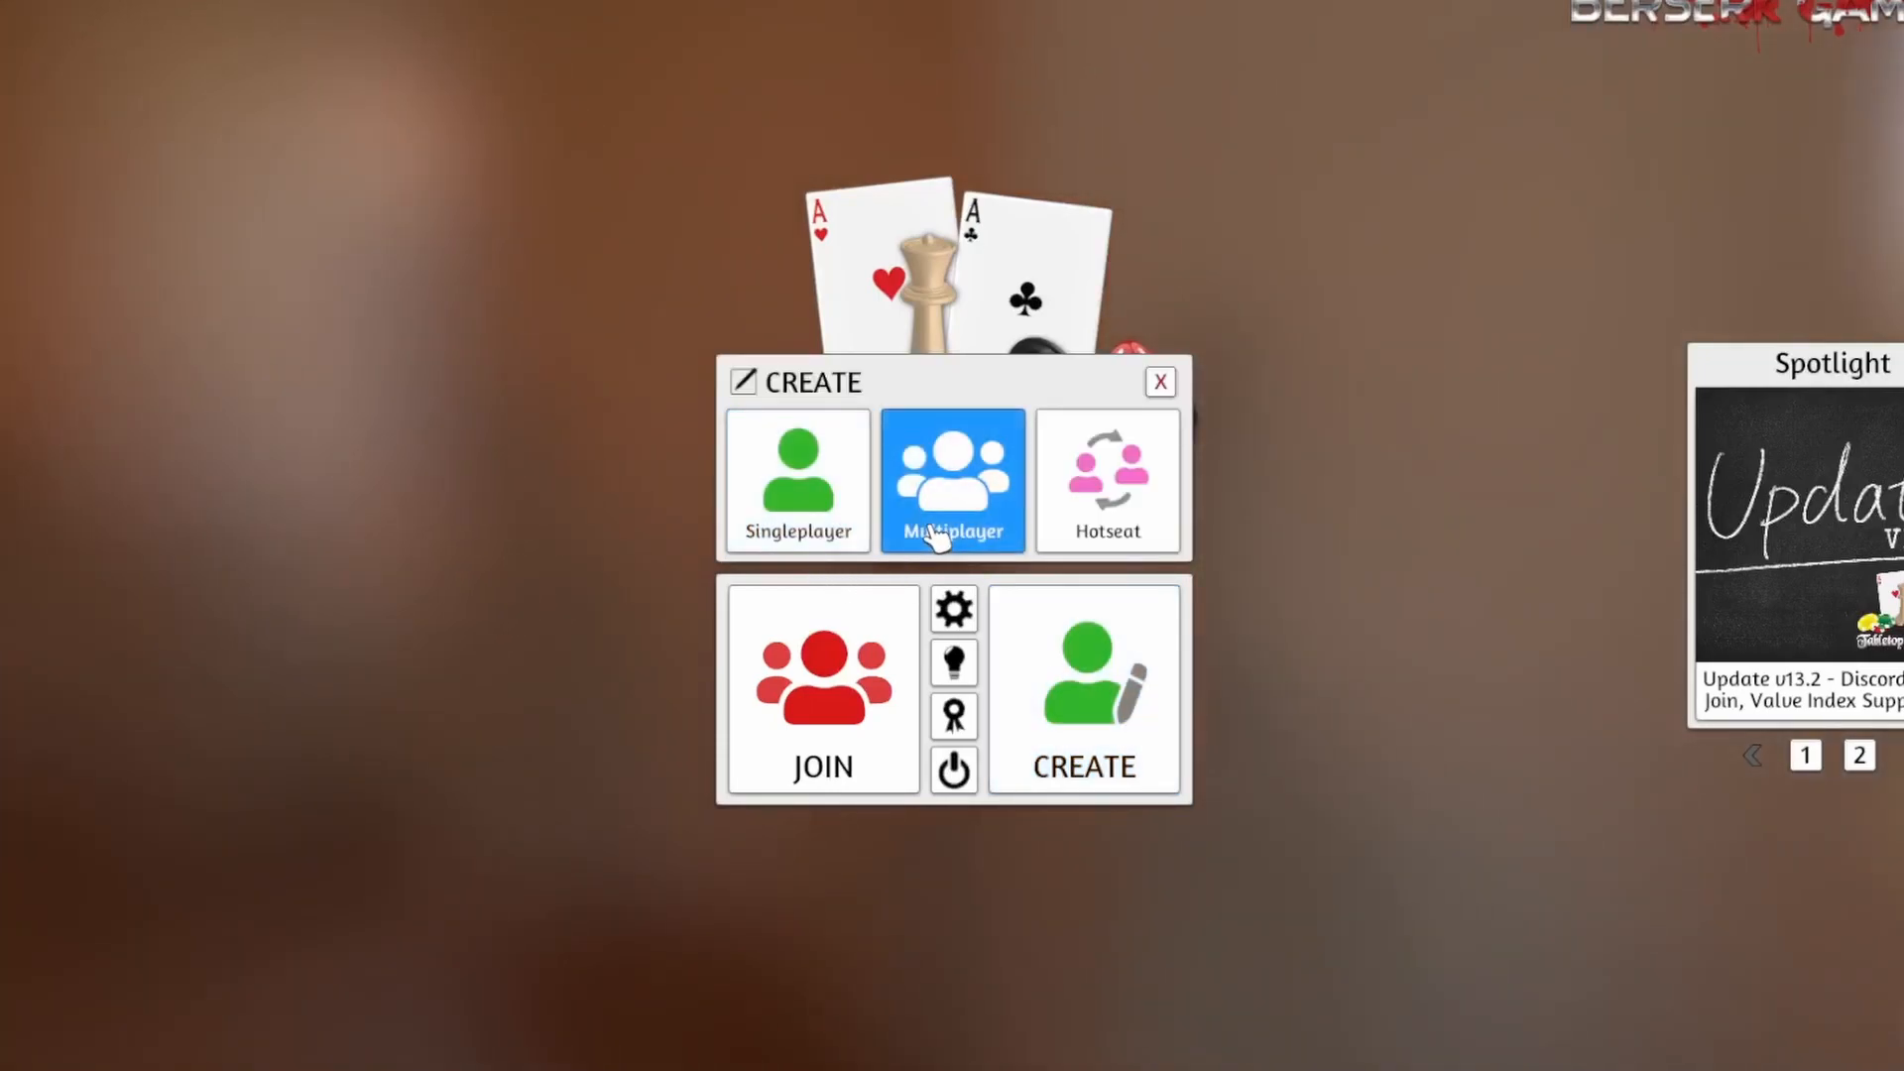
{"action": "left_click", "coordinate": [951, 480]}
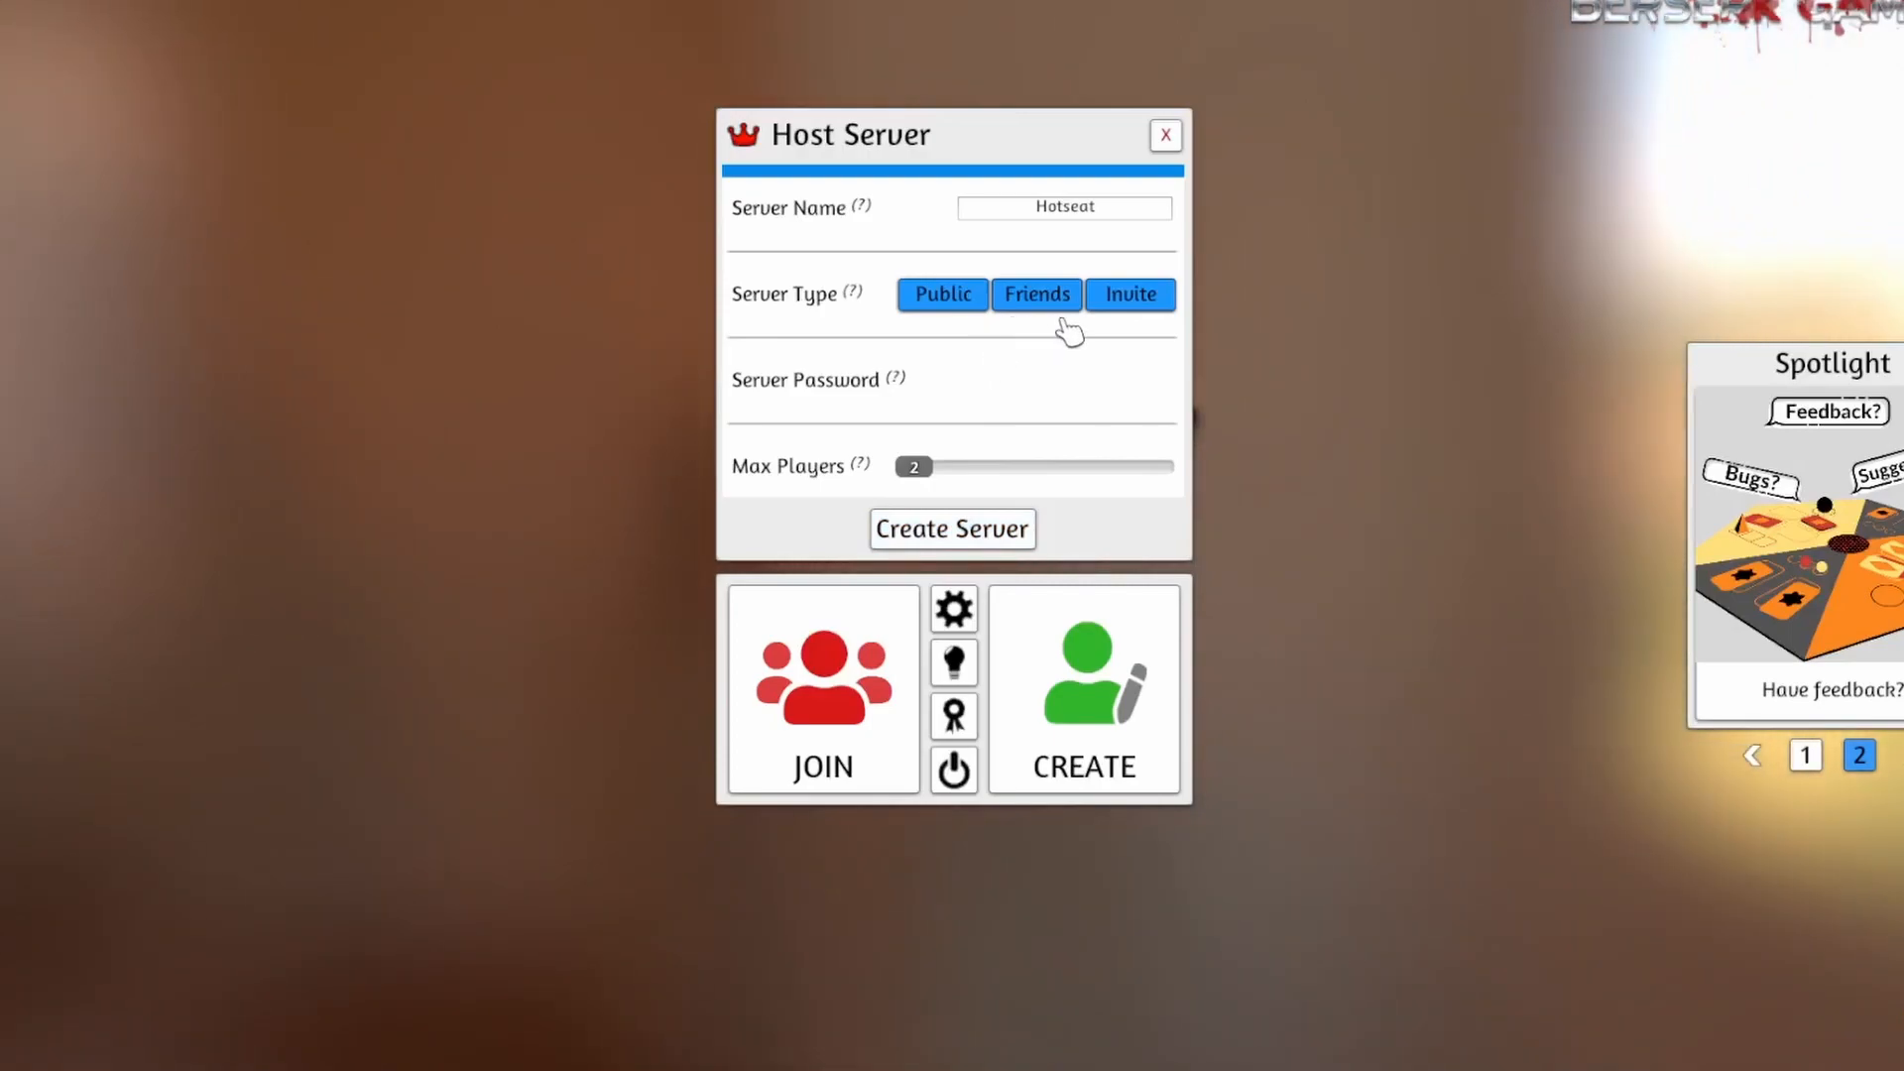
{"action": "left_click", "coordinate": [1035, 293]}
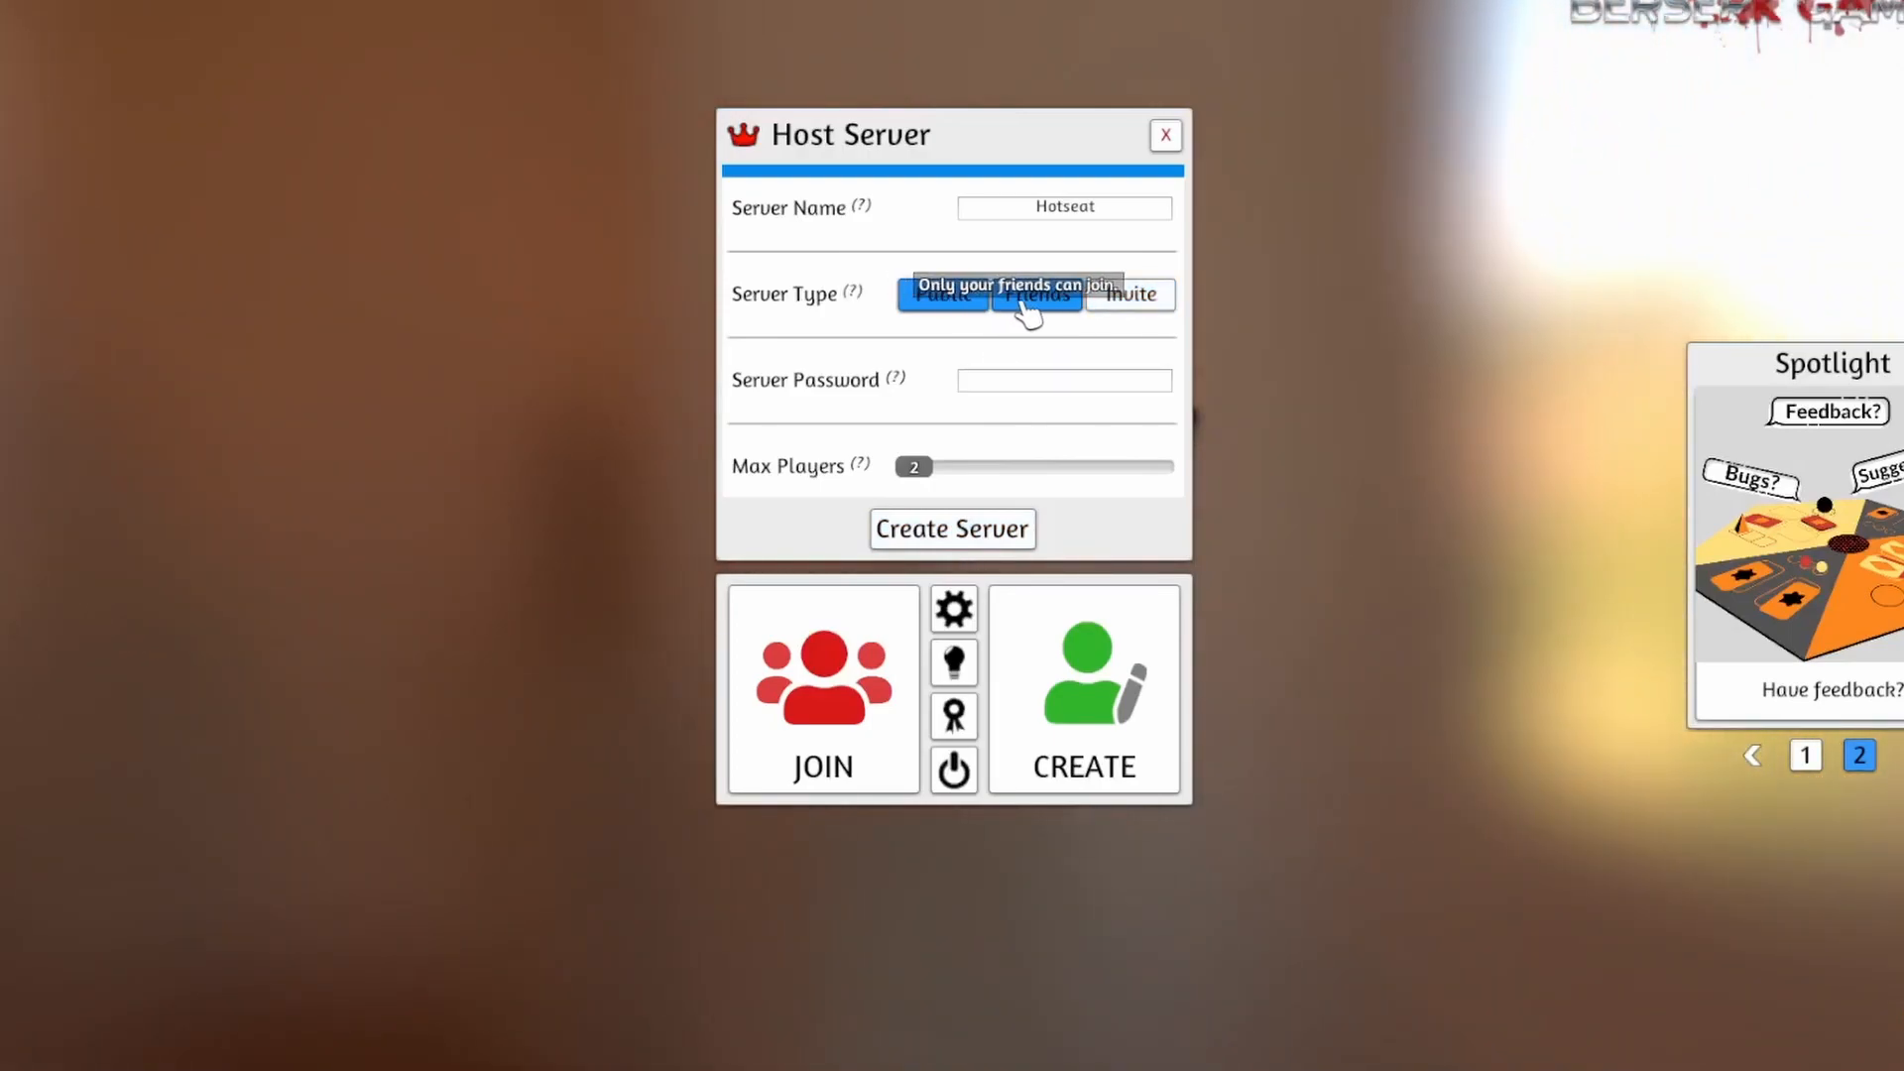
{"action": "left_click", "coordinate": [1034, 293]}
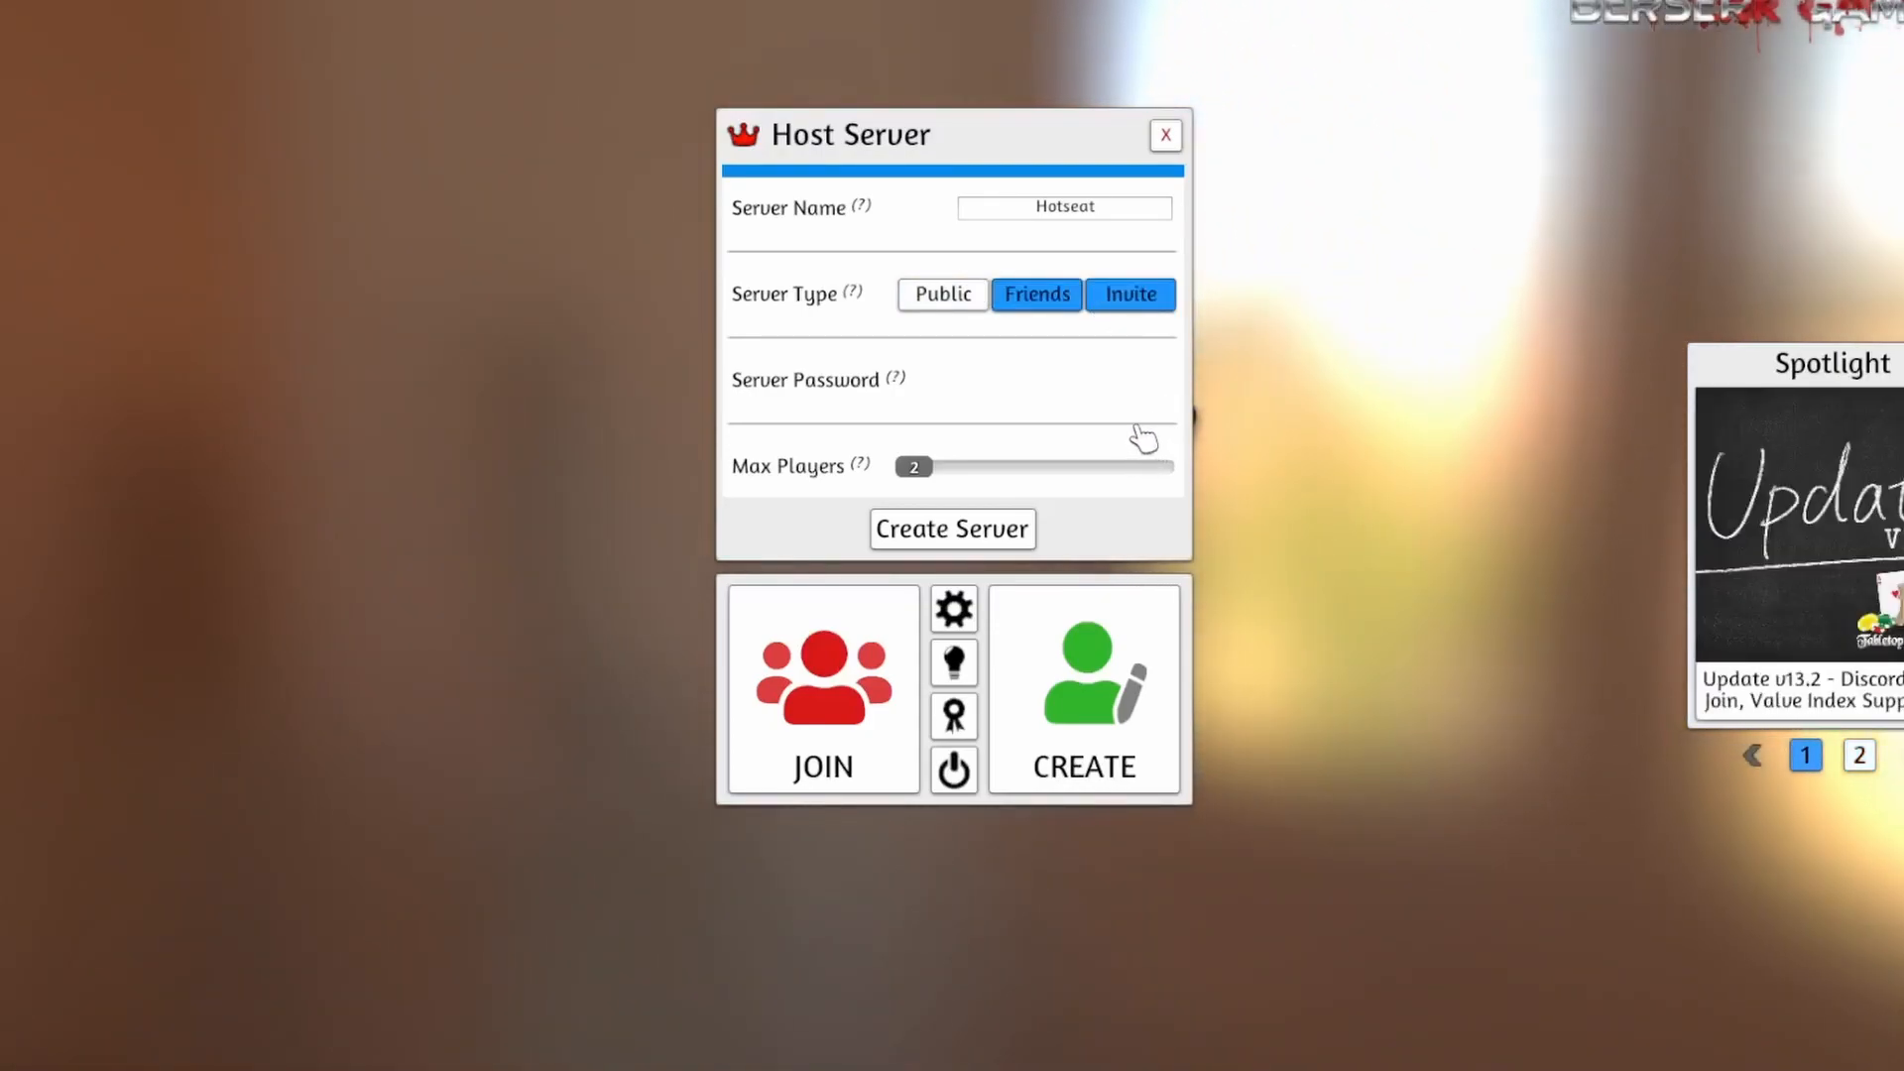
{"action": "mouse_move", "coordinate": [1129, 504]}
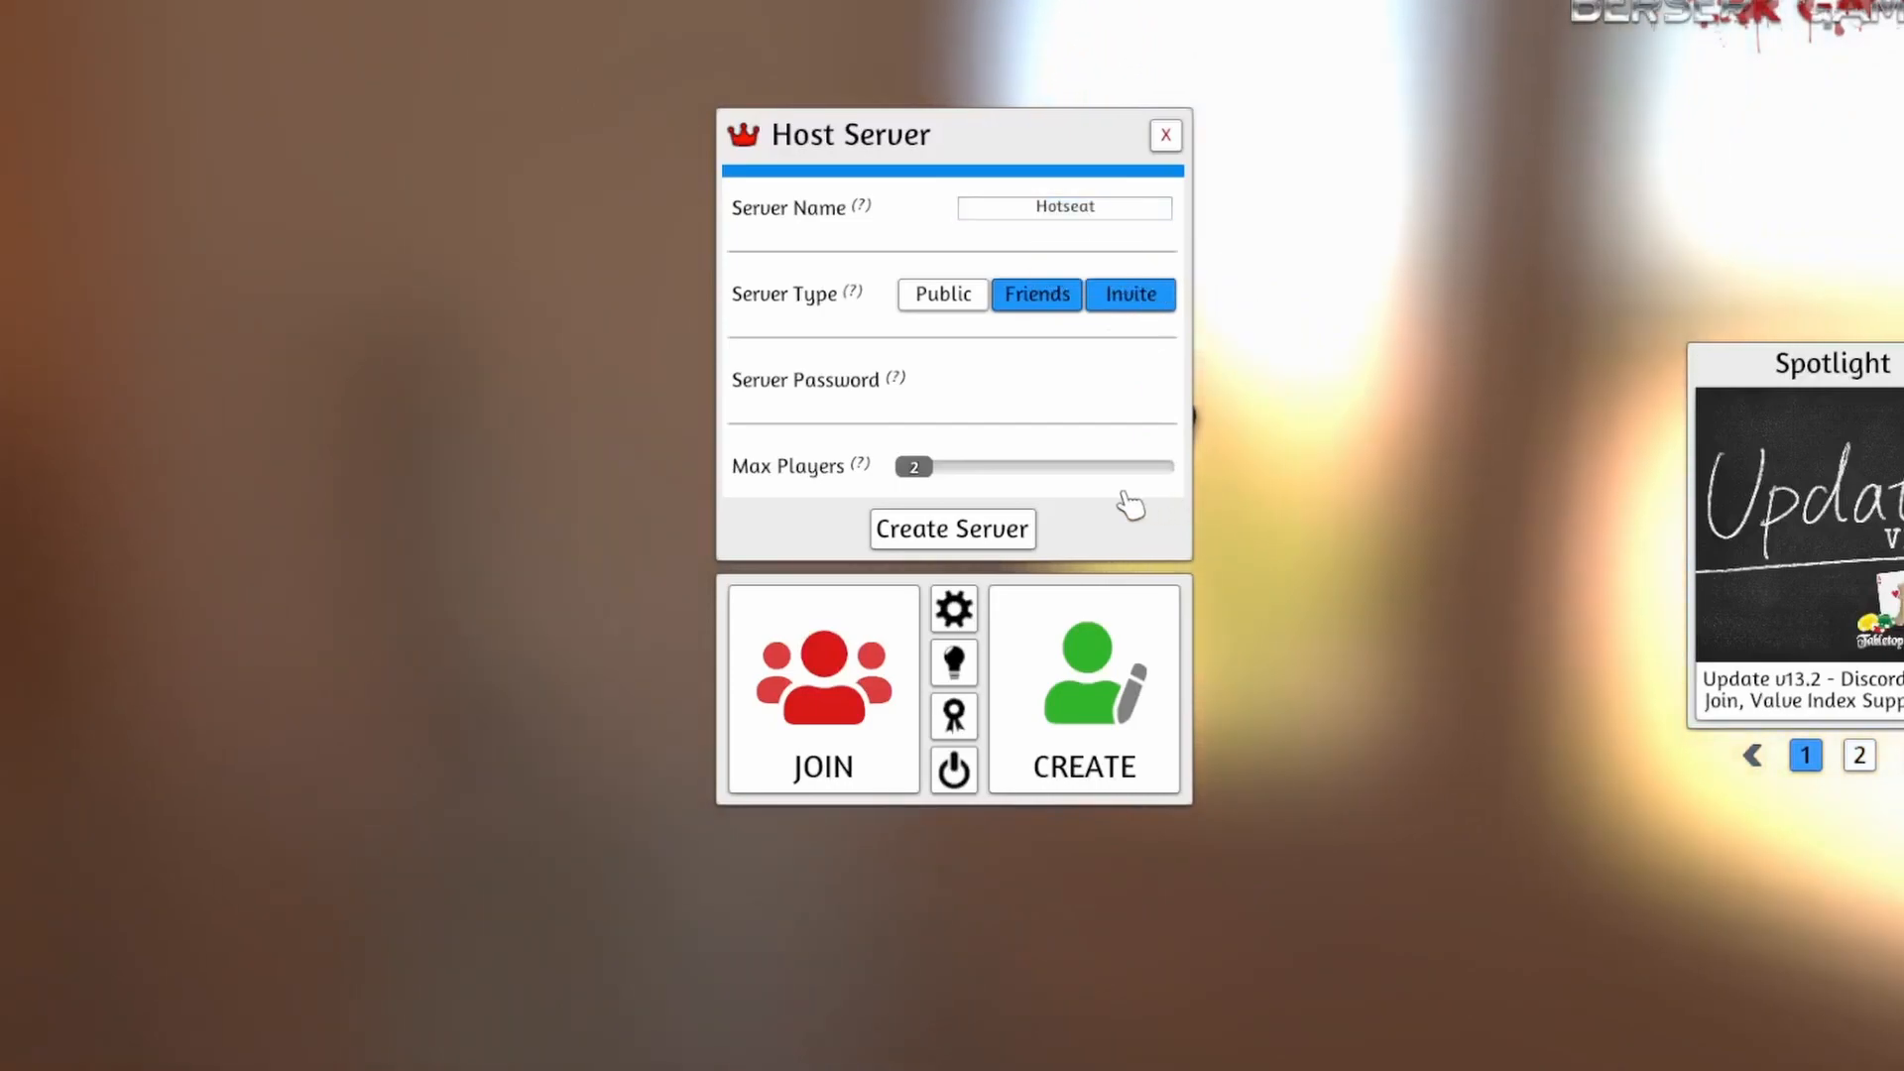
Step: Create the server and load the 'Play Metazoo Table for 2' Workshop game
{"action": "left_click", "coordinate": [952, 528]}
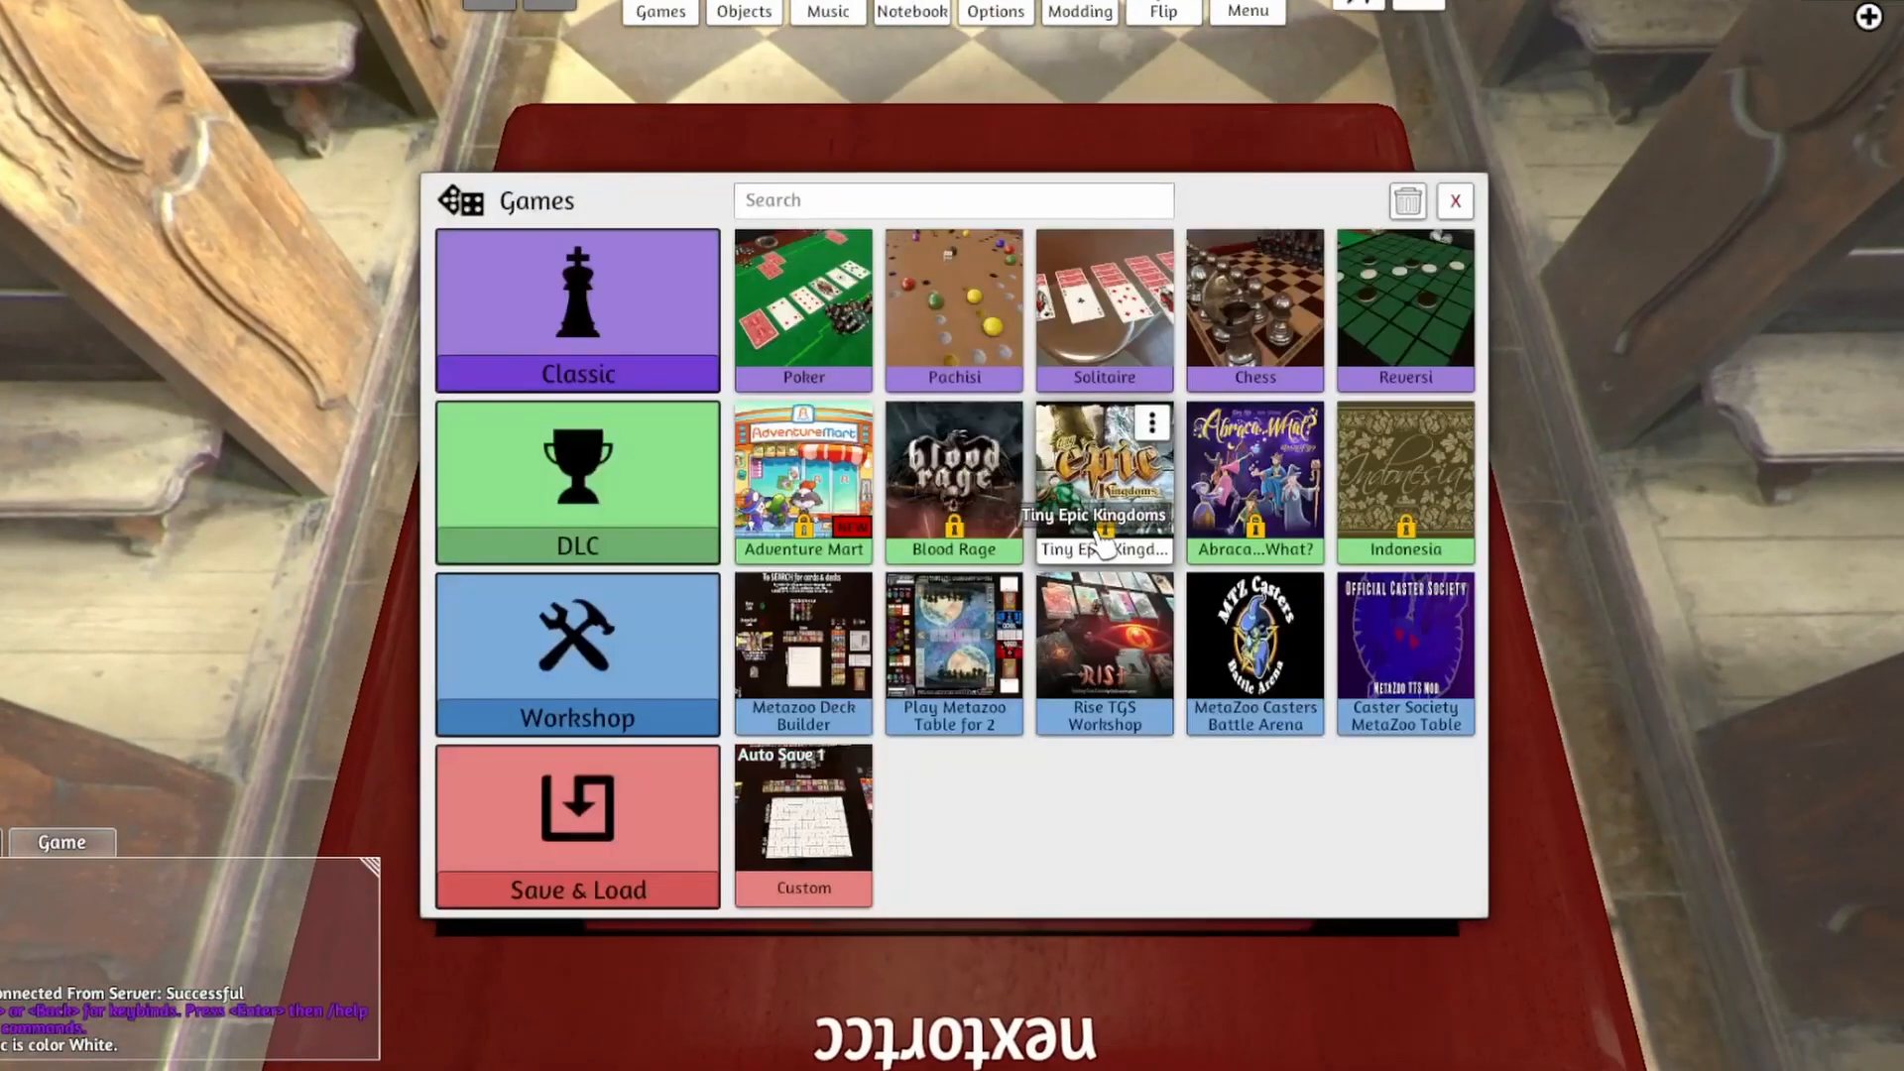
{"action": "left_click", "coordinate": [577, 653]}
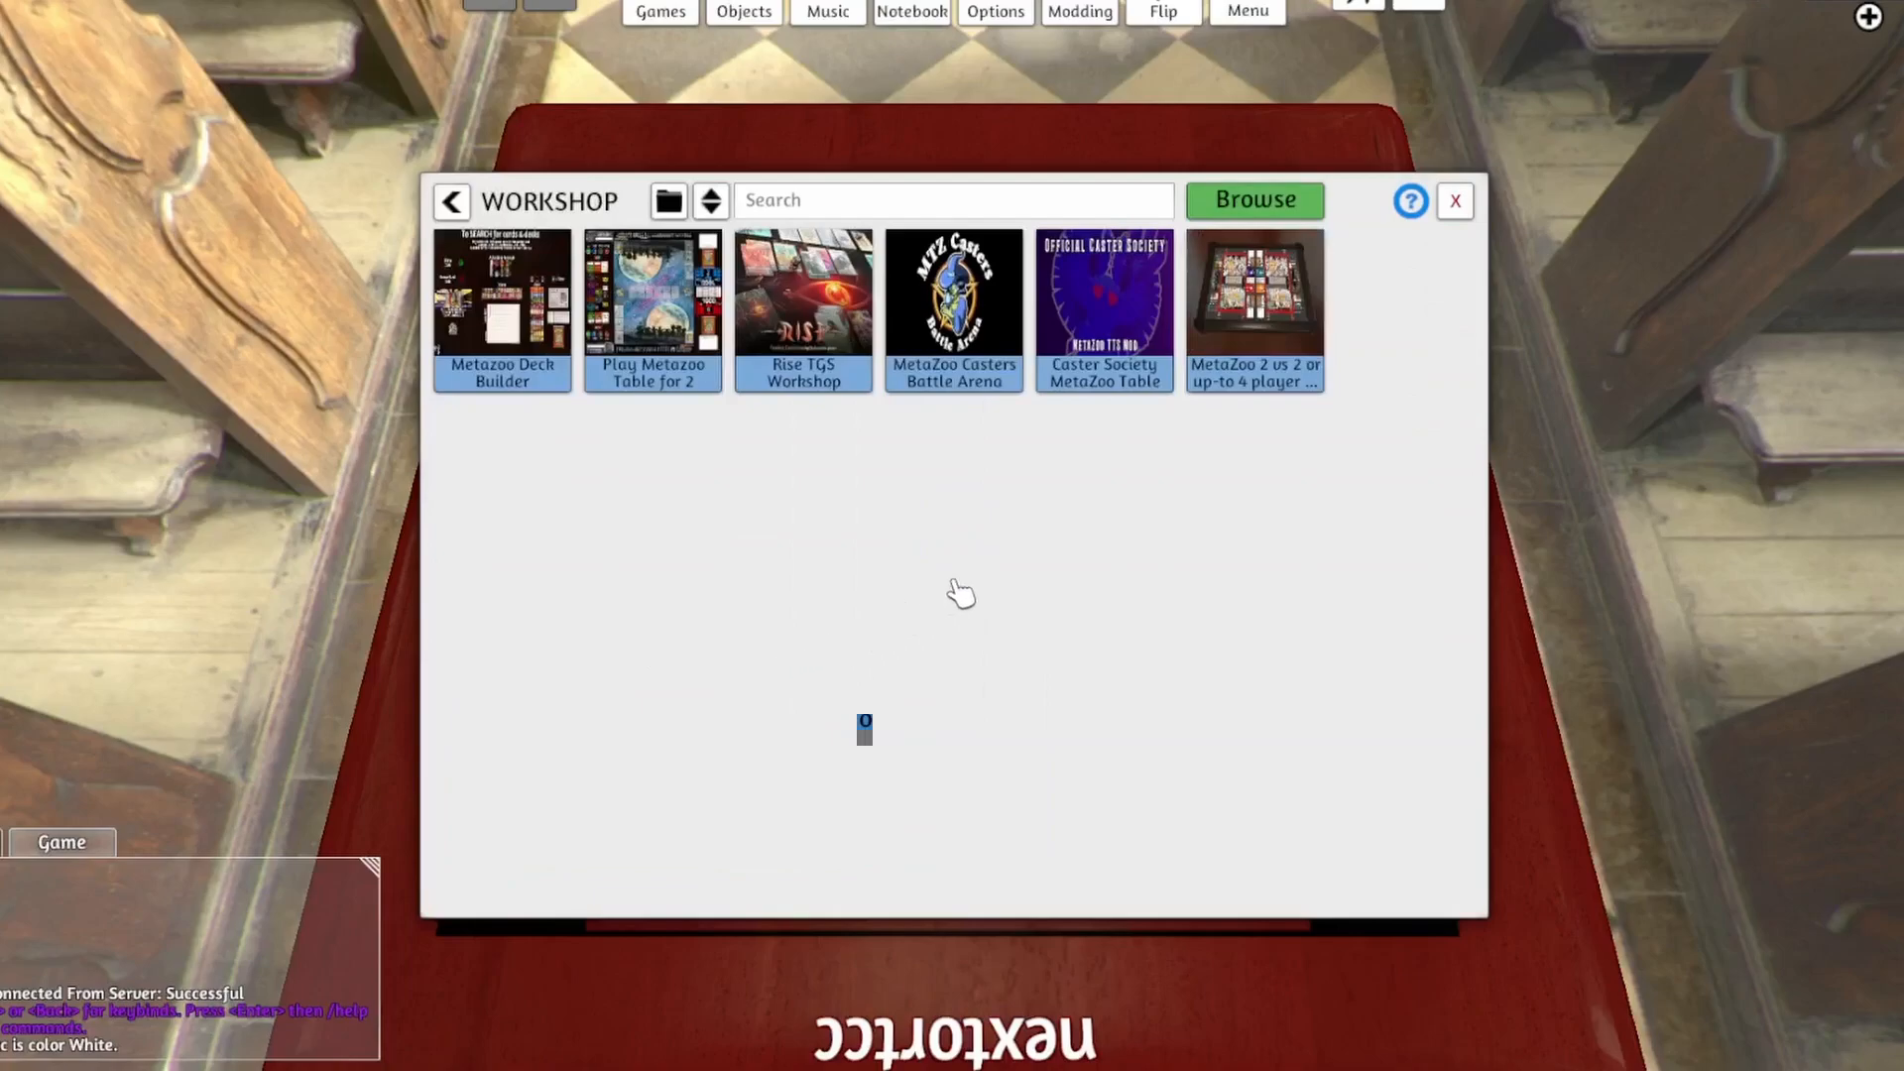
{"action": "left_click", "coordinate": [652, 292]}
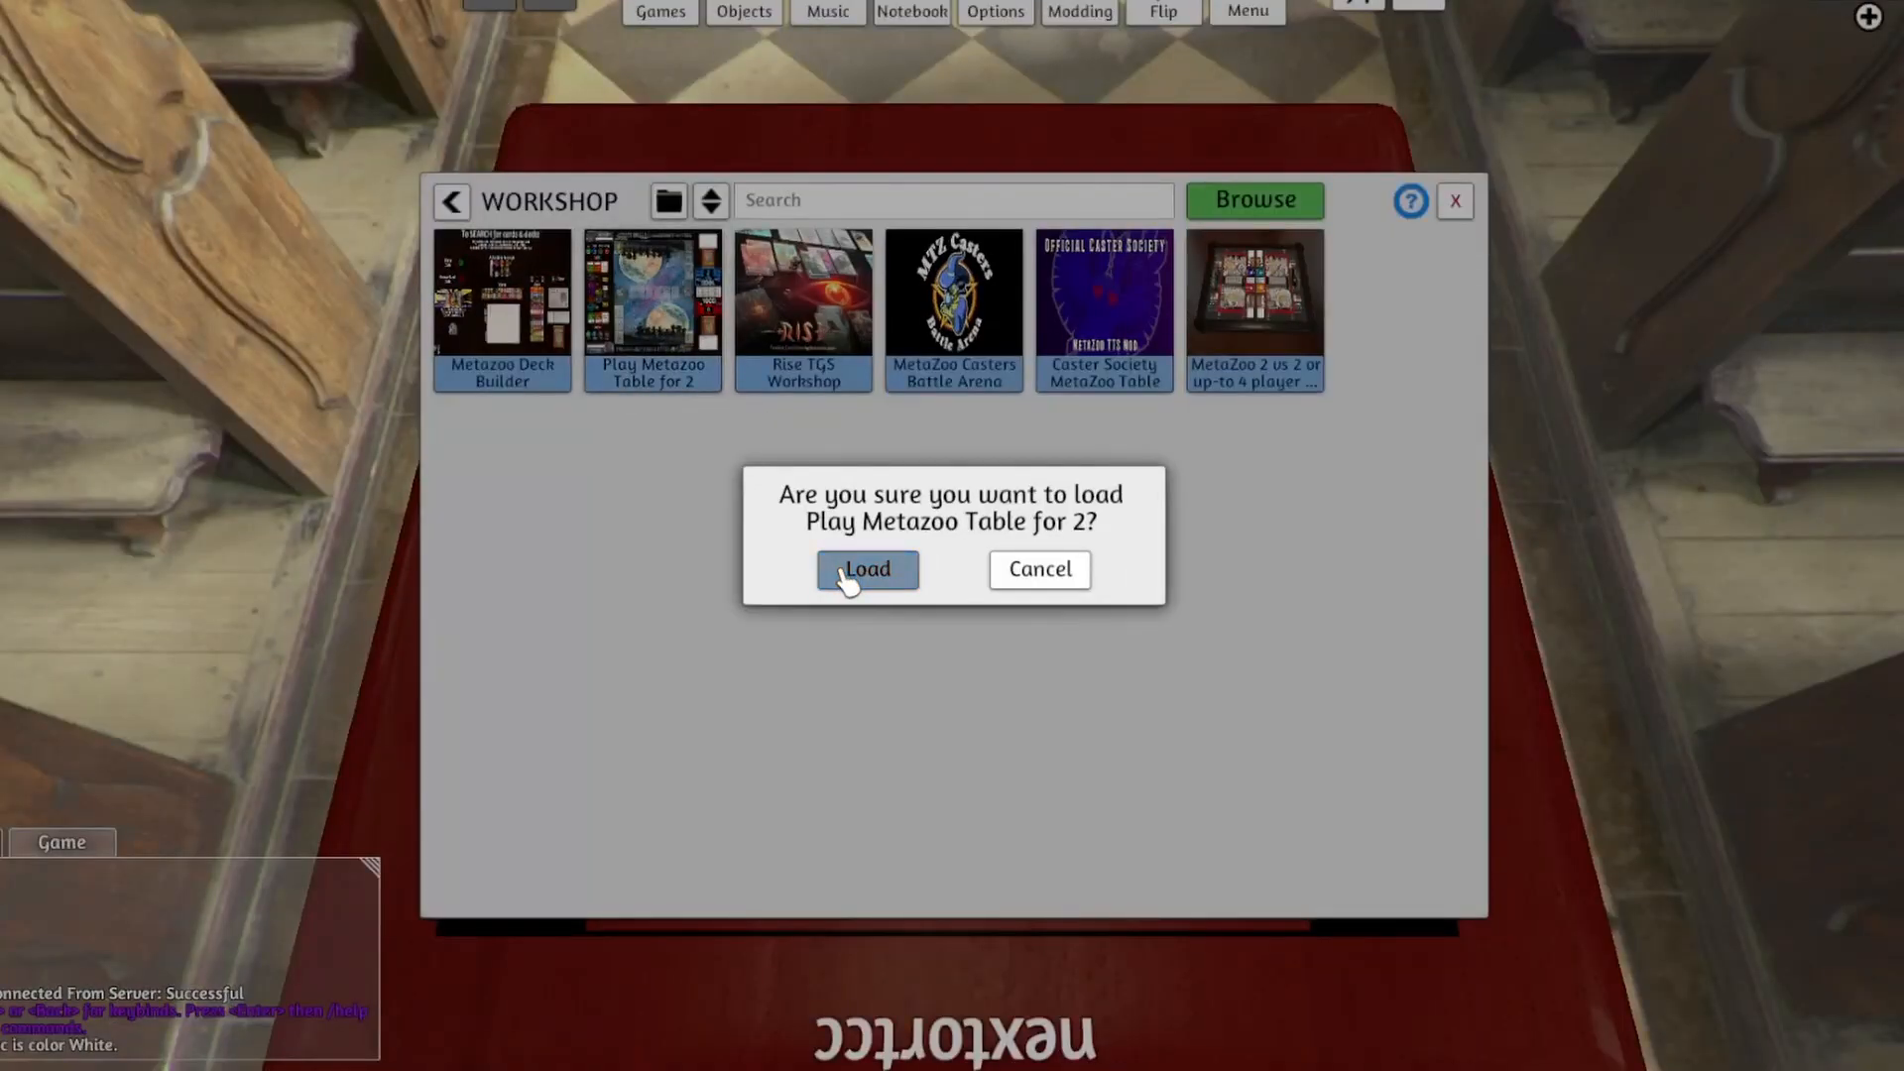
{"action": "left_click", "coordinate": [867, 569]}
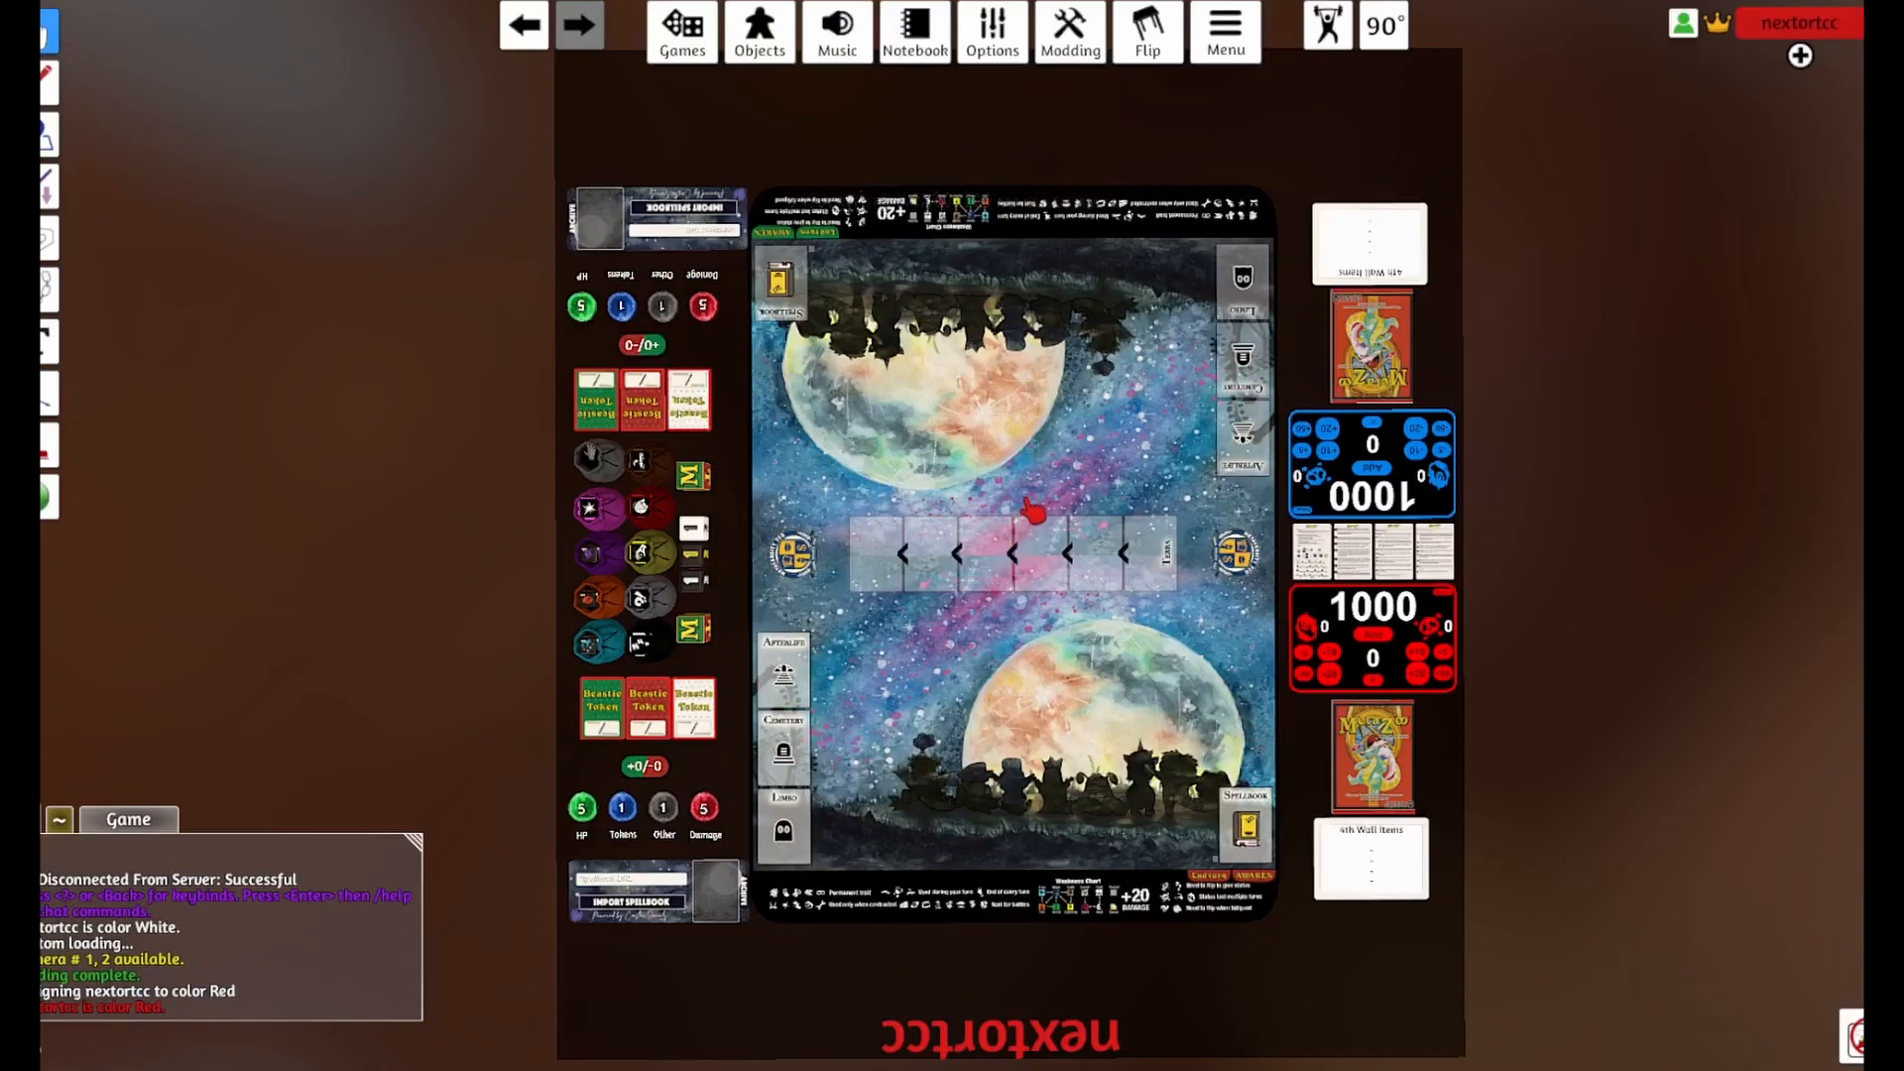
{"action": "mouse_move", "coordinate": [1822, 170]}
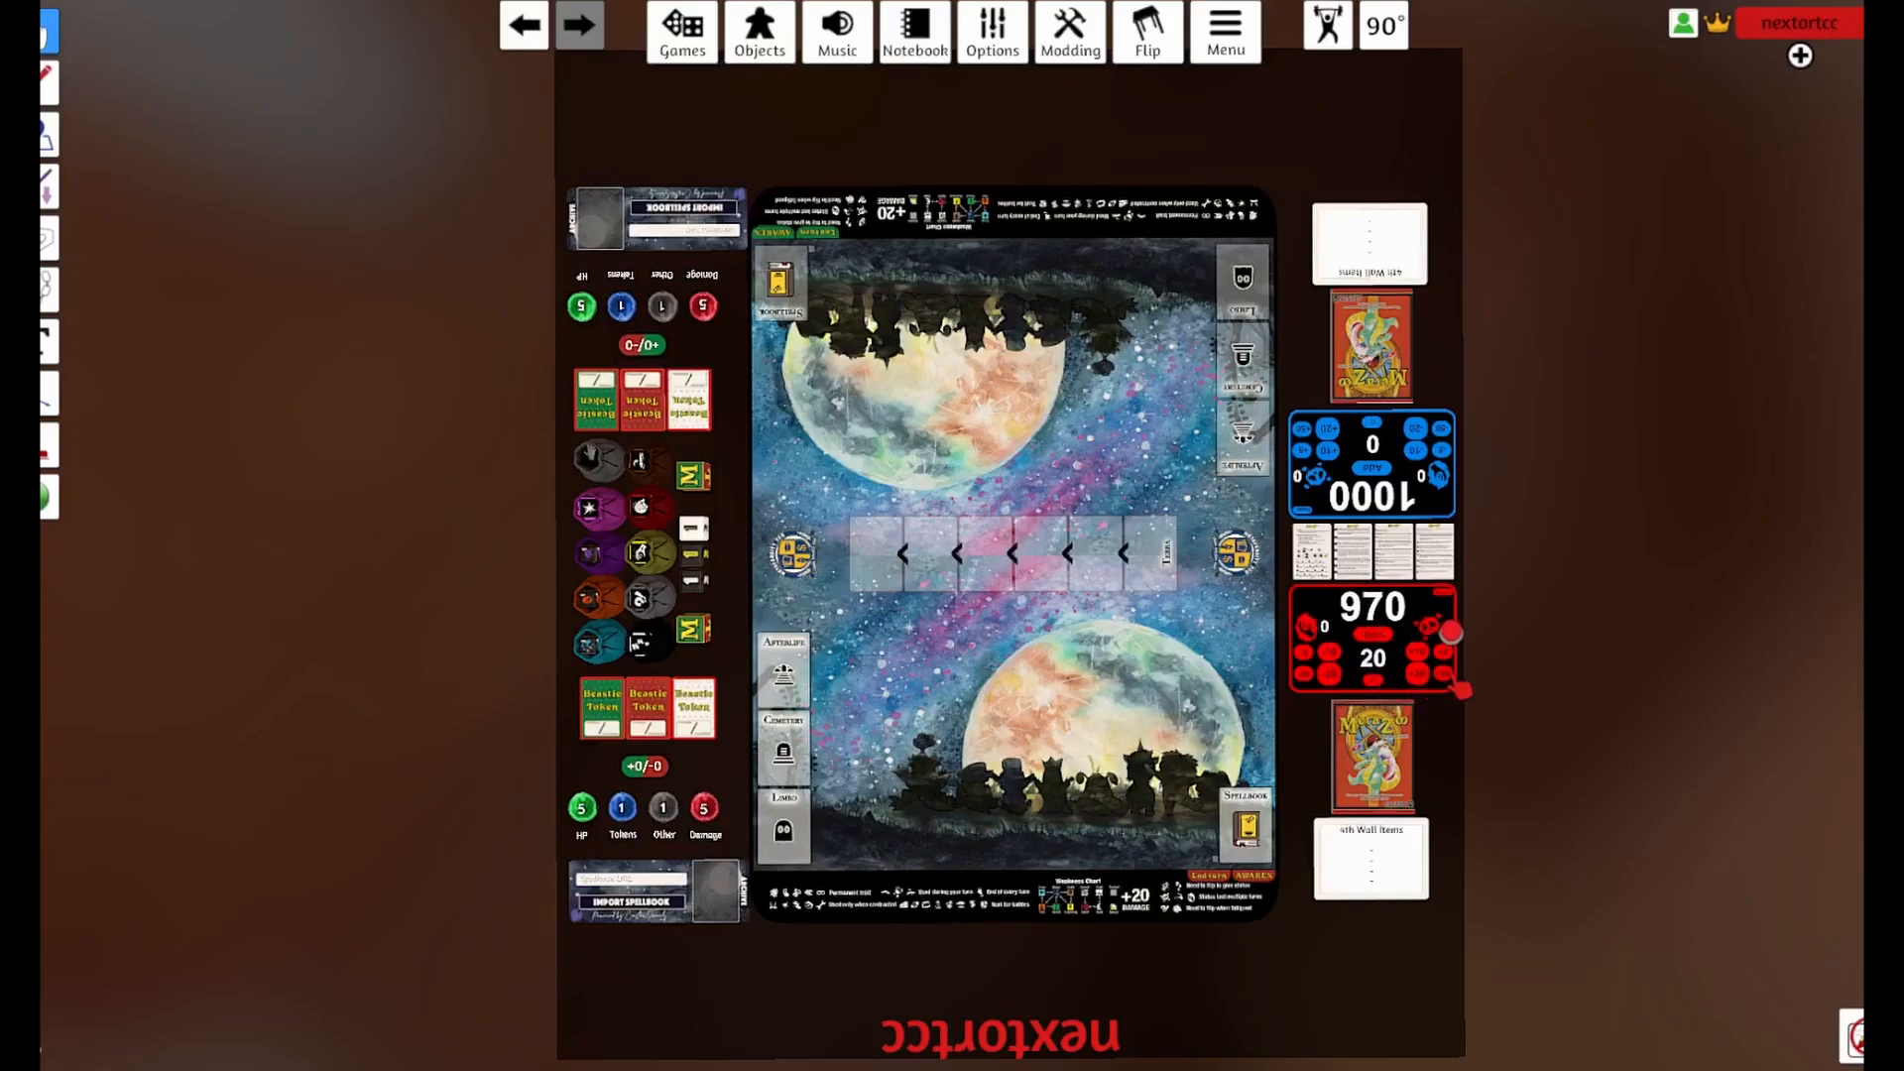
{"action": "left_click", "coordinate": [1449, 628]}
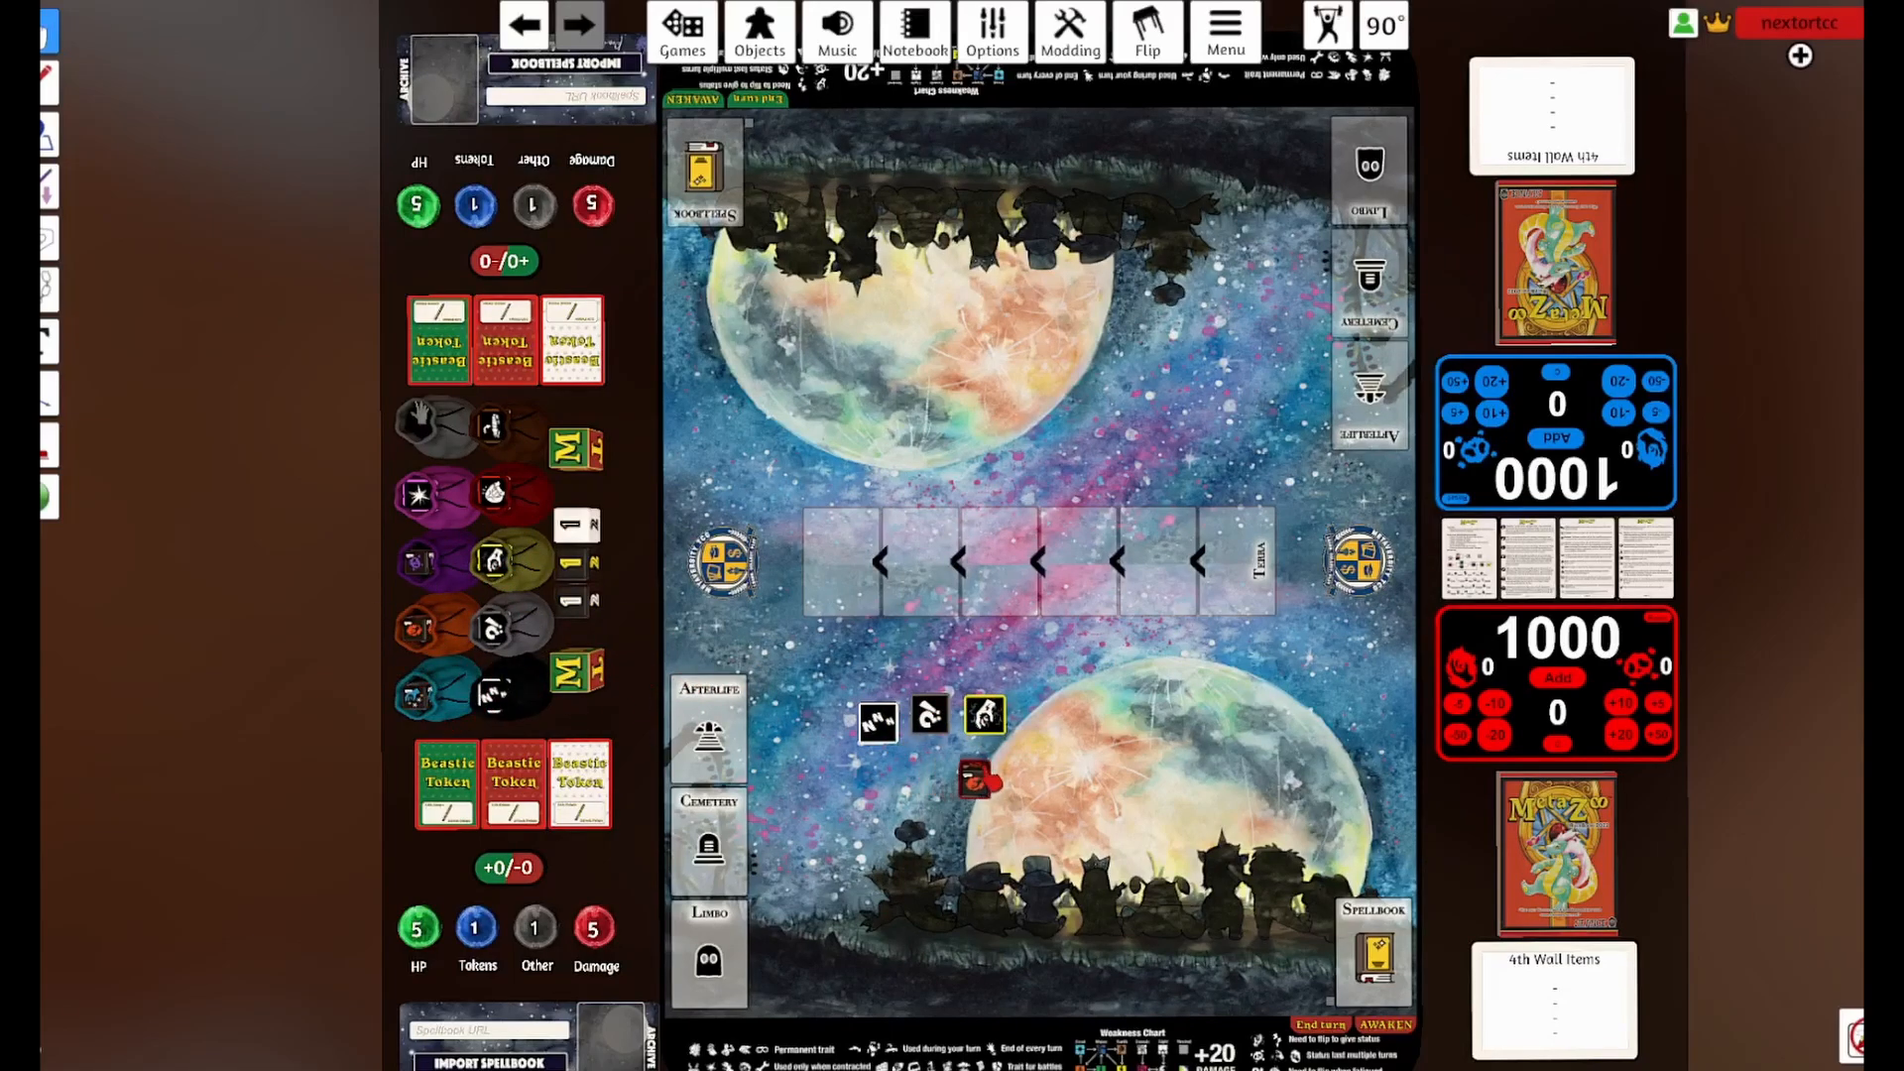
{"action": "left_click_drag", "start_coordinate": [977, 780], "coordinate": [945, 762]}
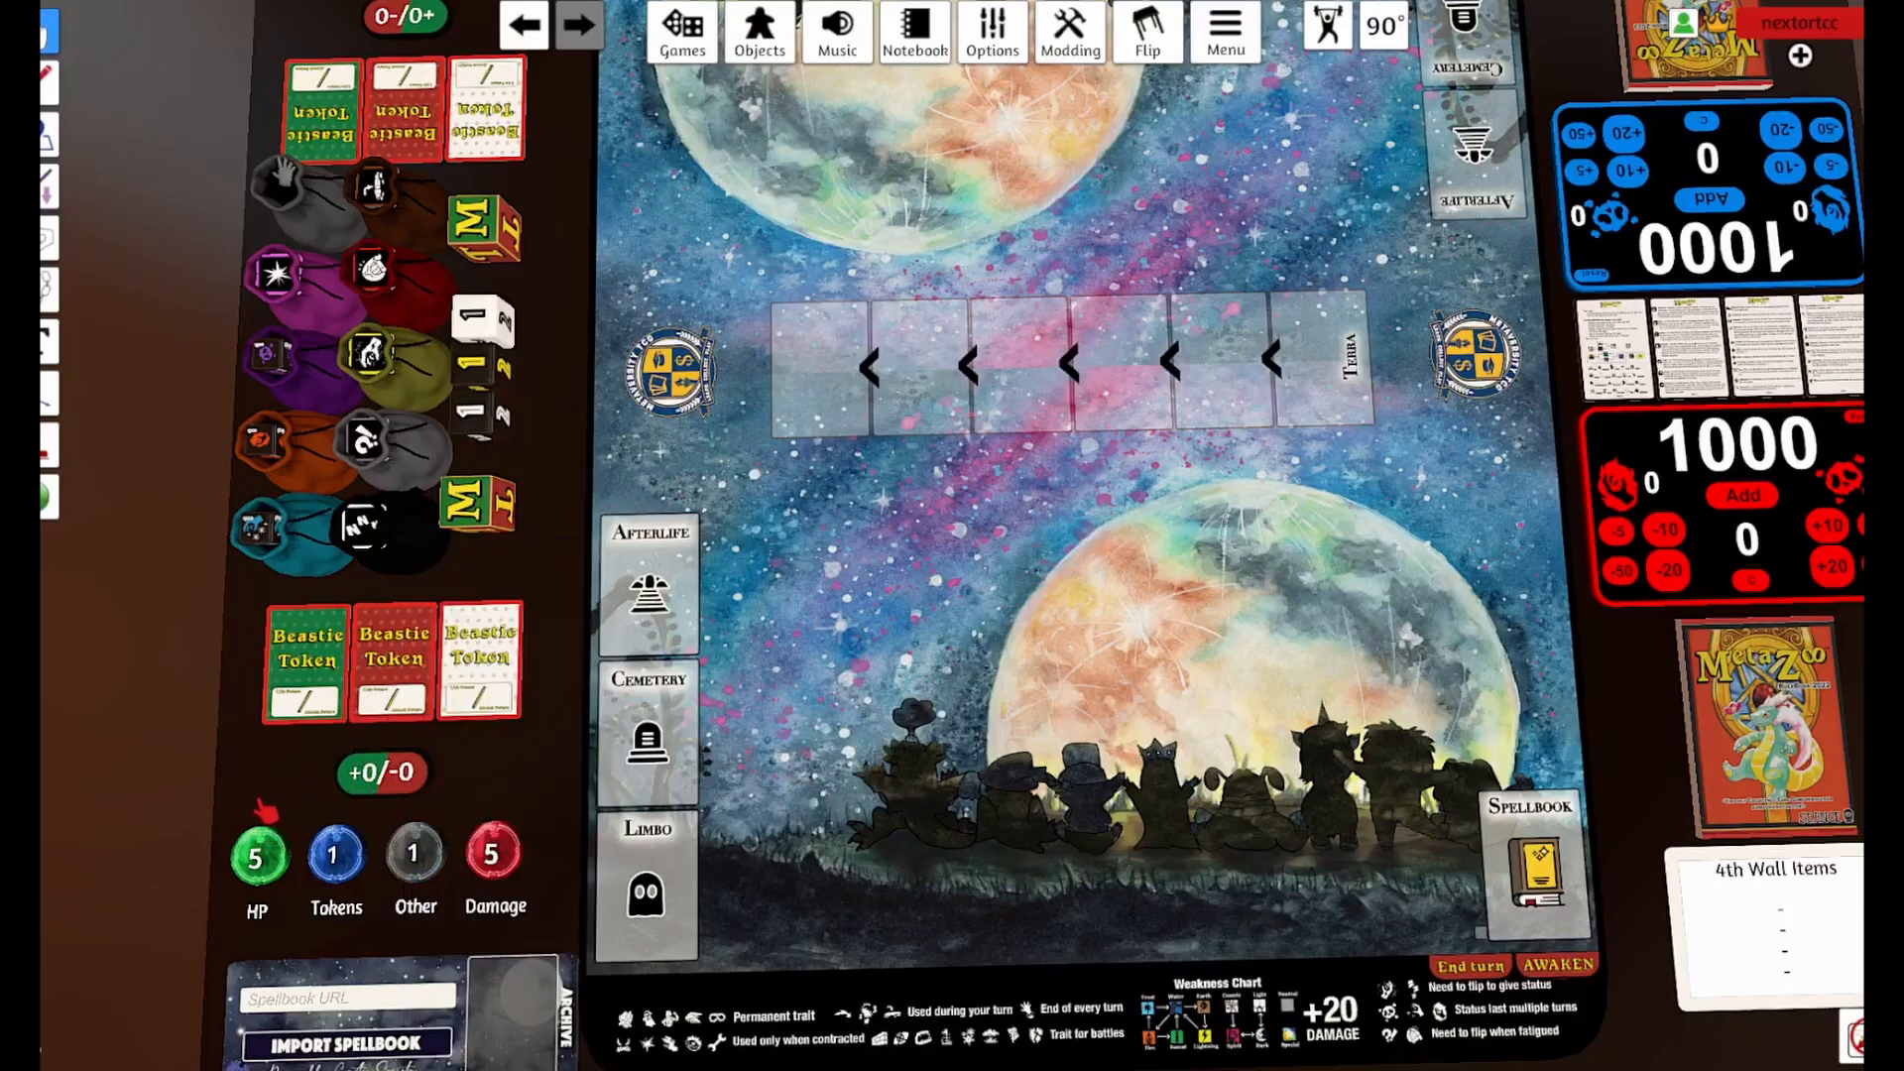
{"action": "left_click", "coordinate": [256, 855]}
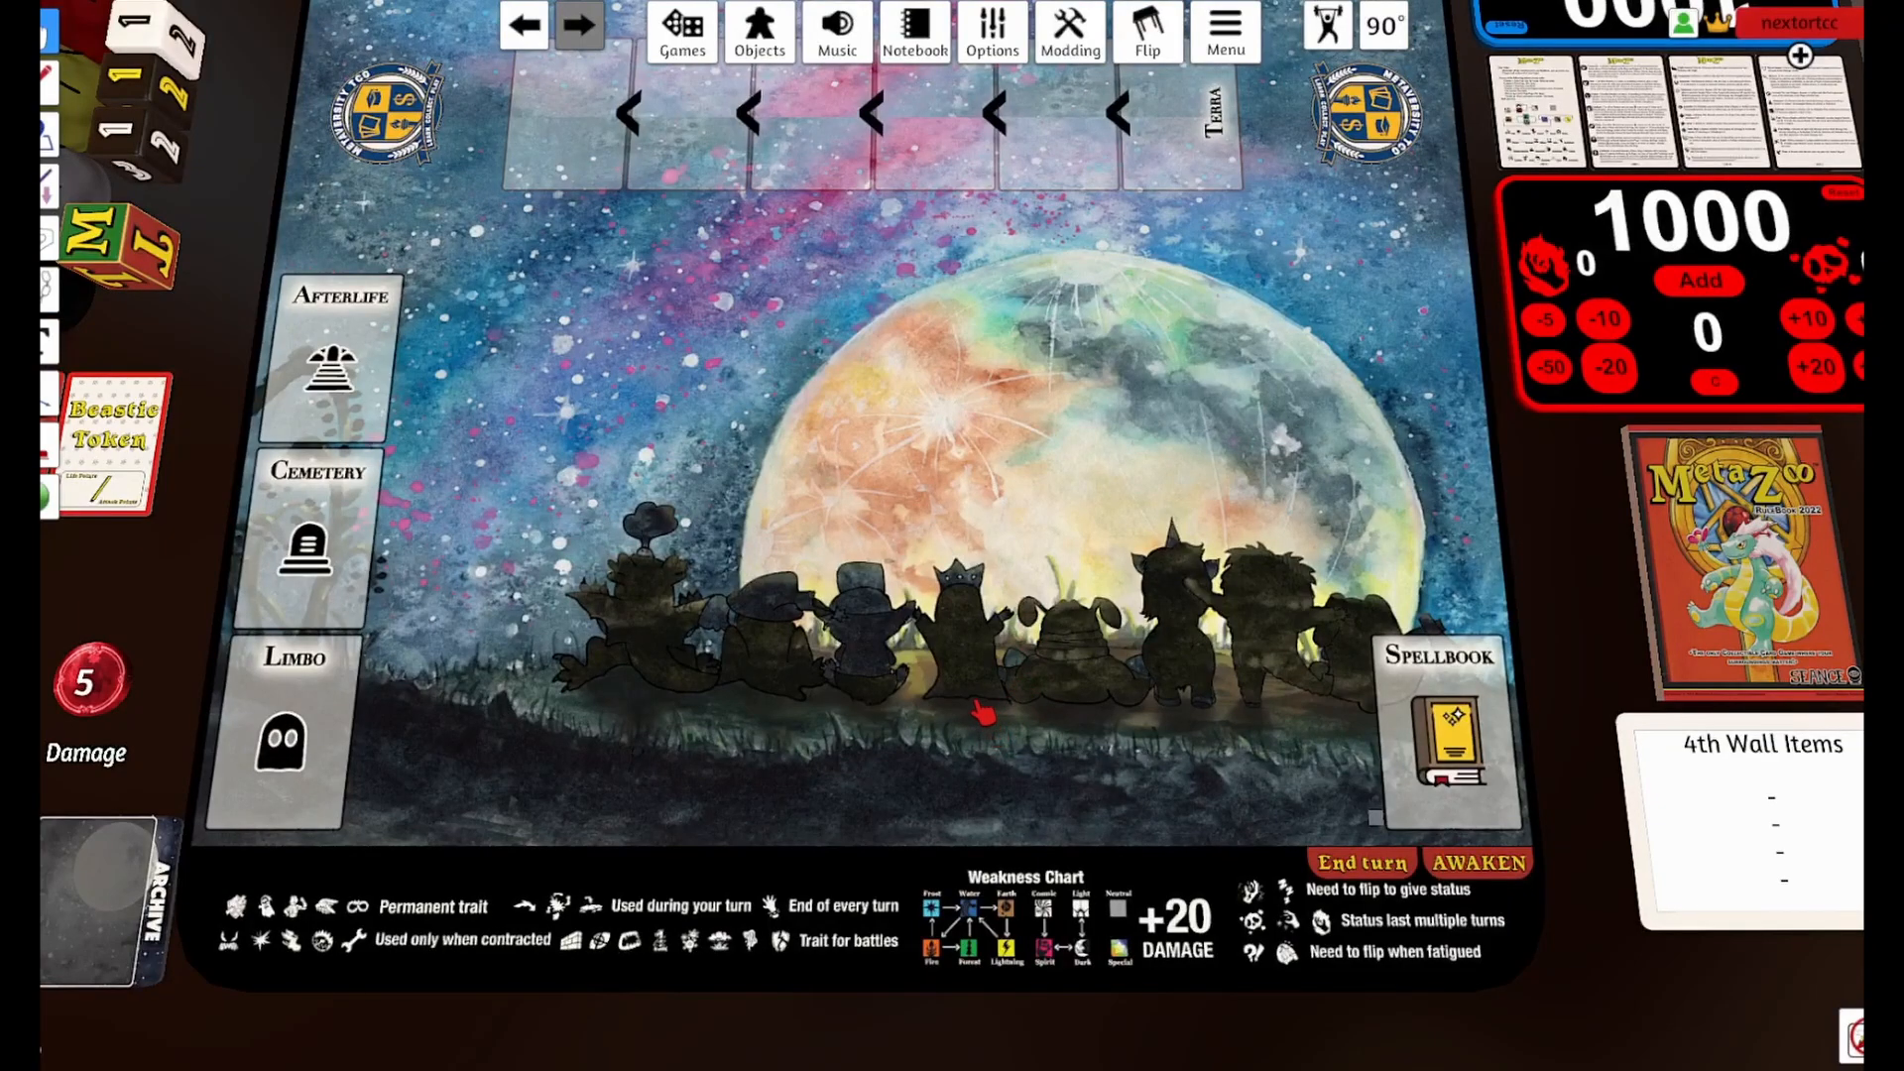
Step: Bring the saved Flame Spirit deck onto the Metazoo table and flip it with F
{"action": "left_click", "coordinate": [759, 32]}
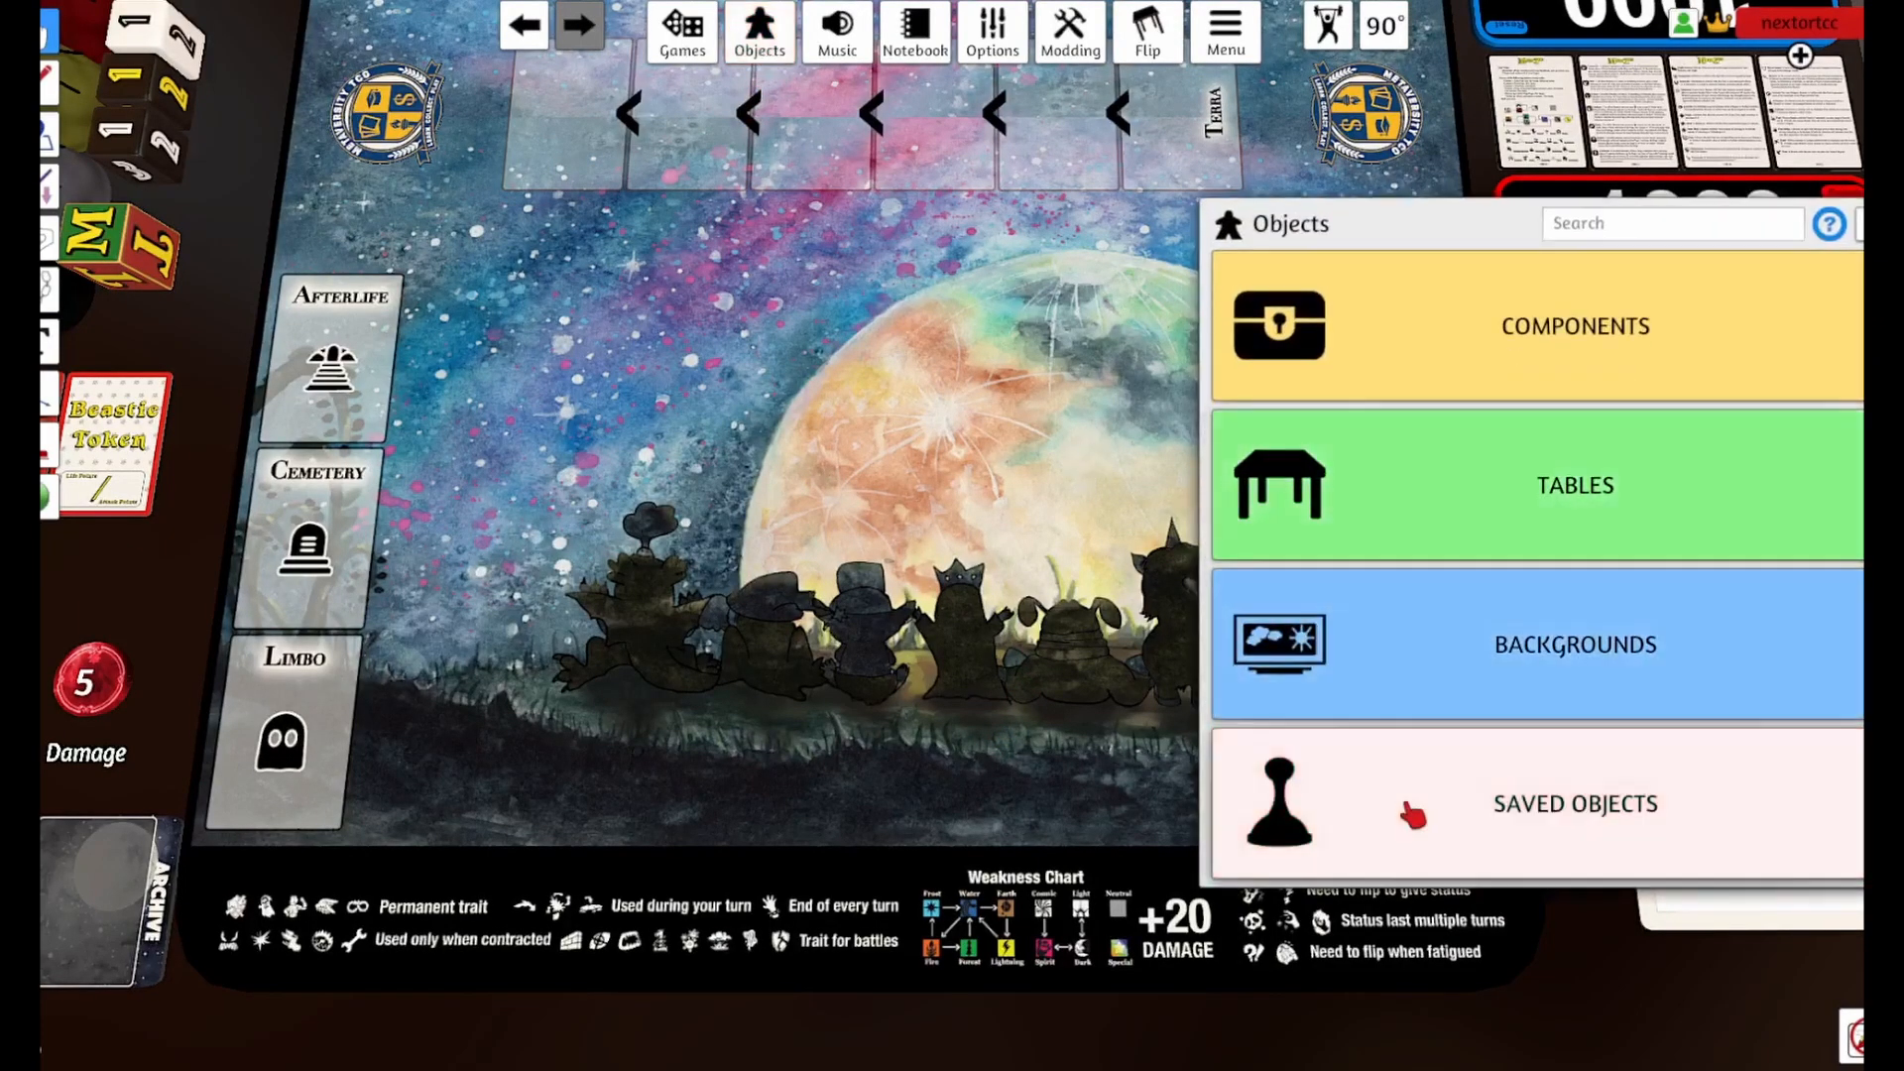
{"action": "left_click", "coordinate": [1574, 803]}
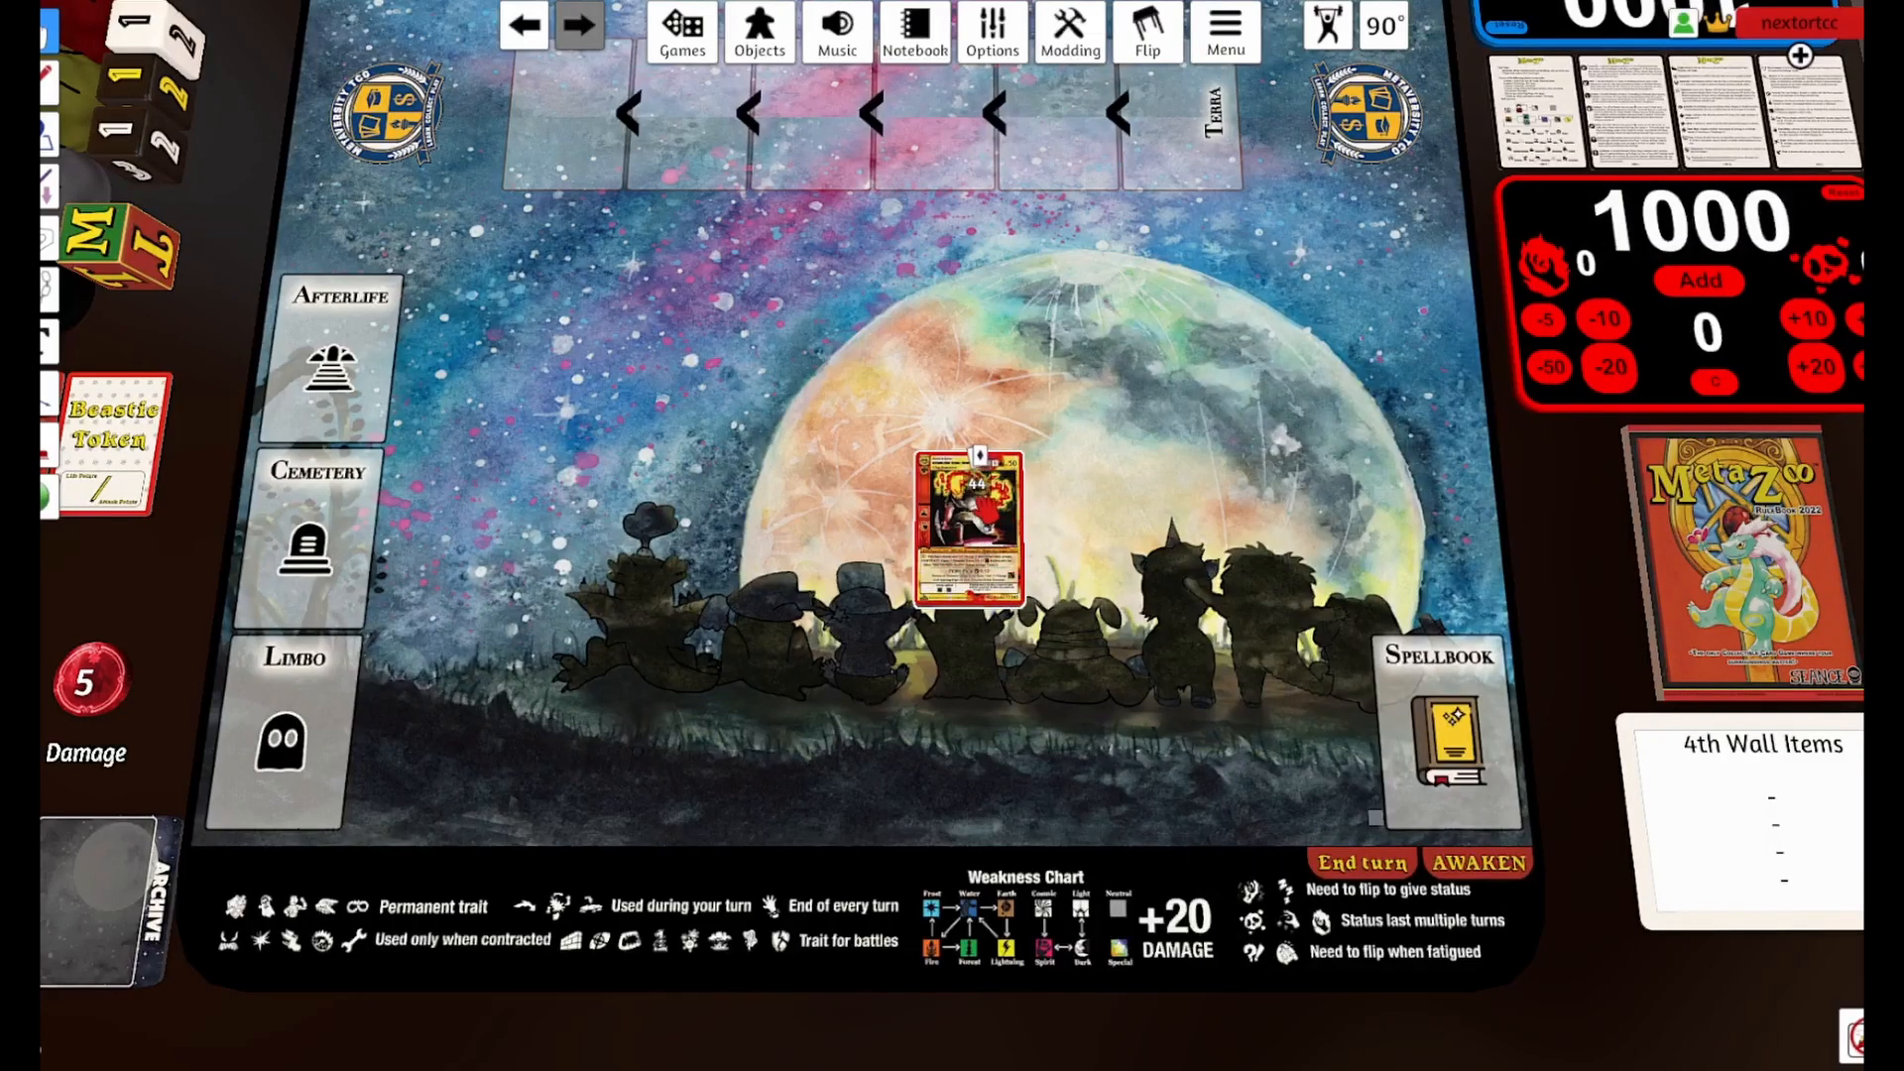
{"action": "key", "text": "f"}
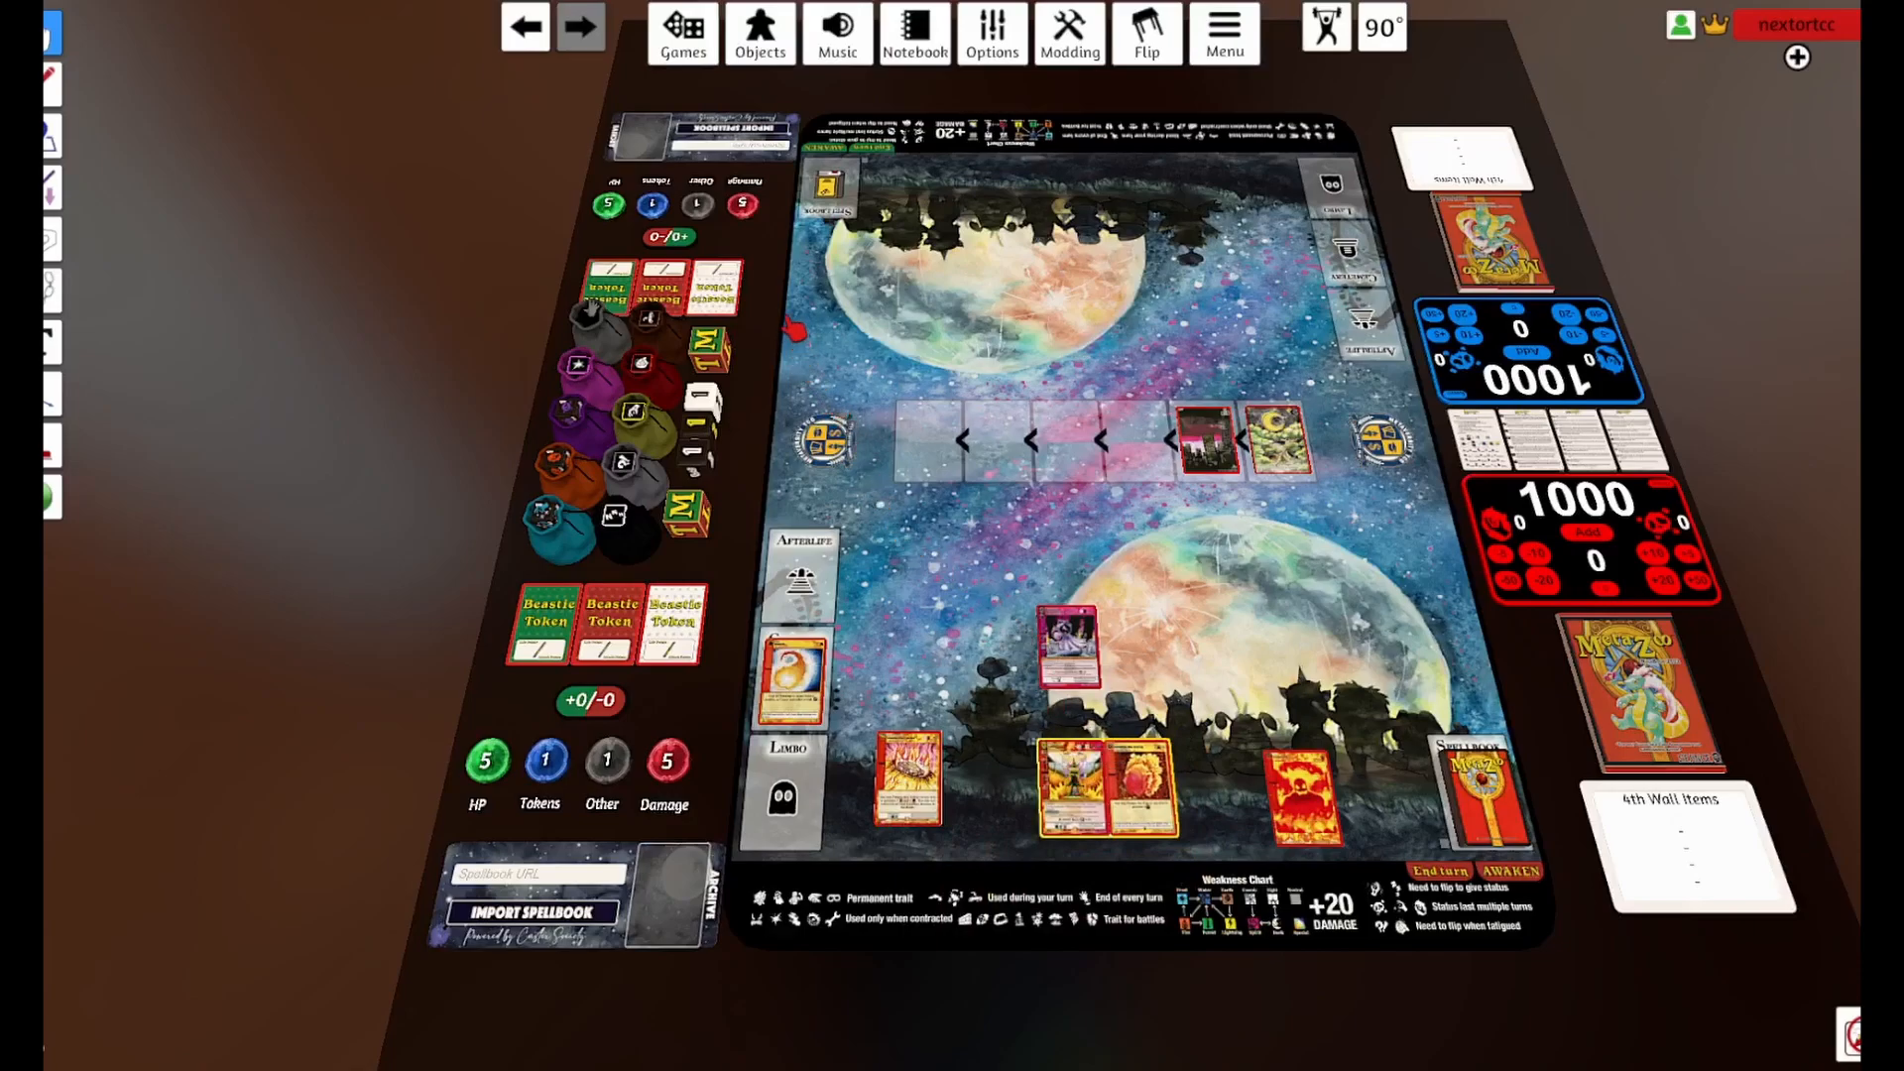
Step: Box-select the player's cards on the lower mat and flip them face down
{"action": "left_click_drag", "start_coordinate": [765, 309], "coordinate": [1372, 904]}
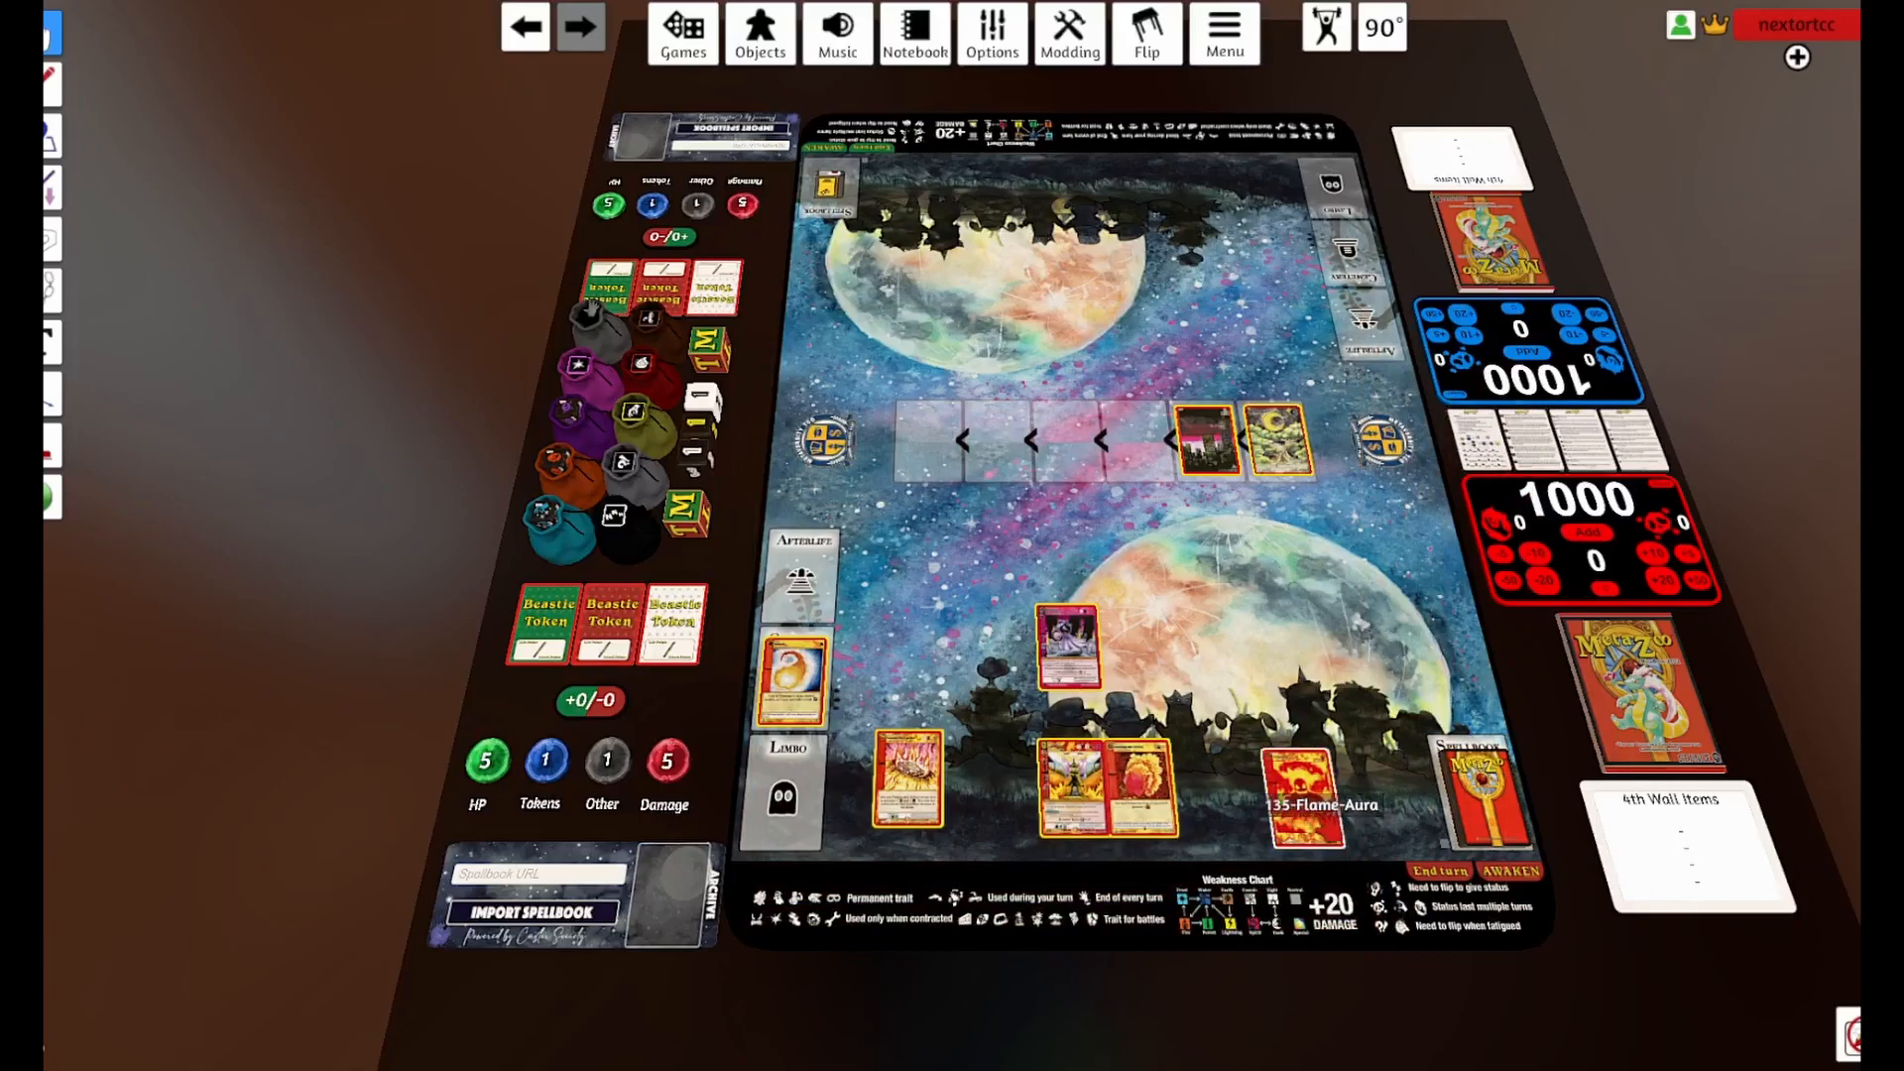
{"action": "key", "text": "f"}
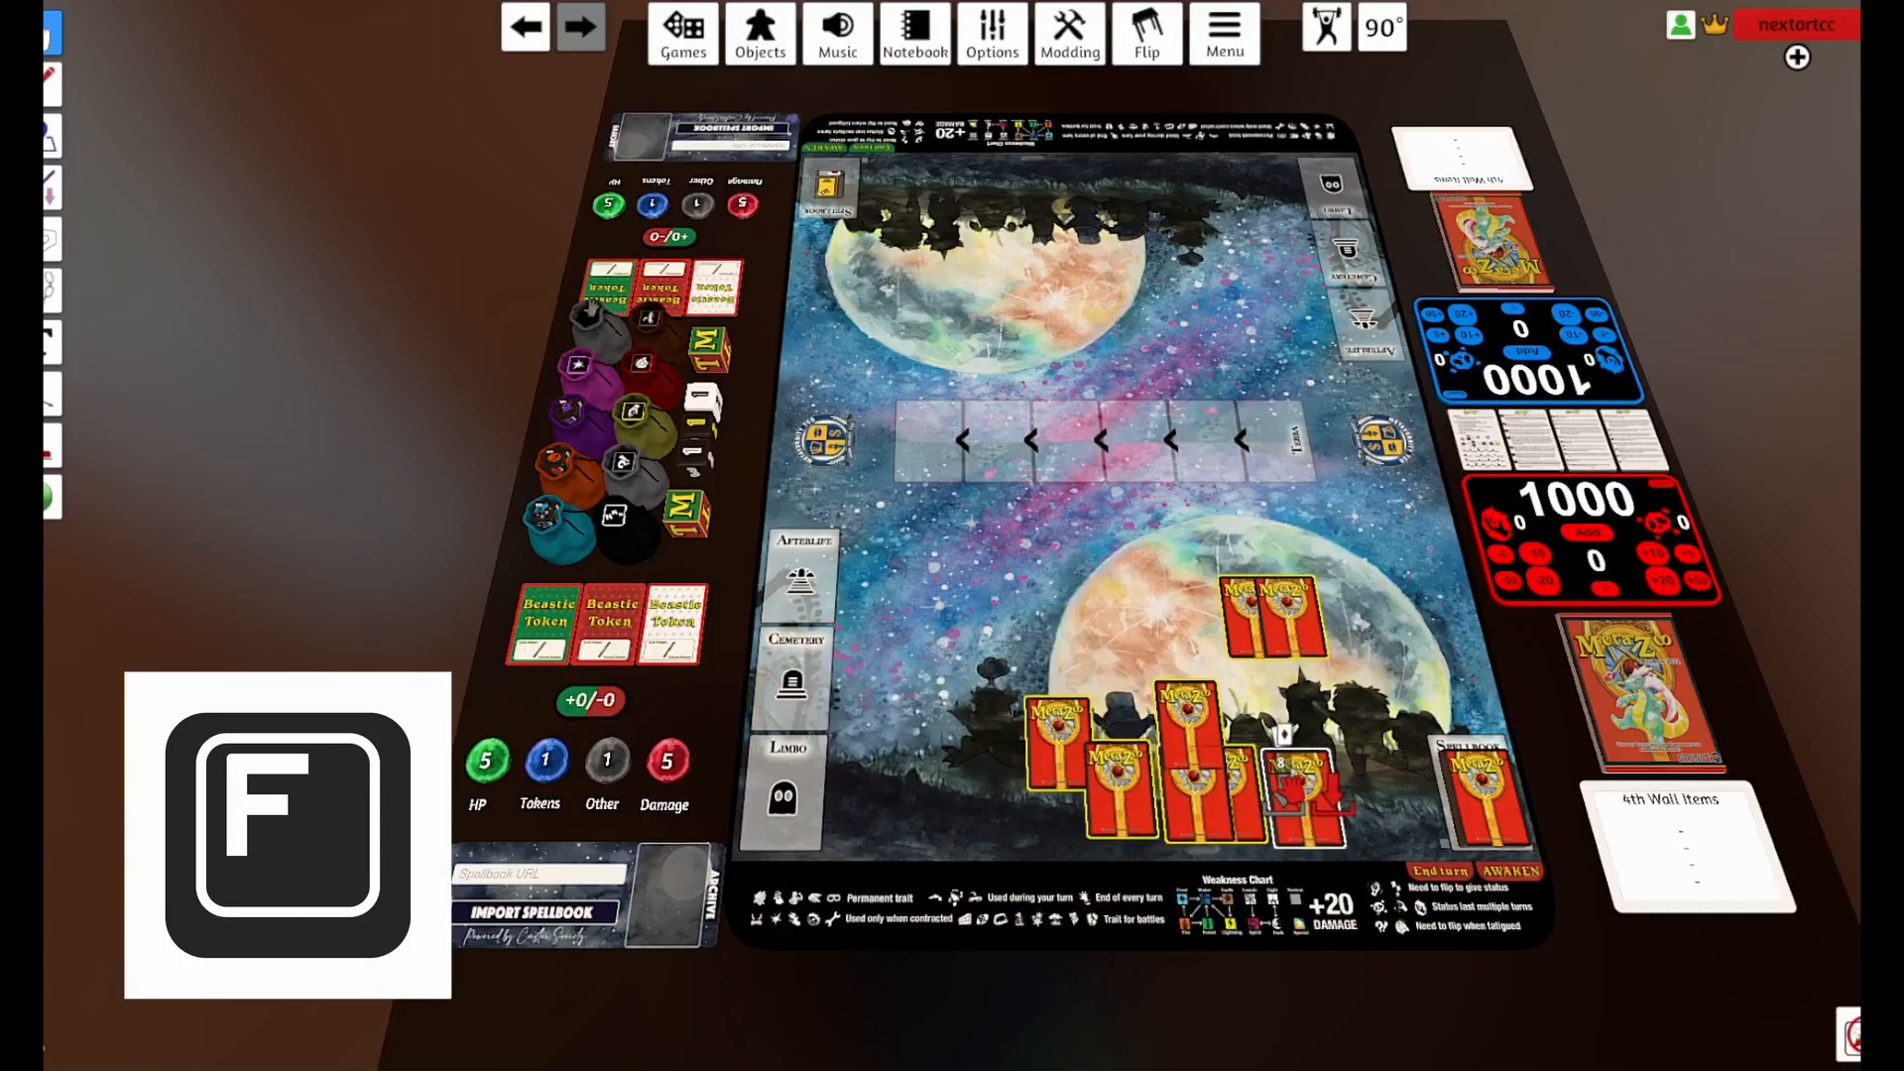